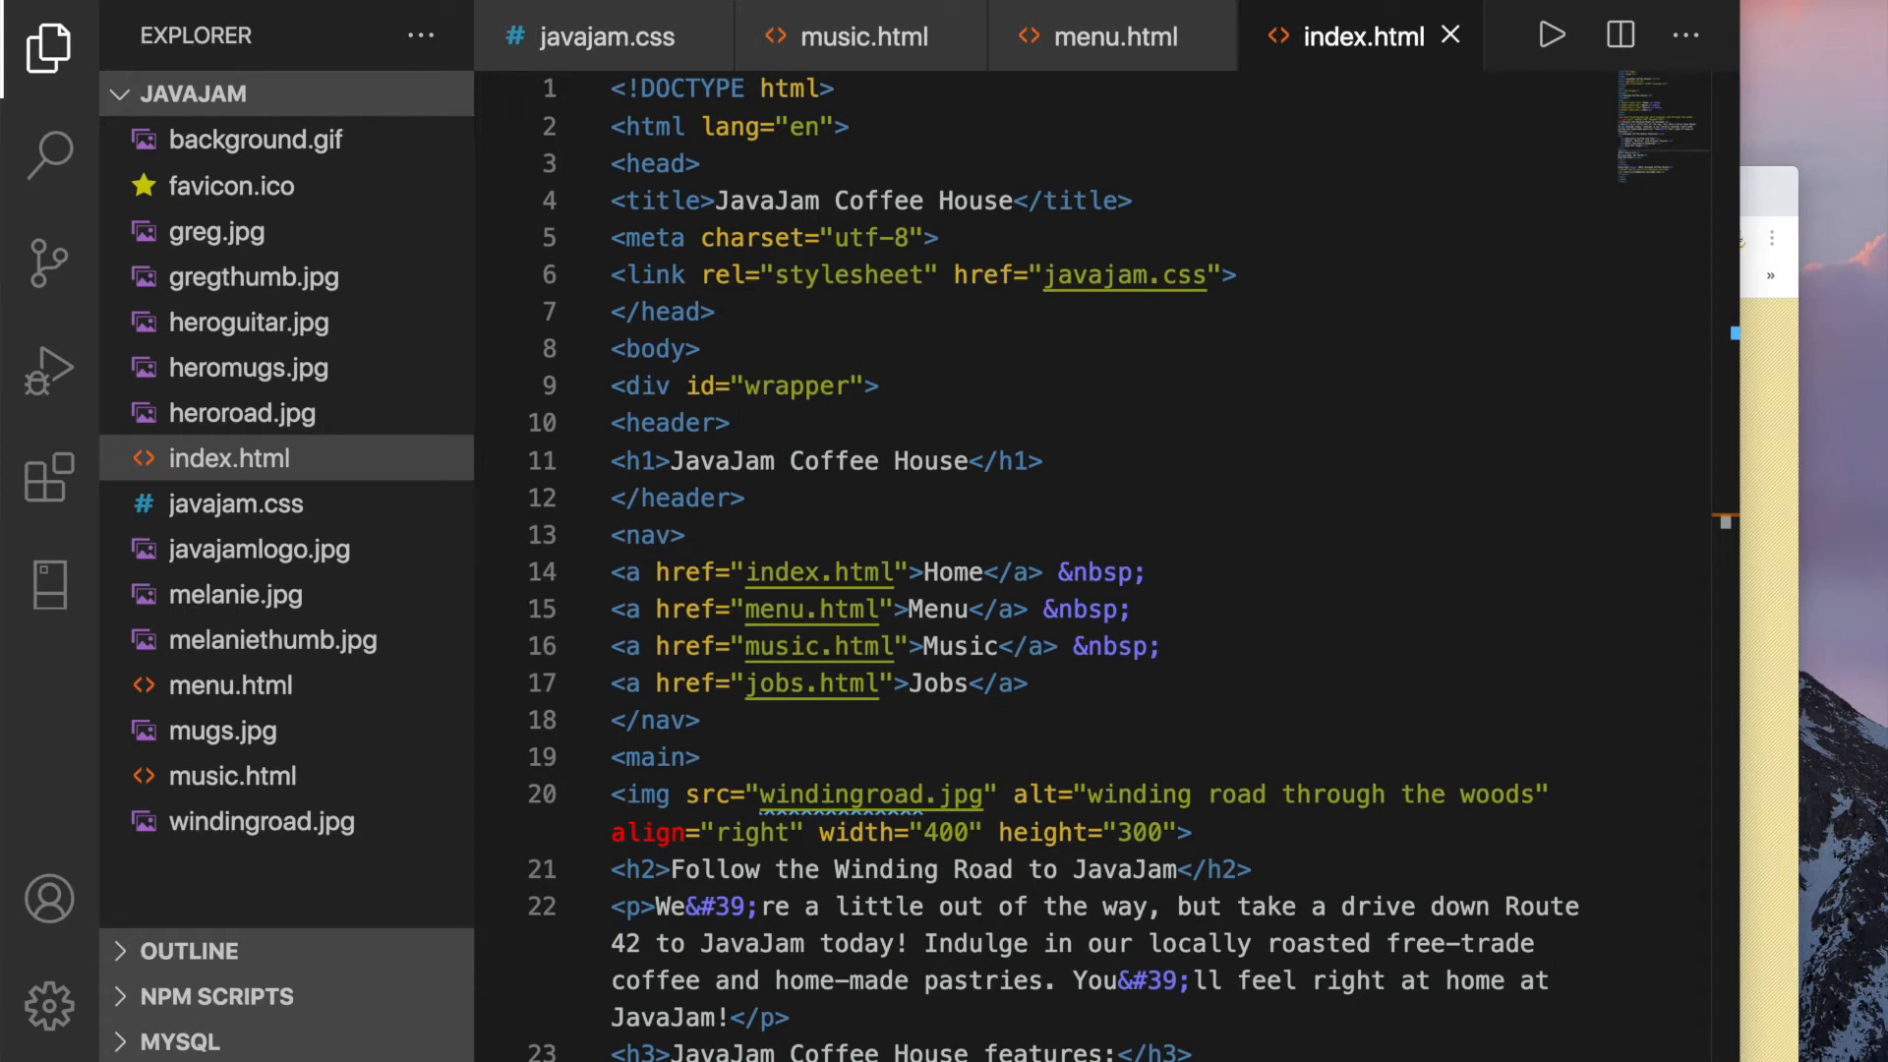
mouse_move(1829, 981)
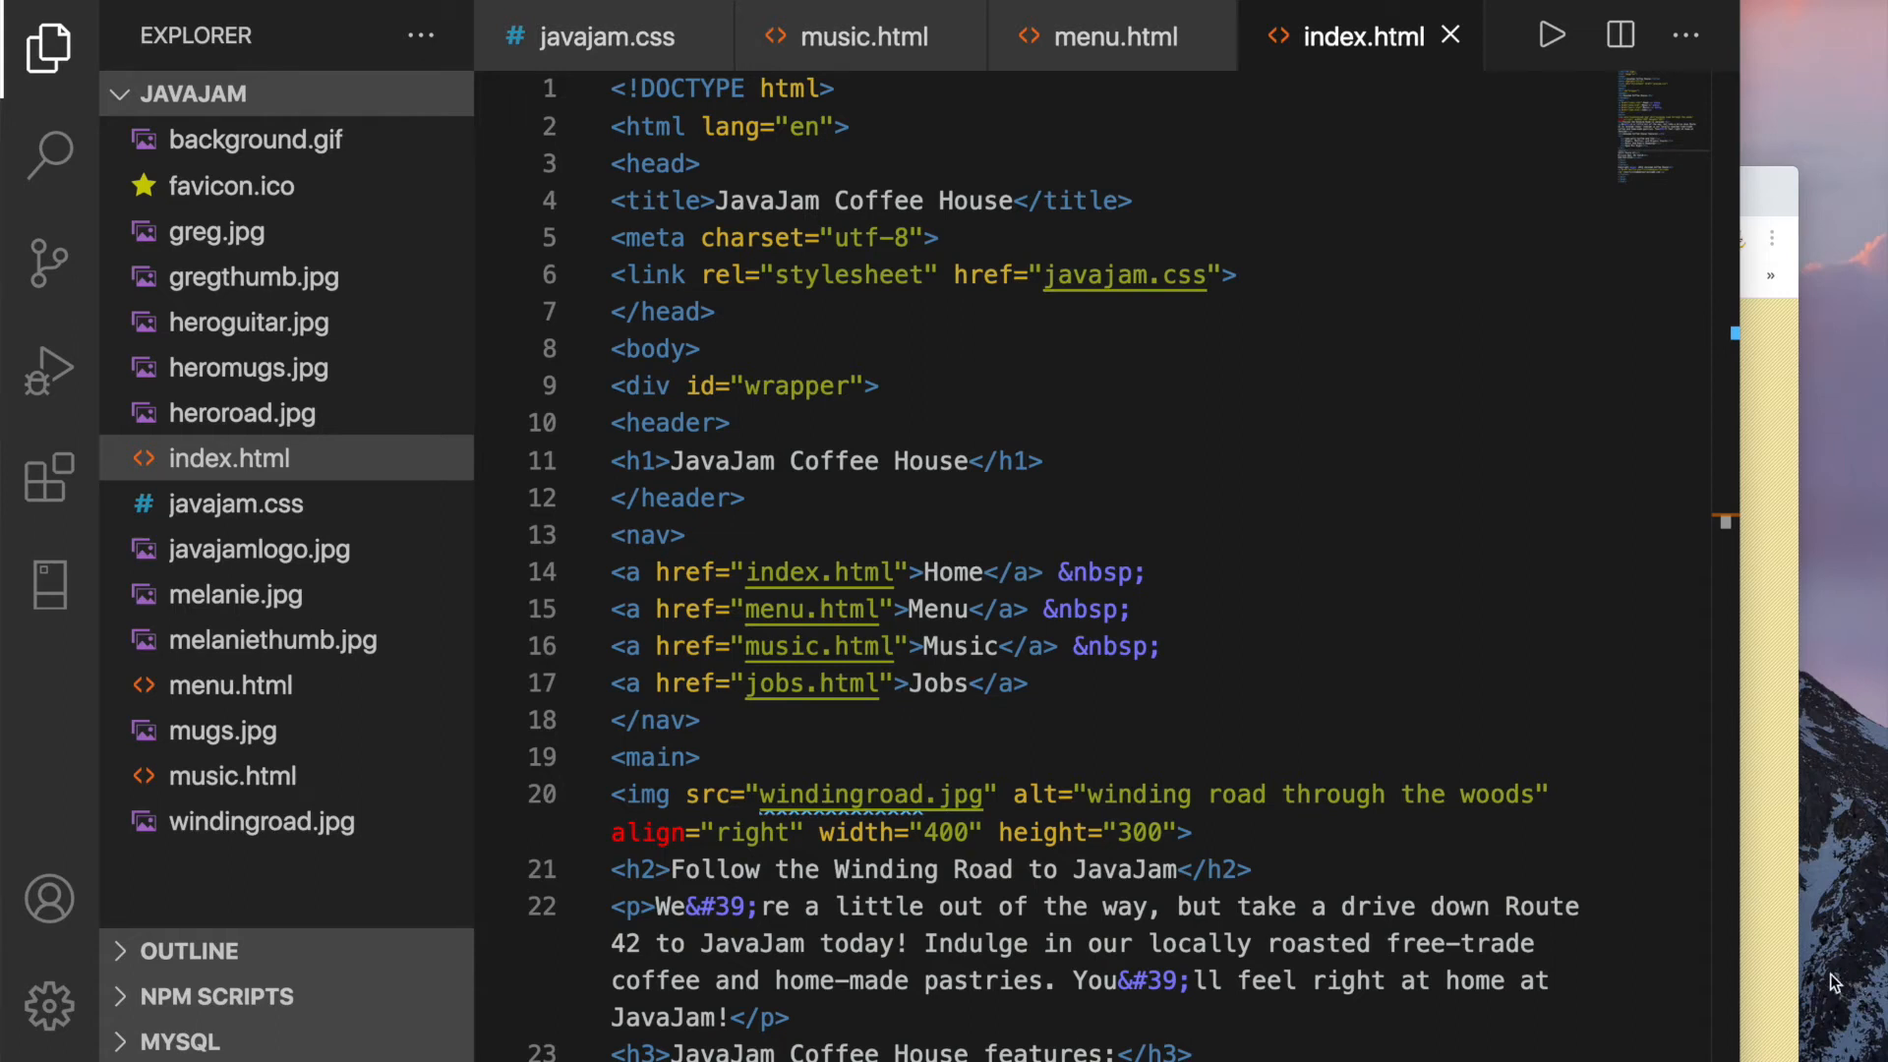
mouse_move(347, 430)
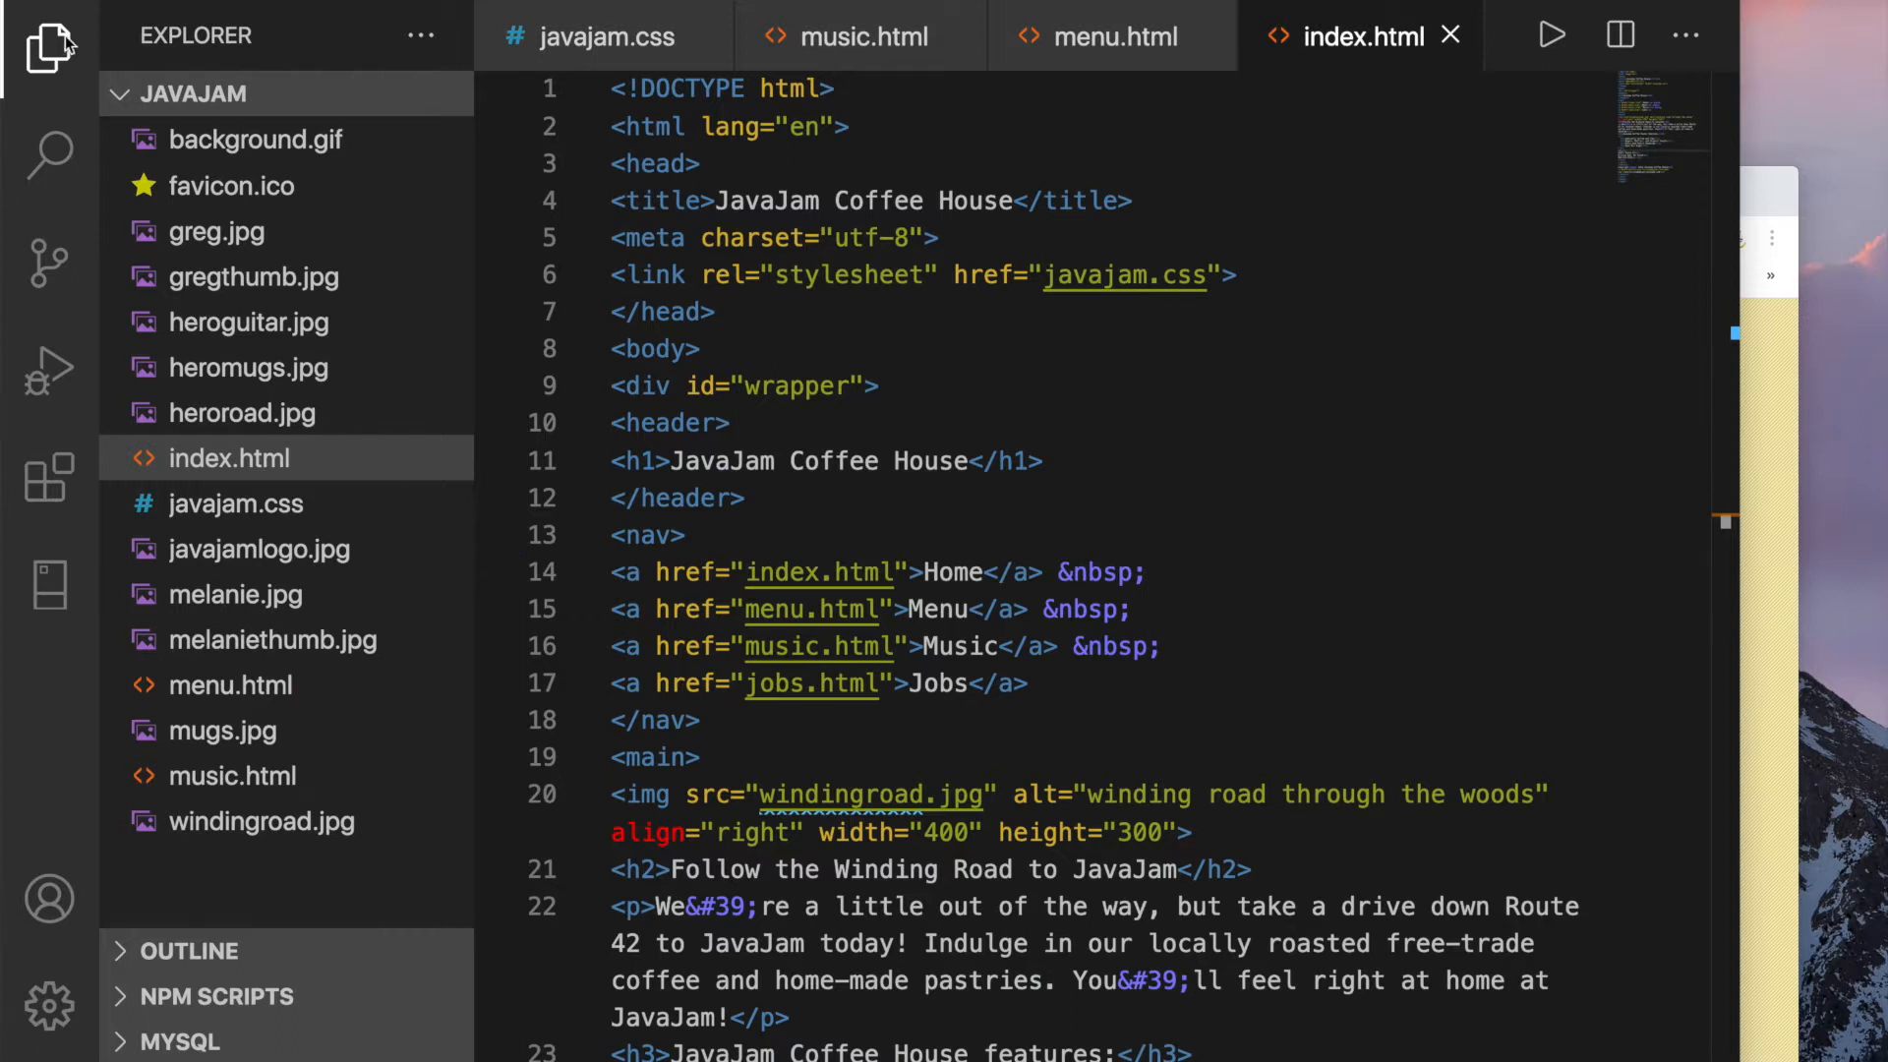
mouse_move(124, 112)
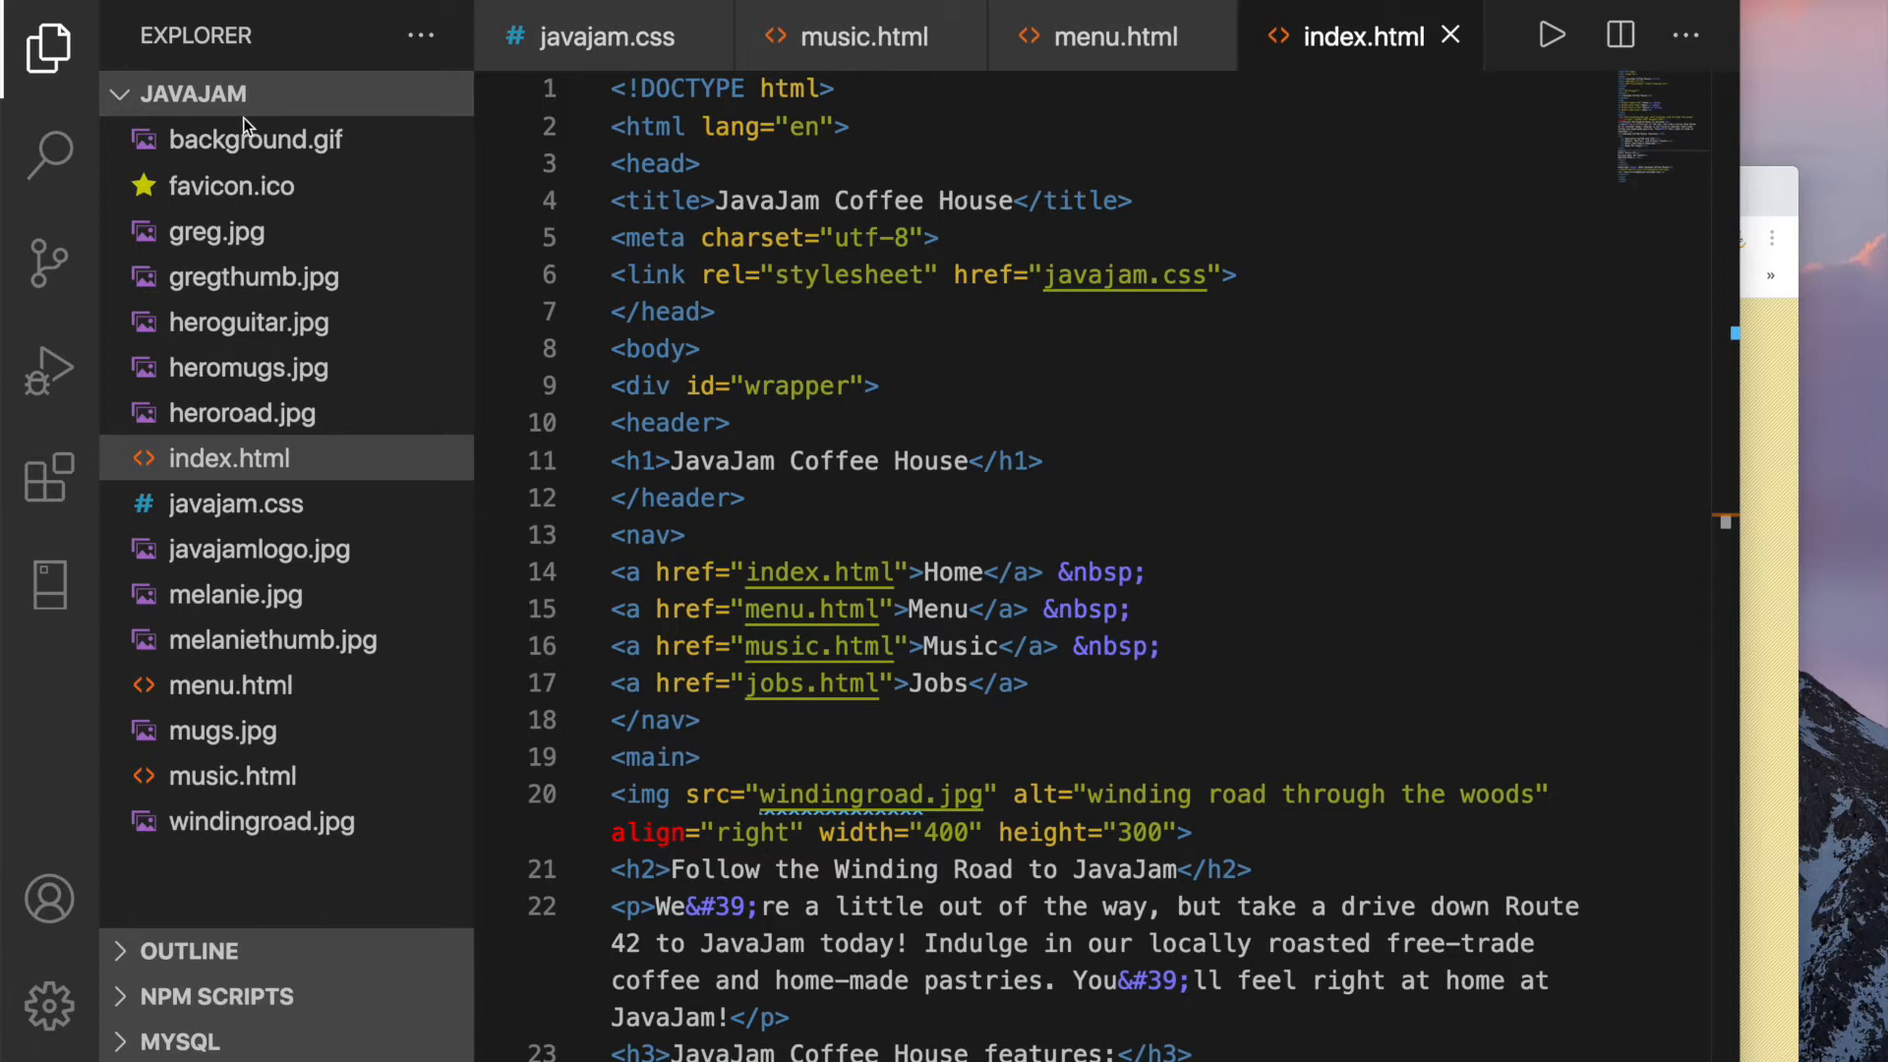
mouse_move(340, 190)
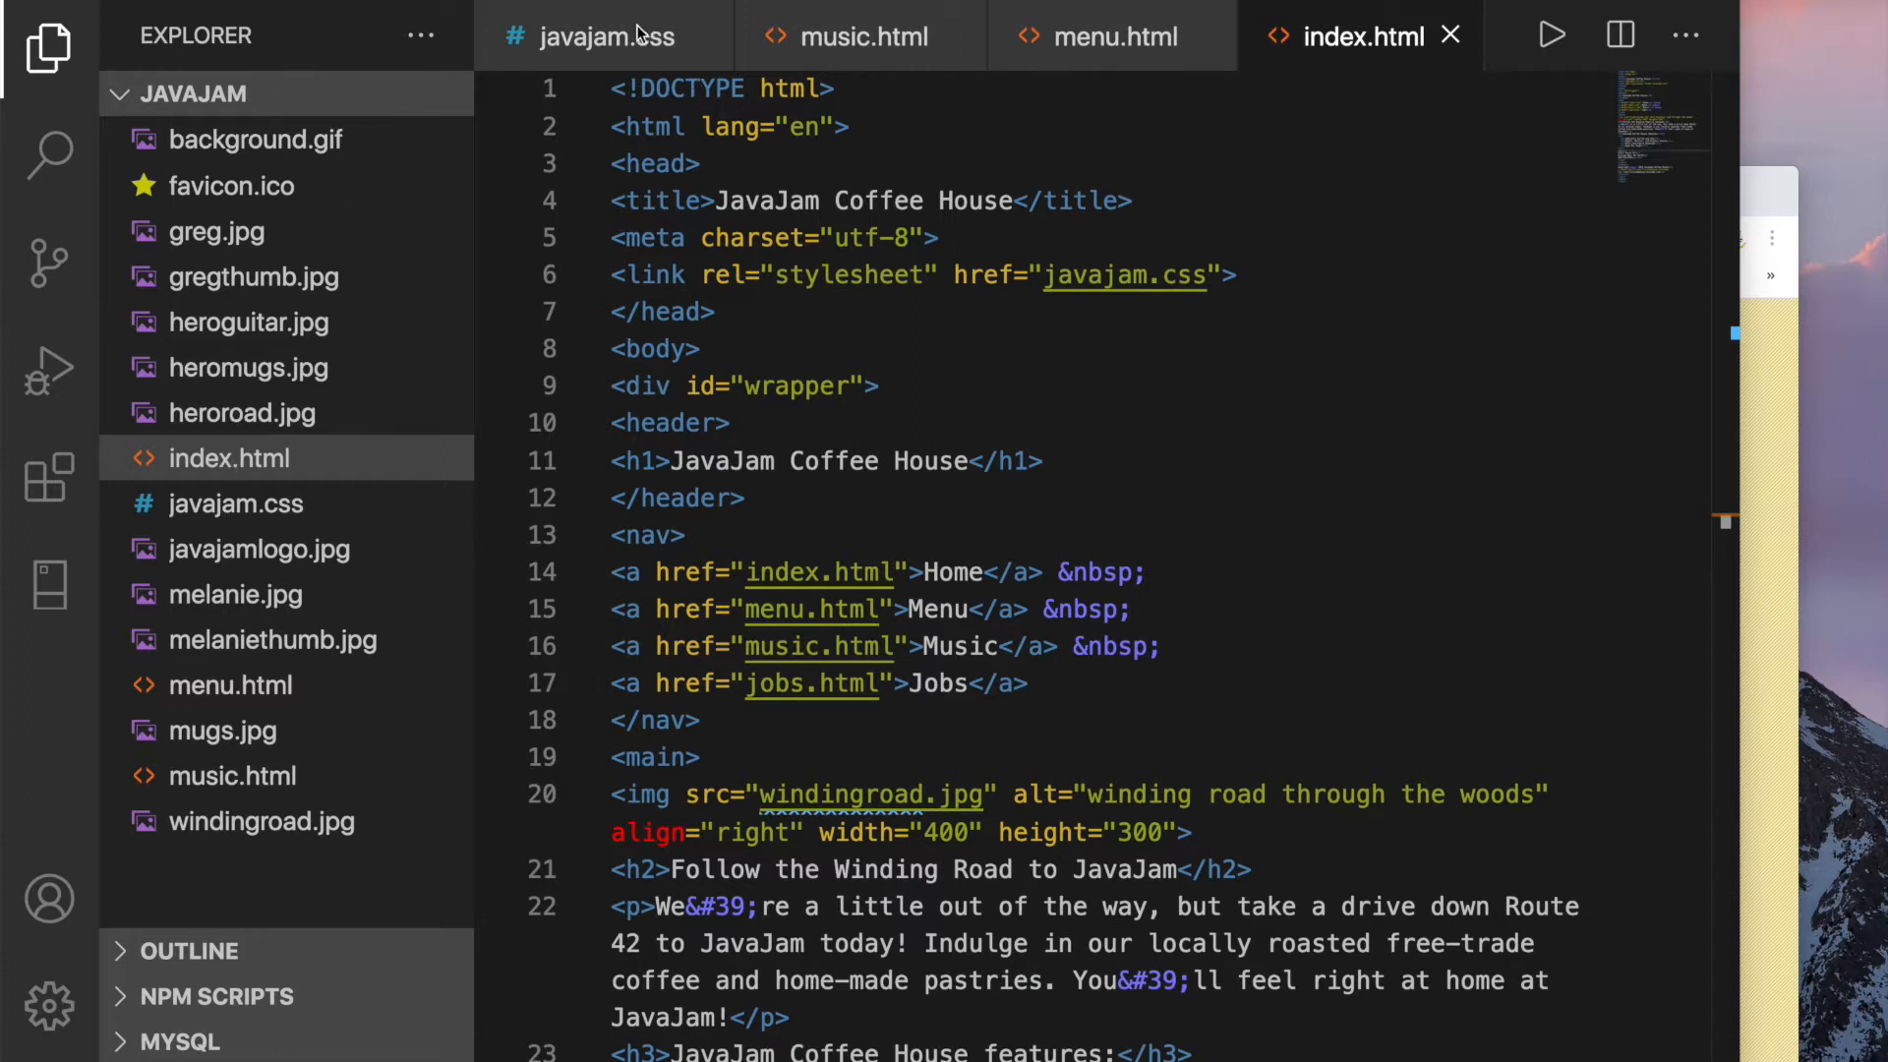
mouse_move(792, 33)
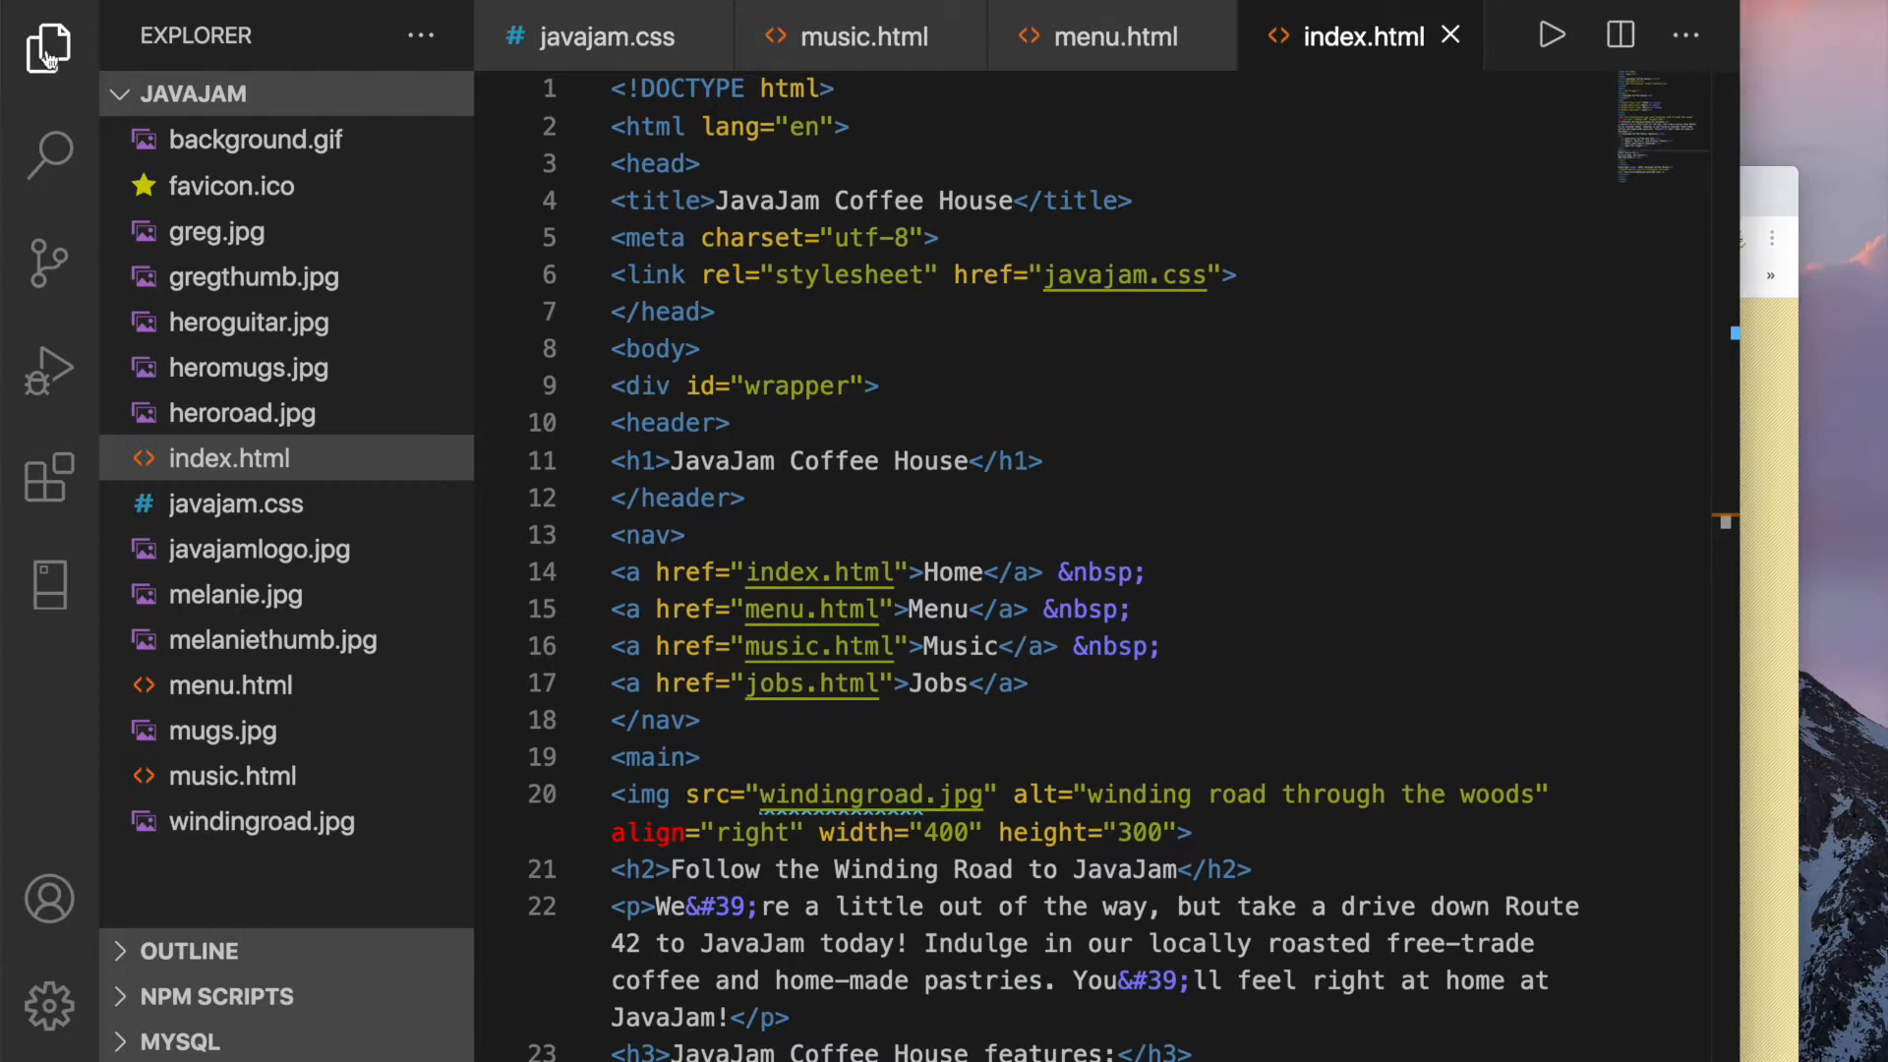
Close the Explorer sidebar so index.html fills the editor
click(48, 48)
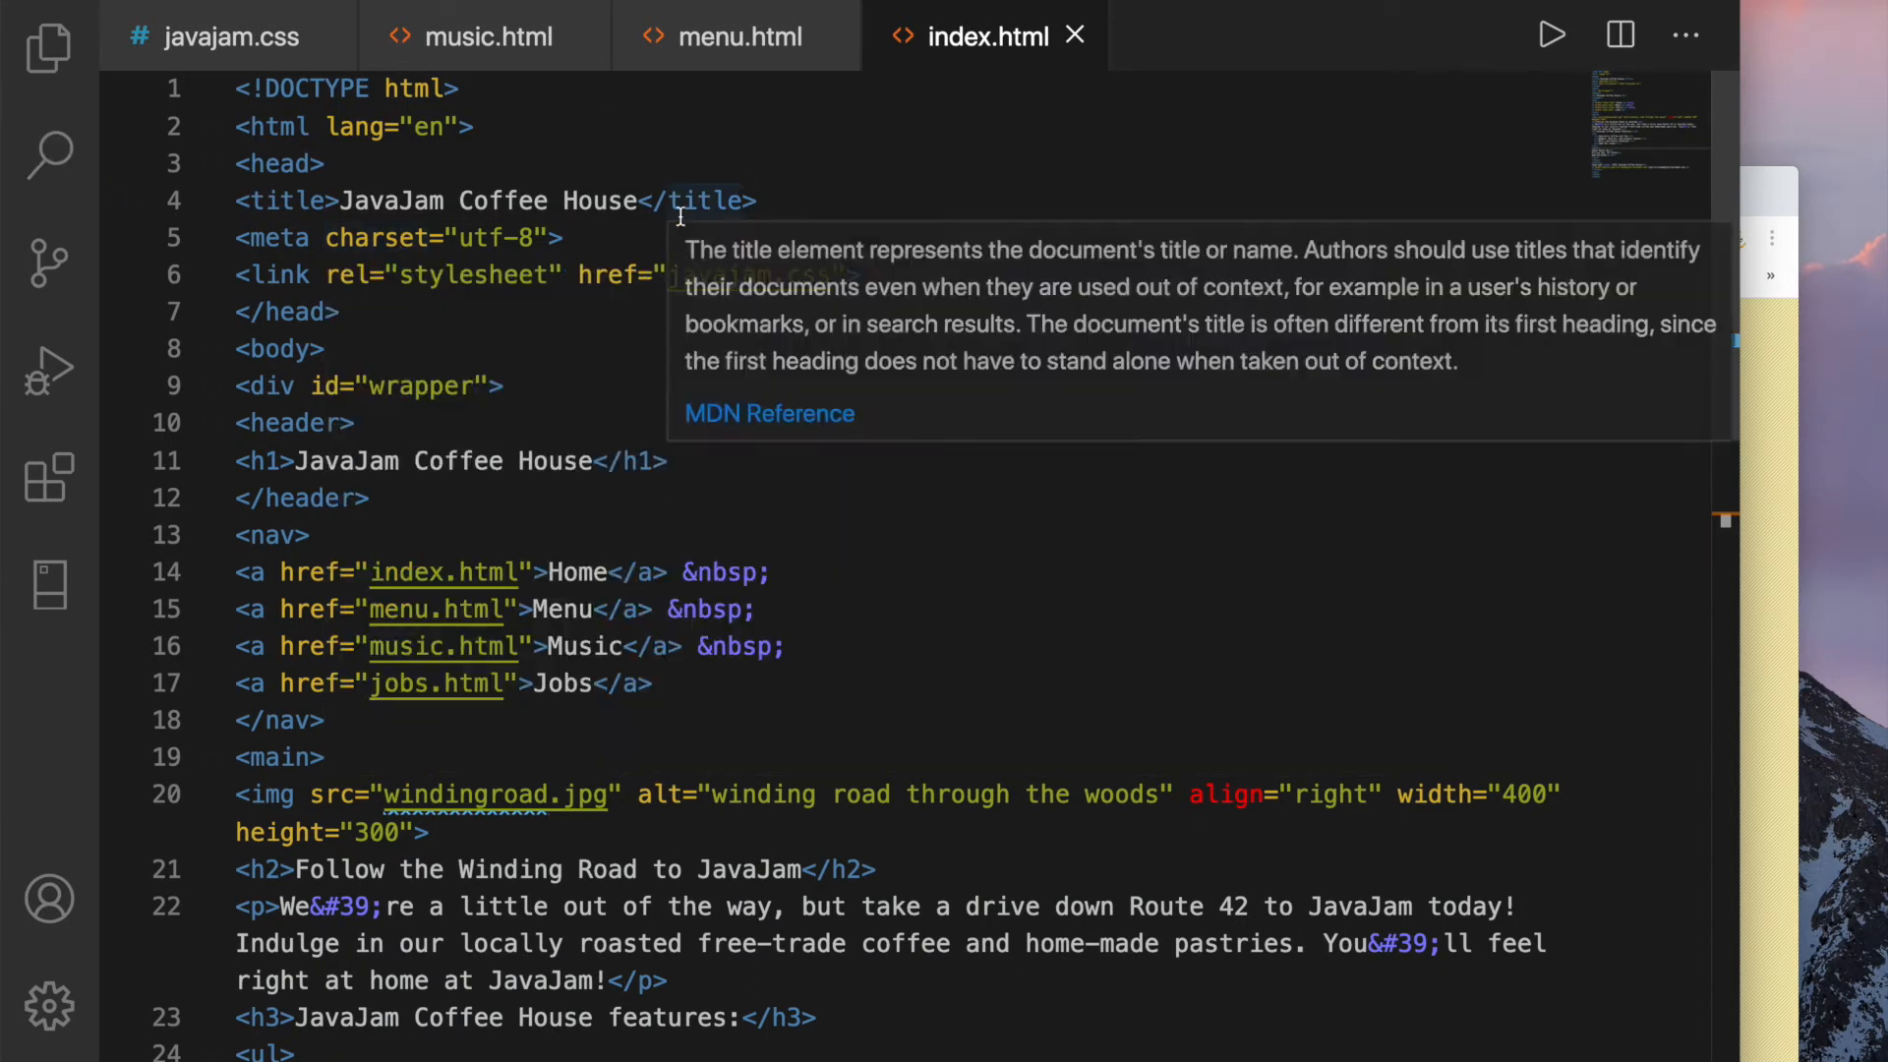
mouse_move(692, 338)
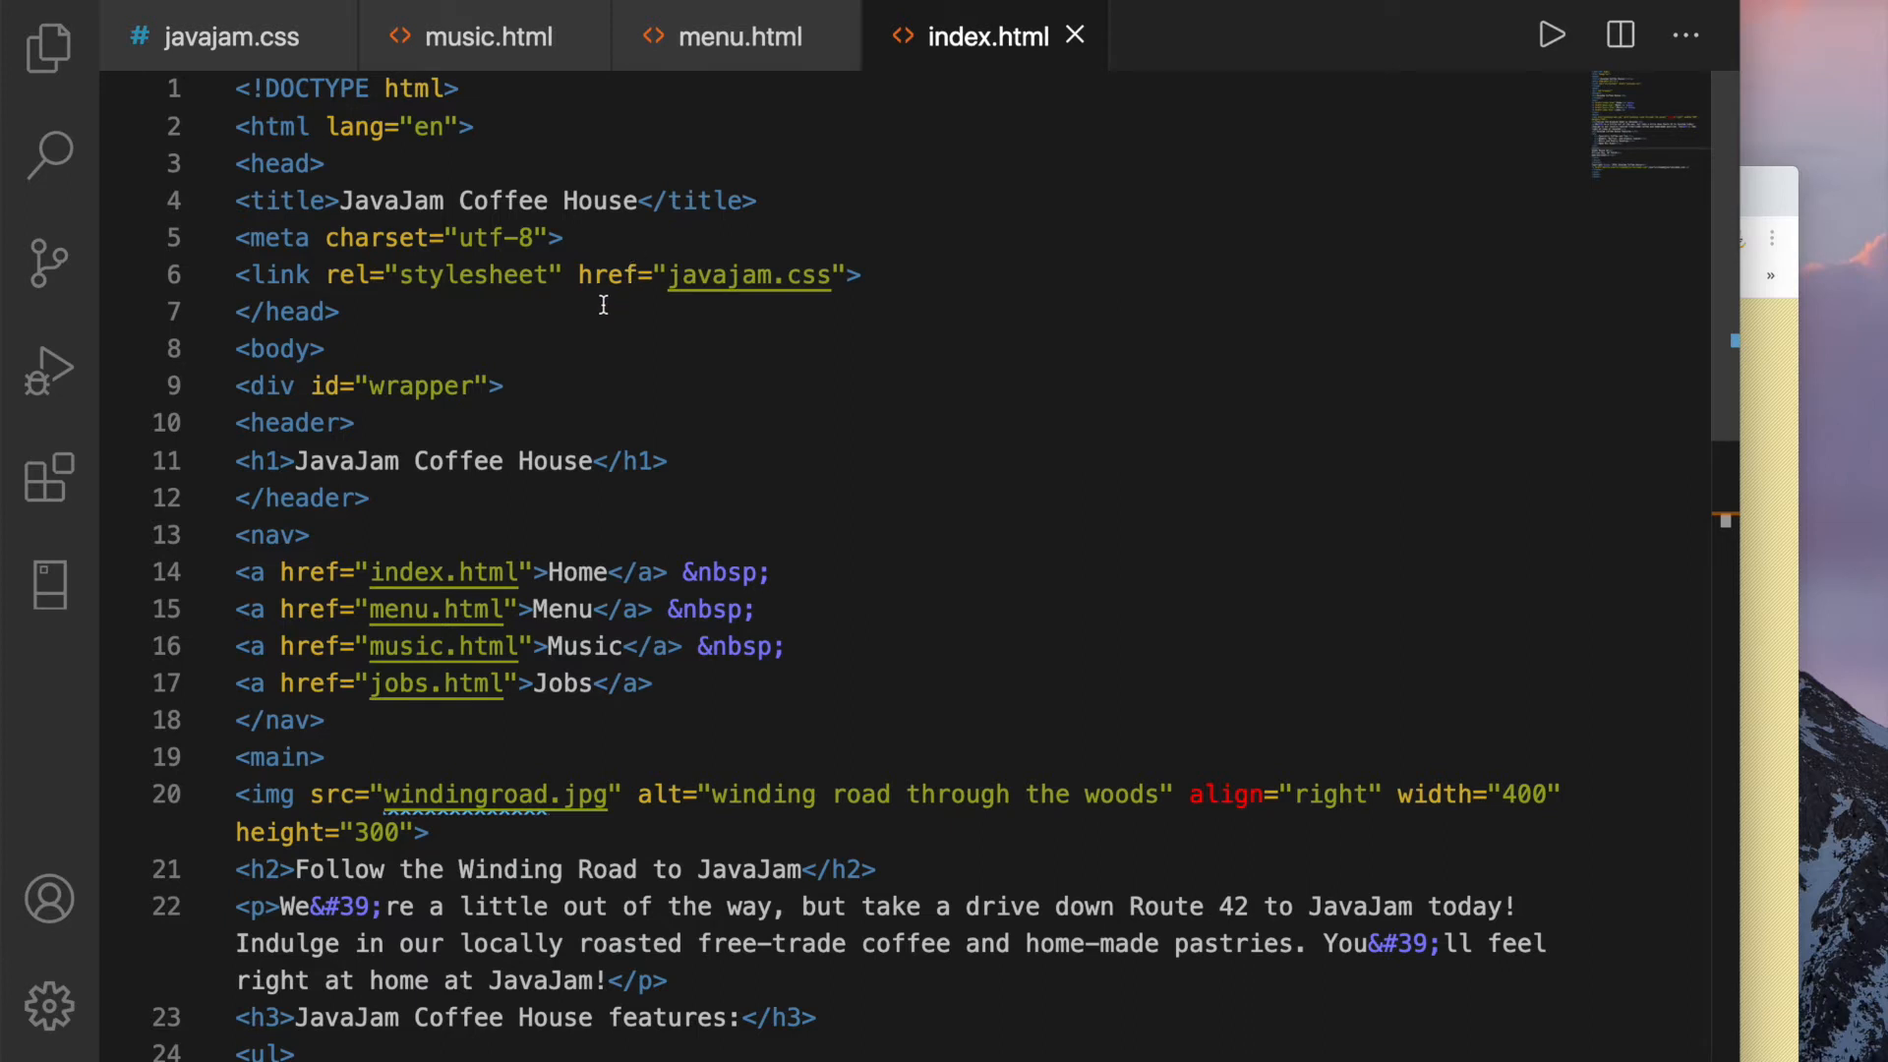
Add a universal * {box-sizing: border-box;} rule at the top of javajam.css
click(230, 36)
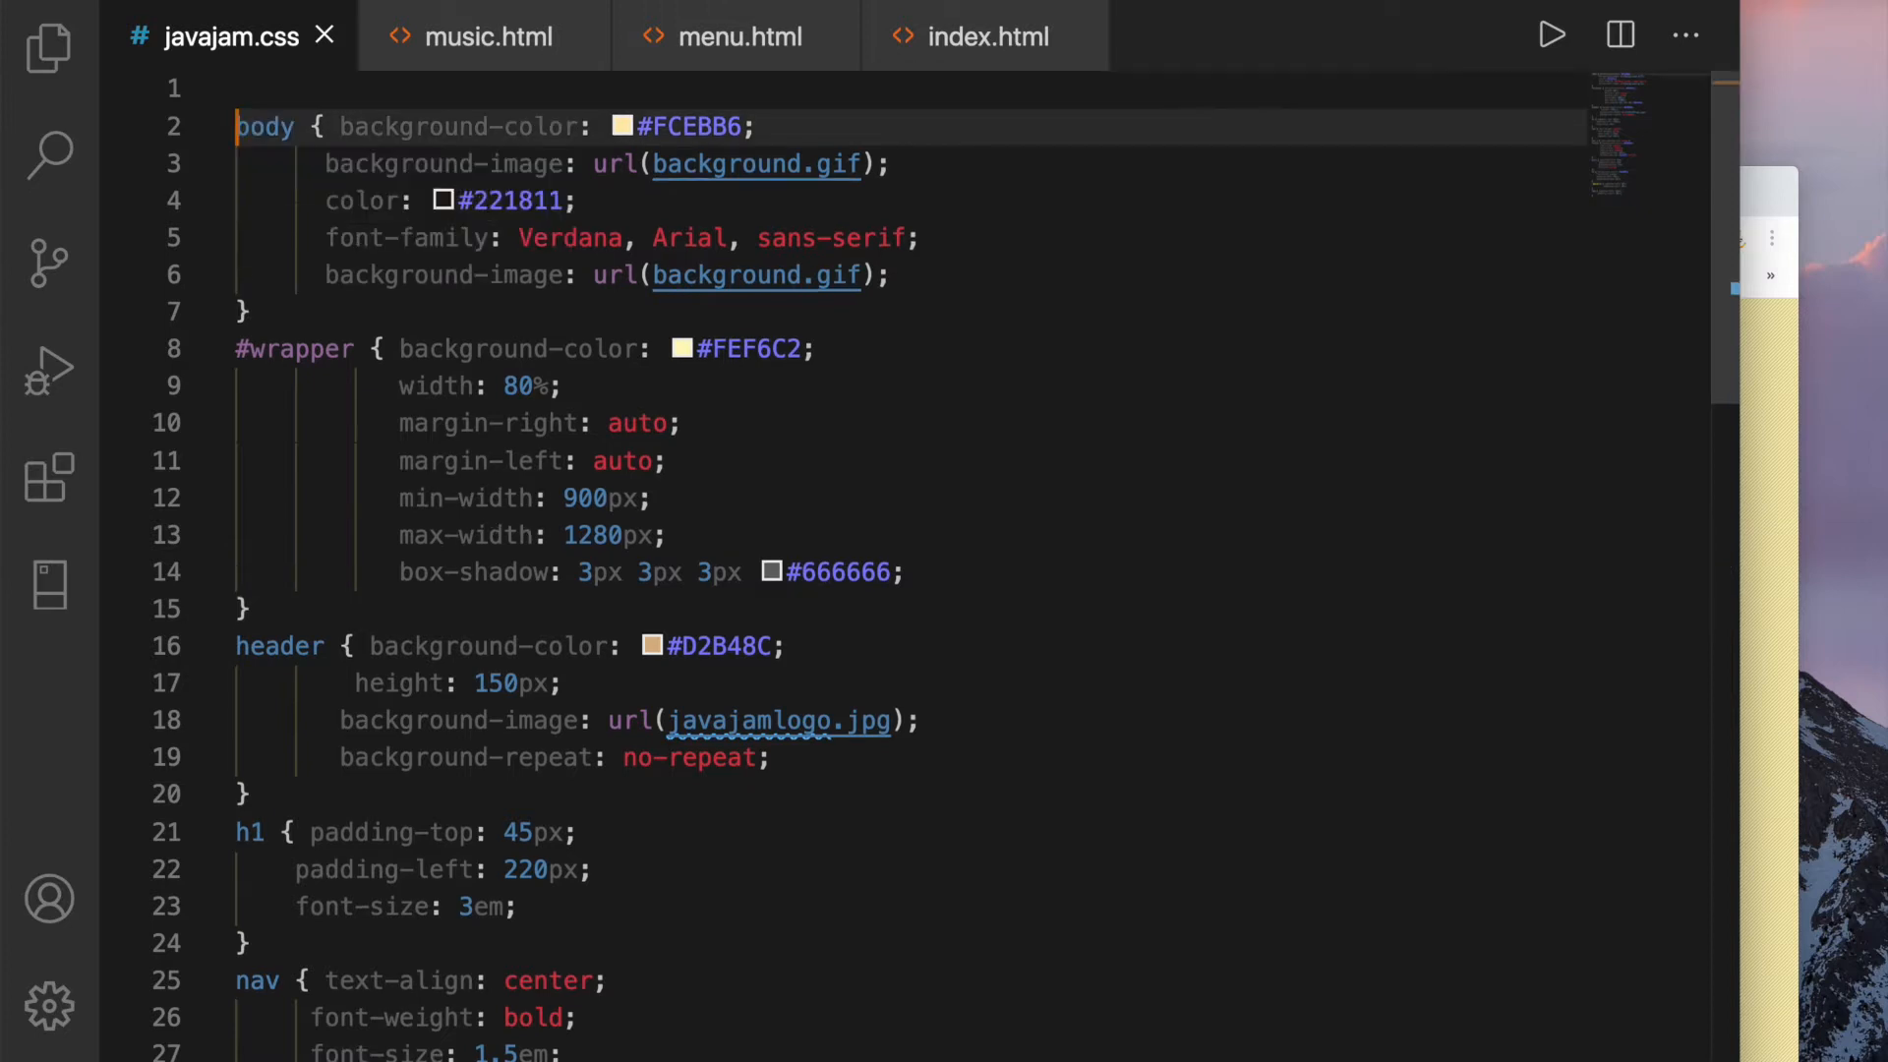
text(*)
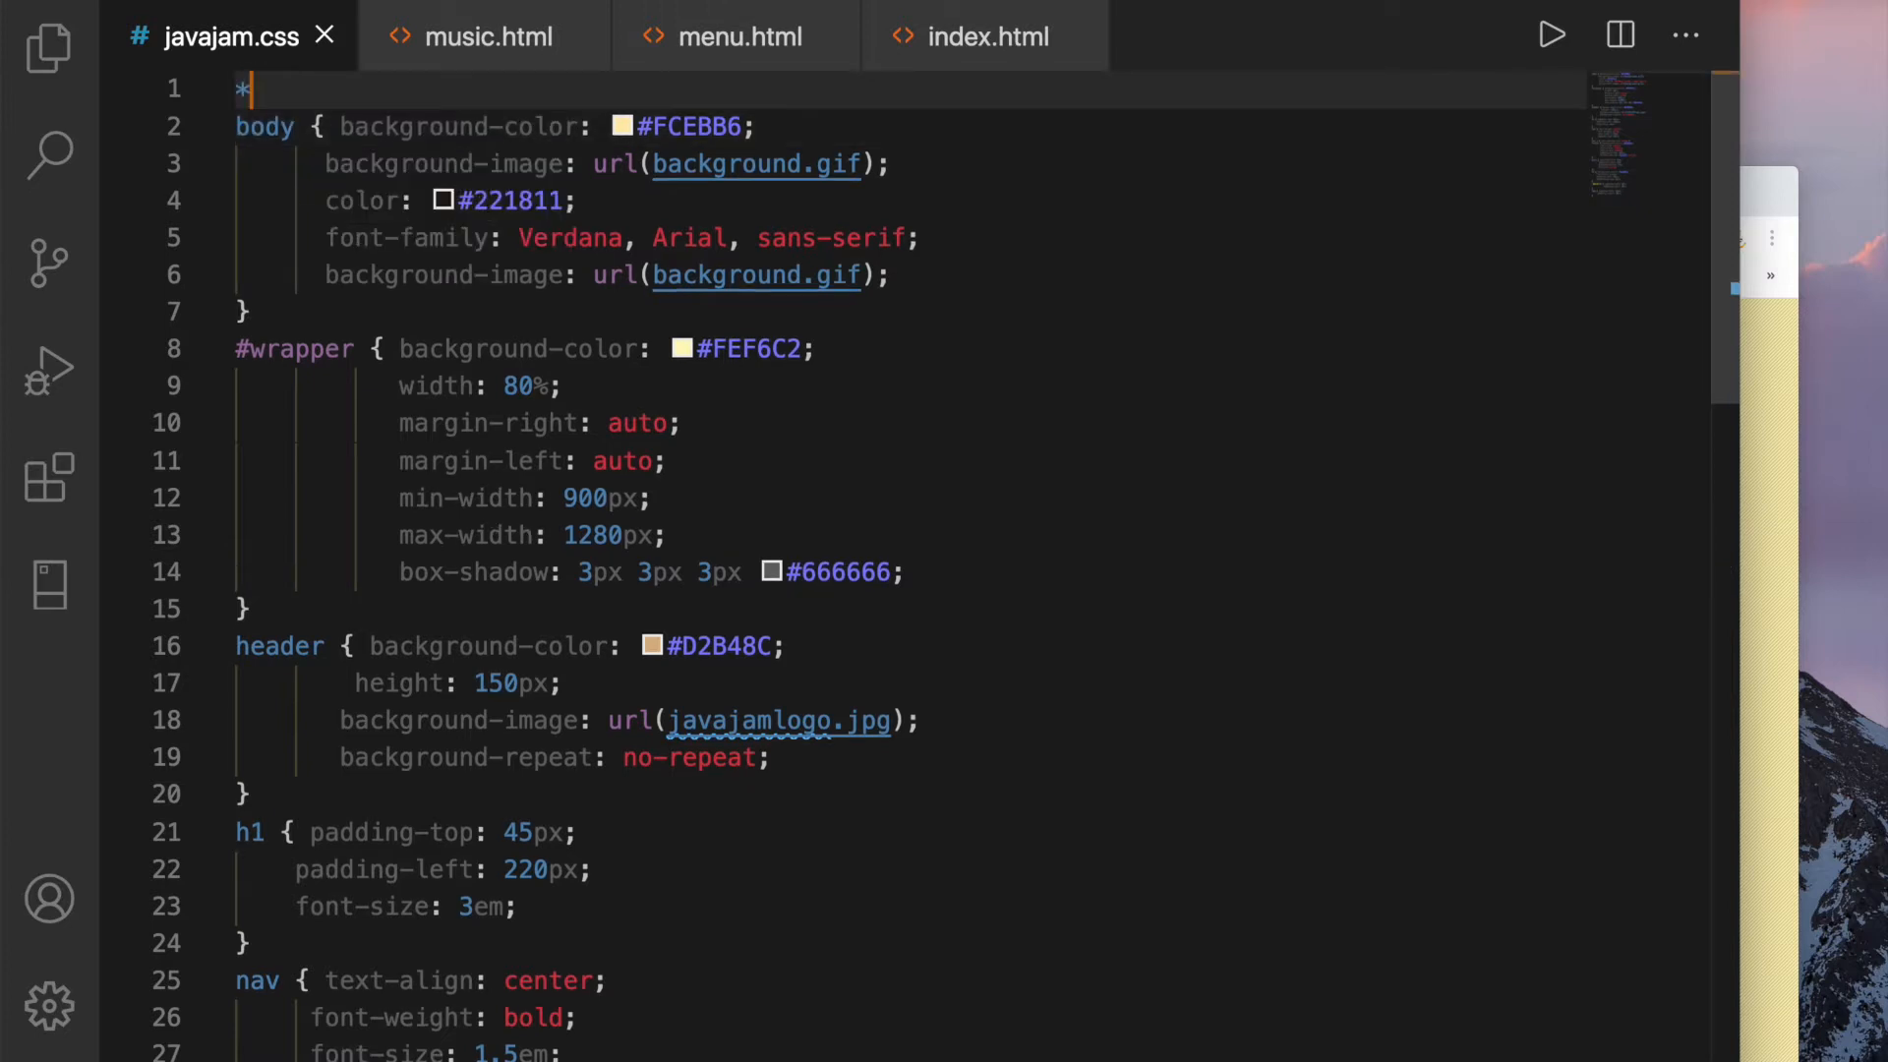
text({)
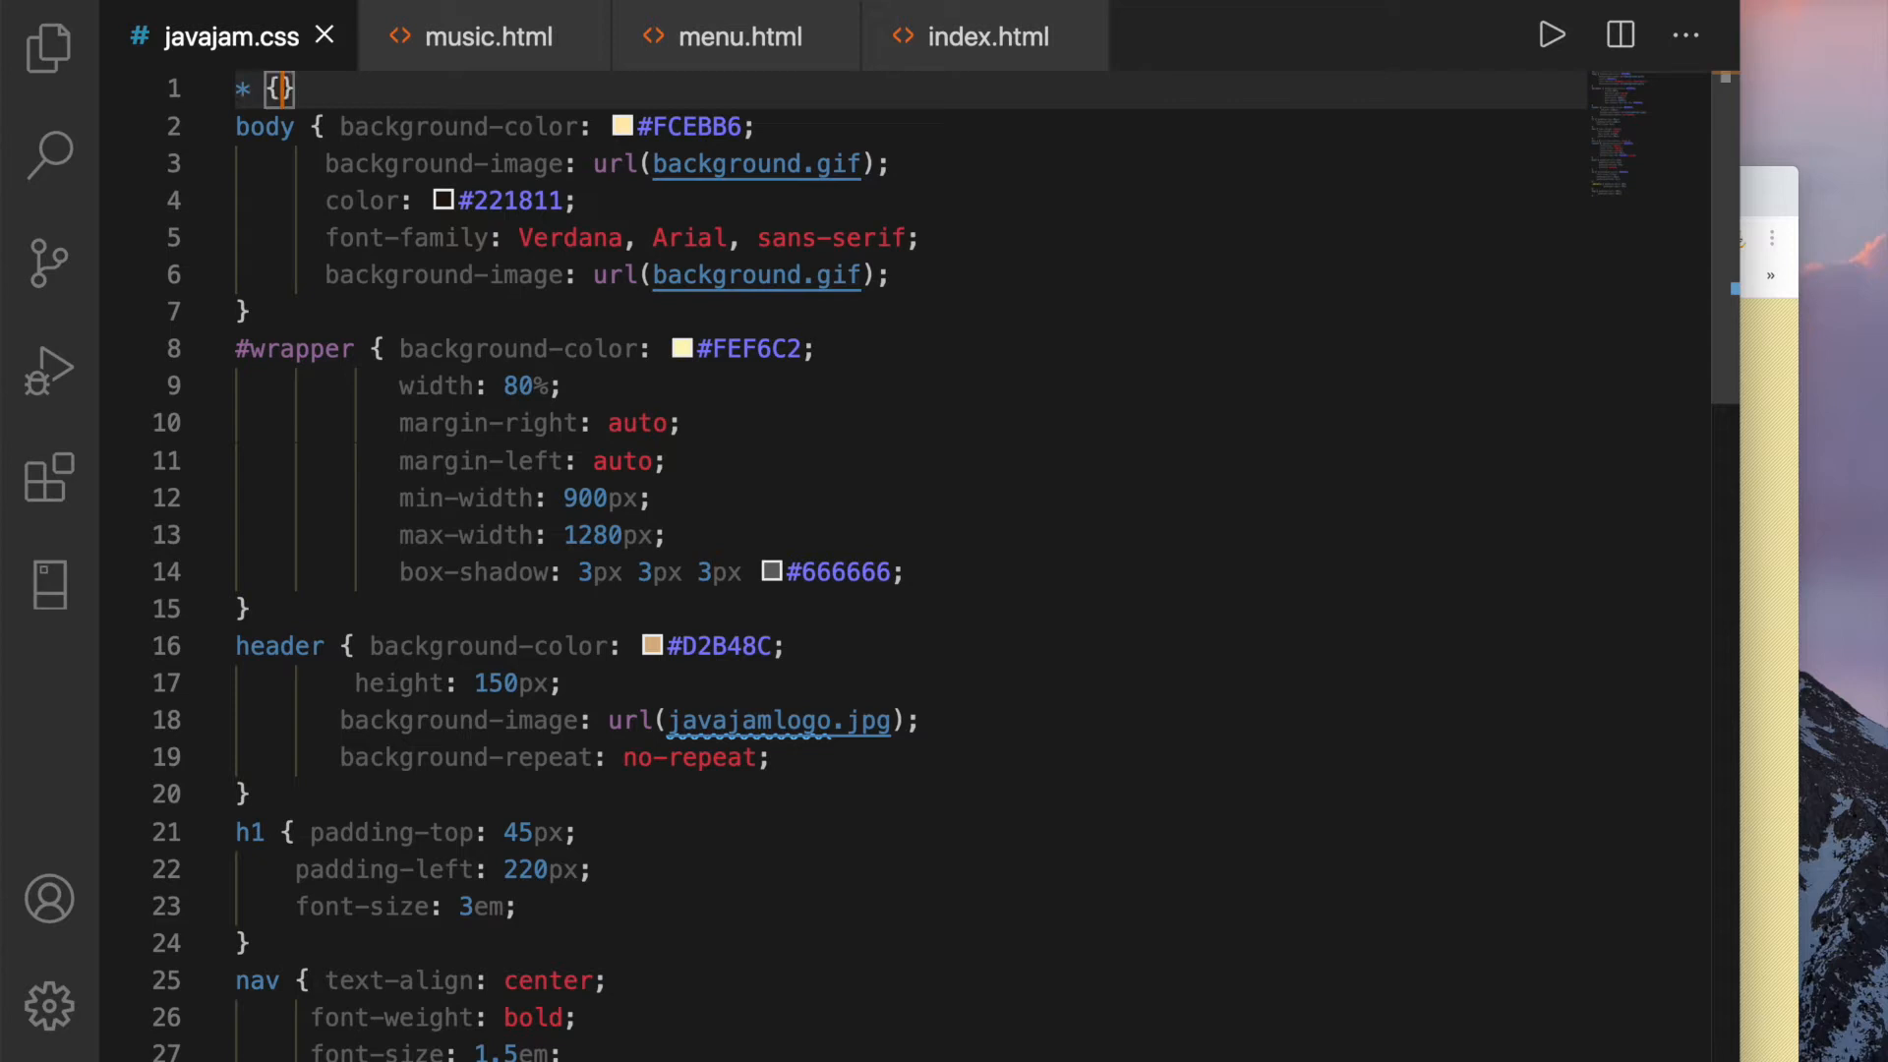
text(box-sizing: ;)
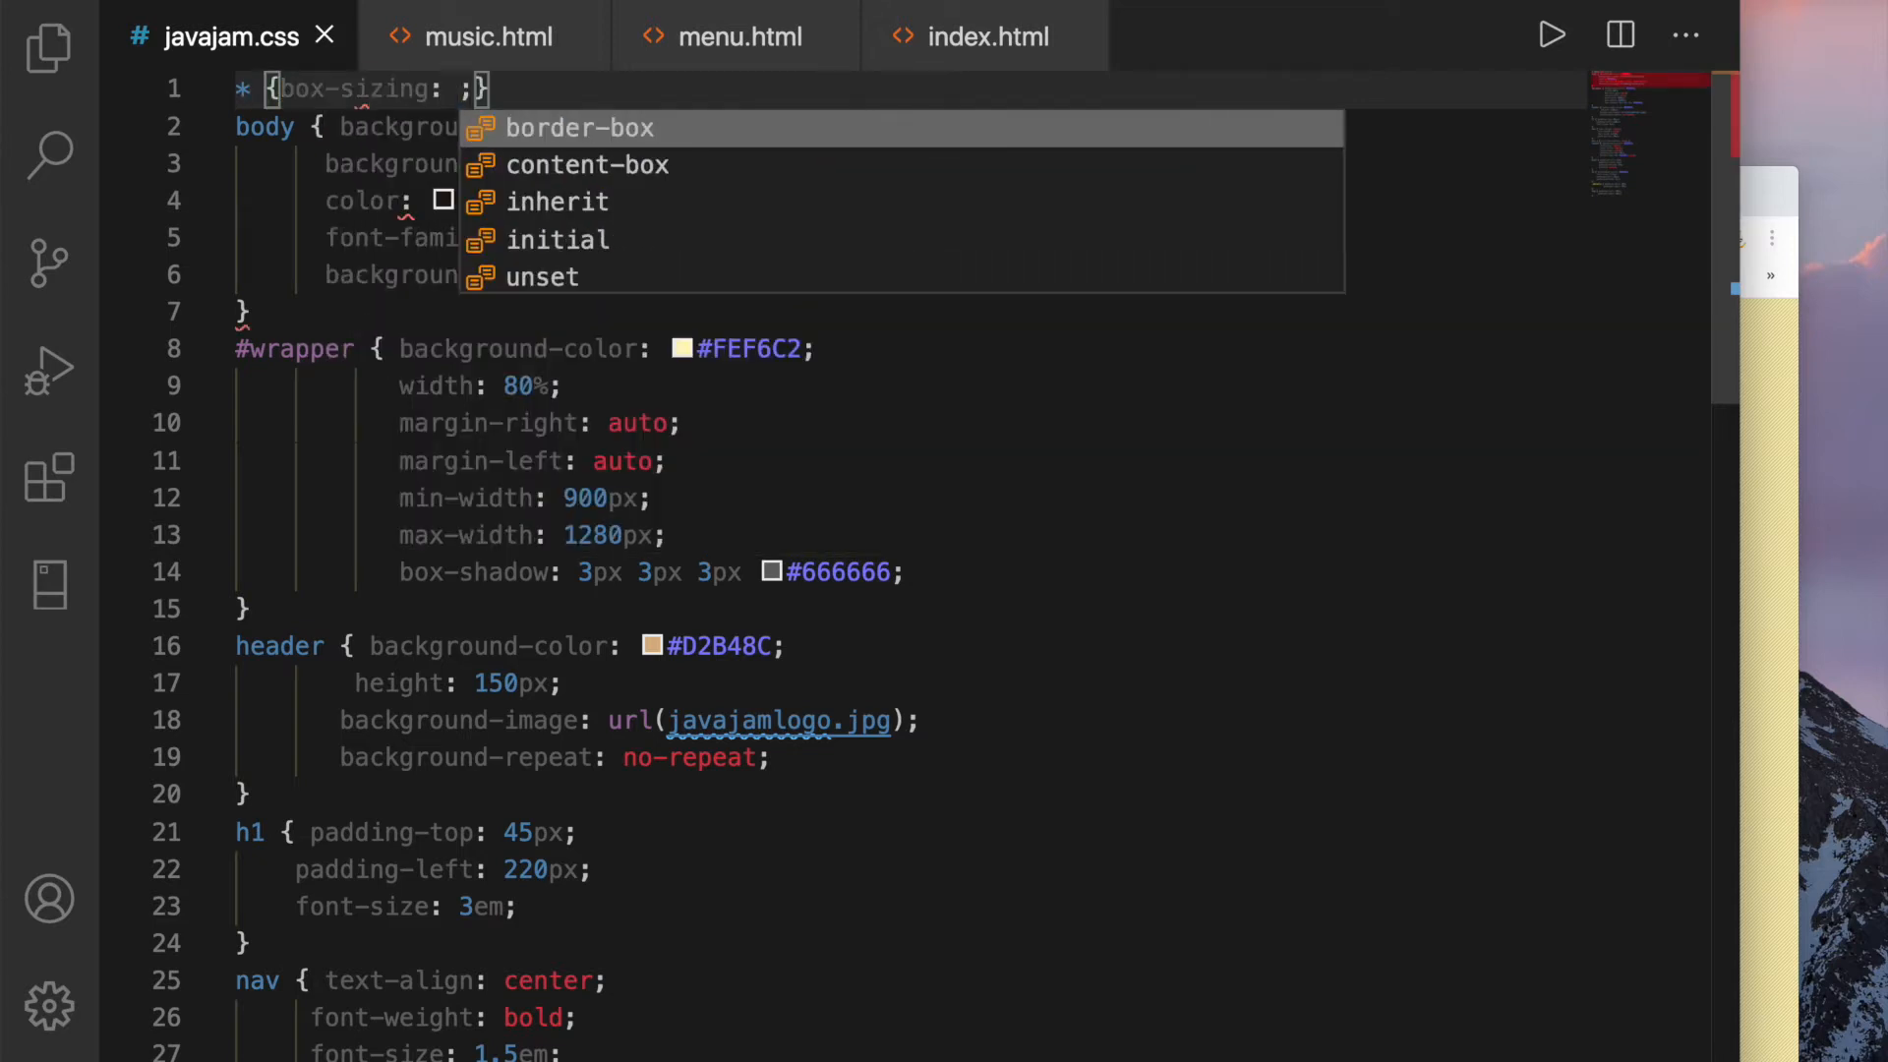
text(bor)
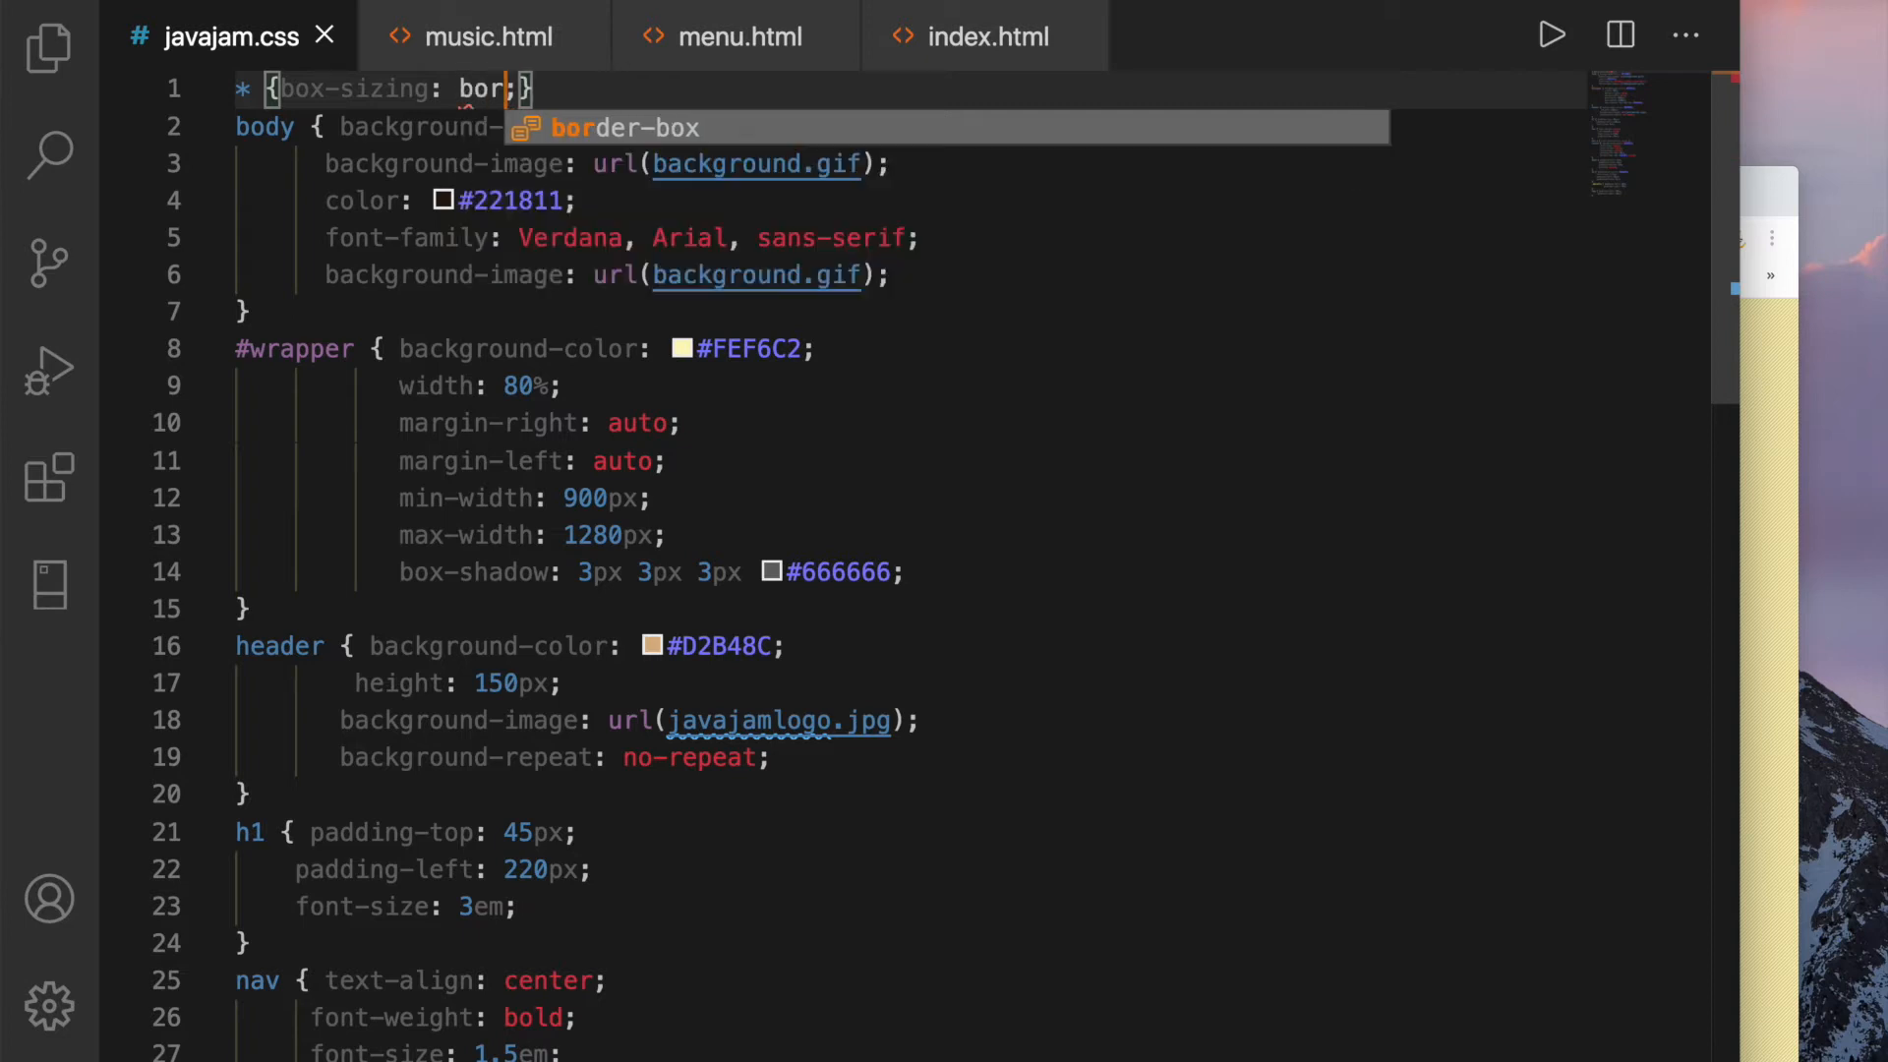
key(Tab)
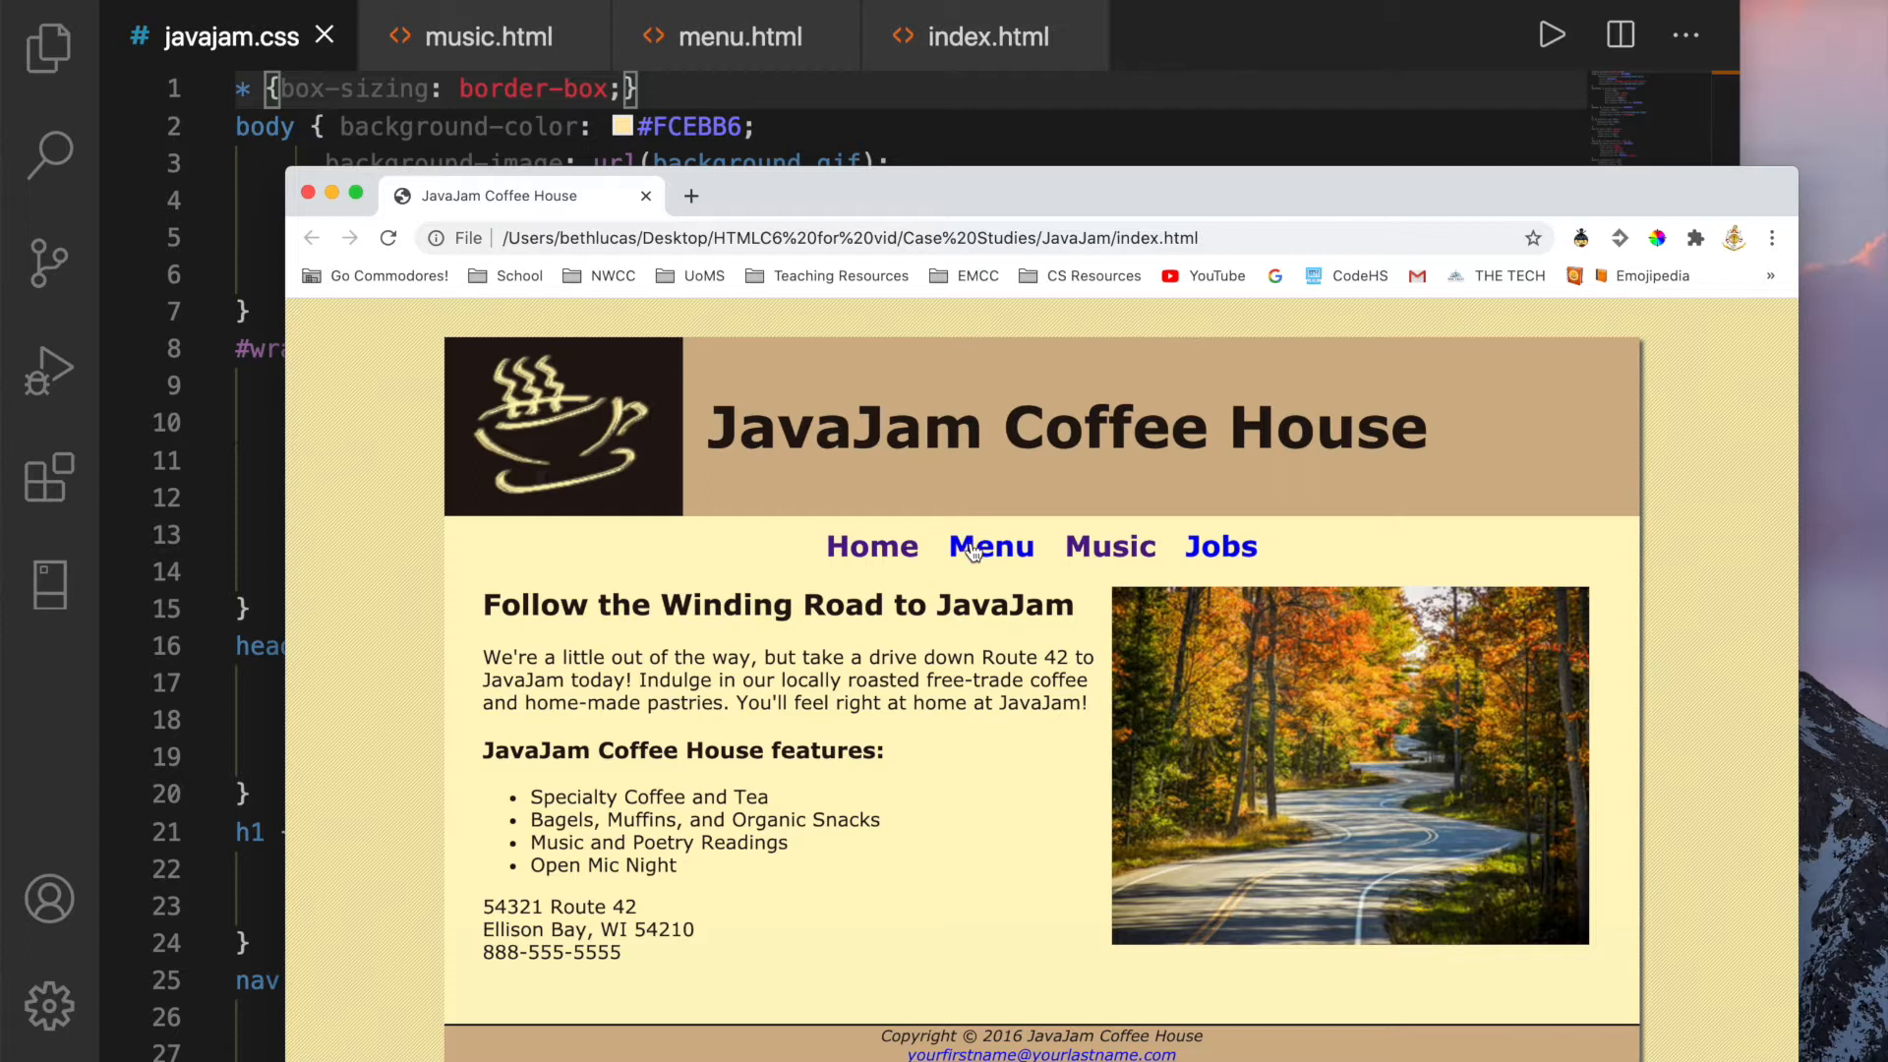
Check the JavaJam Menu page, then the Music page, in Chrome
click(1108, 545)
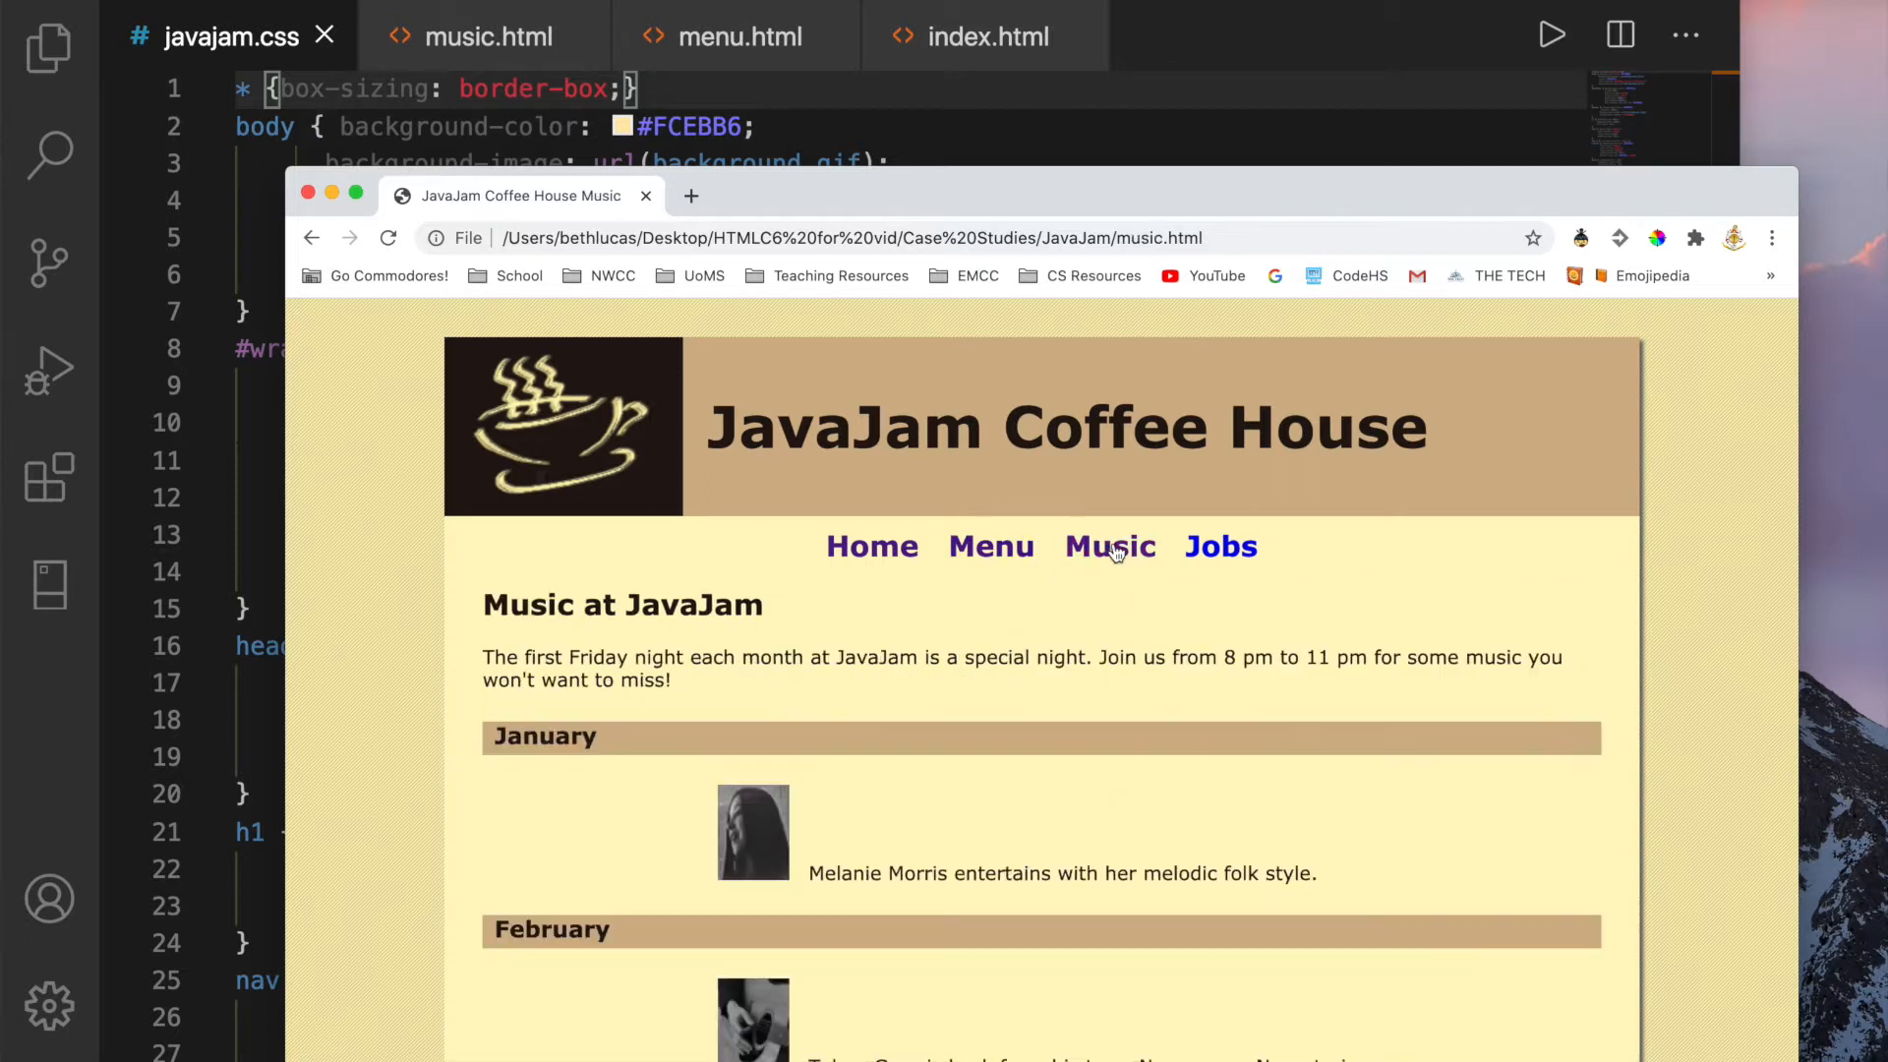
click(870, 545)
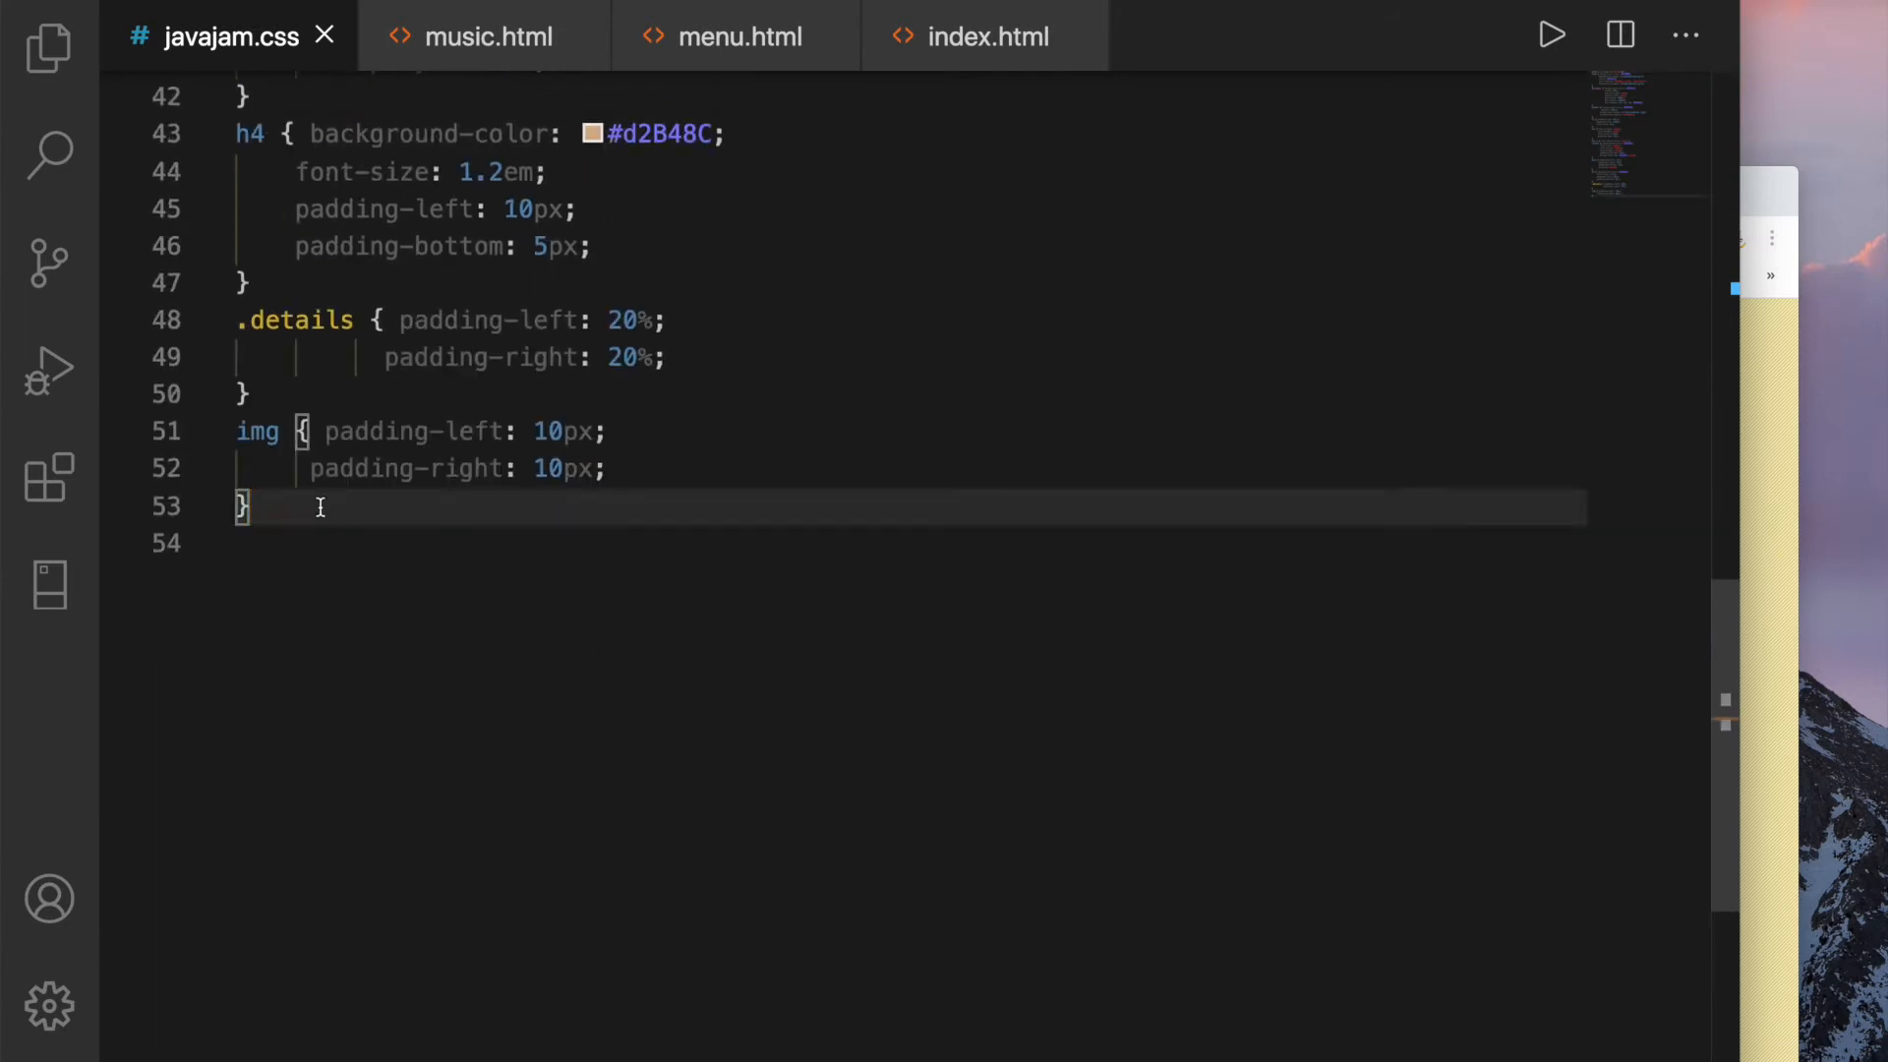
Start a #heroroad rule with a heroroad.jpg background image
text(#)
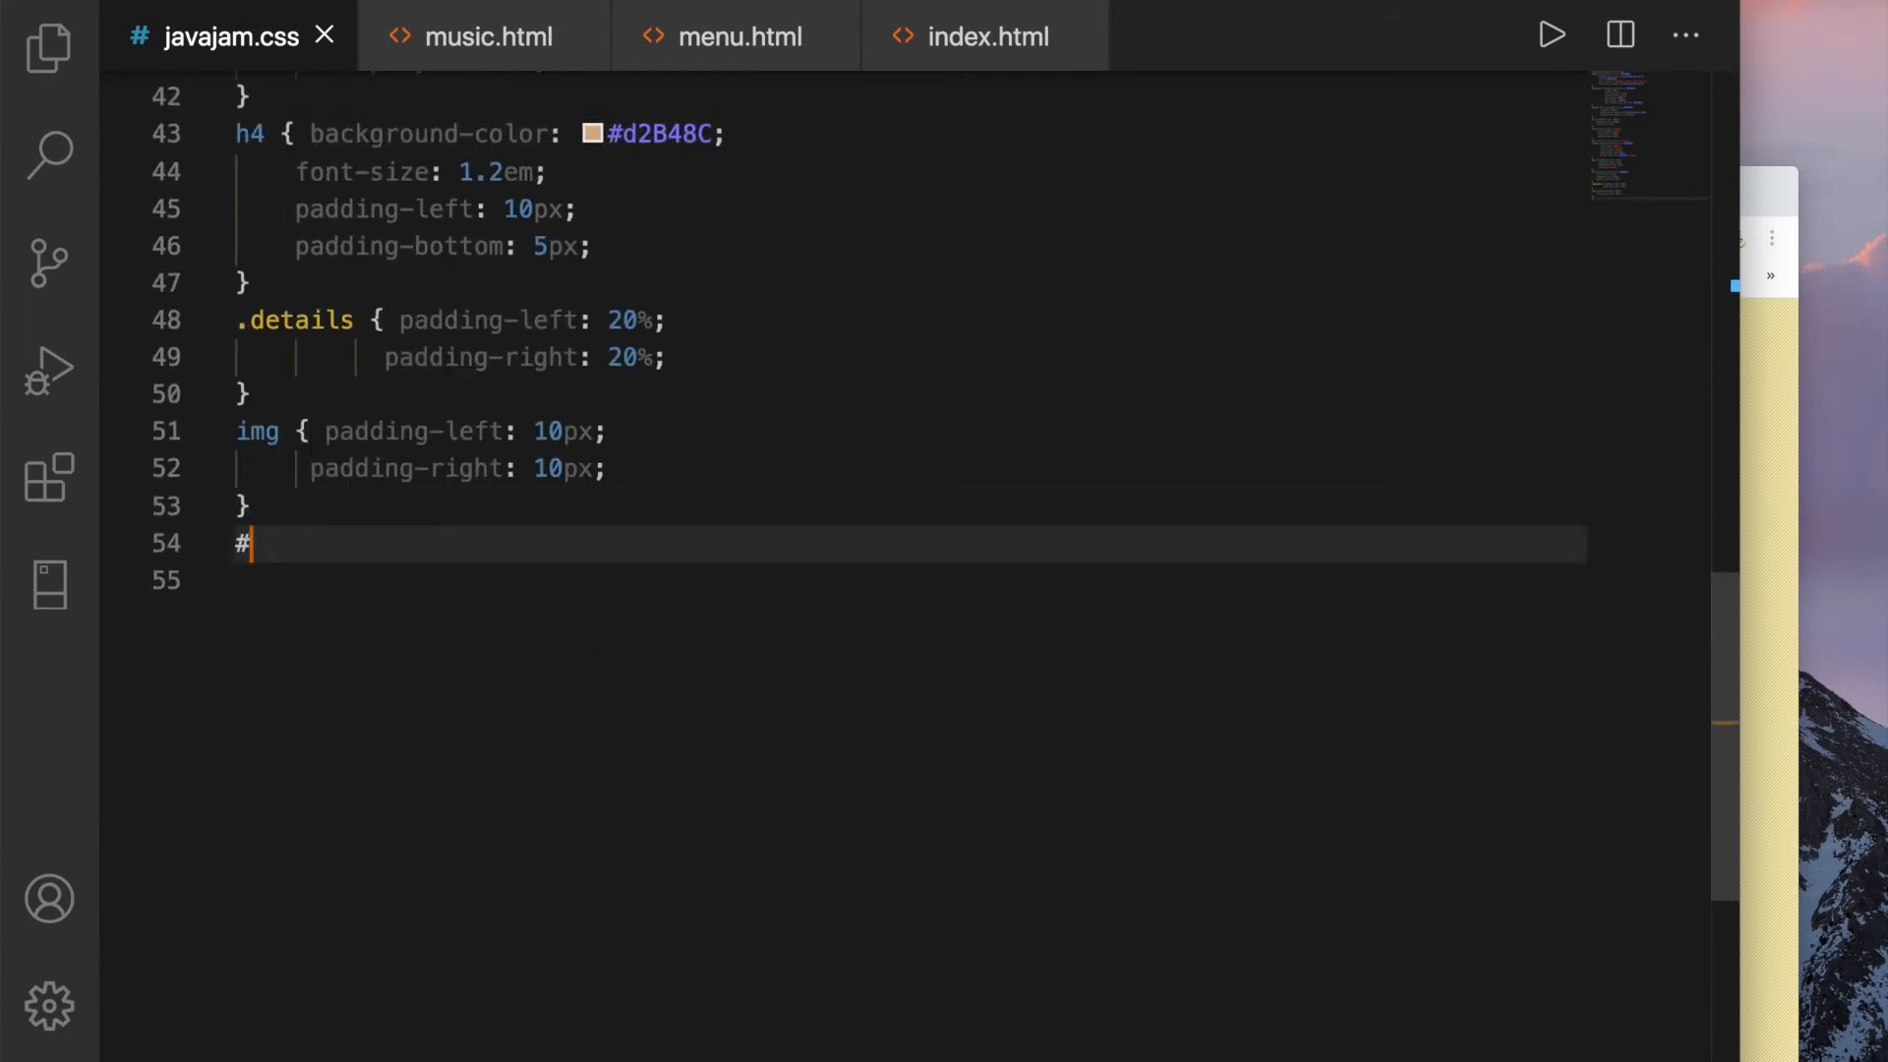
text(he)
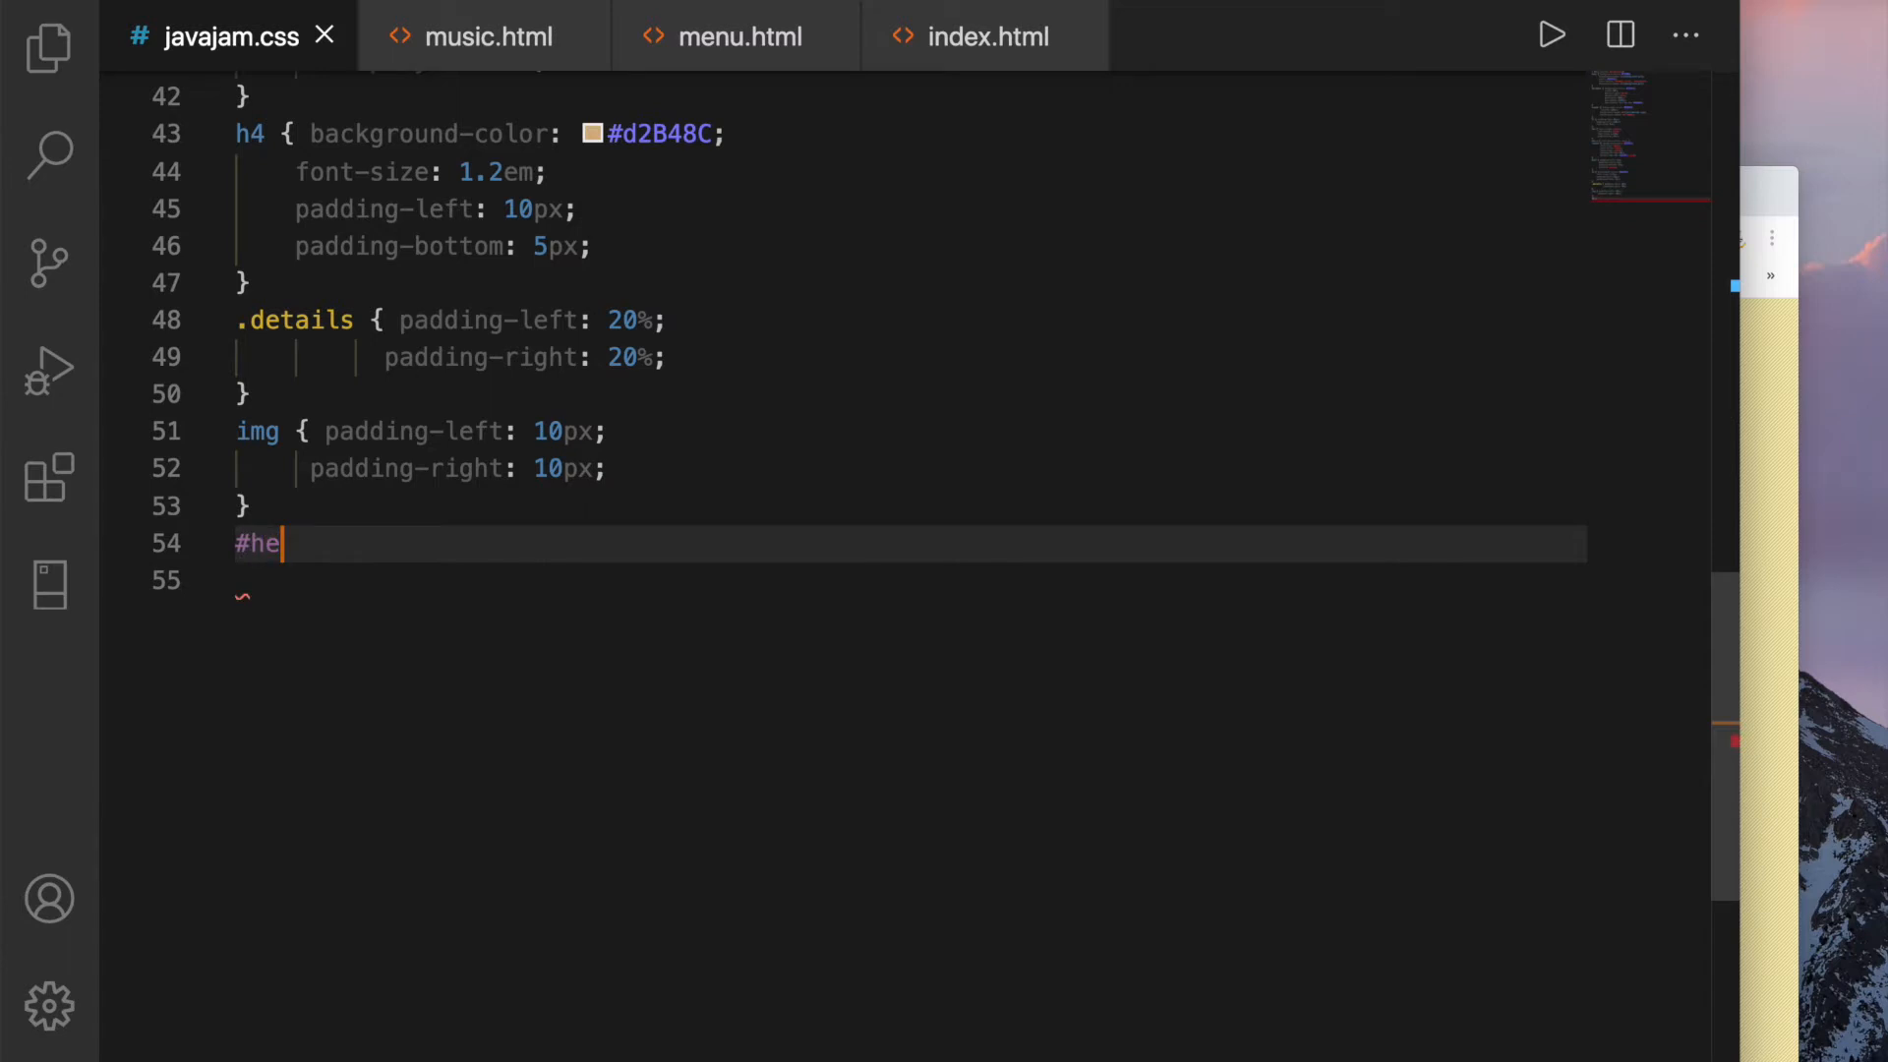
text(roroad {)
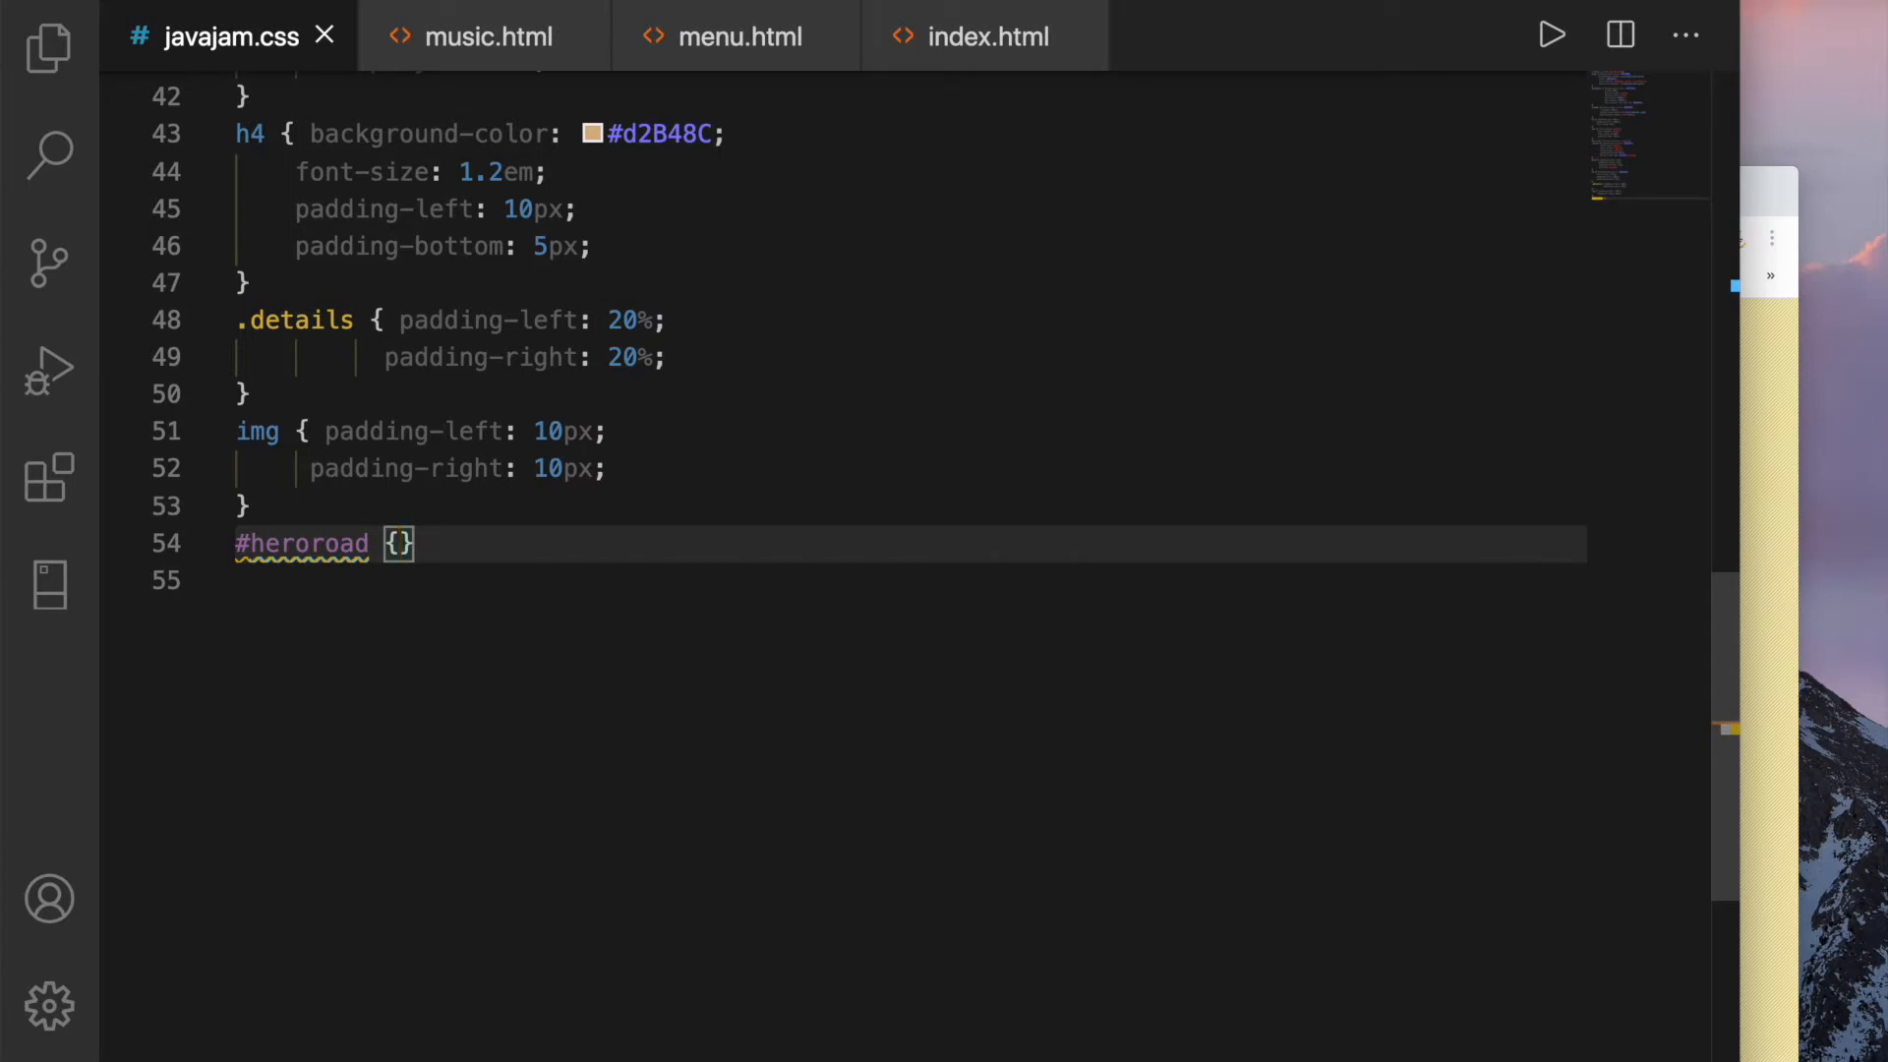
text(bakc)
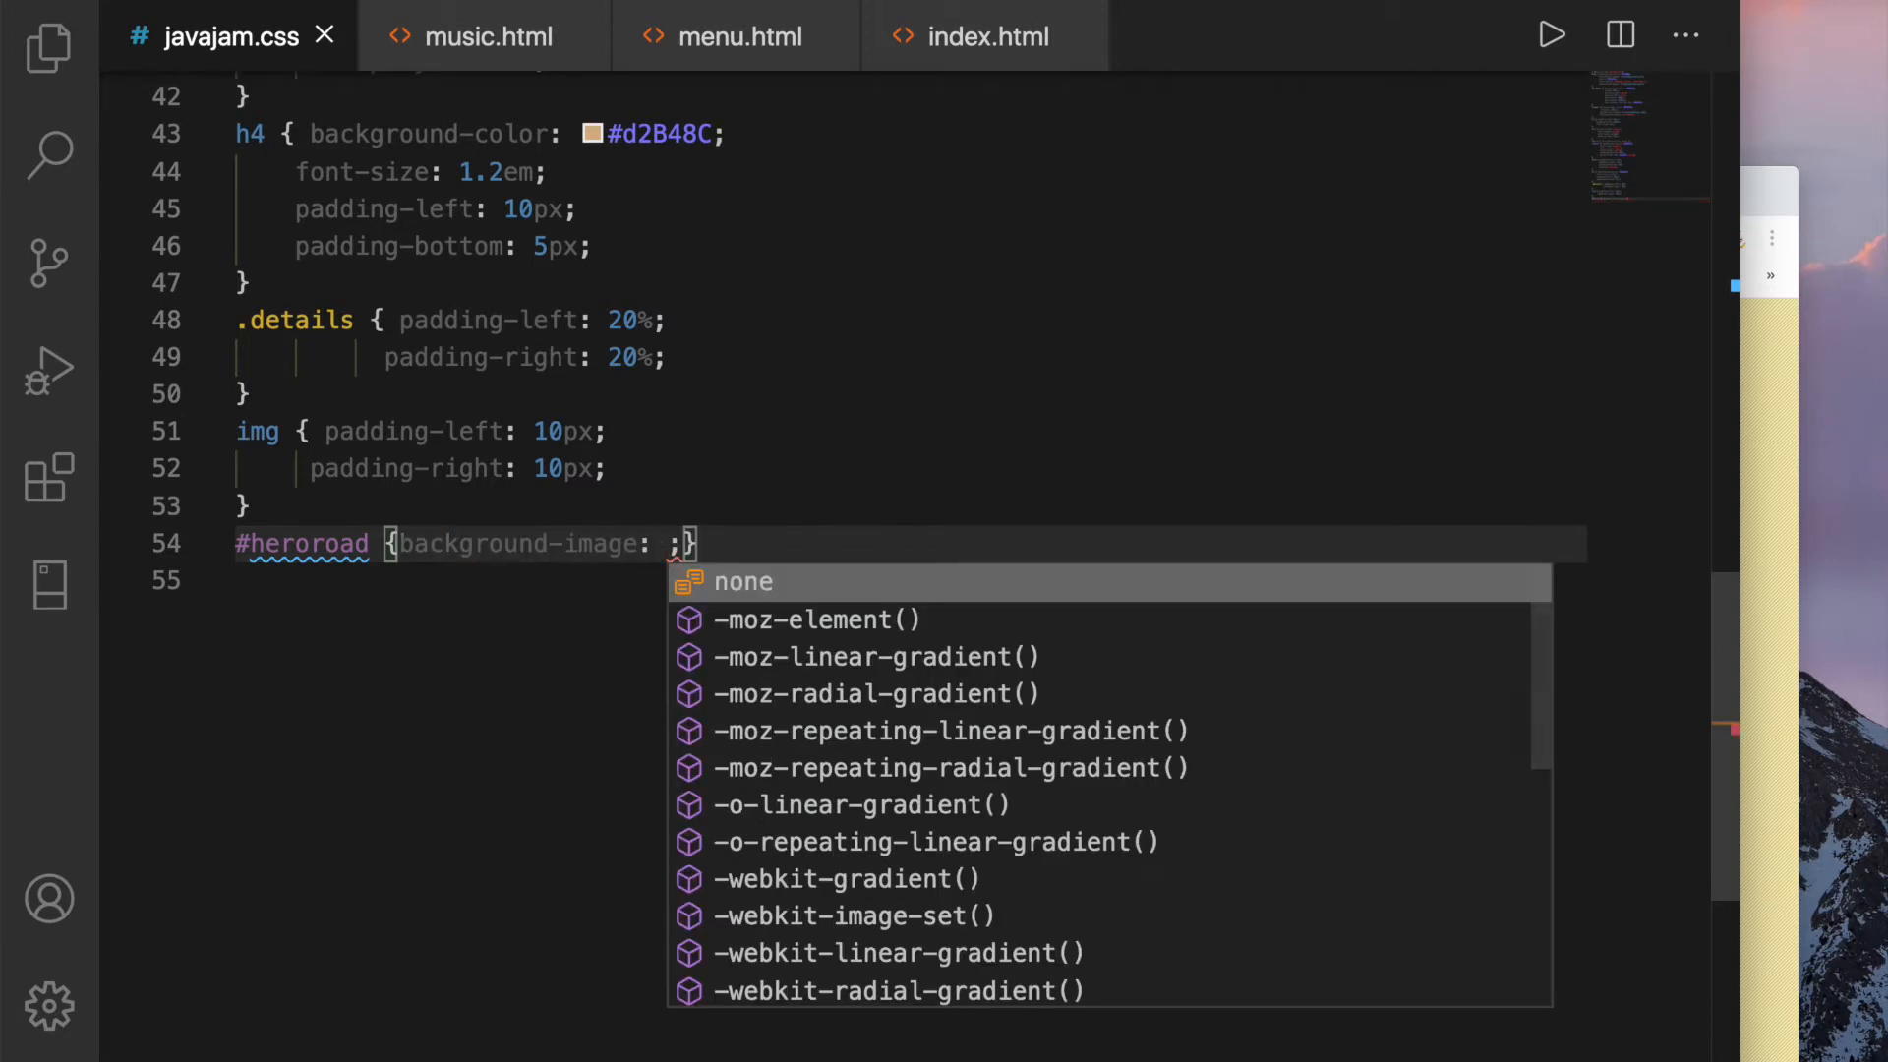
text(url()
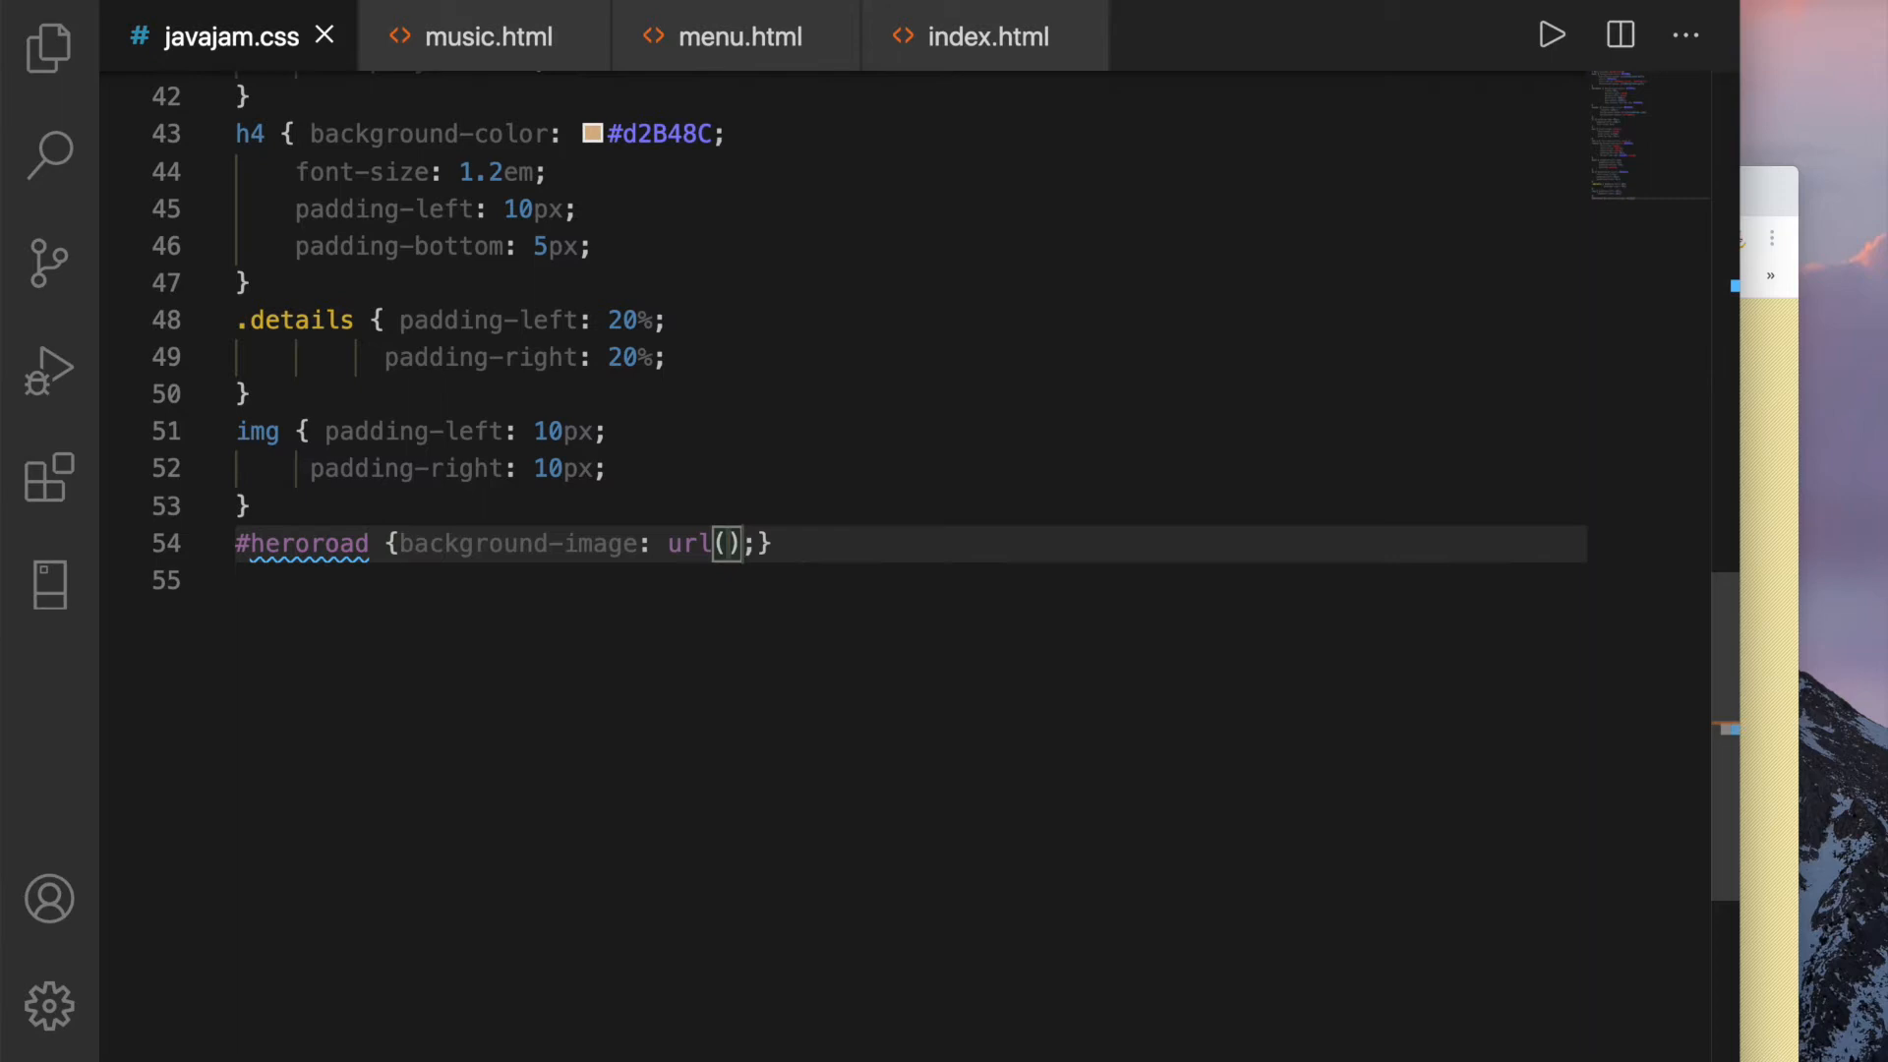
text(her)
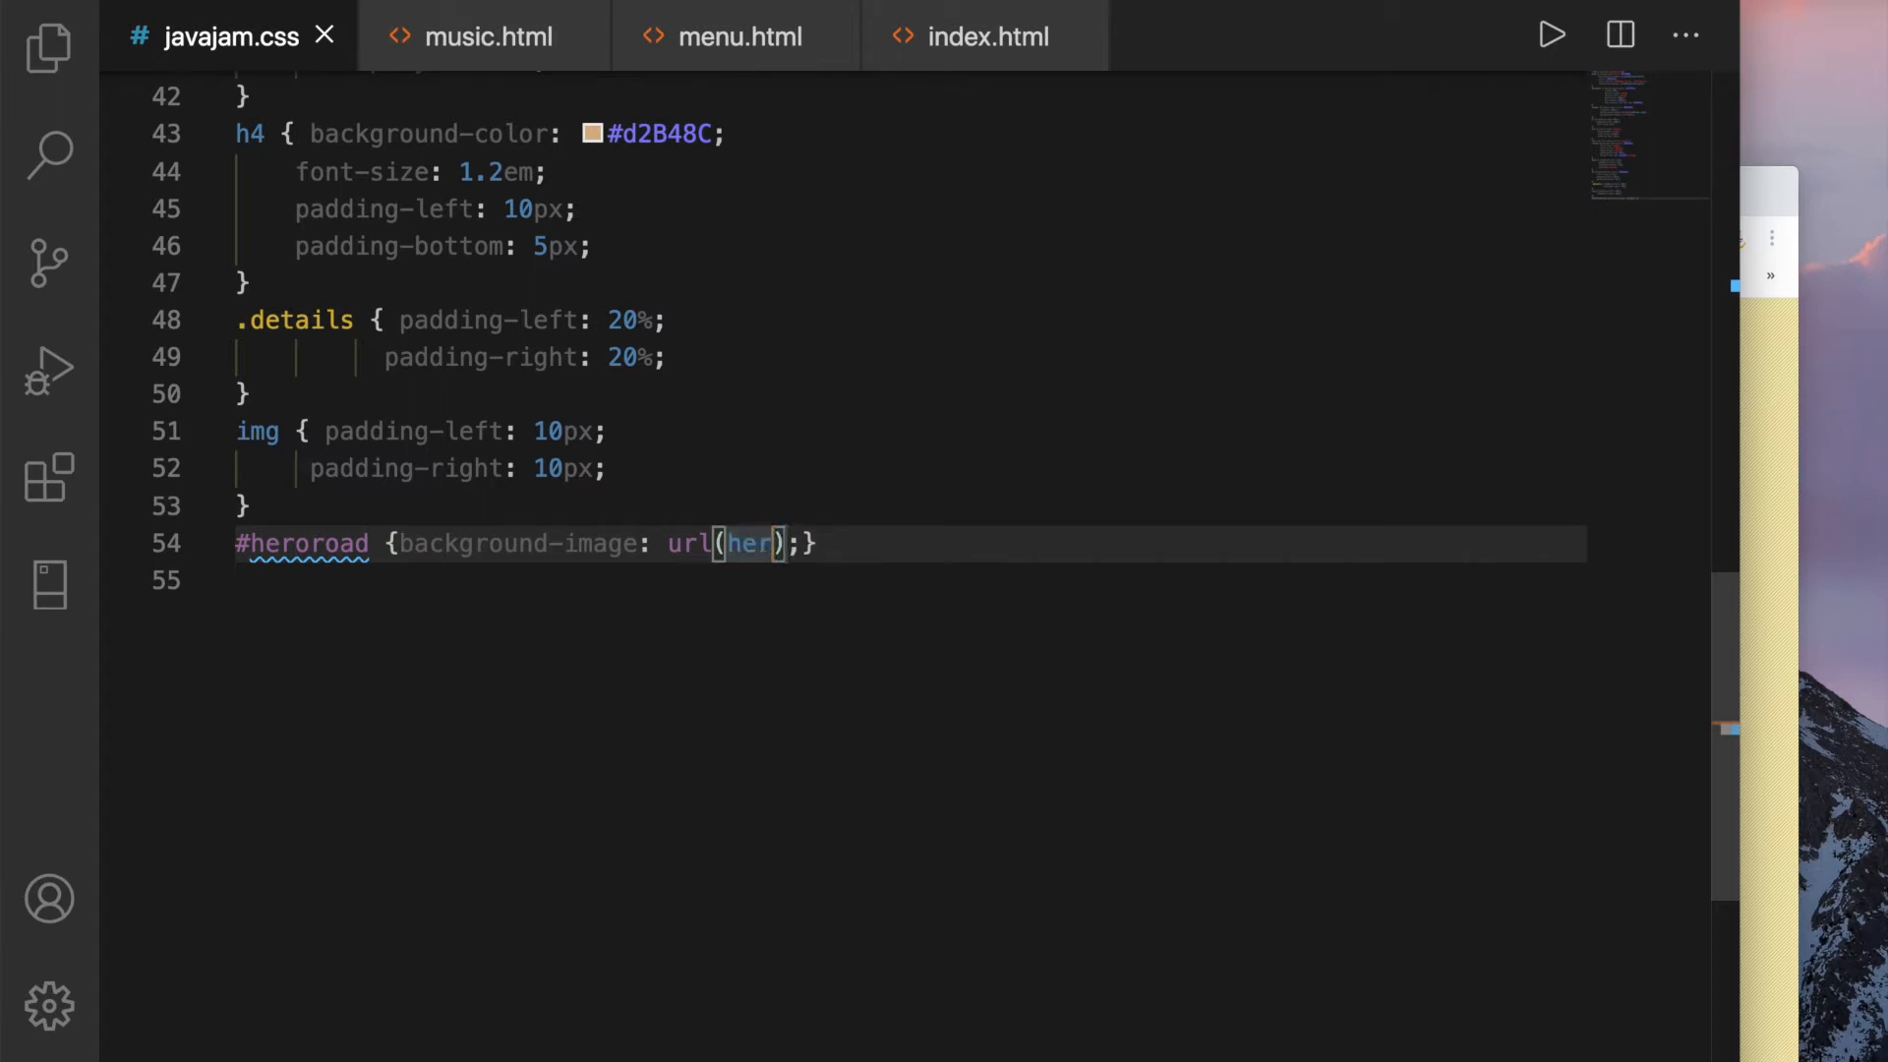
text(oroad.jpg)
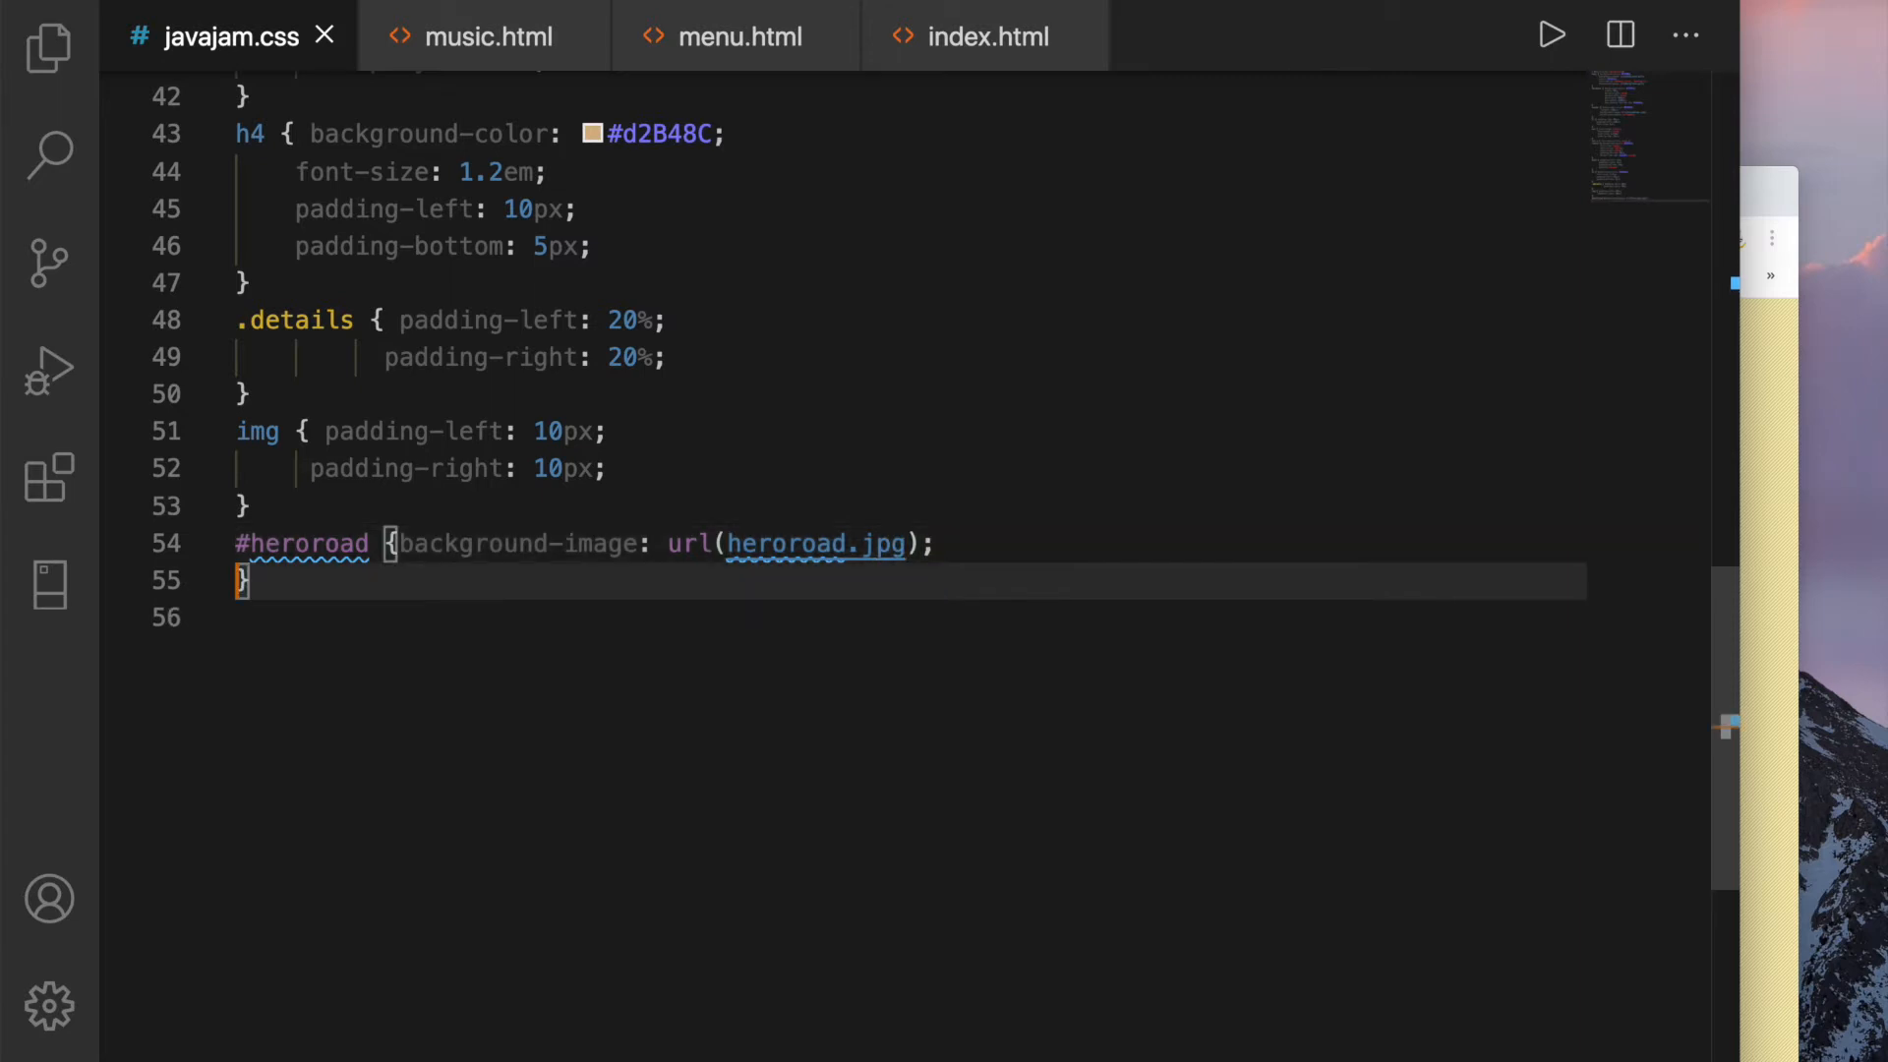
Give #heroroad 100% background size and 250px height, then rename a copy to #heroguitar
text(background-siz)
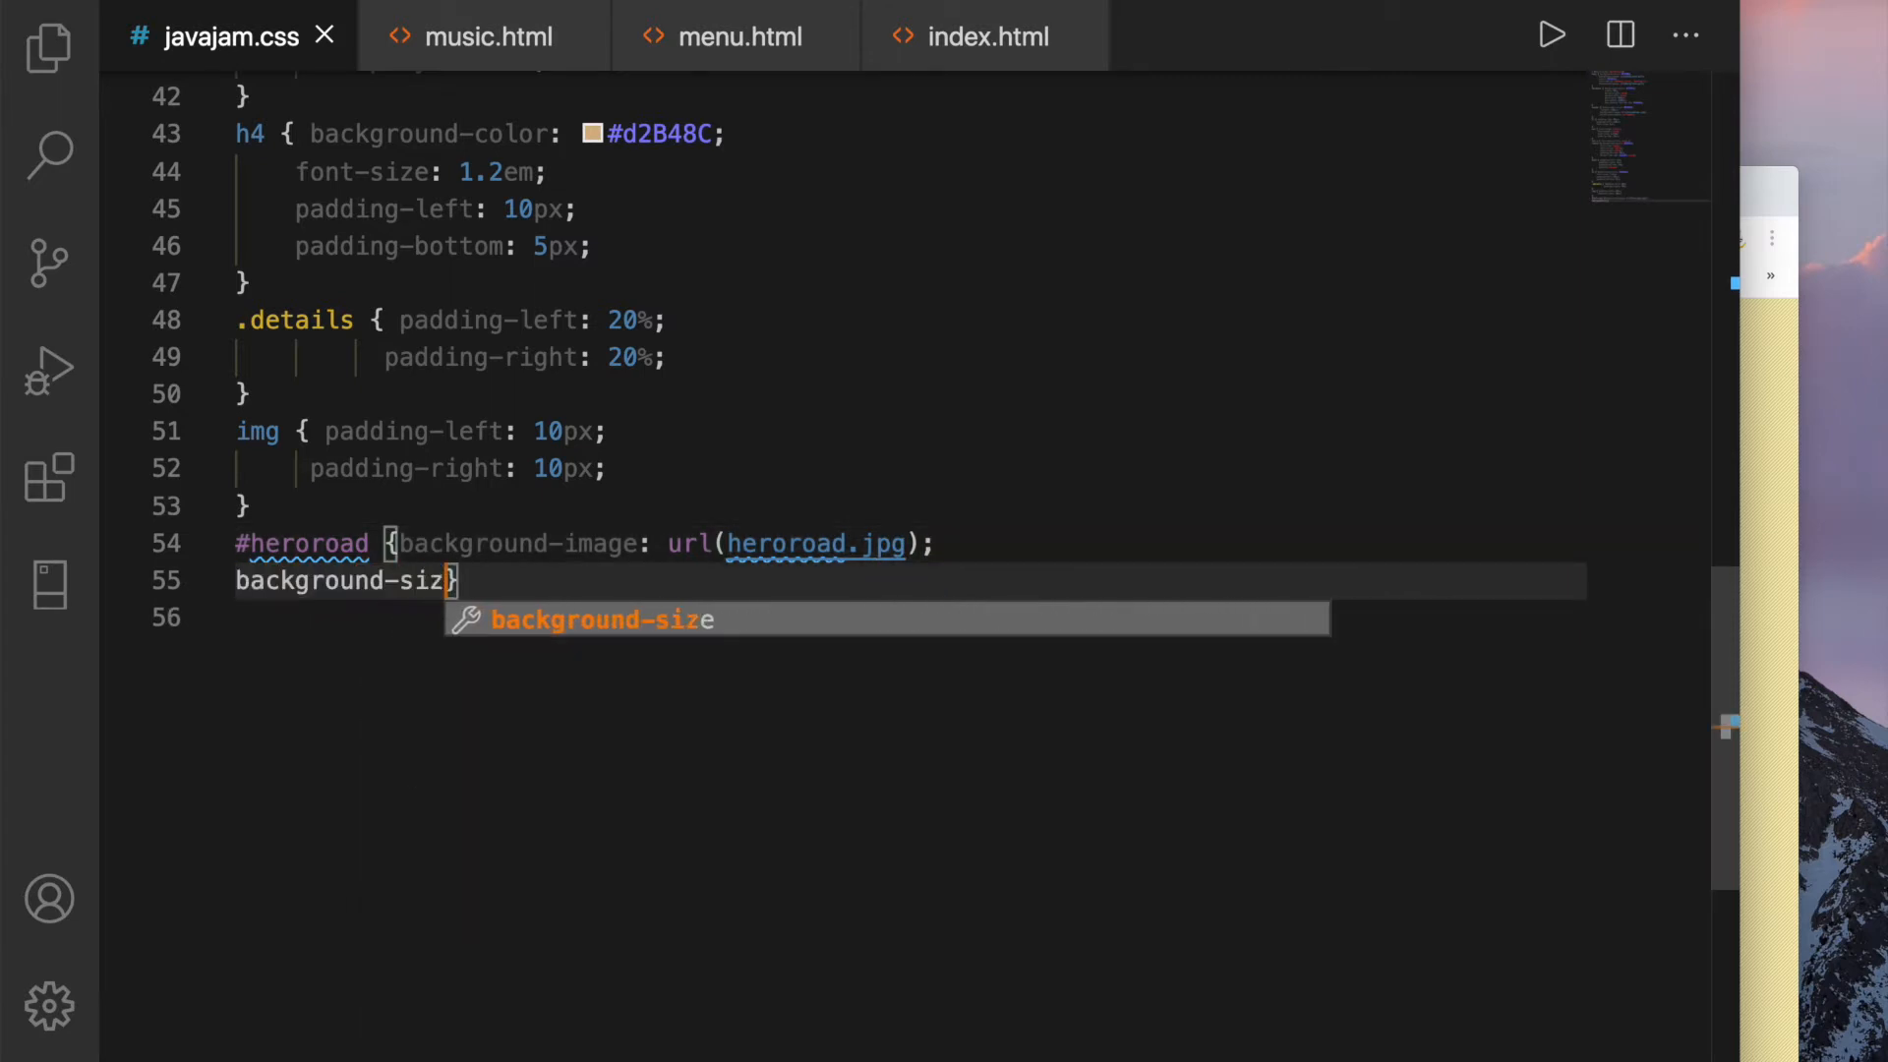
text(e: 100%)
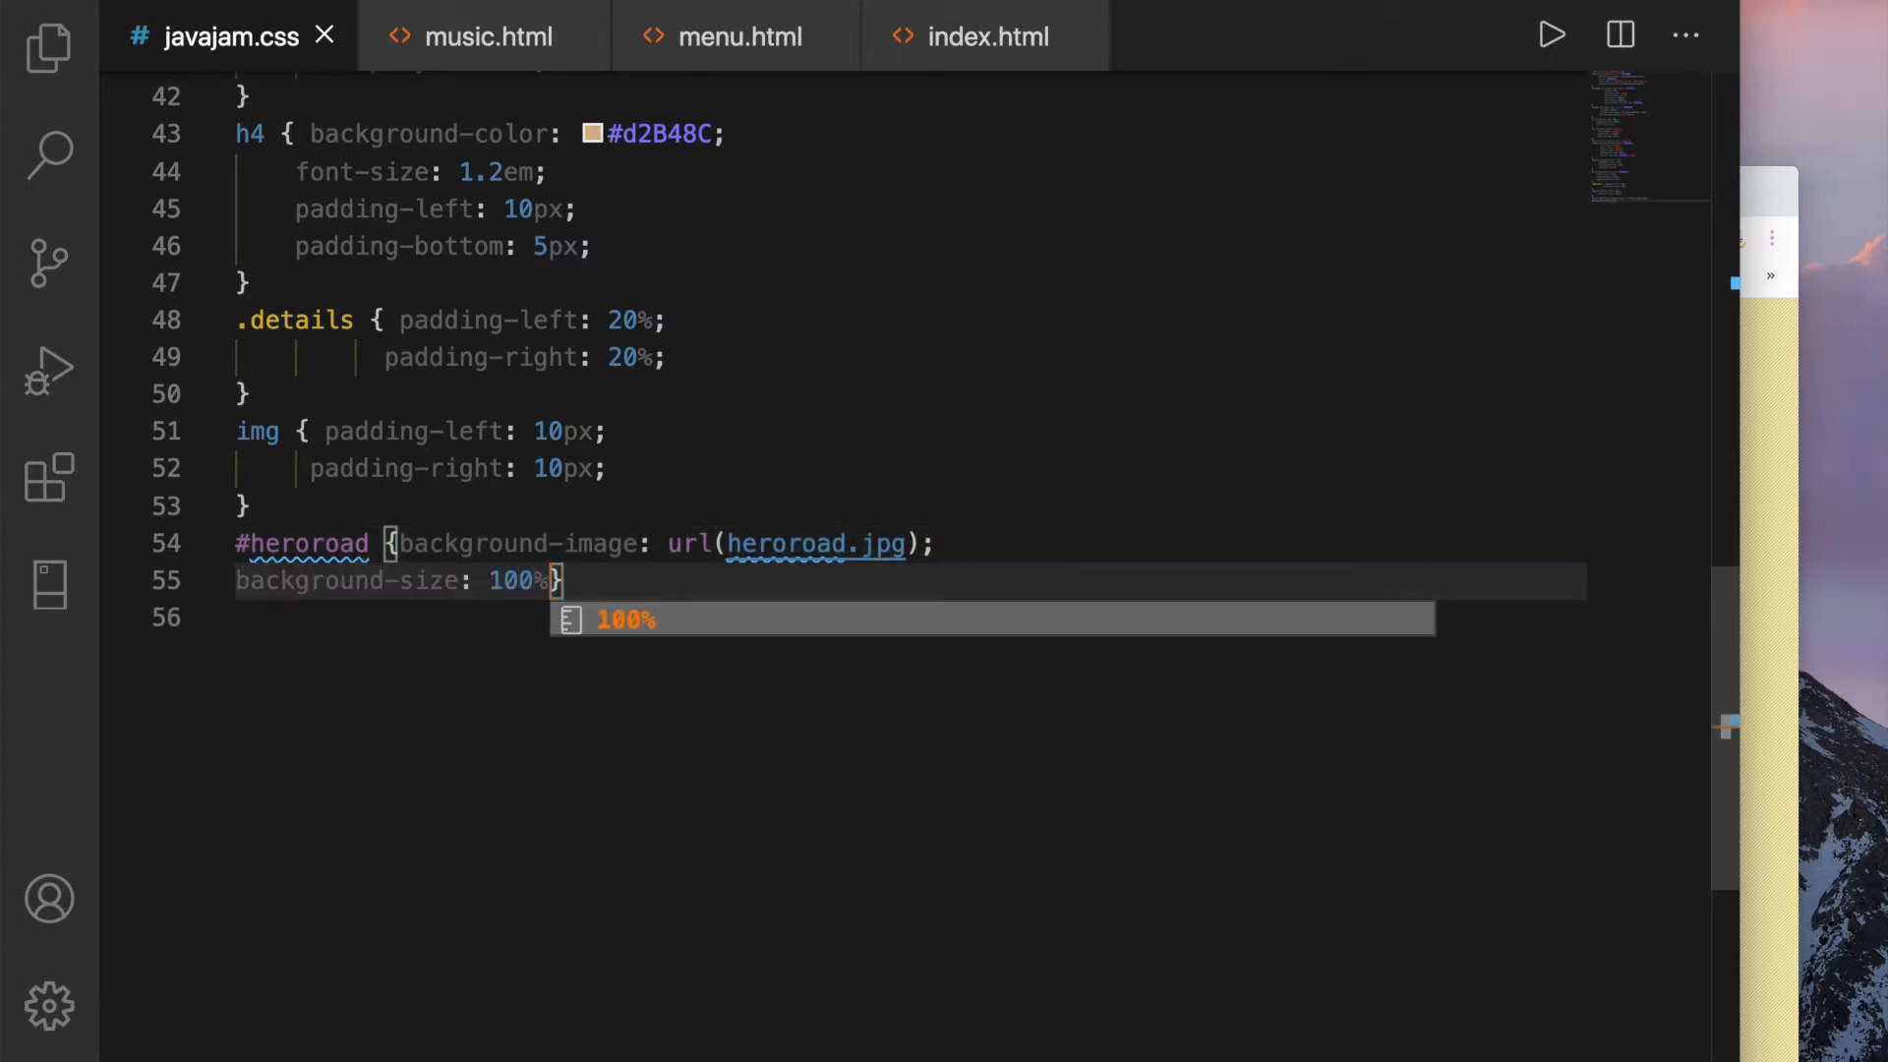
text(; h)
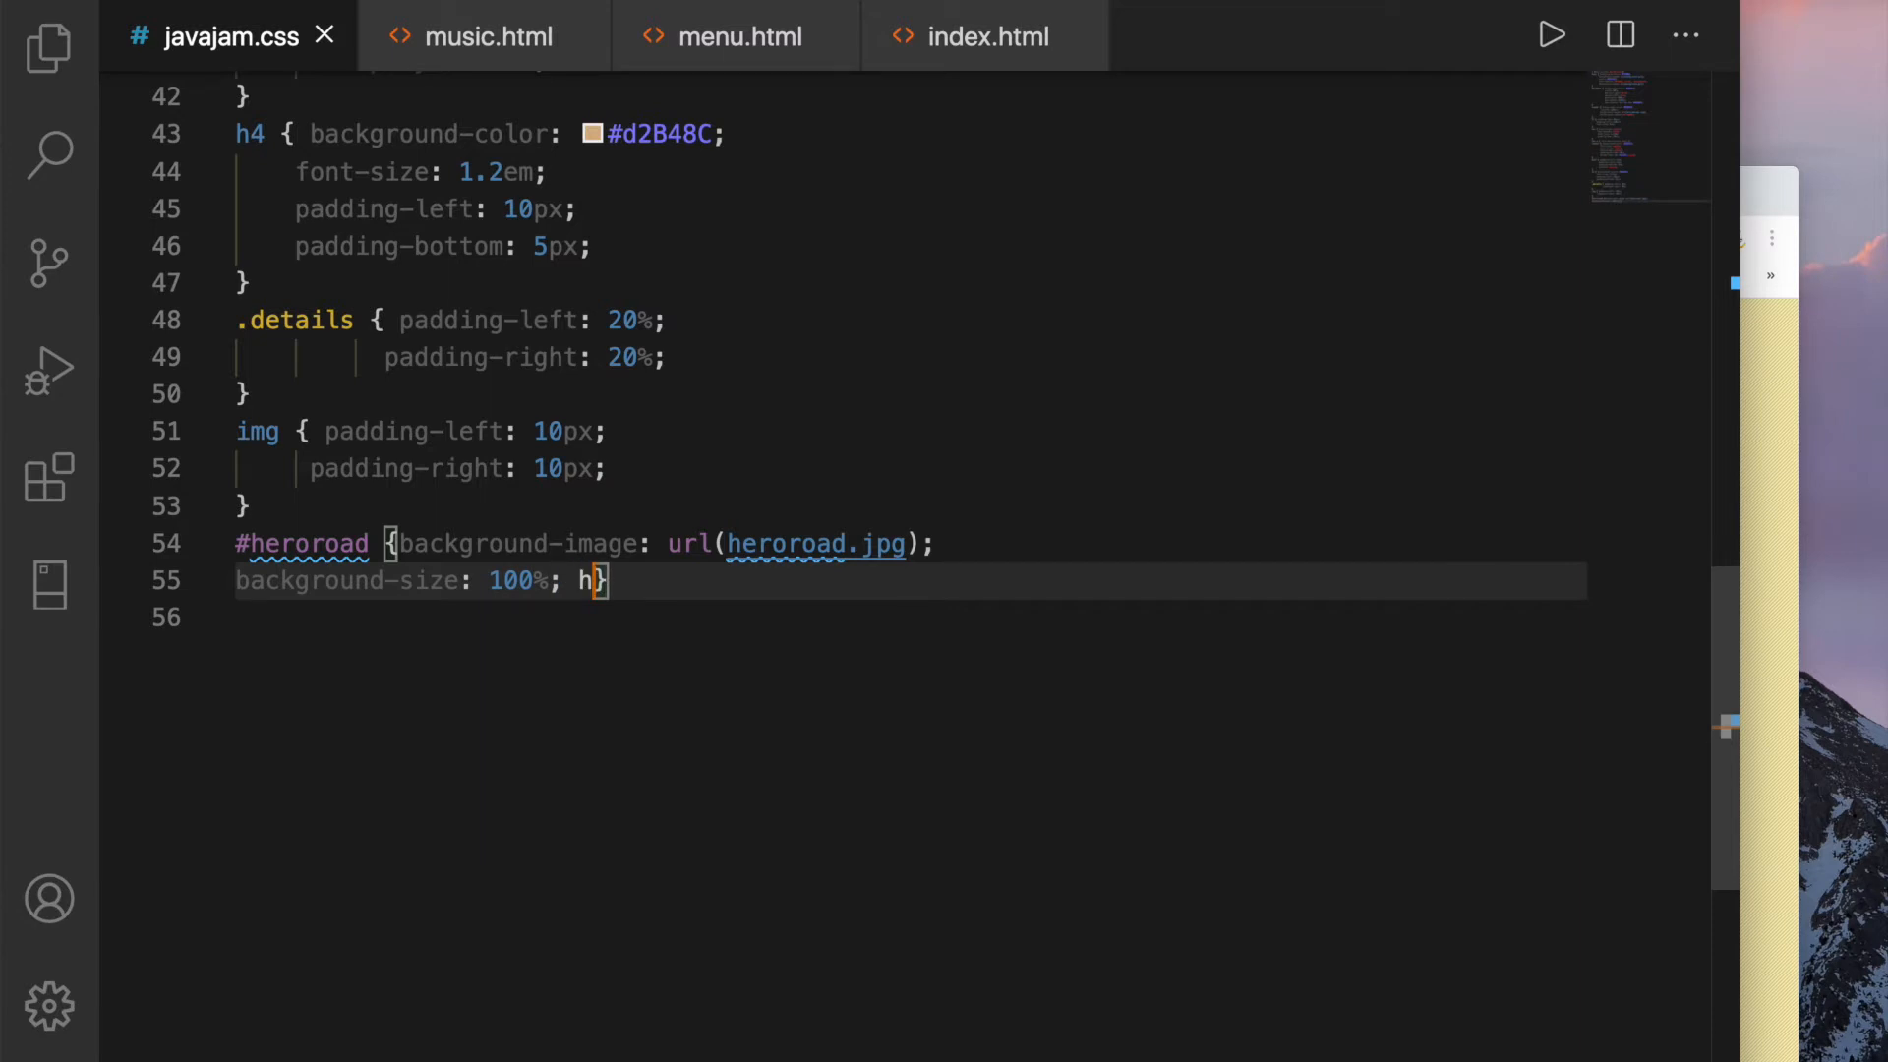
text(eight: 2)
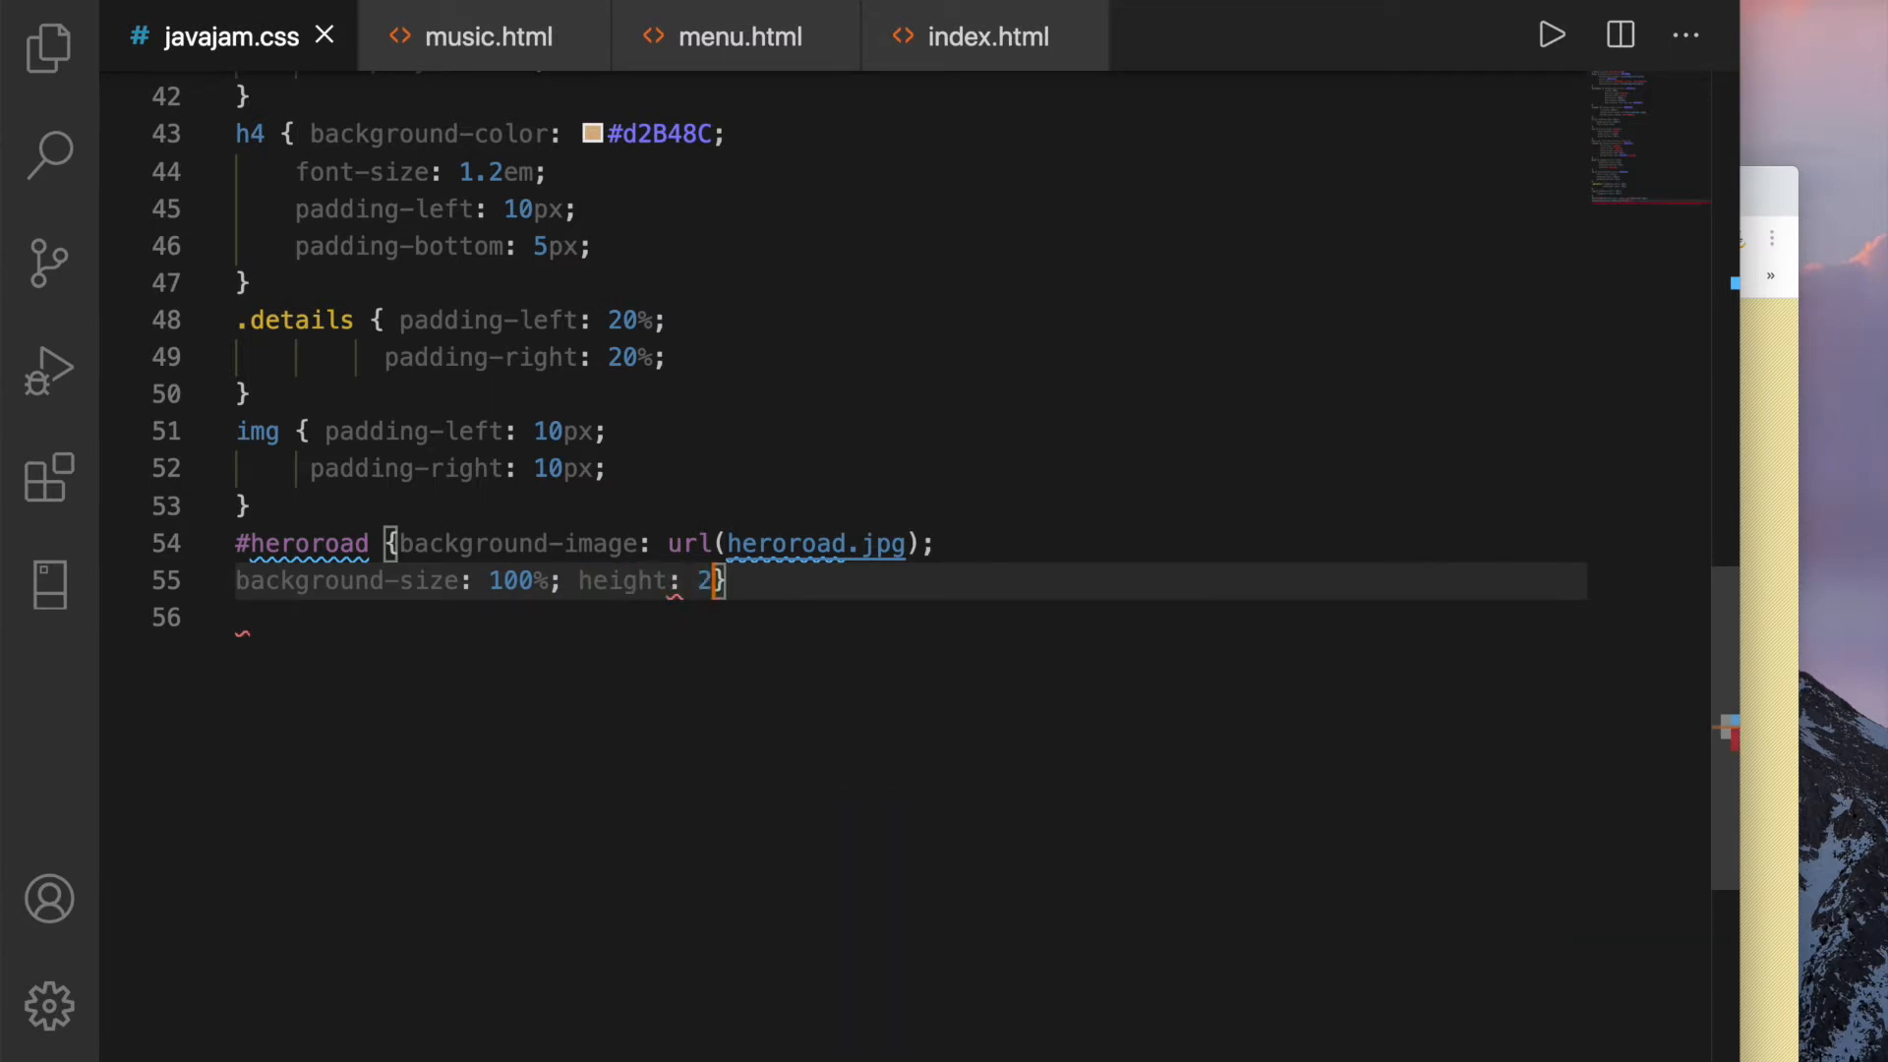
text(50px;)
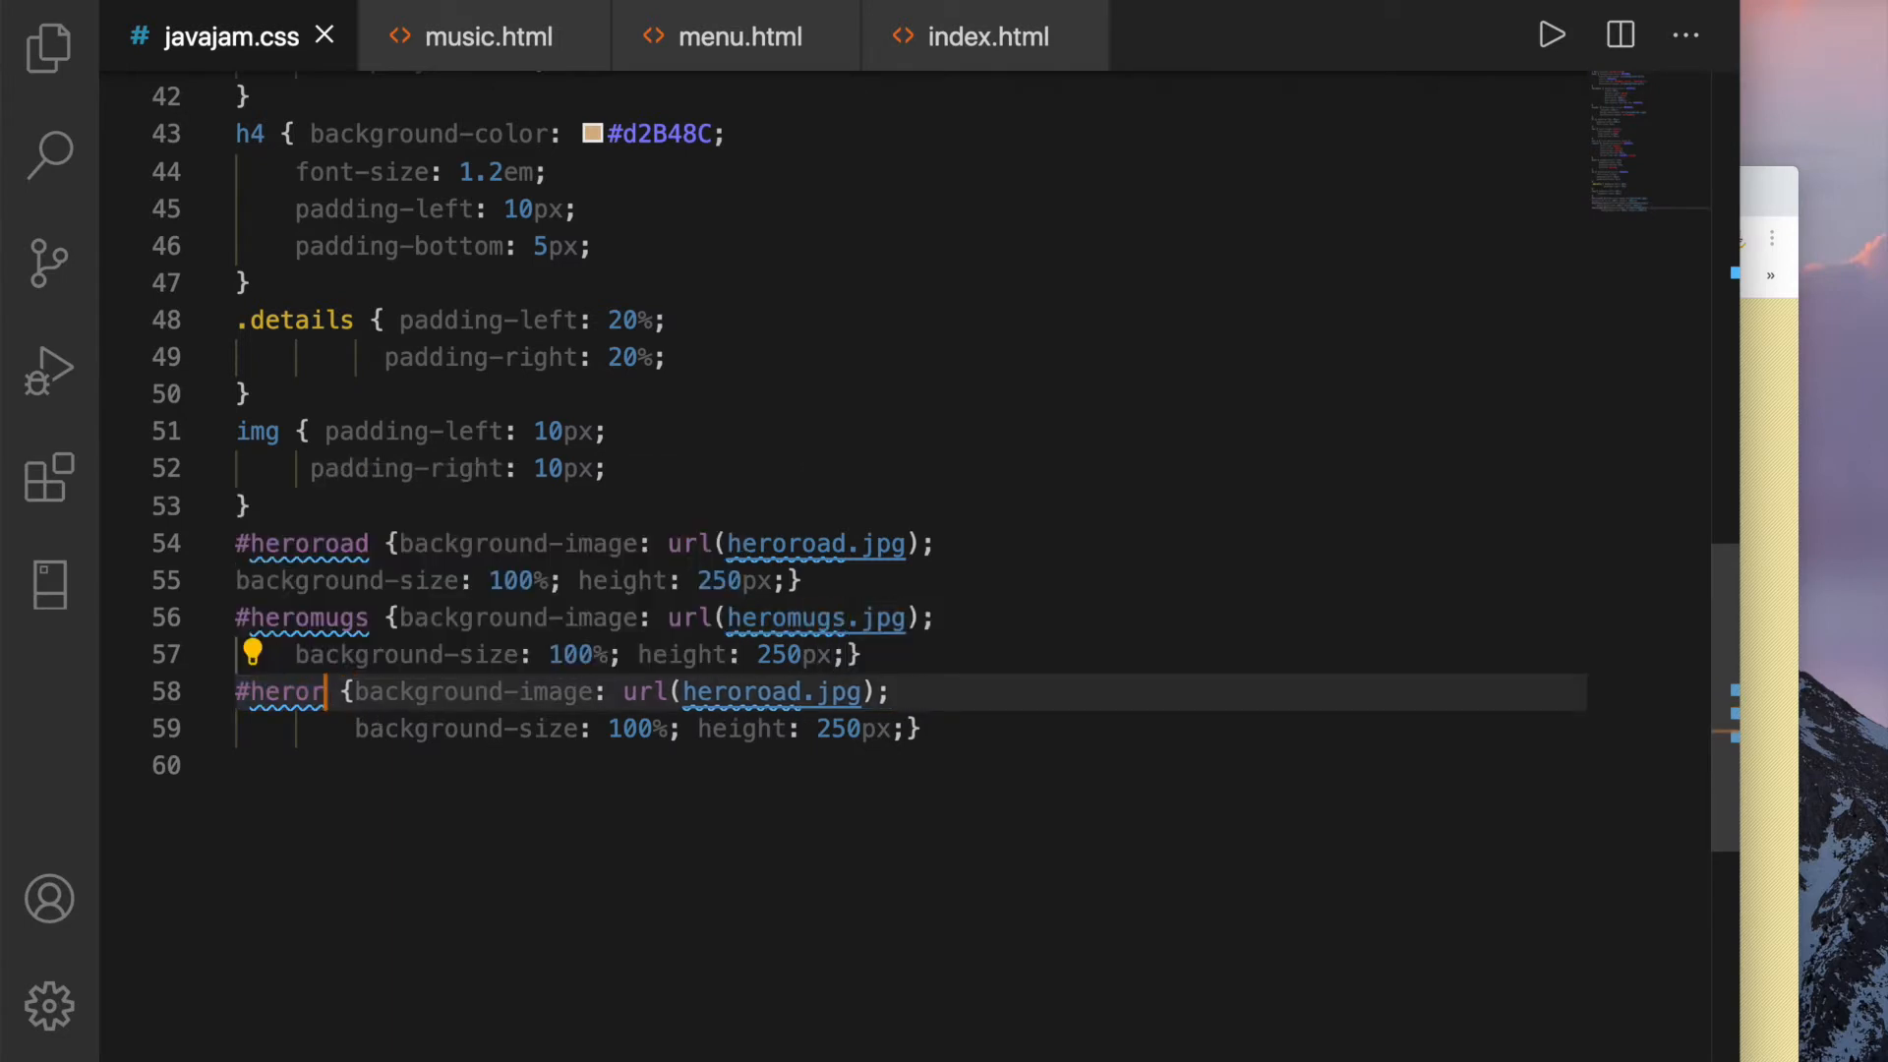
key(Backspace)
text(guita)
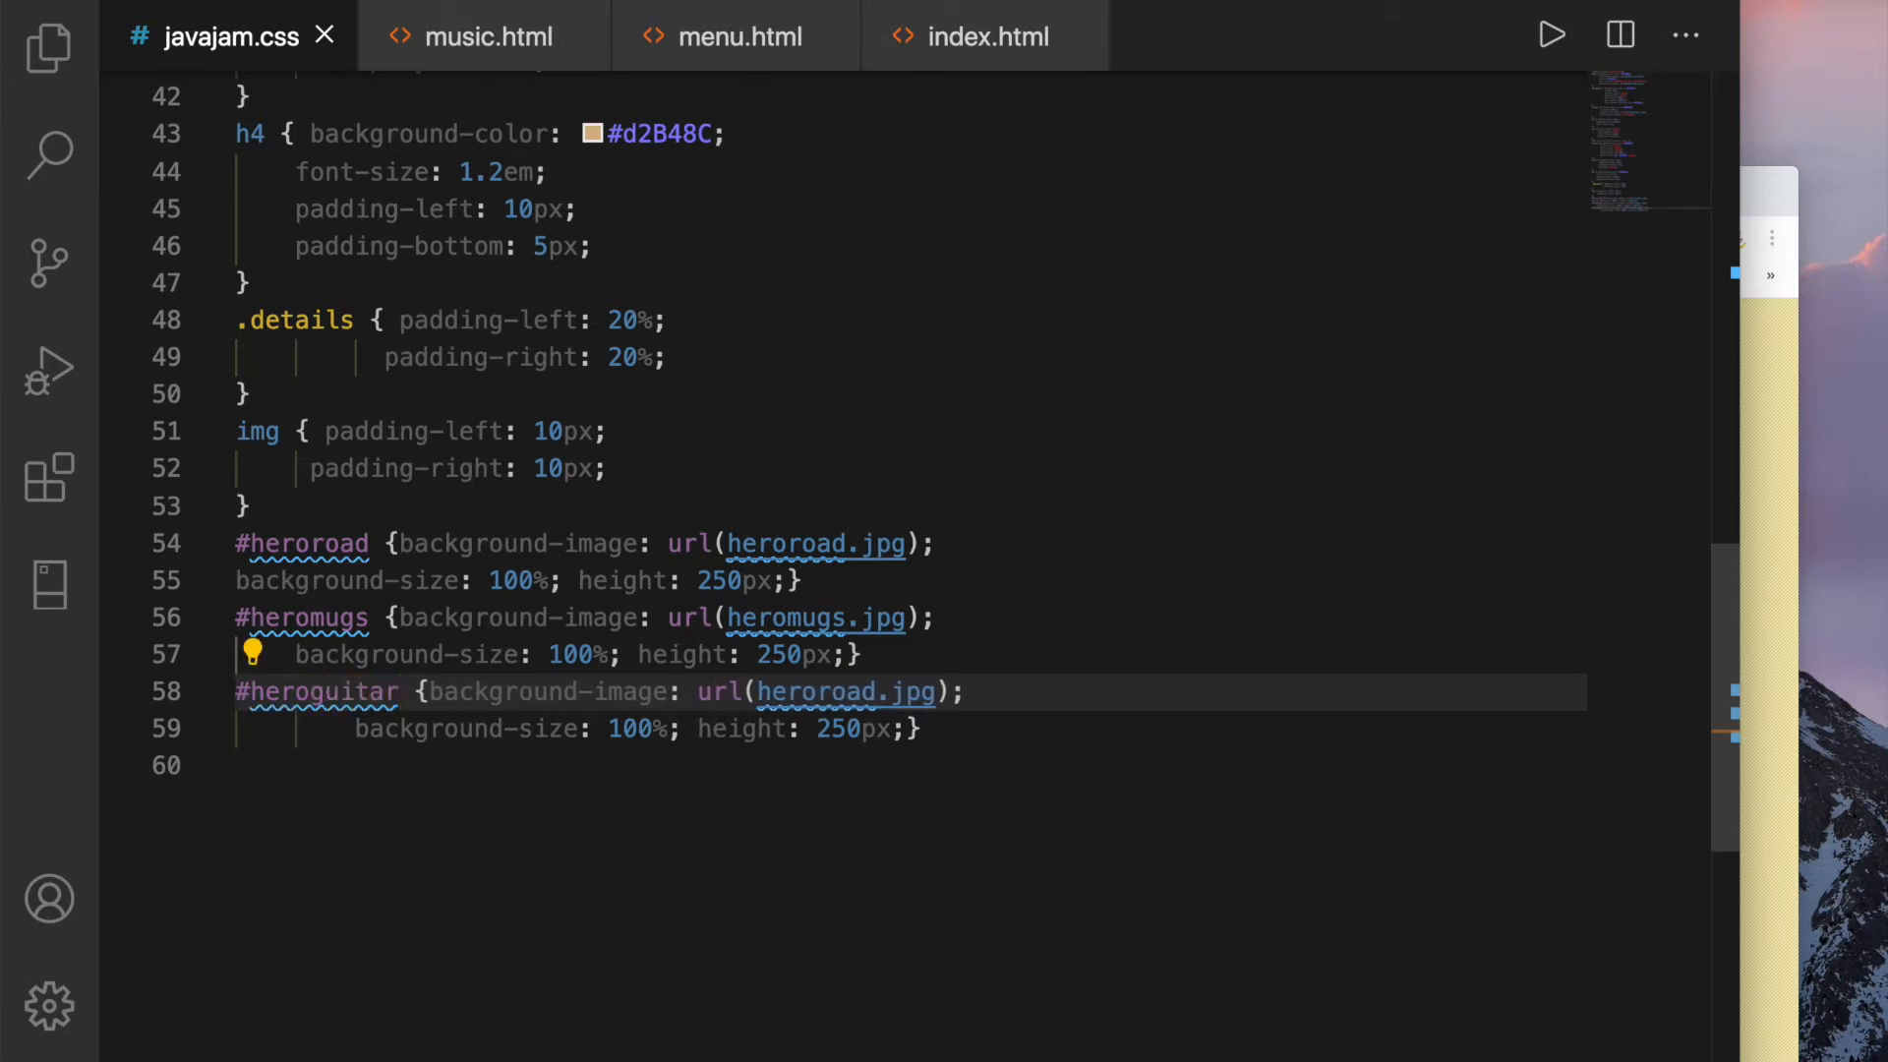
double_click(831, 691)
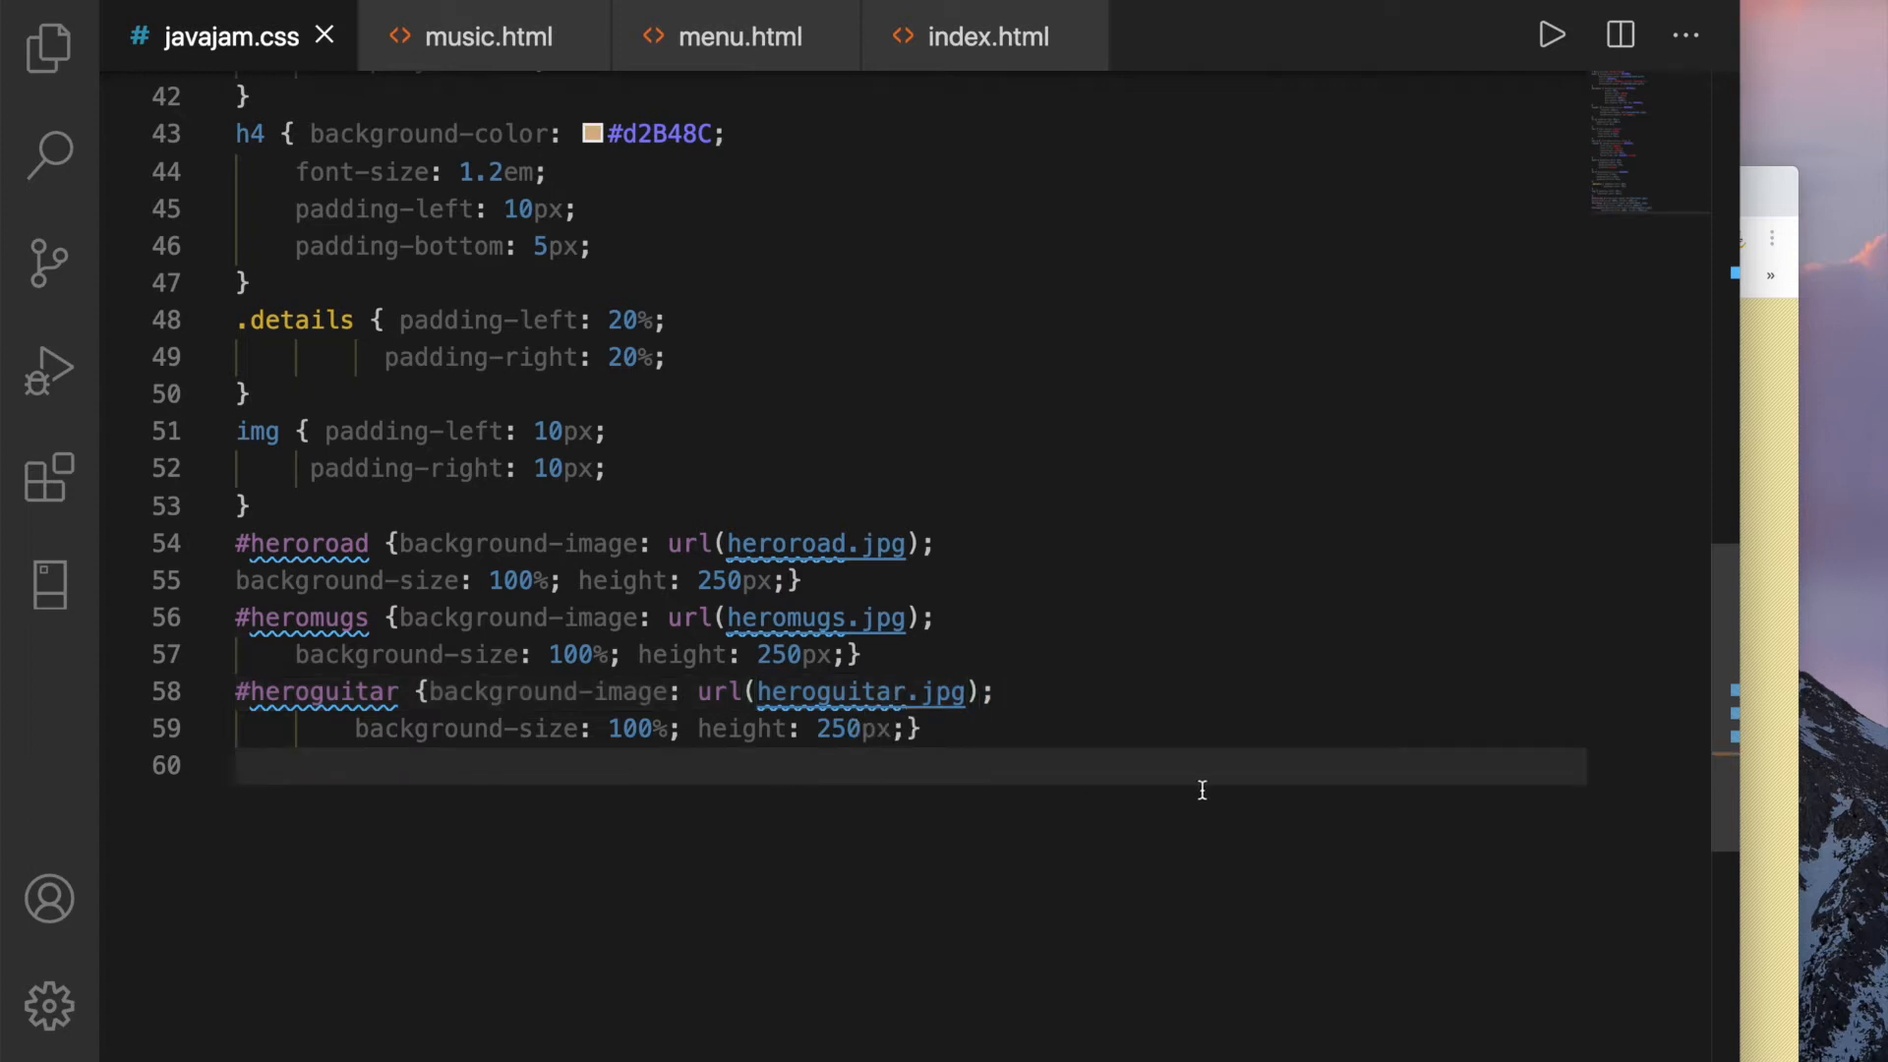
mouse_move(1298, 788)
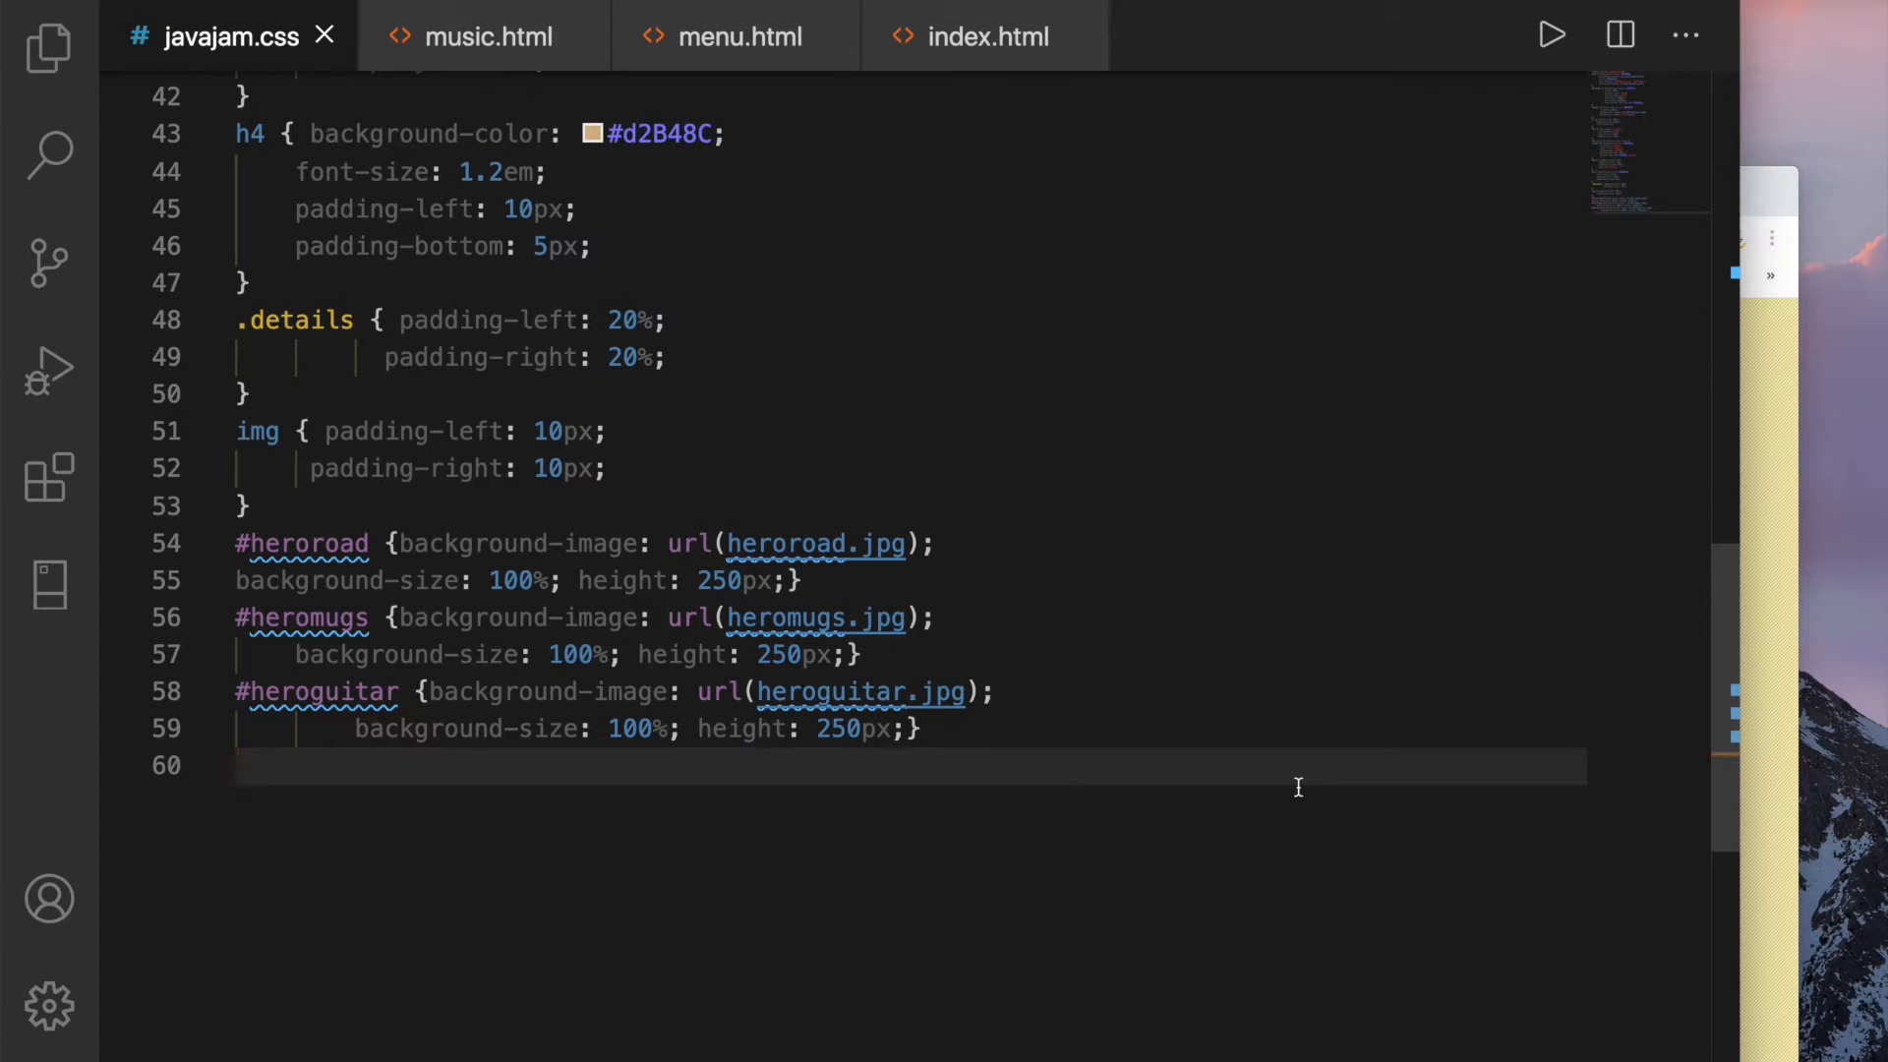
mouse_move(1232, 679)
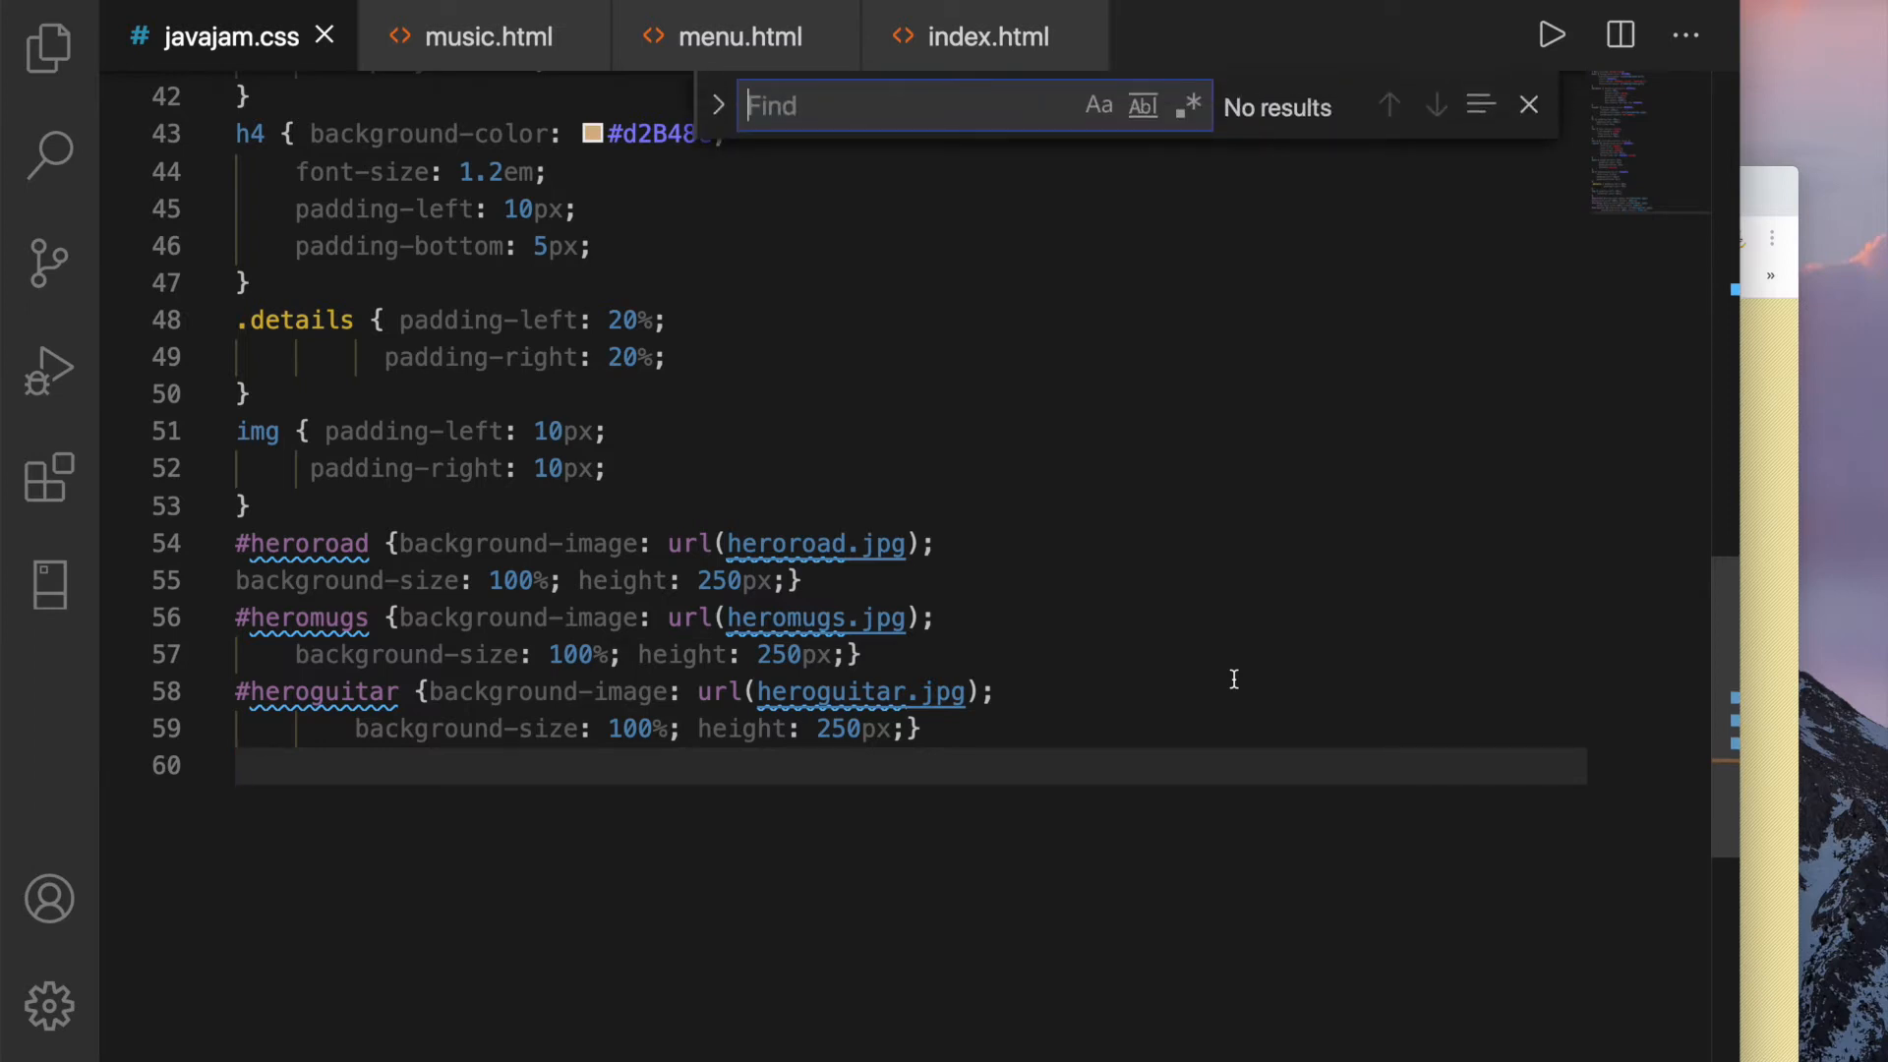
Give main 0em side padding, 200px left margin, 0px top padding and #FEF6C2 background
text(m)
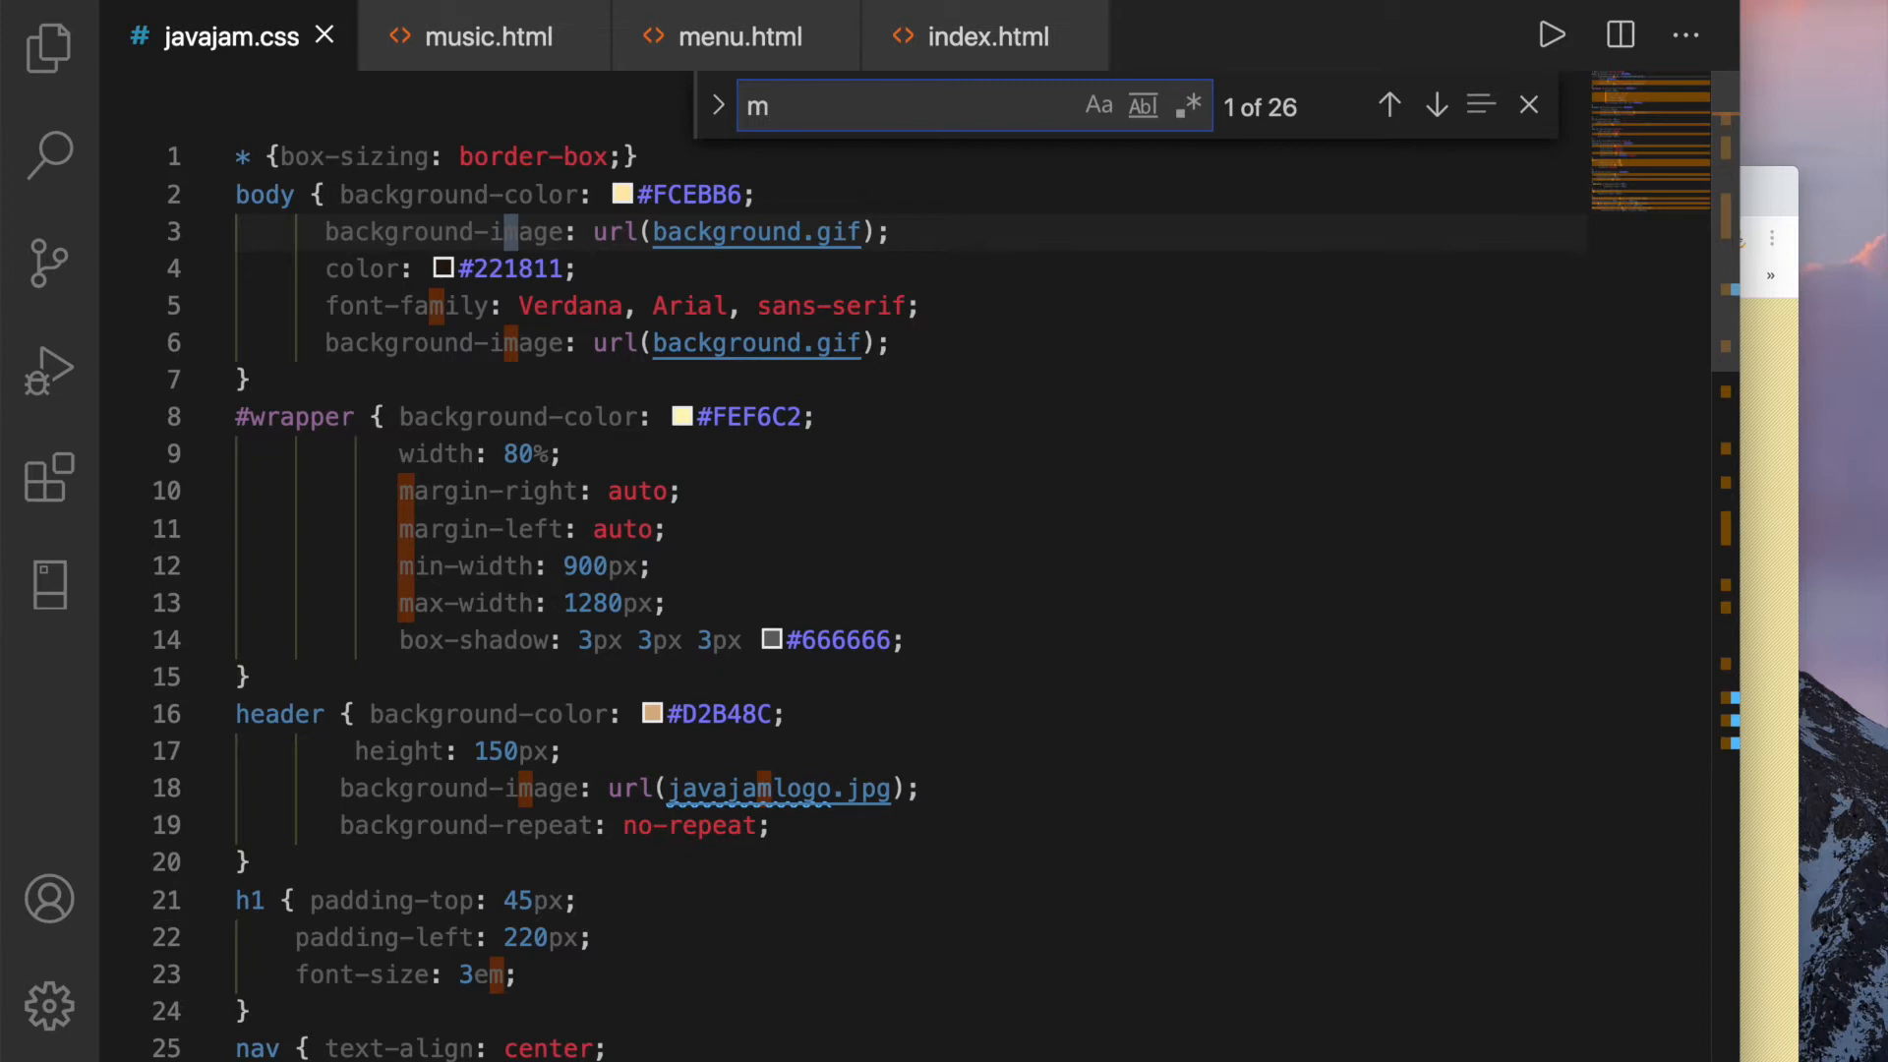
text(ai)
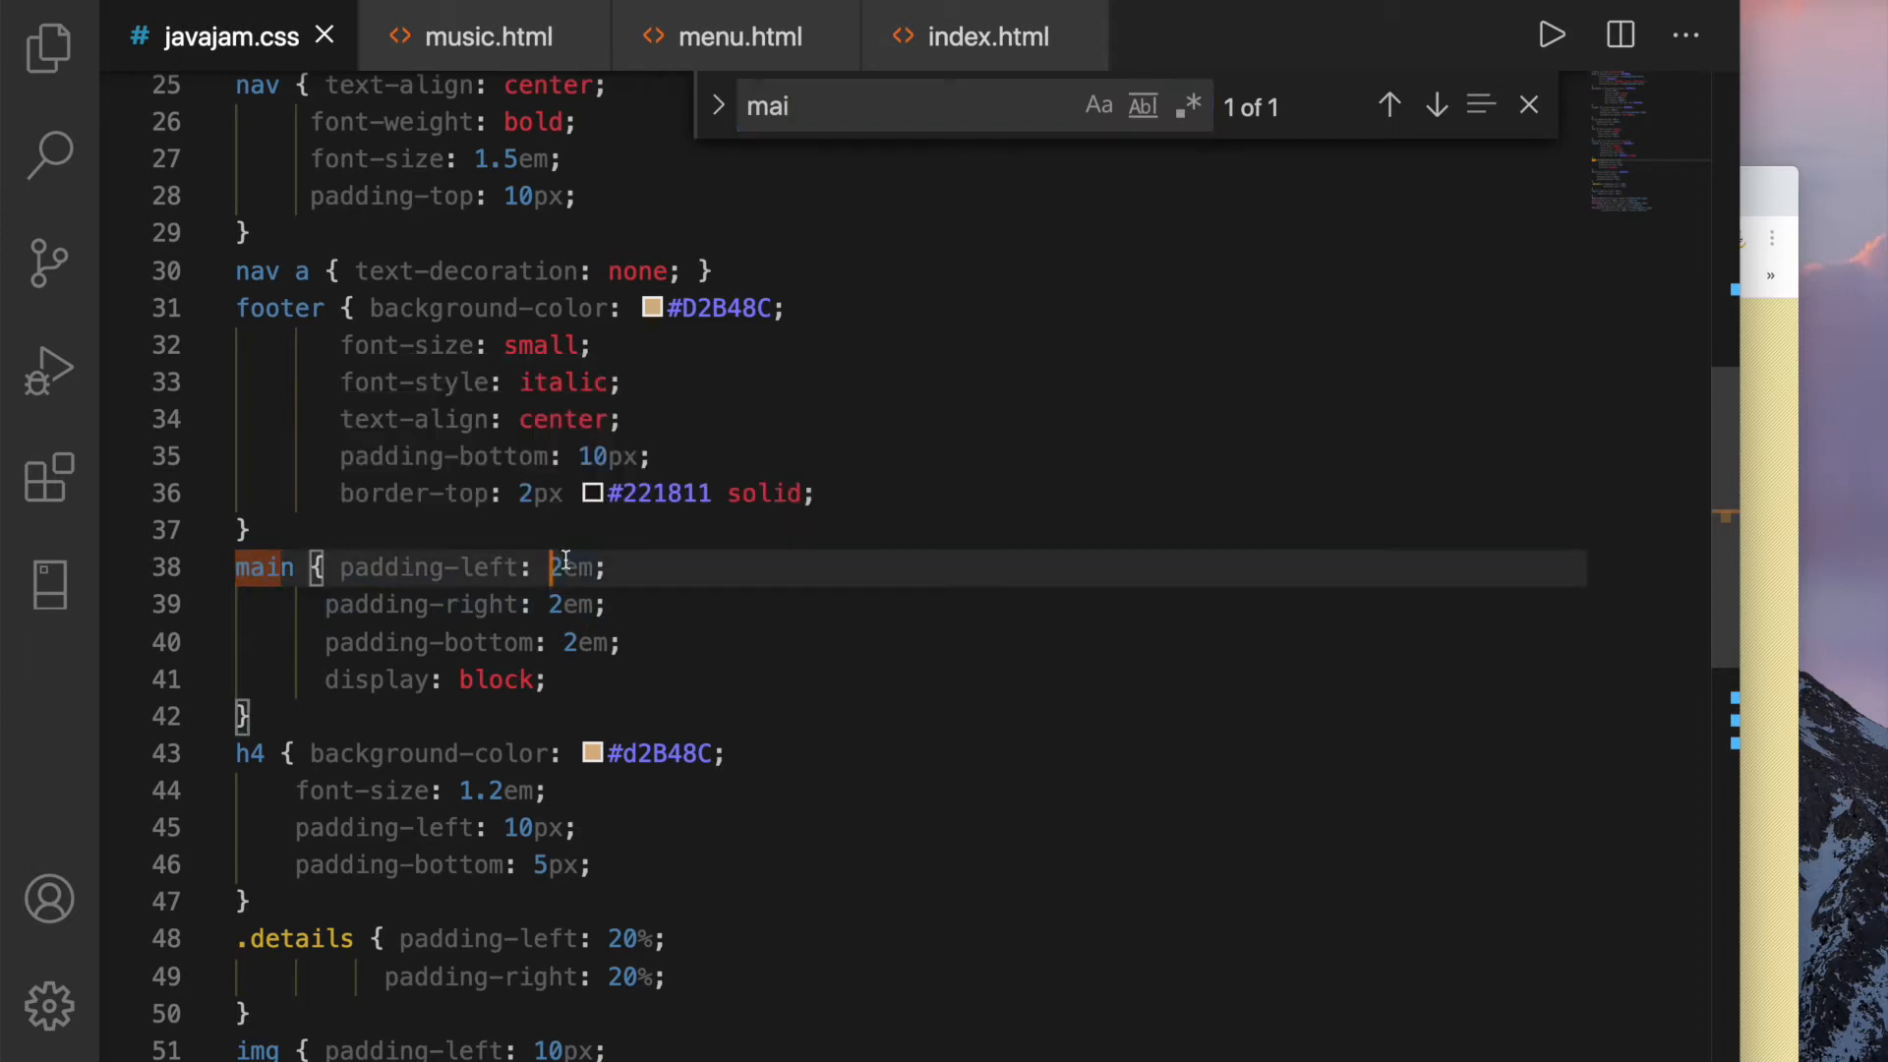
text(0)
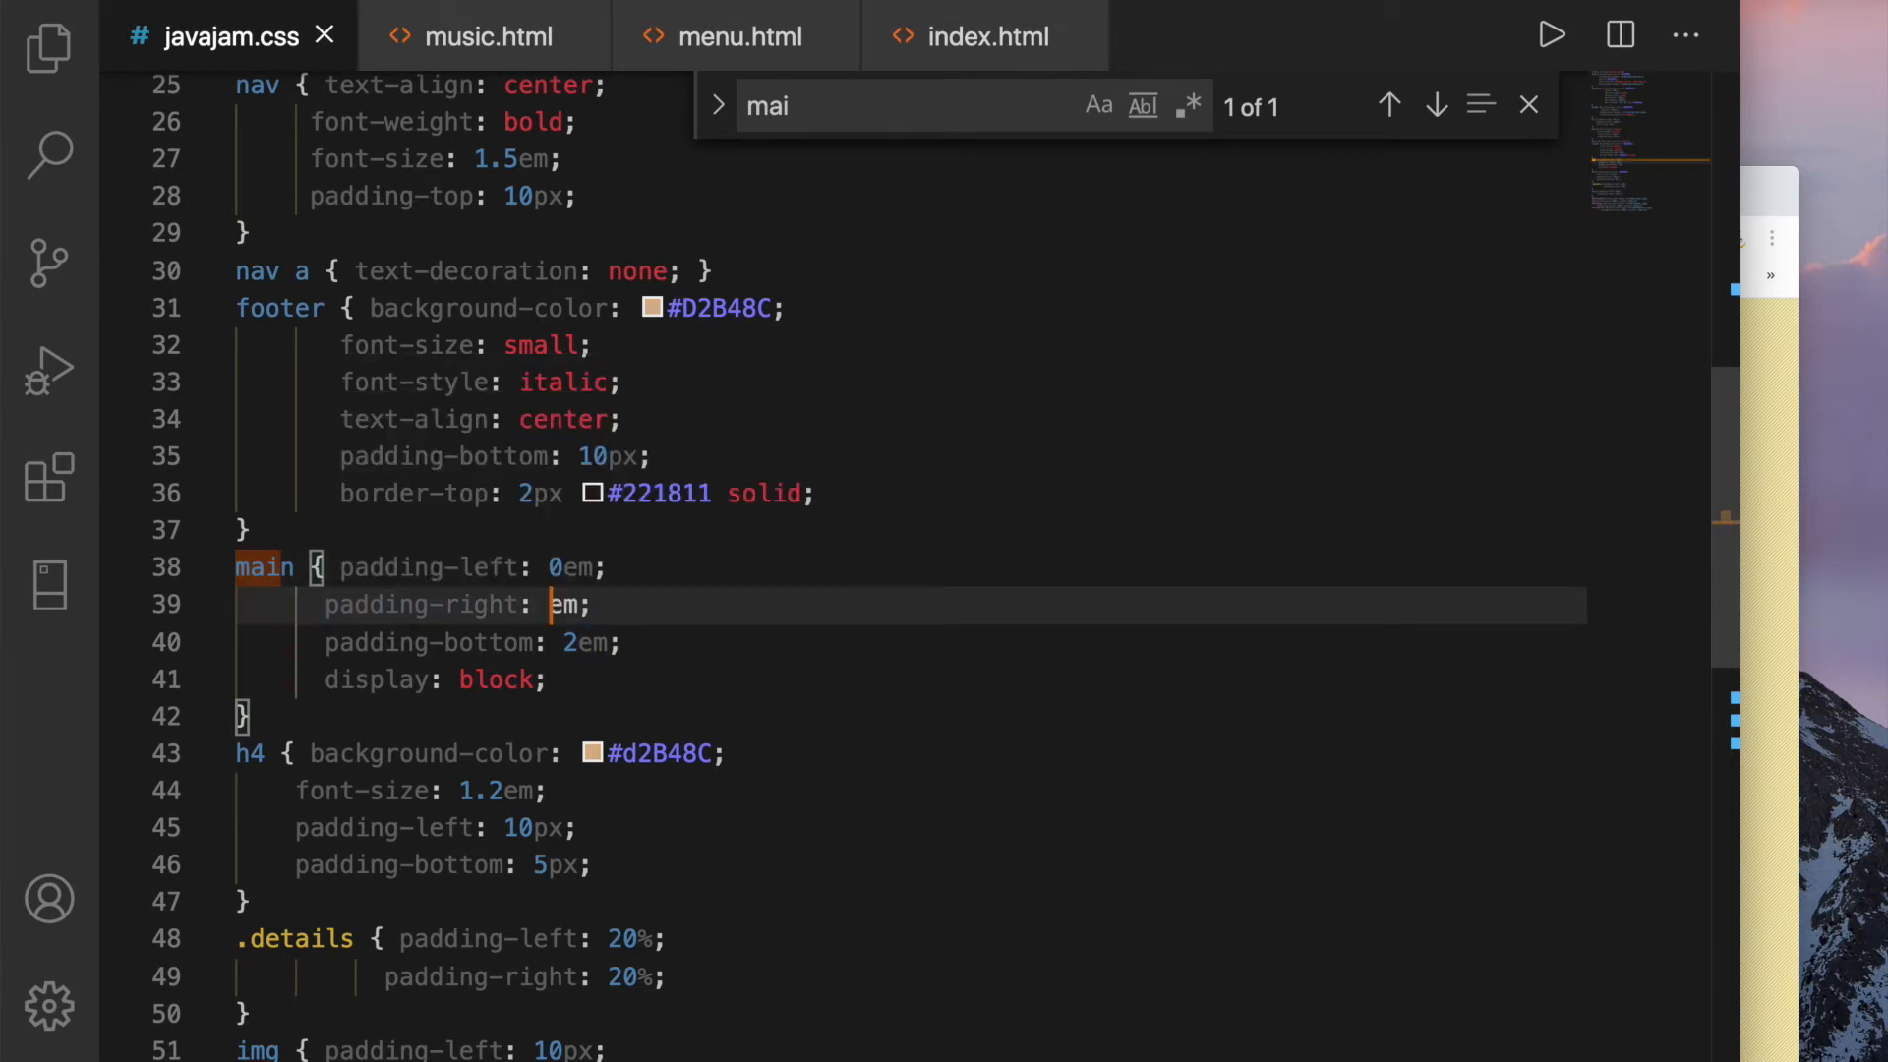
text(0)
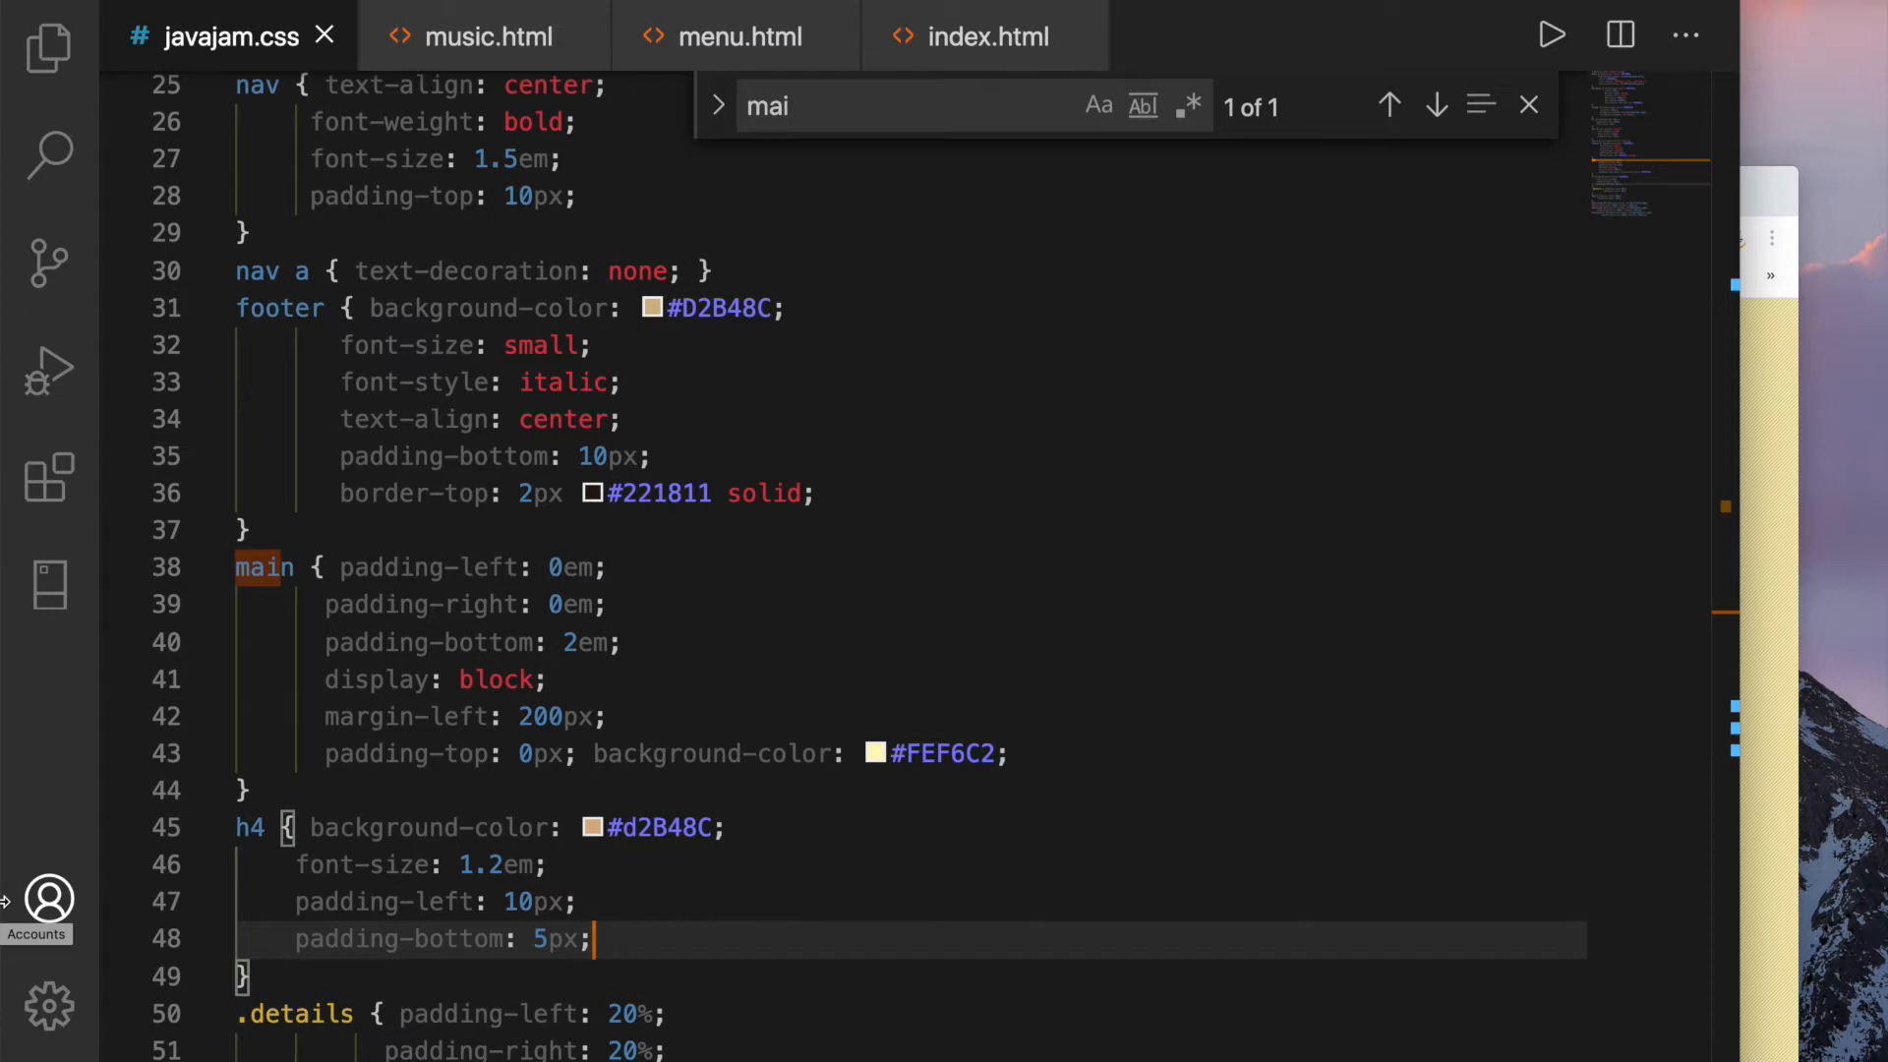
scroll(down, 3)
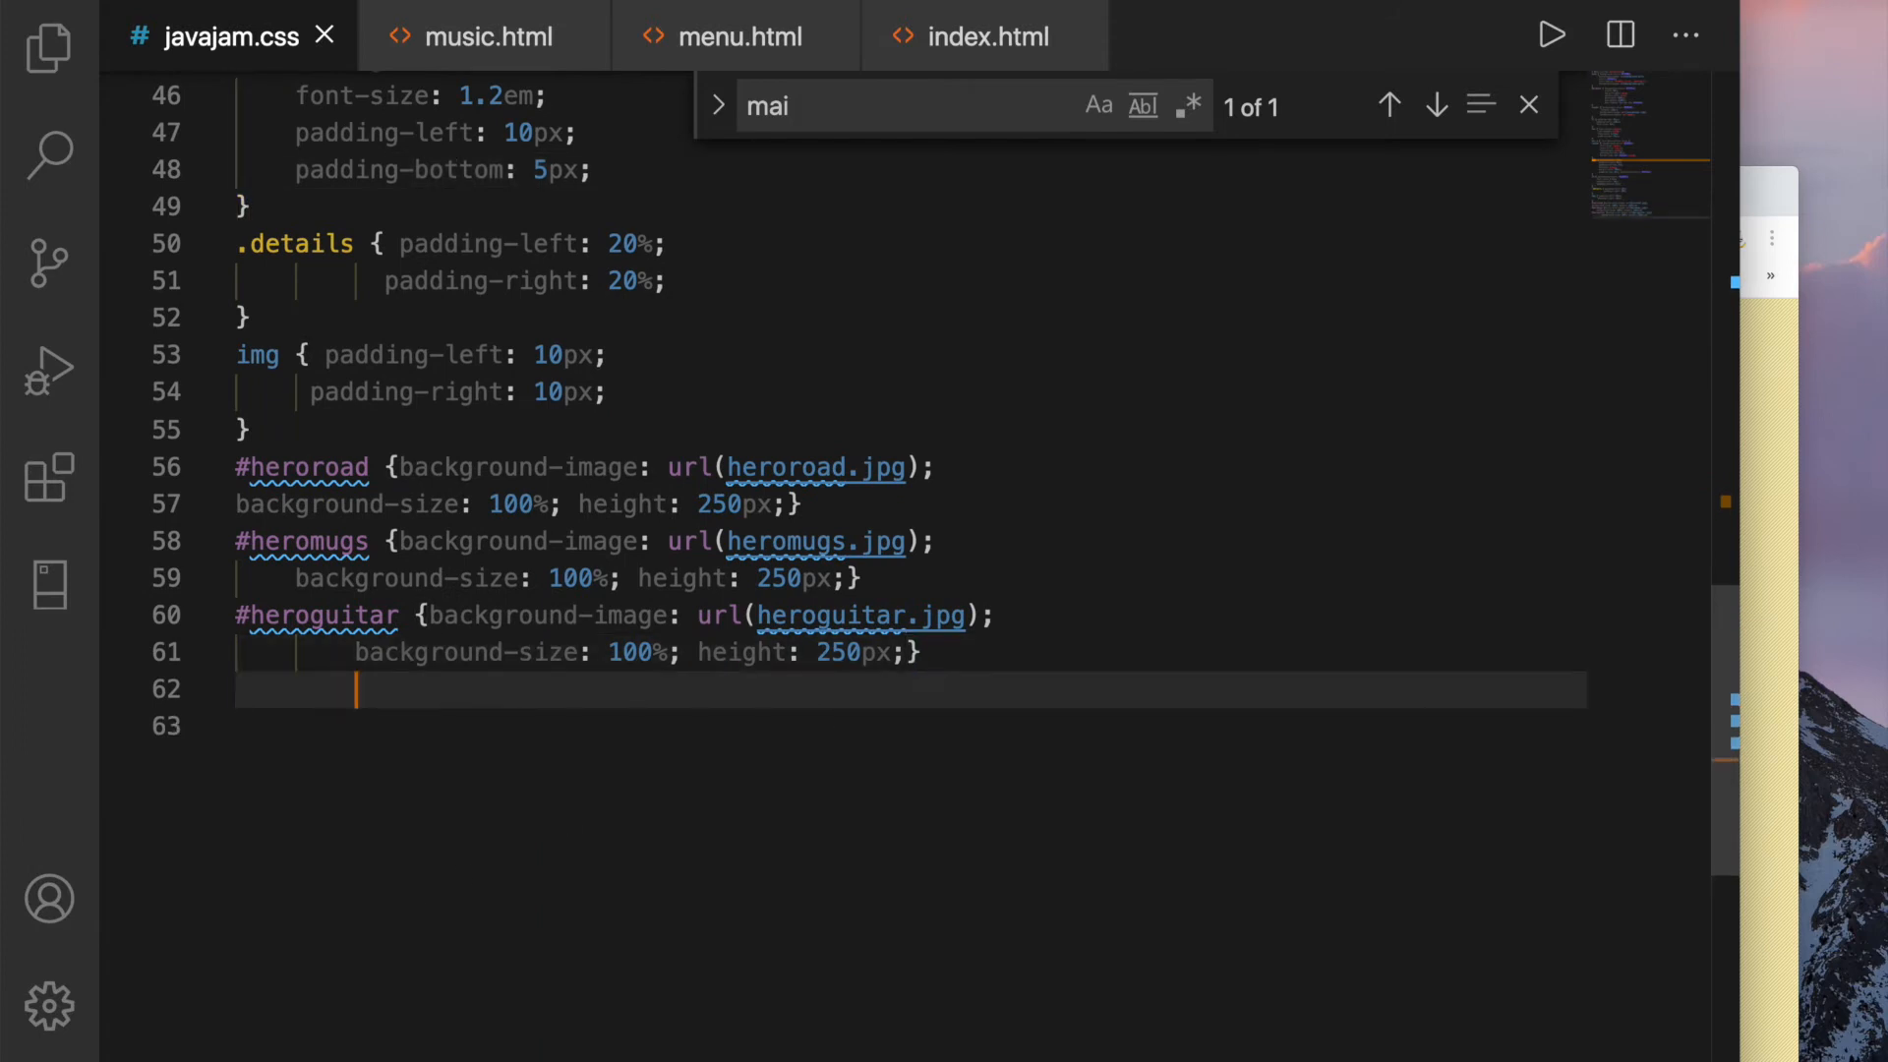
After #heroguitar, start a rule selecting main h2, main h3, main h4 and main p
key(enter)
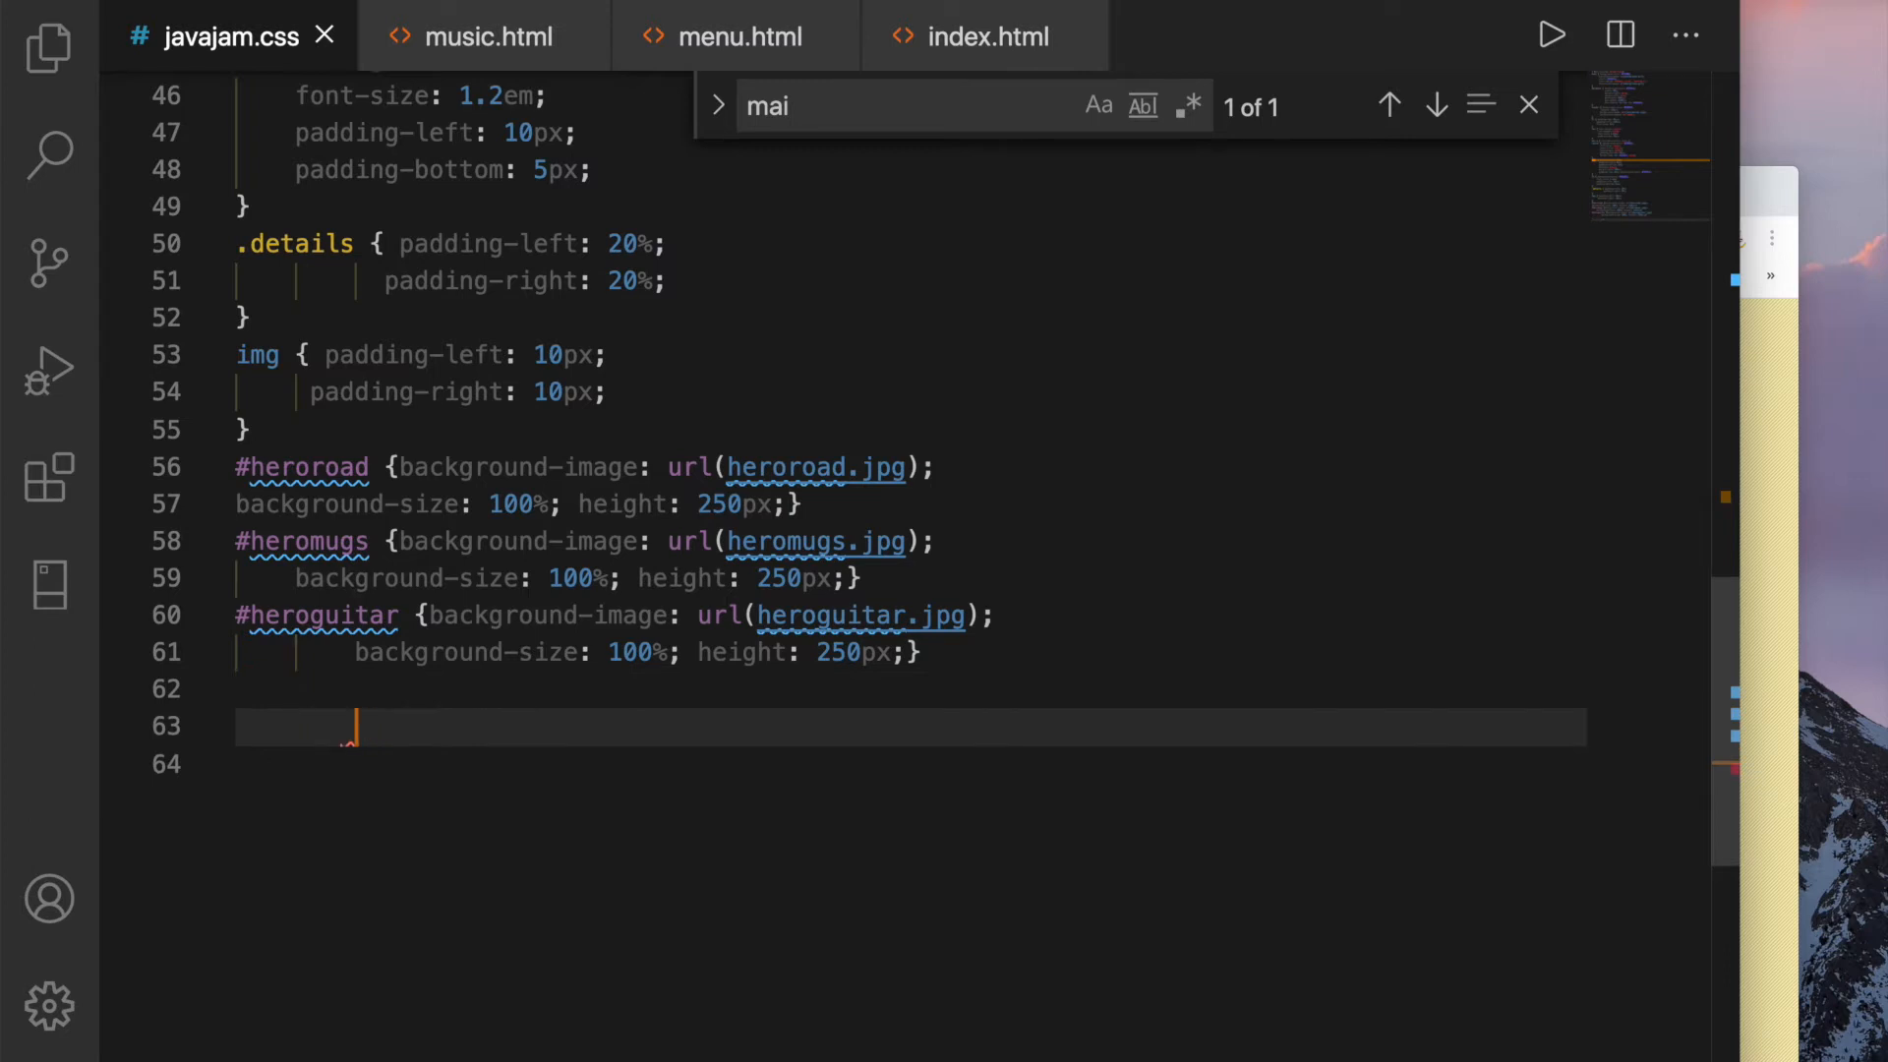
key(enter)
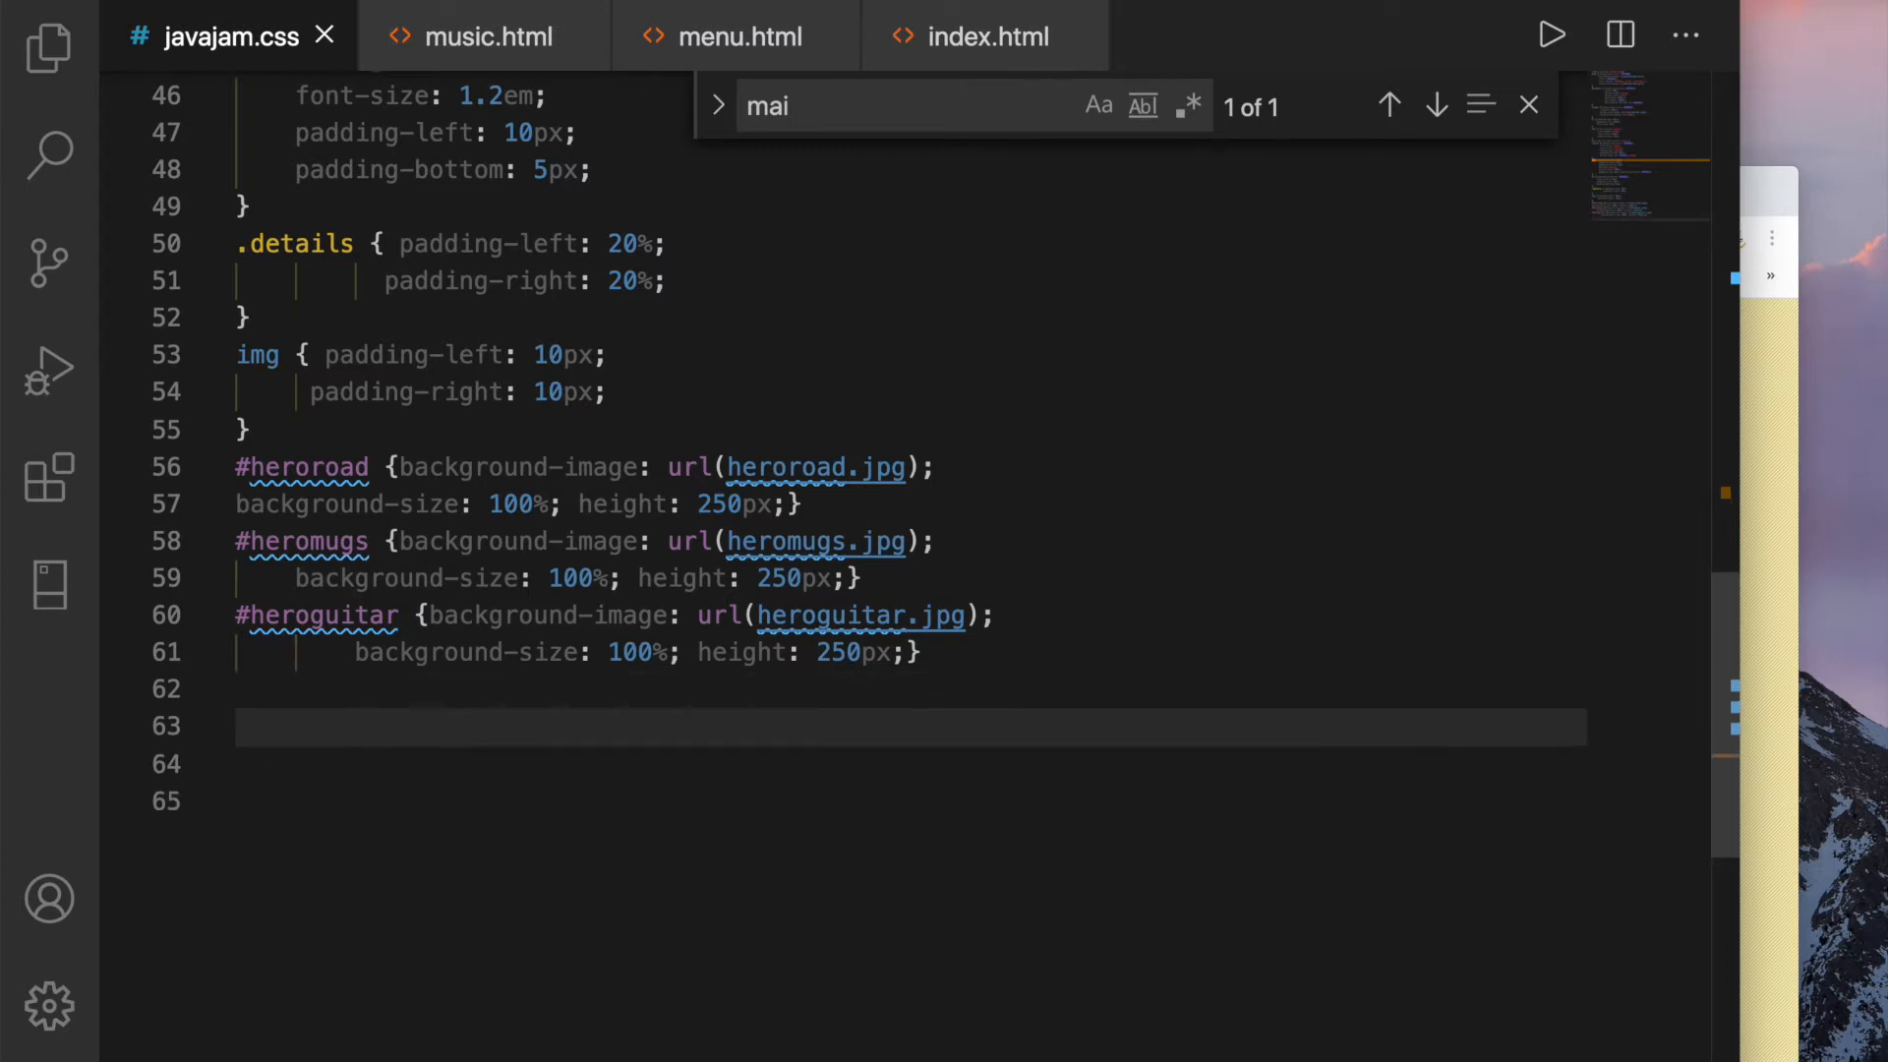
click(241, 726)
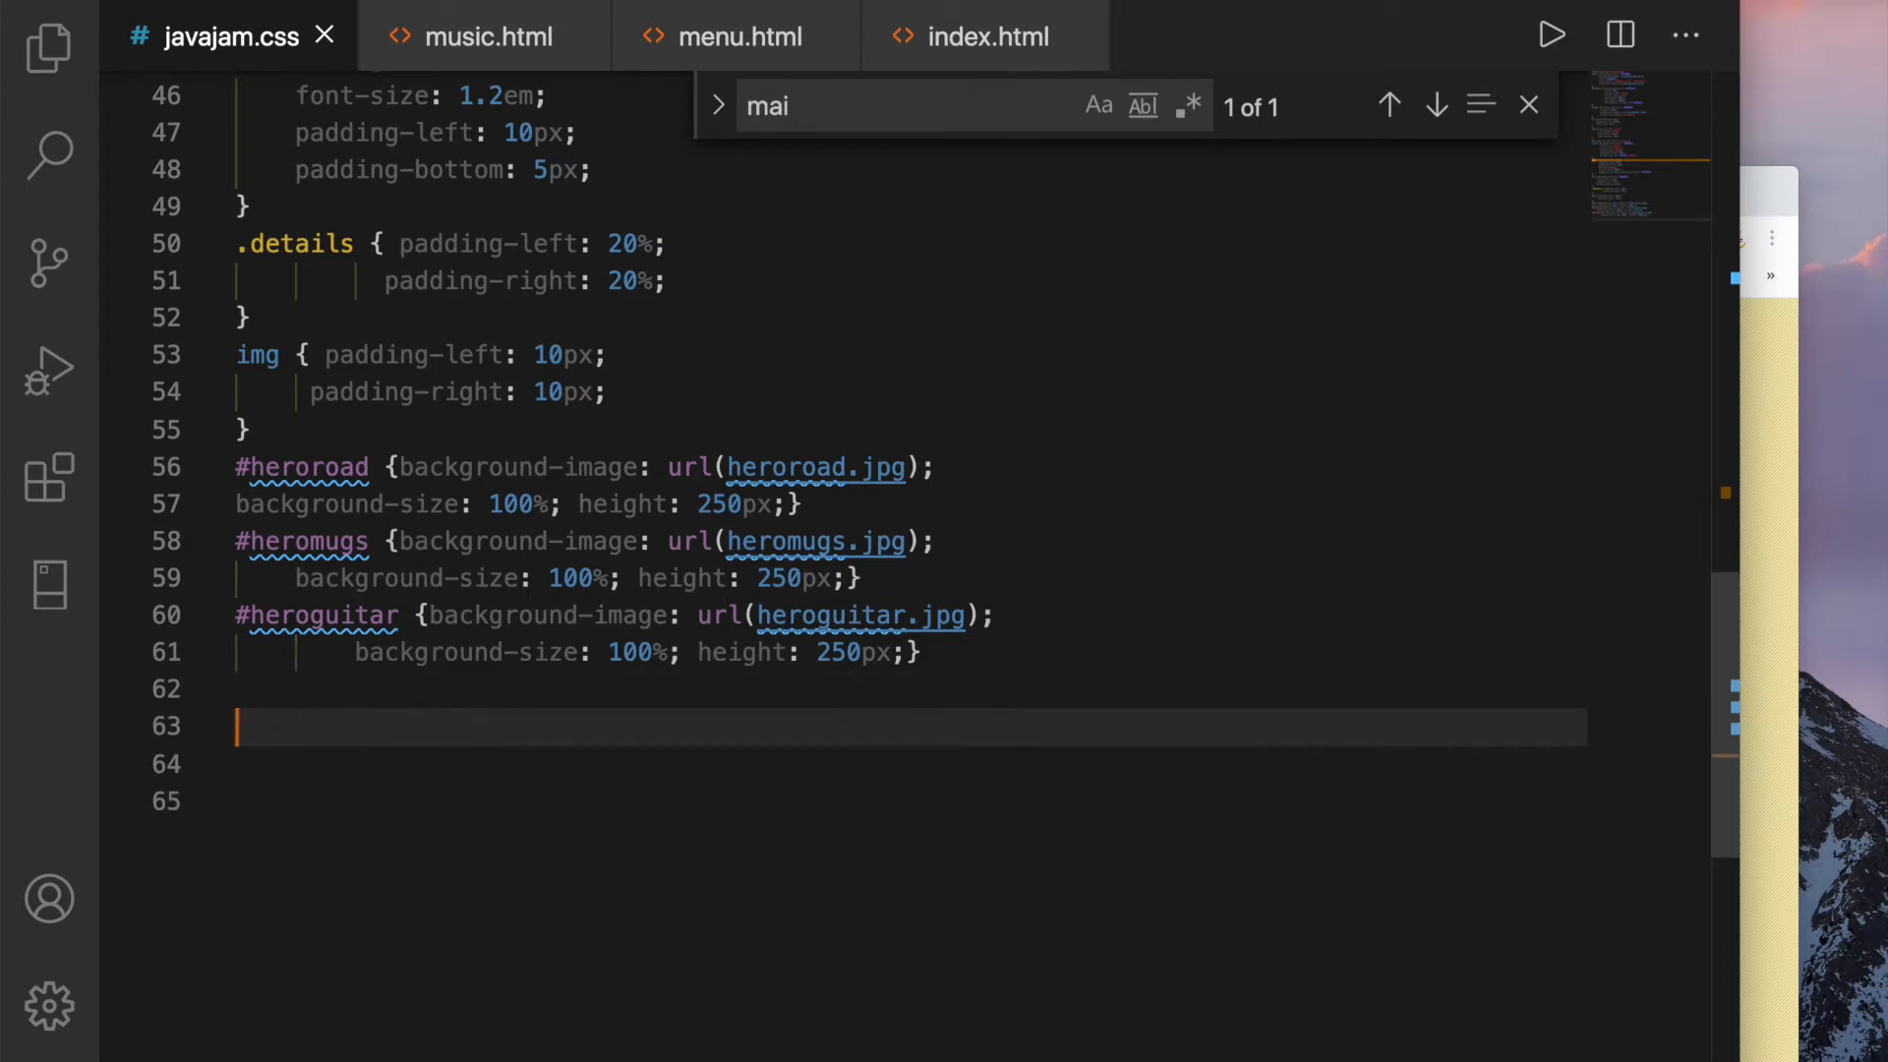
text(main)
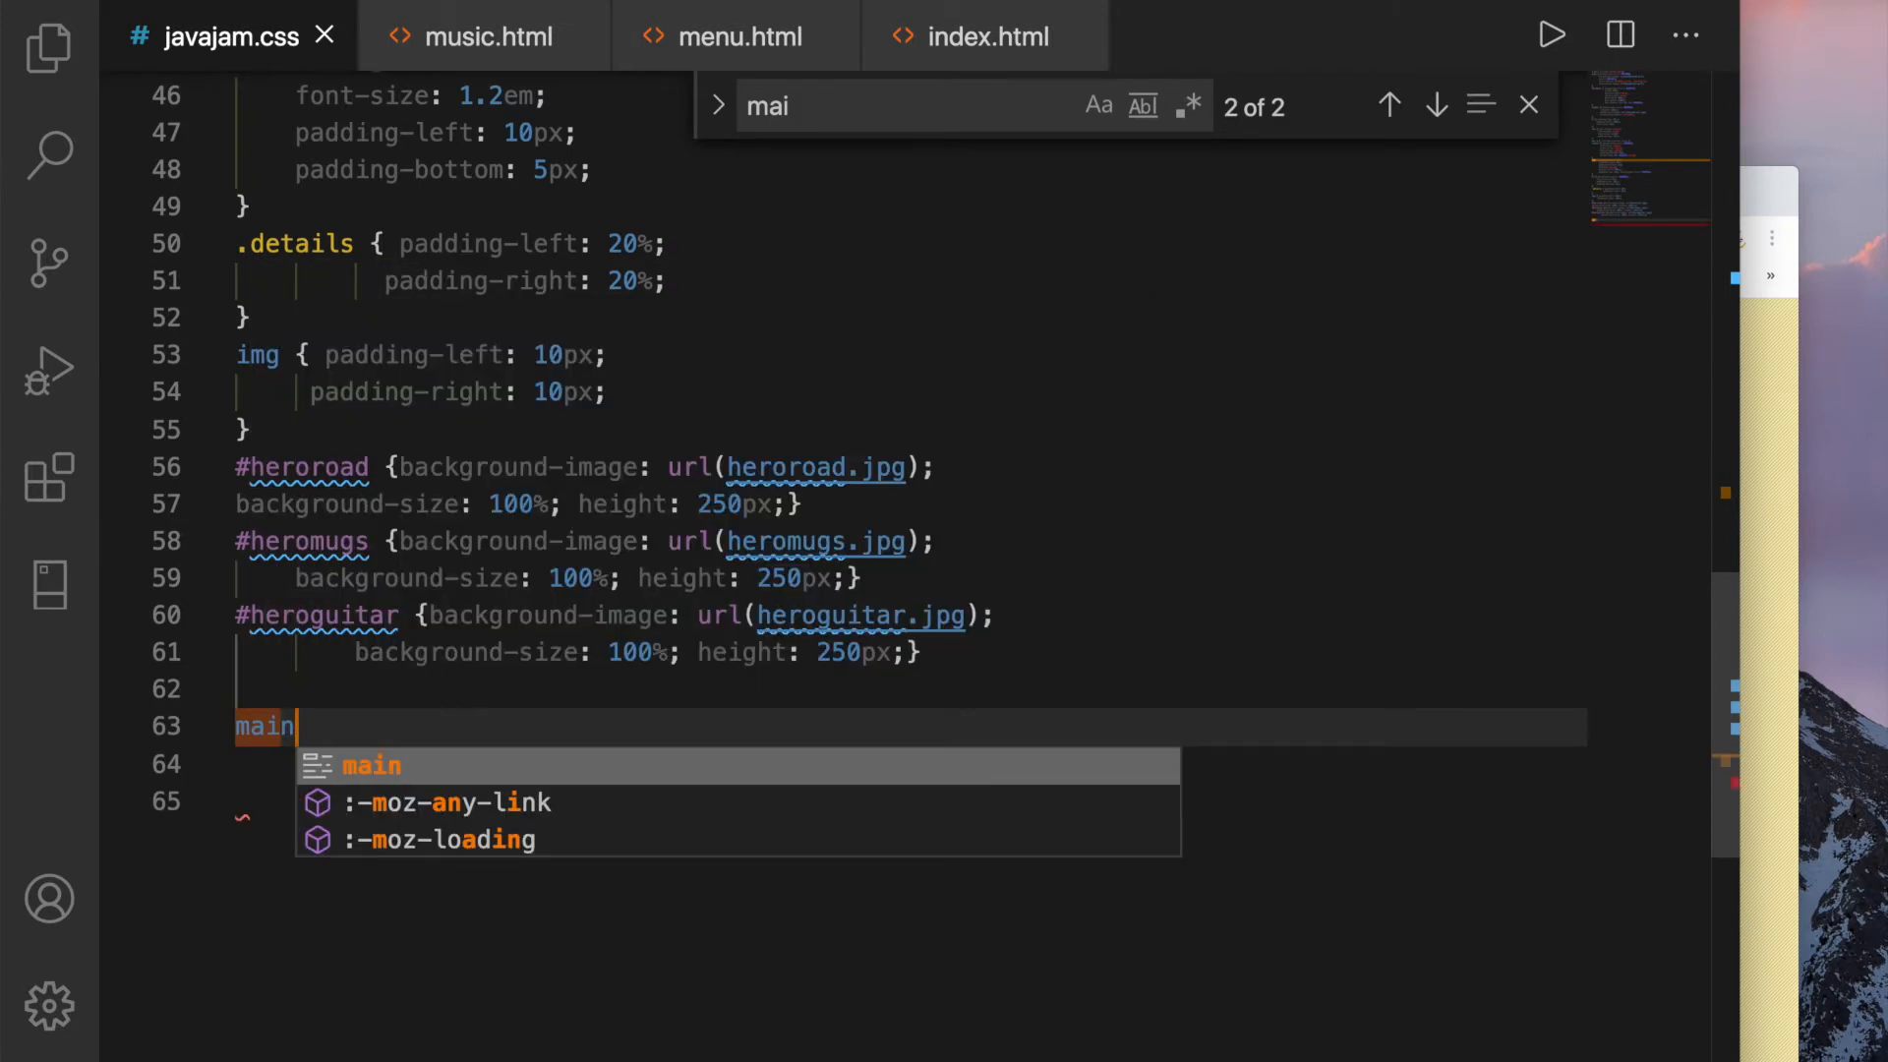
text(h2)
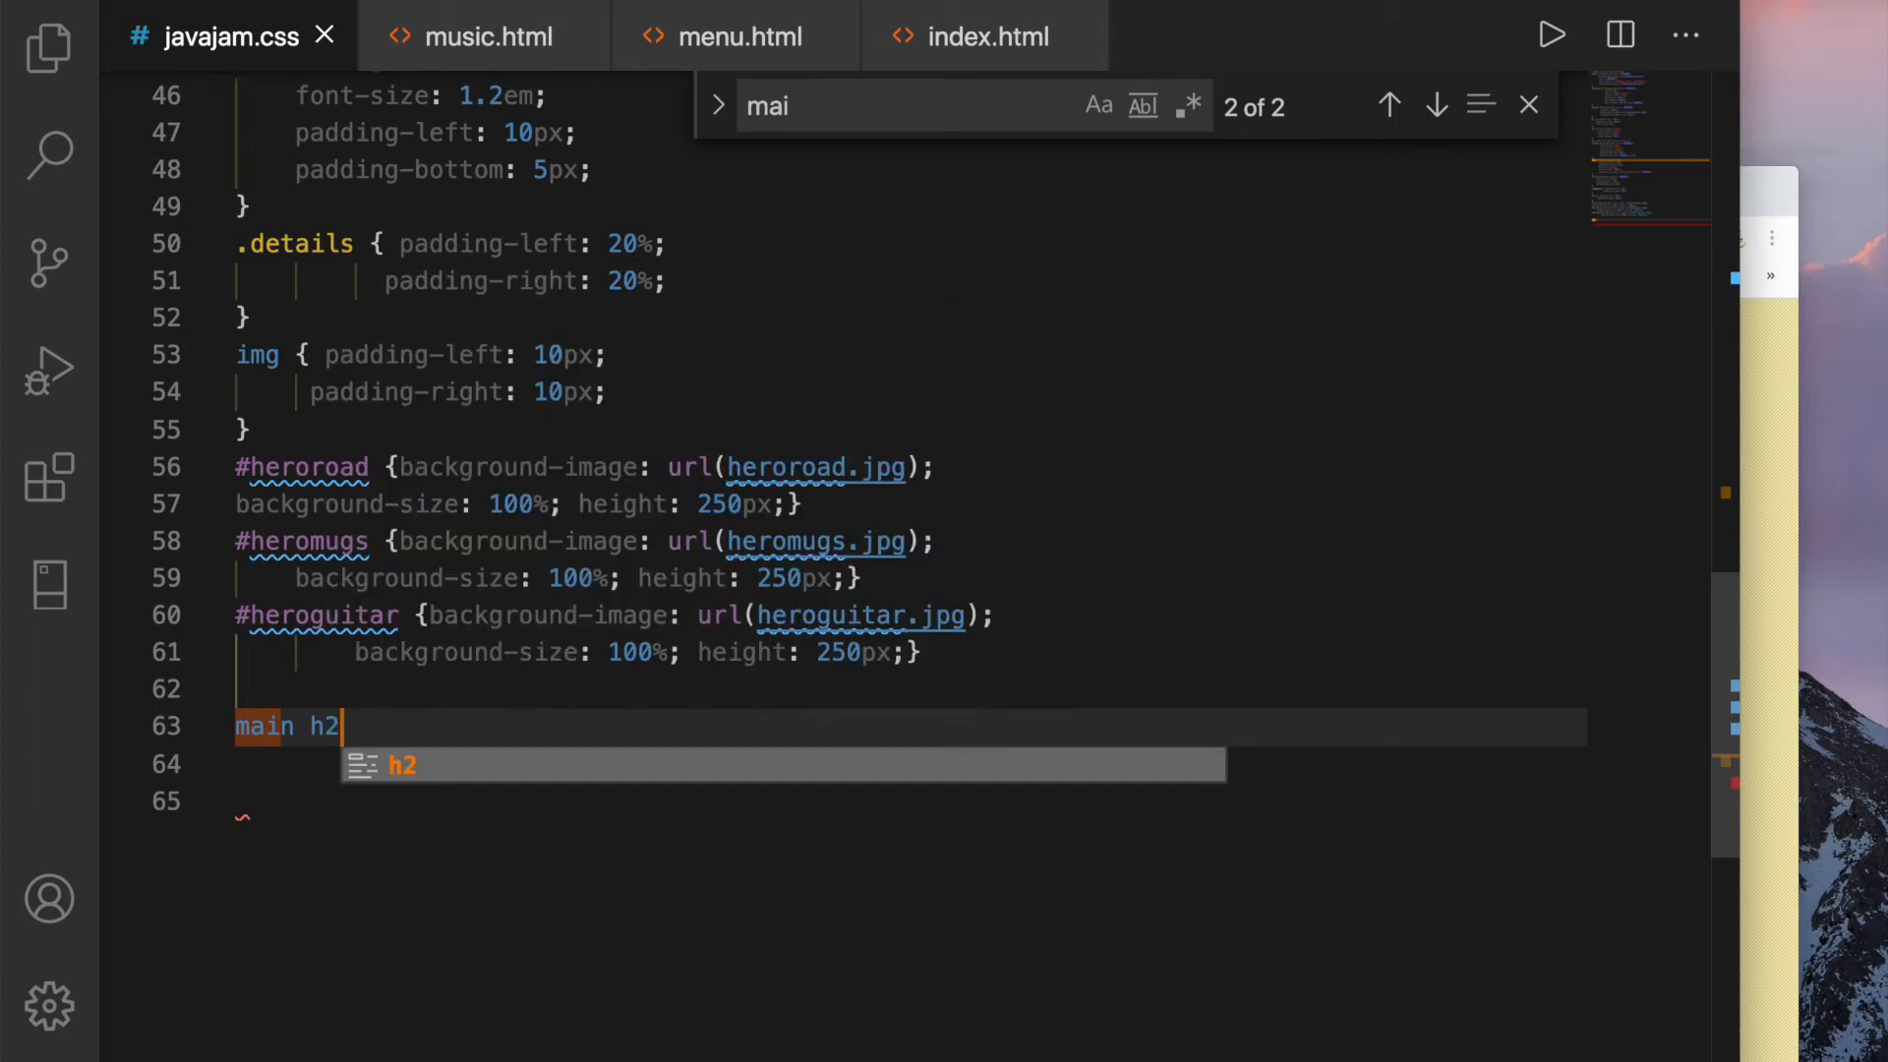
text(, main h3, main h)
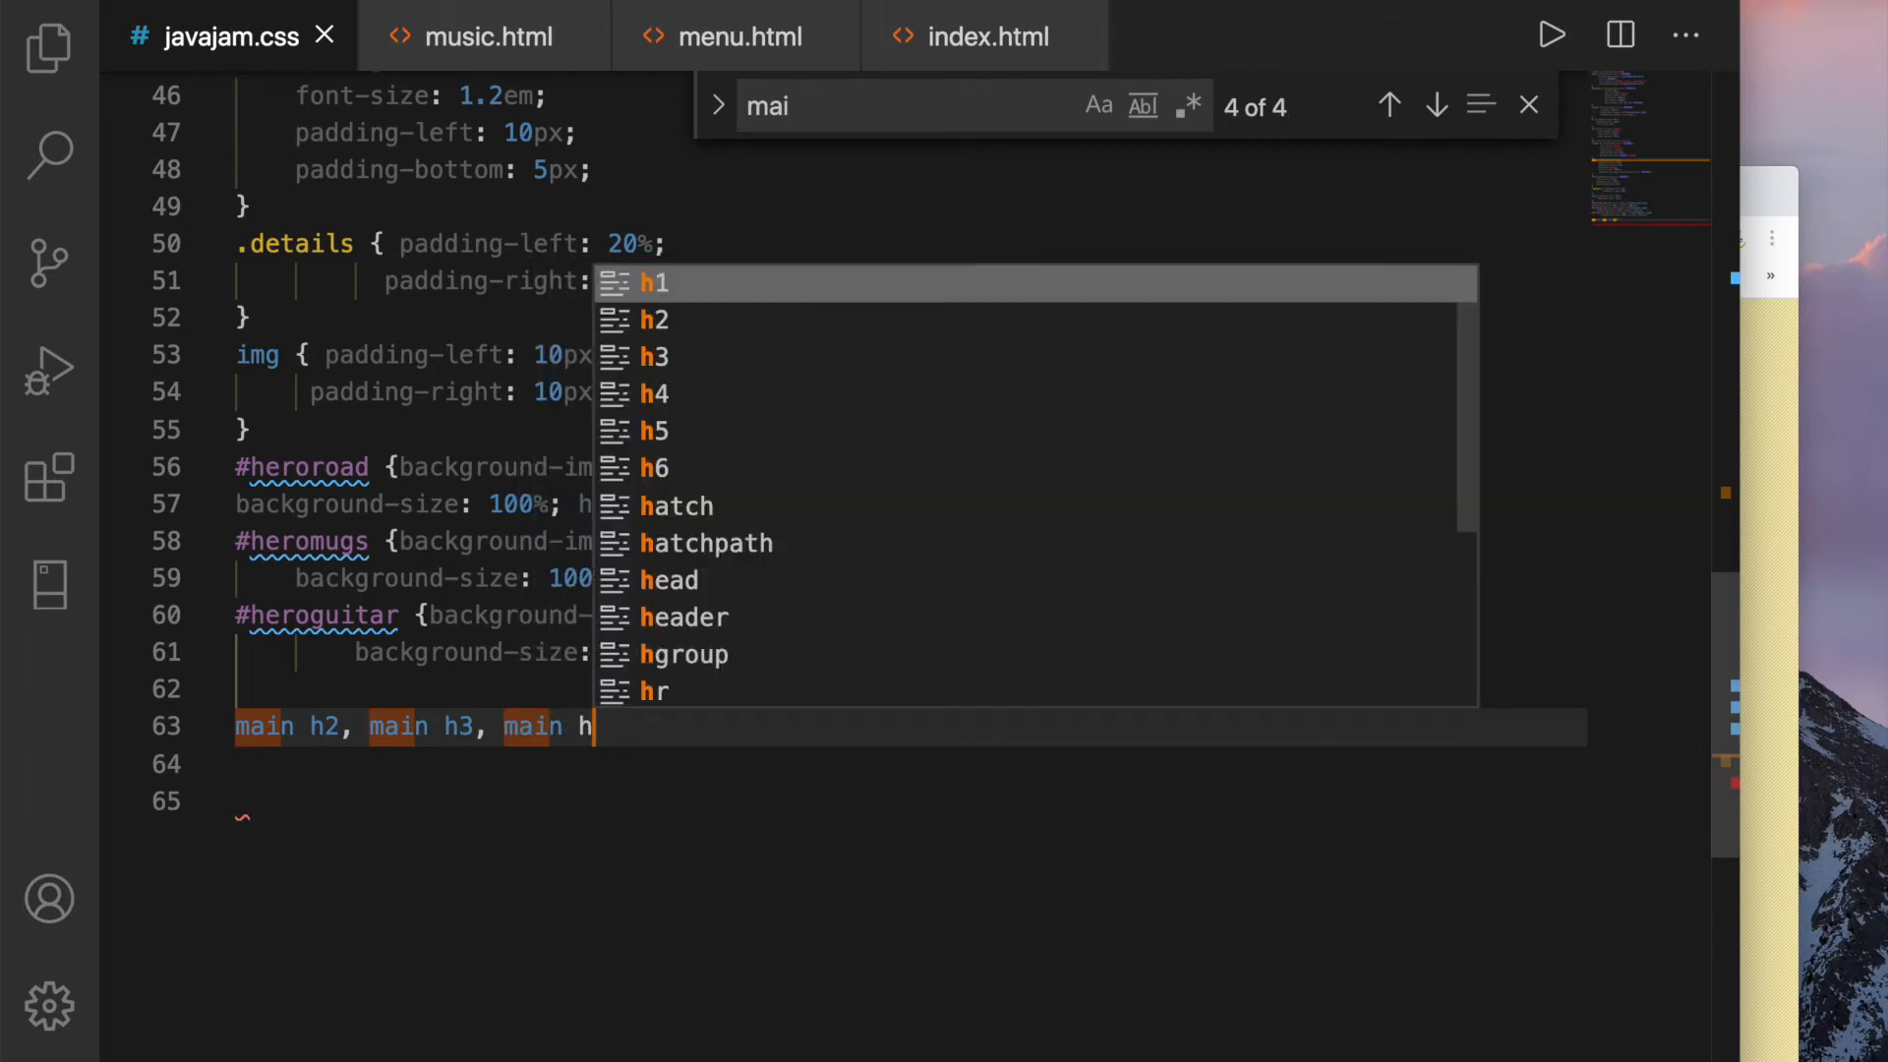
text(4, main p,)
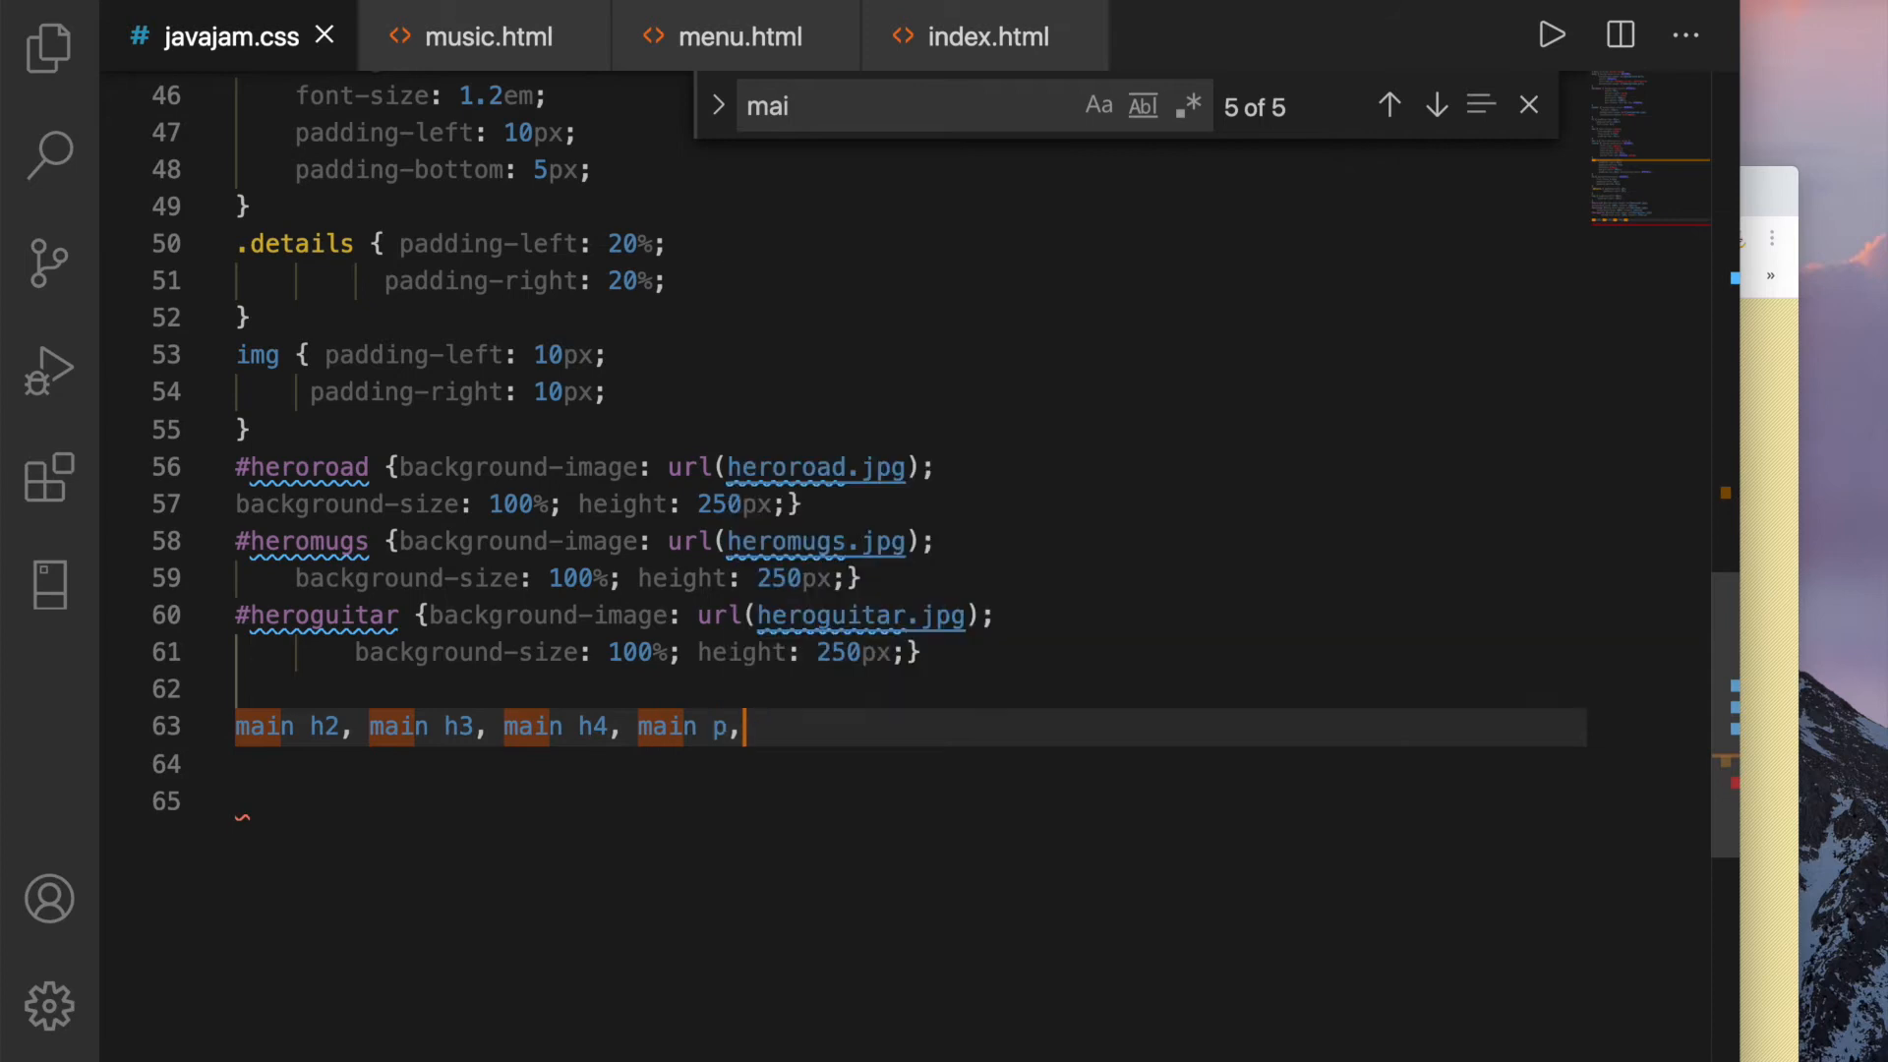
text(di)
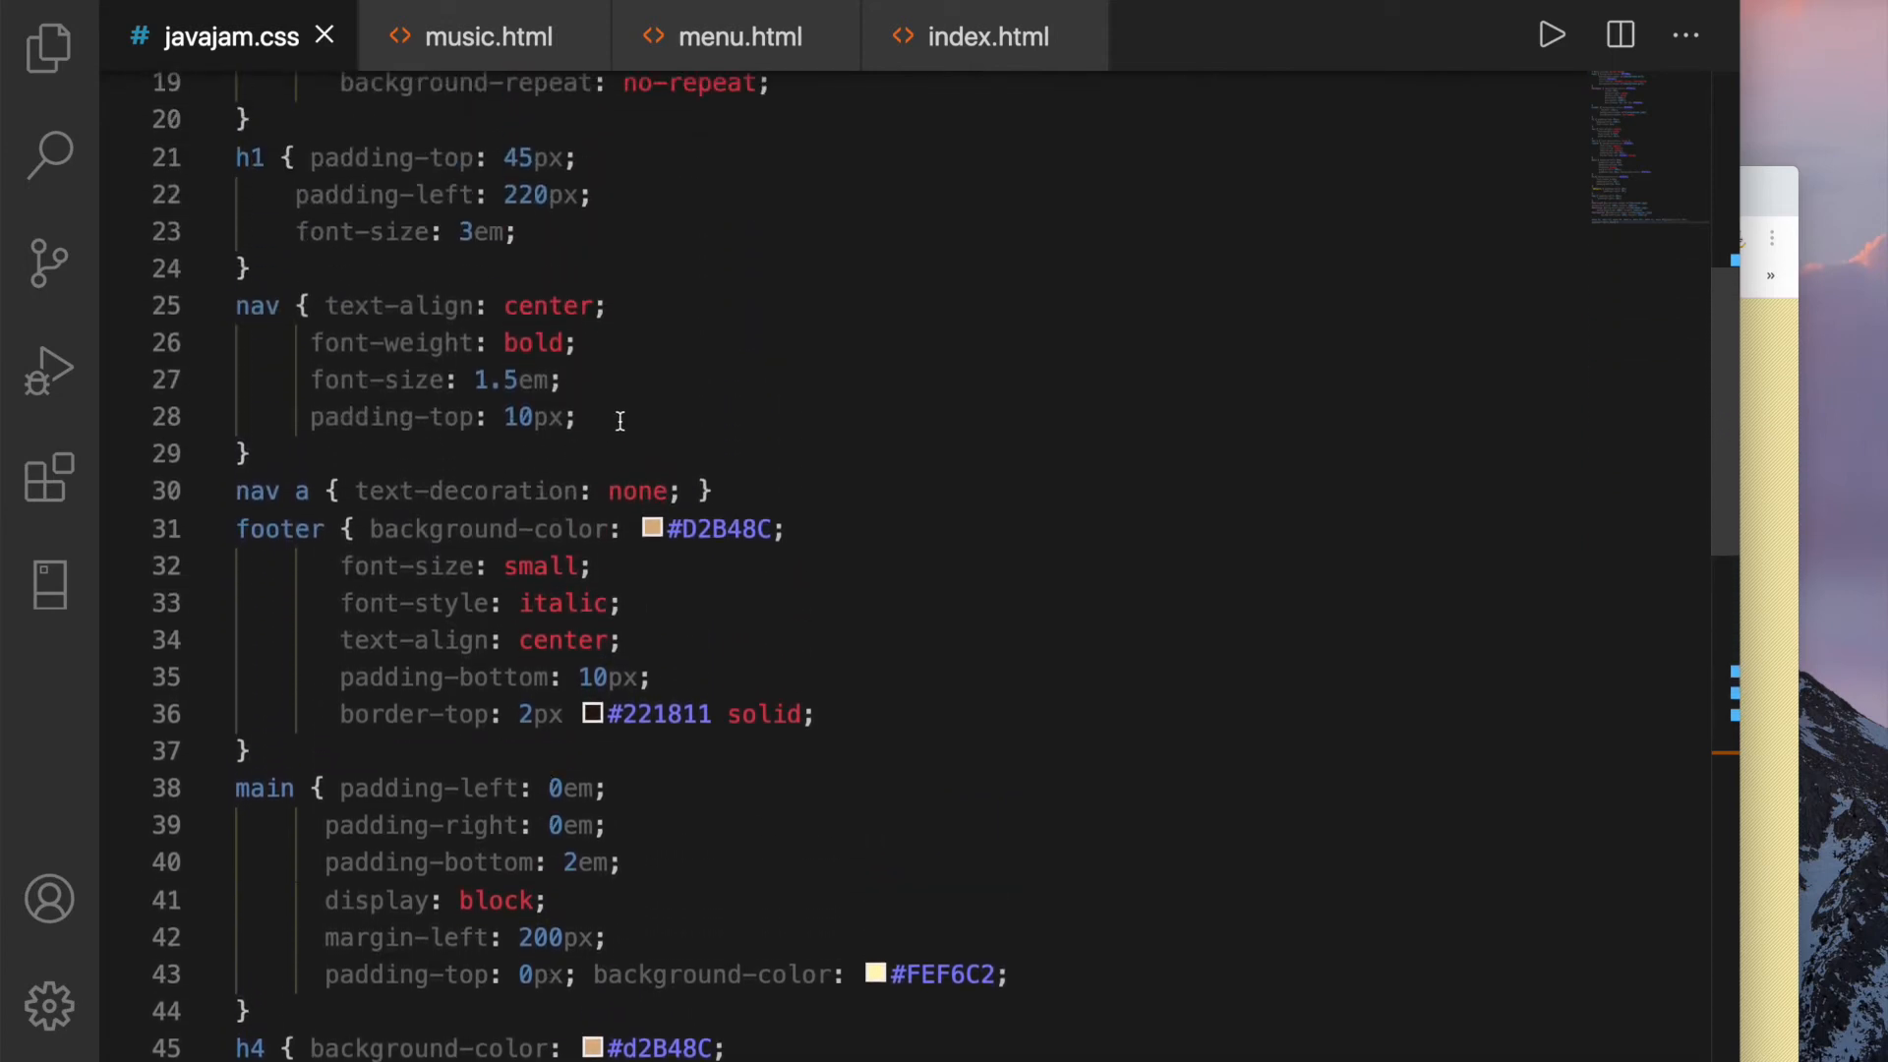
Add float: left and width: 200px to the nav rule
click(590, 417)
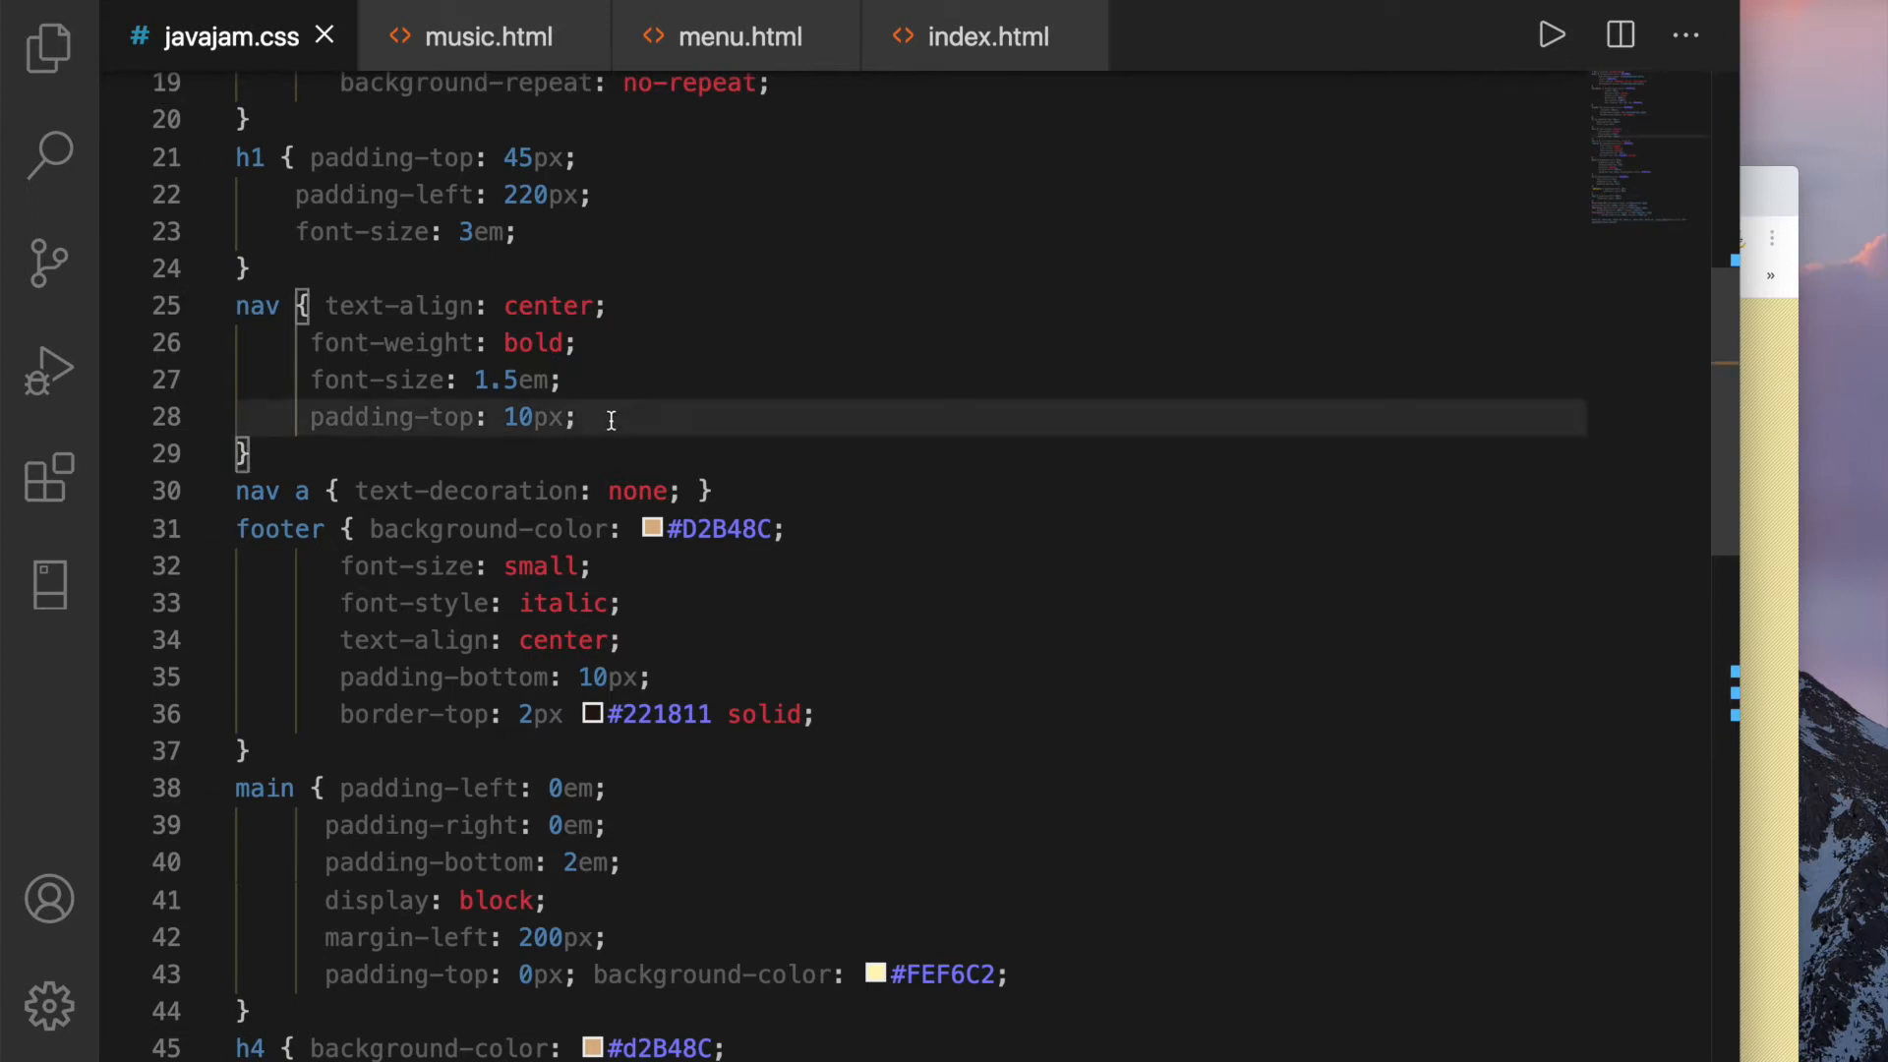
text(f)
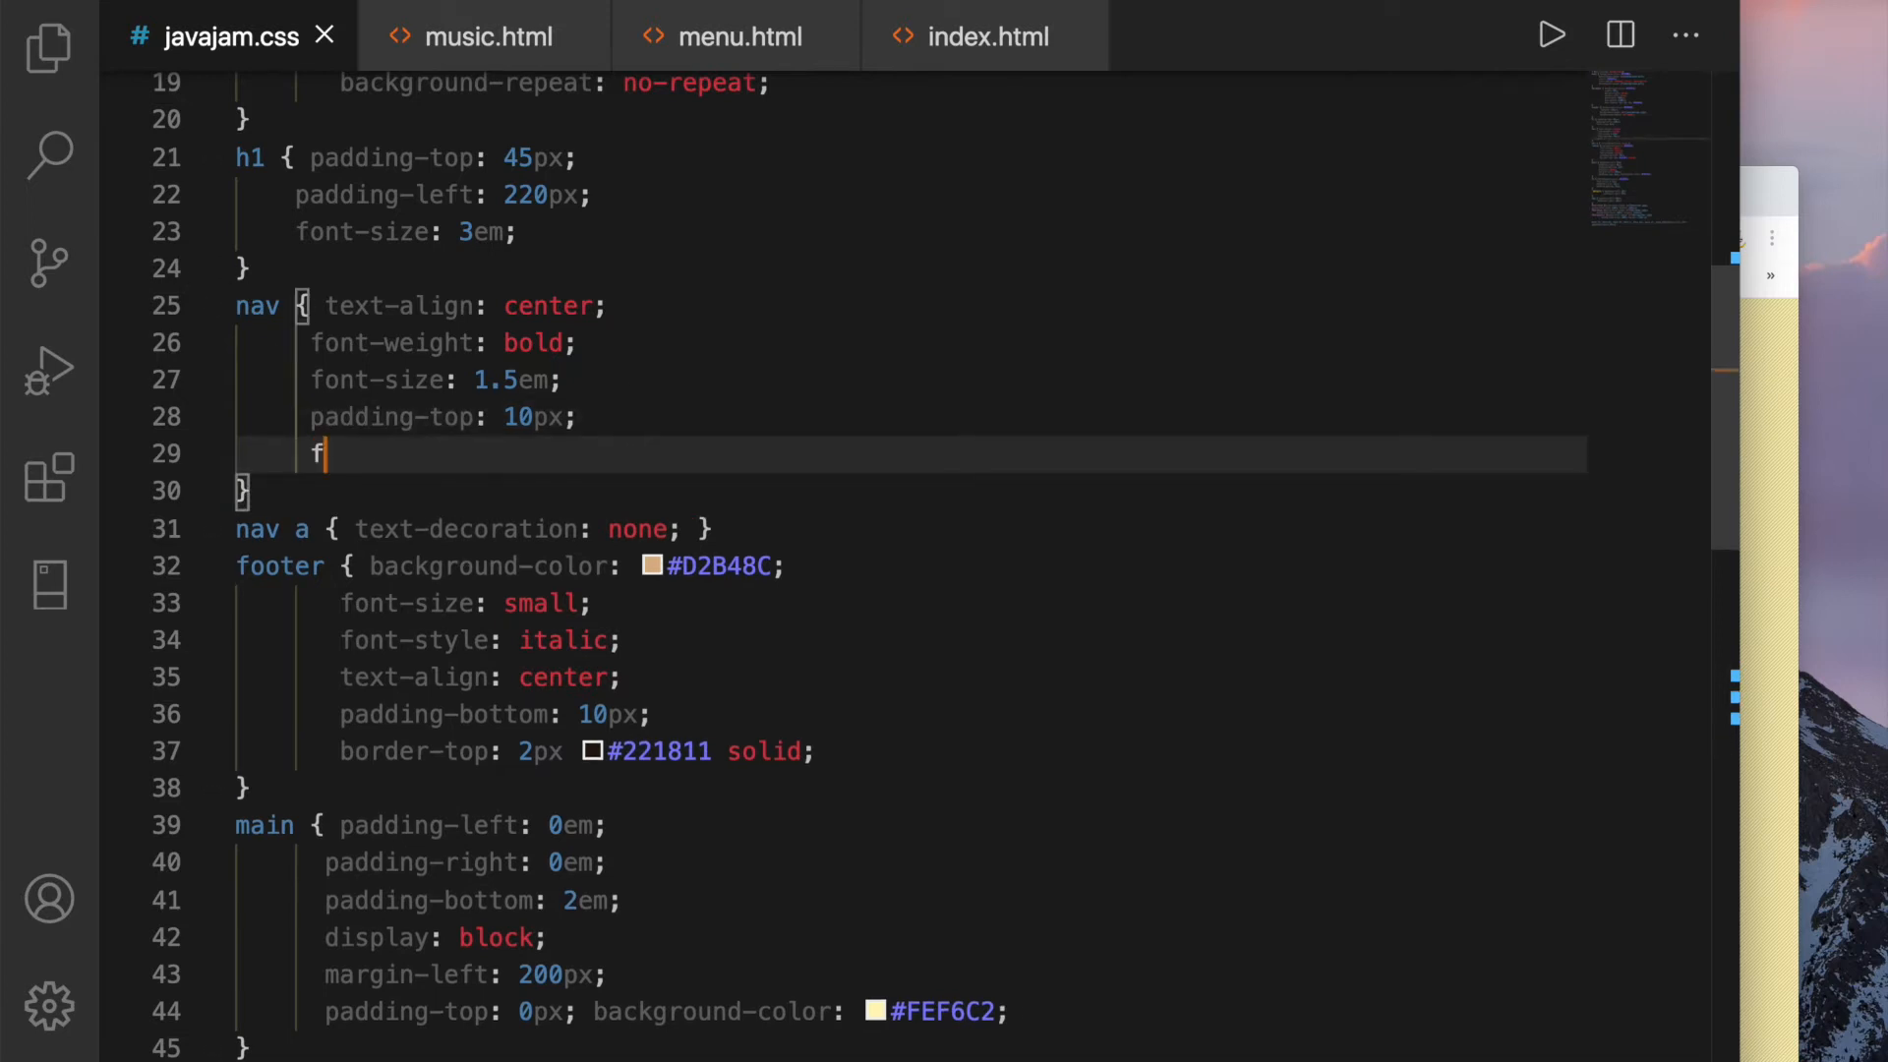
text(loat: ;e)
text(width 2)
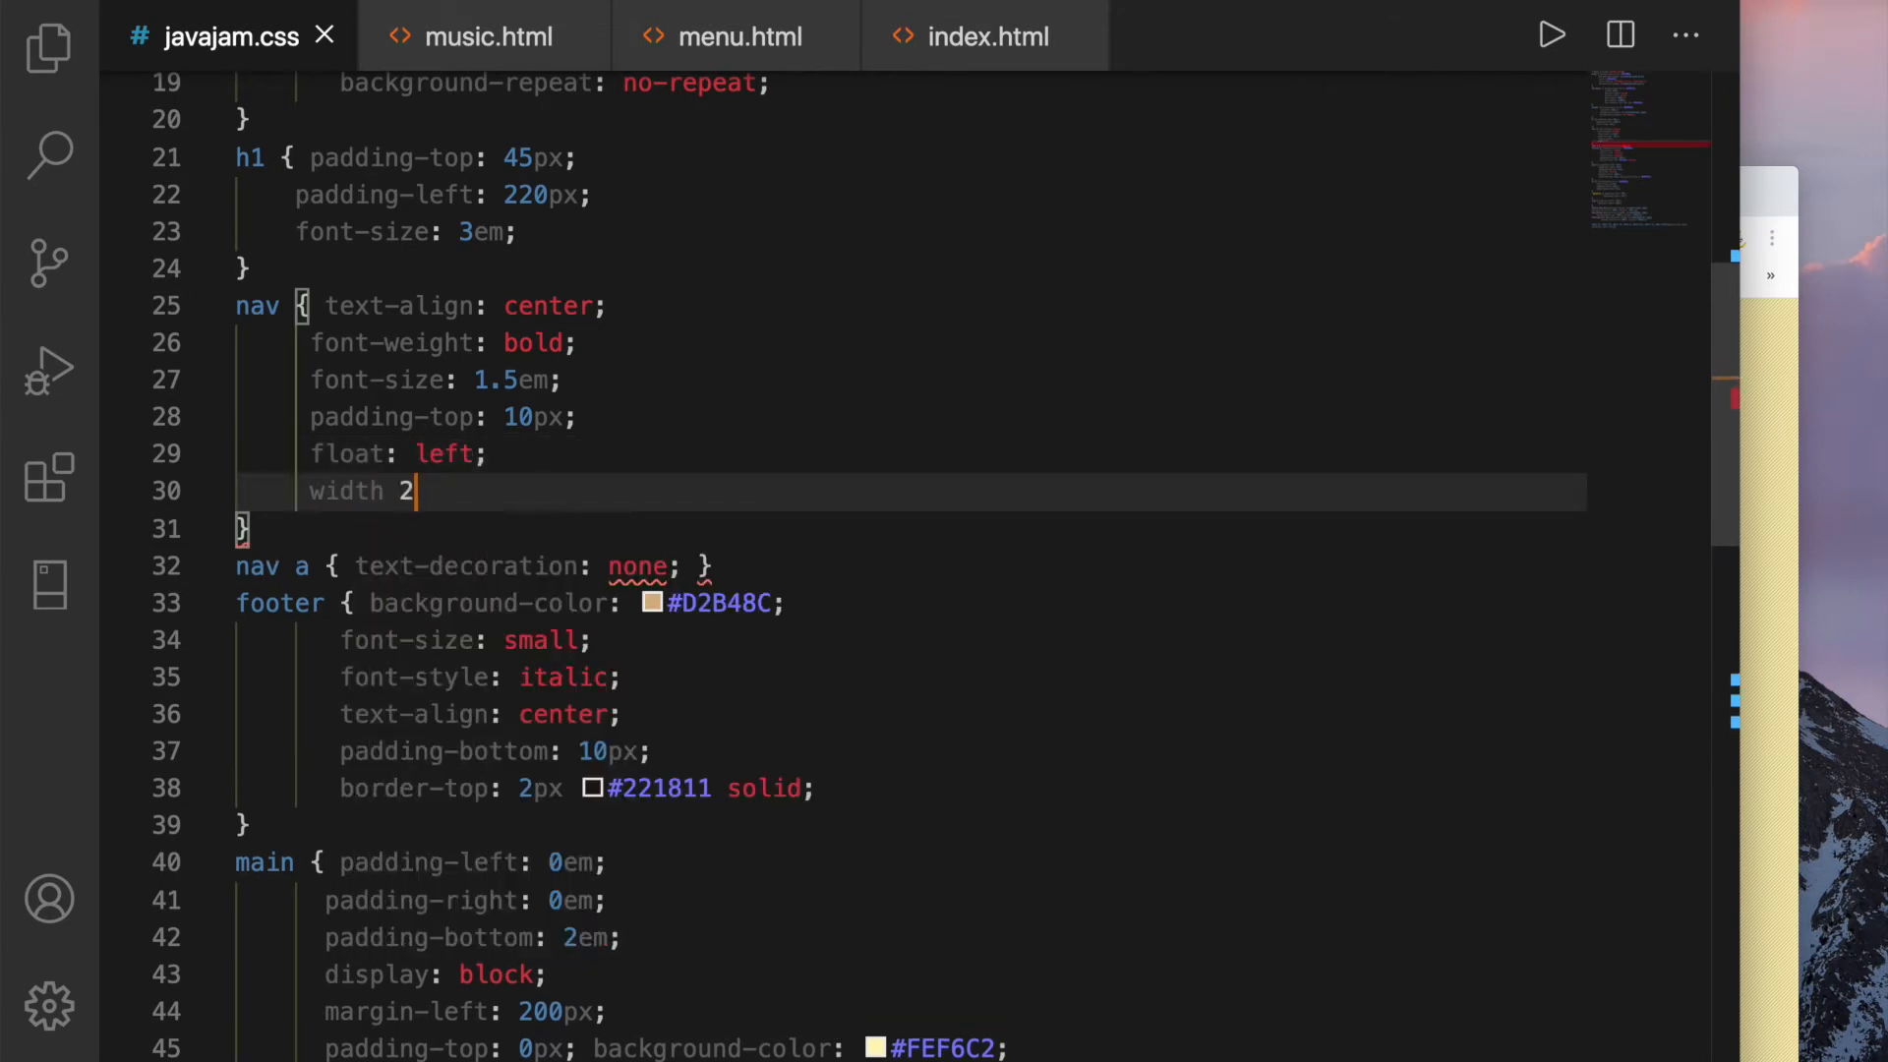
text(00px;)
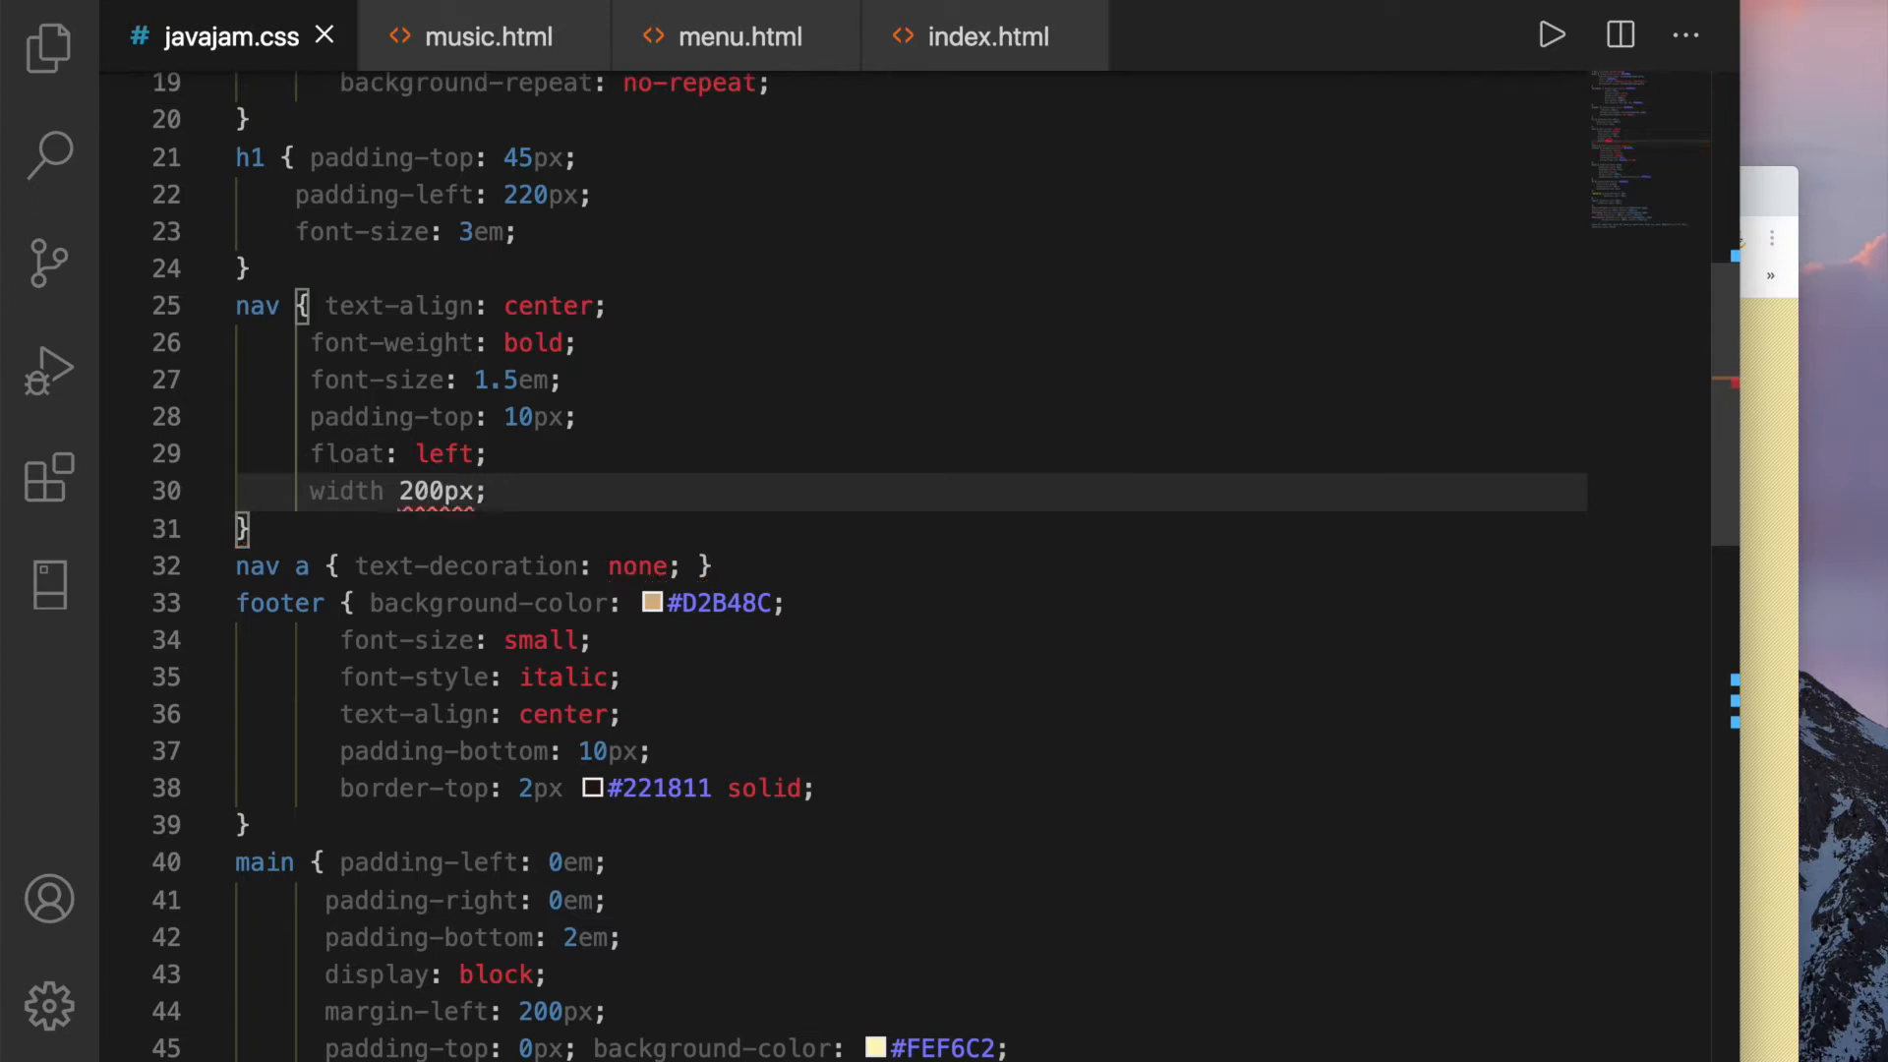
mouse_move(345, 492)
text(:)
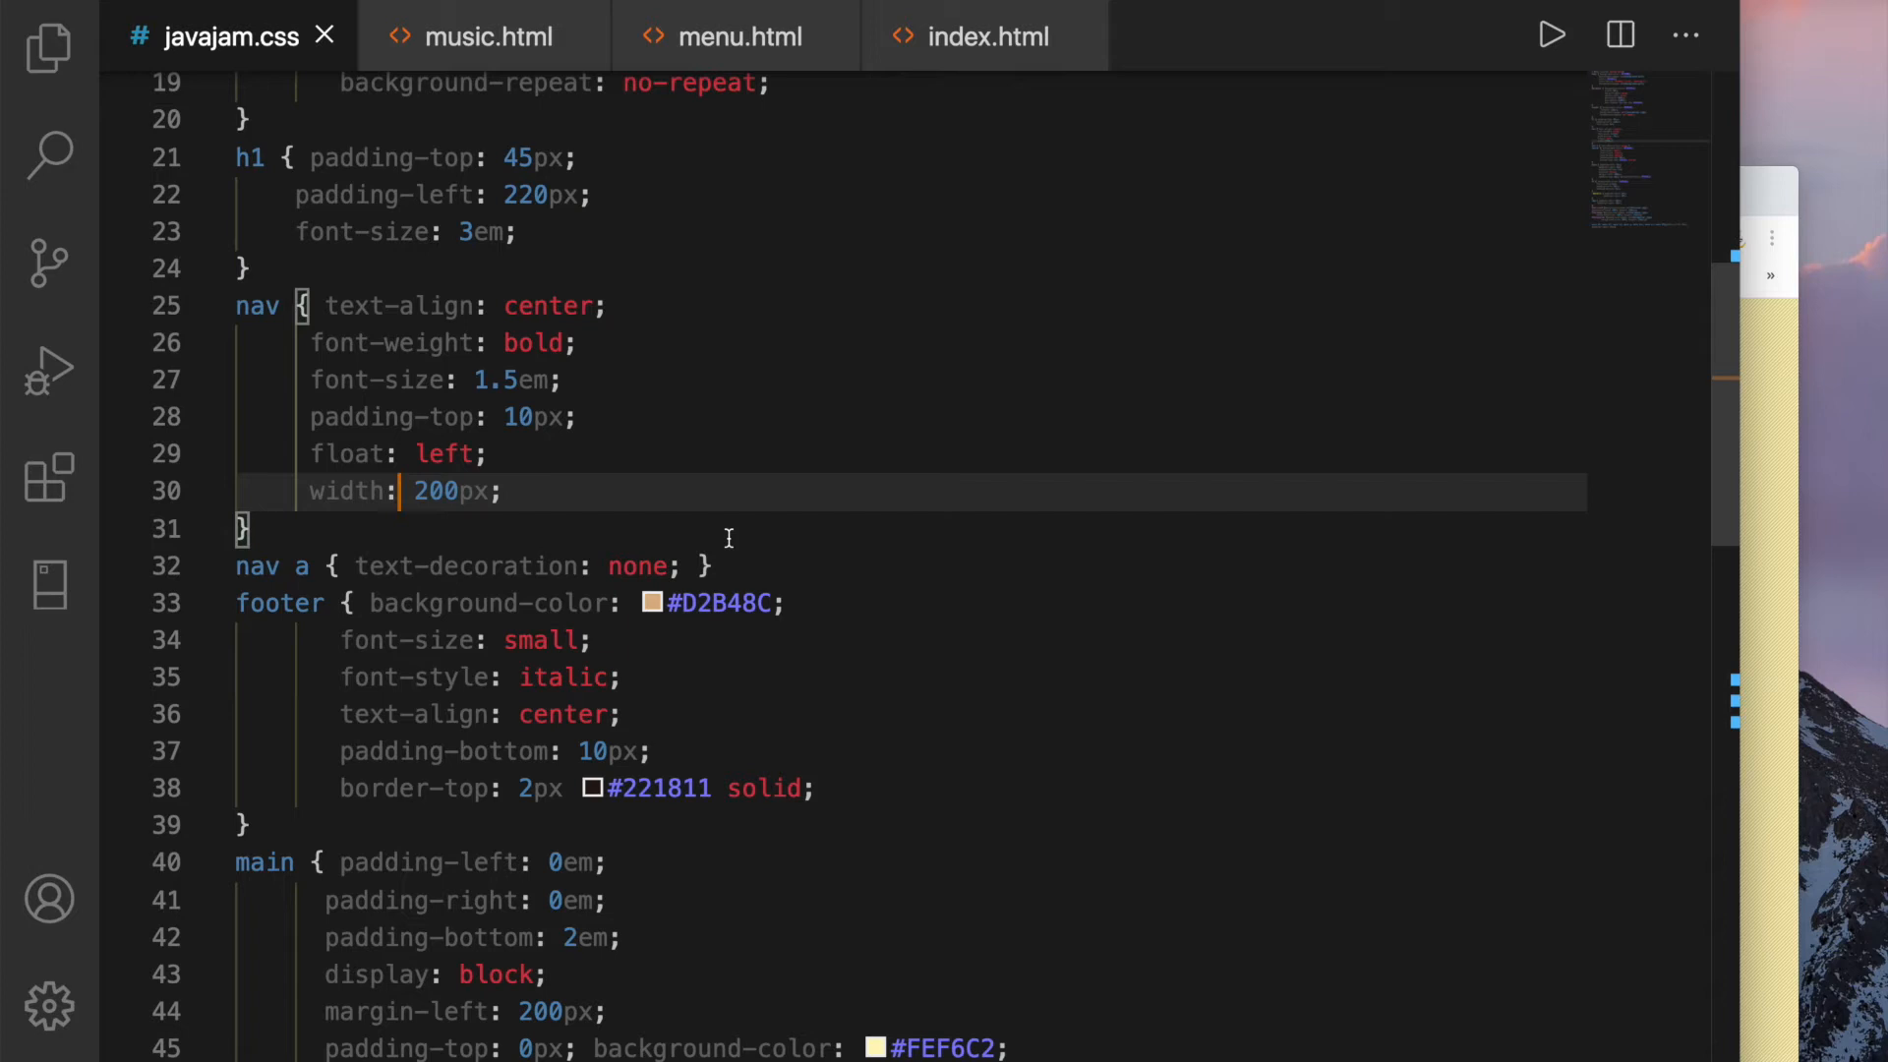
mouse_move(836, 542)
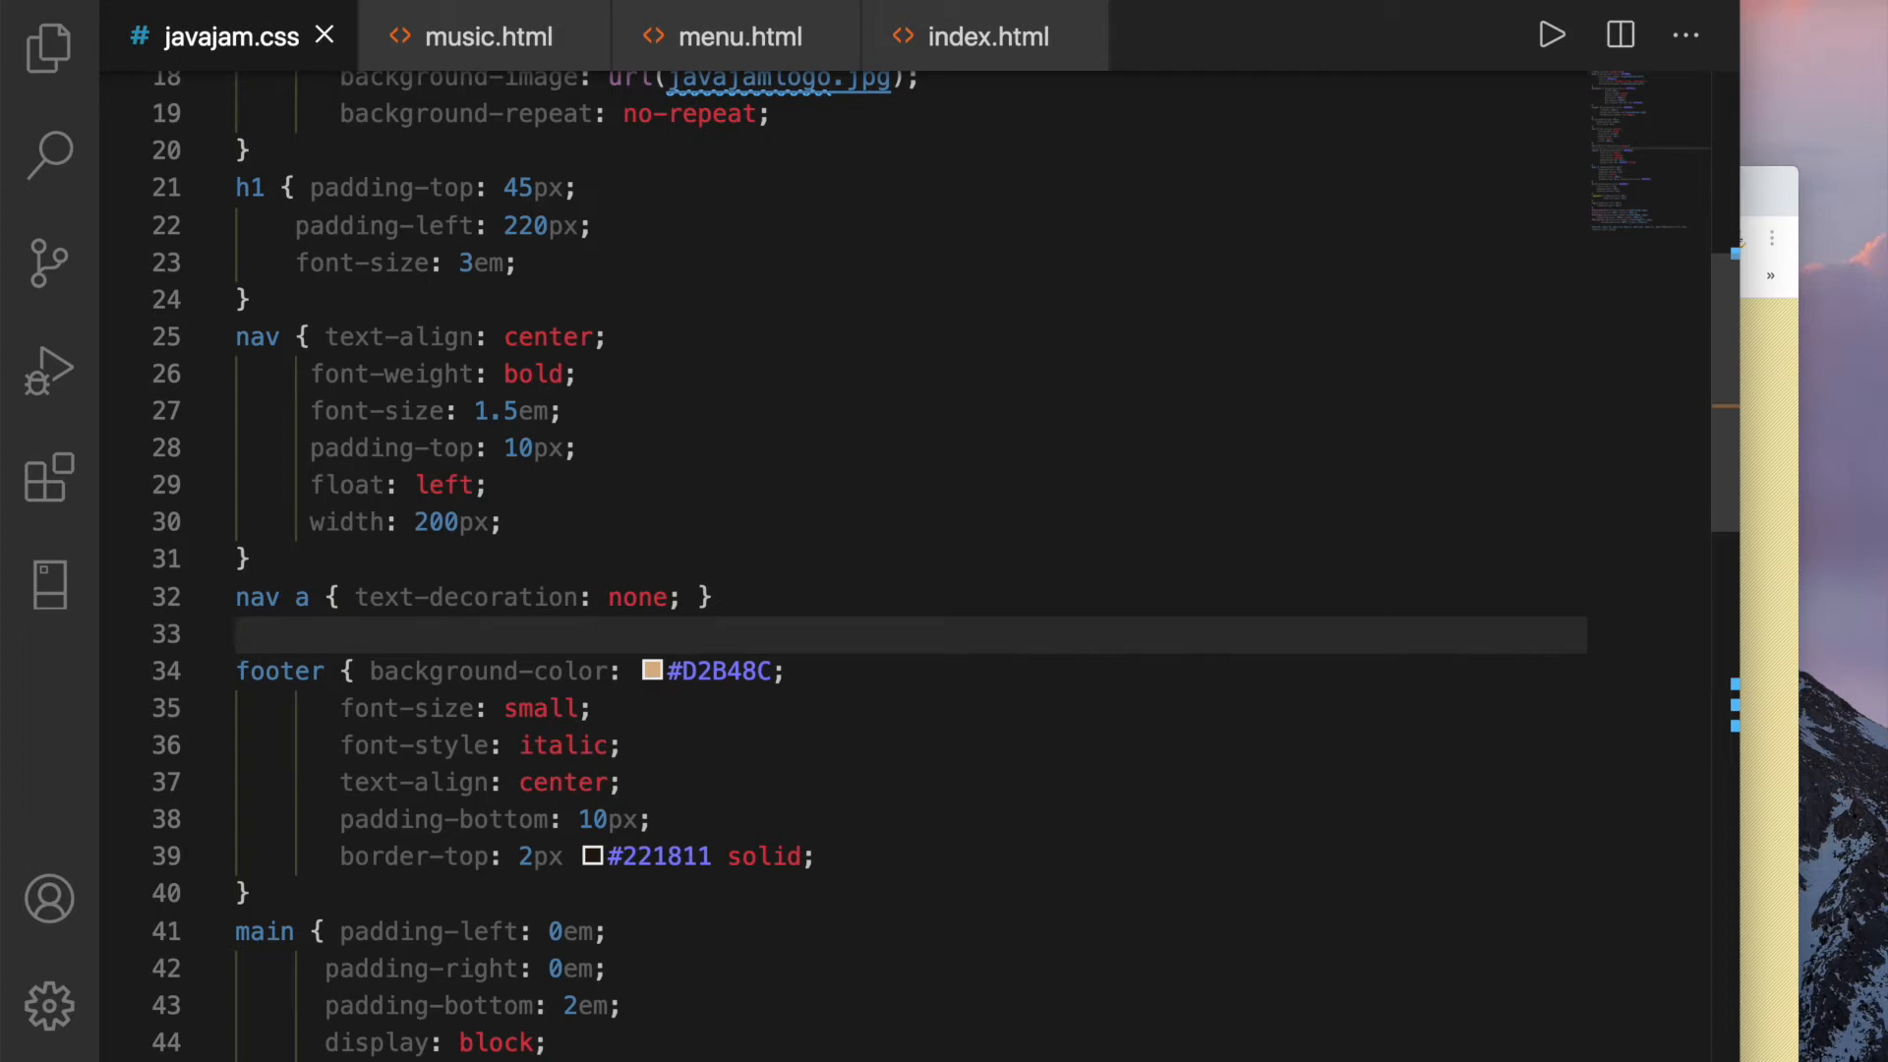
Add nav a:link, :visited and :hover rules coloured #FEF6C2, #D2B48C and #CC9933
text(ma)
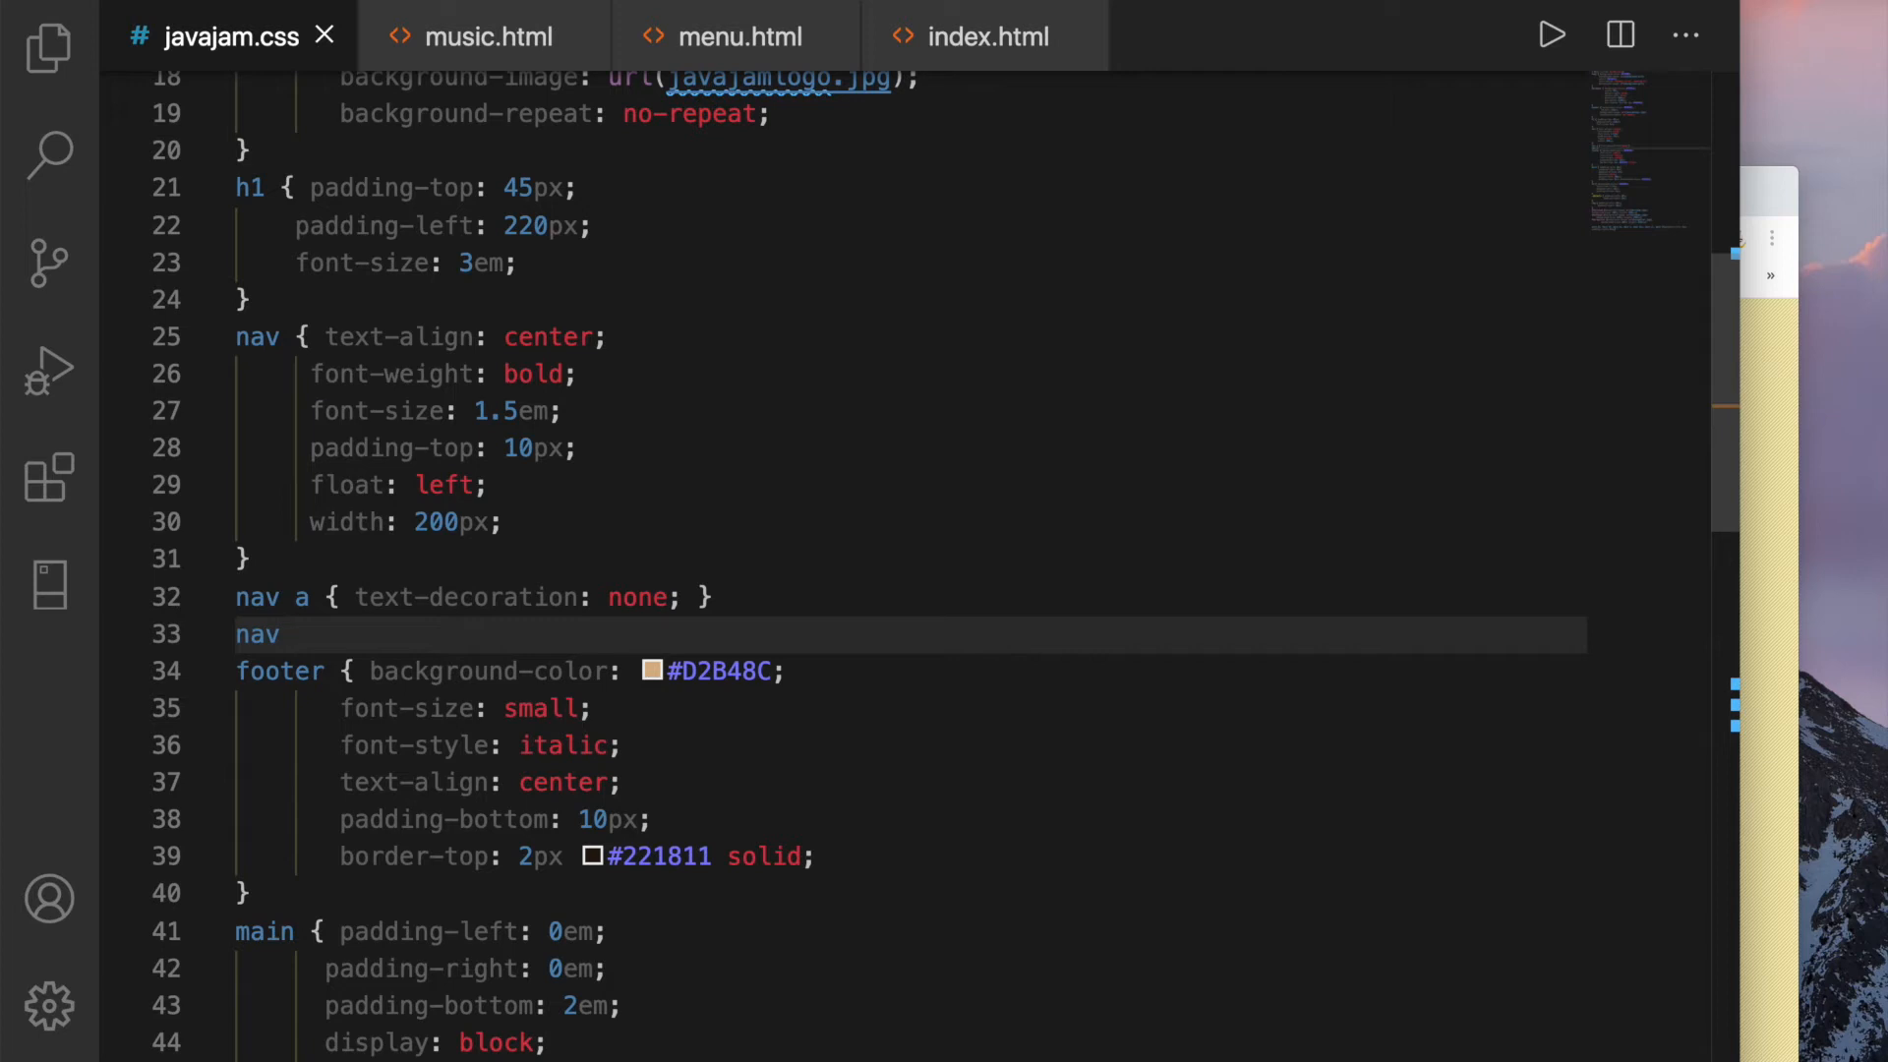
text(a:)
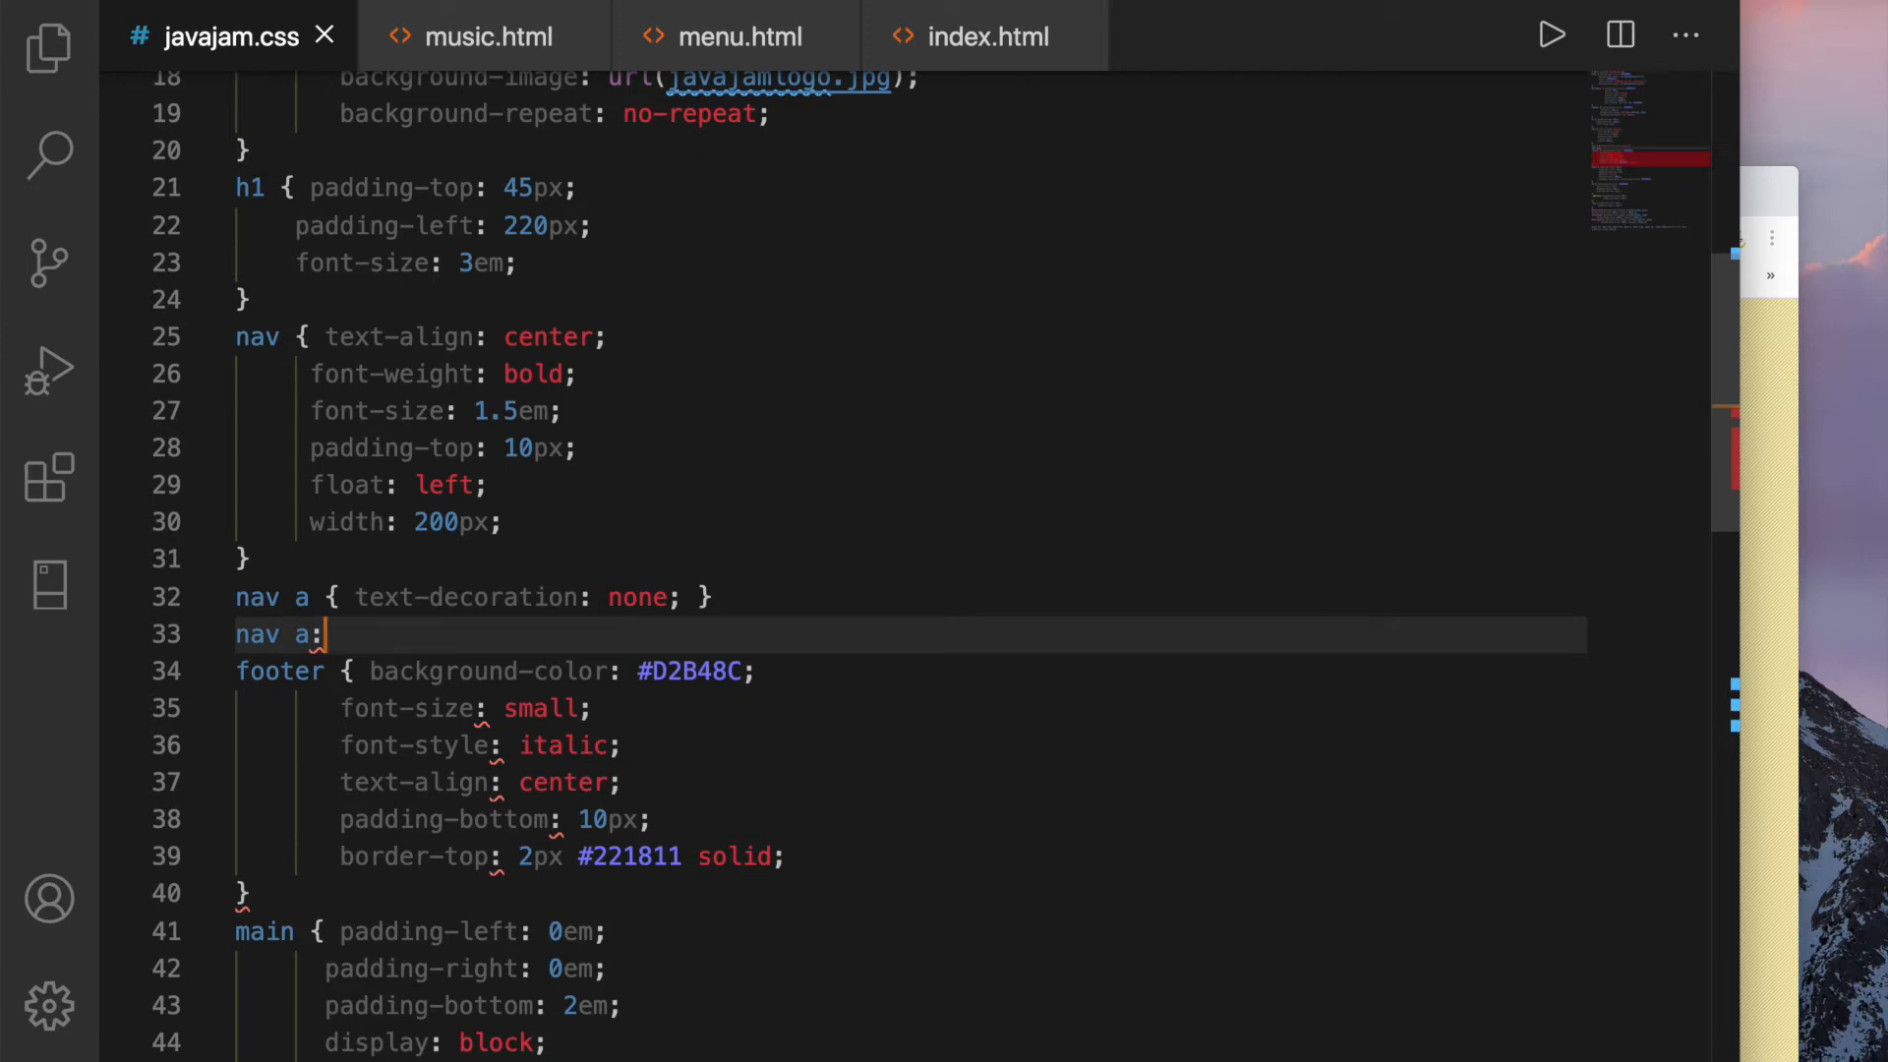
text(link {)
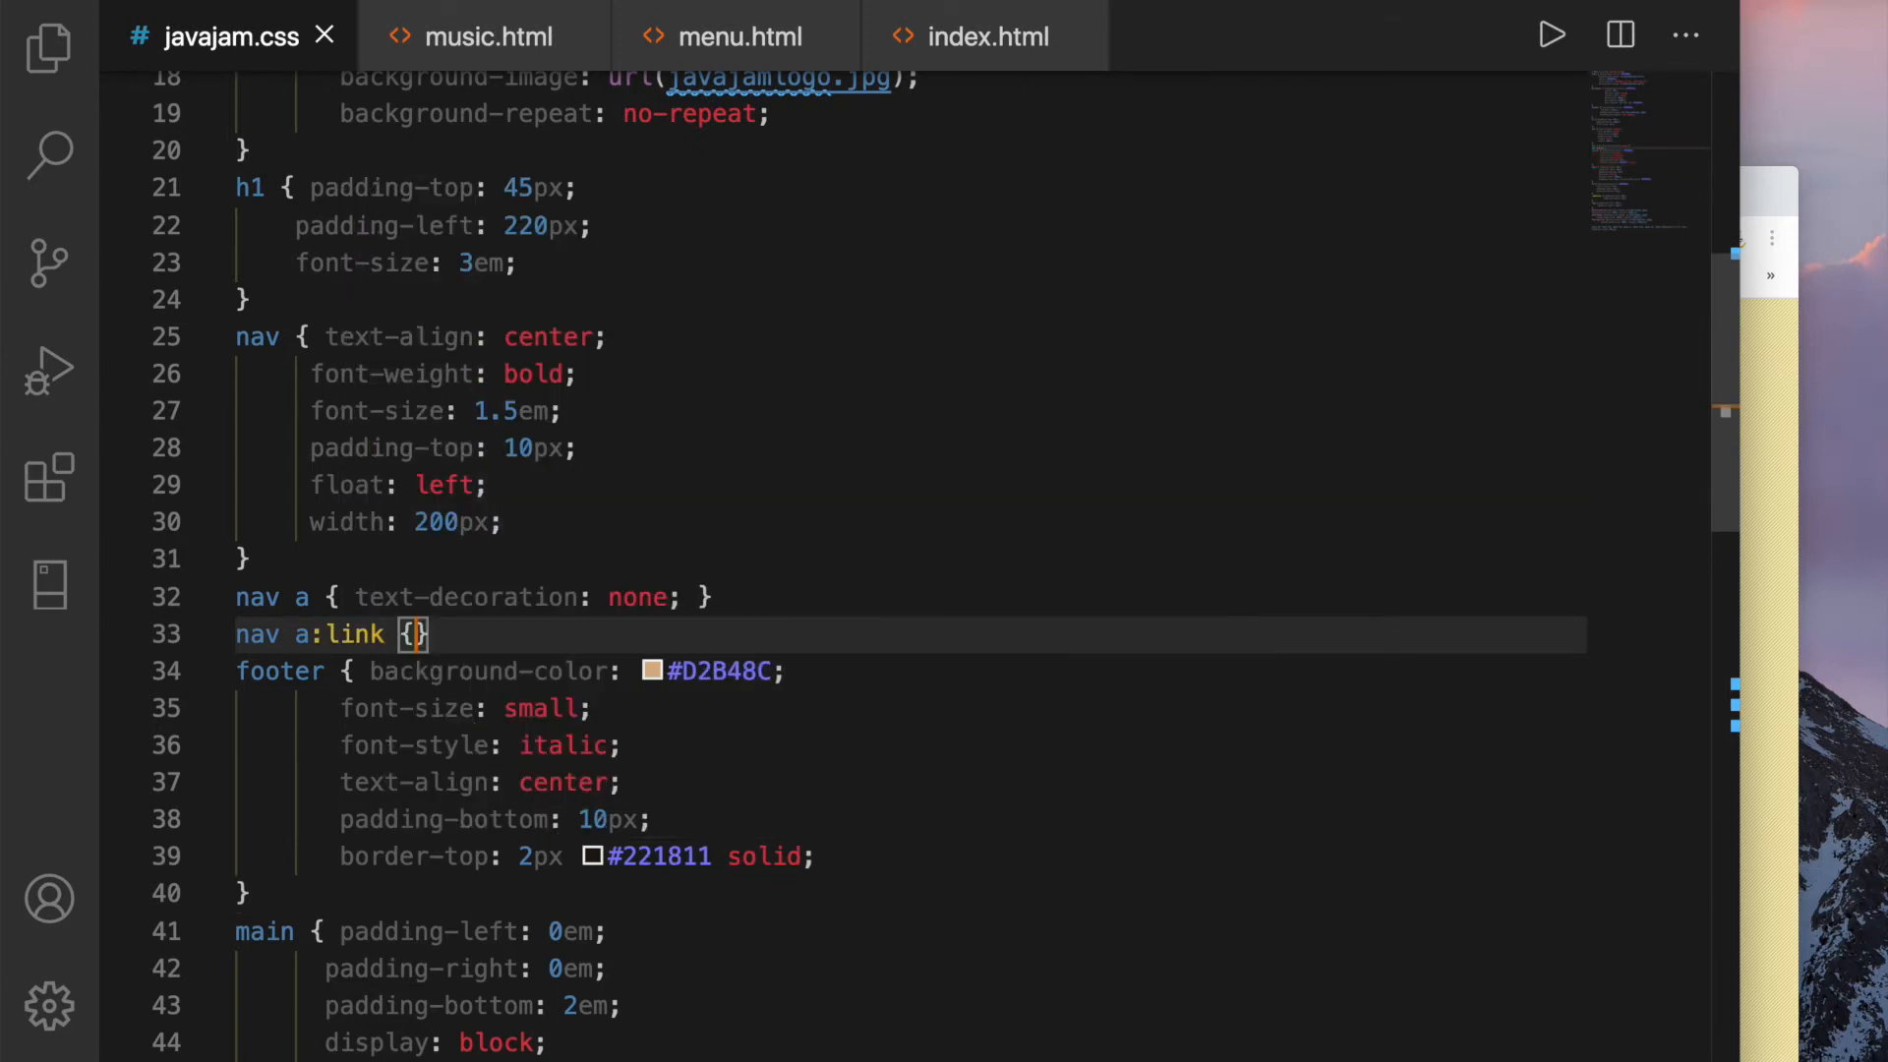
text(color:)
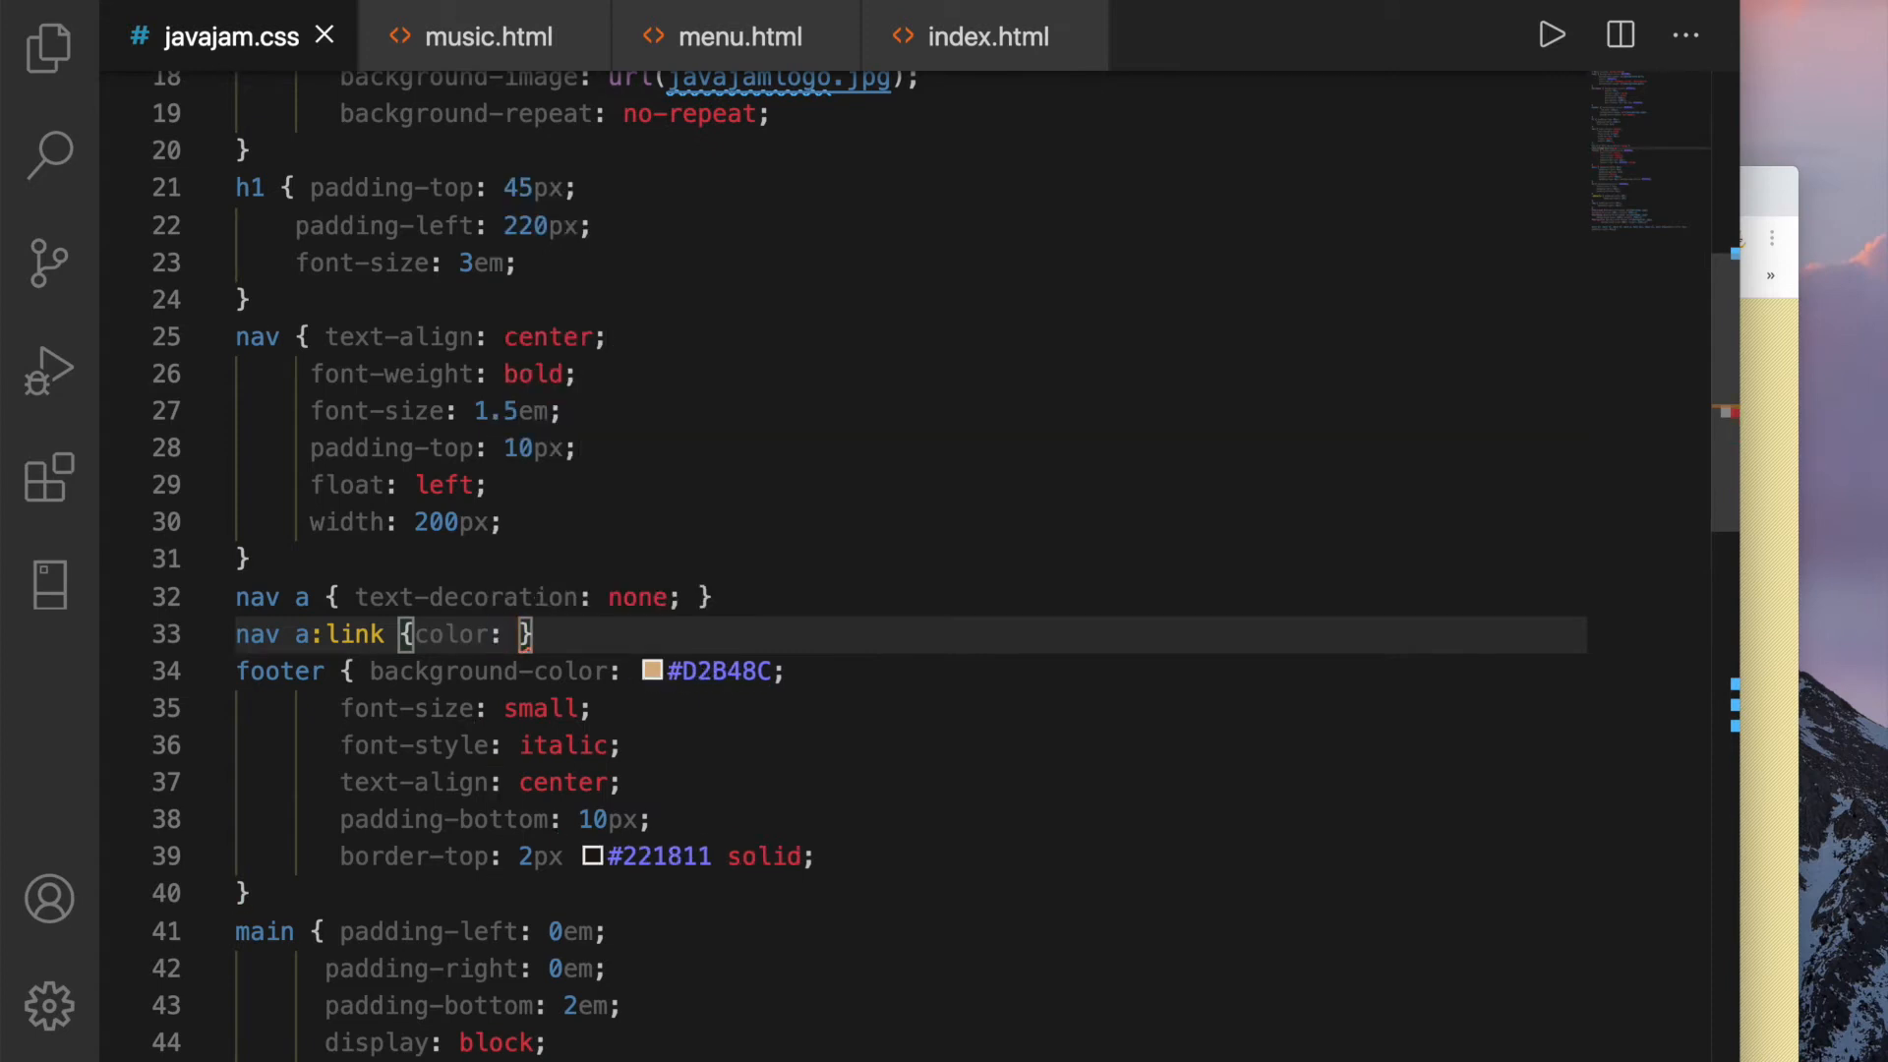
text(#FEF6C2;)
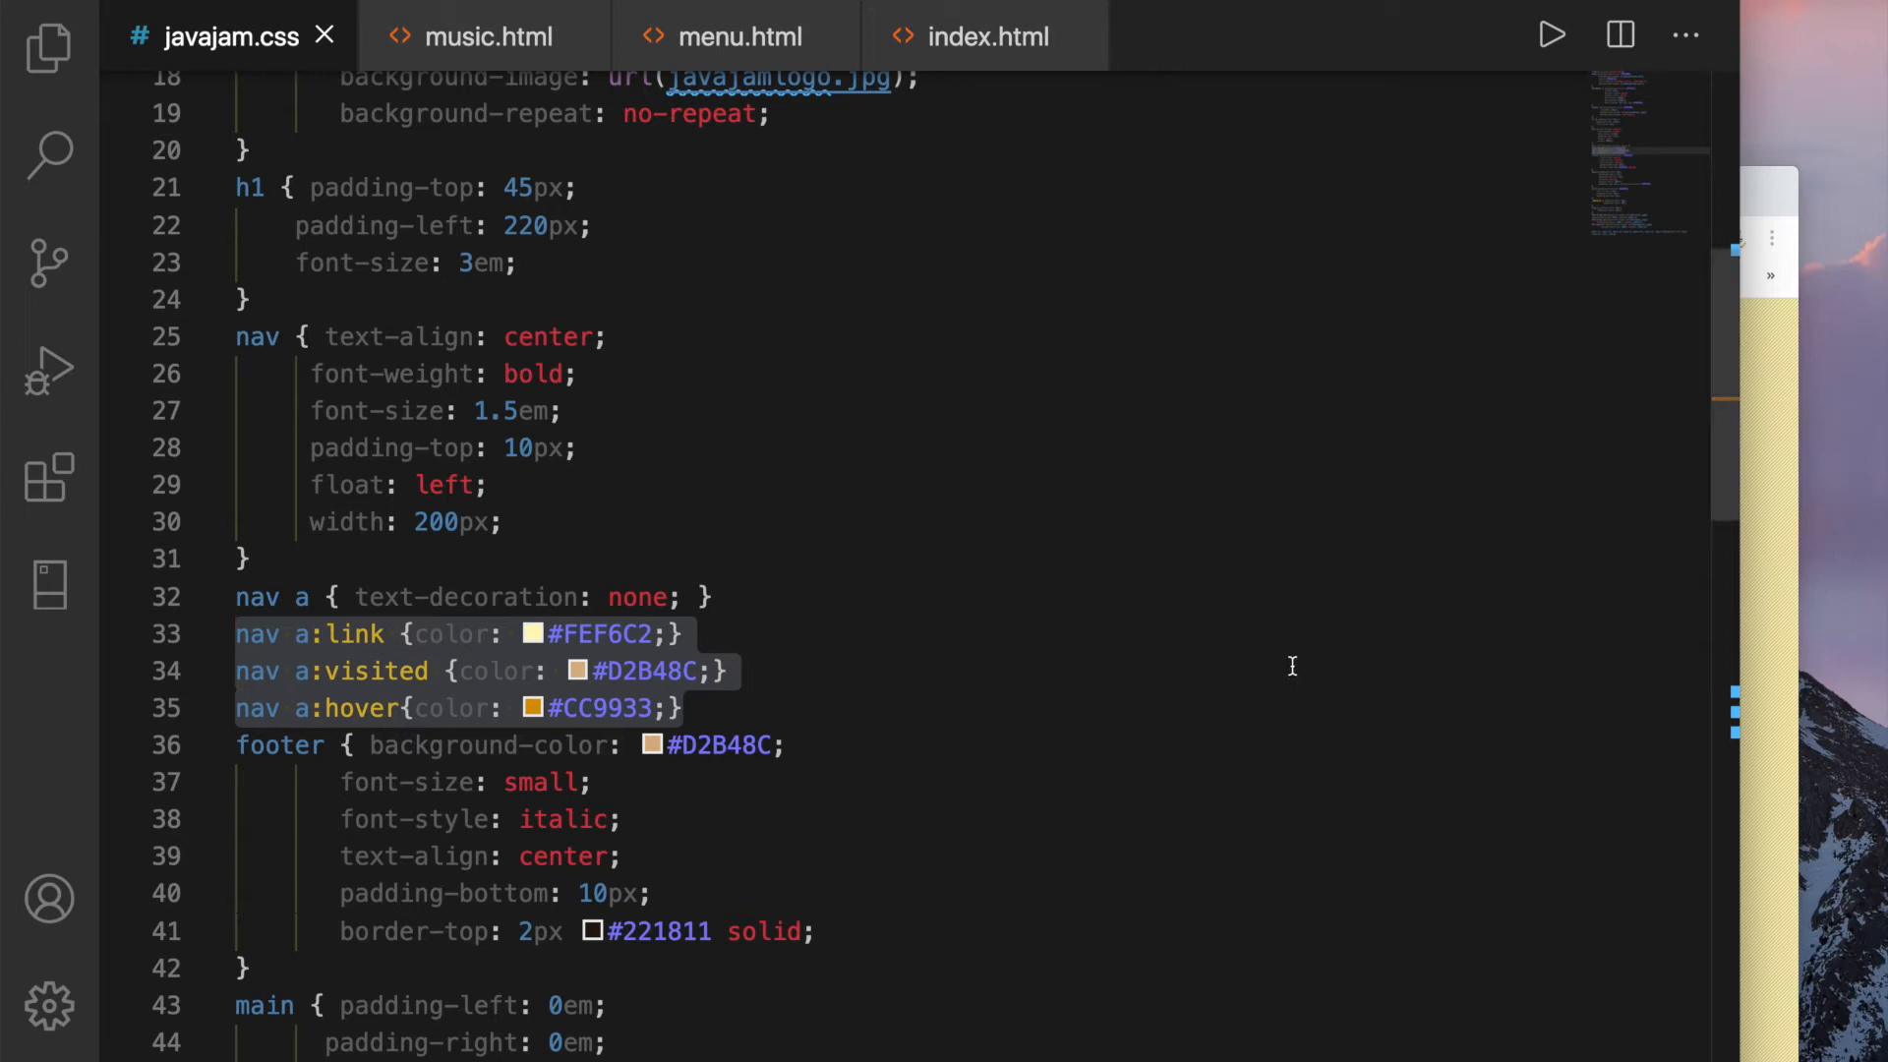
mouse_move(1291, 771)
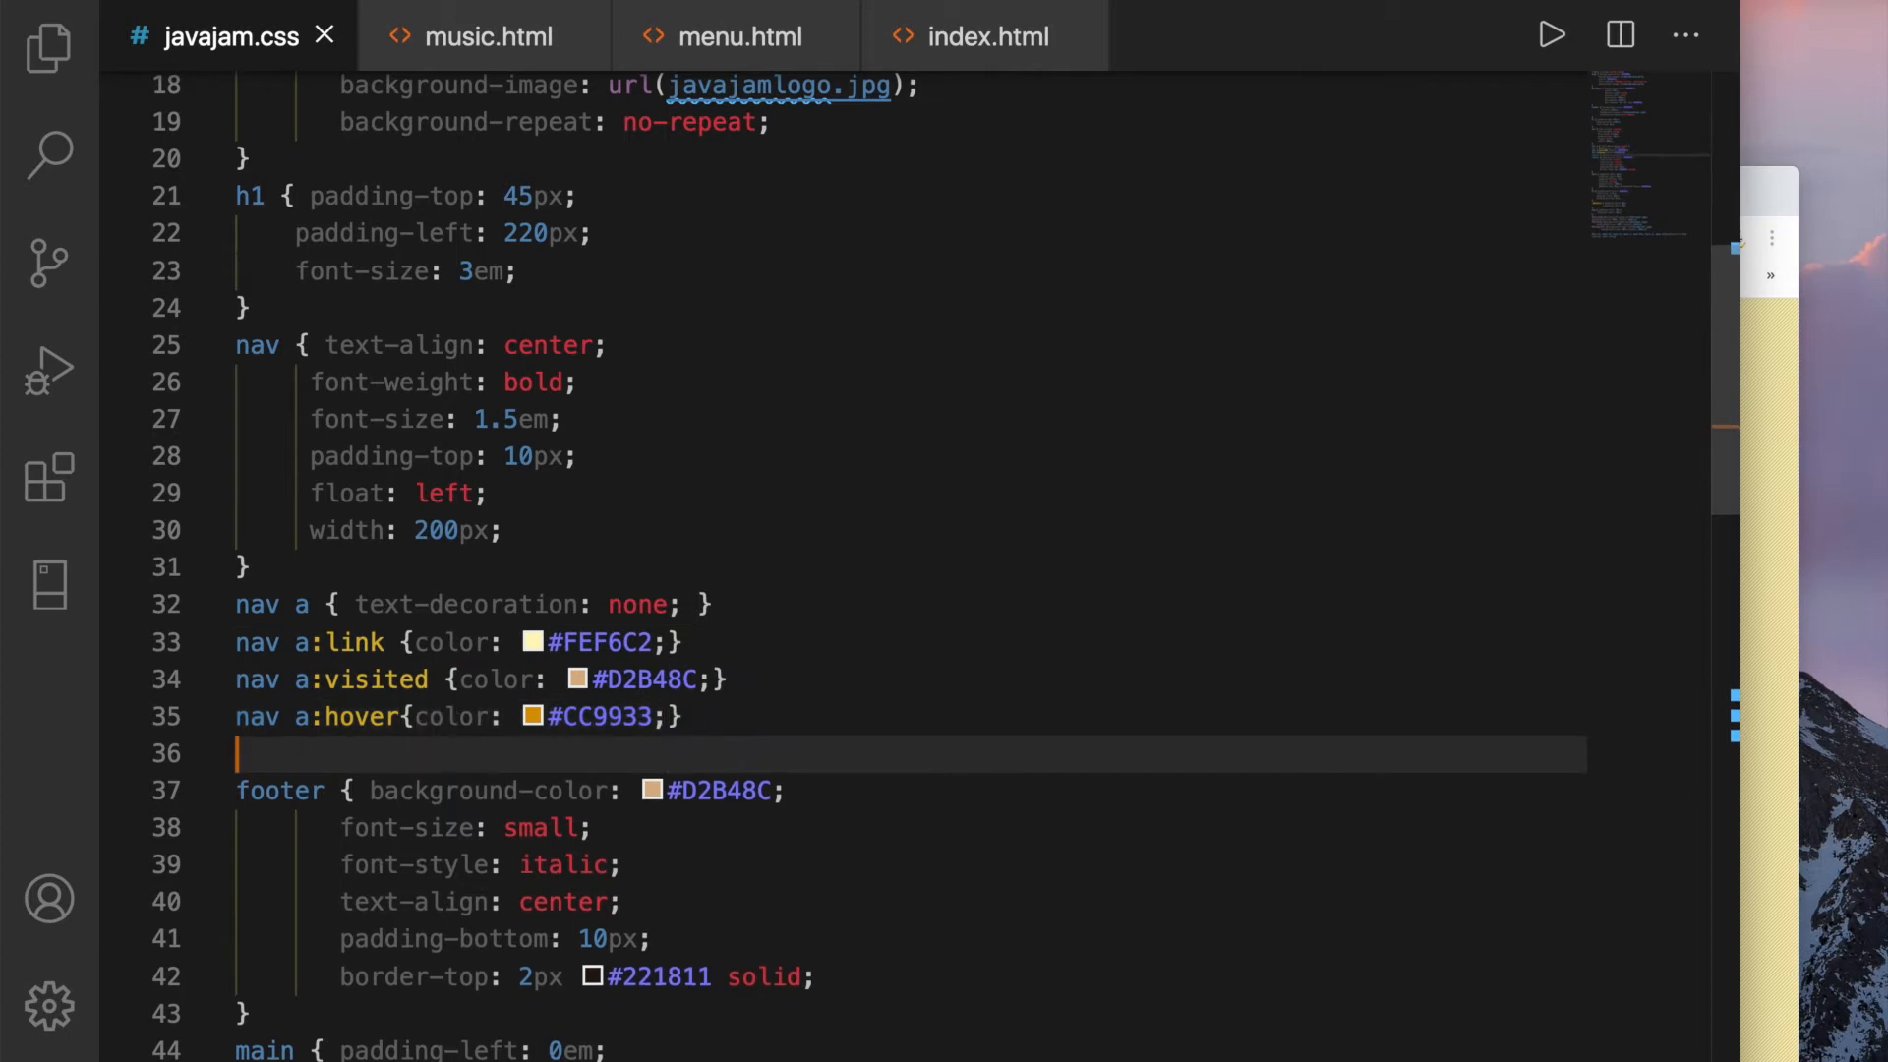
Add a nav ul rule with list-style-type: none and padding-left: 0
text(nav ul)
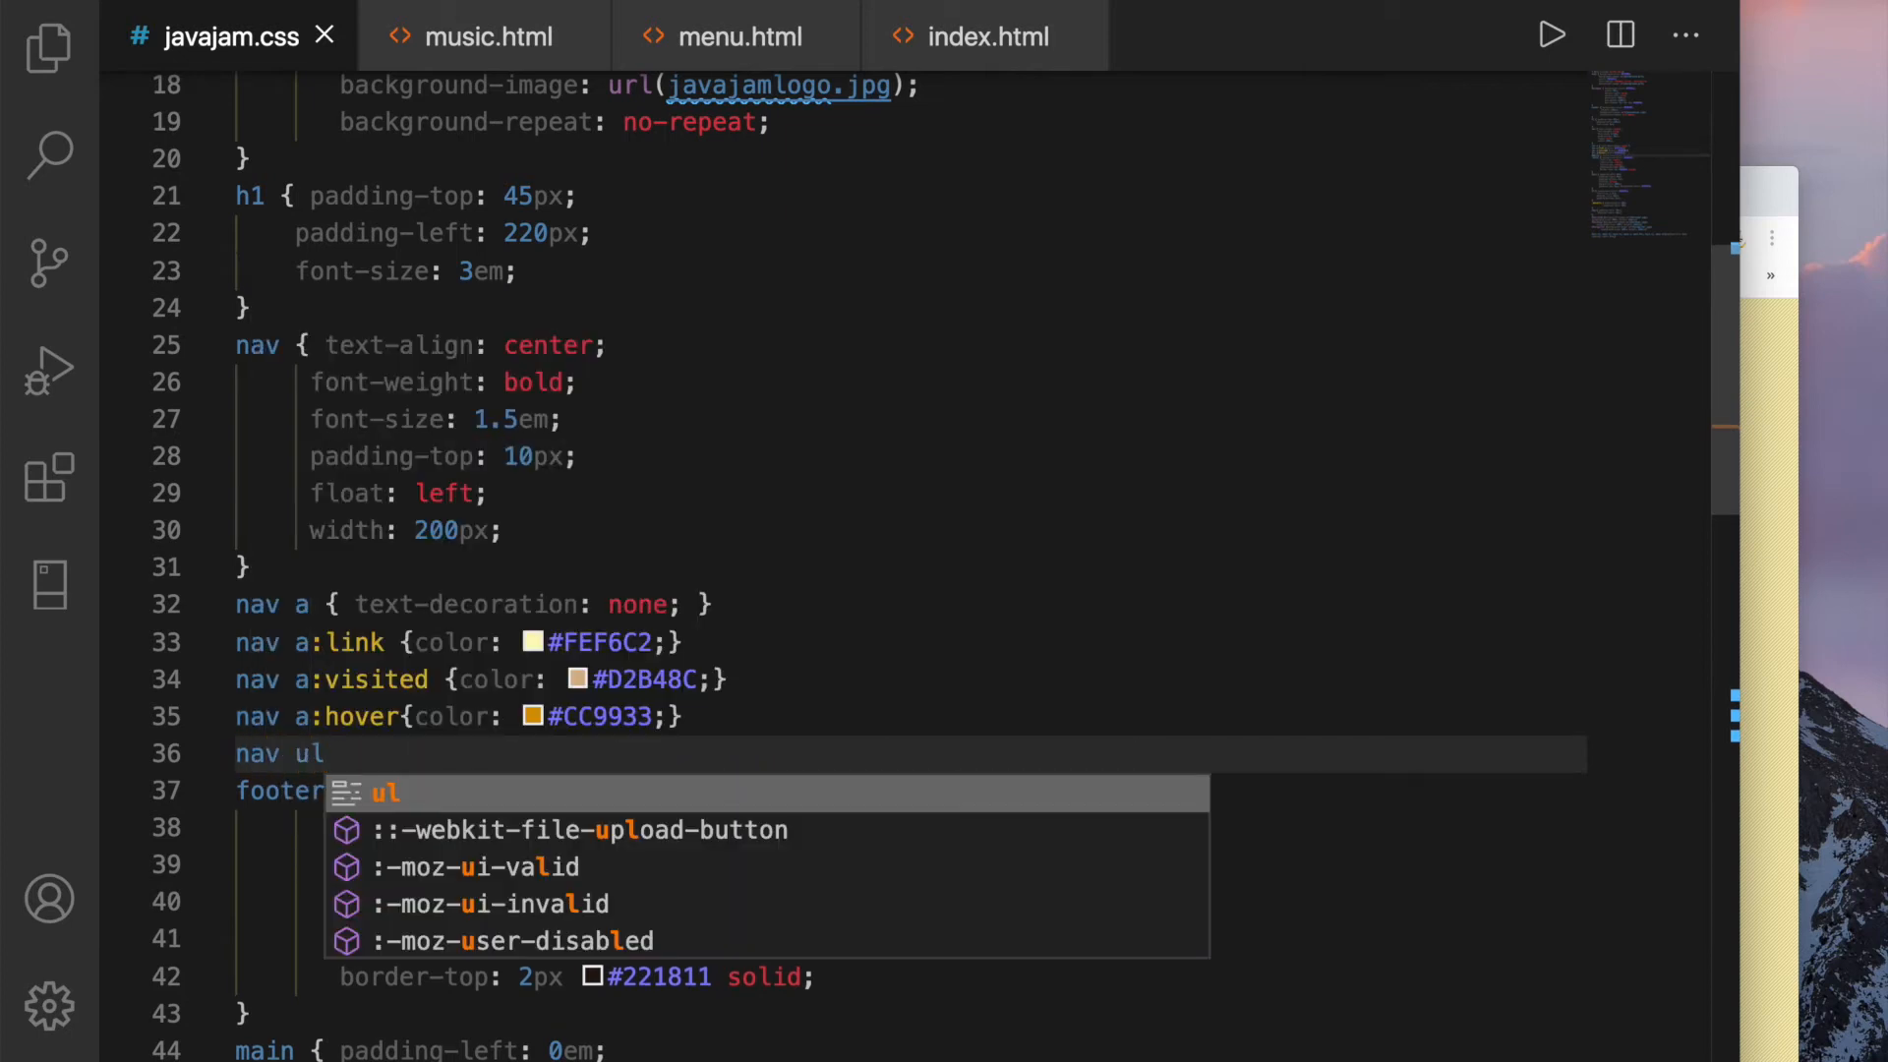
text({)
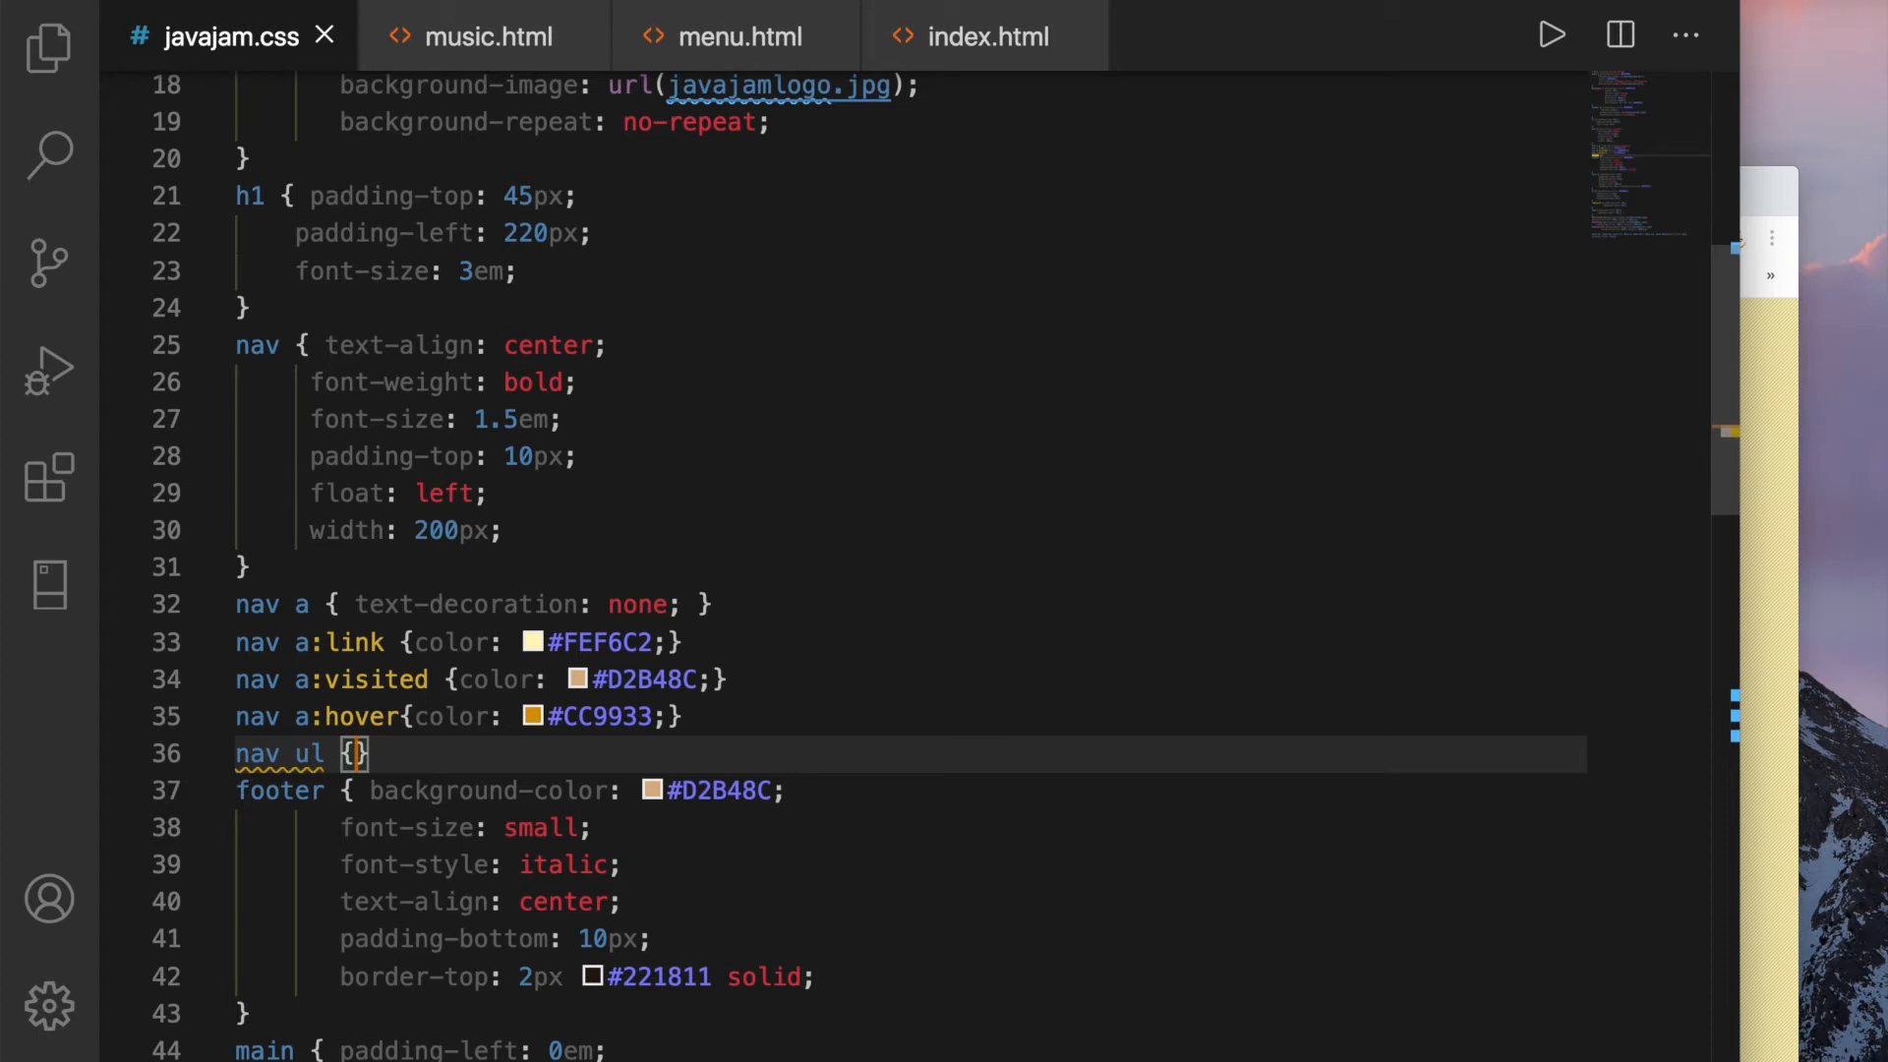
text(li)
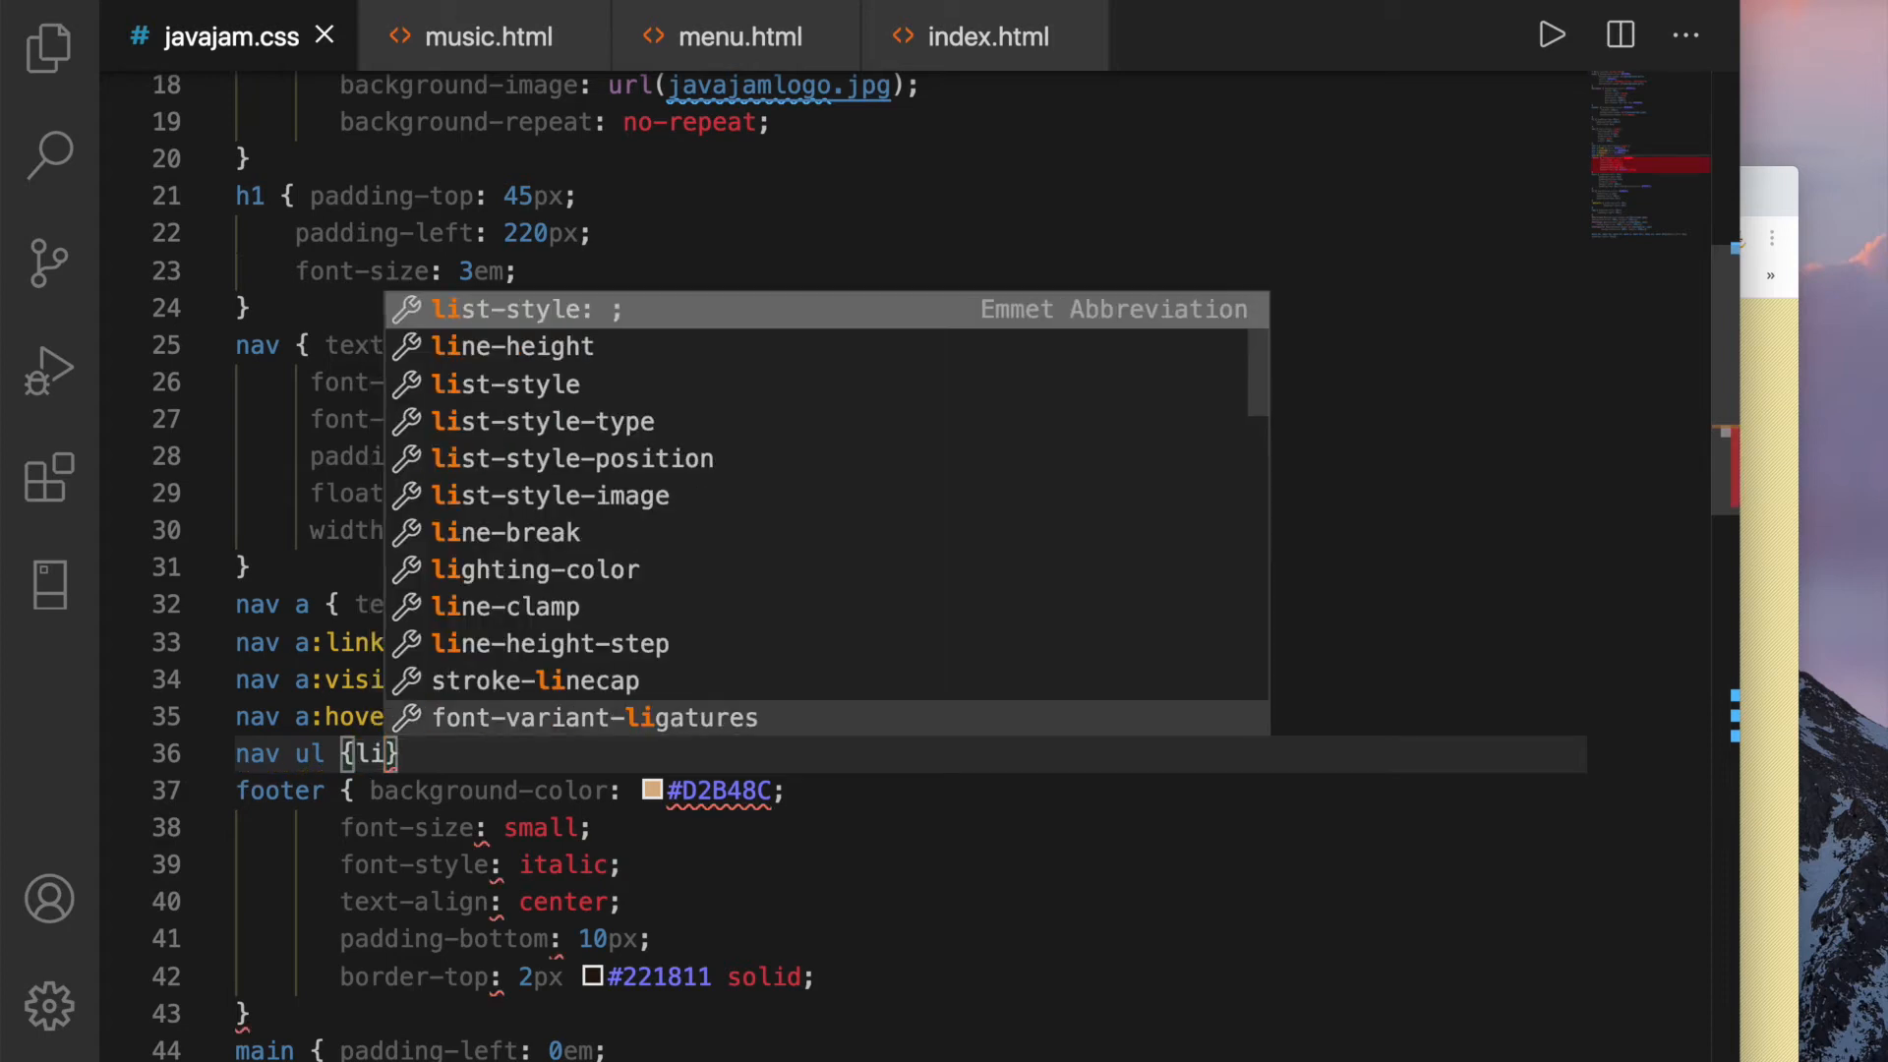
text(st-style-type: no;)
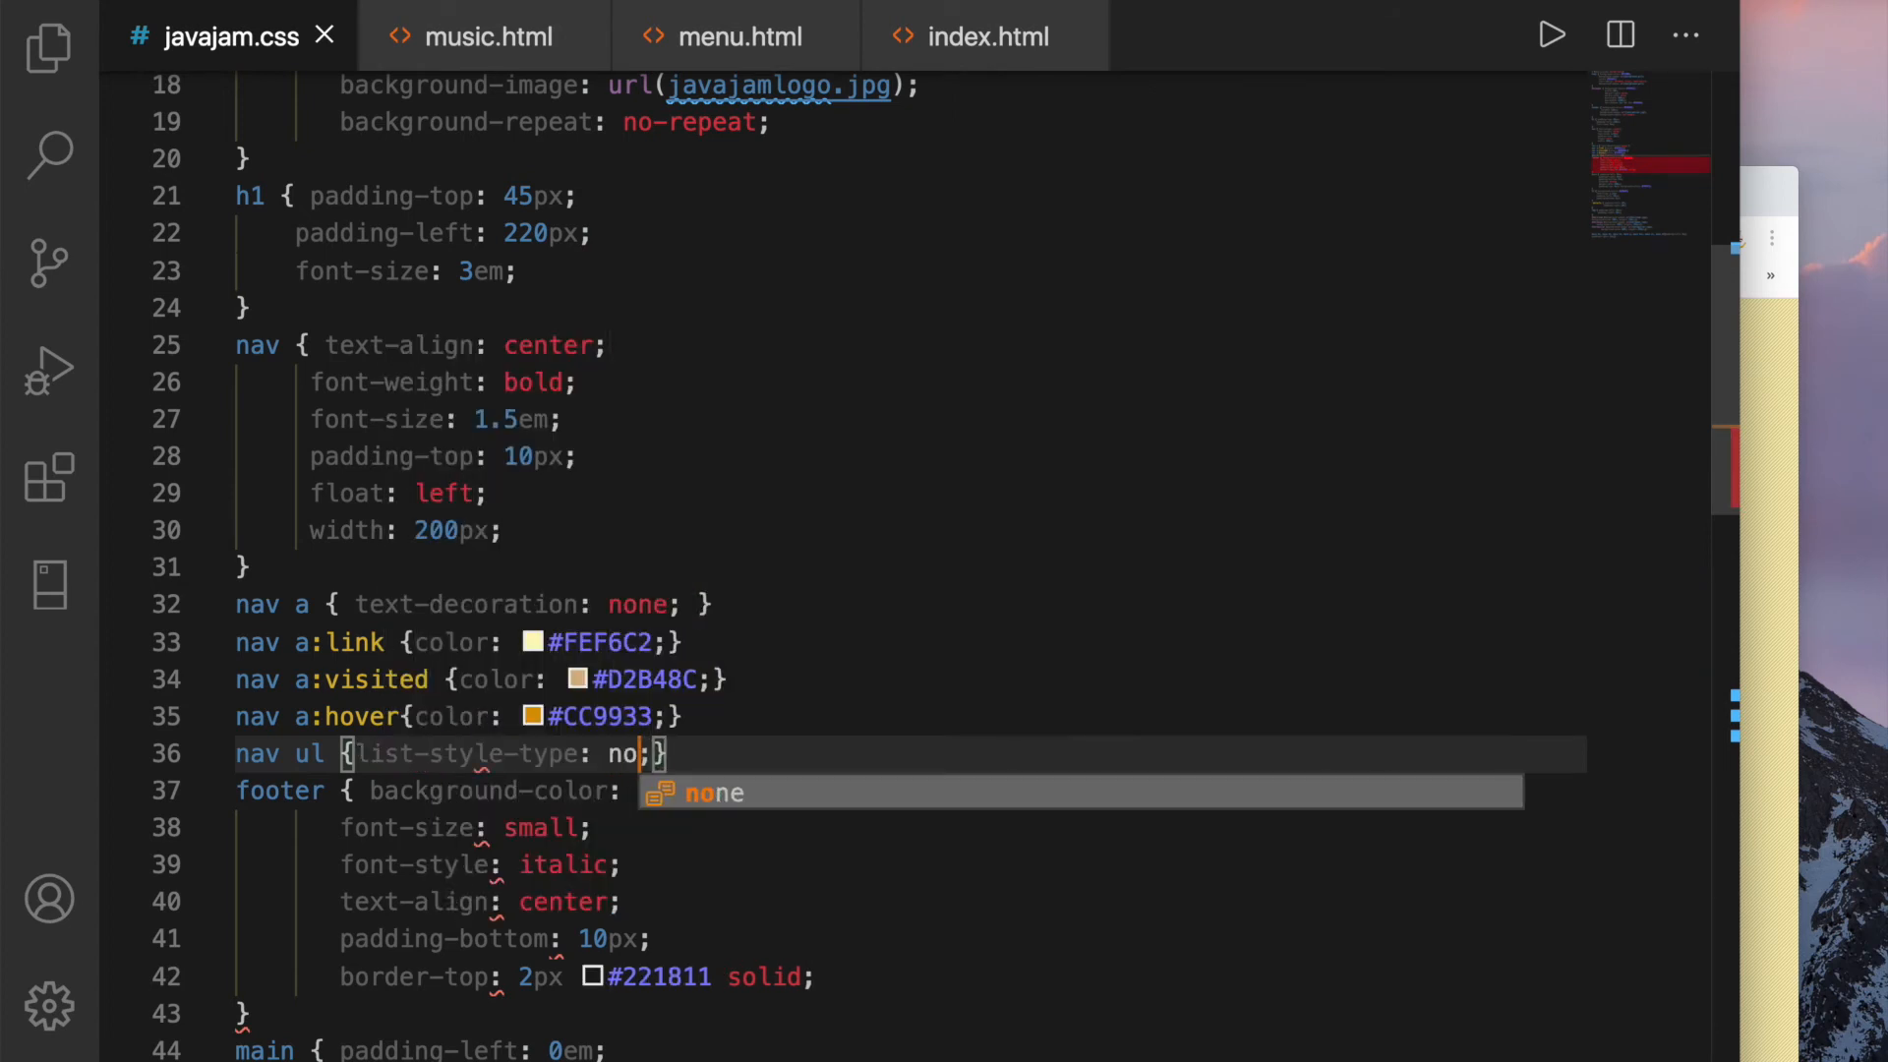
key(Tab)
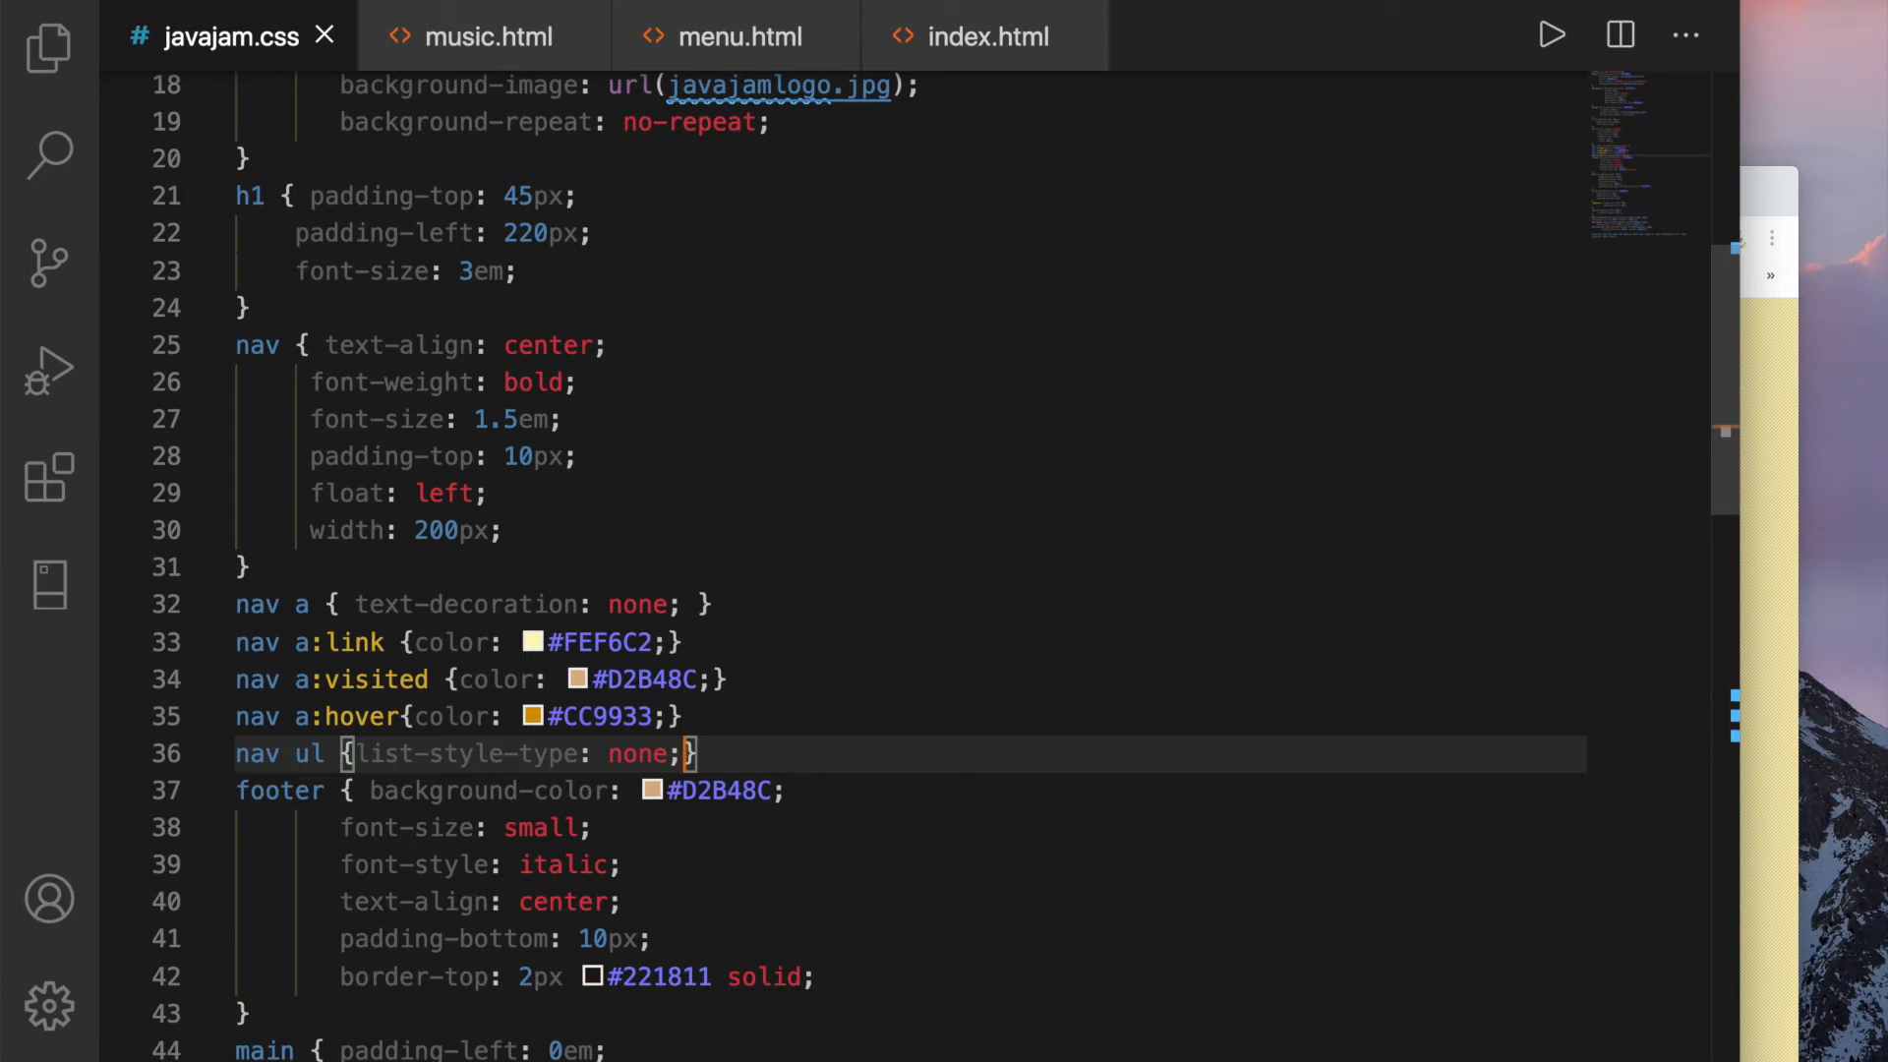
text(padding-left)
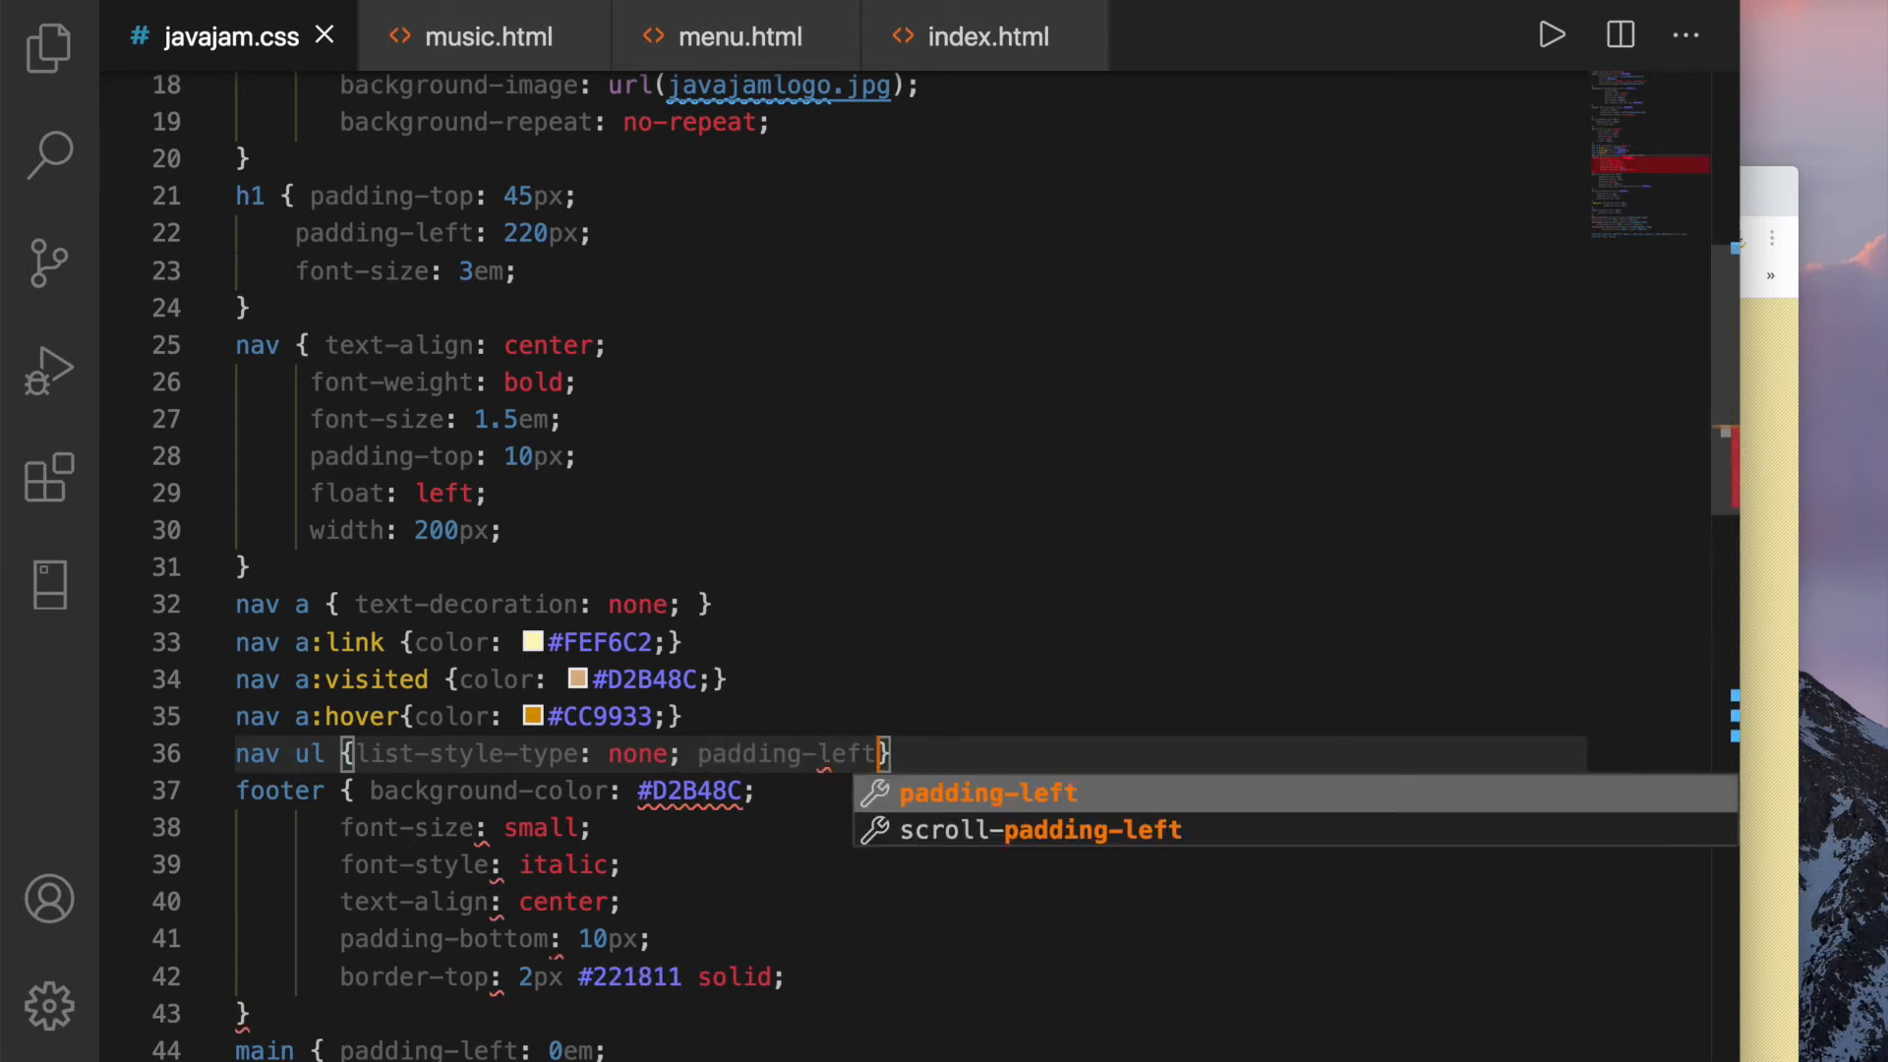
text(: 0)
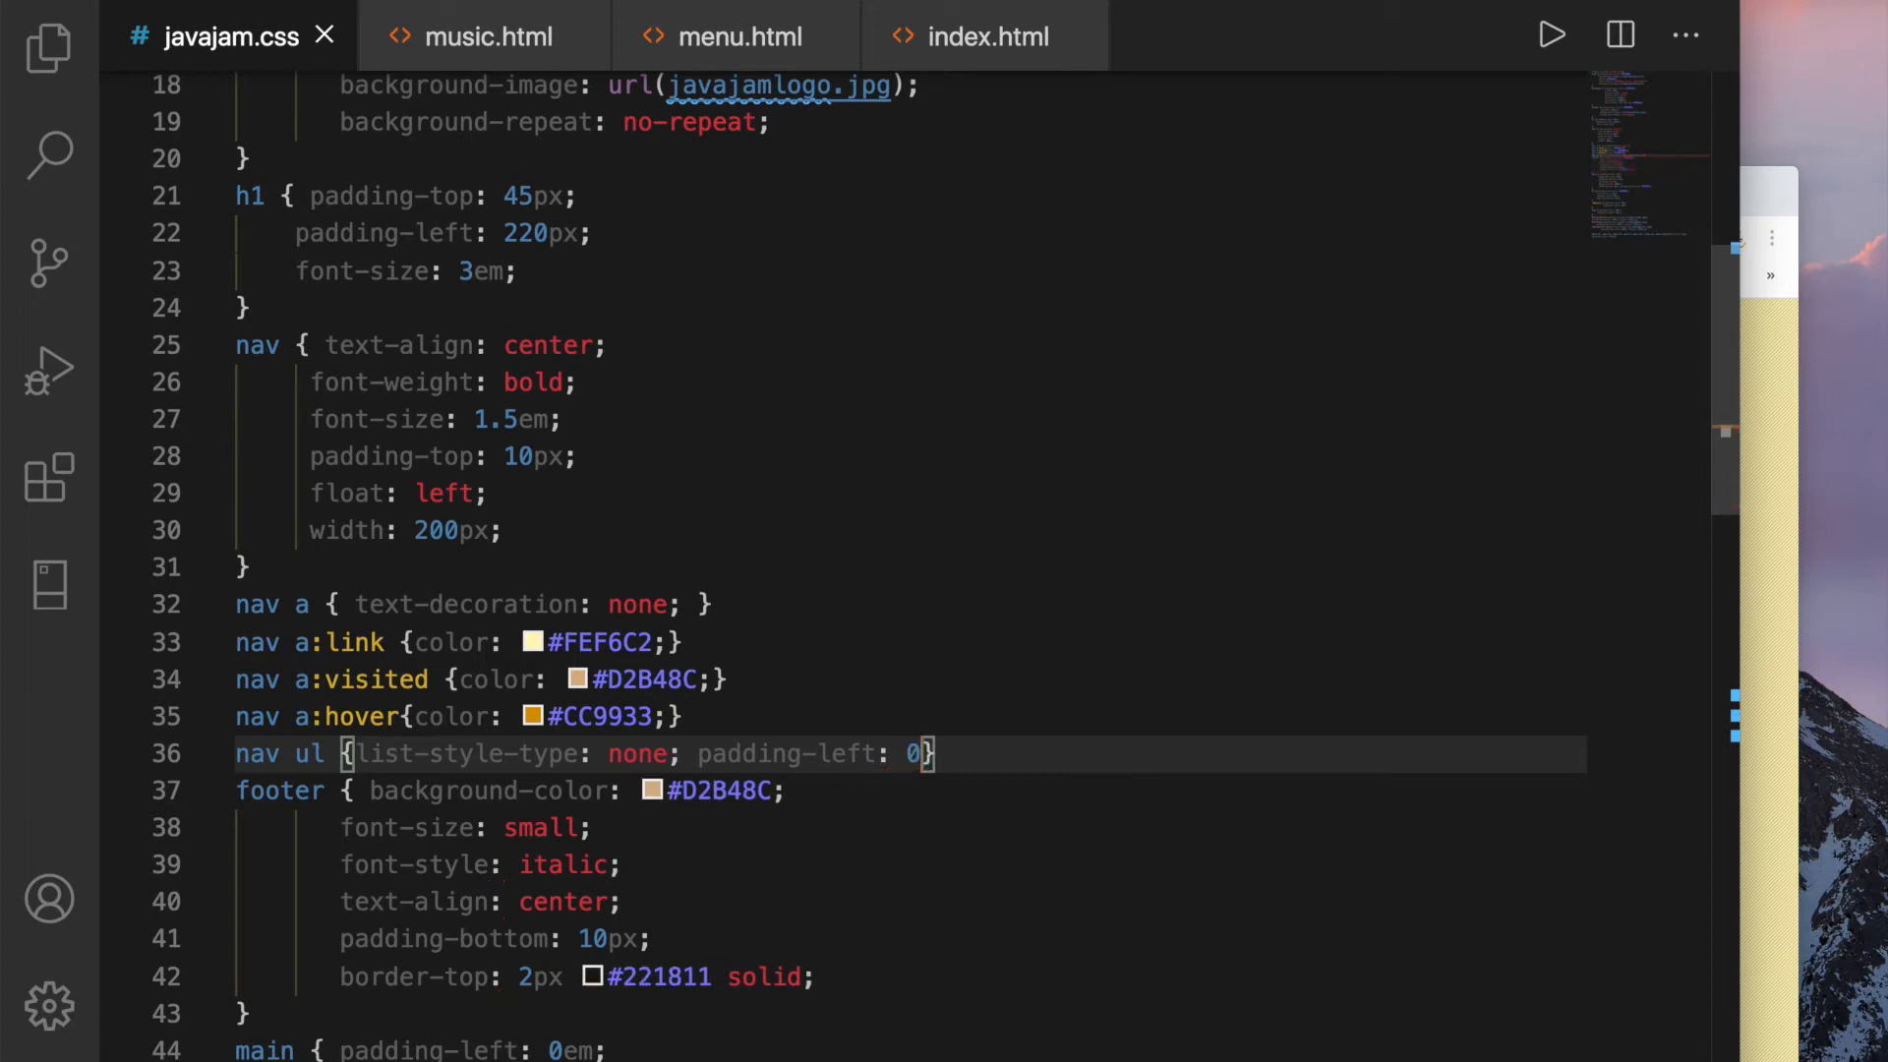
text(;)
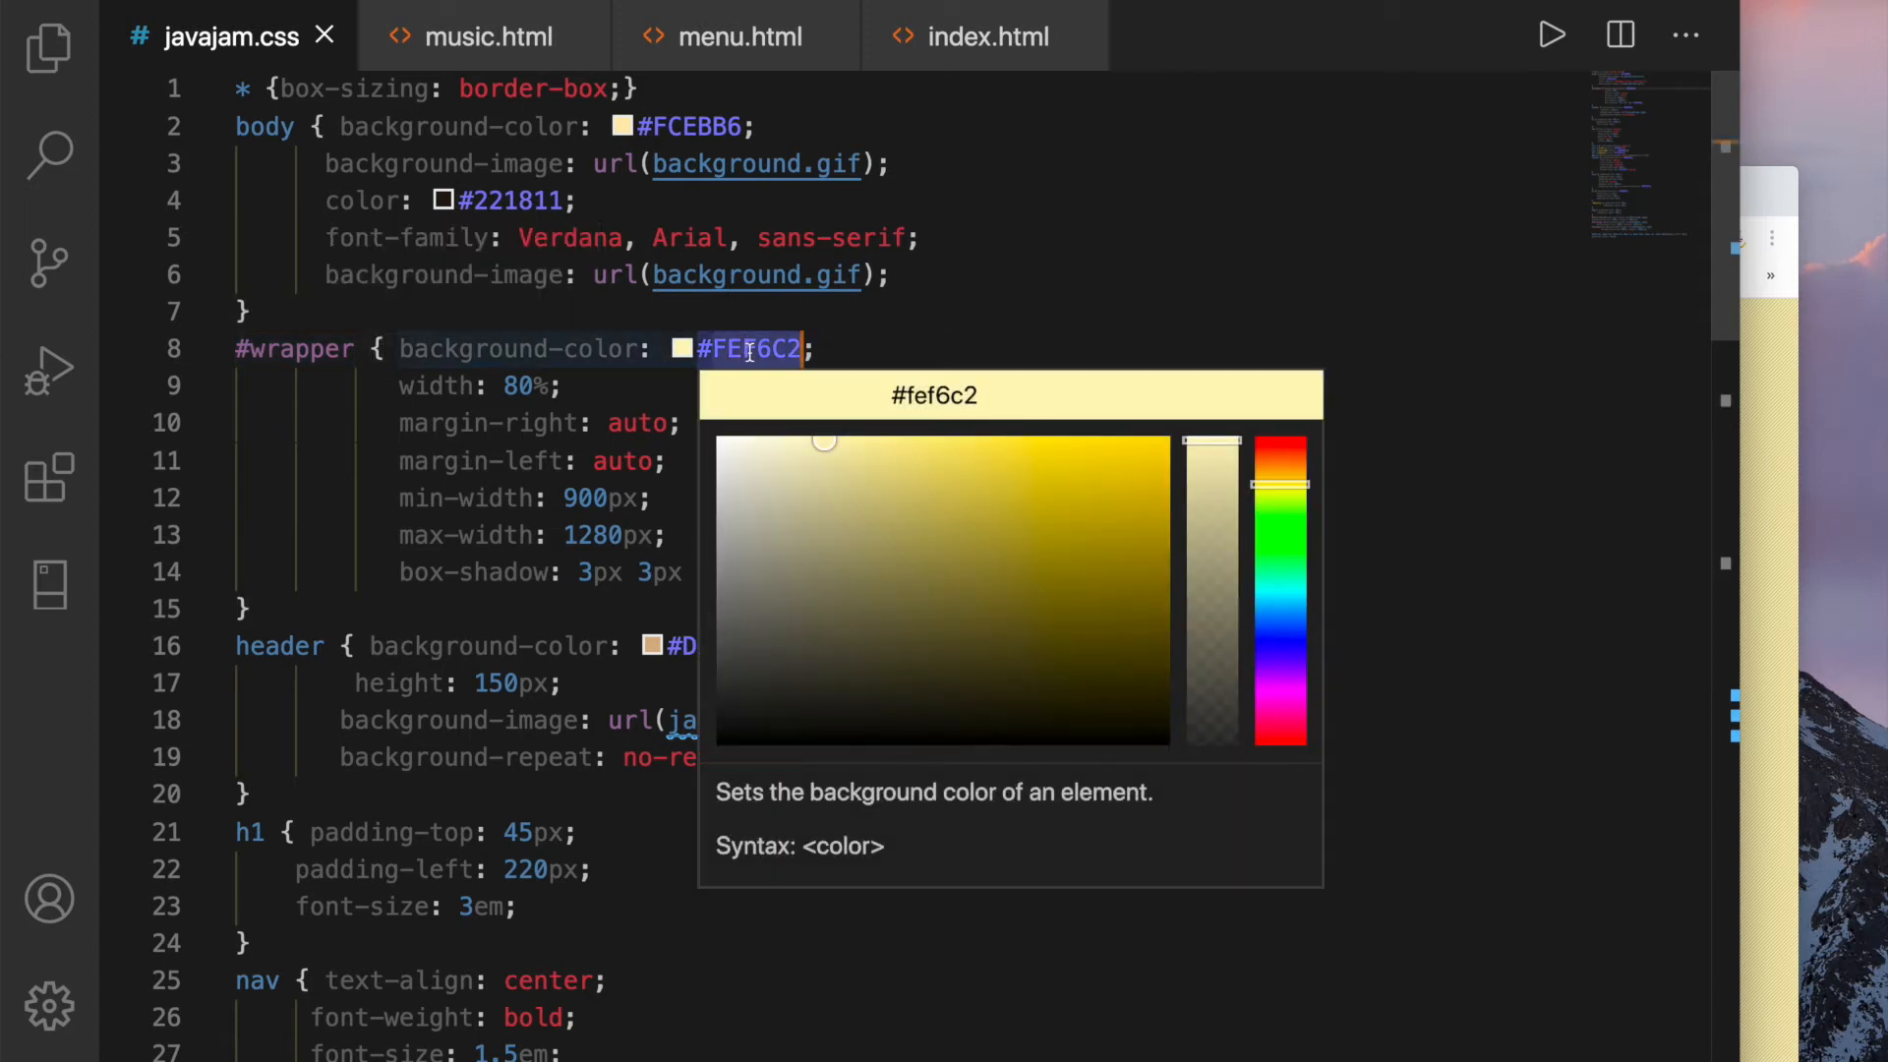
text(#231)
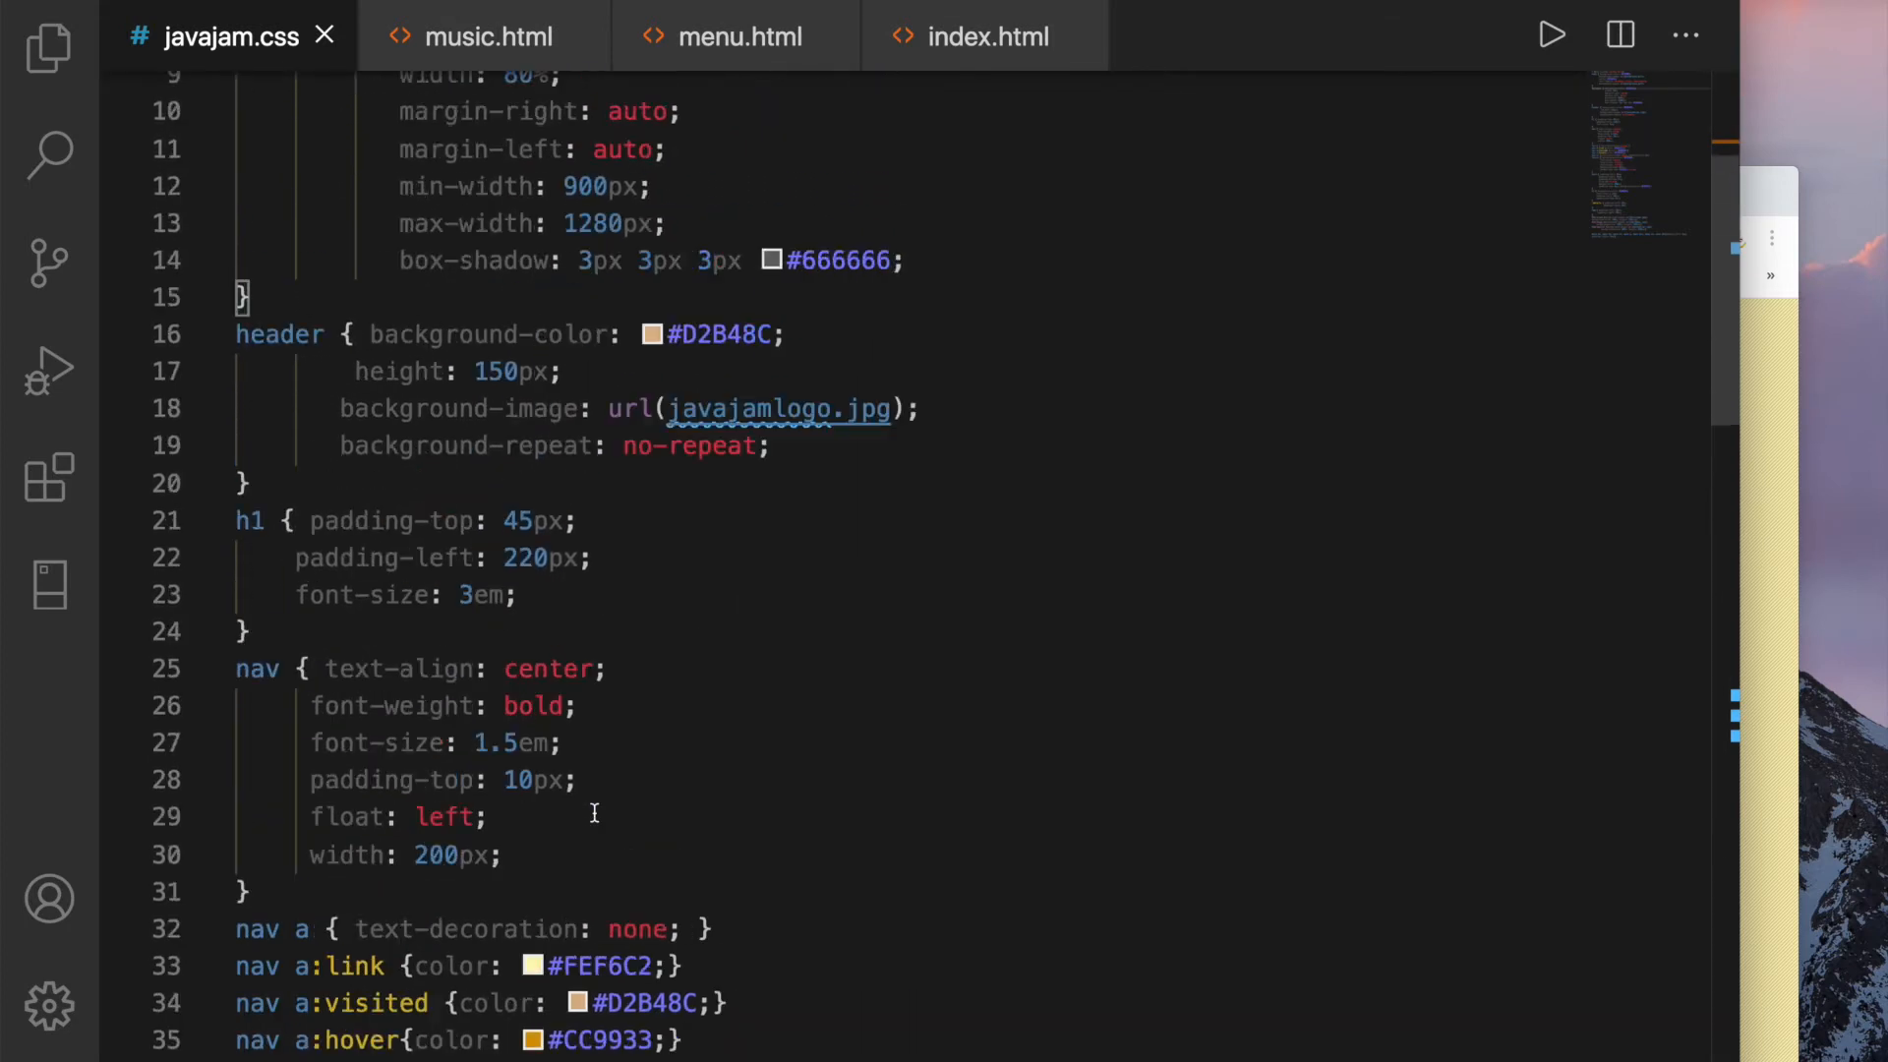
Scroll through javajam.css, then switch to music.html to preview the Music page
scroll(down, 3)
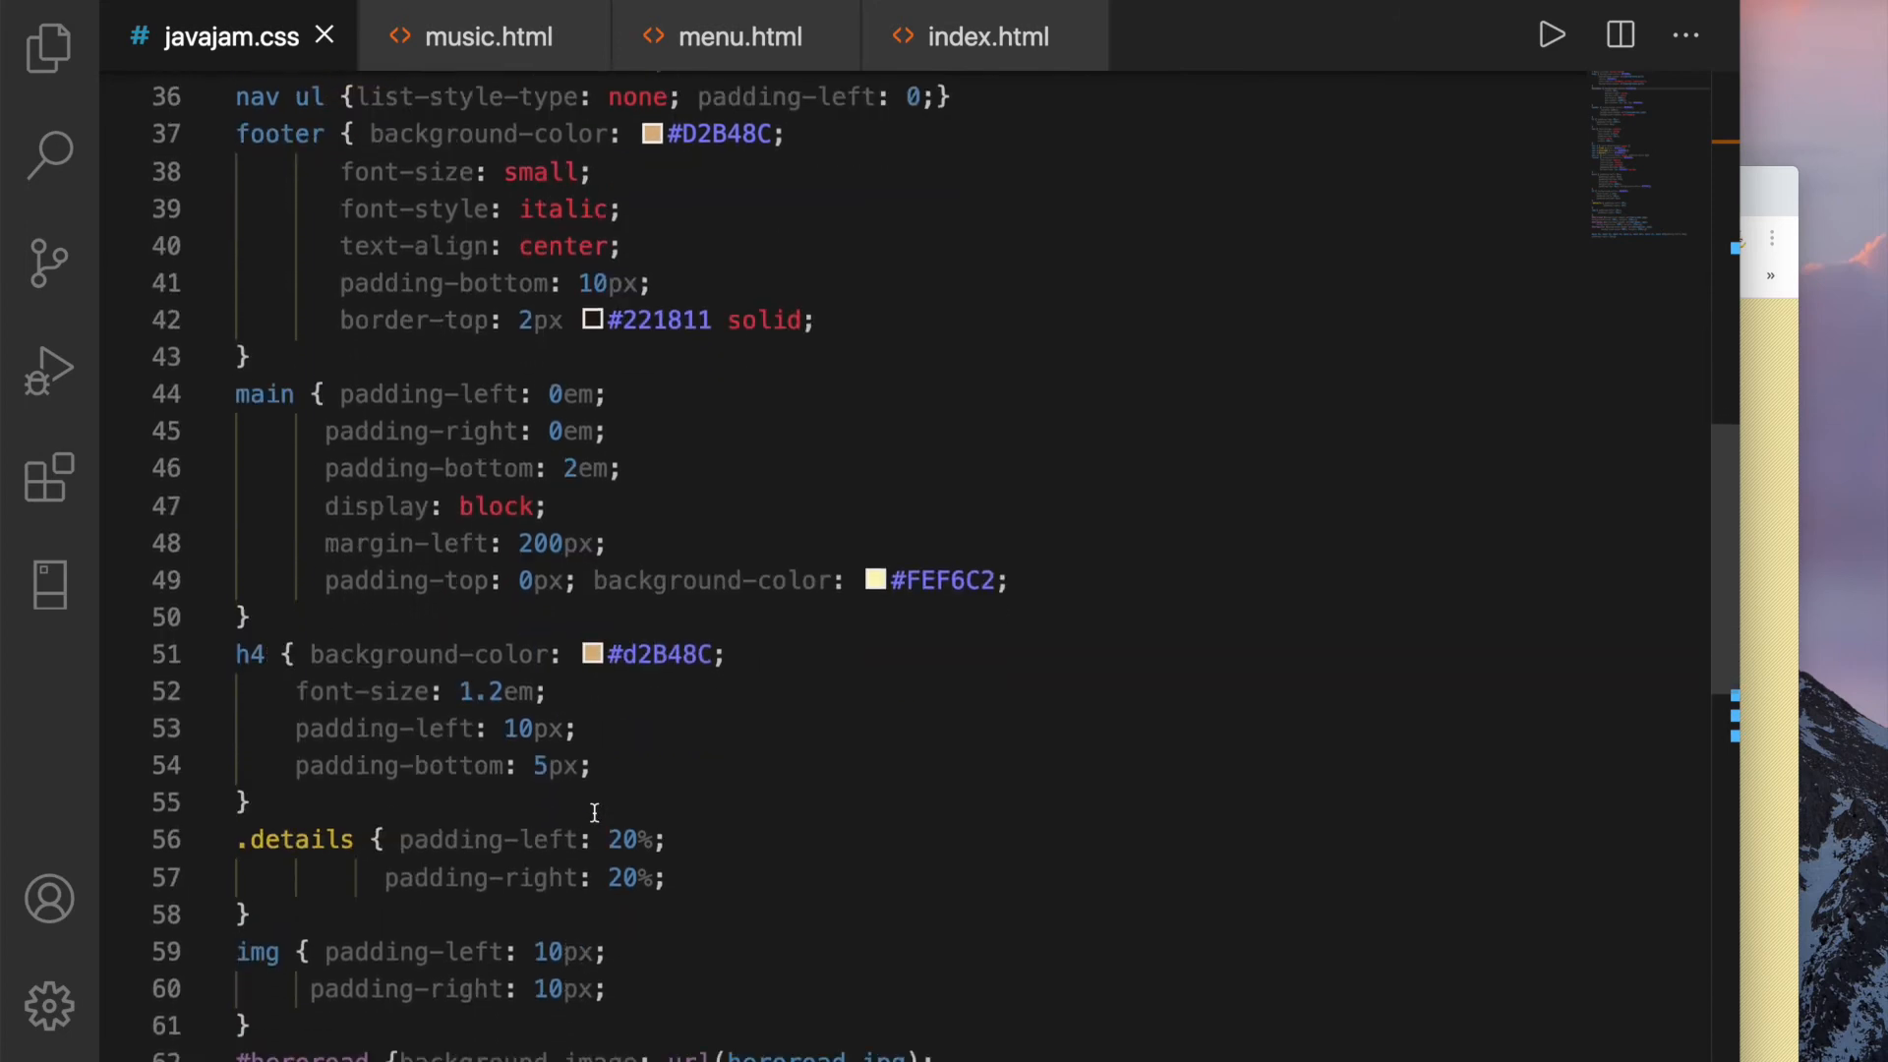
scroll(down, 3)
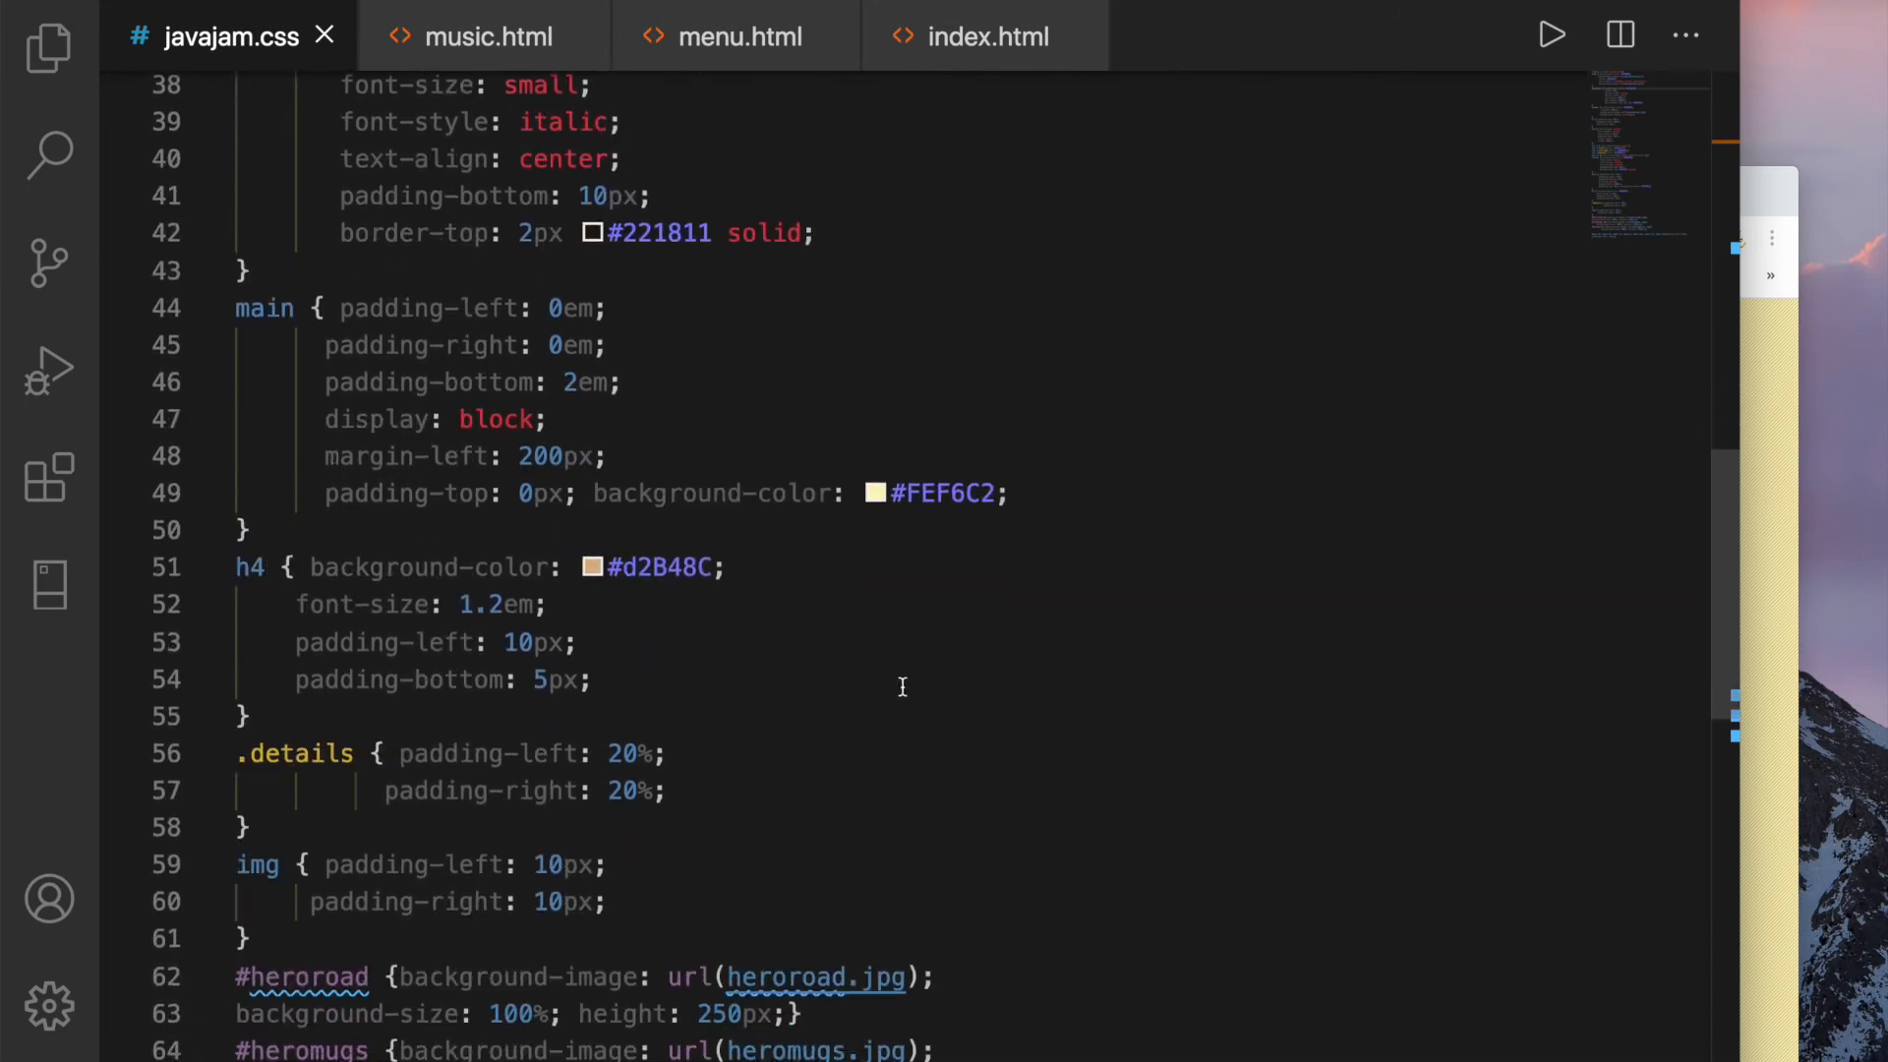
mouse_move(749, 638)
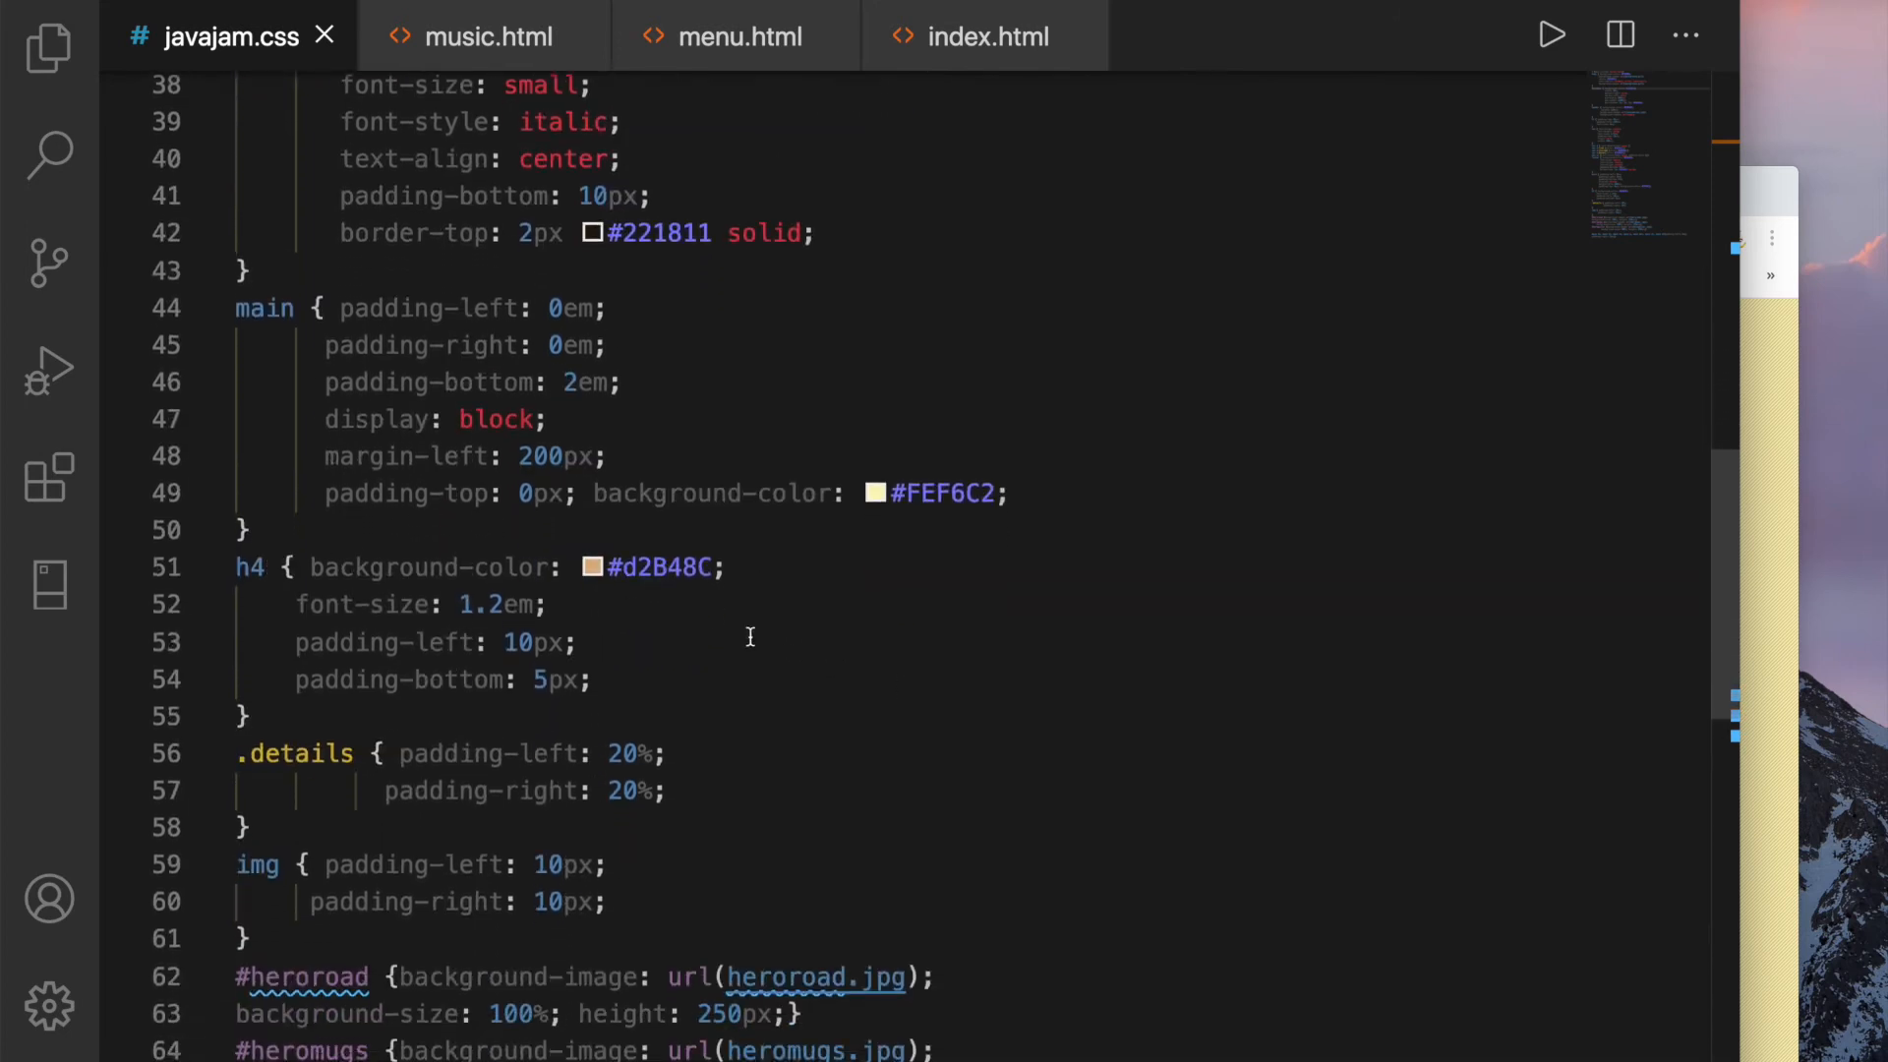
click(487, 36)
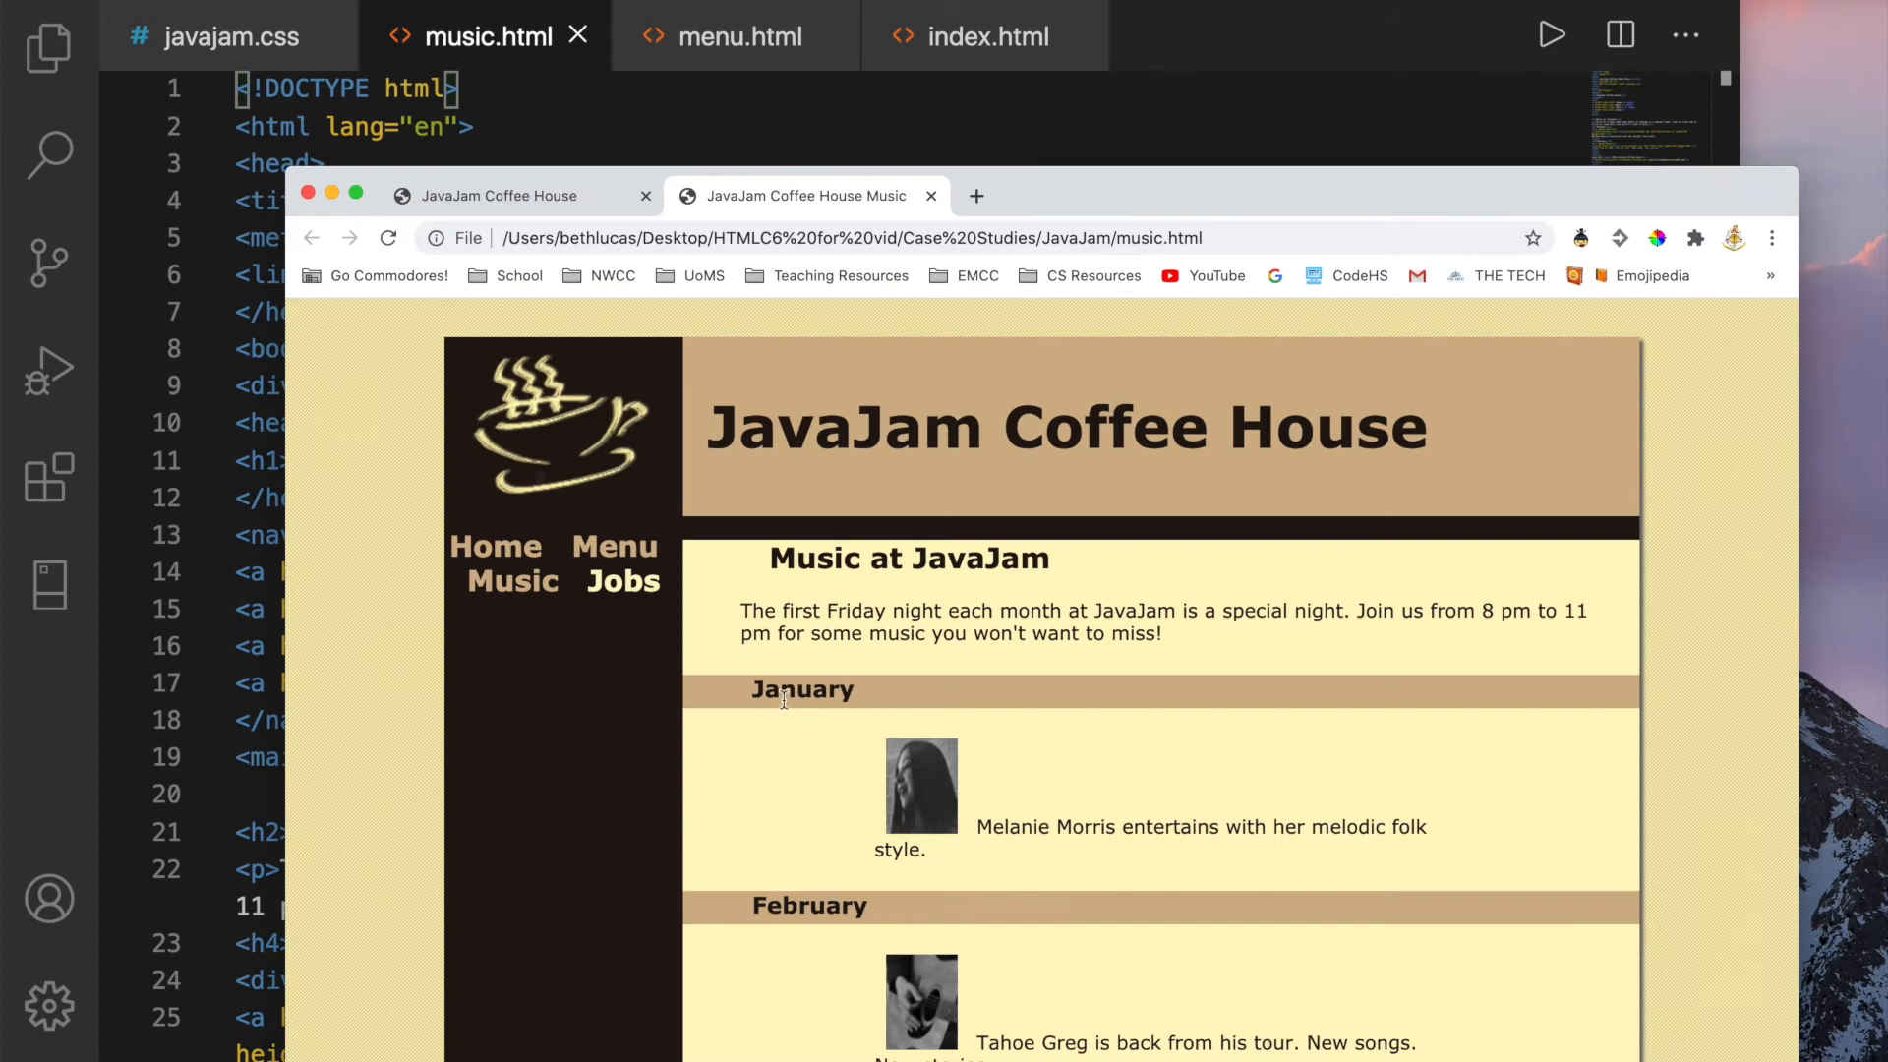
mouse_move(843, 900)
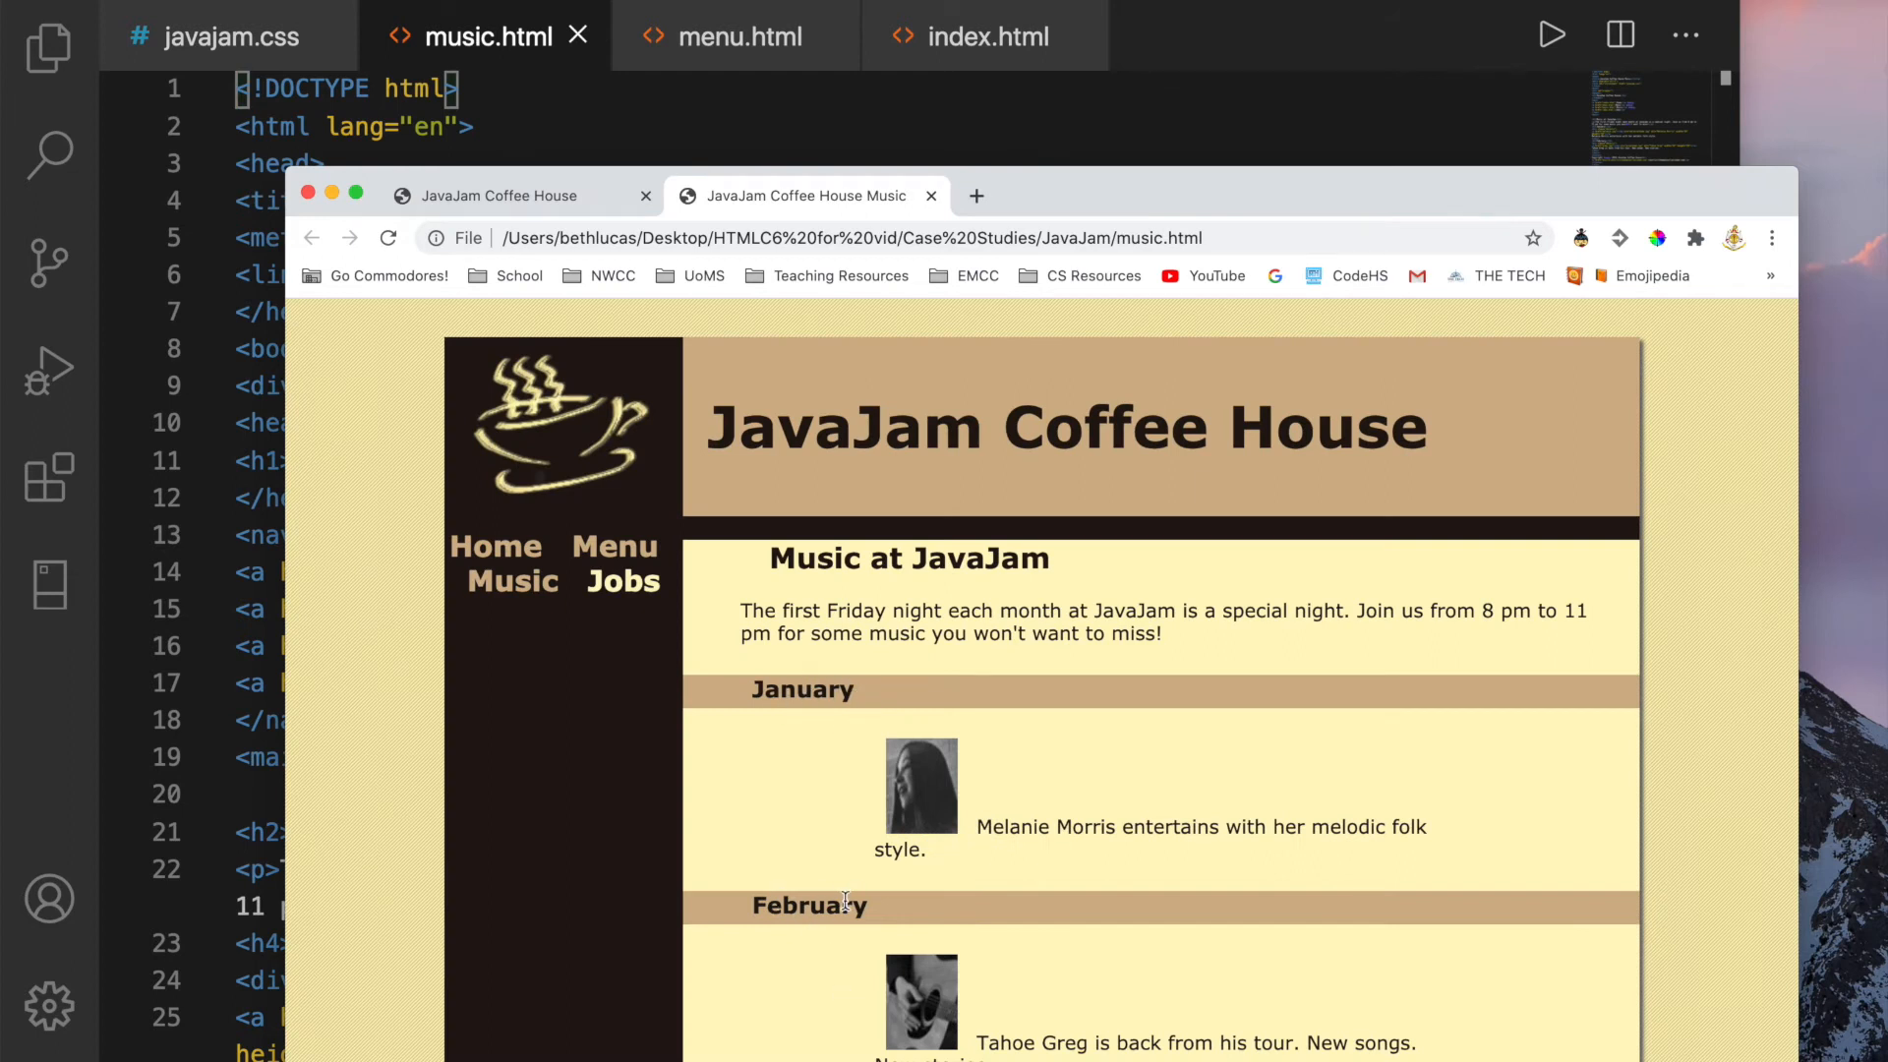
mouse_move(269, 181)
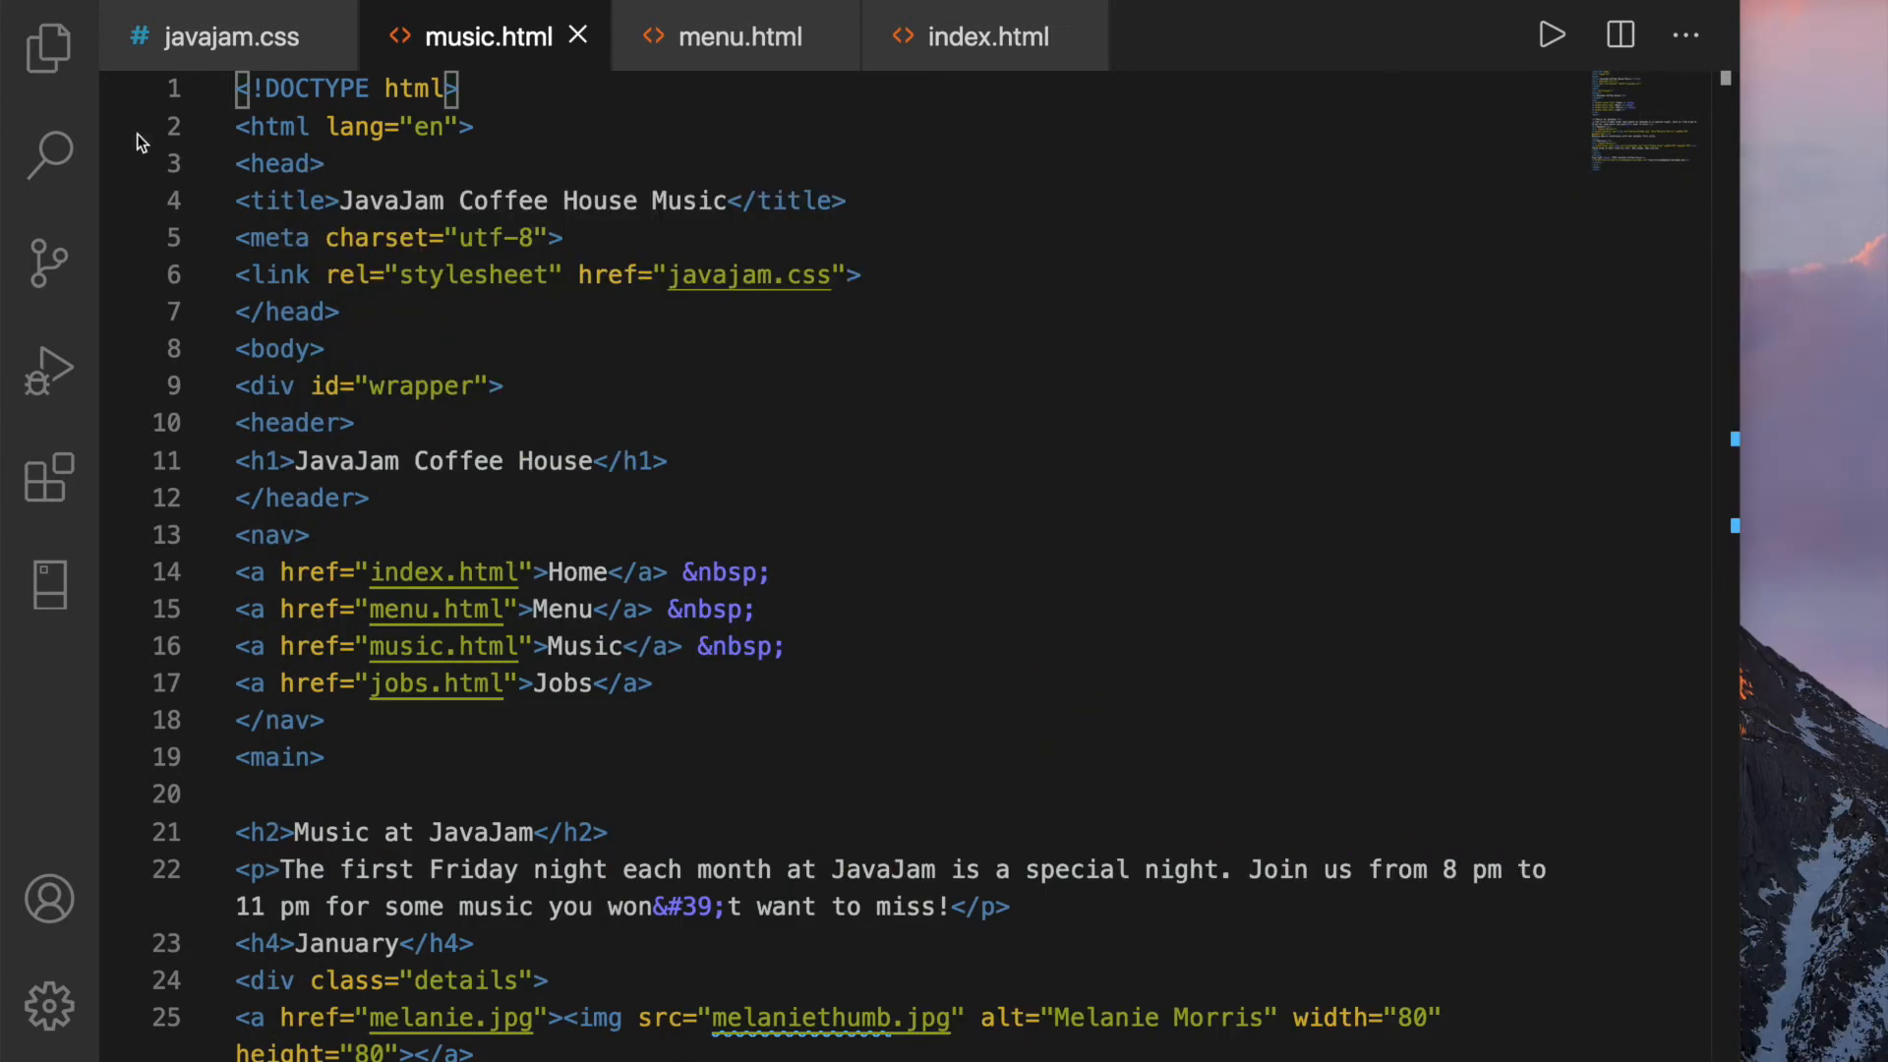
Add text-transform: uppercase; to the h4 rule in javajam.css
click(229, 36)
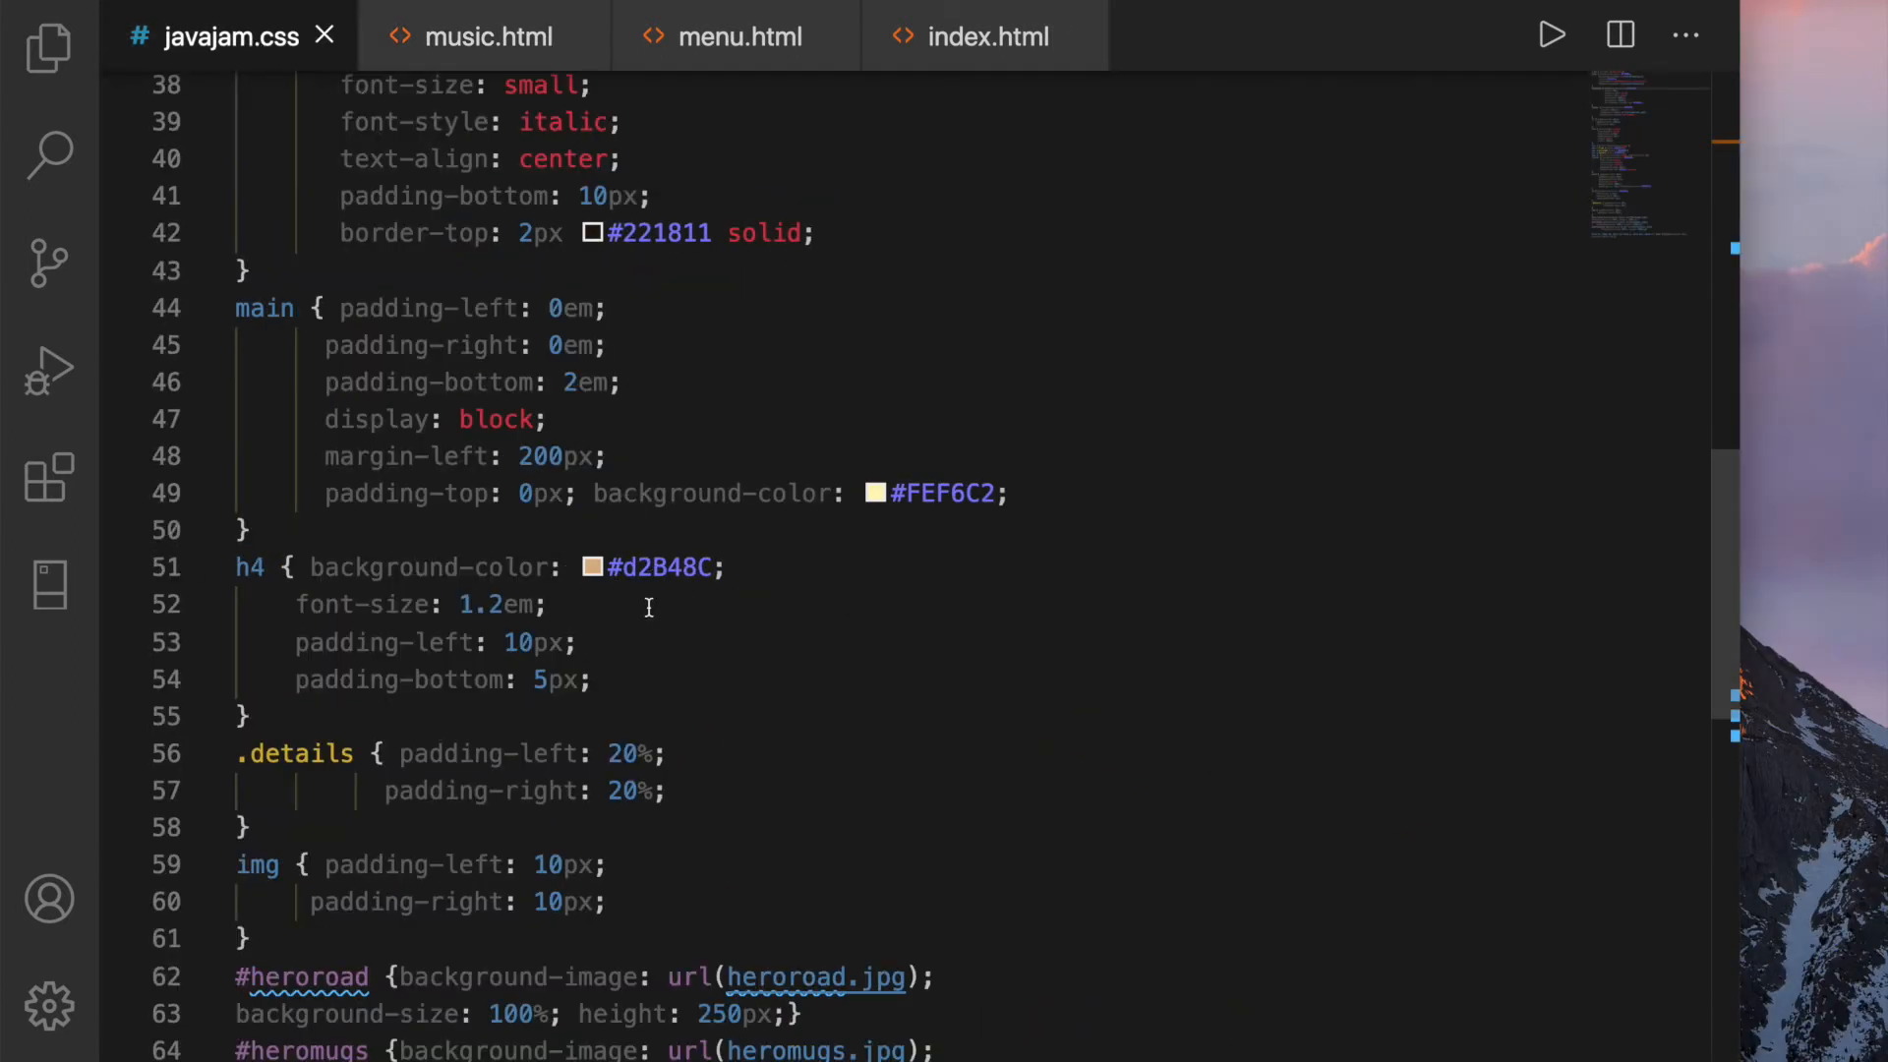
mouse_move(649, 691)
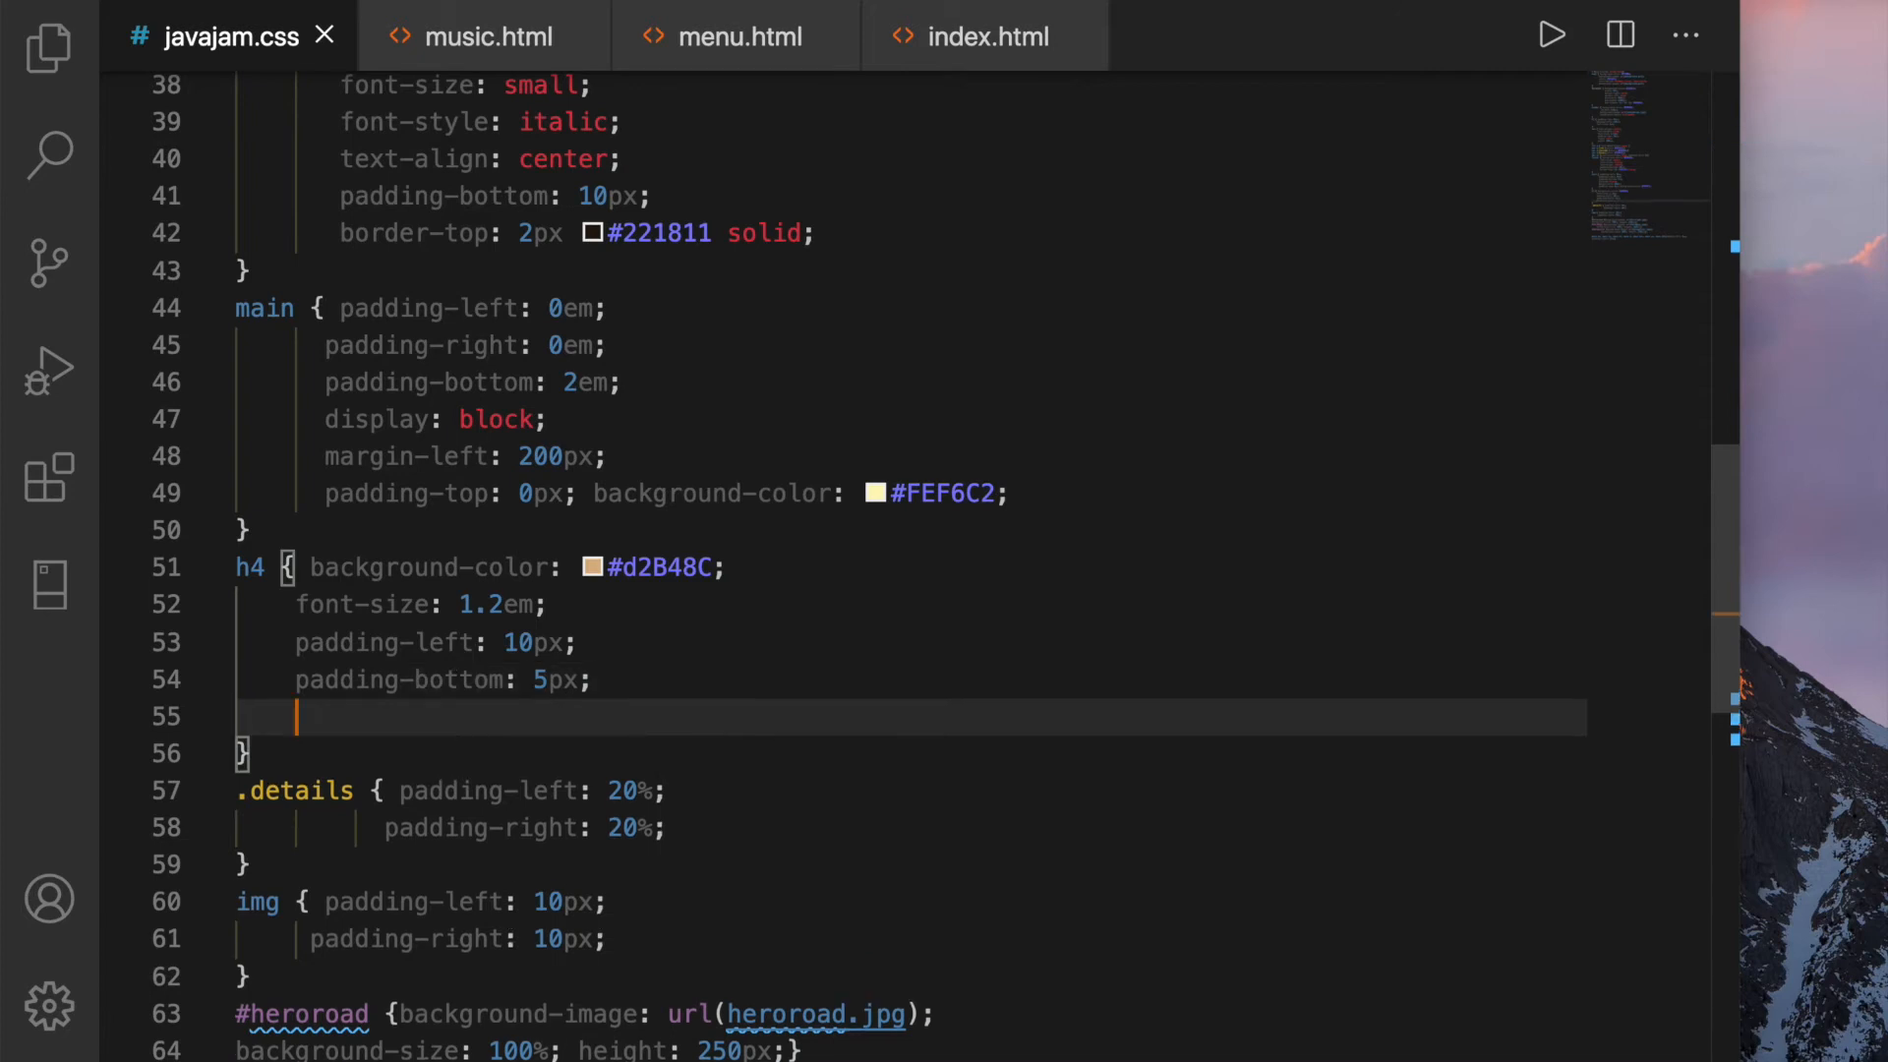
text(text-transform: uppercase;)
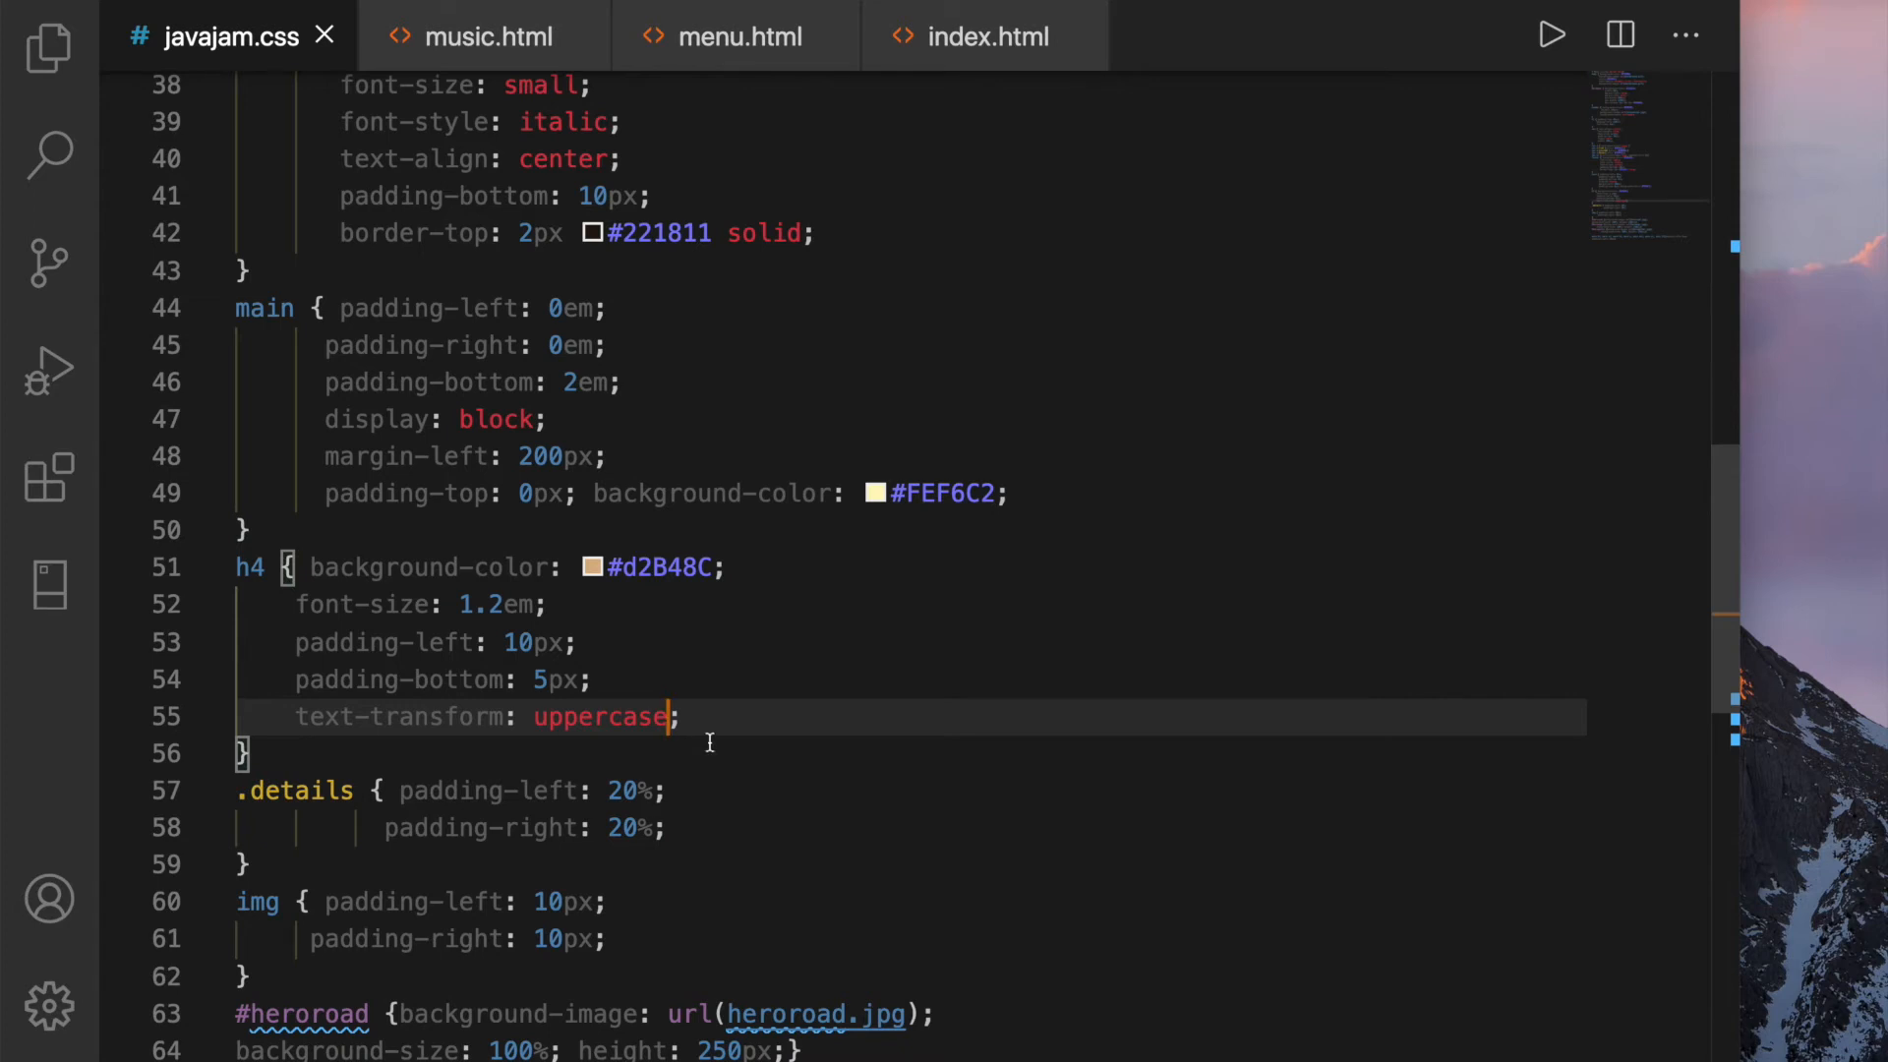
scroll(down, 3)
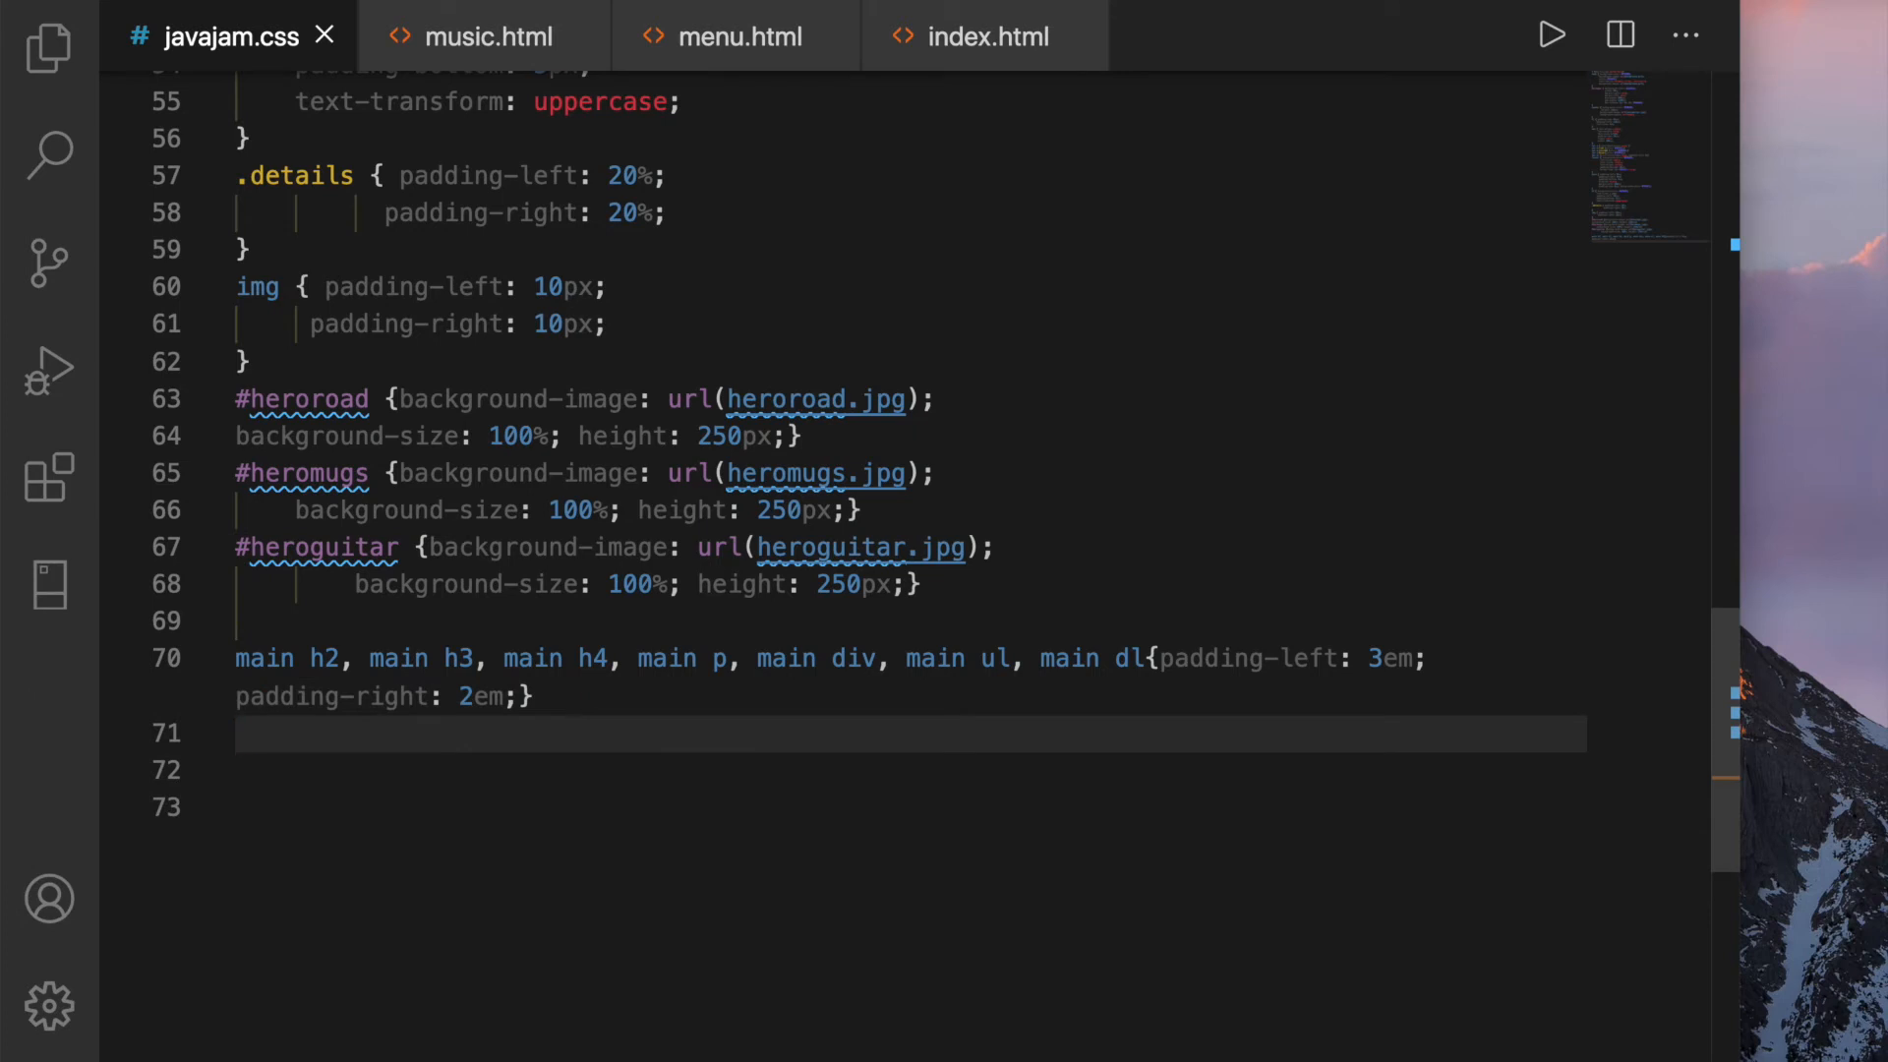
Add a .floatleft rule with float: left and 20px right and bottom padding
text(.)
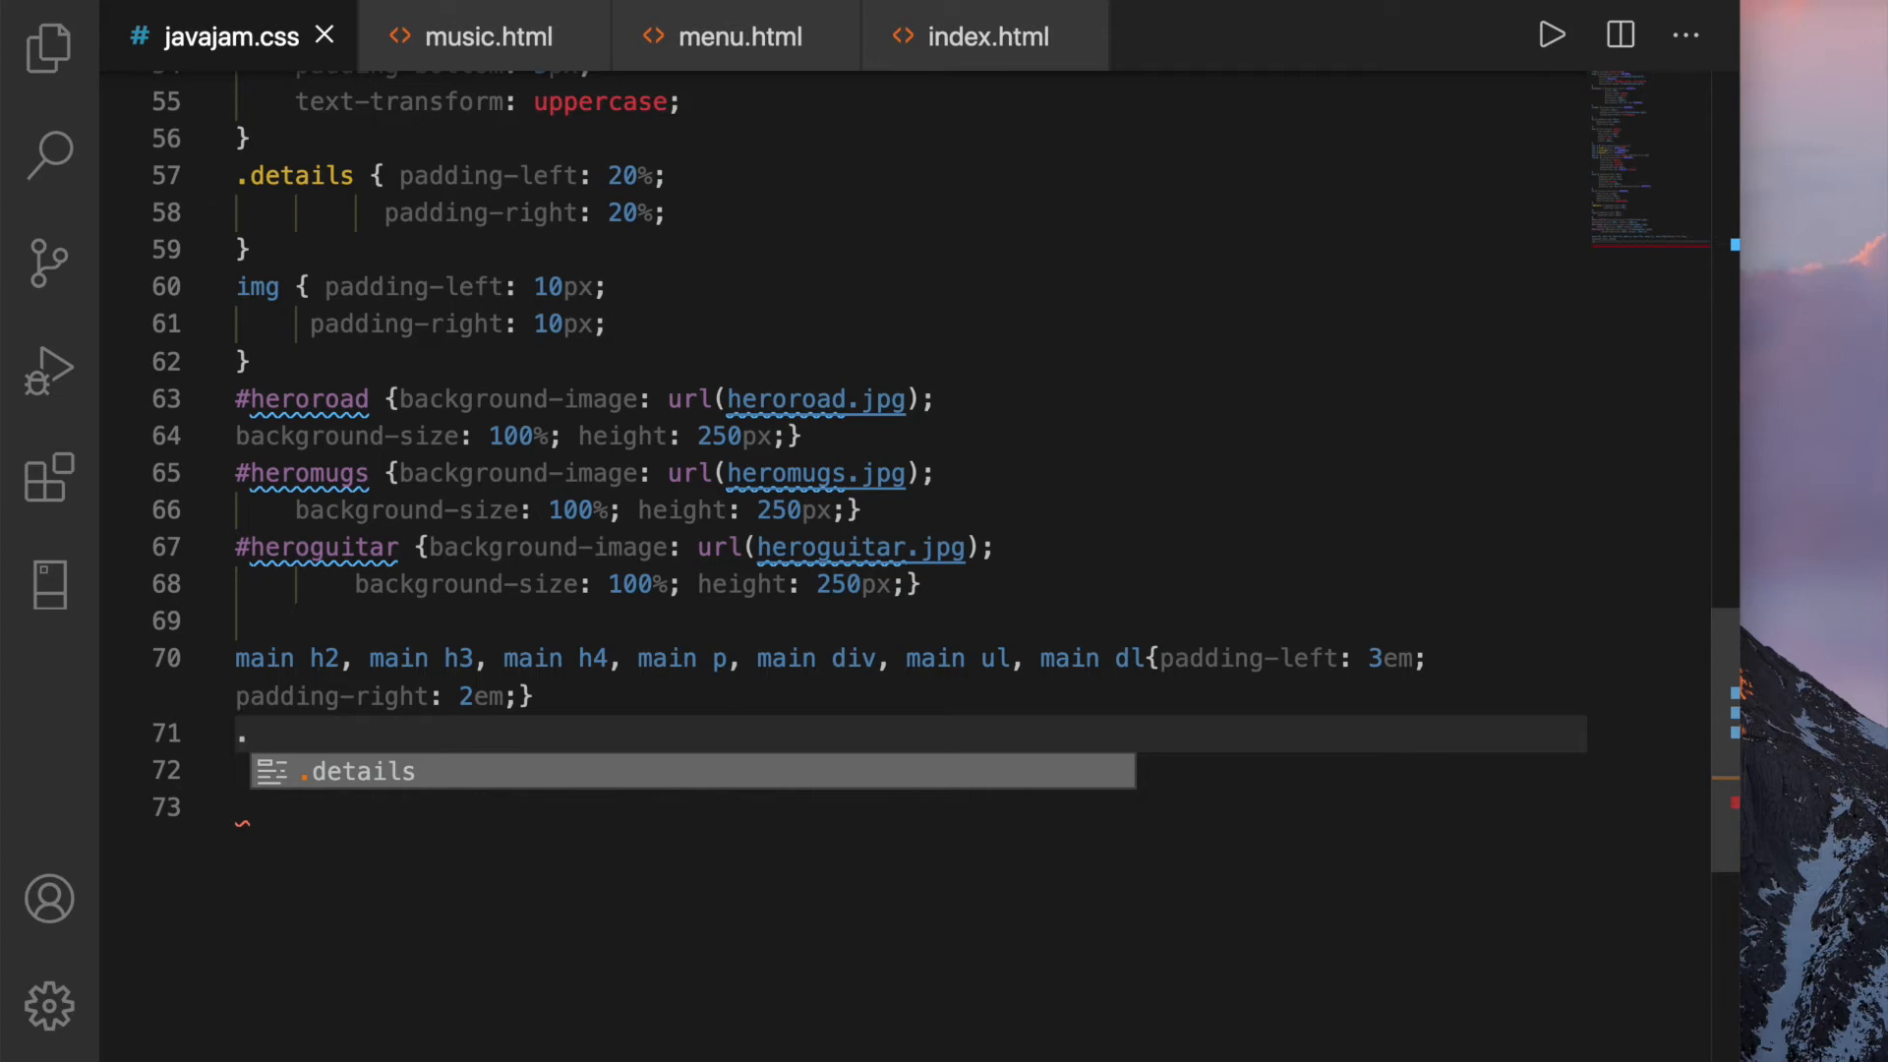
text(fla)
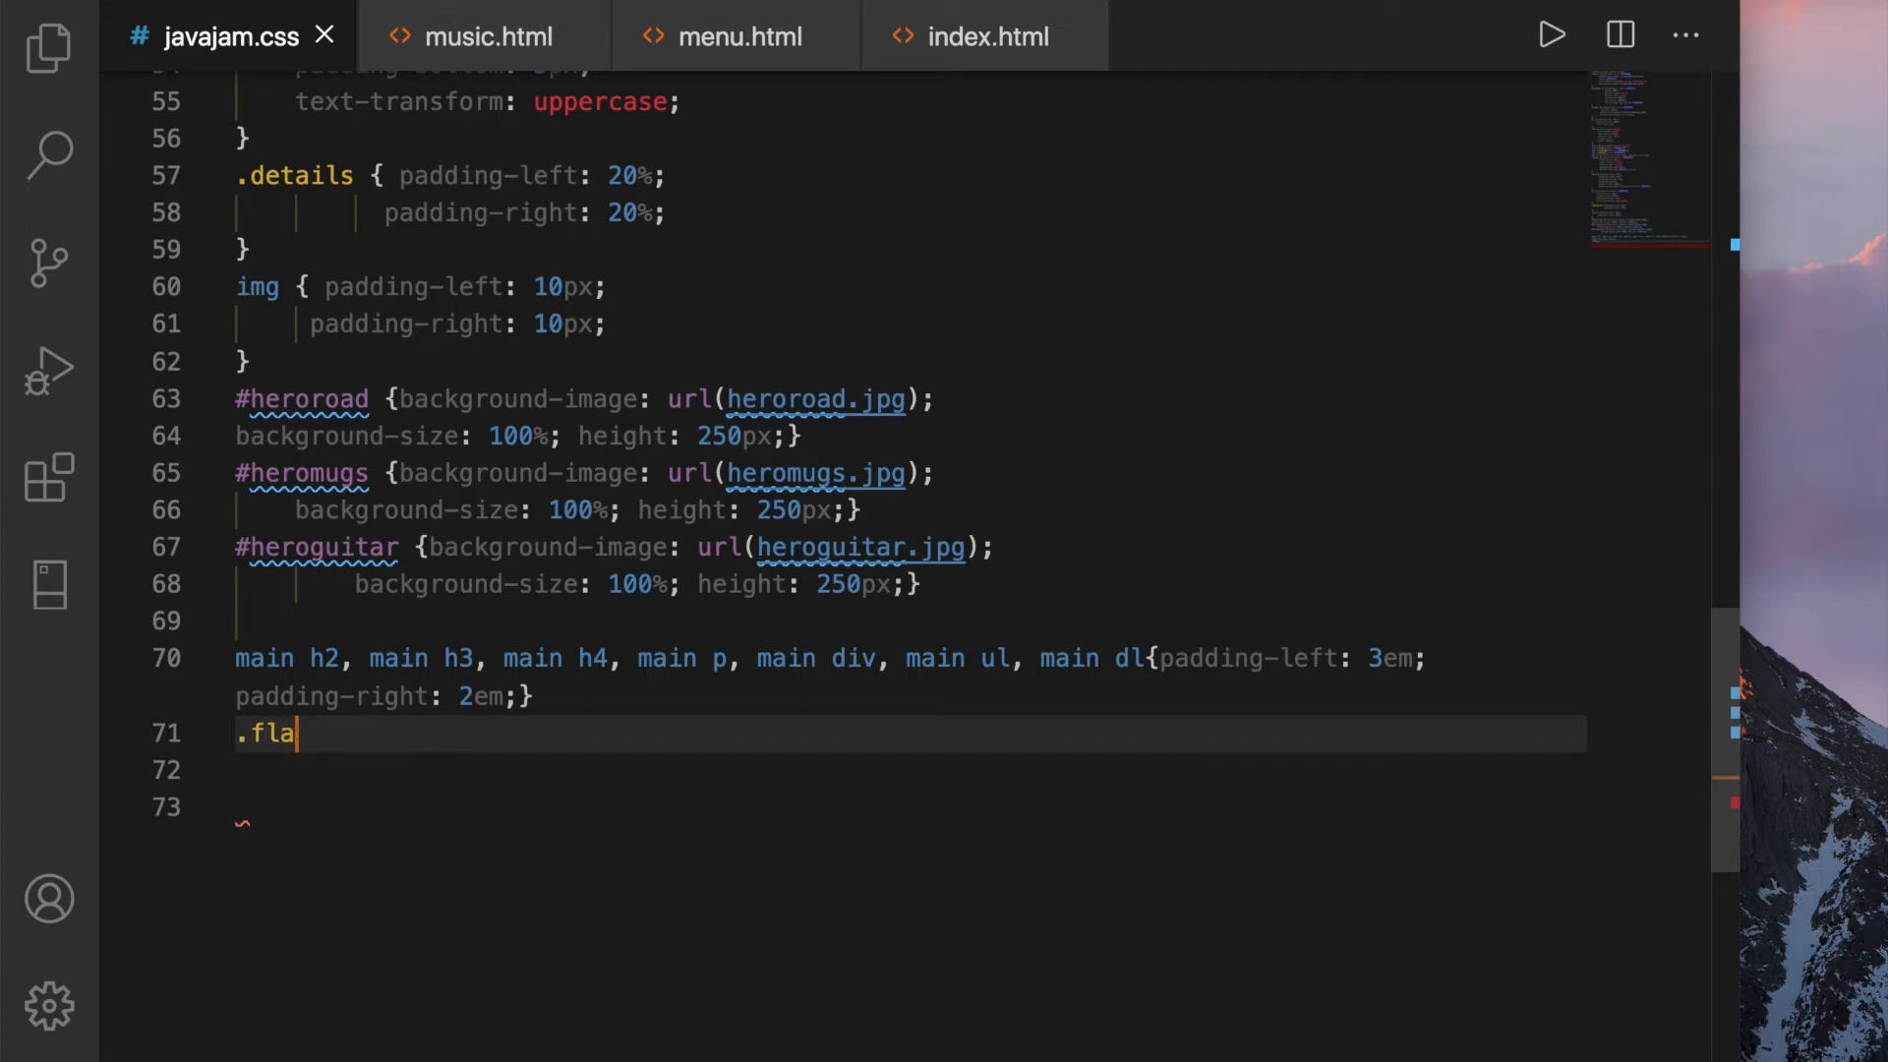
text(atleft {)
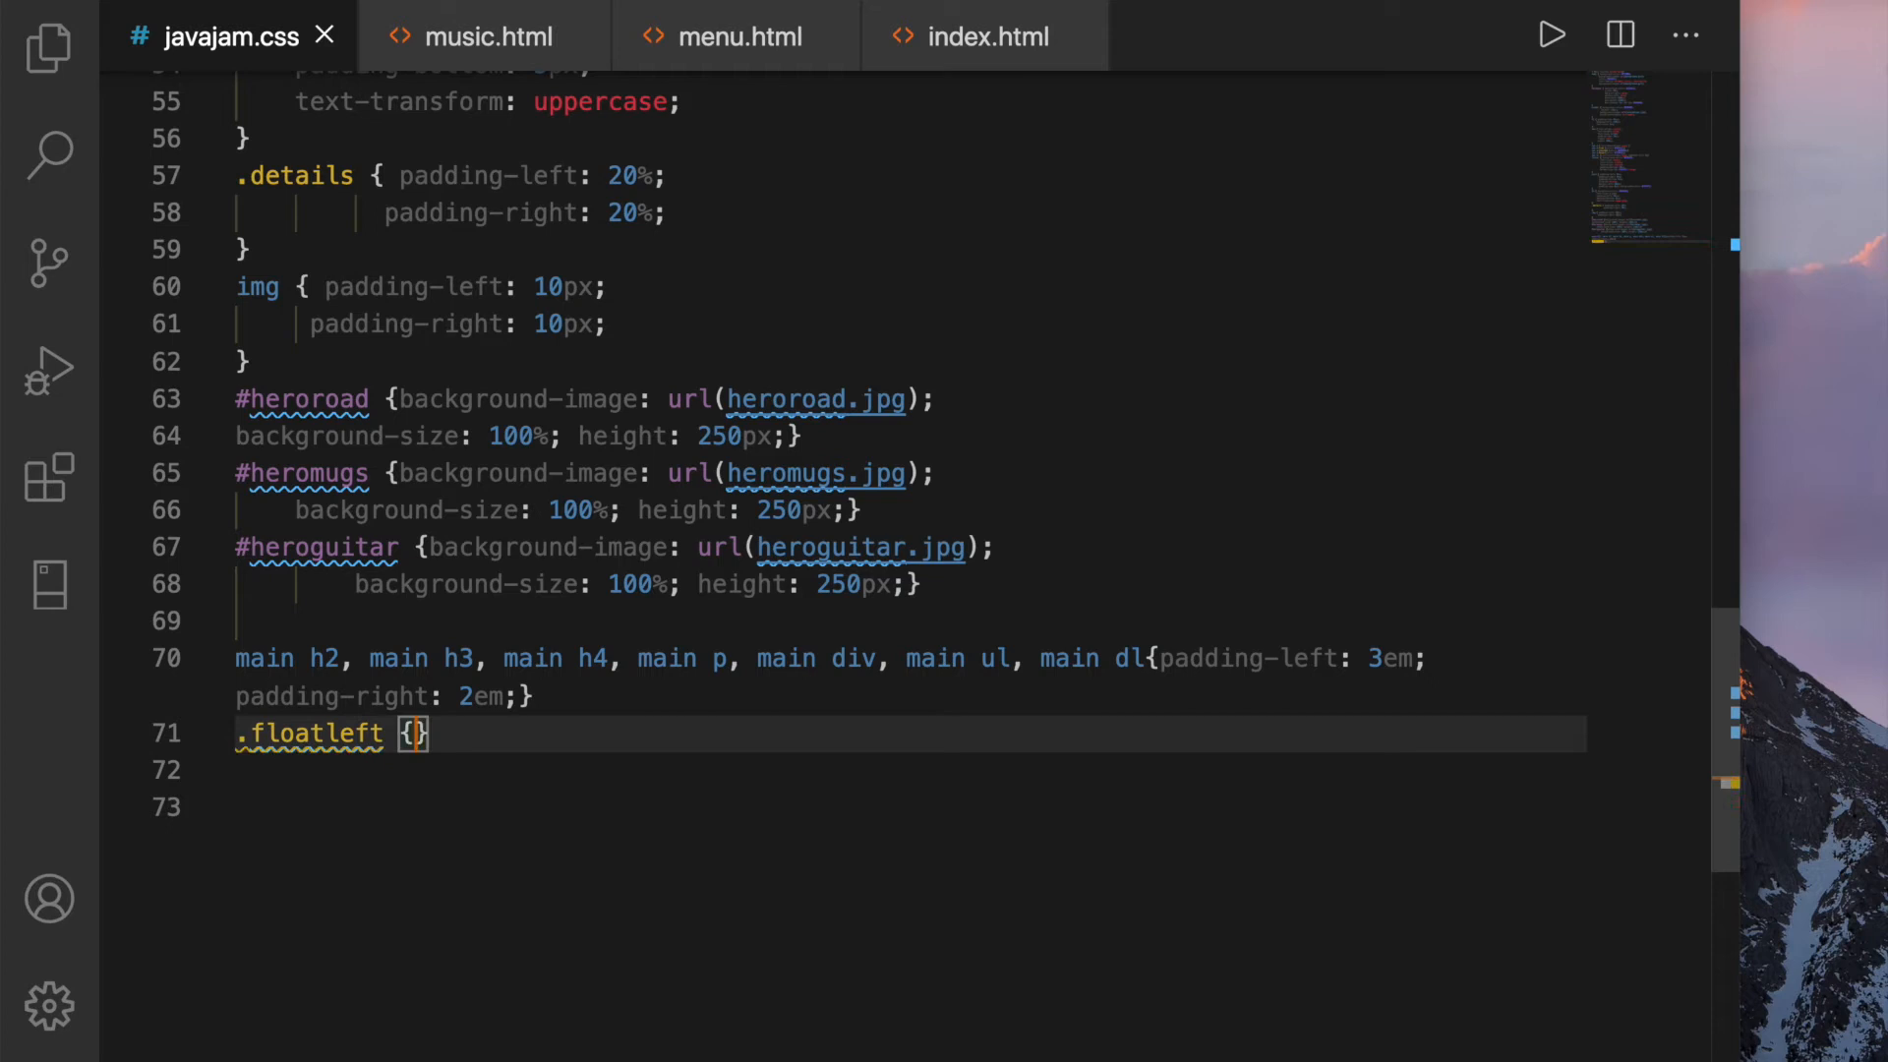
text(f)
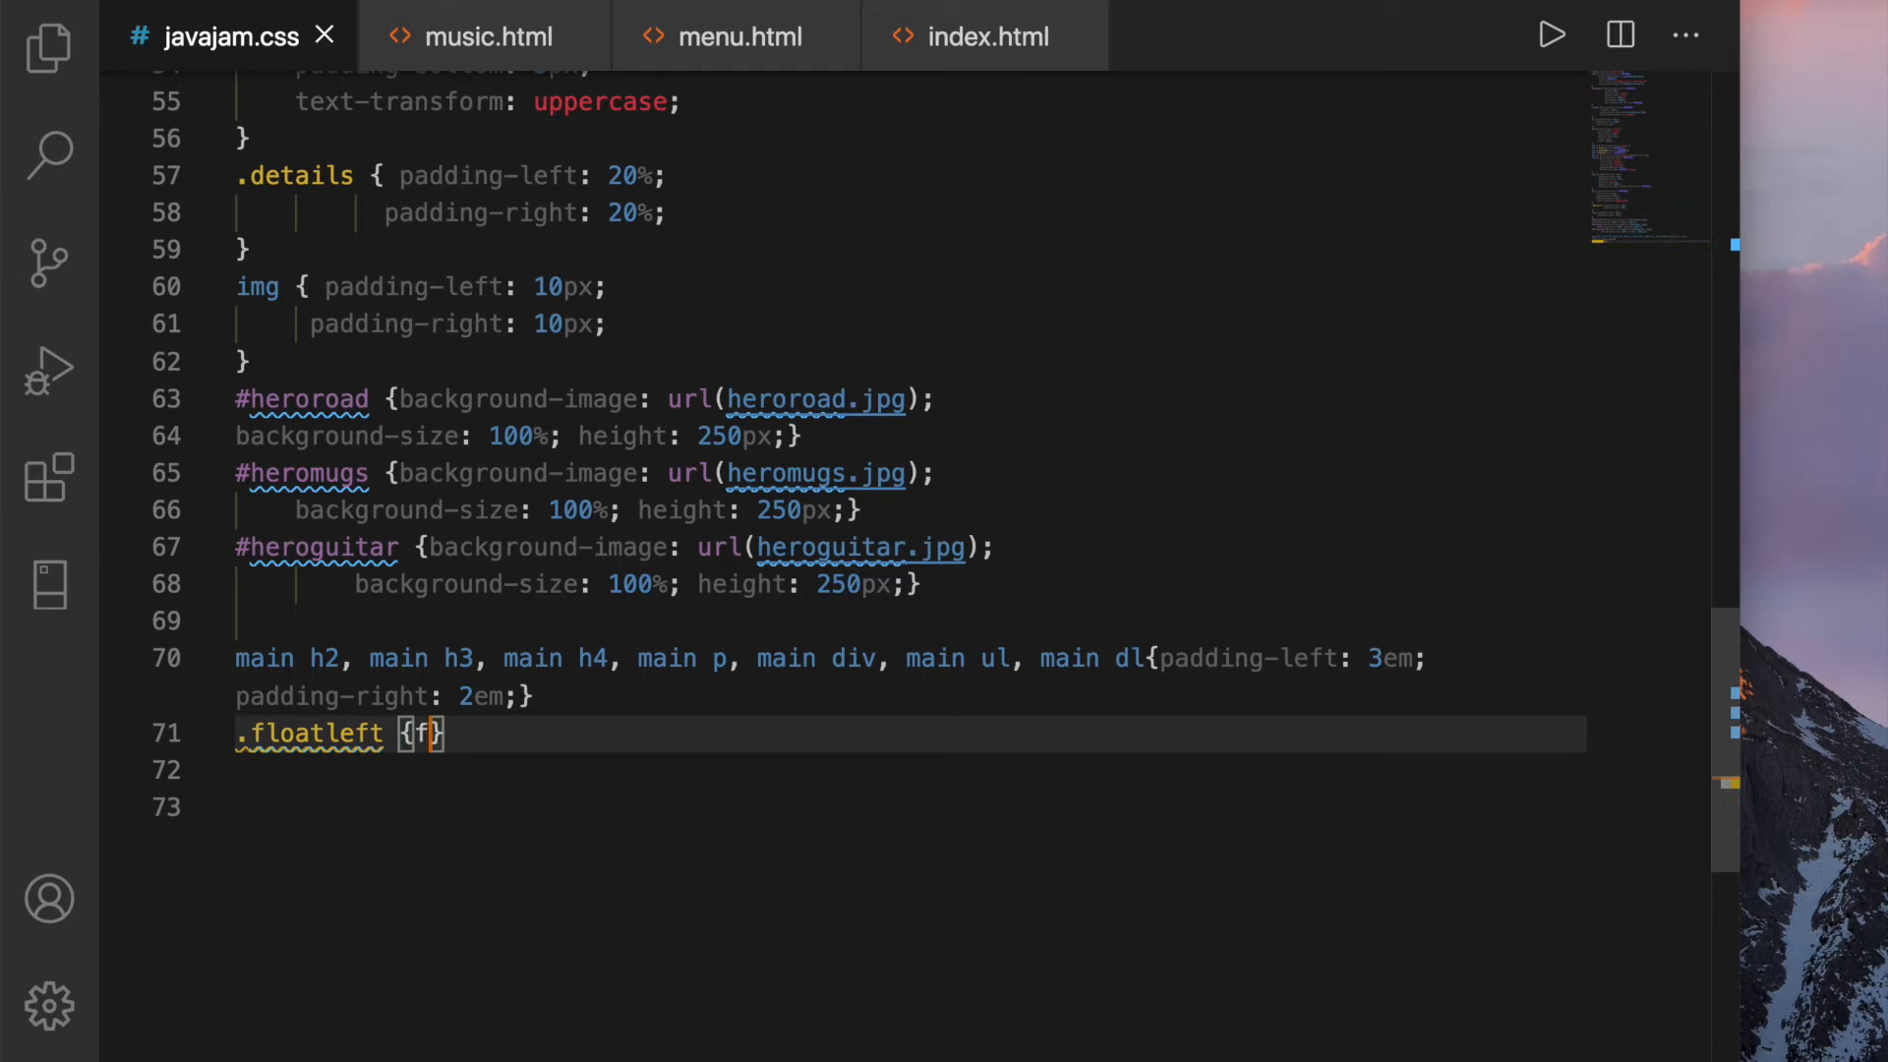
text(loat: left;)
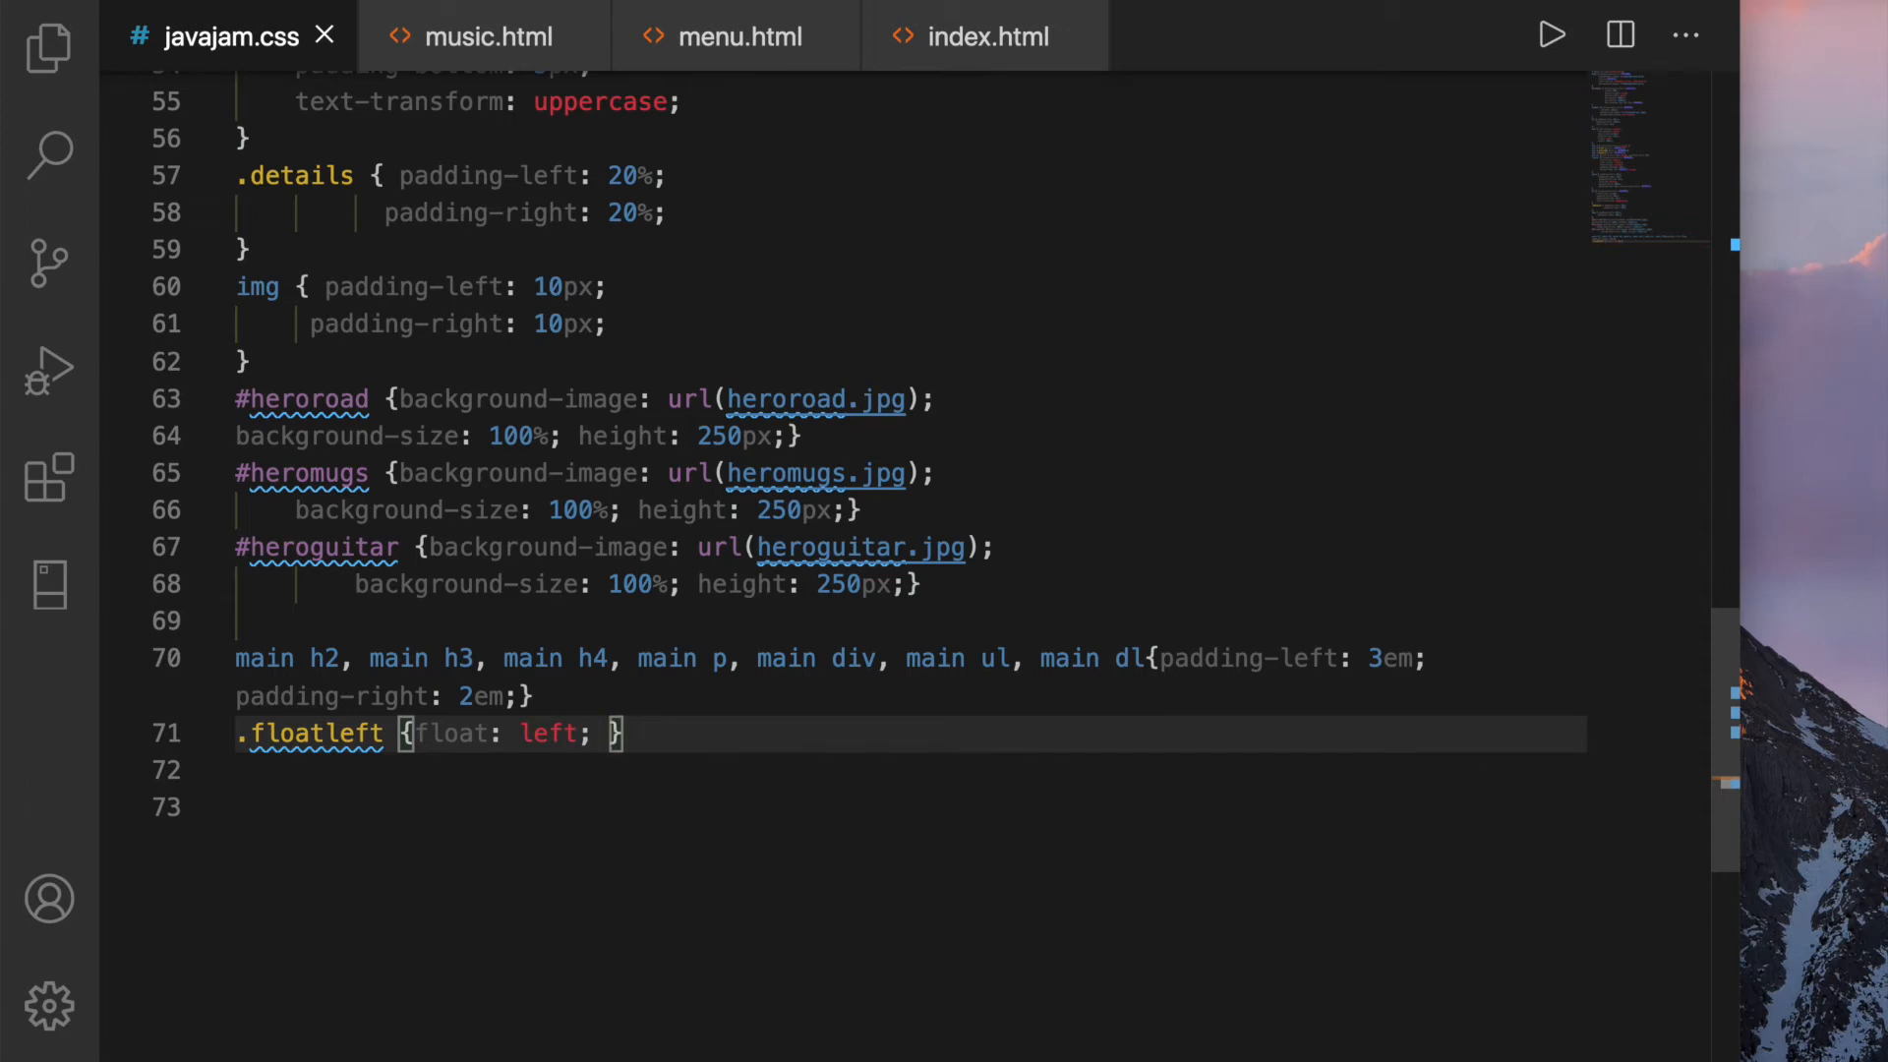
text(pad)
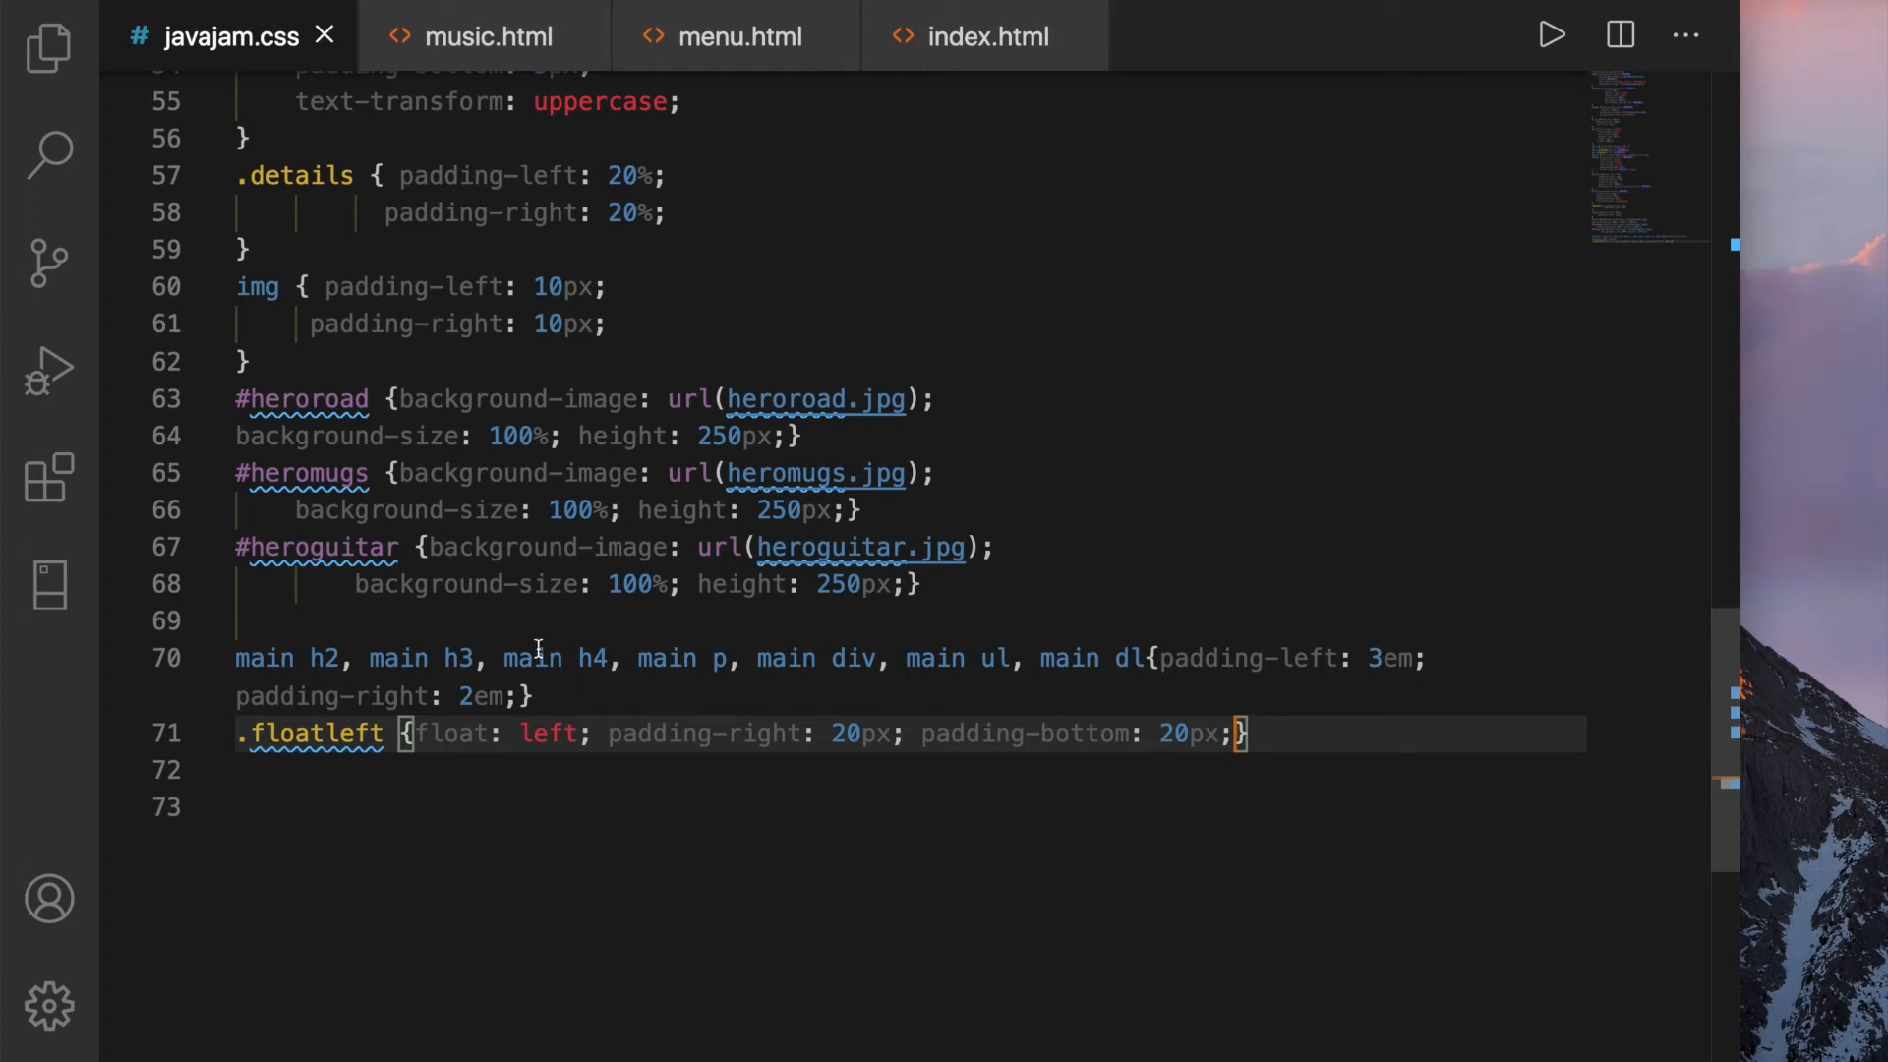
Add overflow: auto; to the .details rule and scroll to the top of javajam.css
scroll(up, 3)
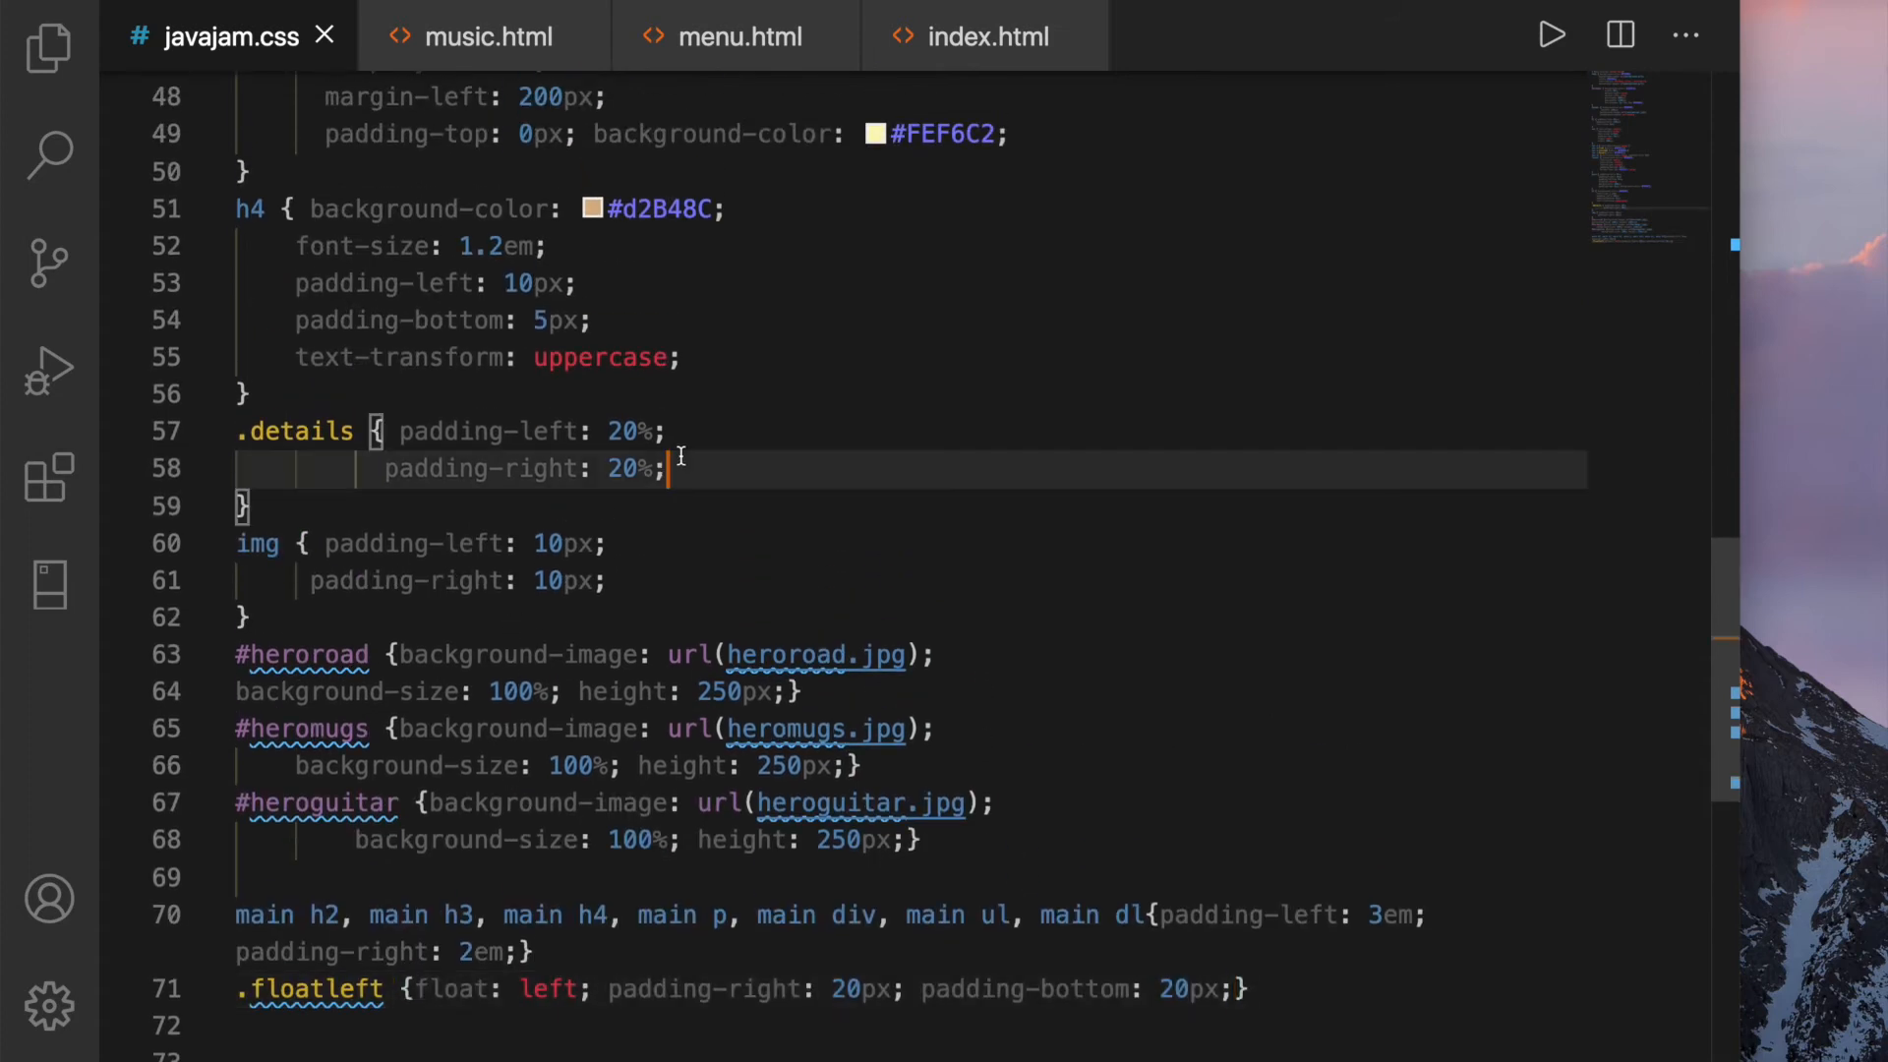
text(over)
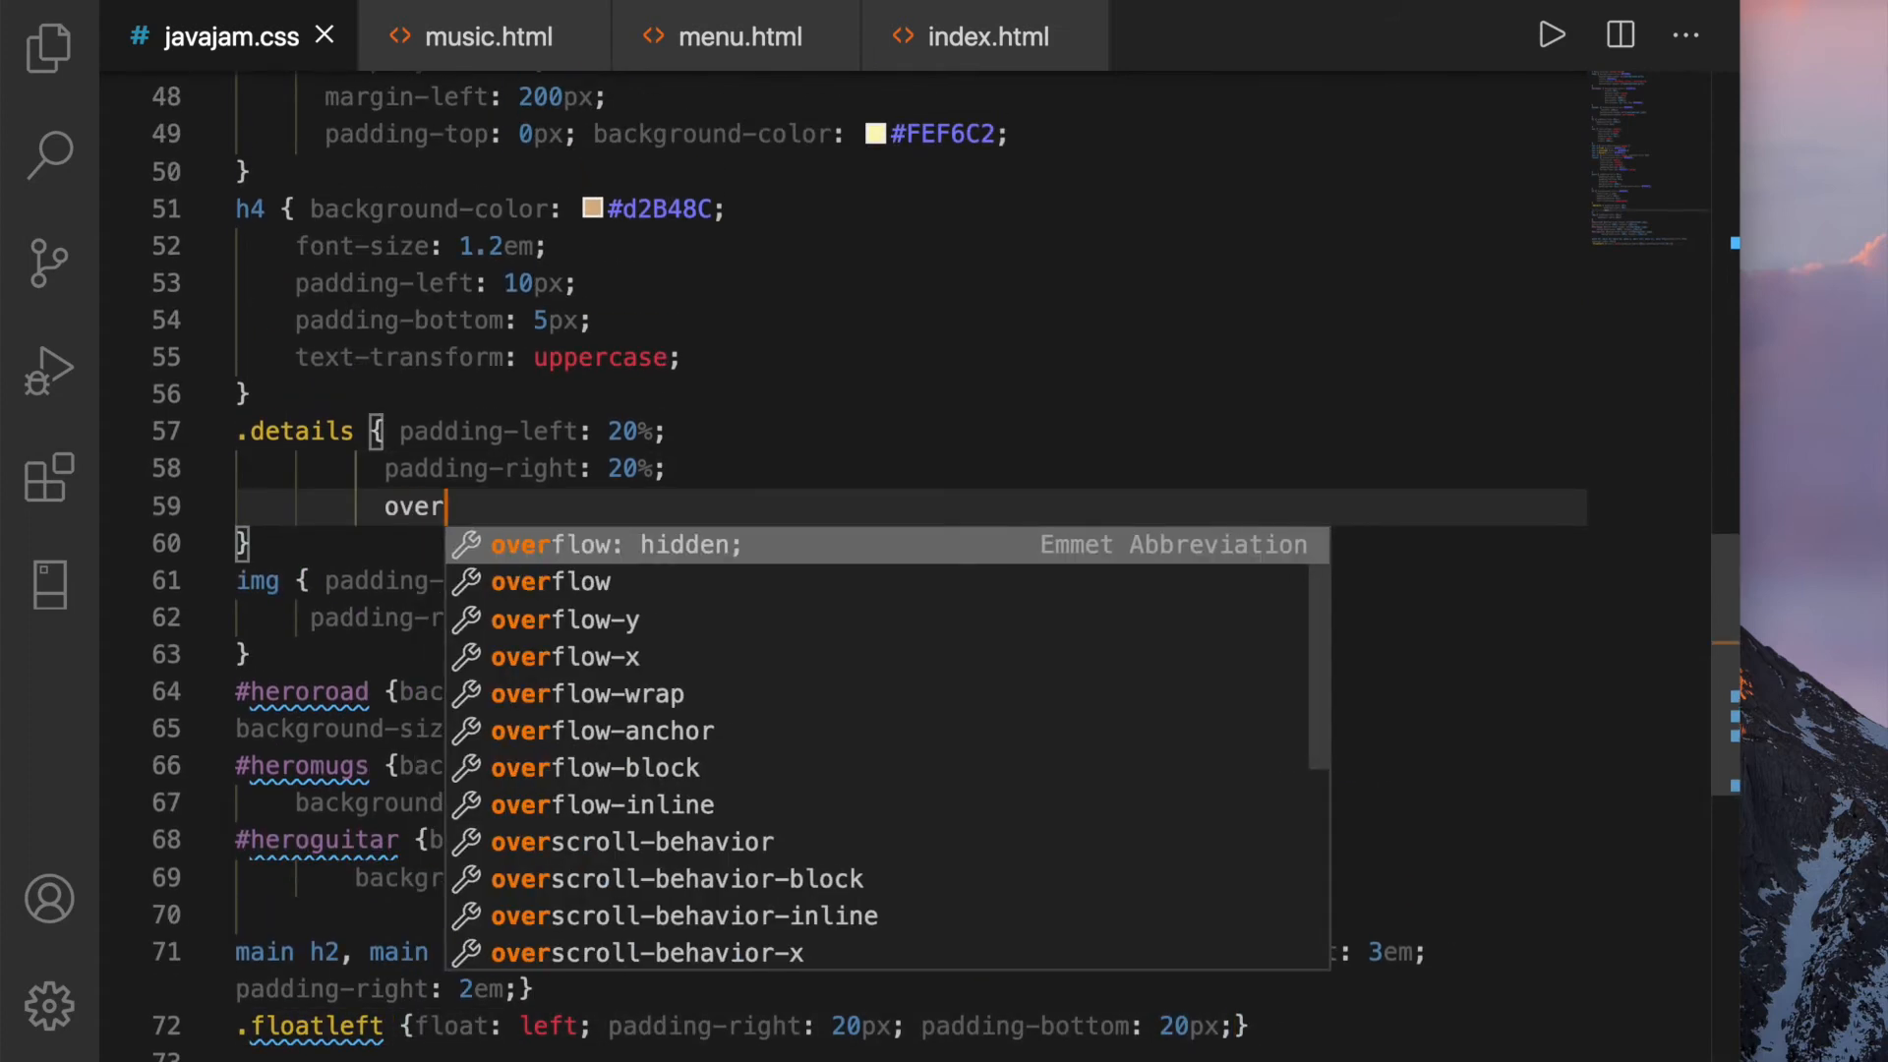
text(flow: auto;)
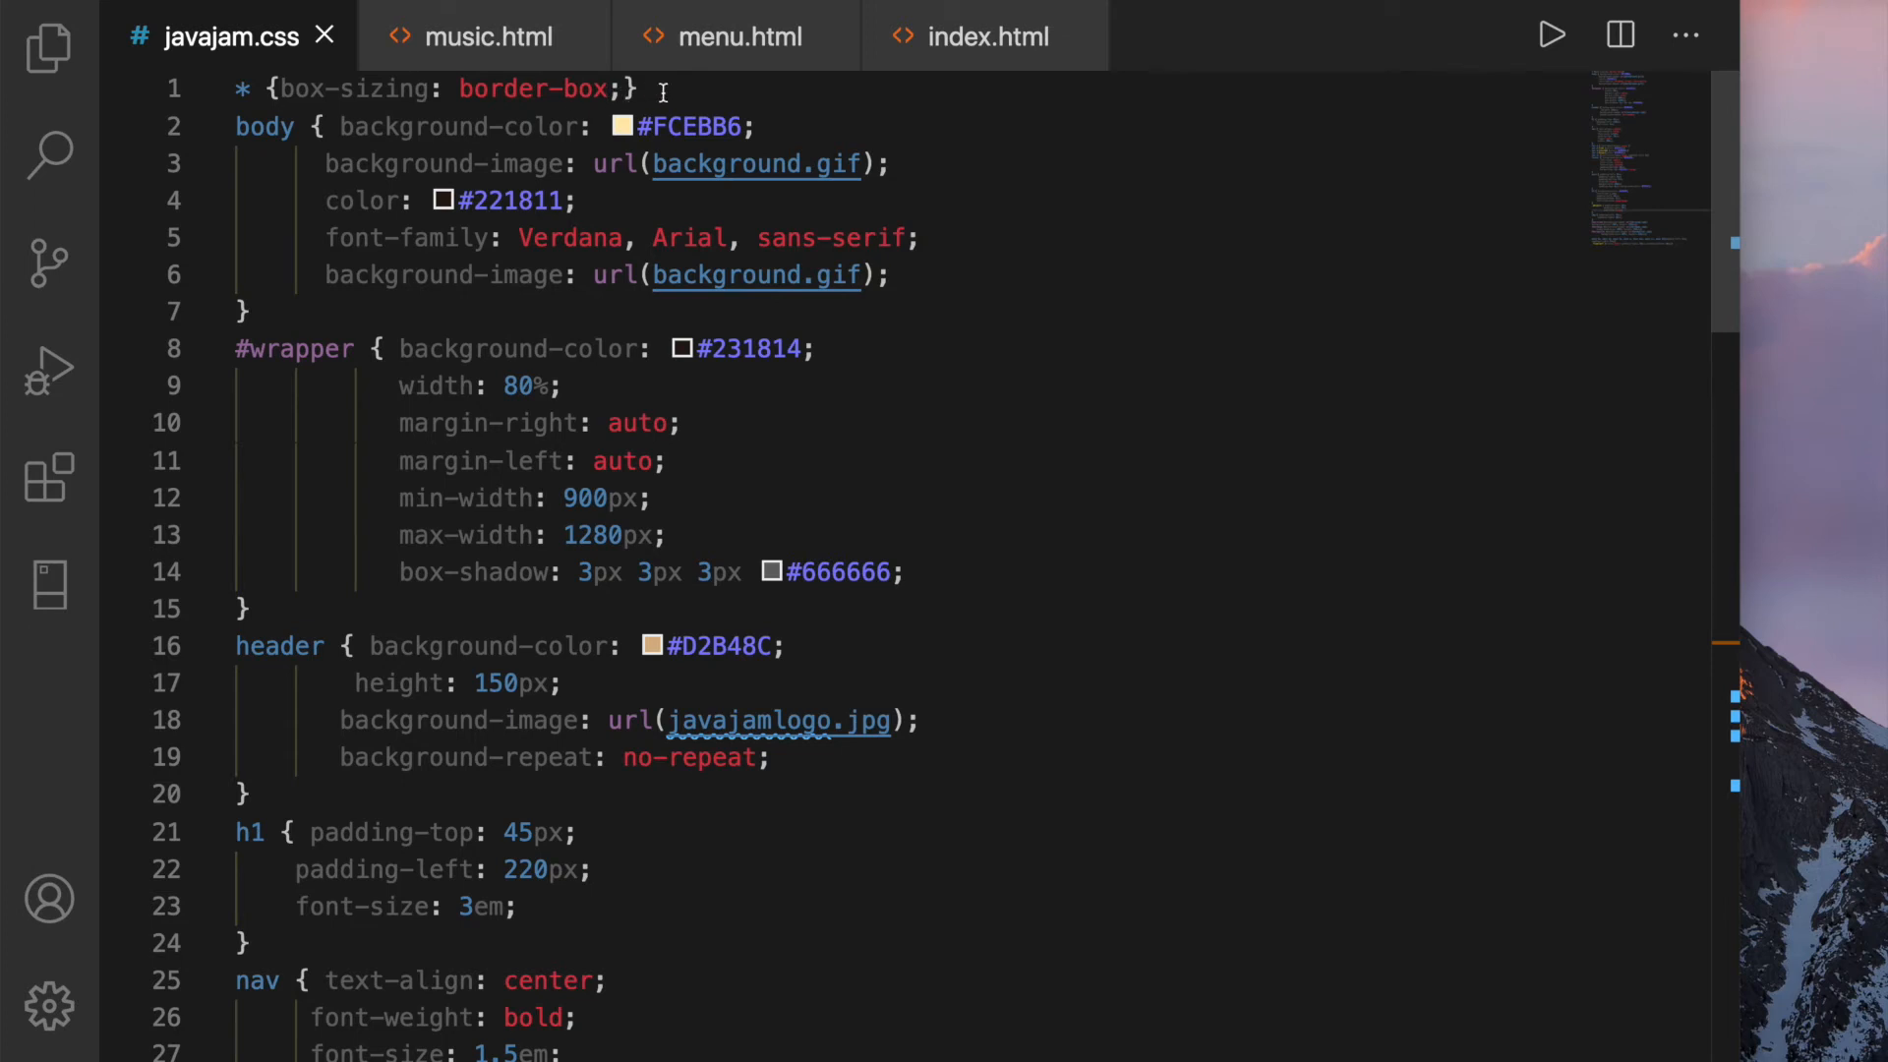
Add a header, nav, main, footer rule with display: block; below the box-sizing rule
key(Enter)
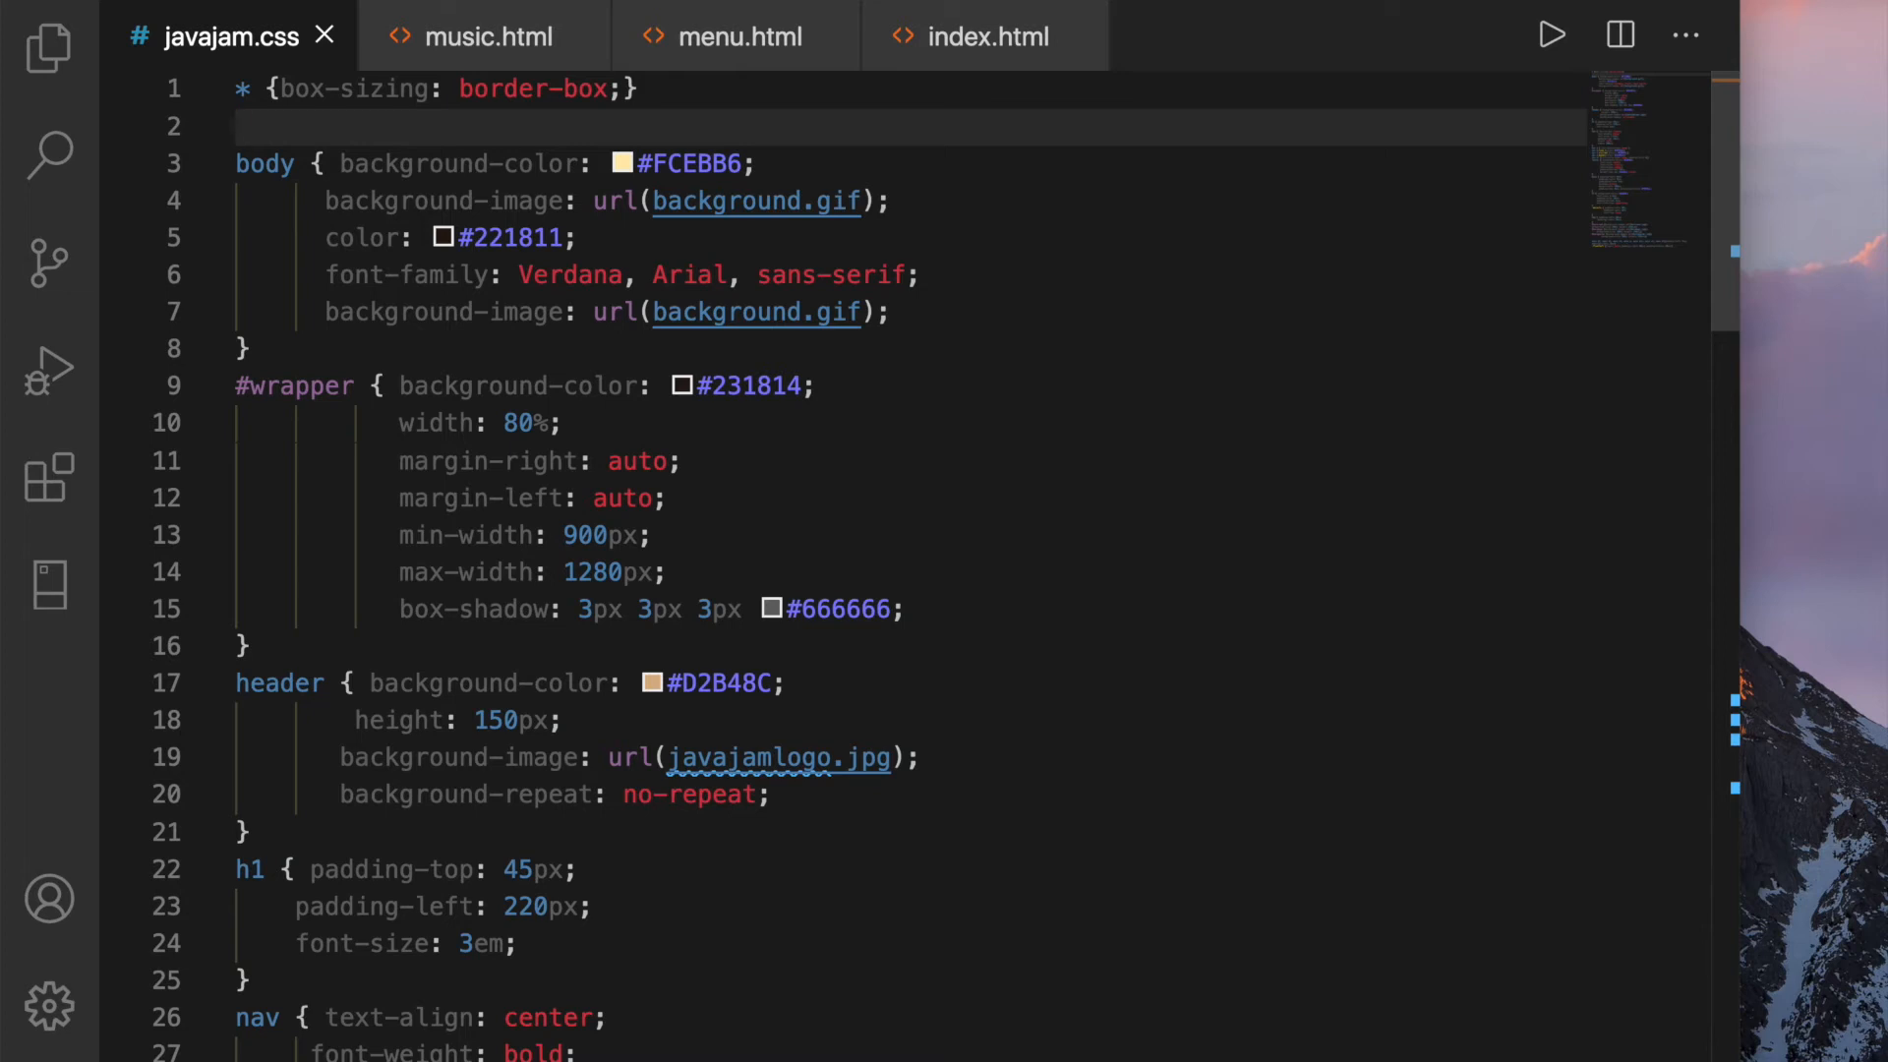
text(header, nav)
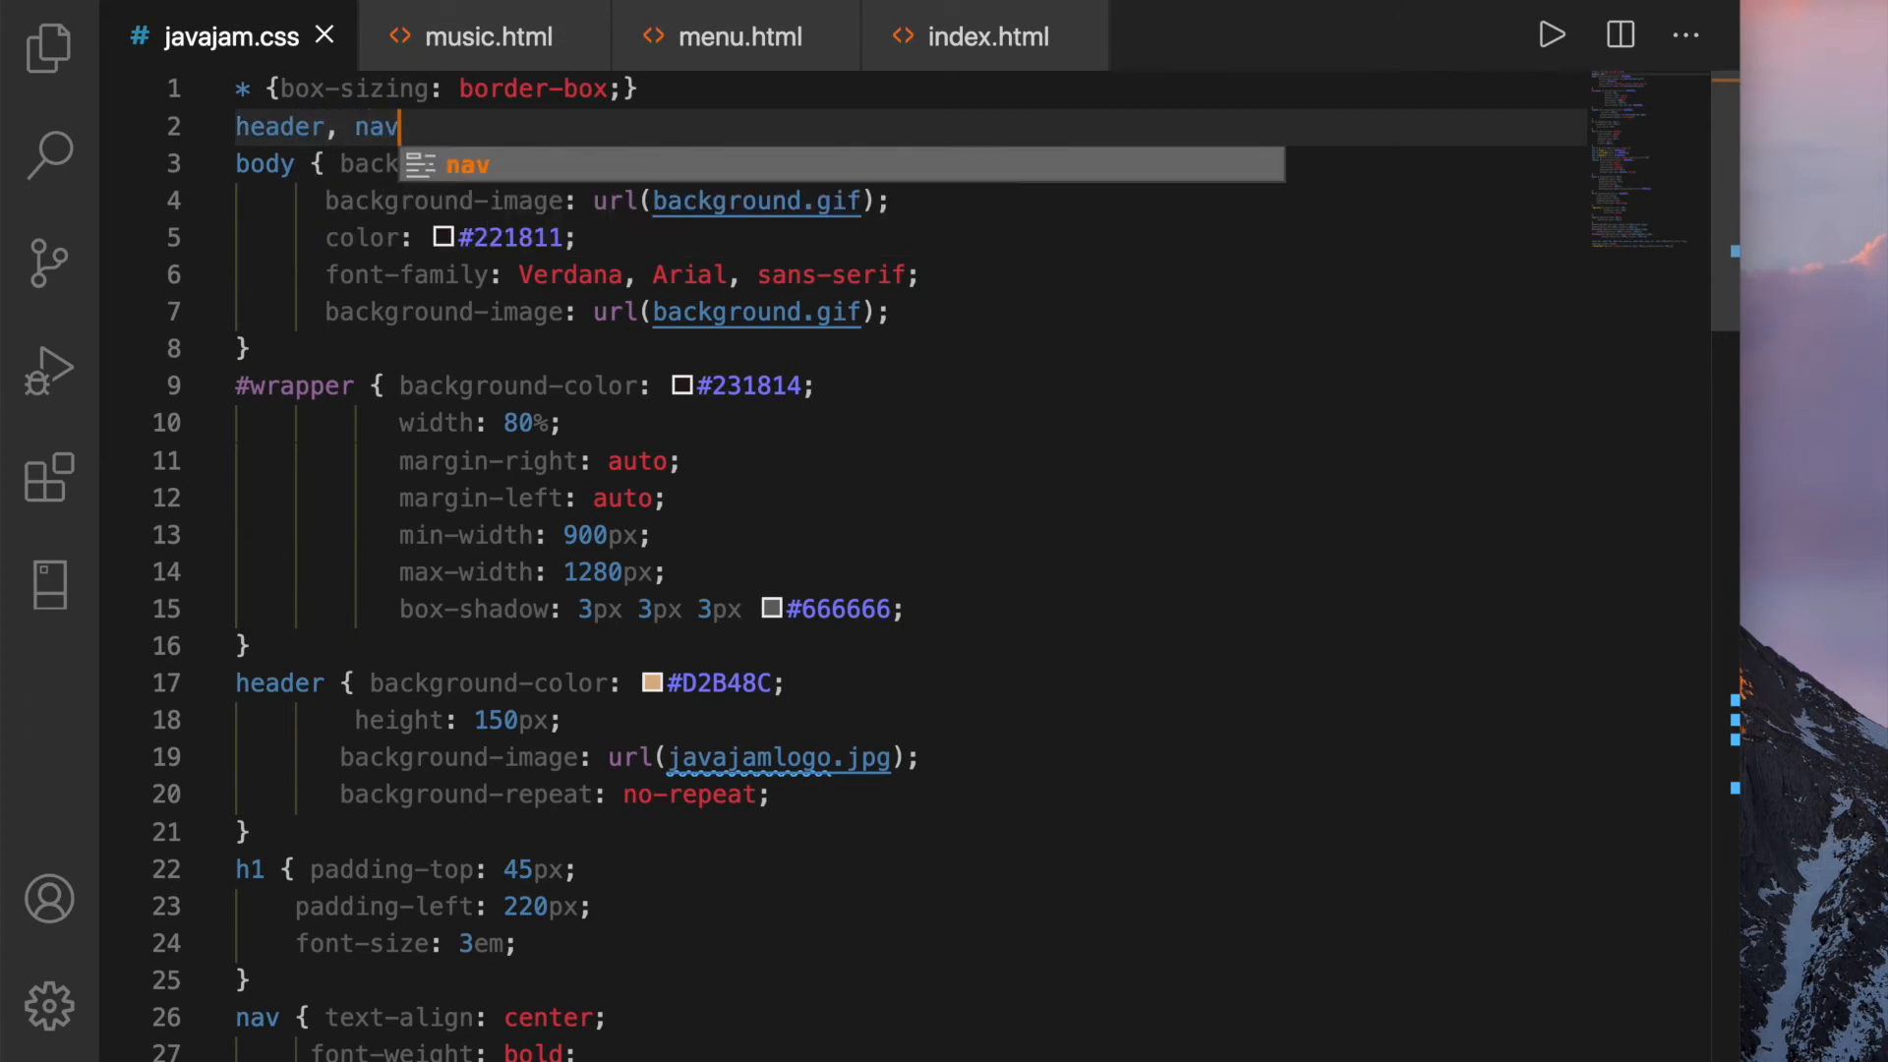
text(, main,)
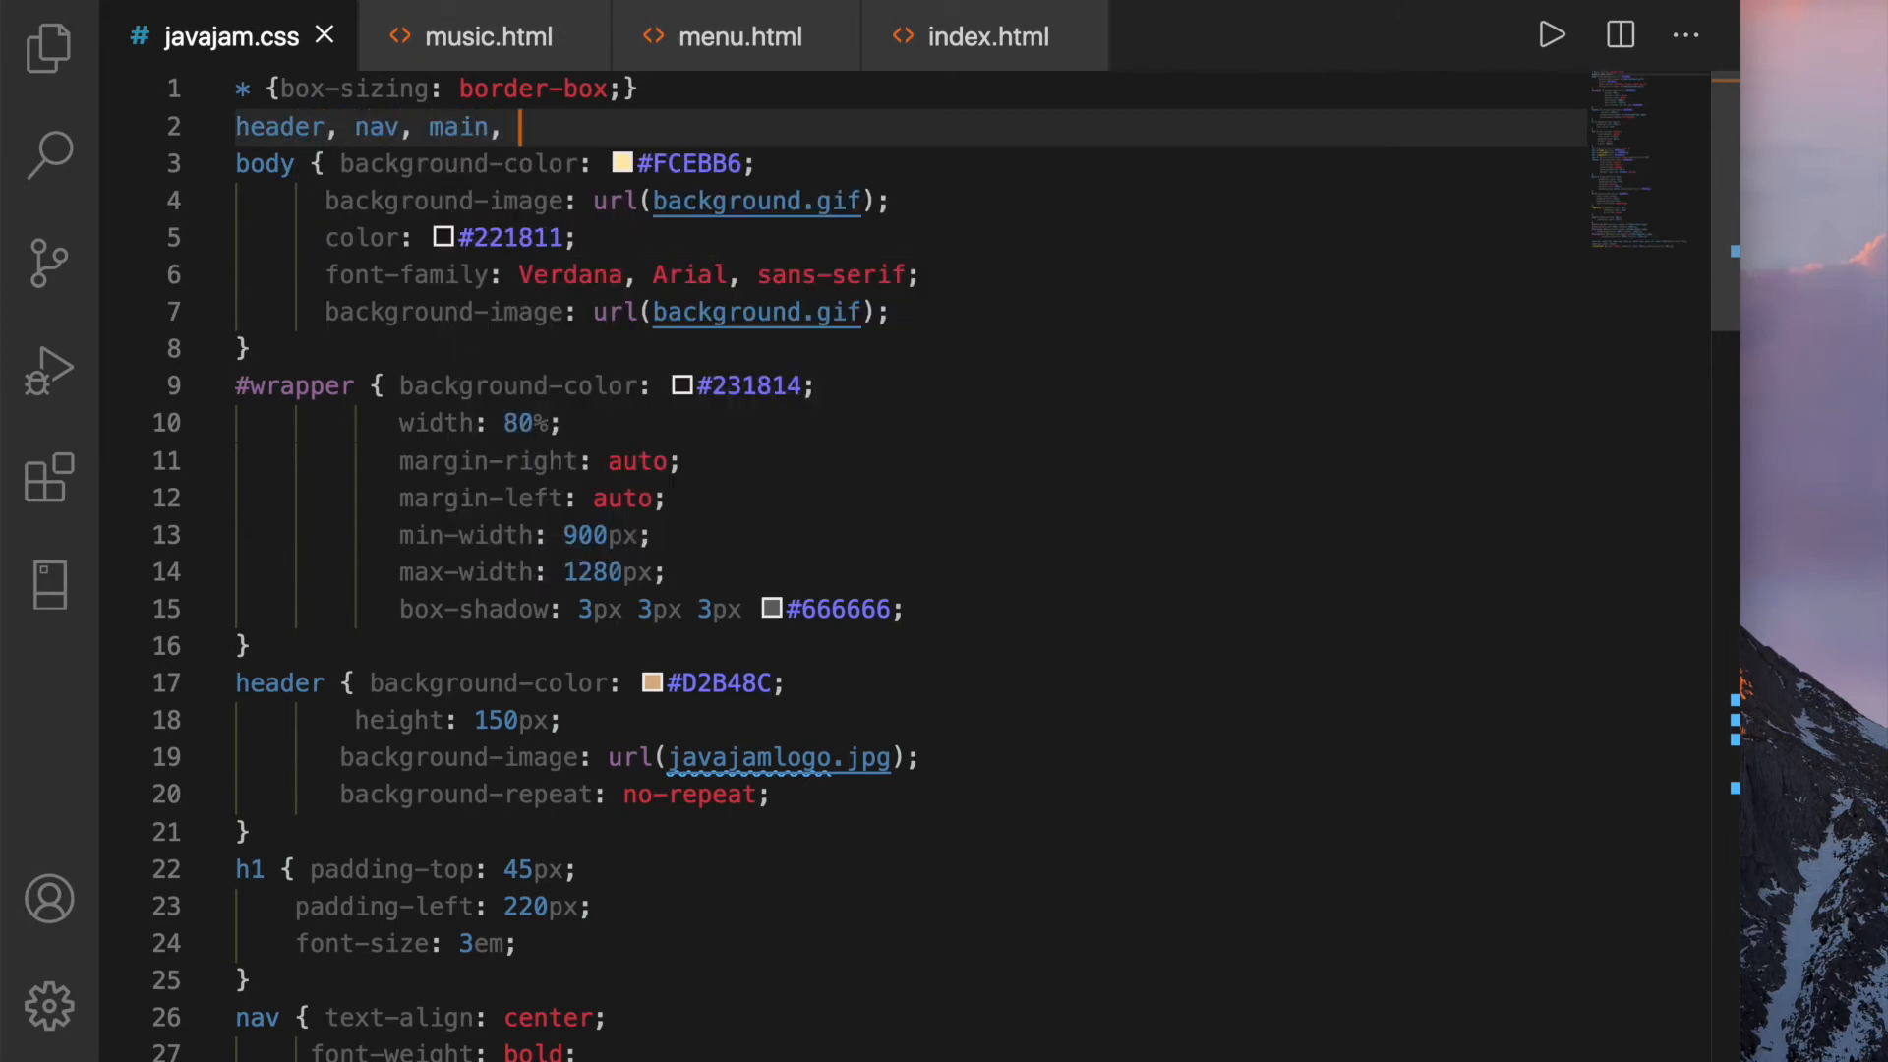
text(footer {})
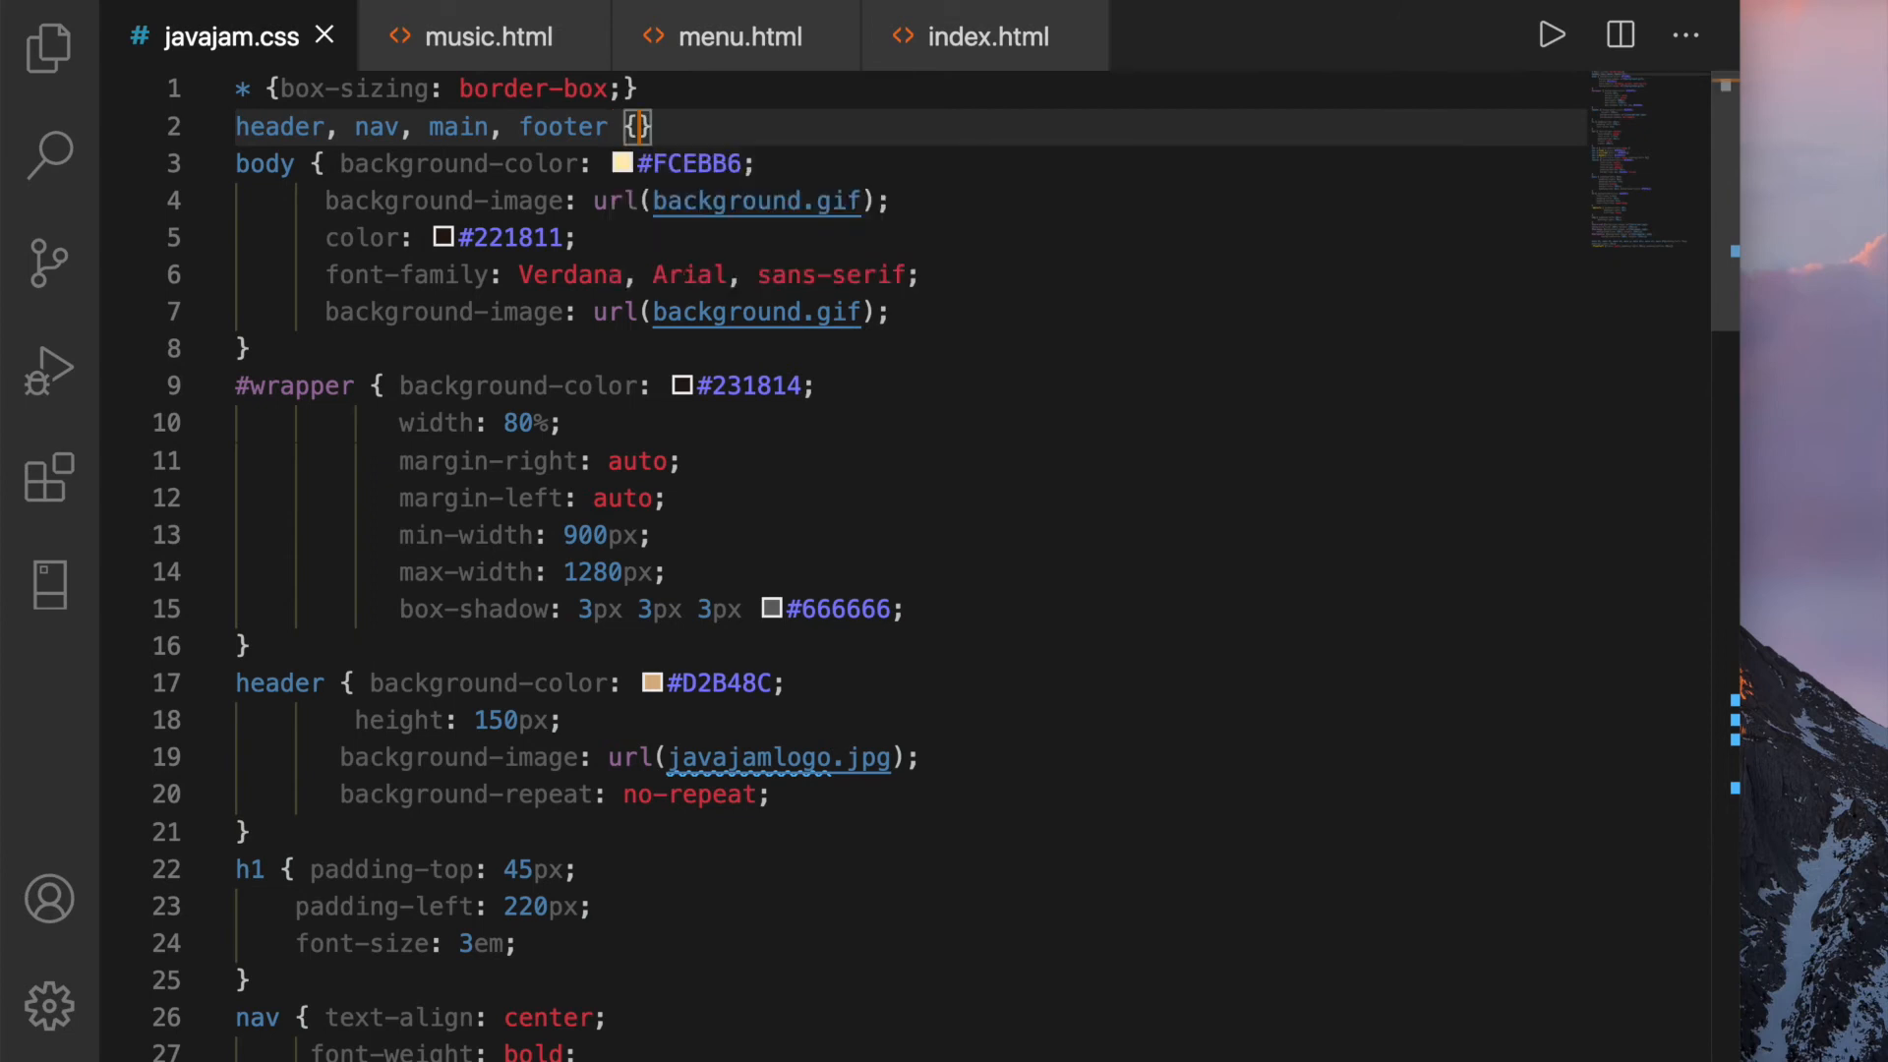
text(display)
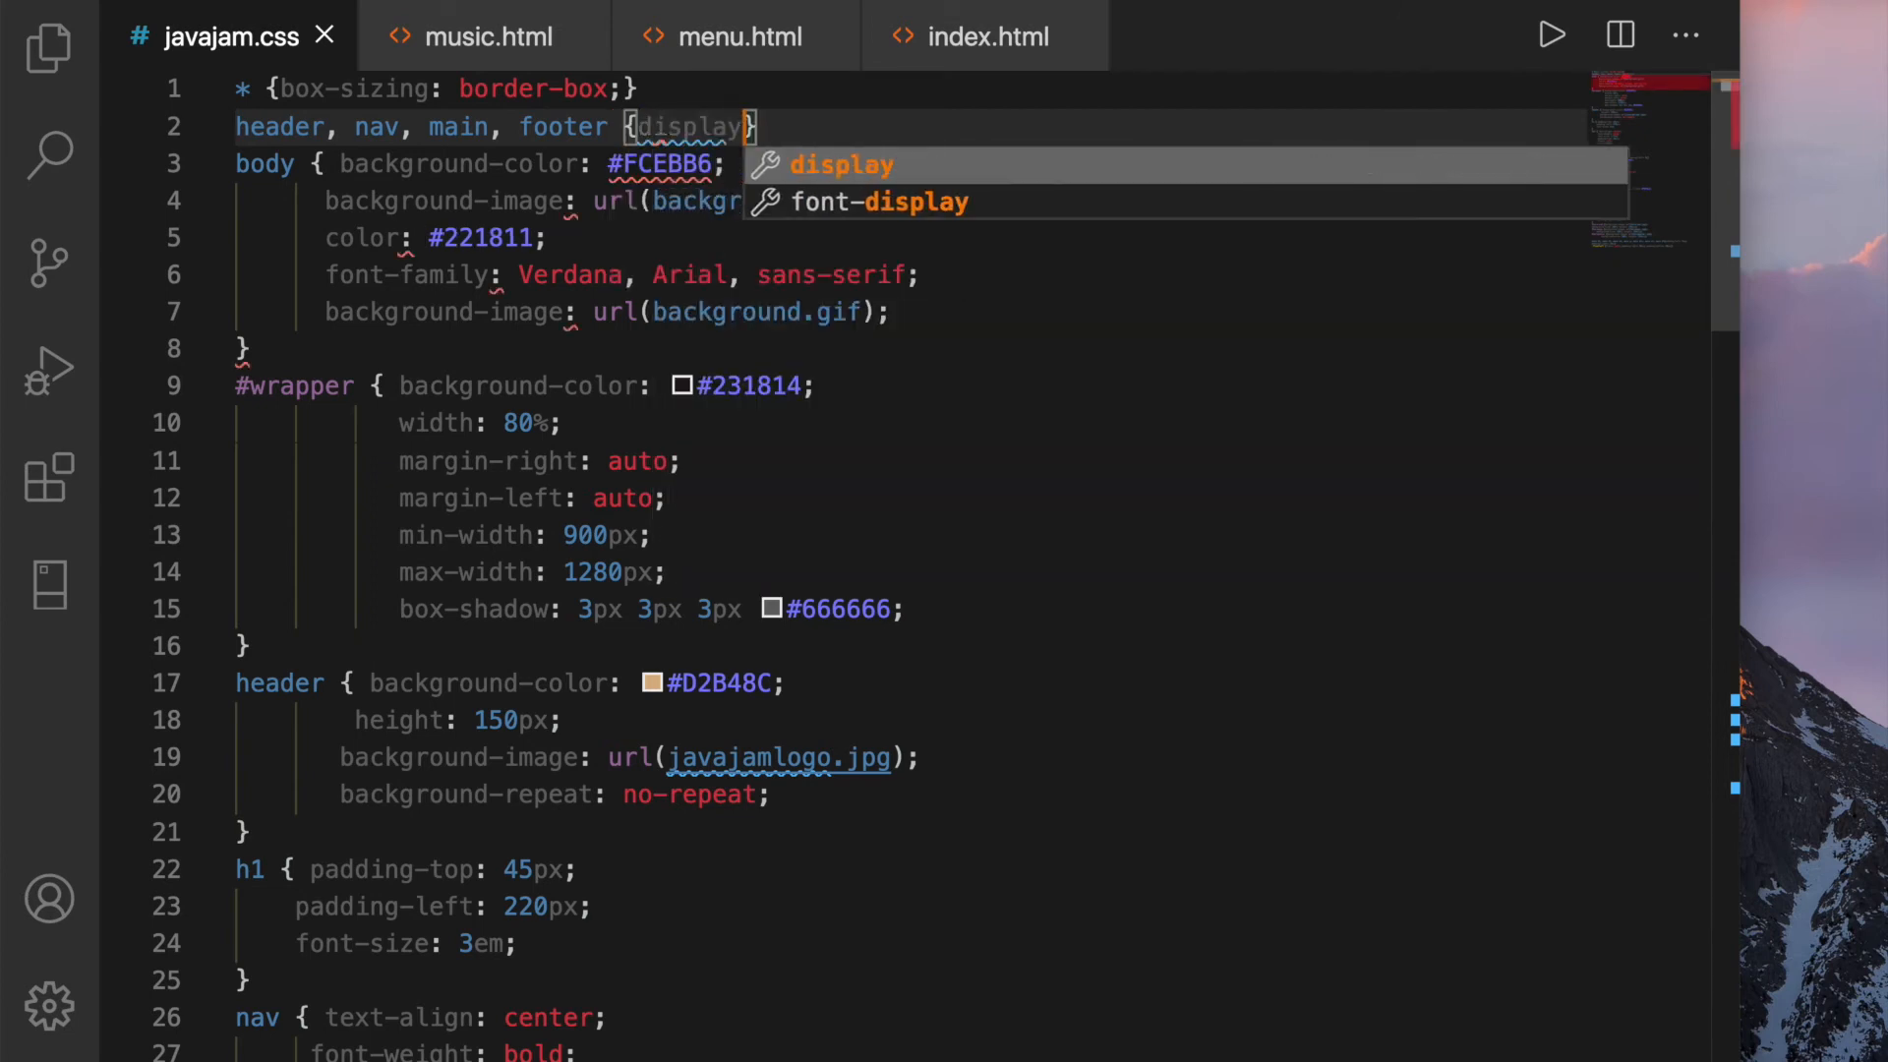
text(block;)
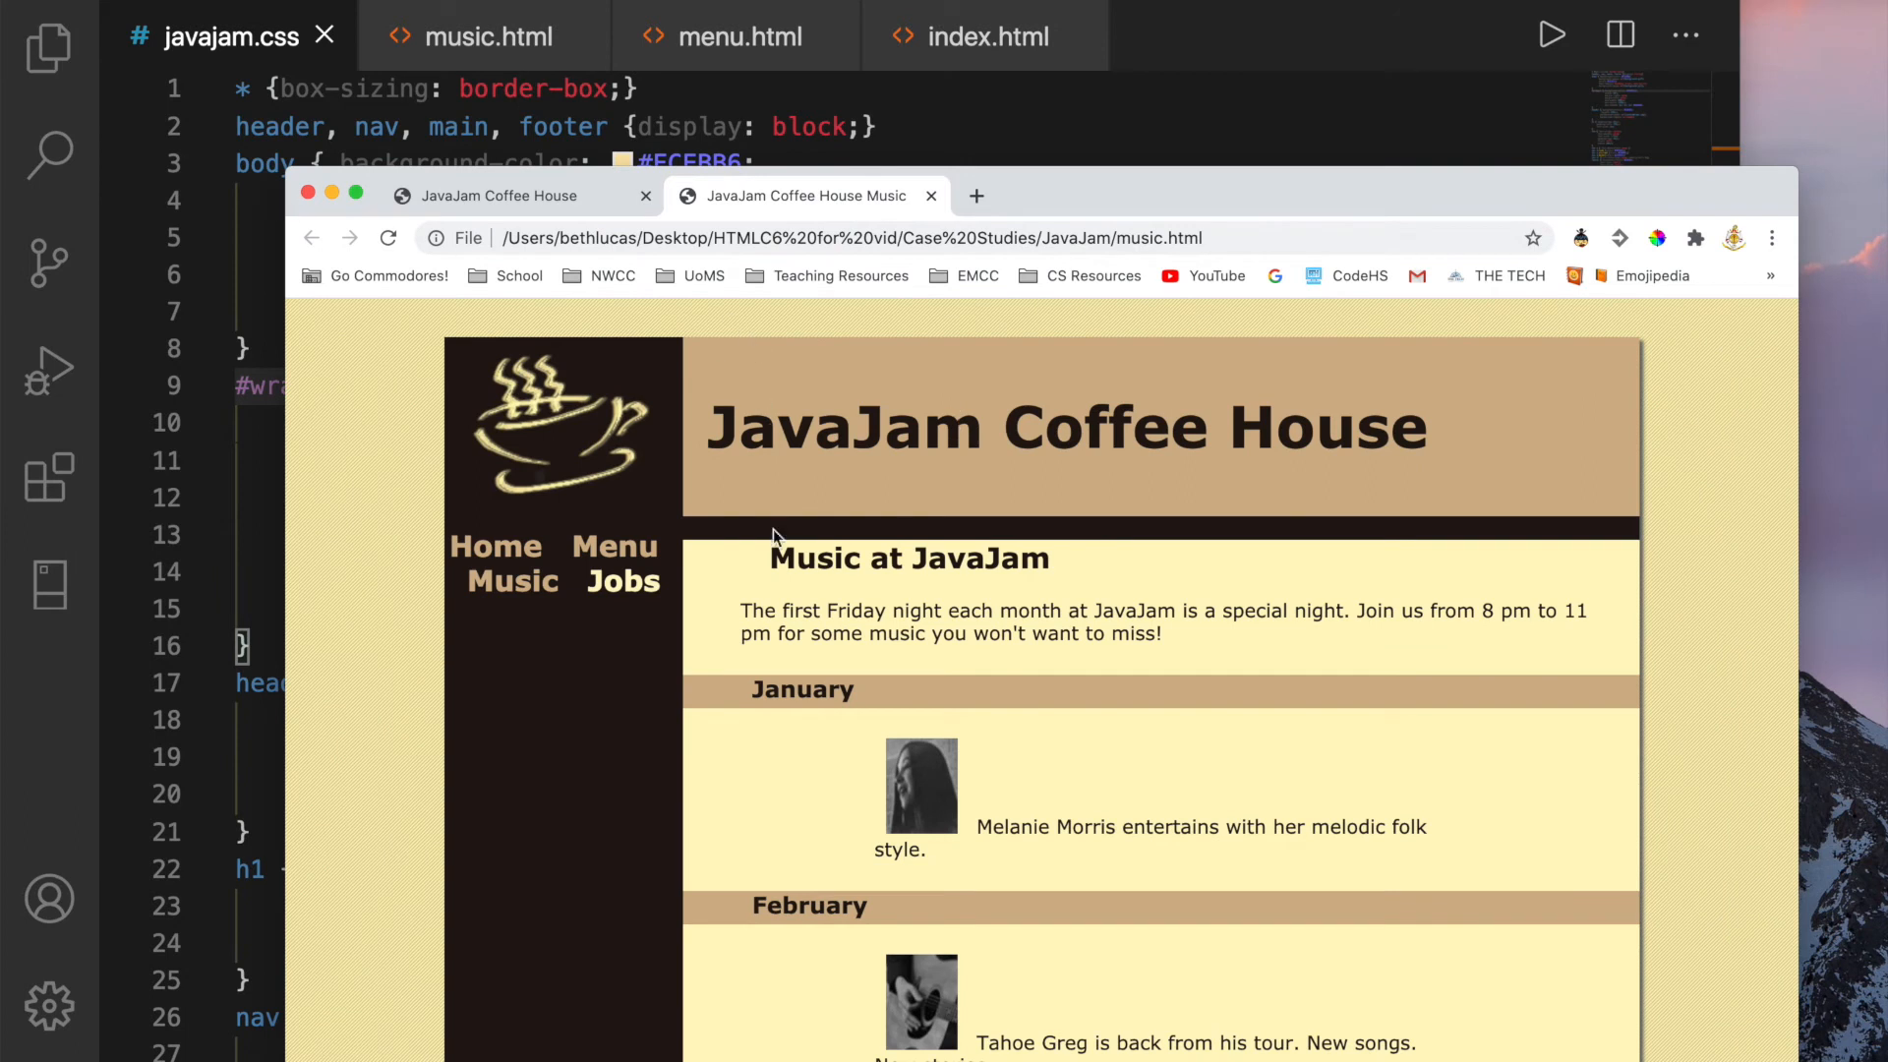
View the JavaJam home page in Chrome, then return to index.html in VS Code
click(493, 537)
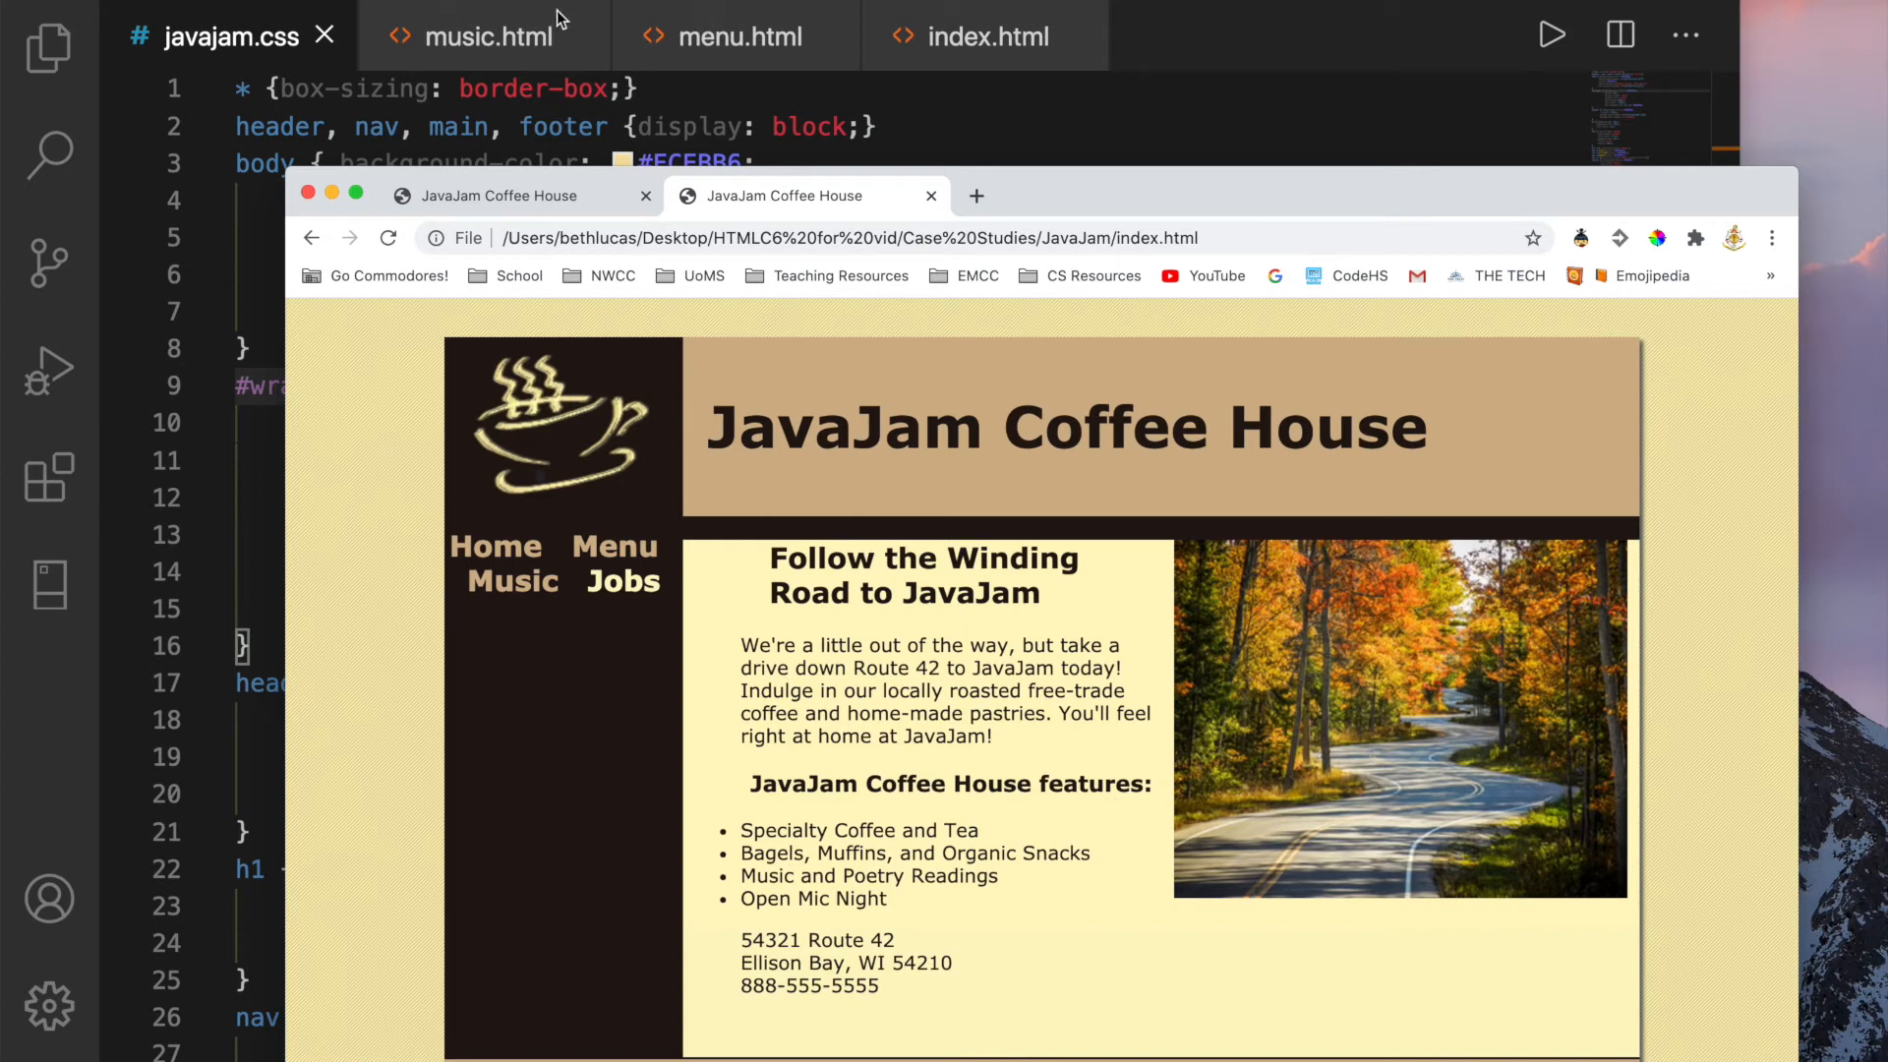
mouse_move(1026, 44)
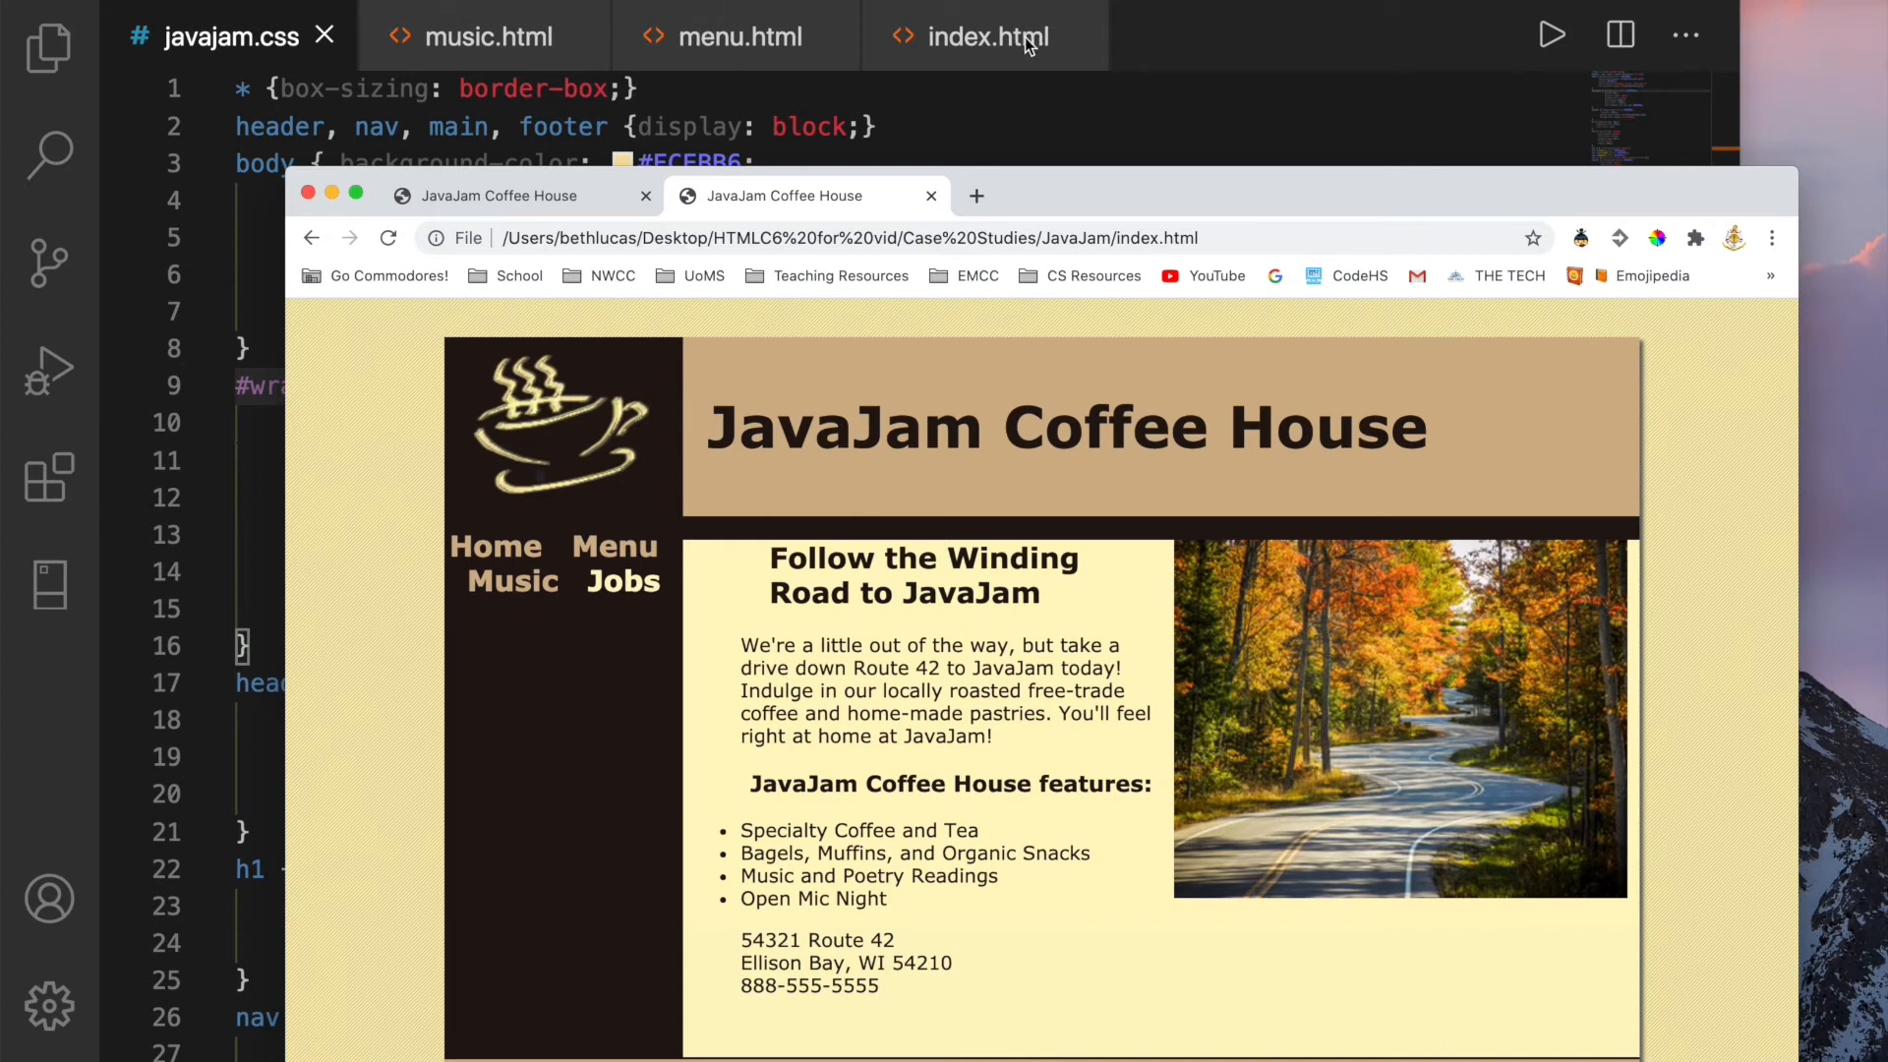
click(985, 35)
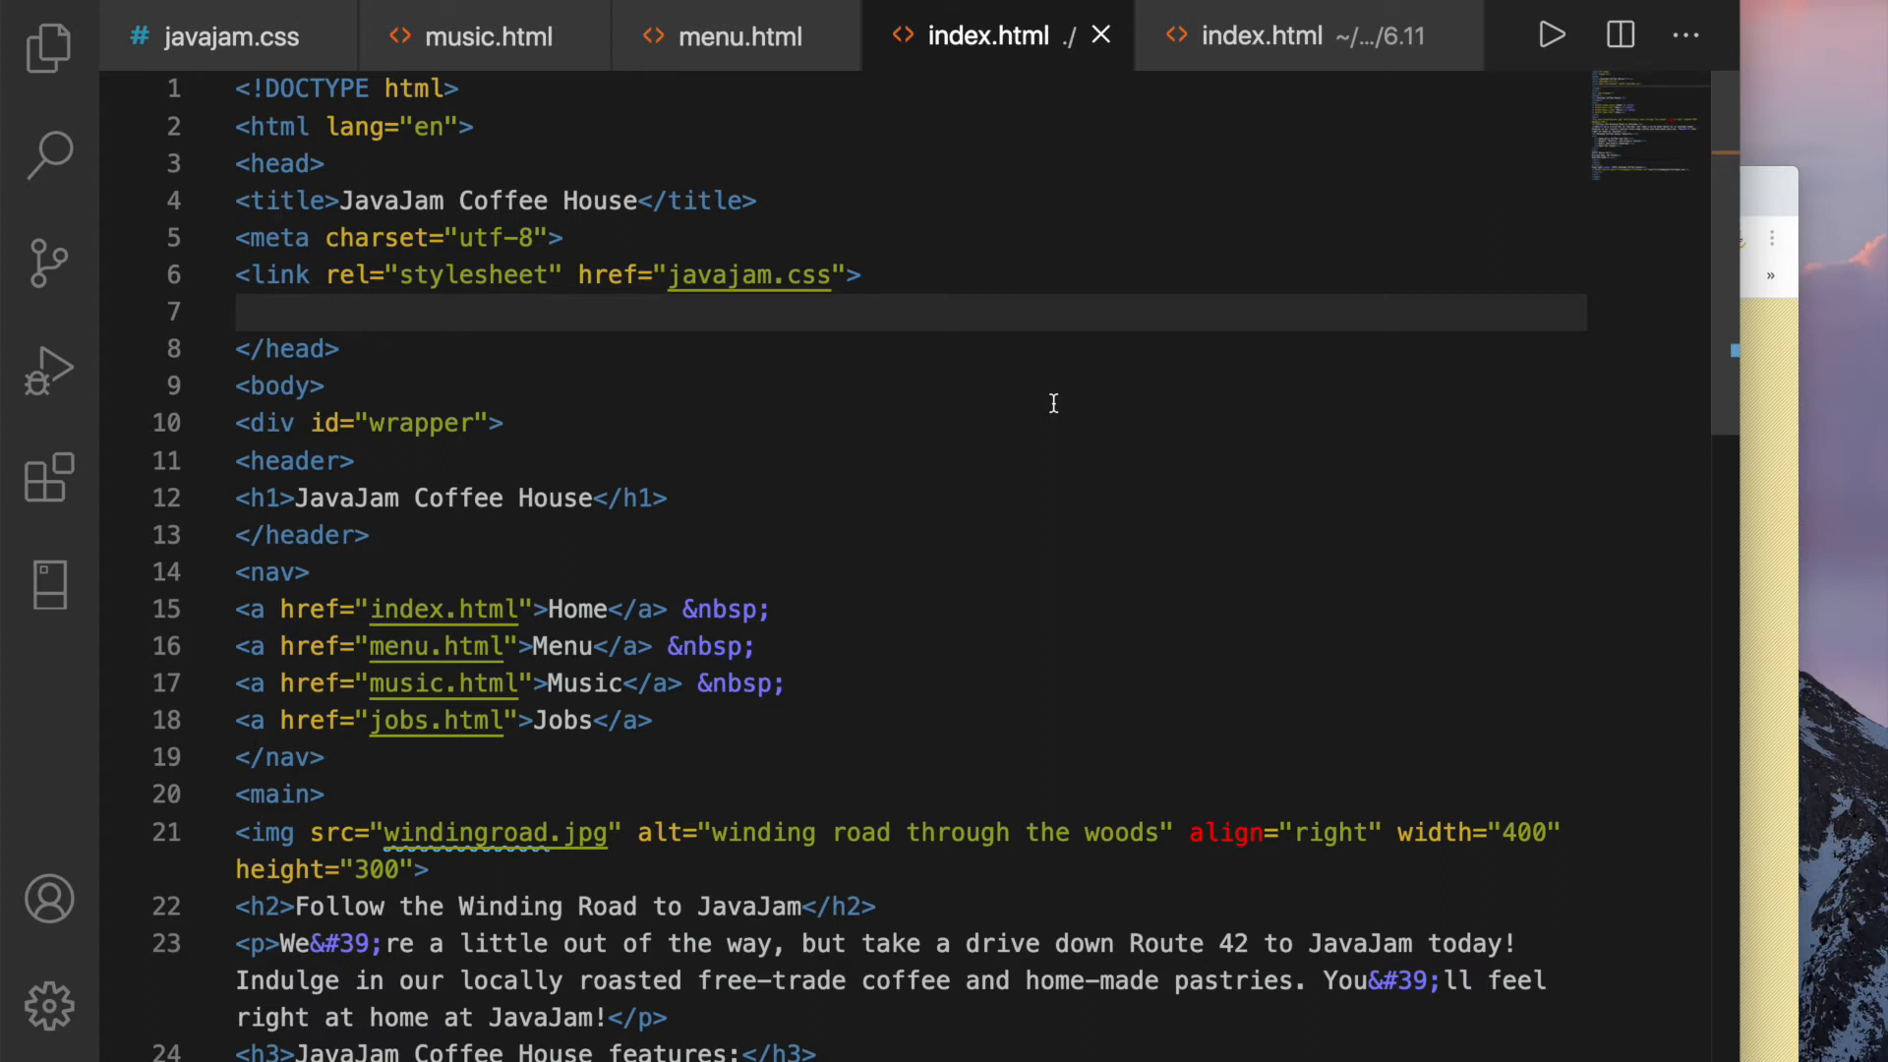
Insert the lt IE 9 html5shim script block in the head and close the duplicate index.html
click(252, 311)
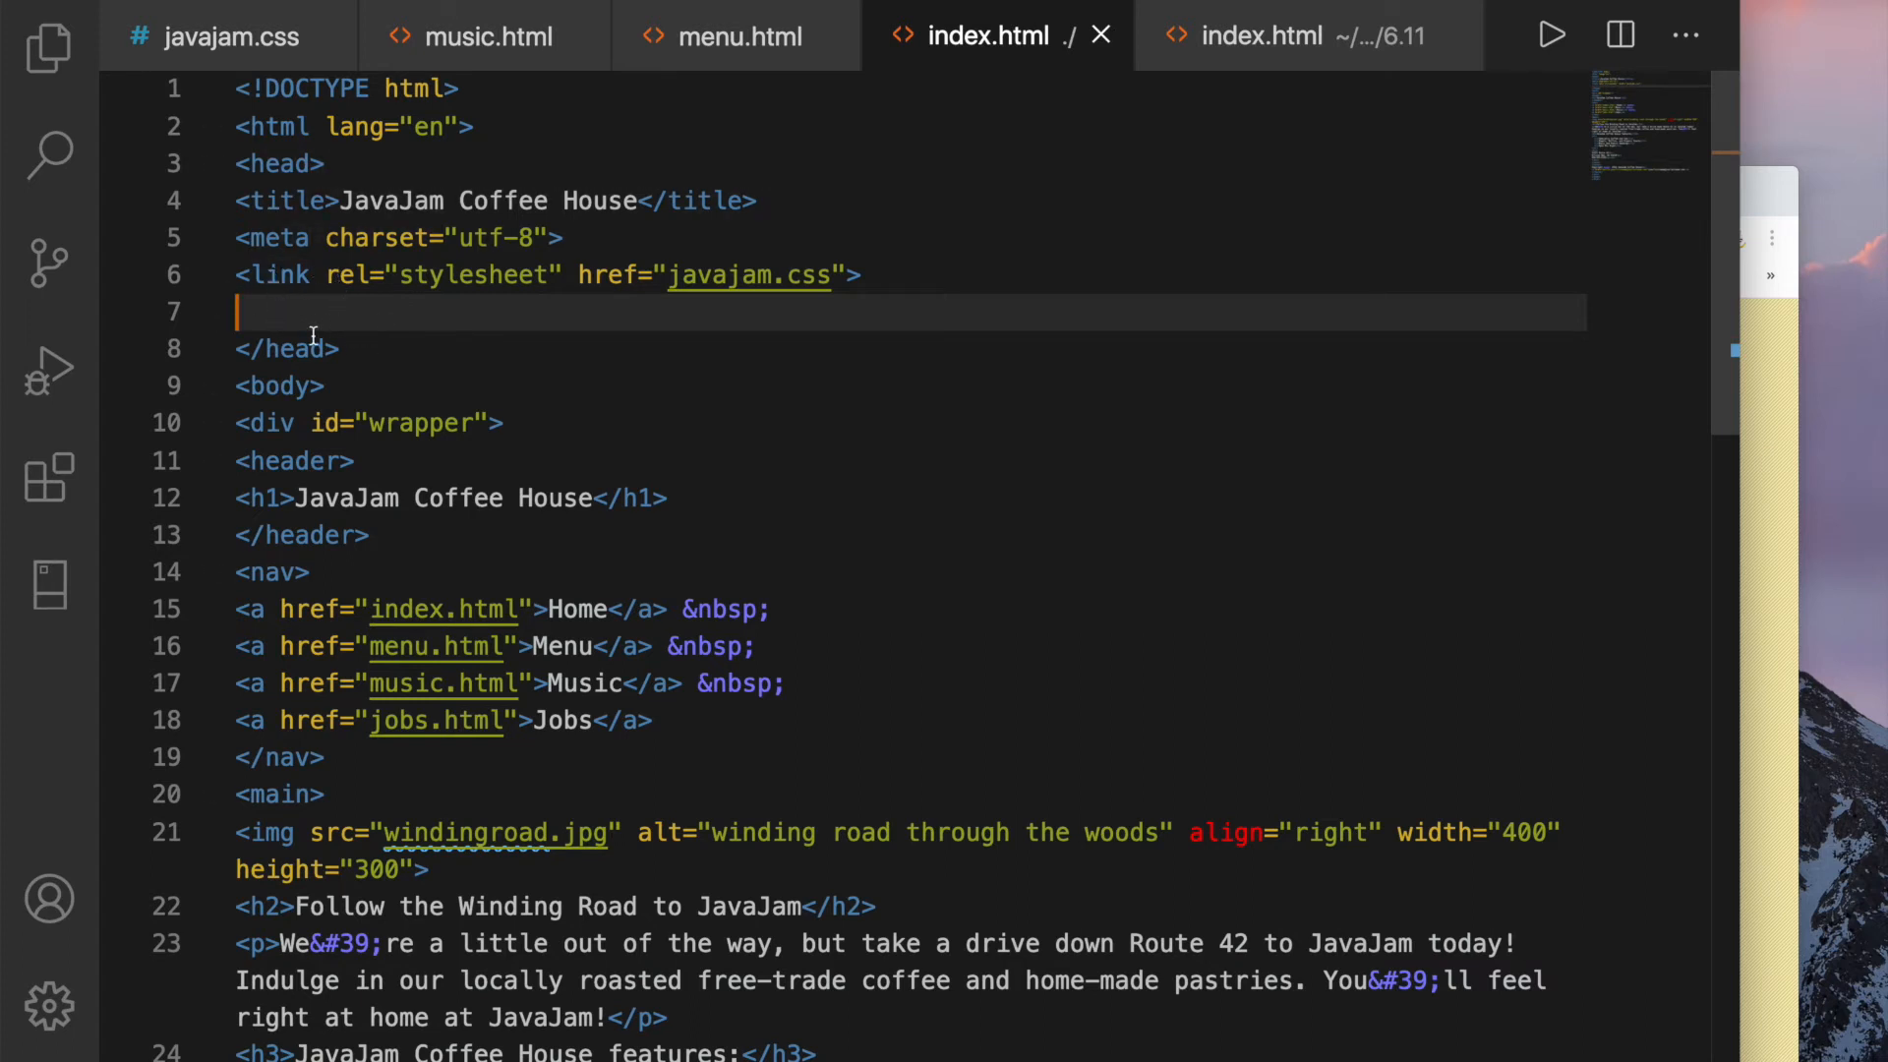
mouse_move(289, 348)
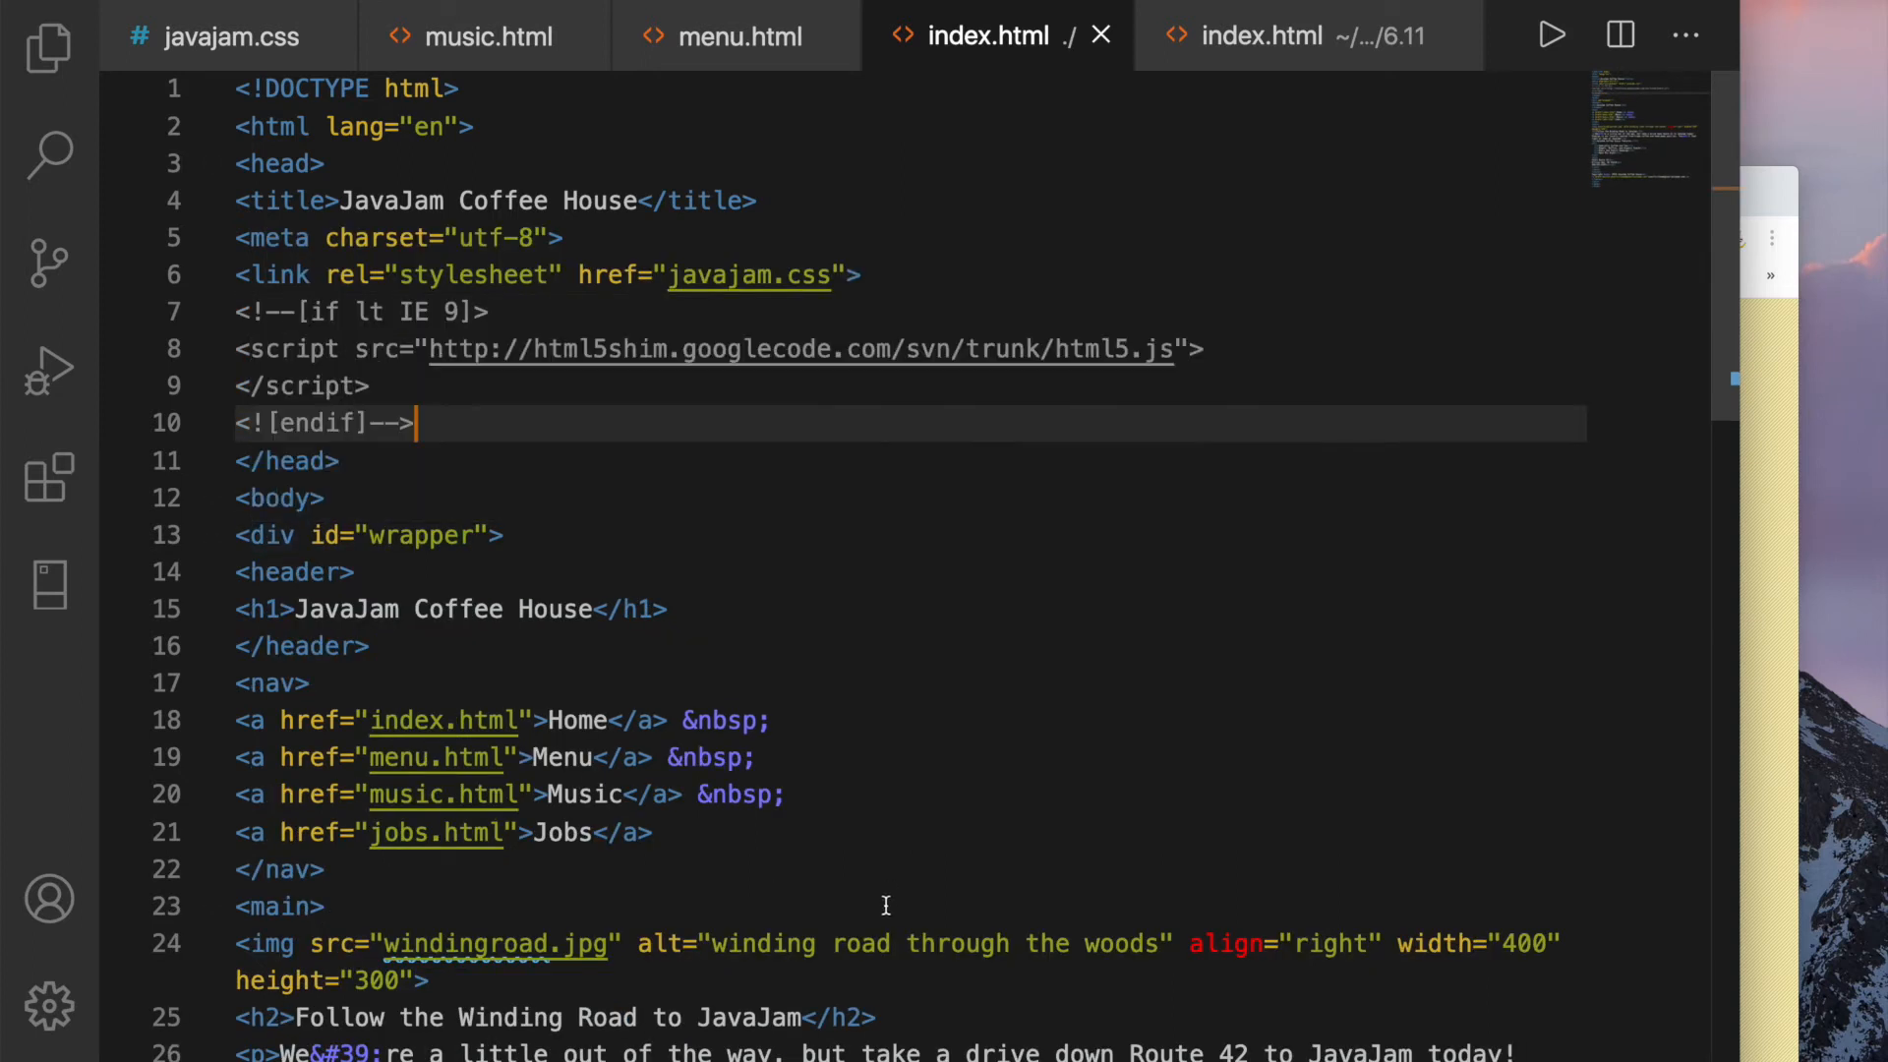
mouse_move(827, 762)
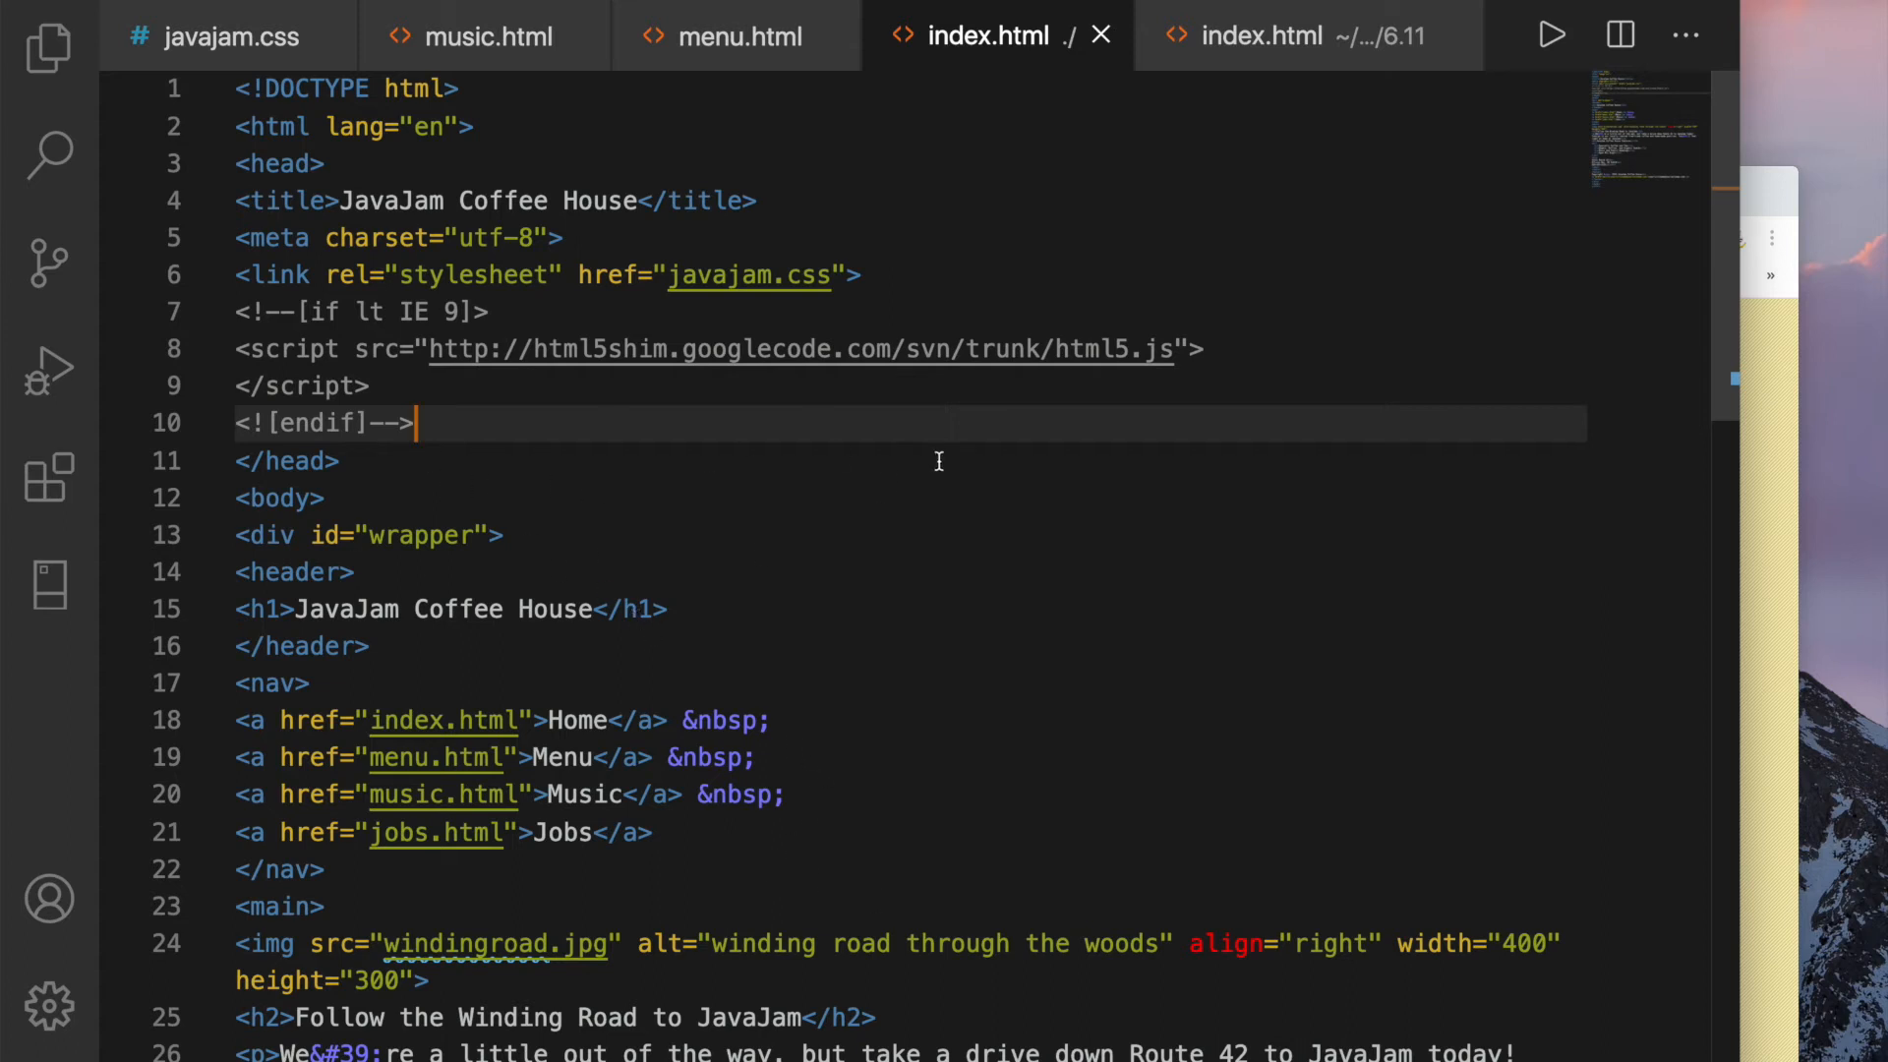
mouse_move(938, 520)
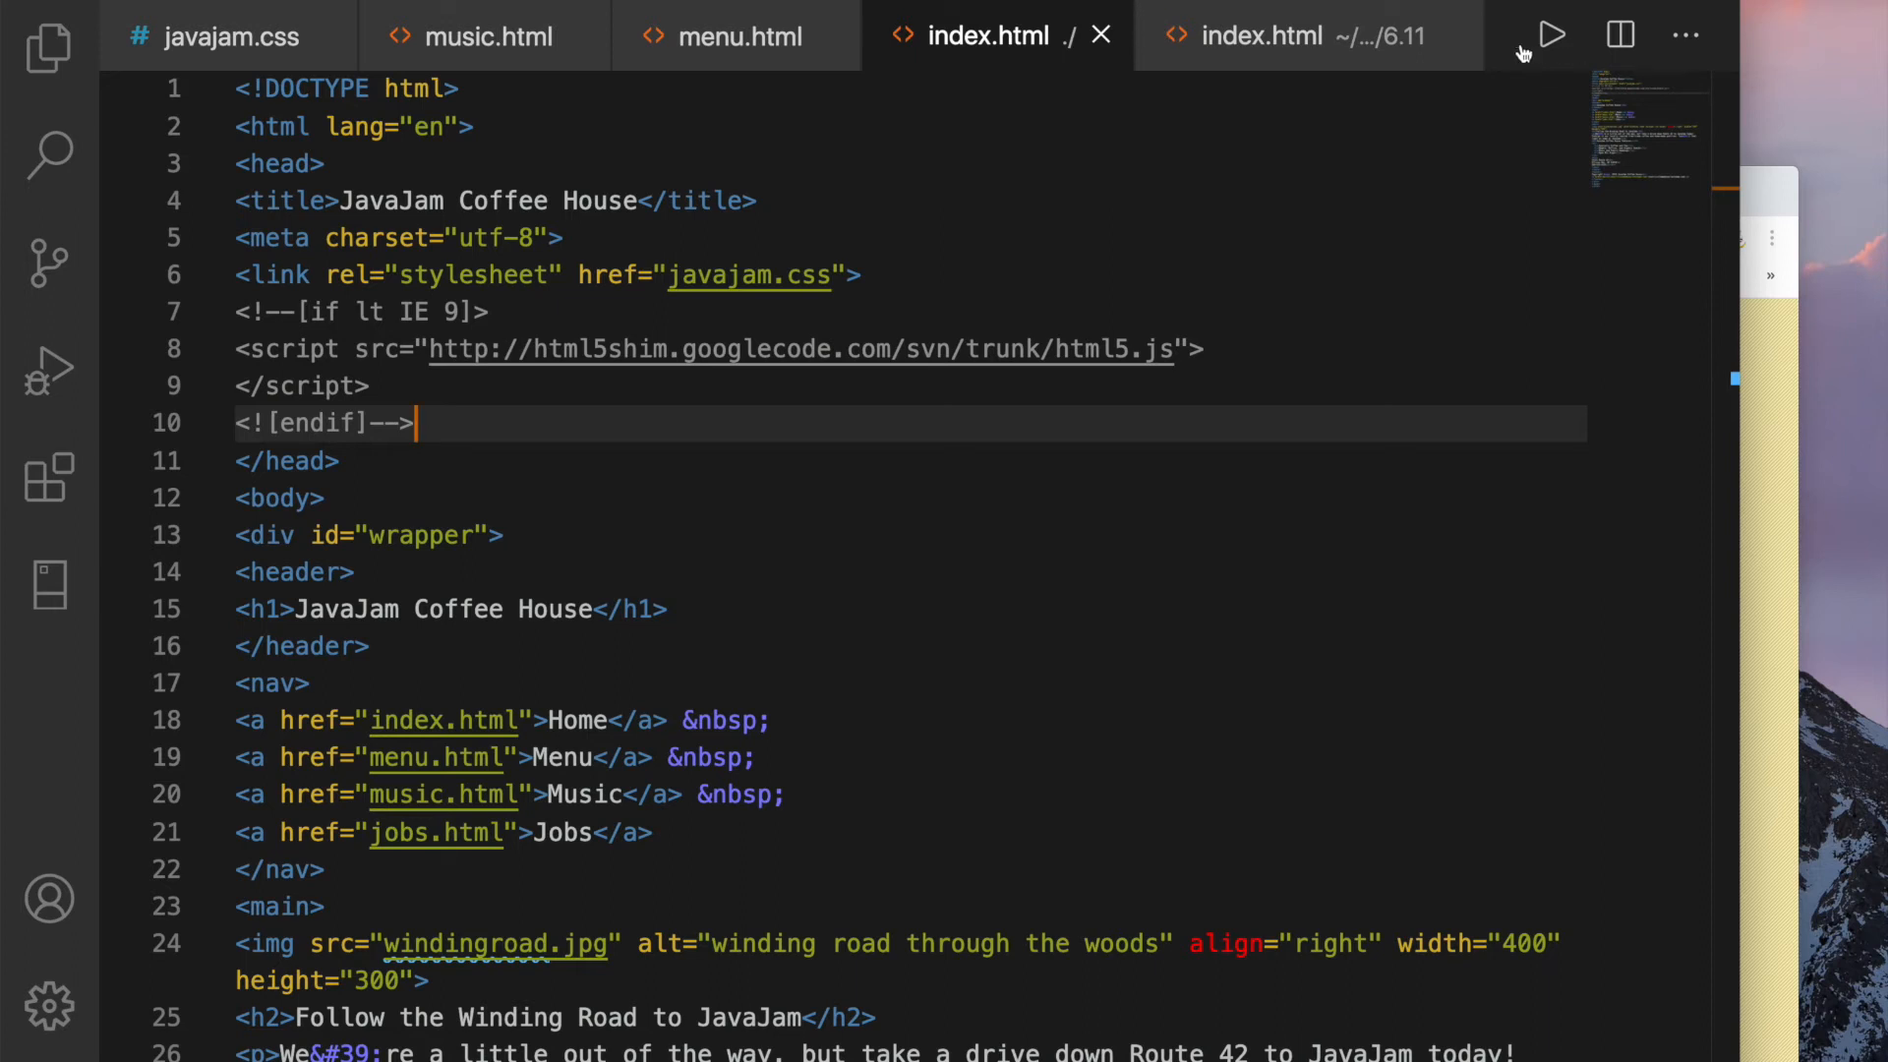
click(1099, 35)
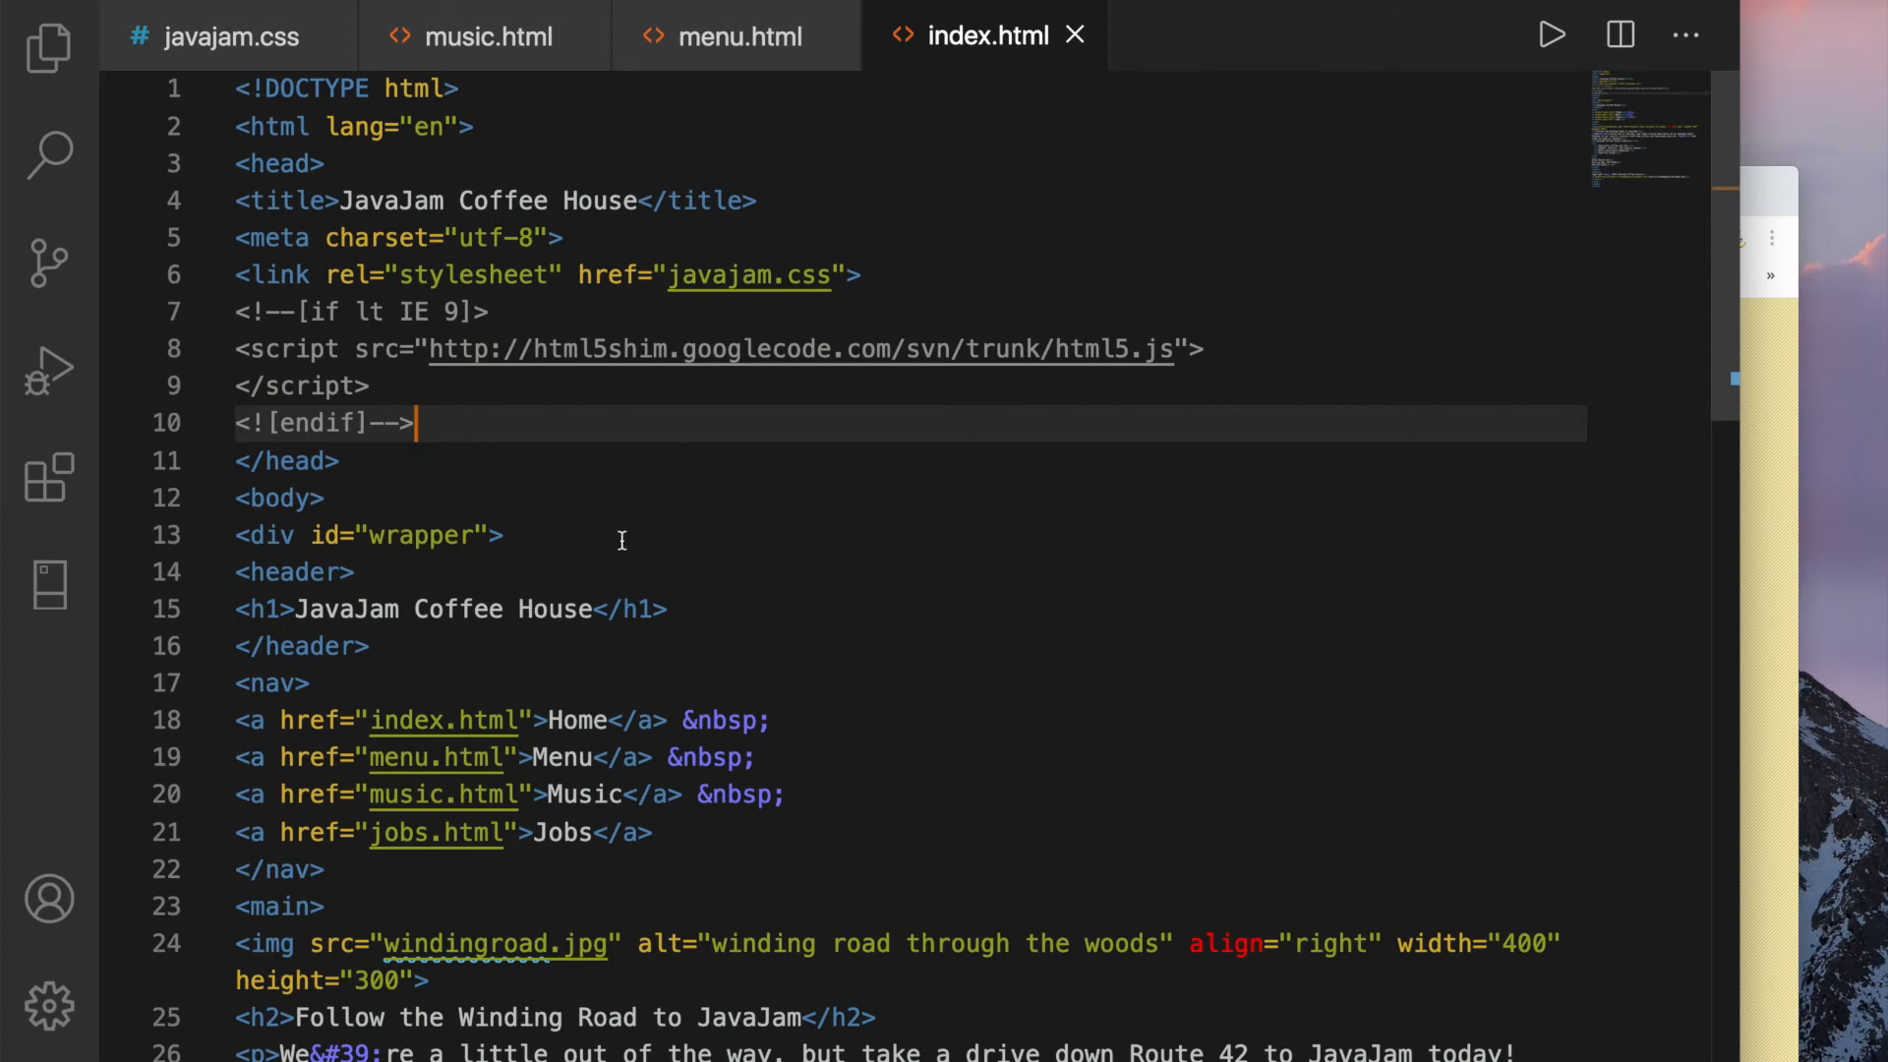
Wrap the nav links in a ul with li items, removing &nbsp; and the img line
scroll(down, 3)
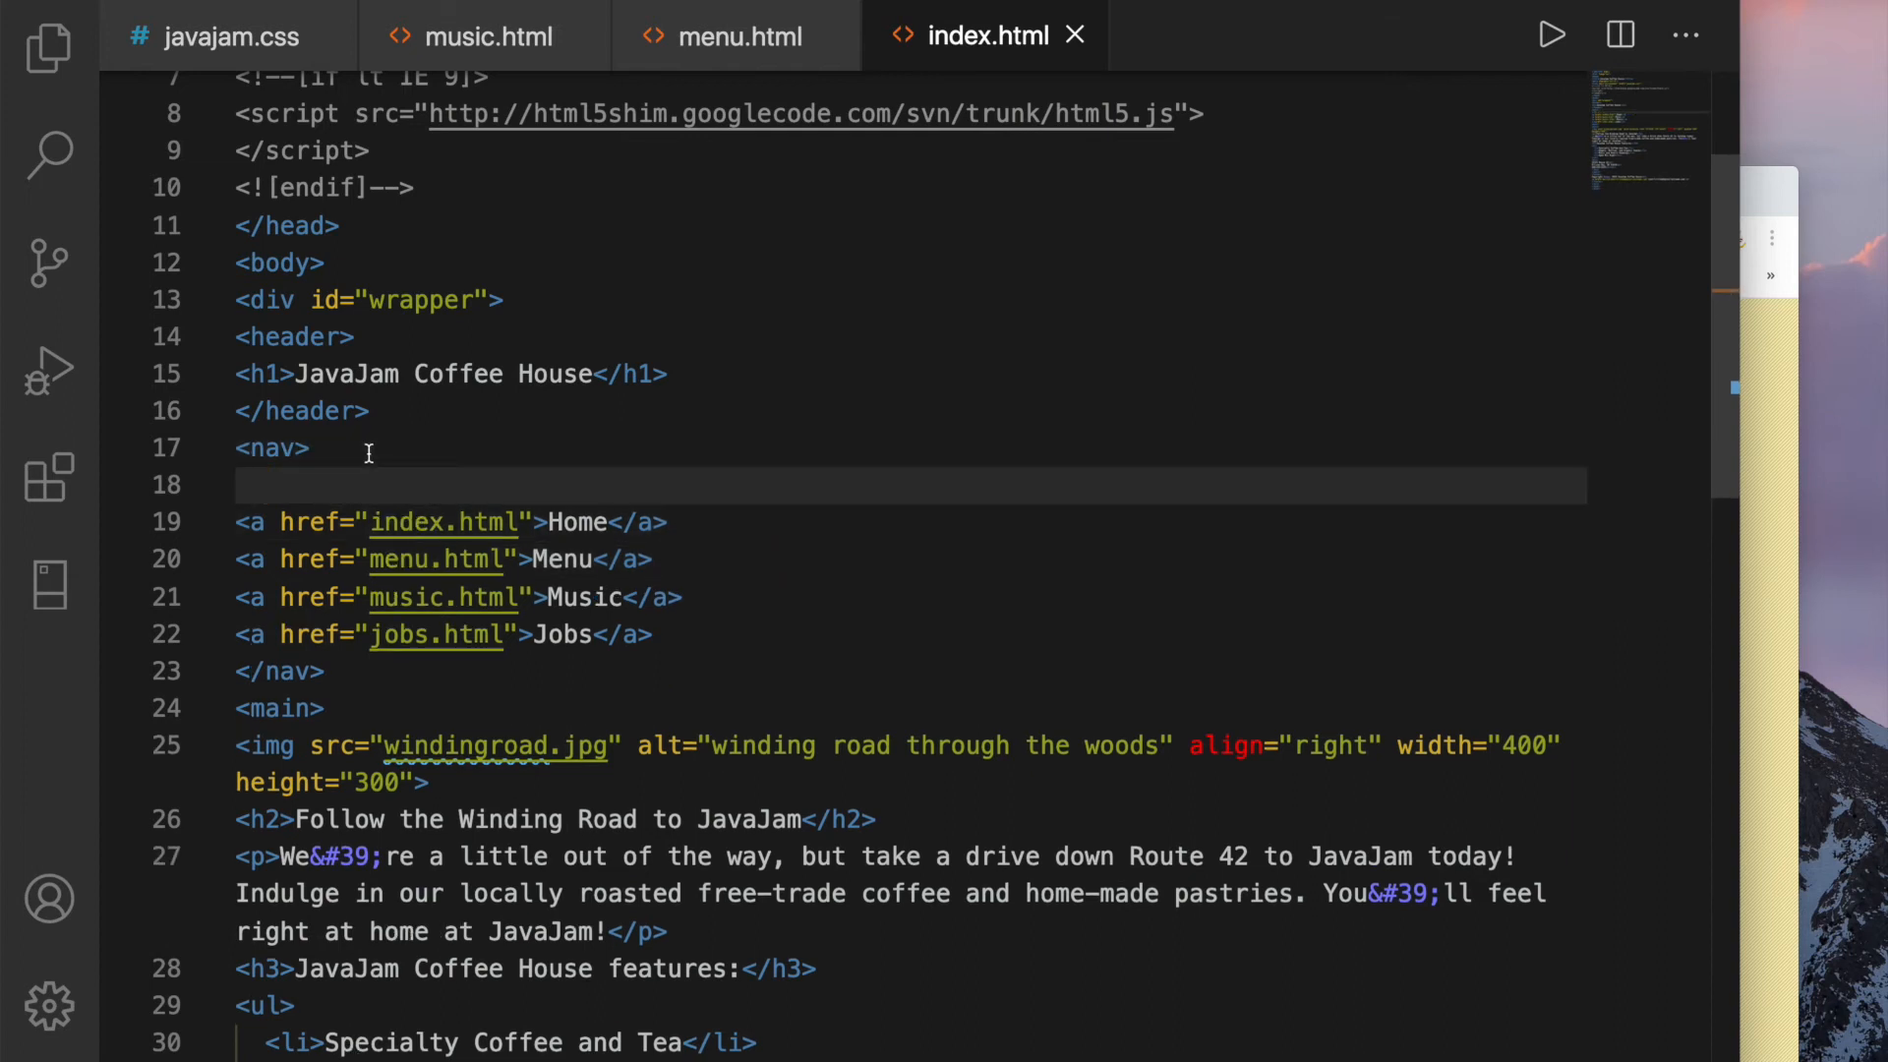
text(U)
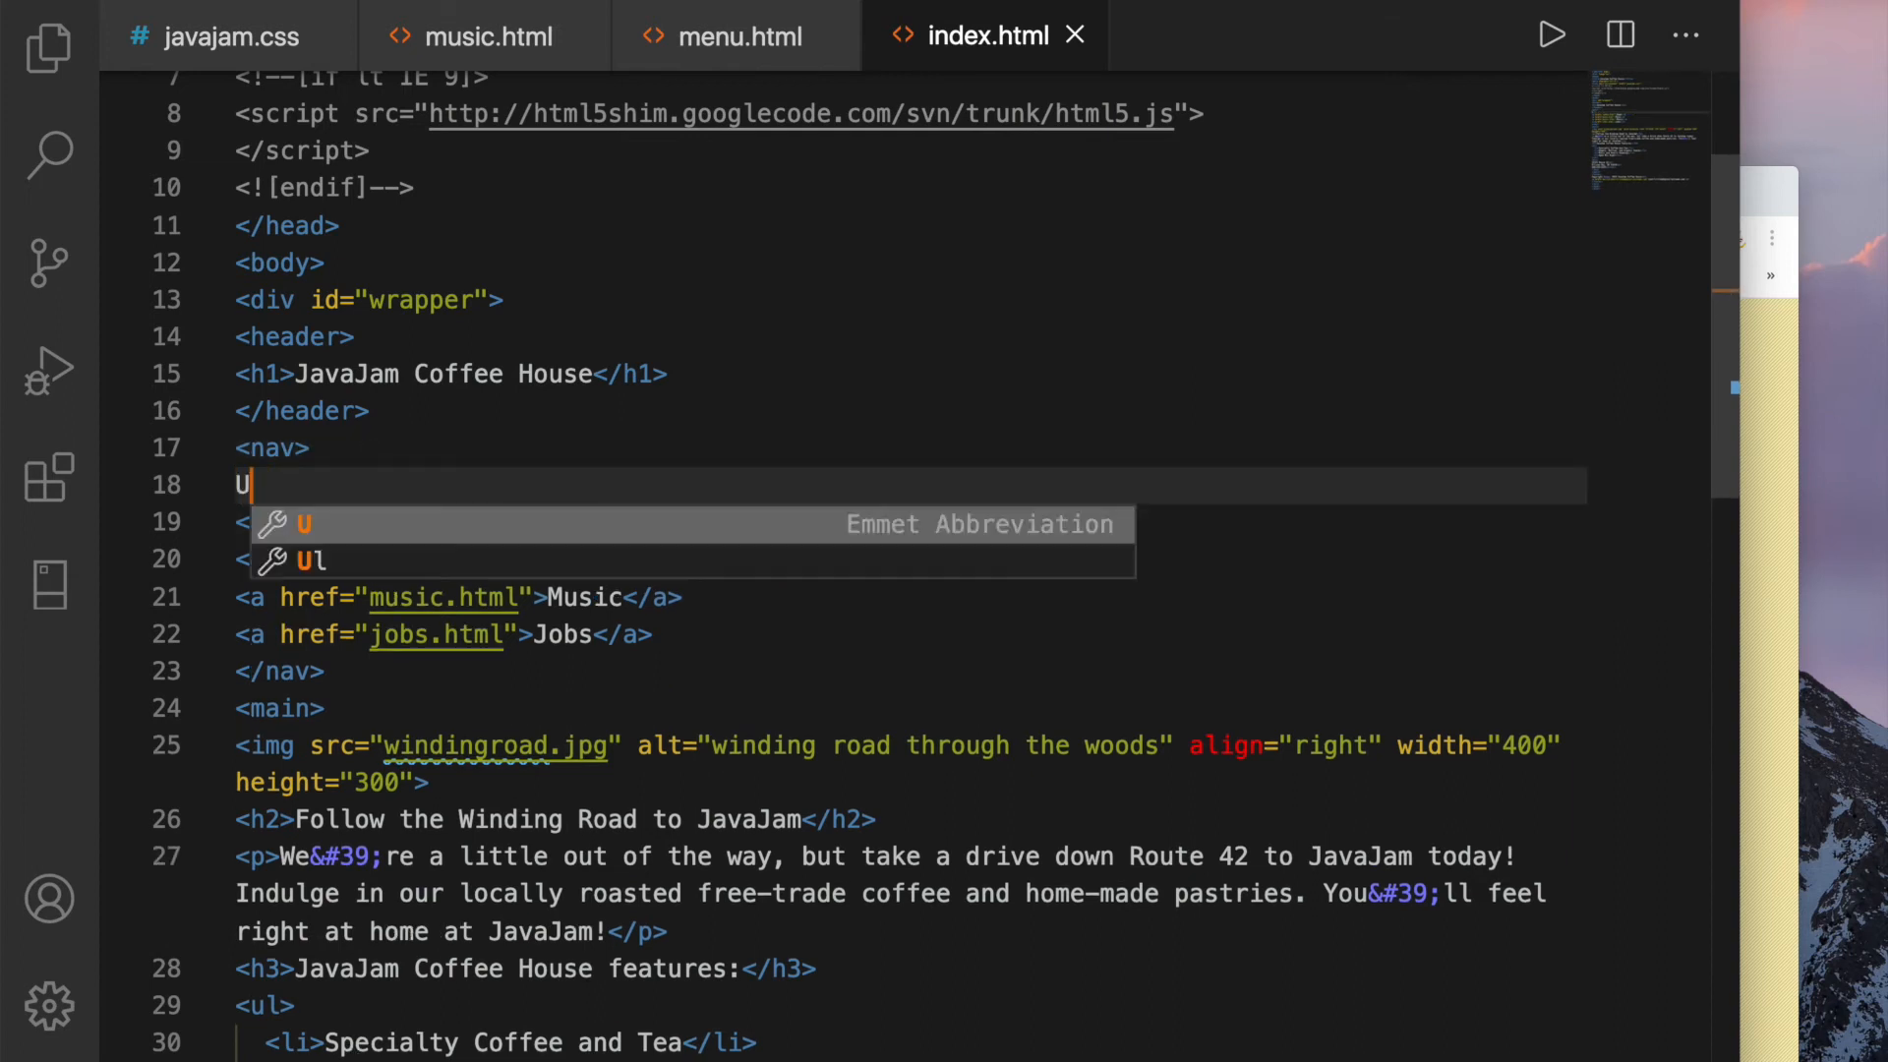
key(Tab)
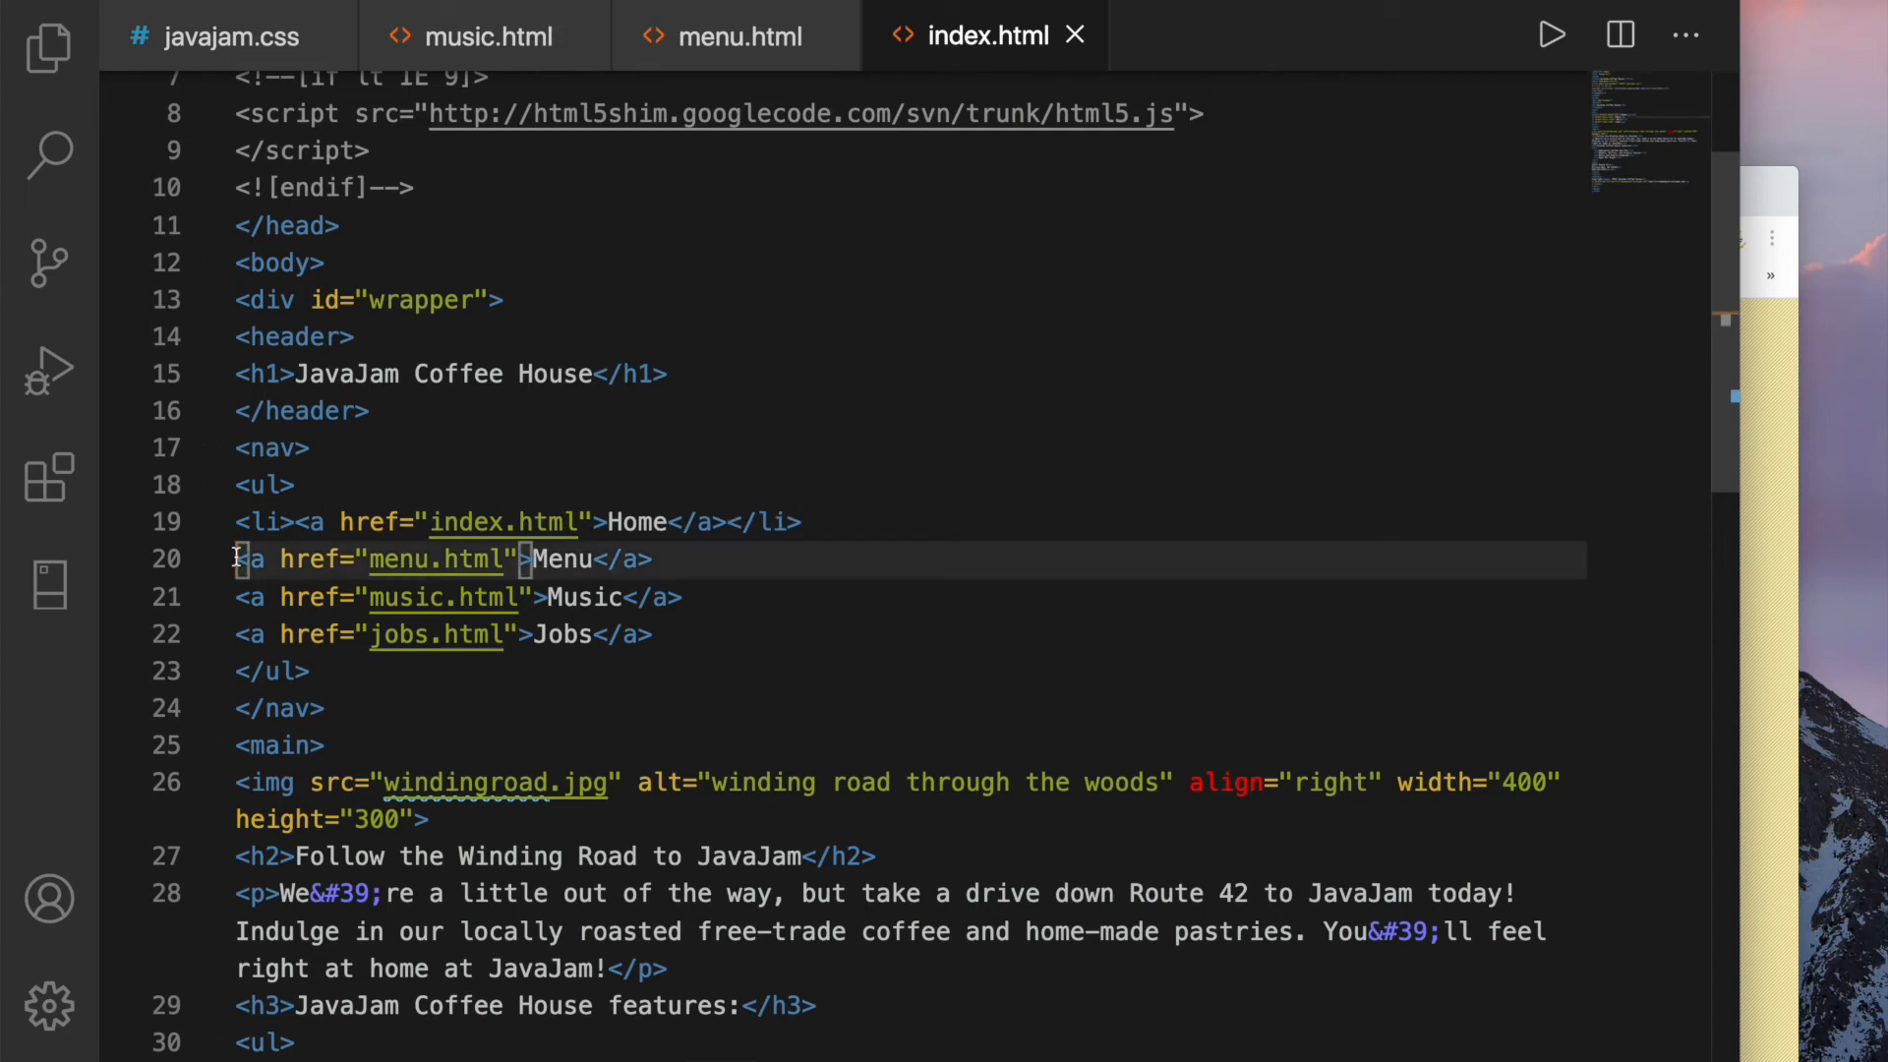
text(li>)
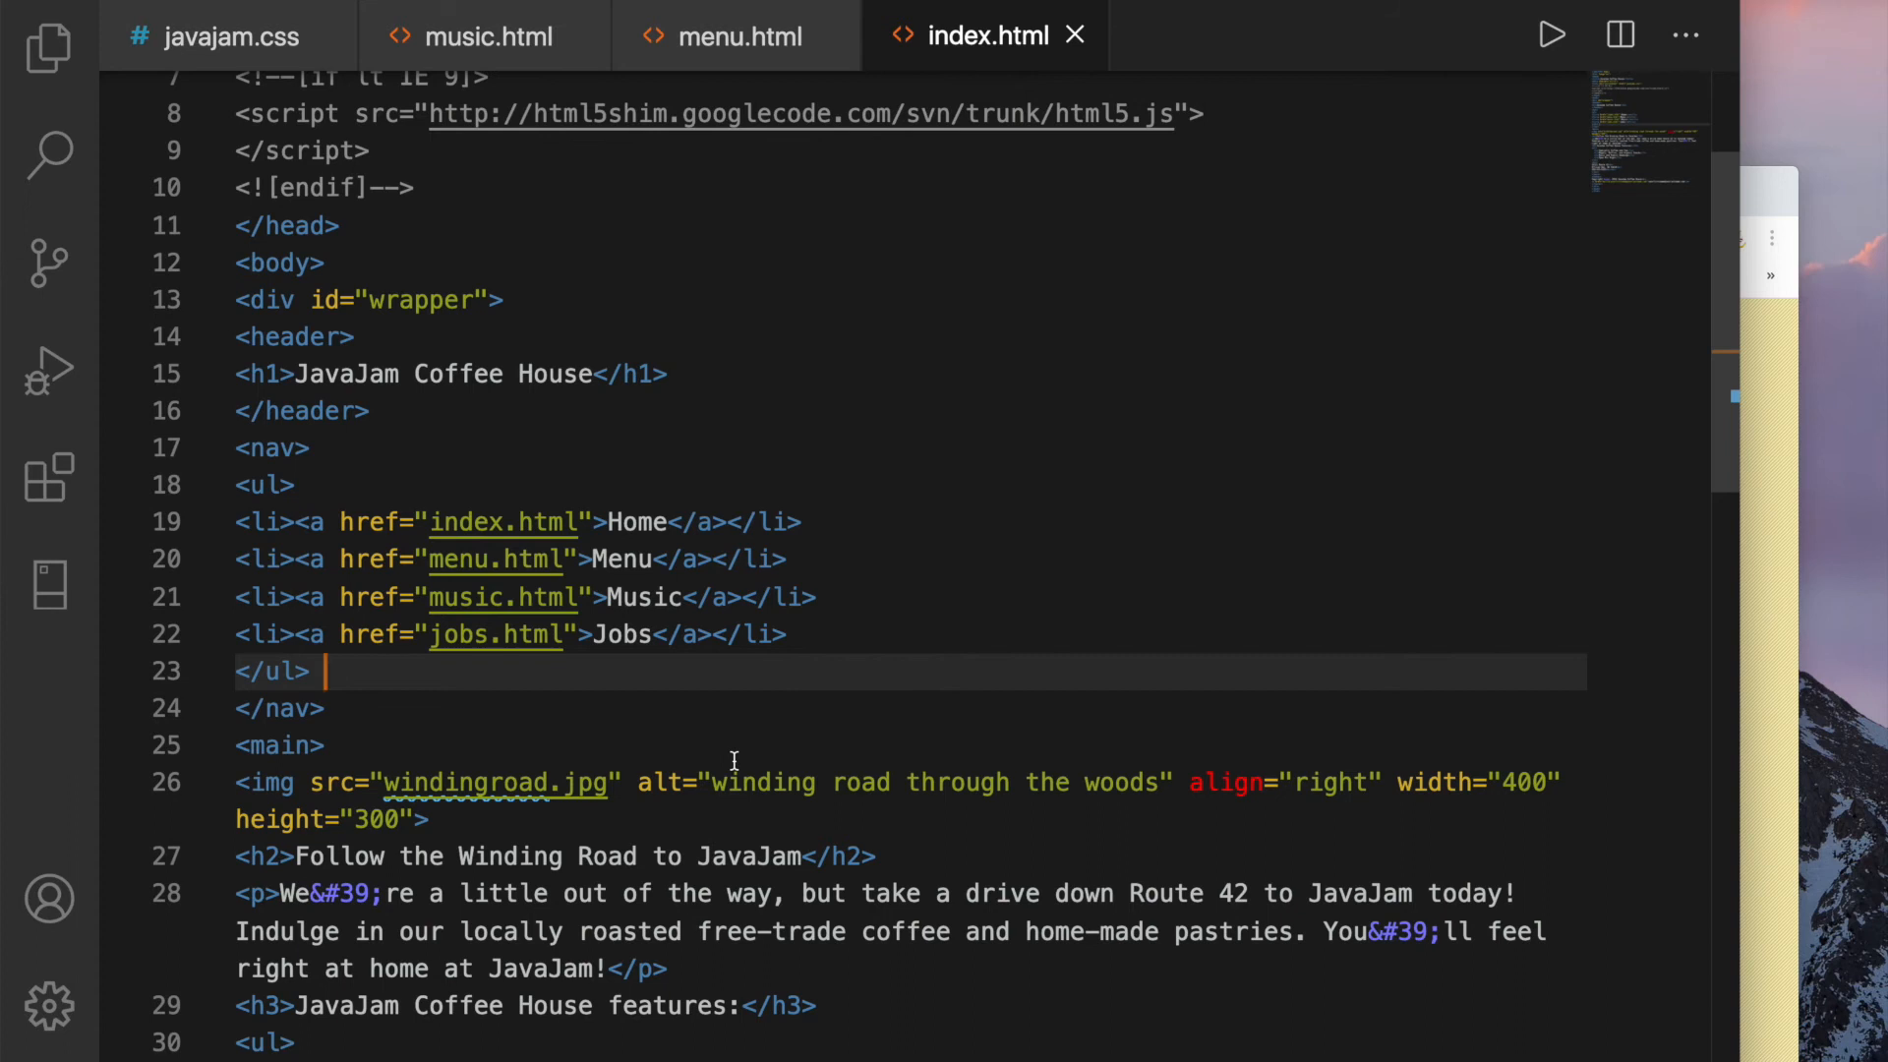
mouse_move(607, 816)
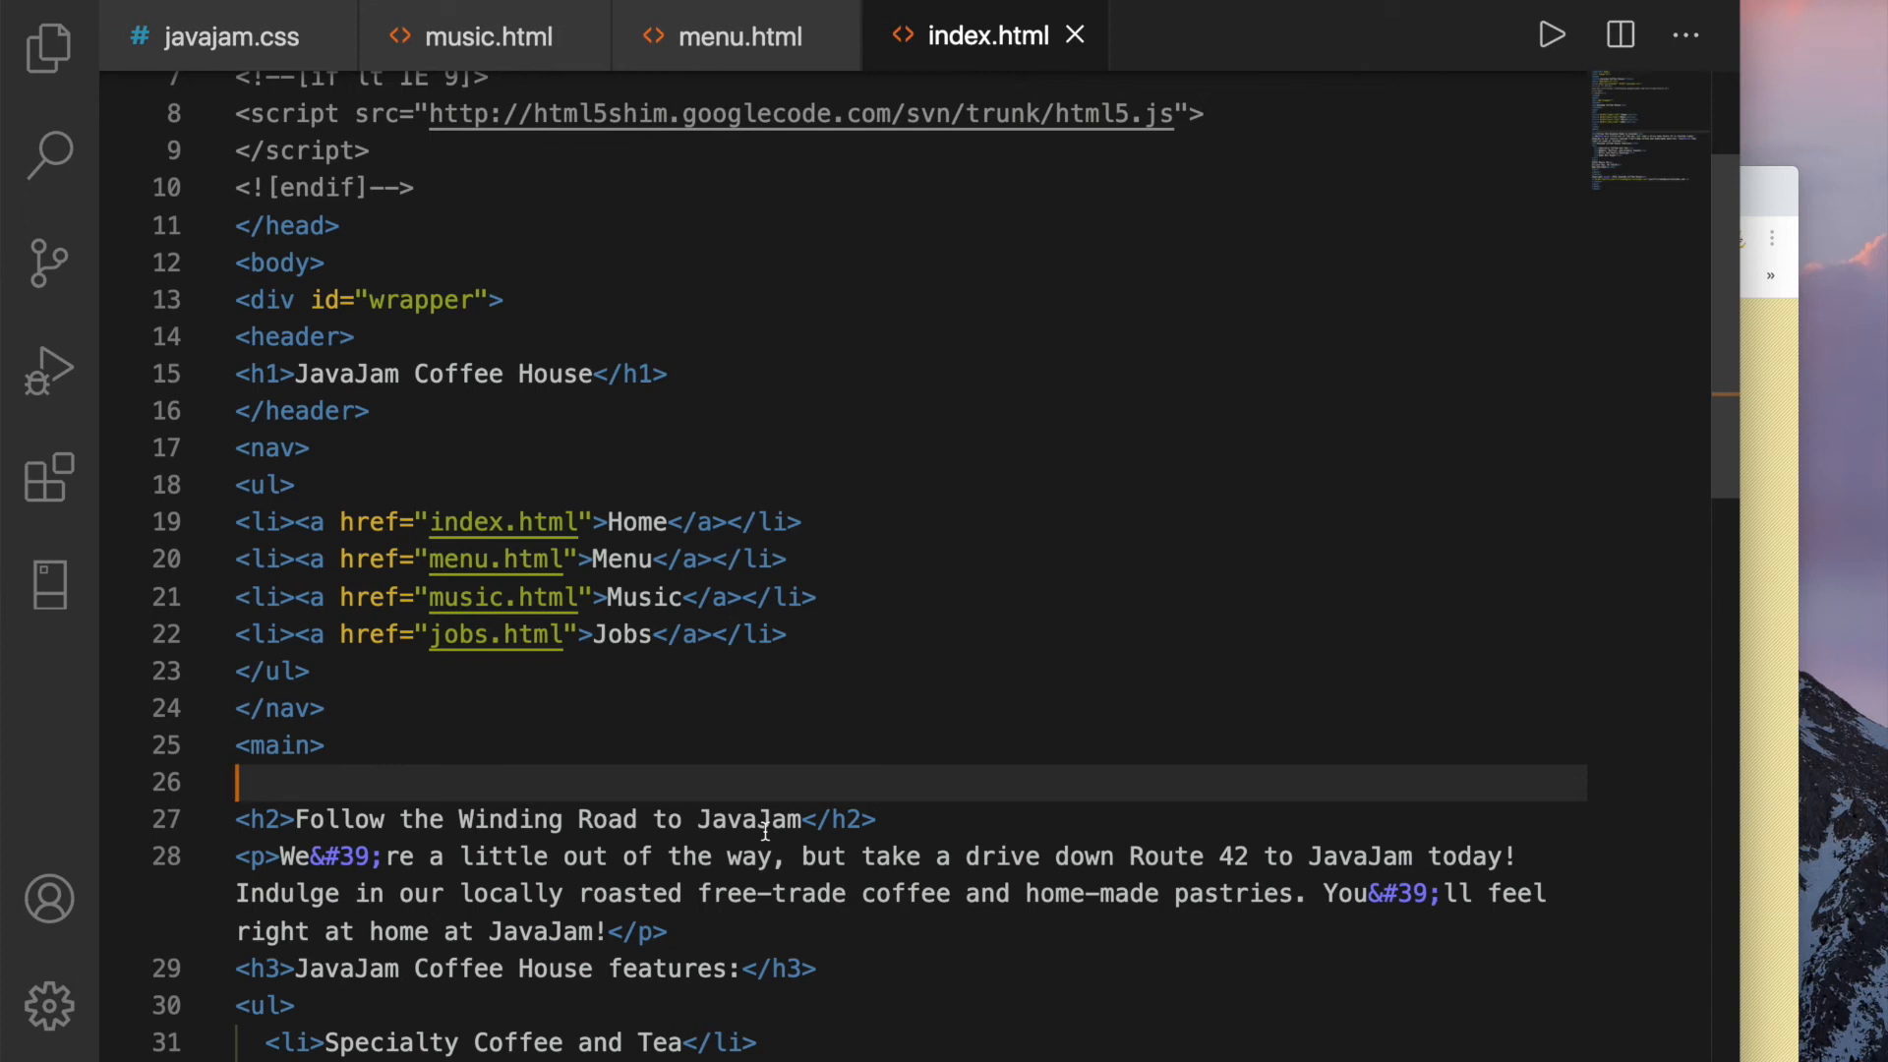
Add <div id="heroroad"></div> after <main>, save, and refresh index.html in Chrome
text(<div)
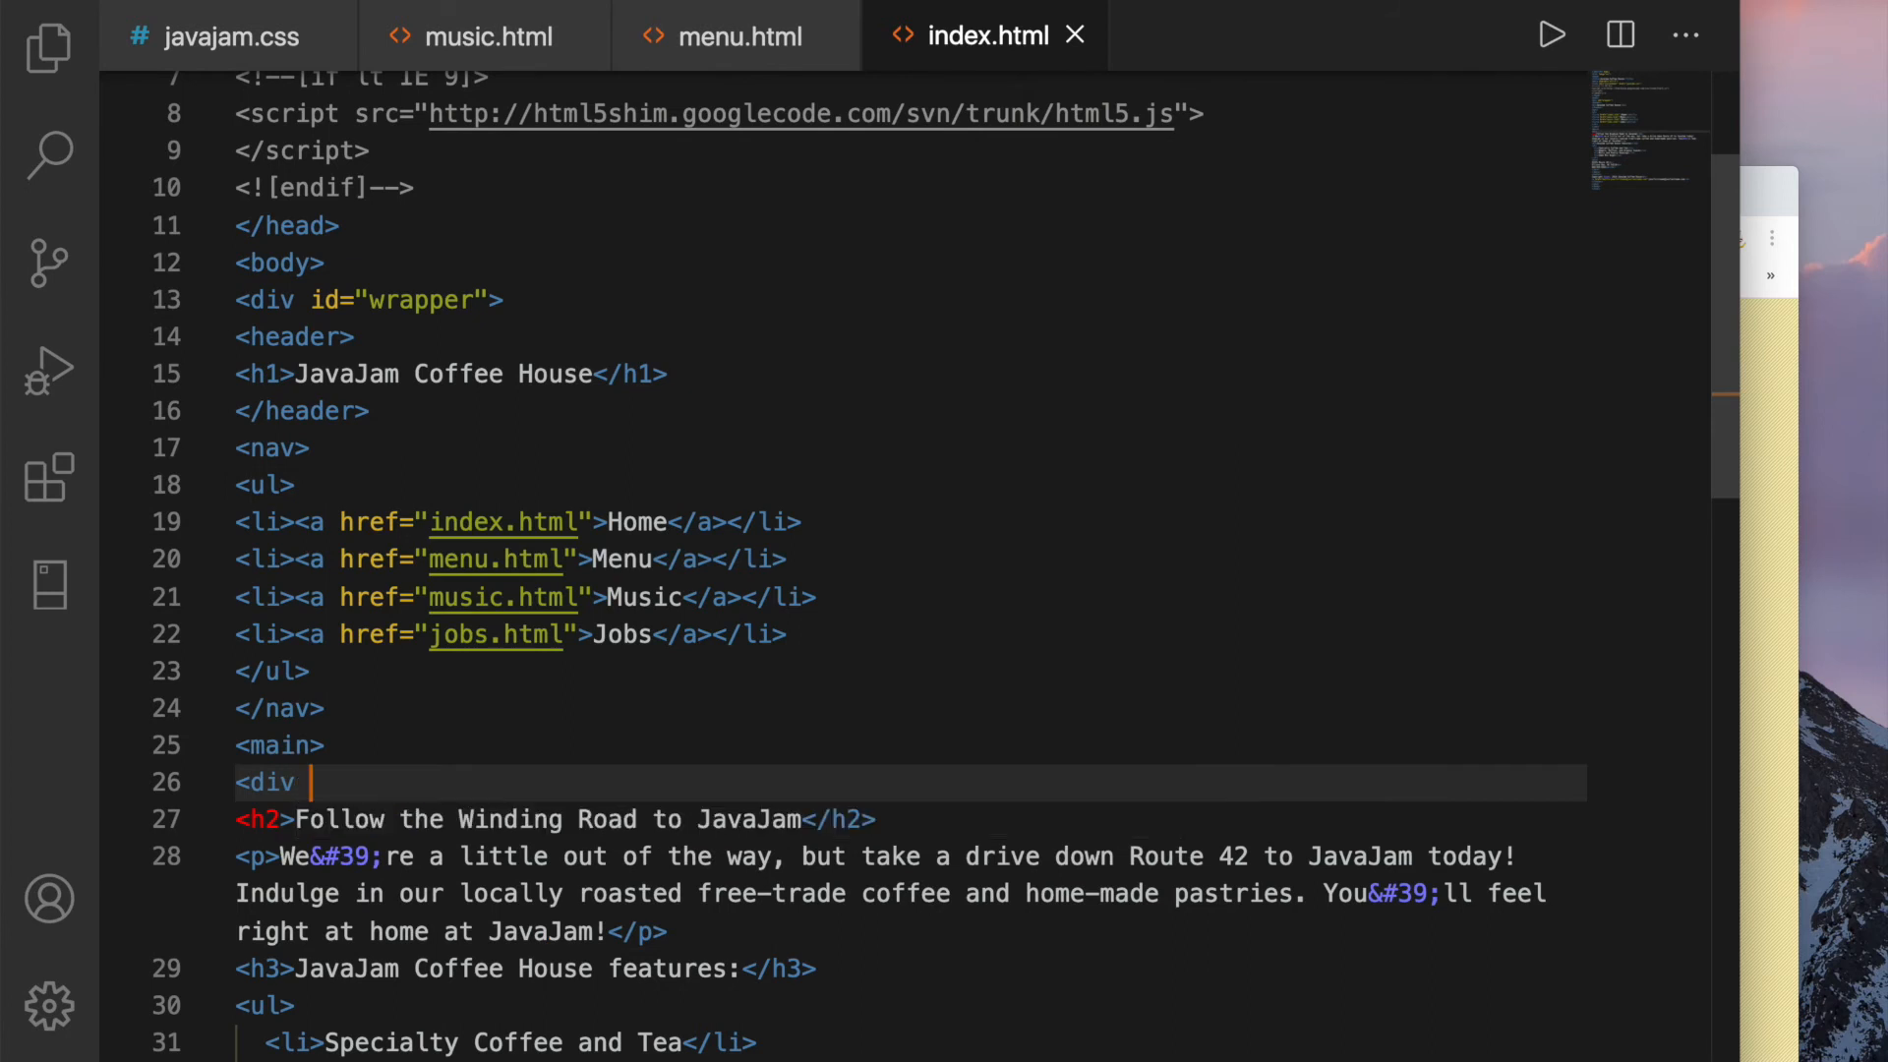
text(id="")
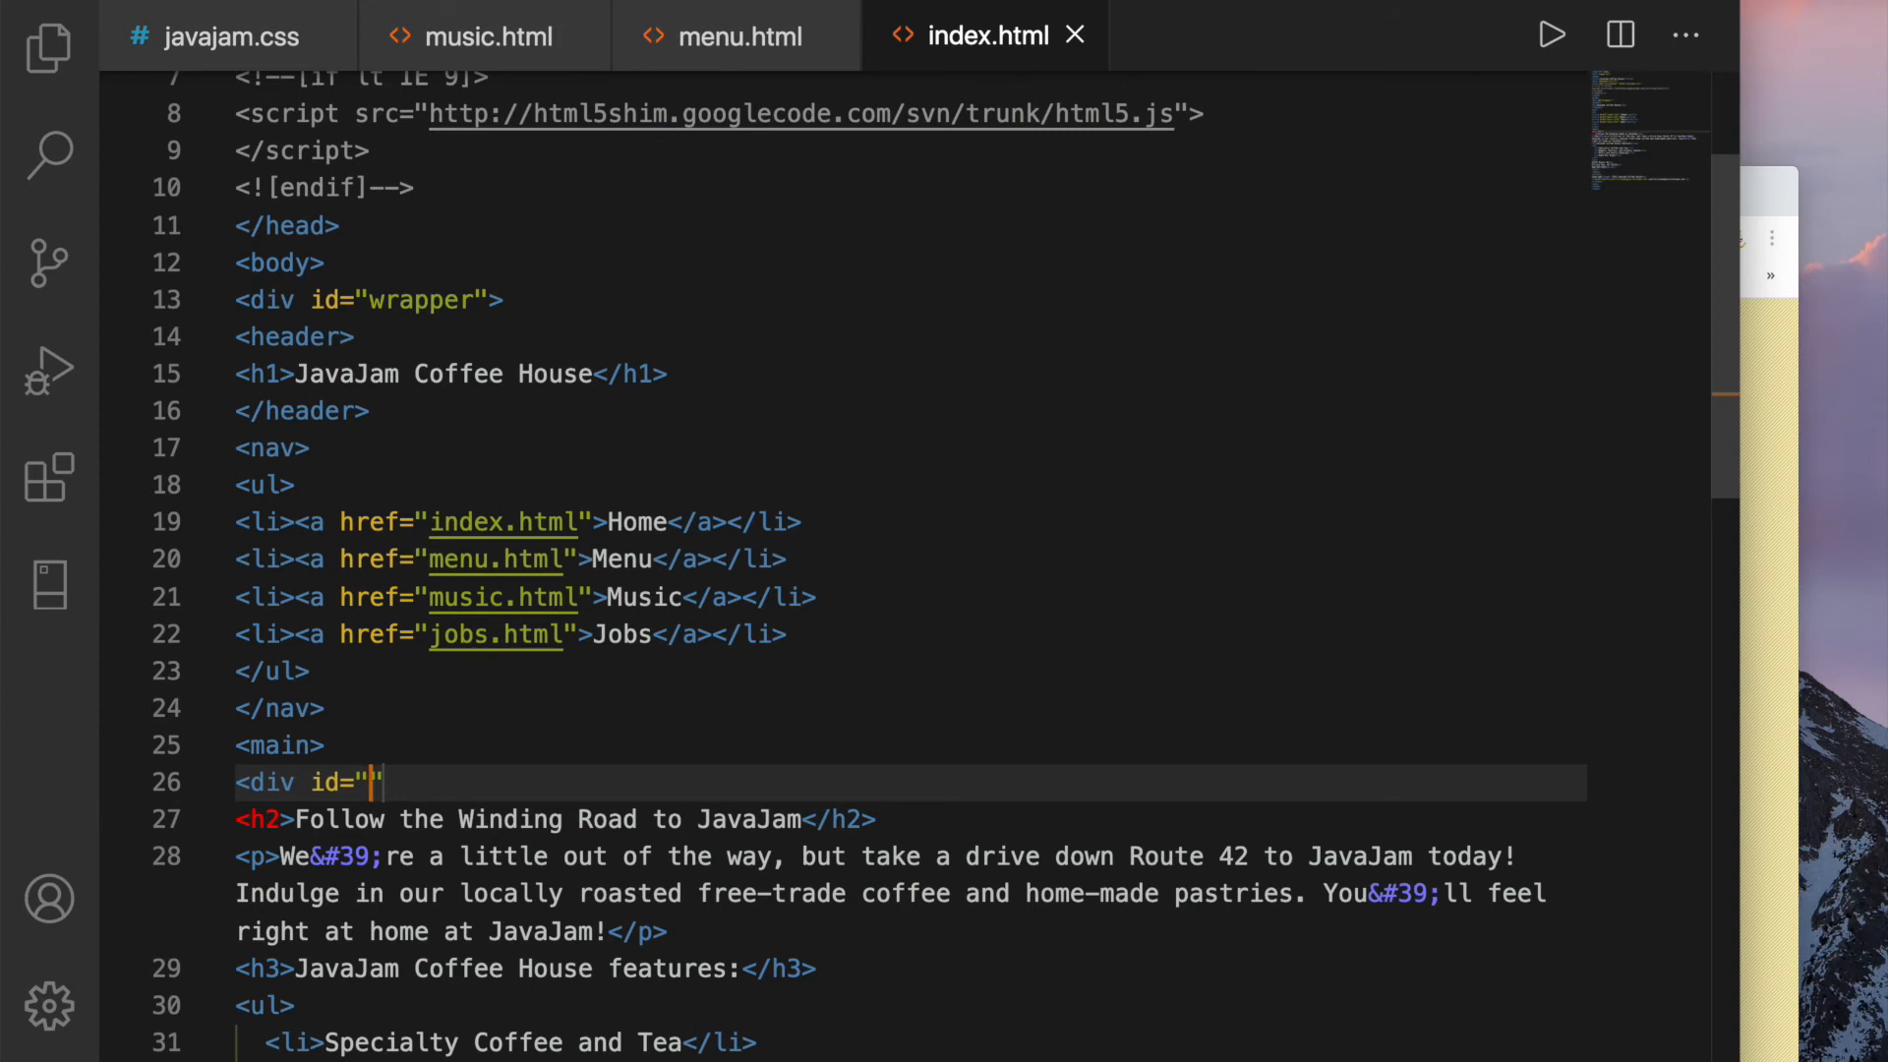
text(hero)
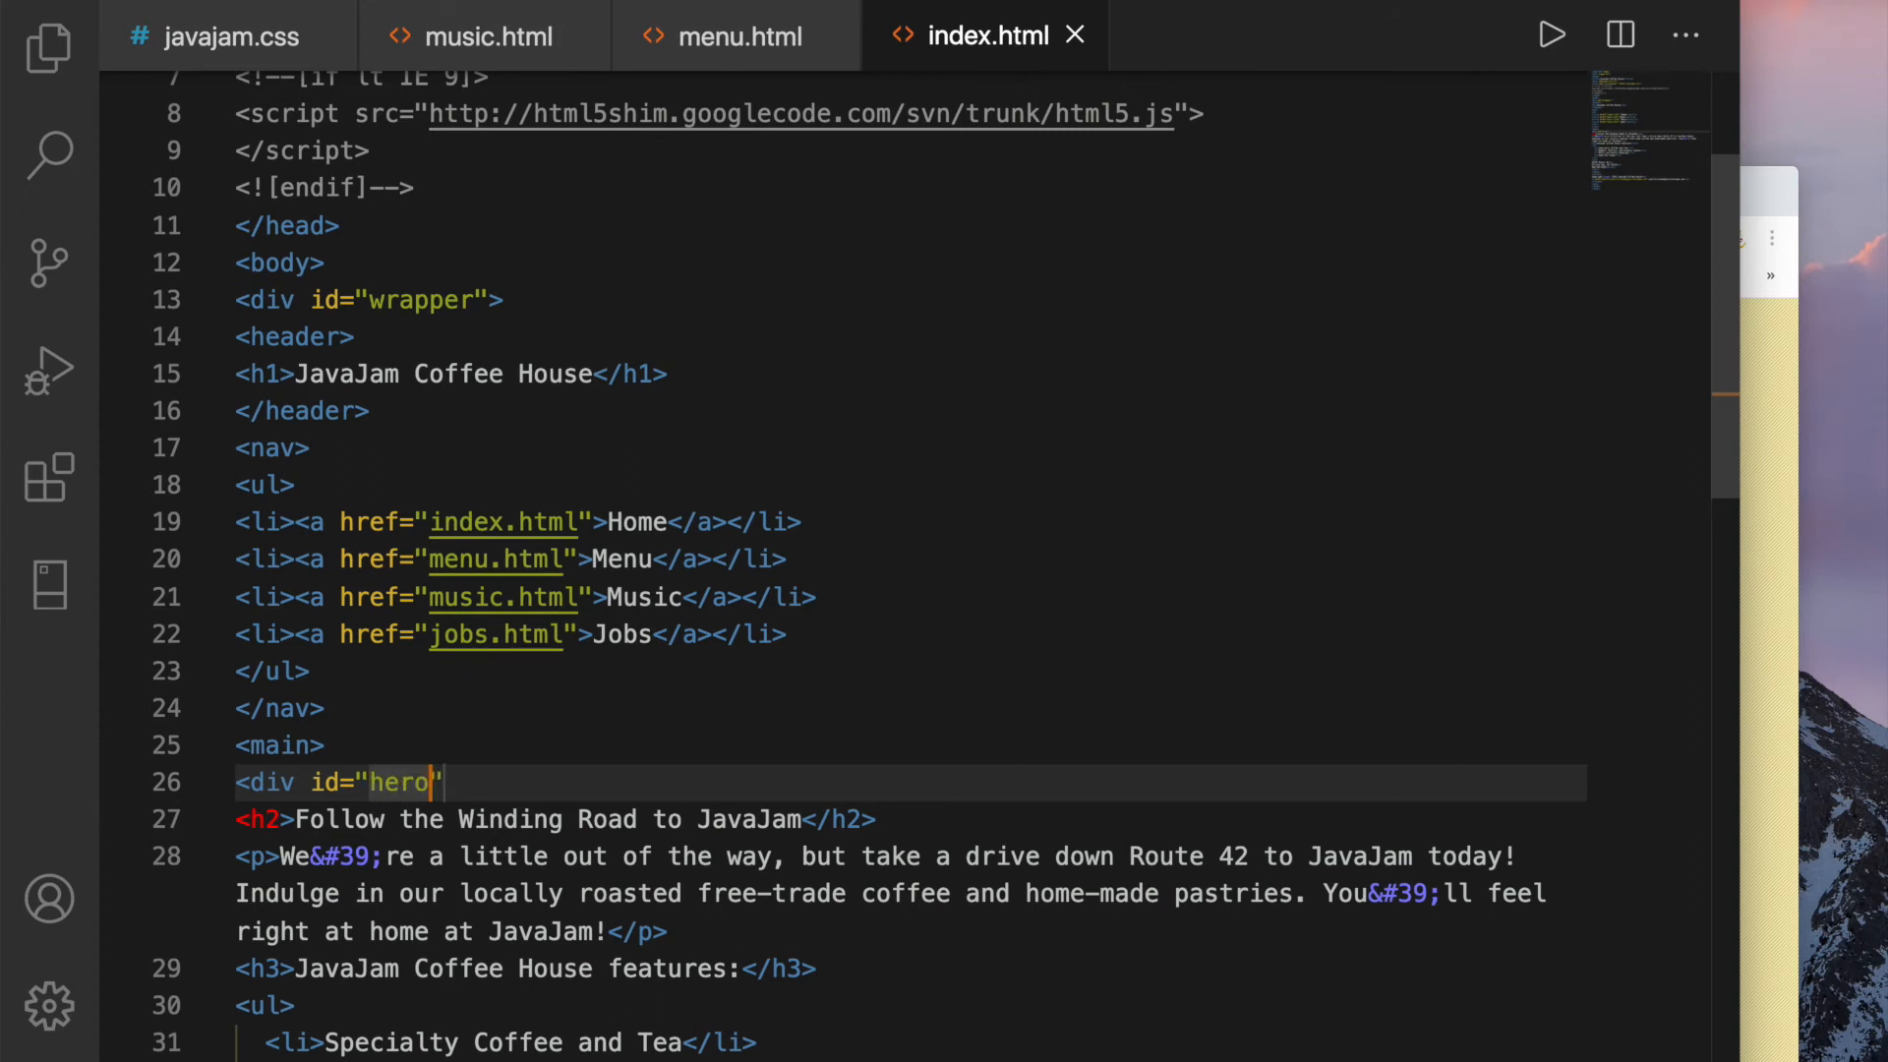
text(road)
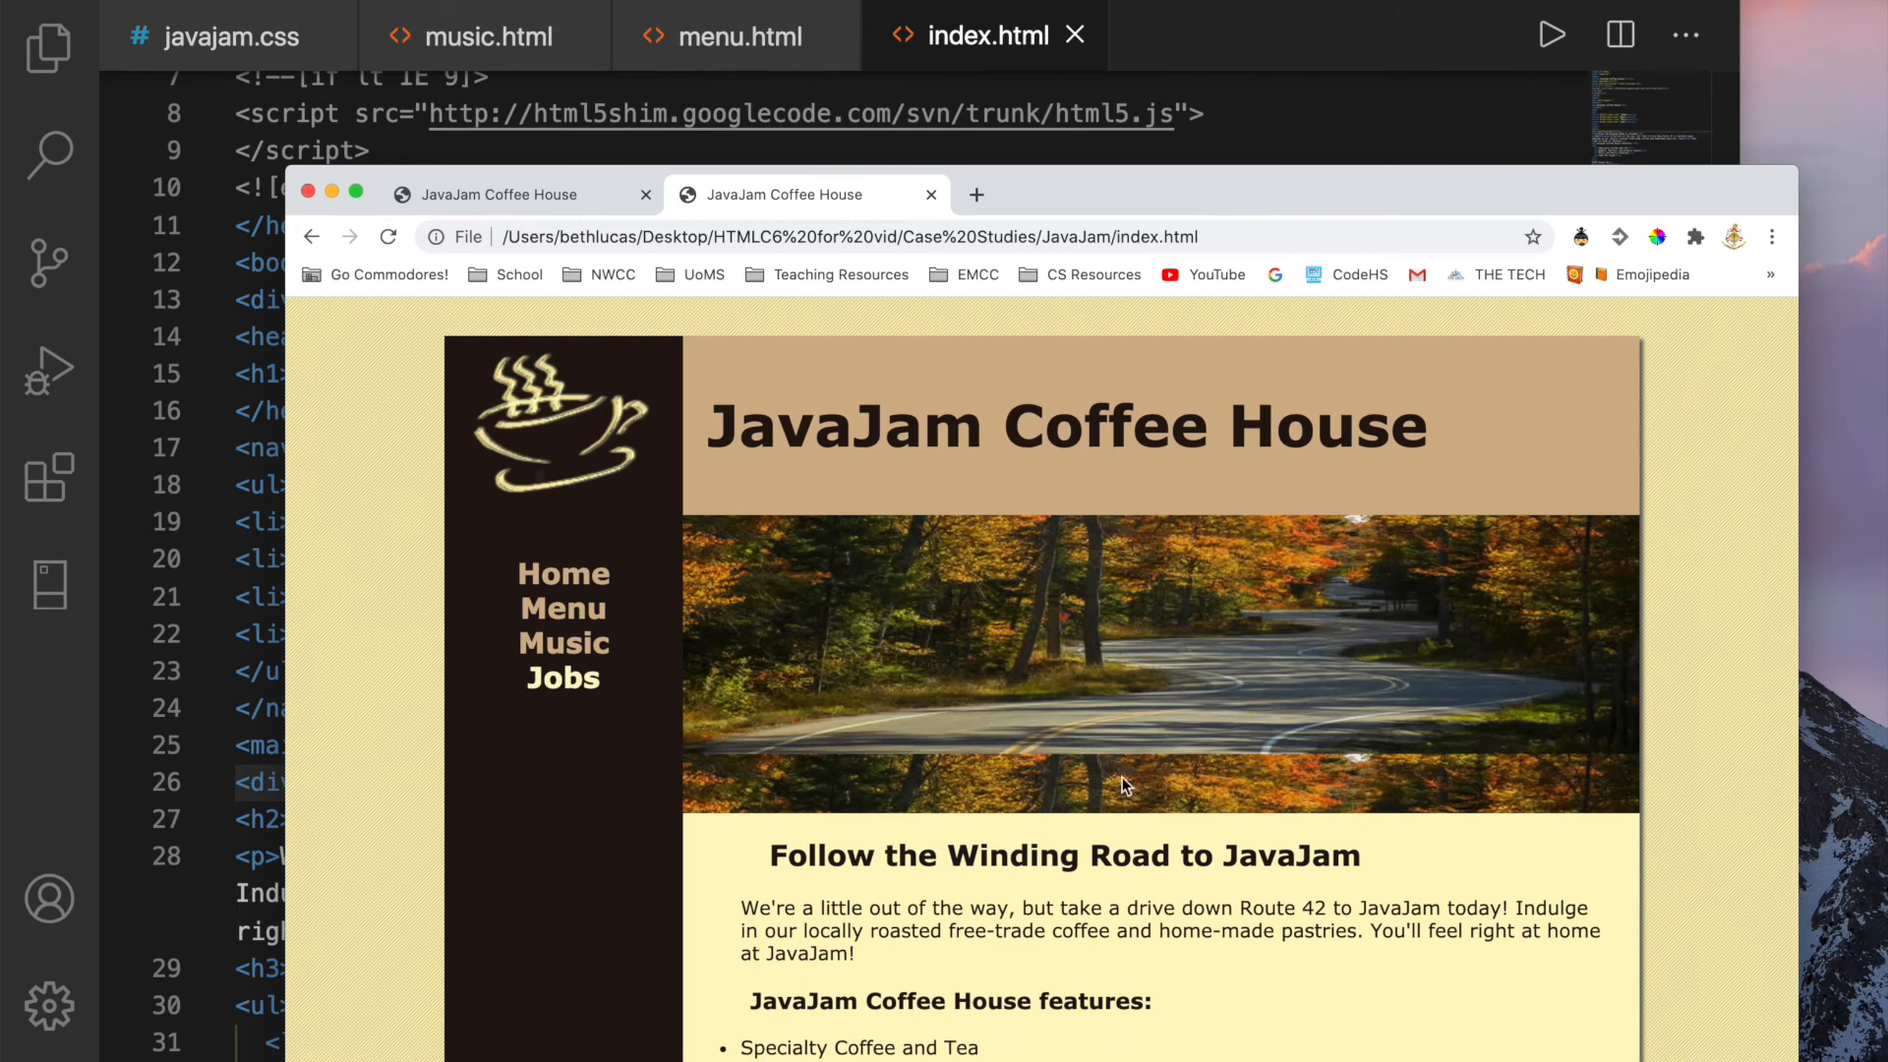
Scroll down the Chrome home page to review the road banner and features list
scroll(down, 3)
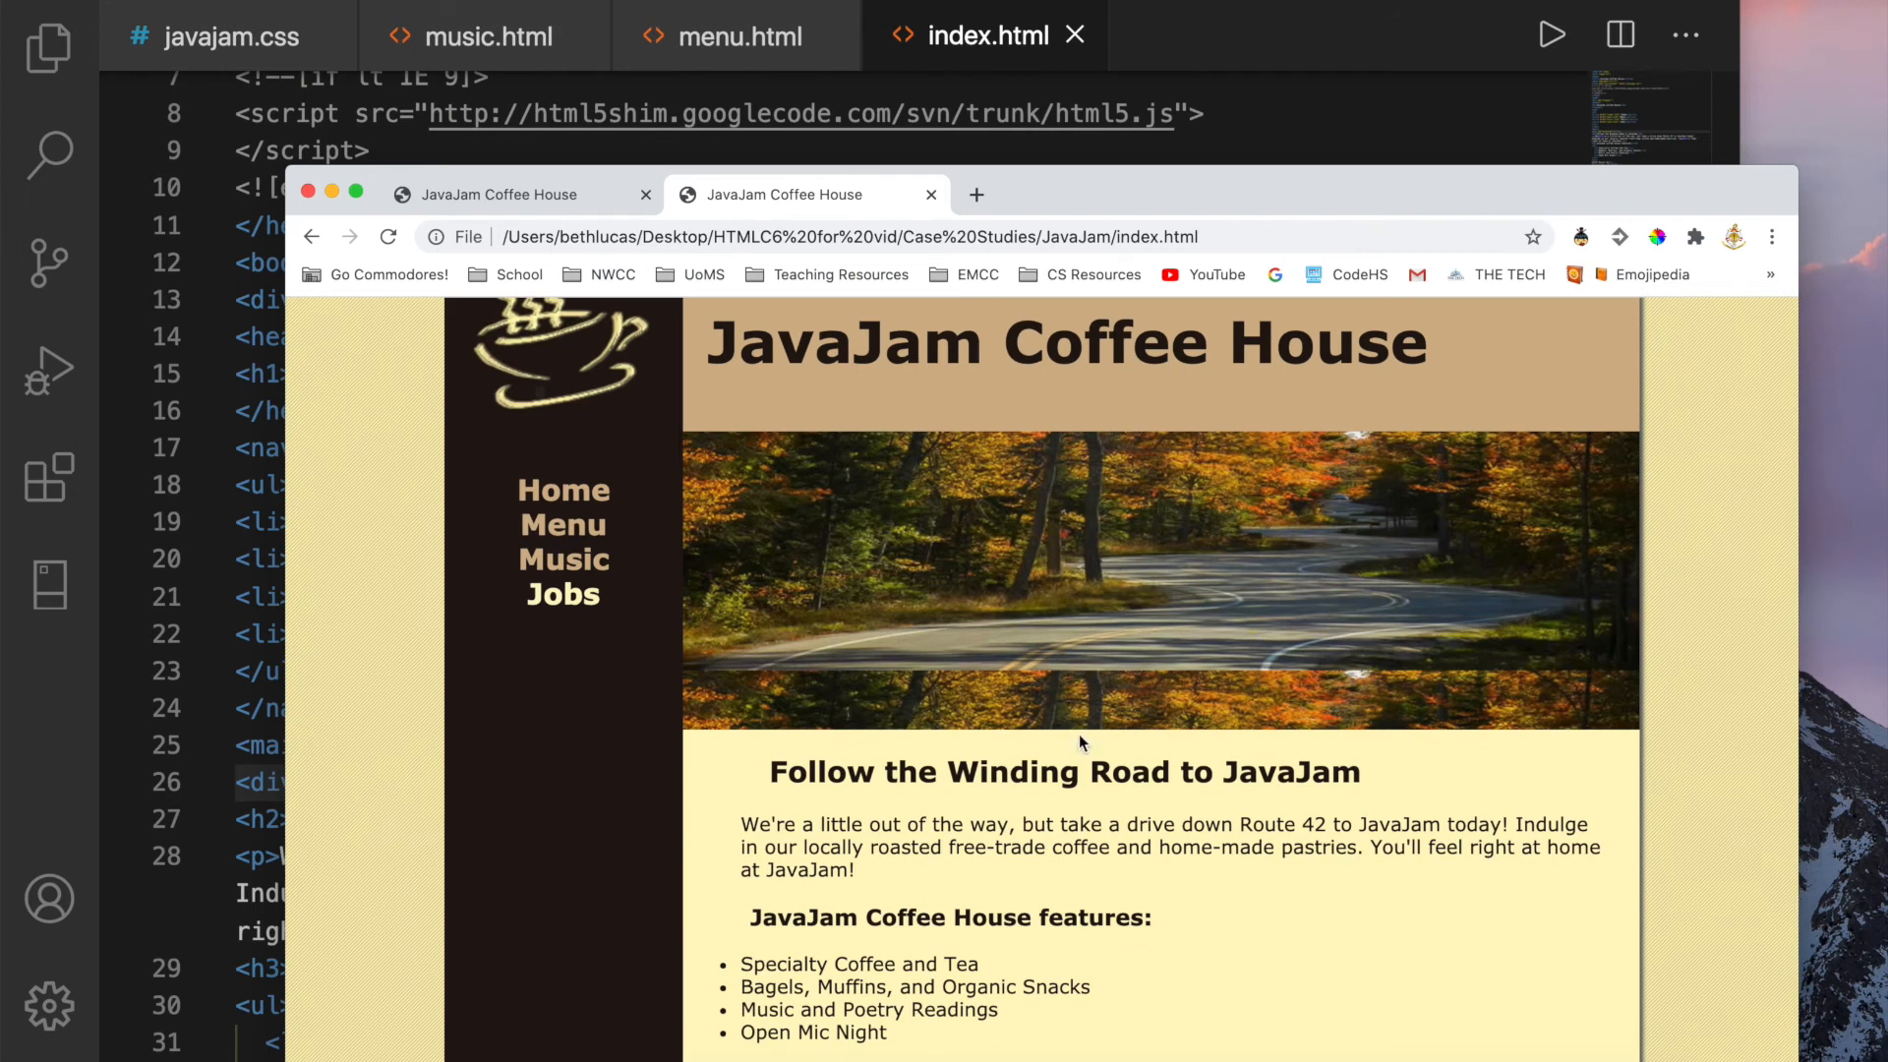
mouse_move(105, 46)
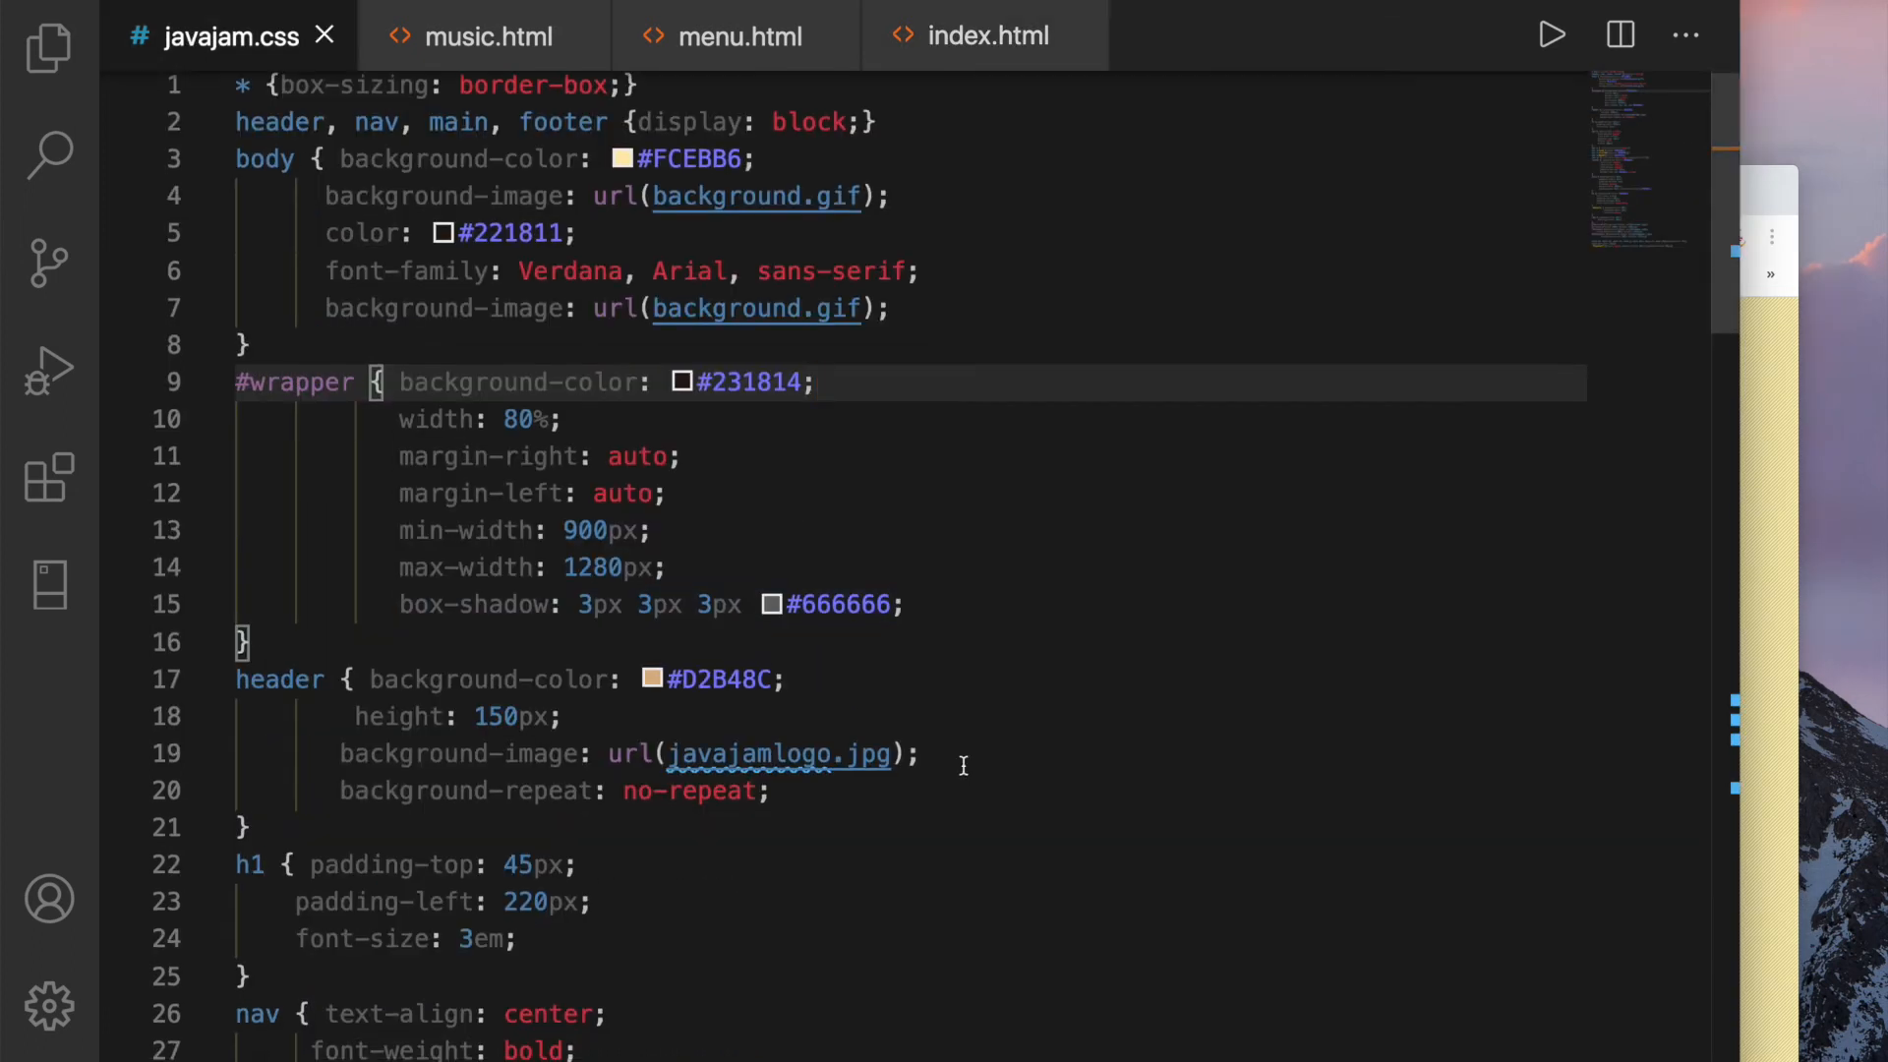
Set background-size to 100% 100% in the #heroroad, #heromugs and #heroguitar rules
scroll(down, 3)
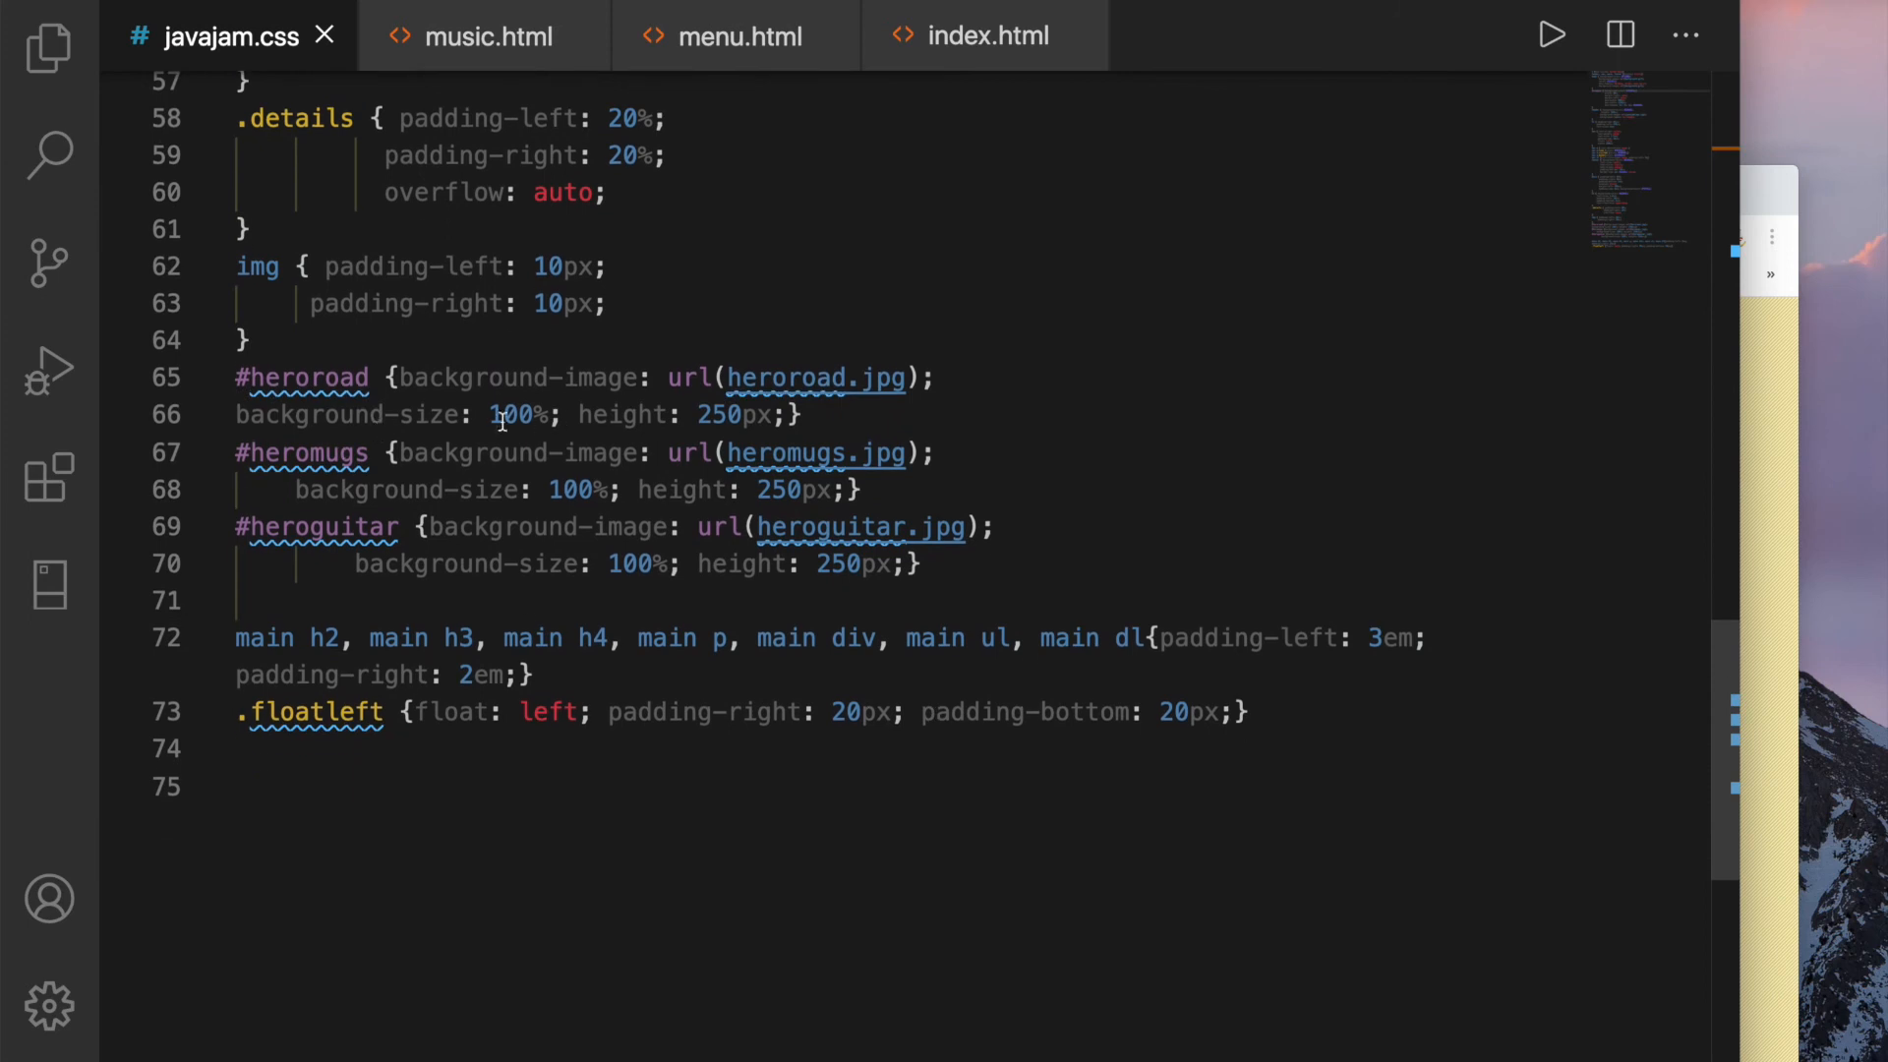
double_click(520, 414)
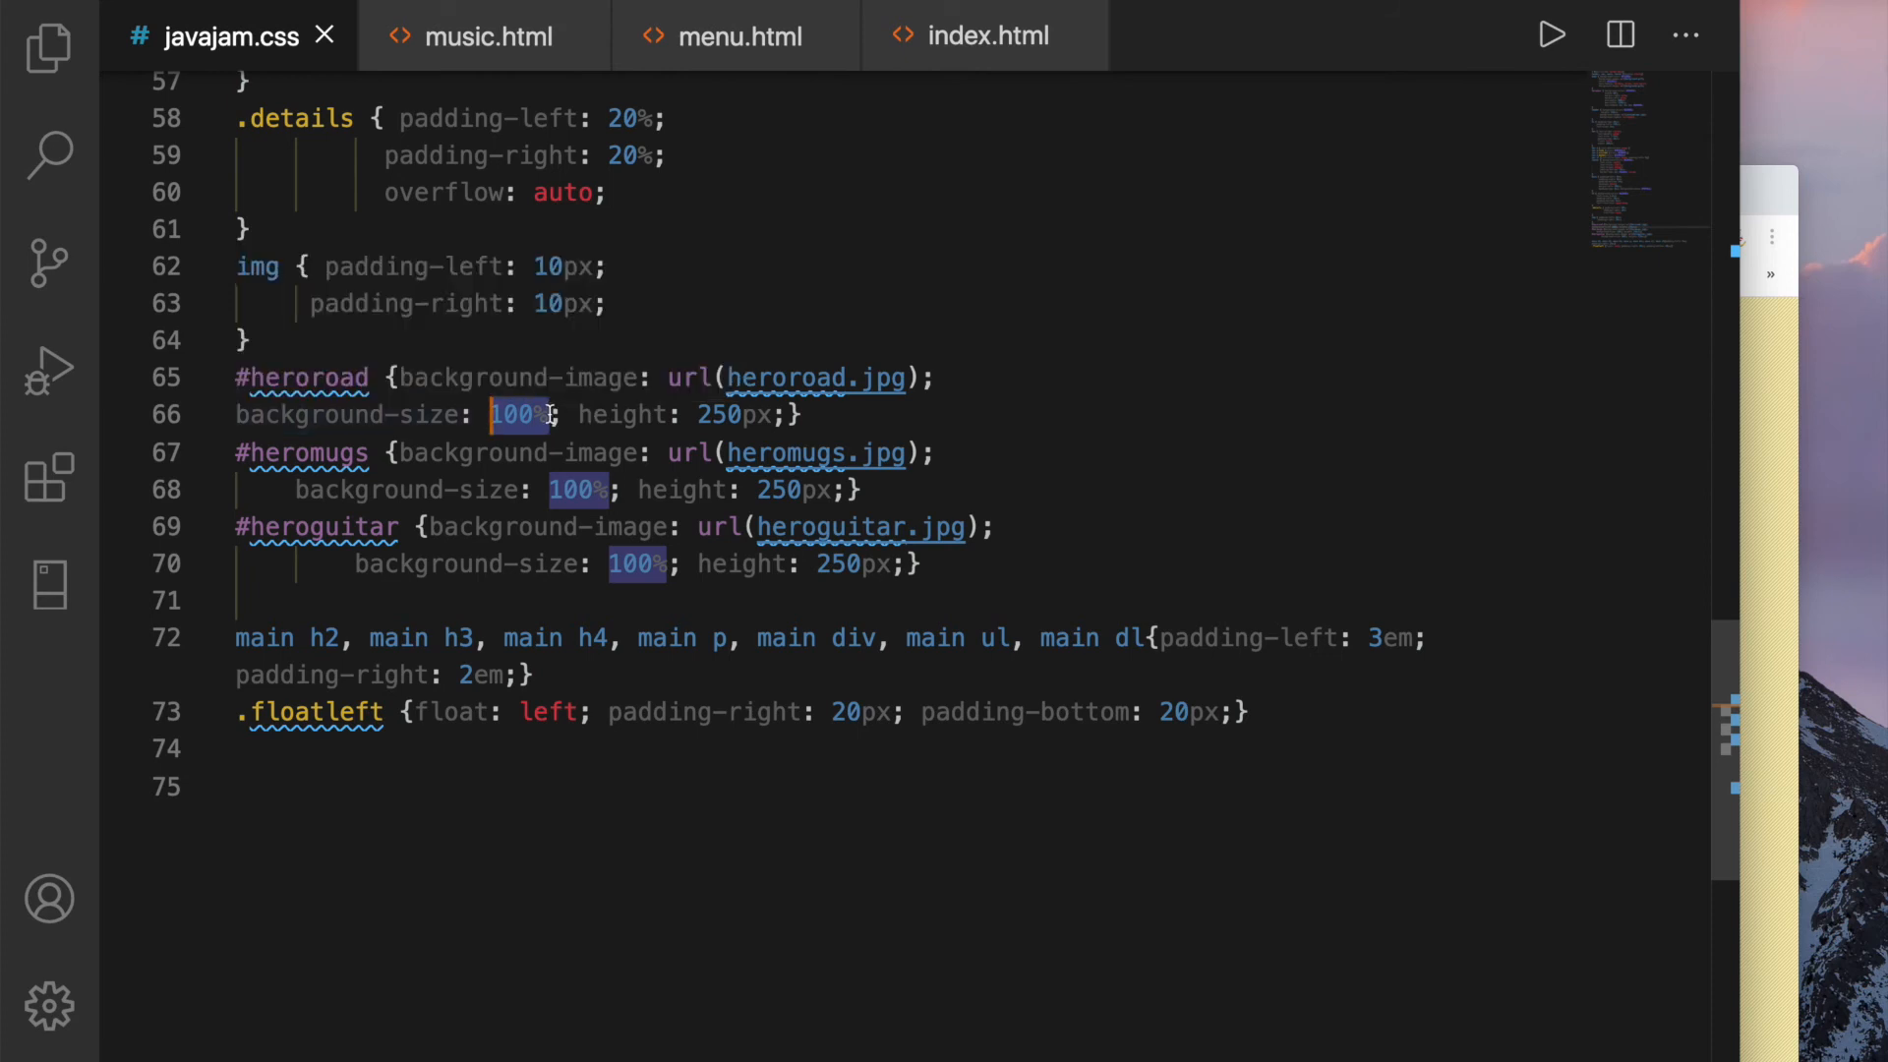
text(100%)
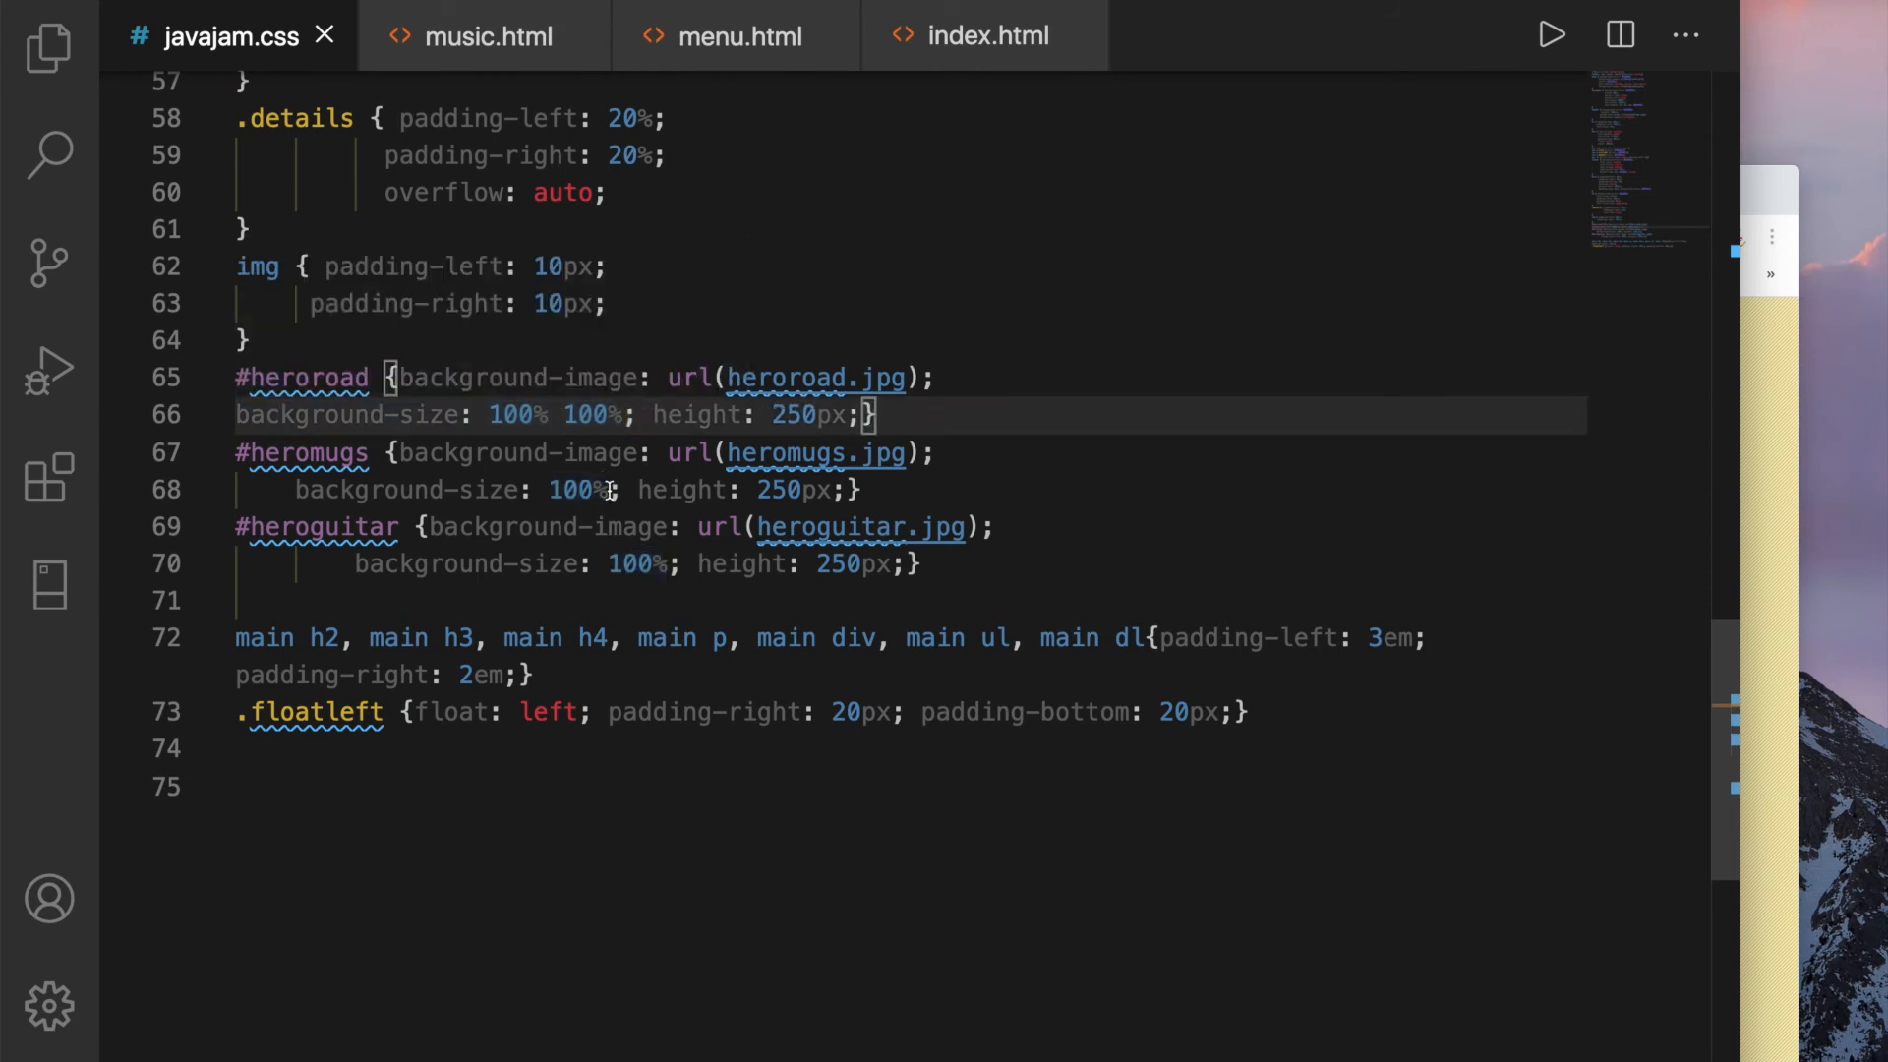
text(100%)
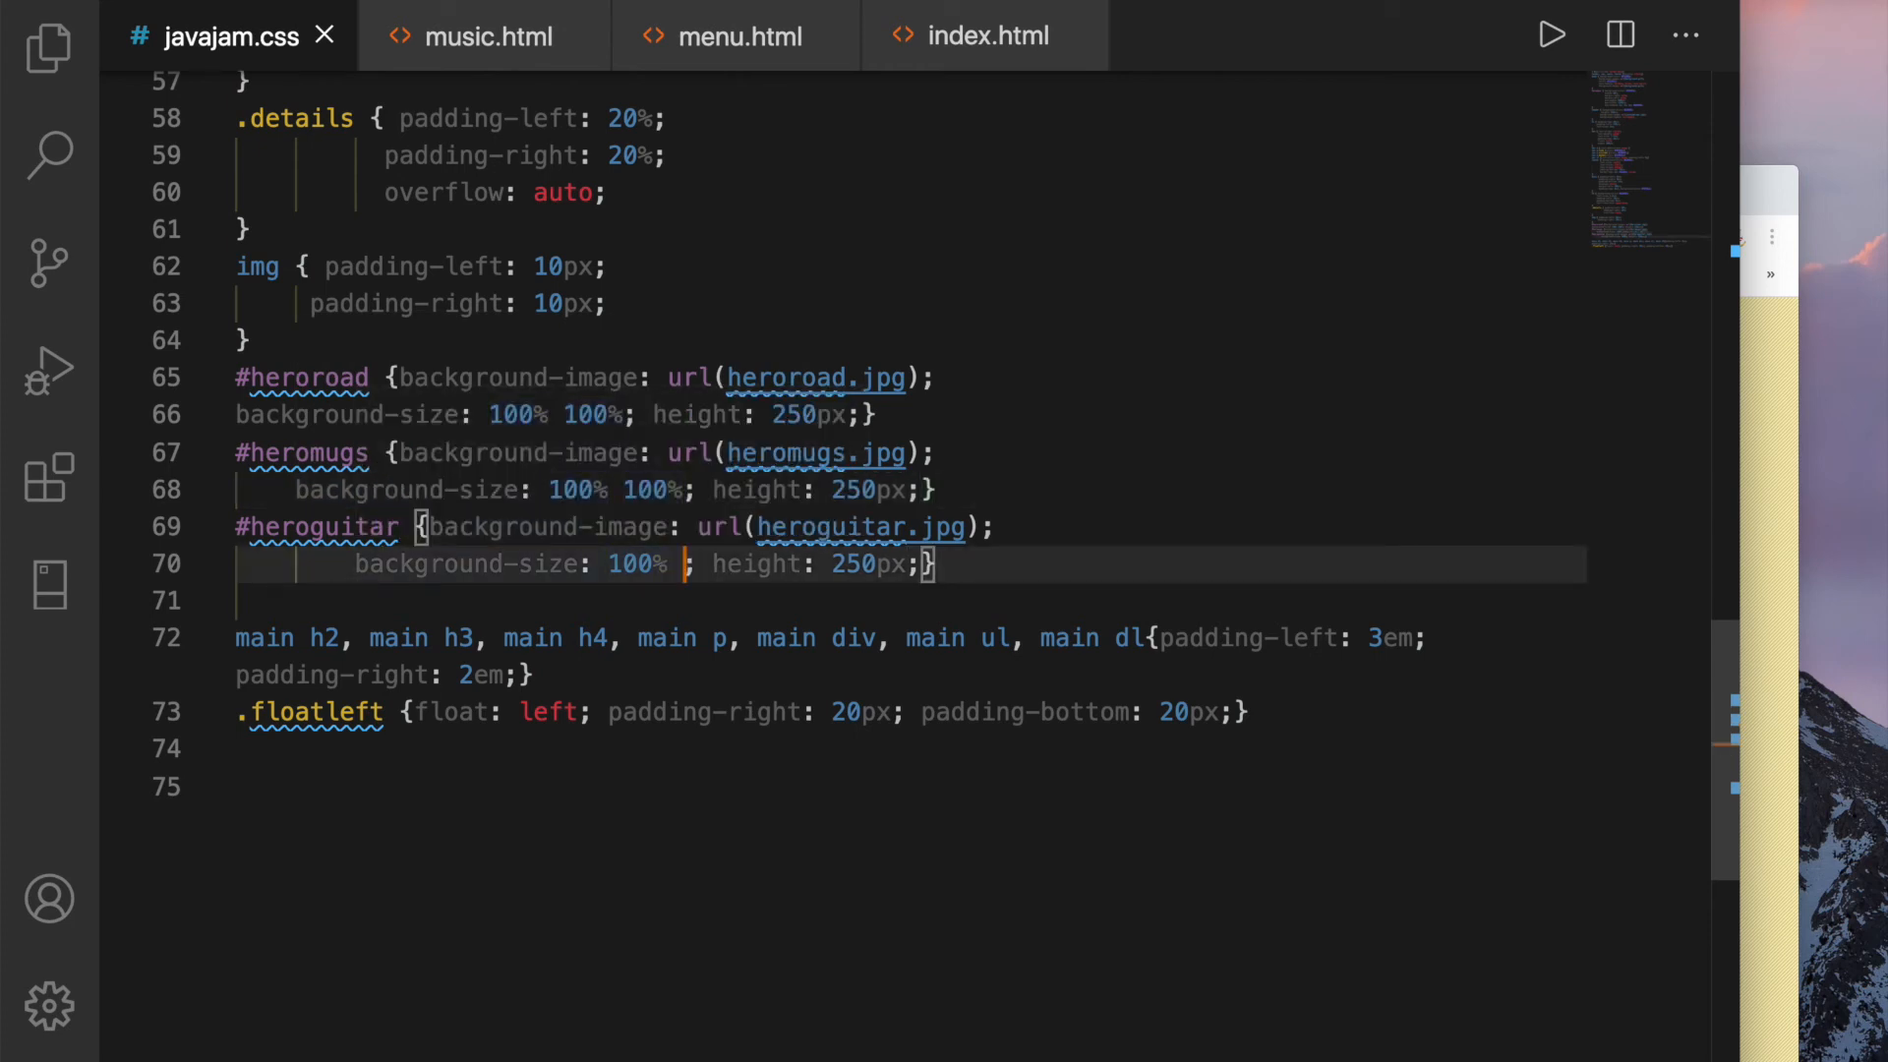
text(100%)
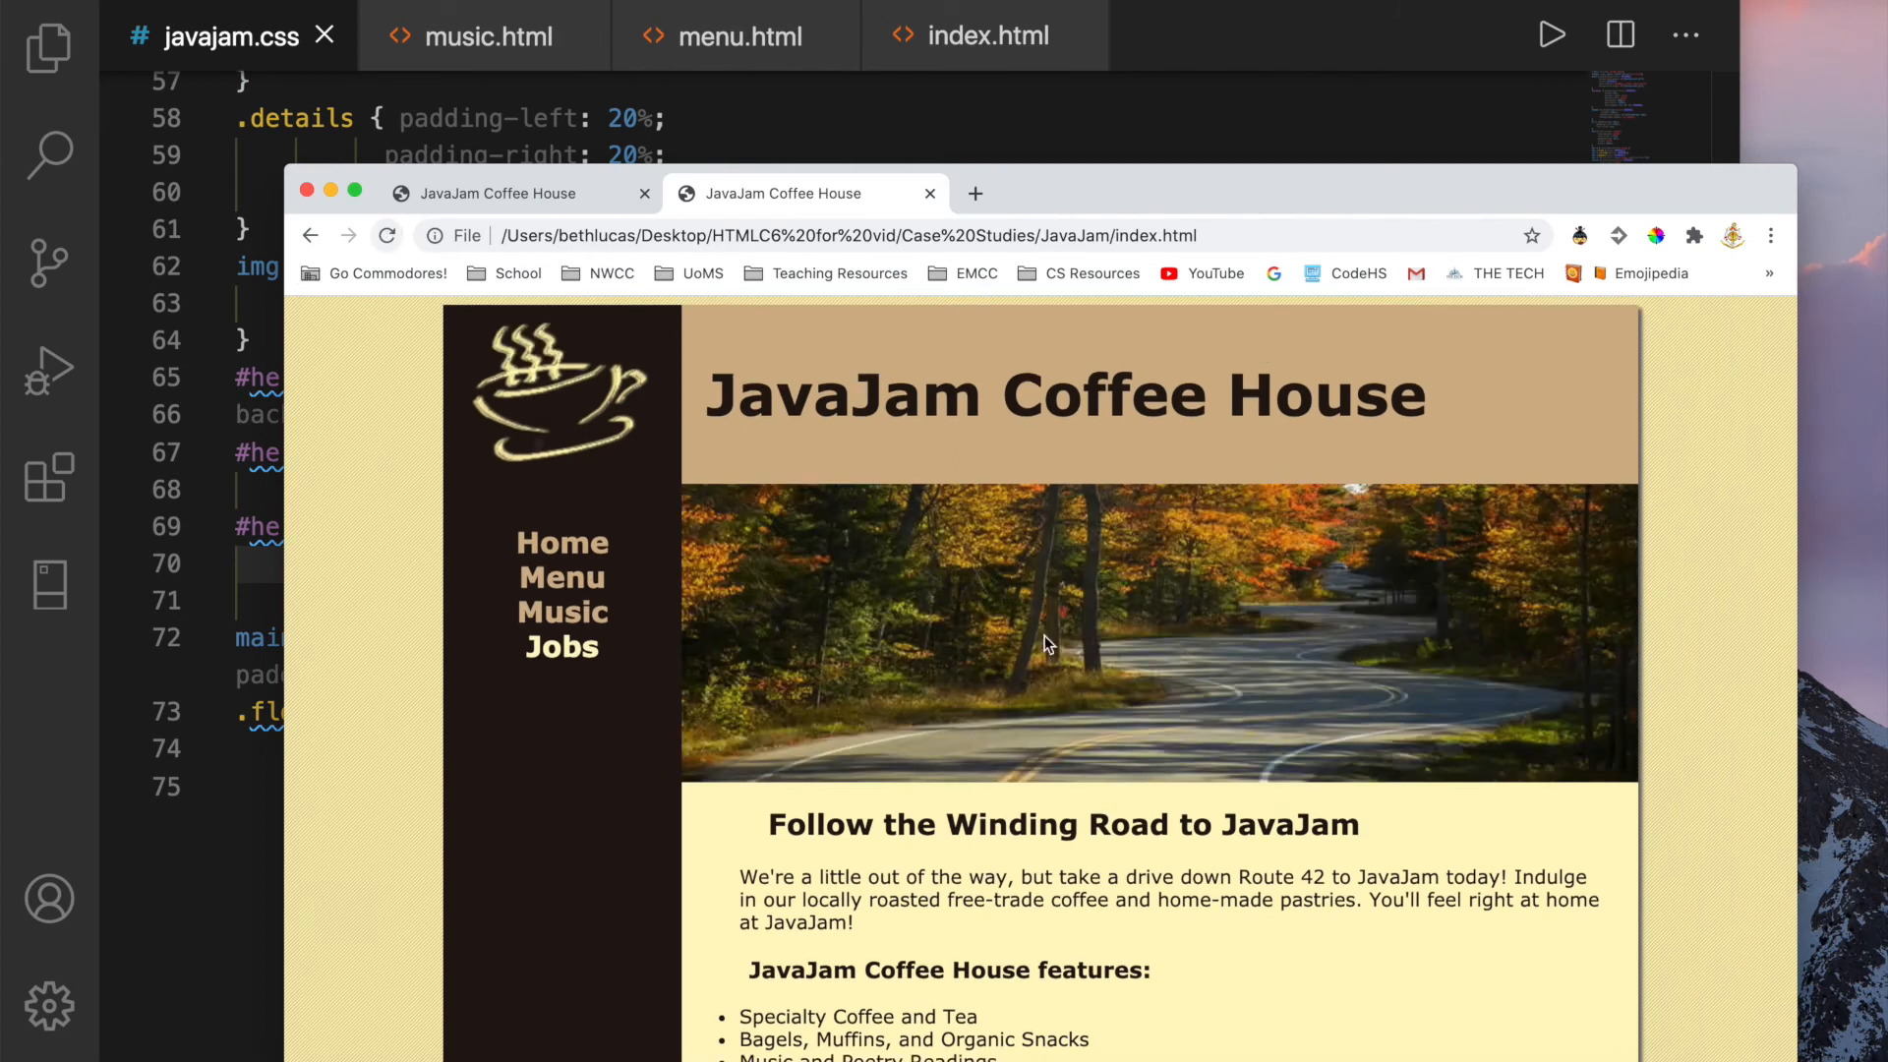
Scroll the refreshed Chrome home page to confirm the road banner fills its area
scroll(down, 3)
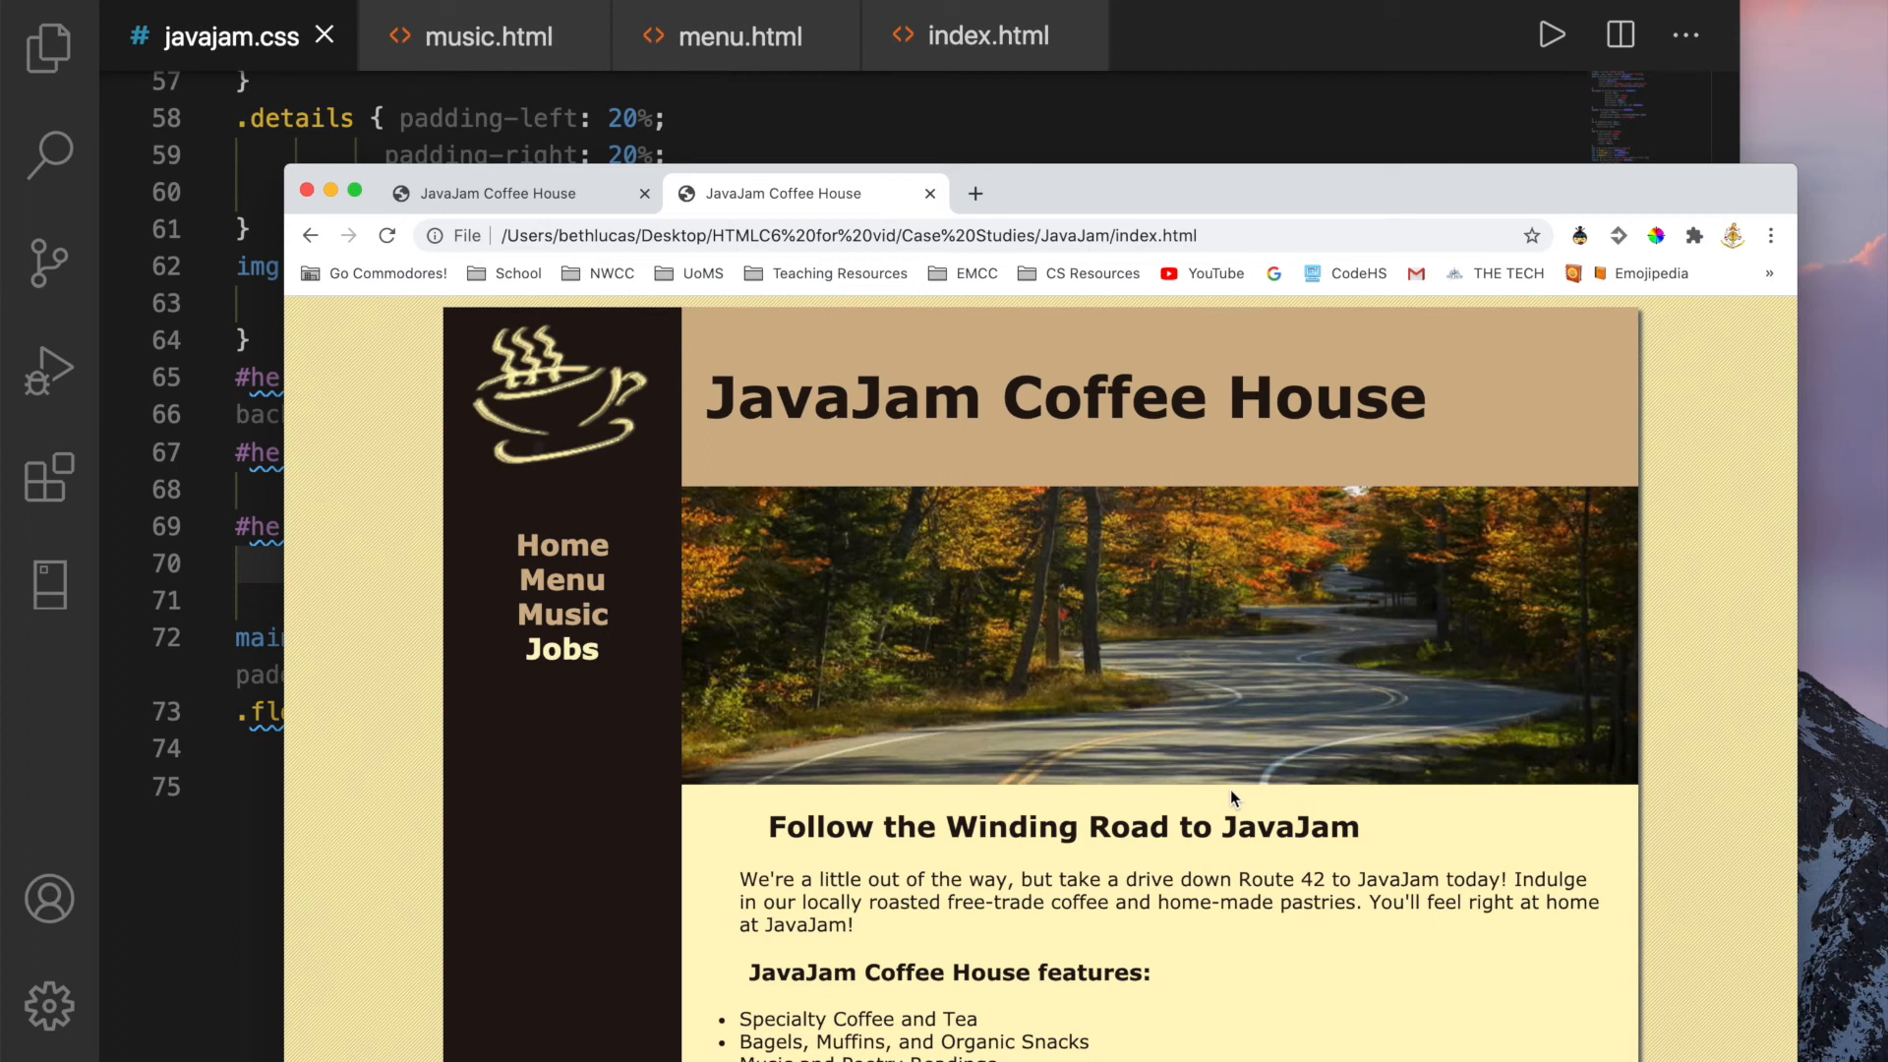
mouse_move(1233, 781)
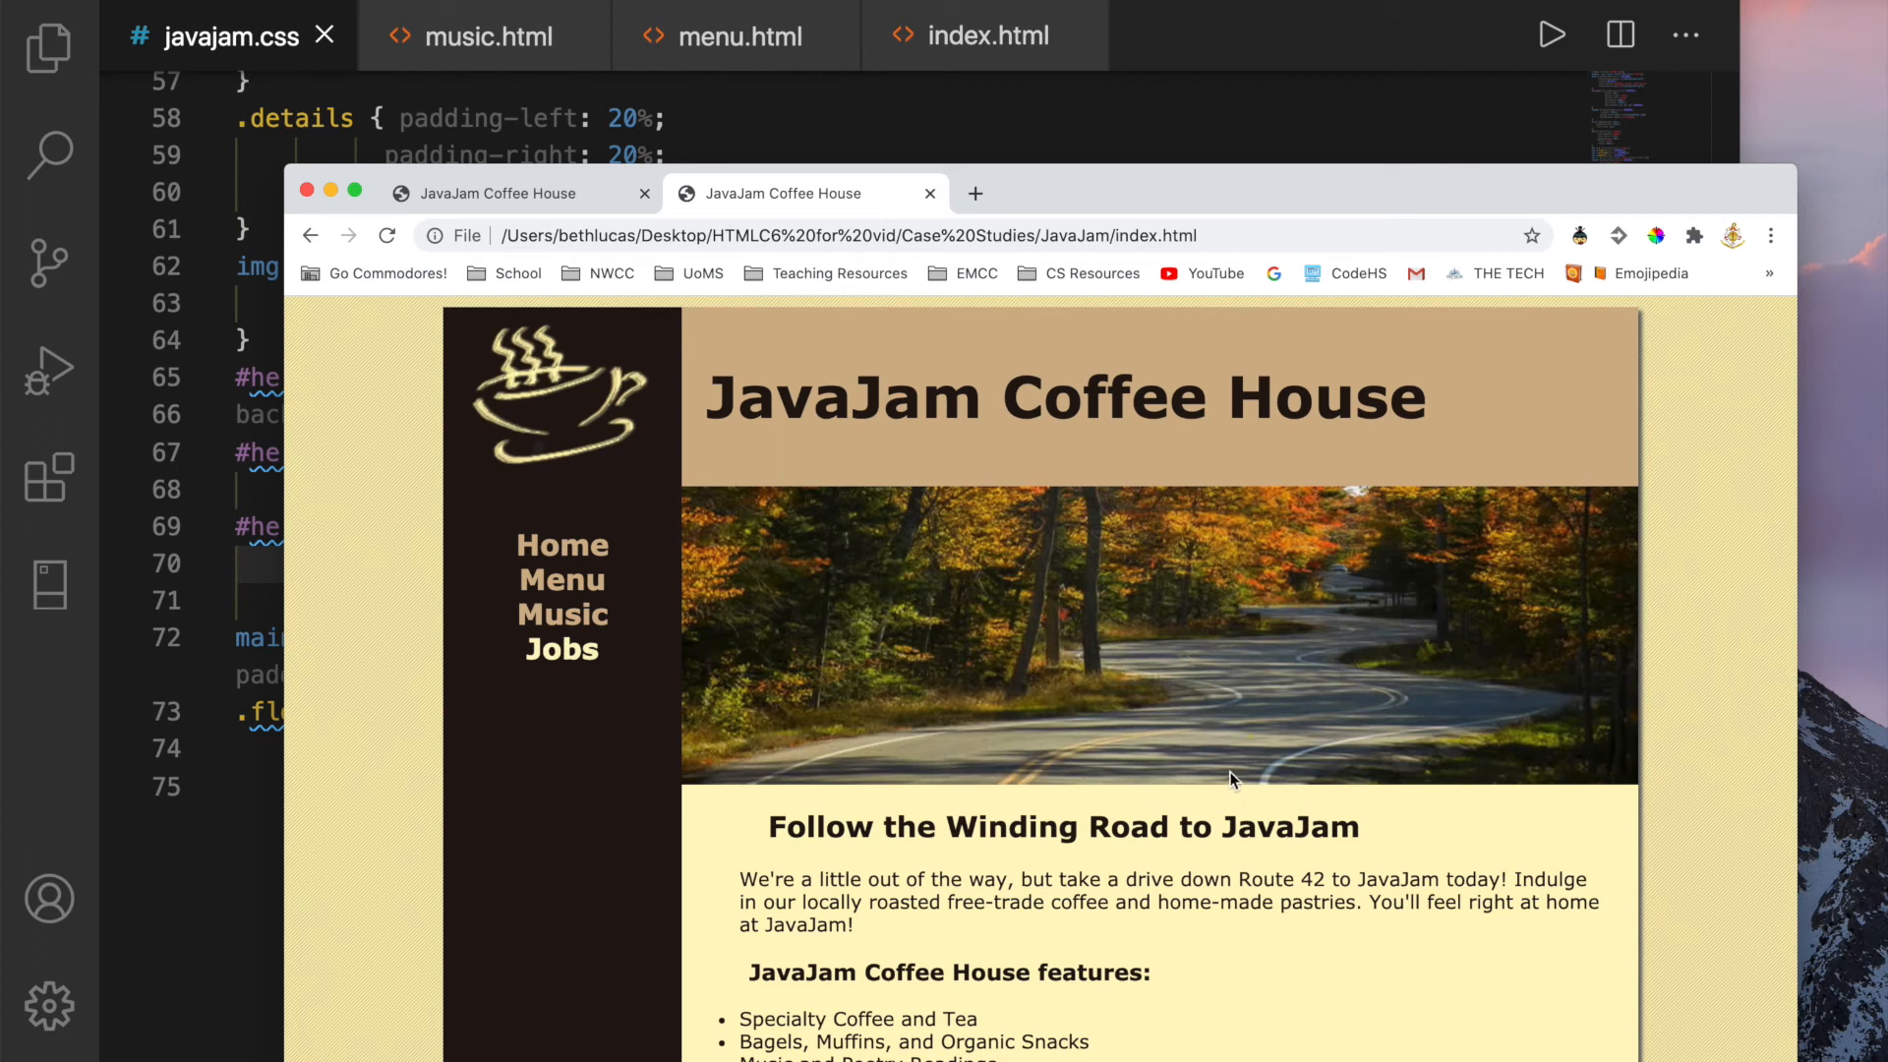
mouse_move(553, 224)
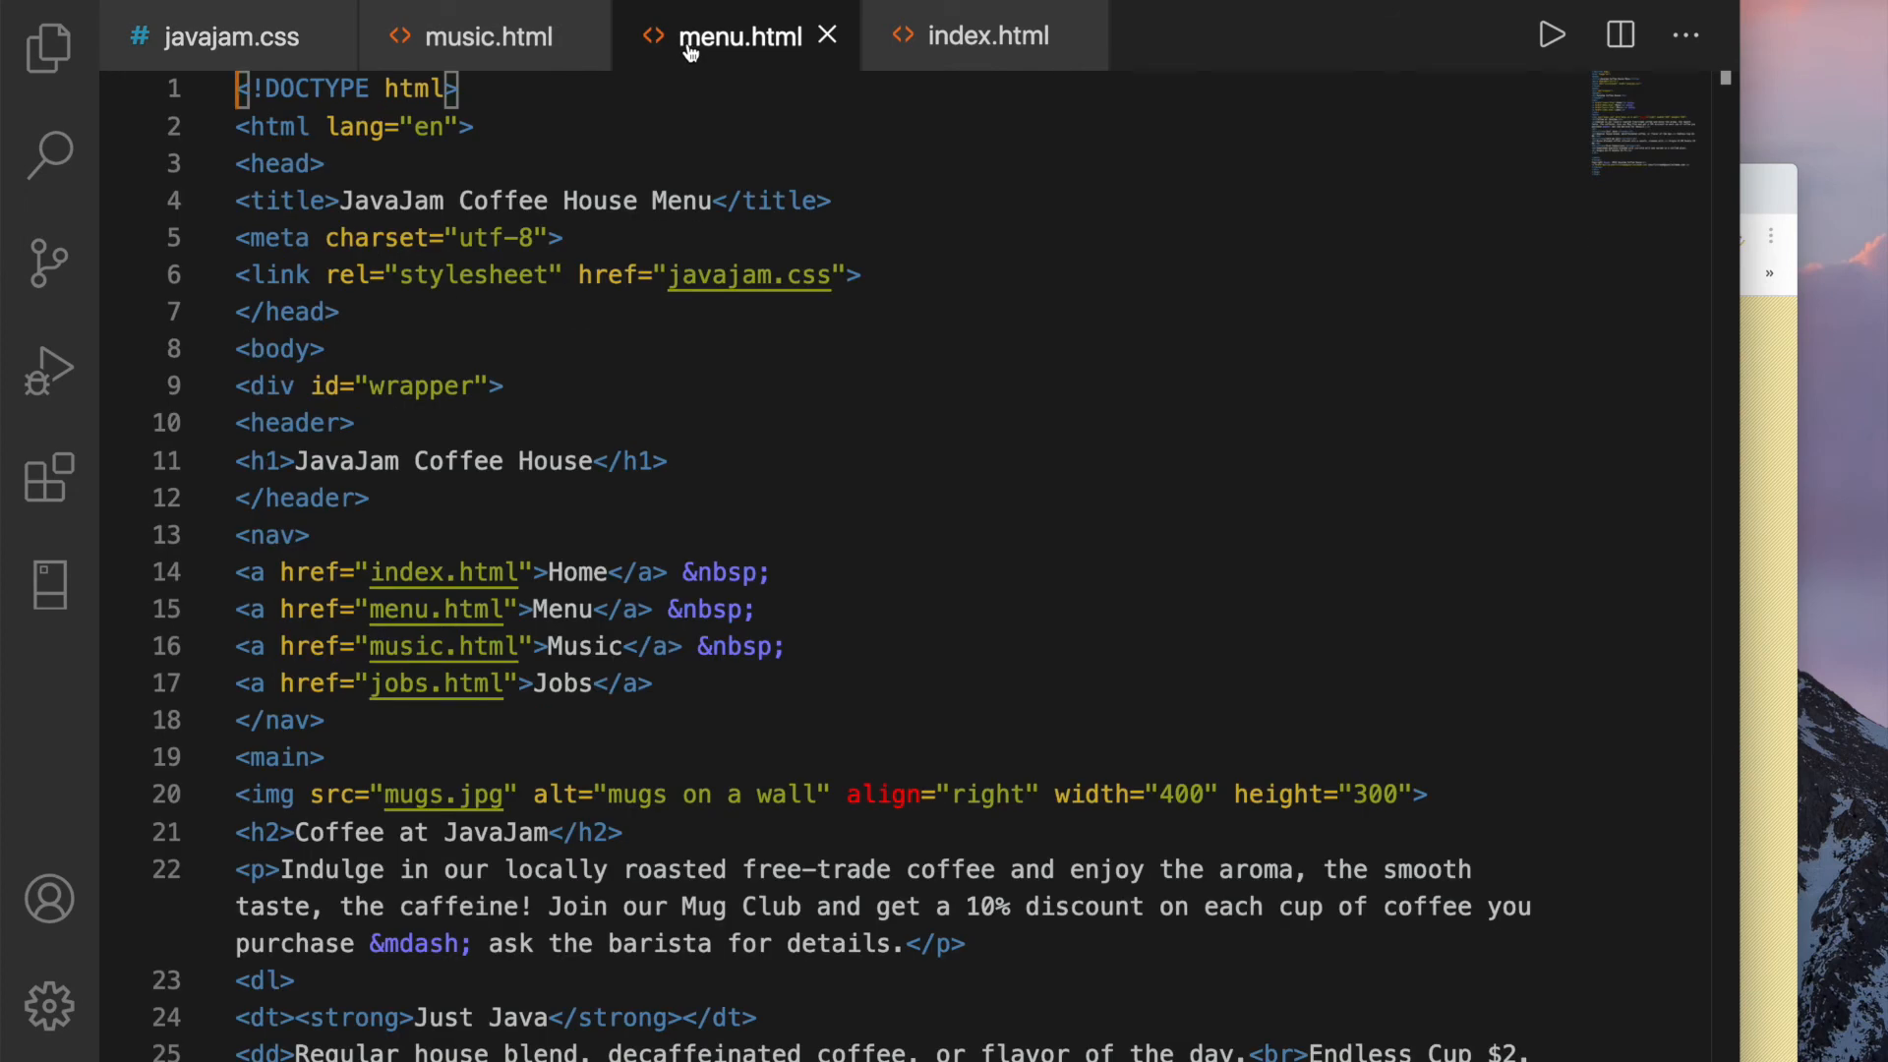
mouse_move(739, 36)
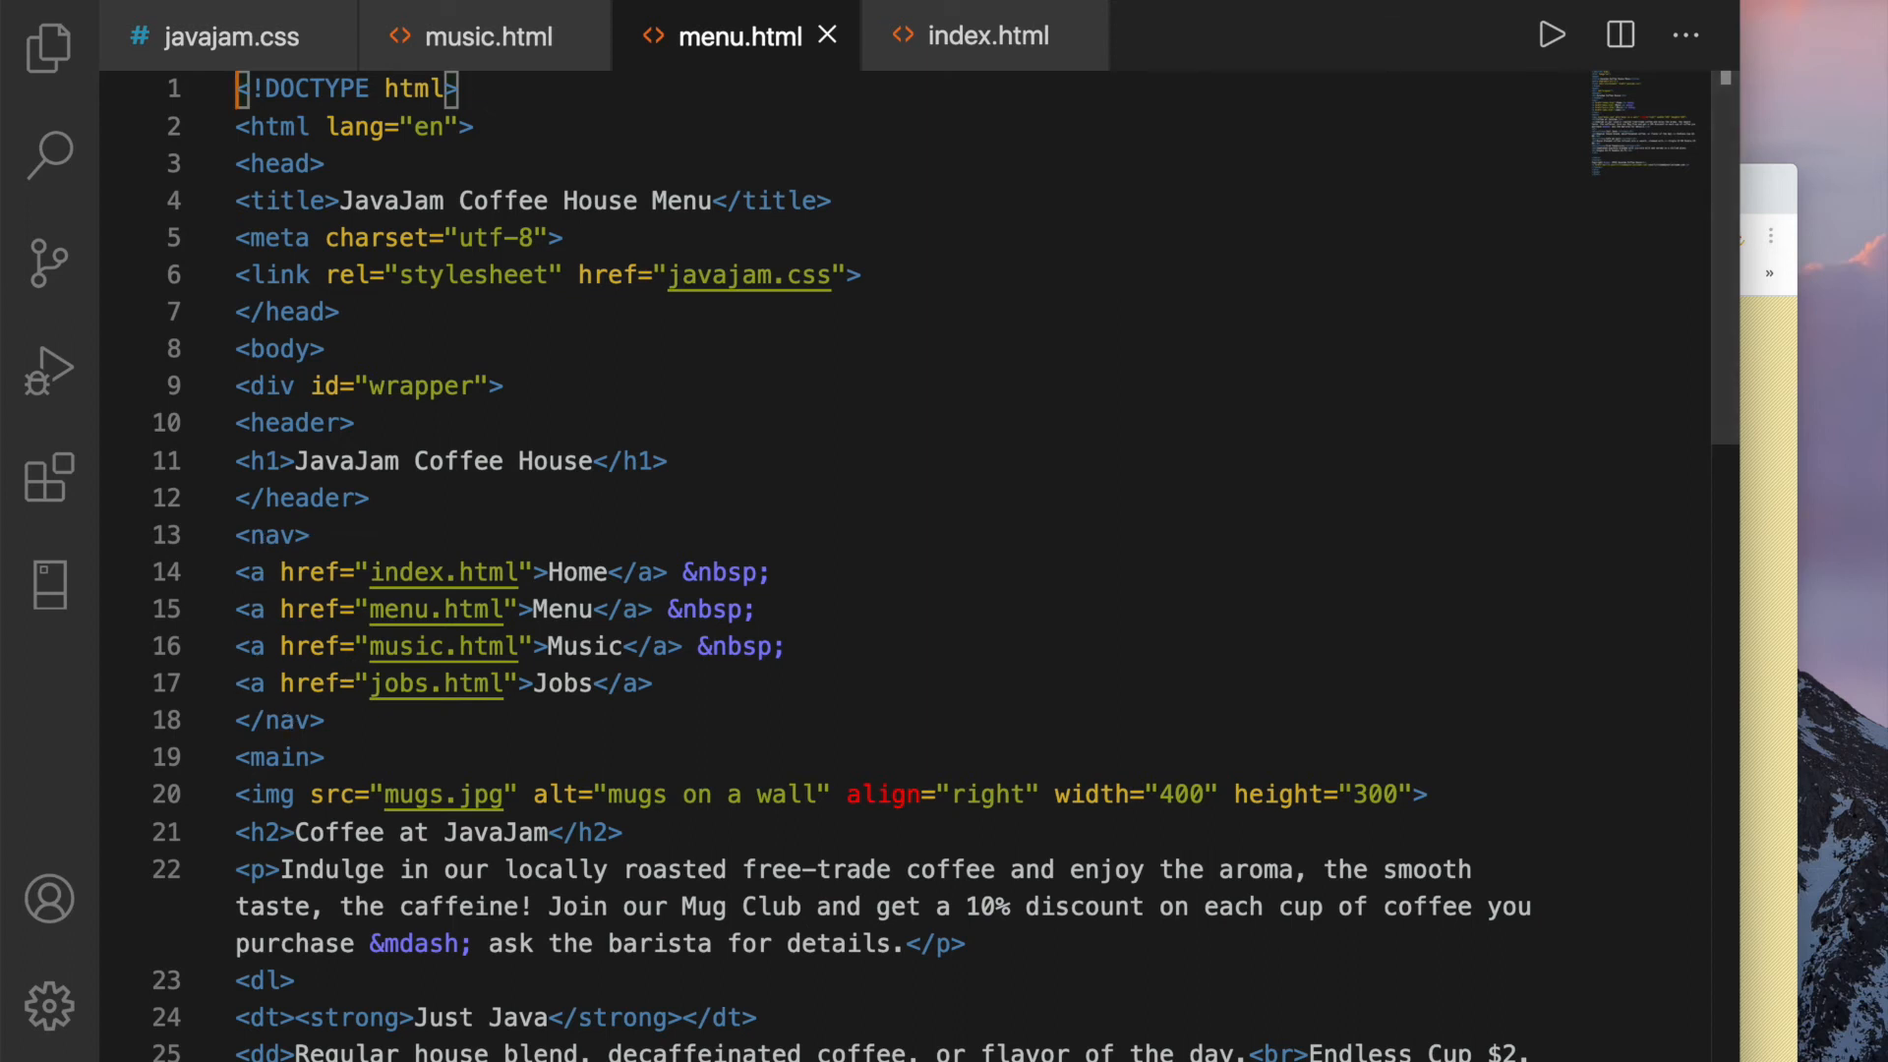
Copy index.html's ul/li nav block over menu.html's anchor-and-&nbsp; links
click(985, 35)
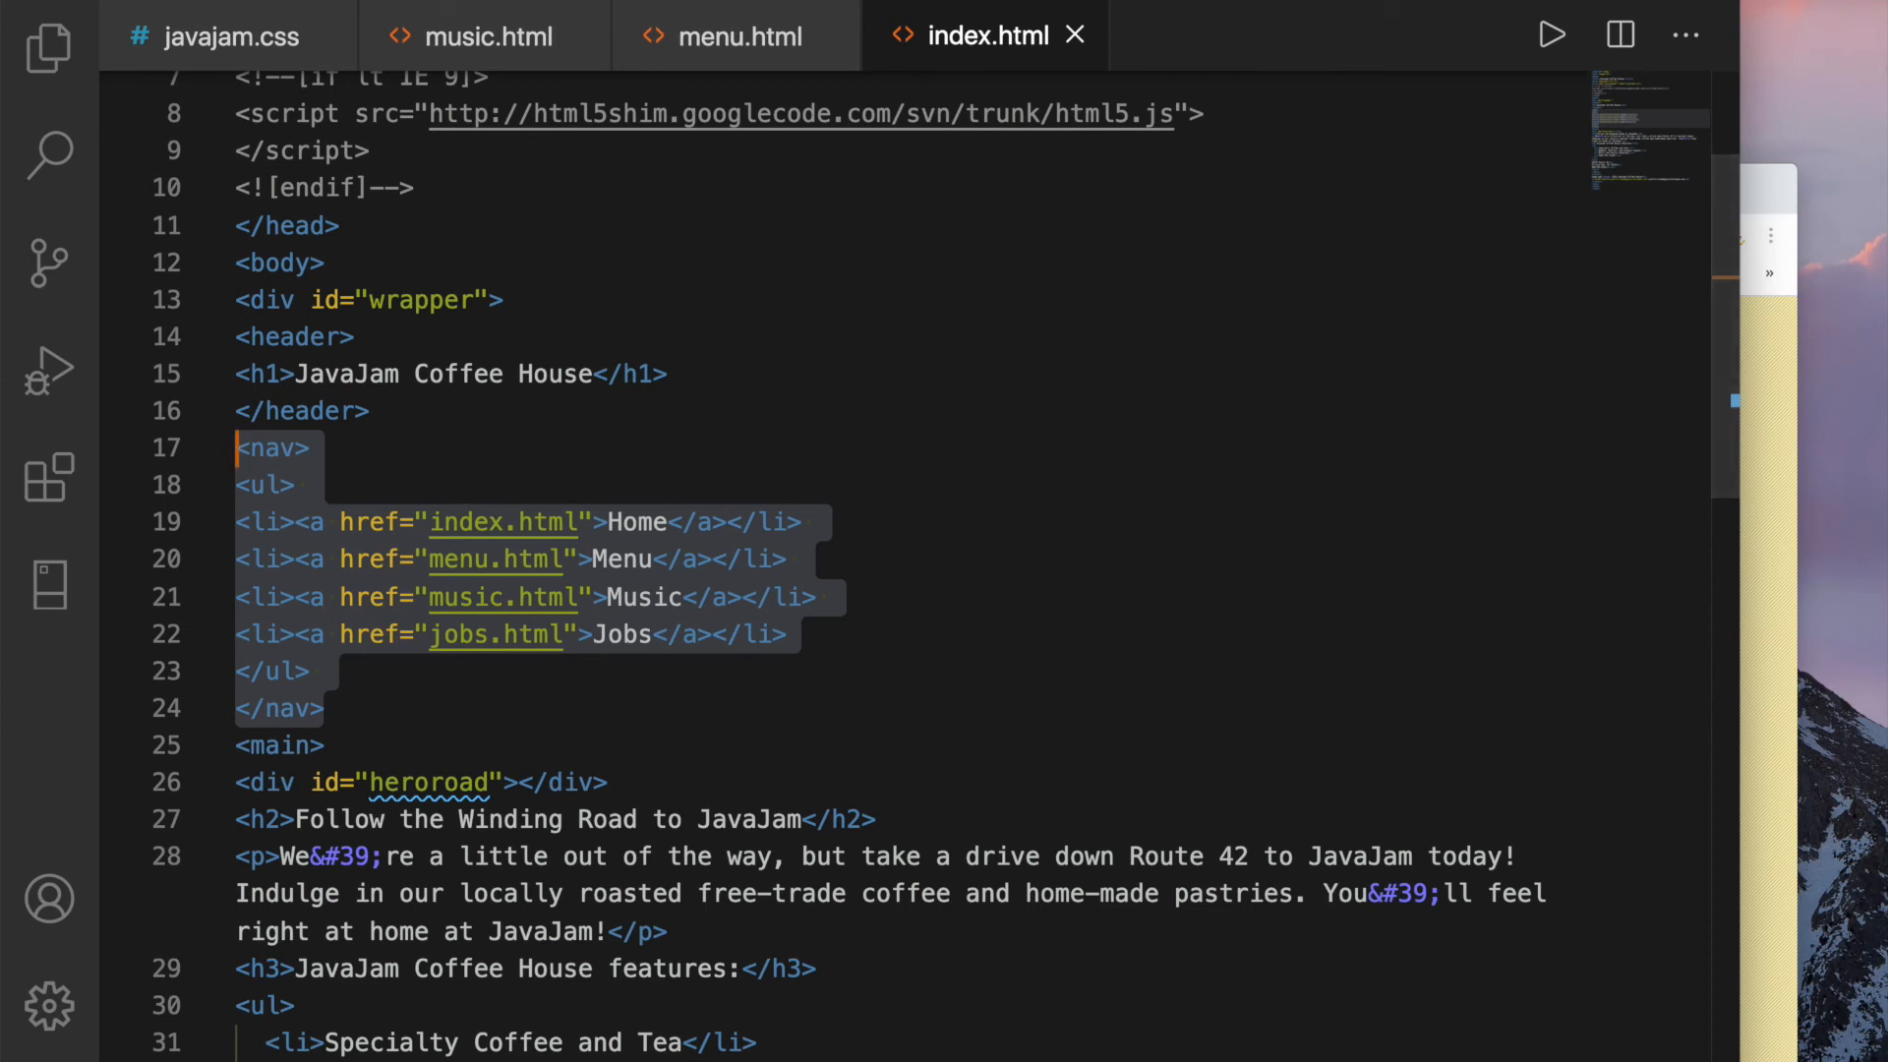
mouse_move(736, 35)
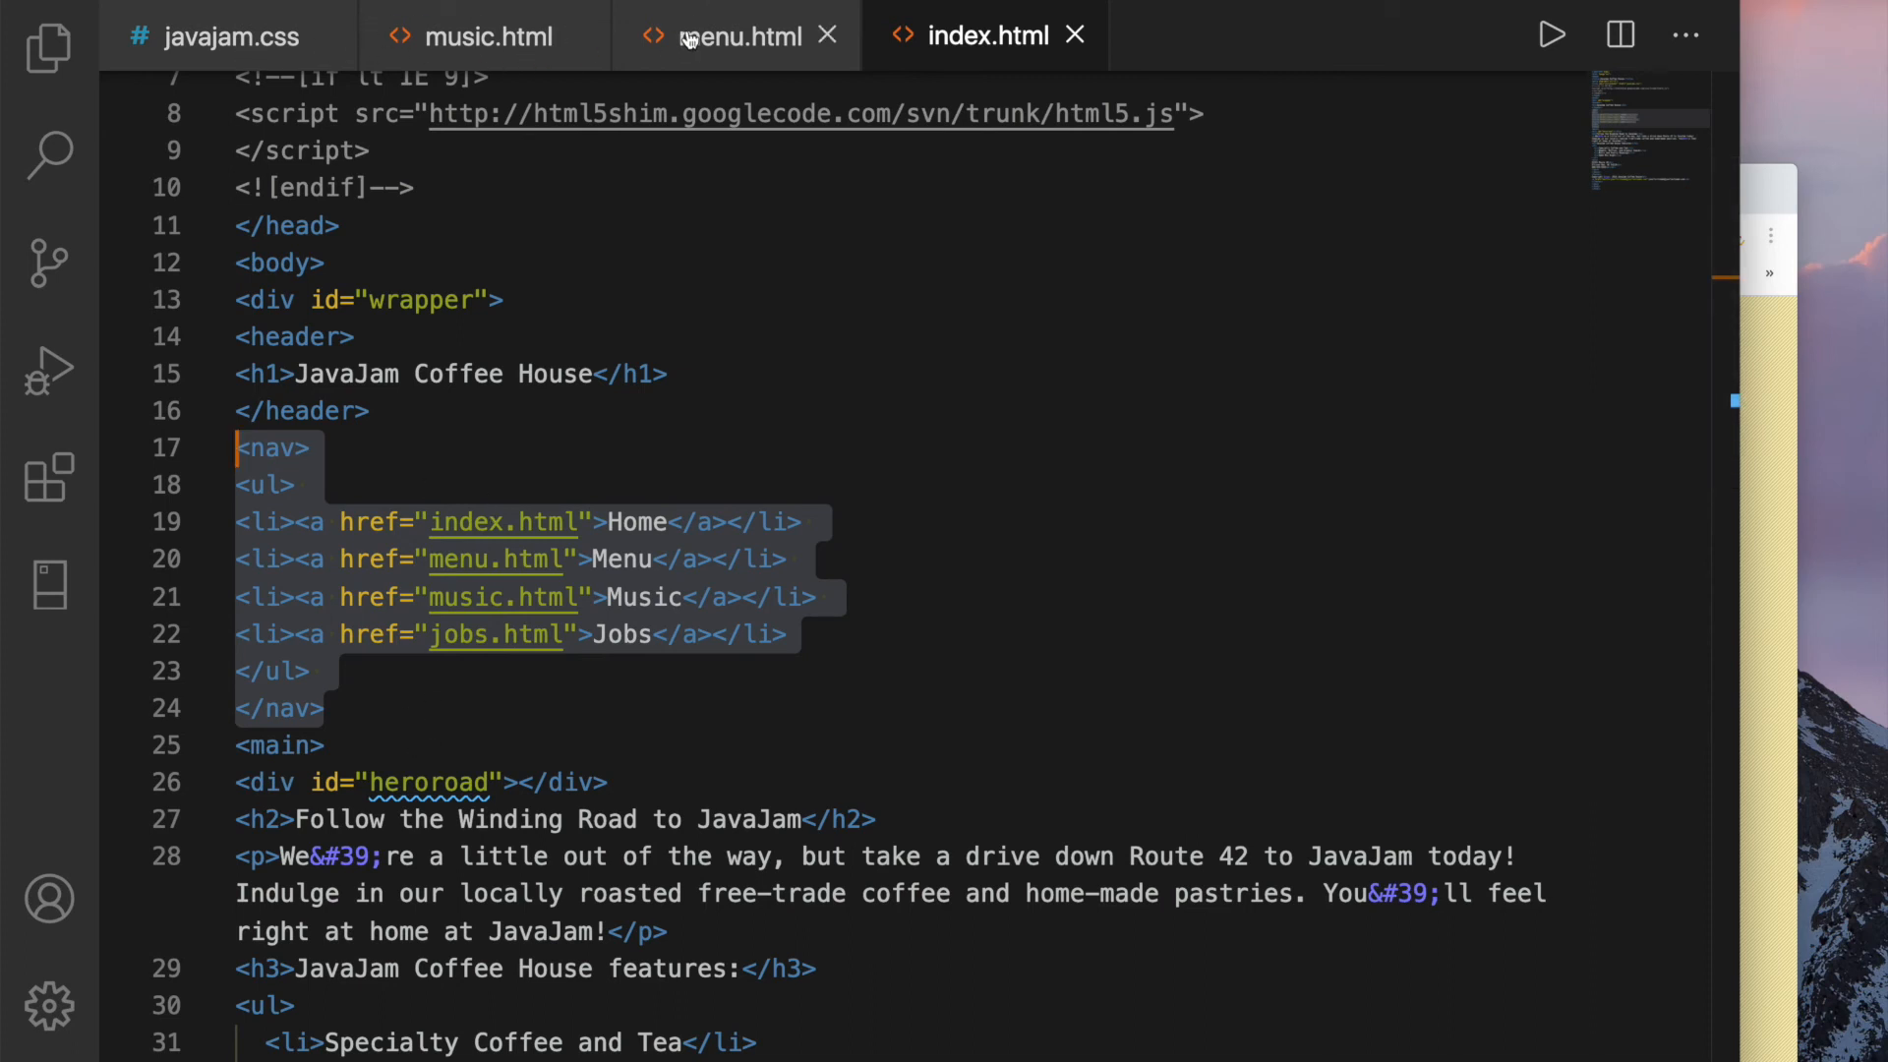
click(739, 35)
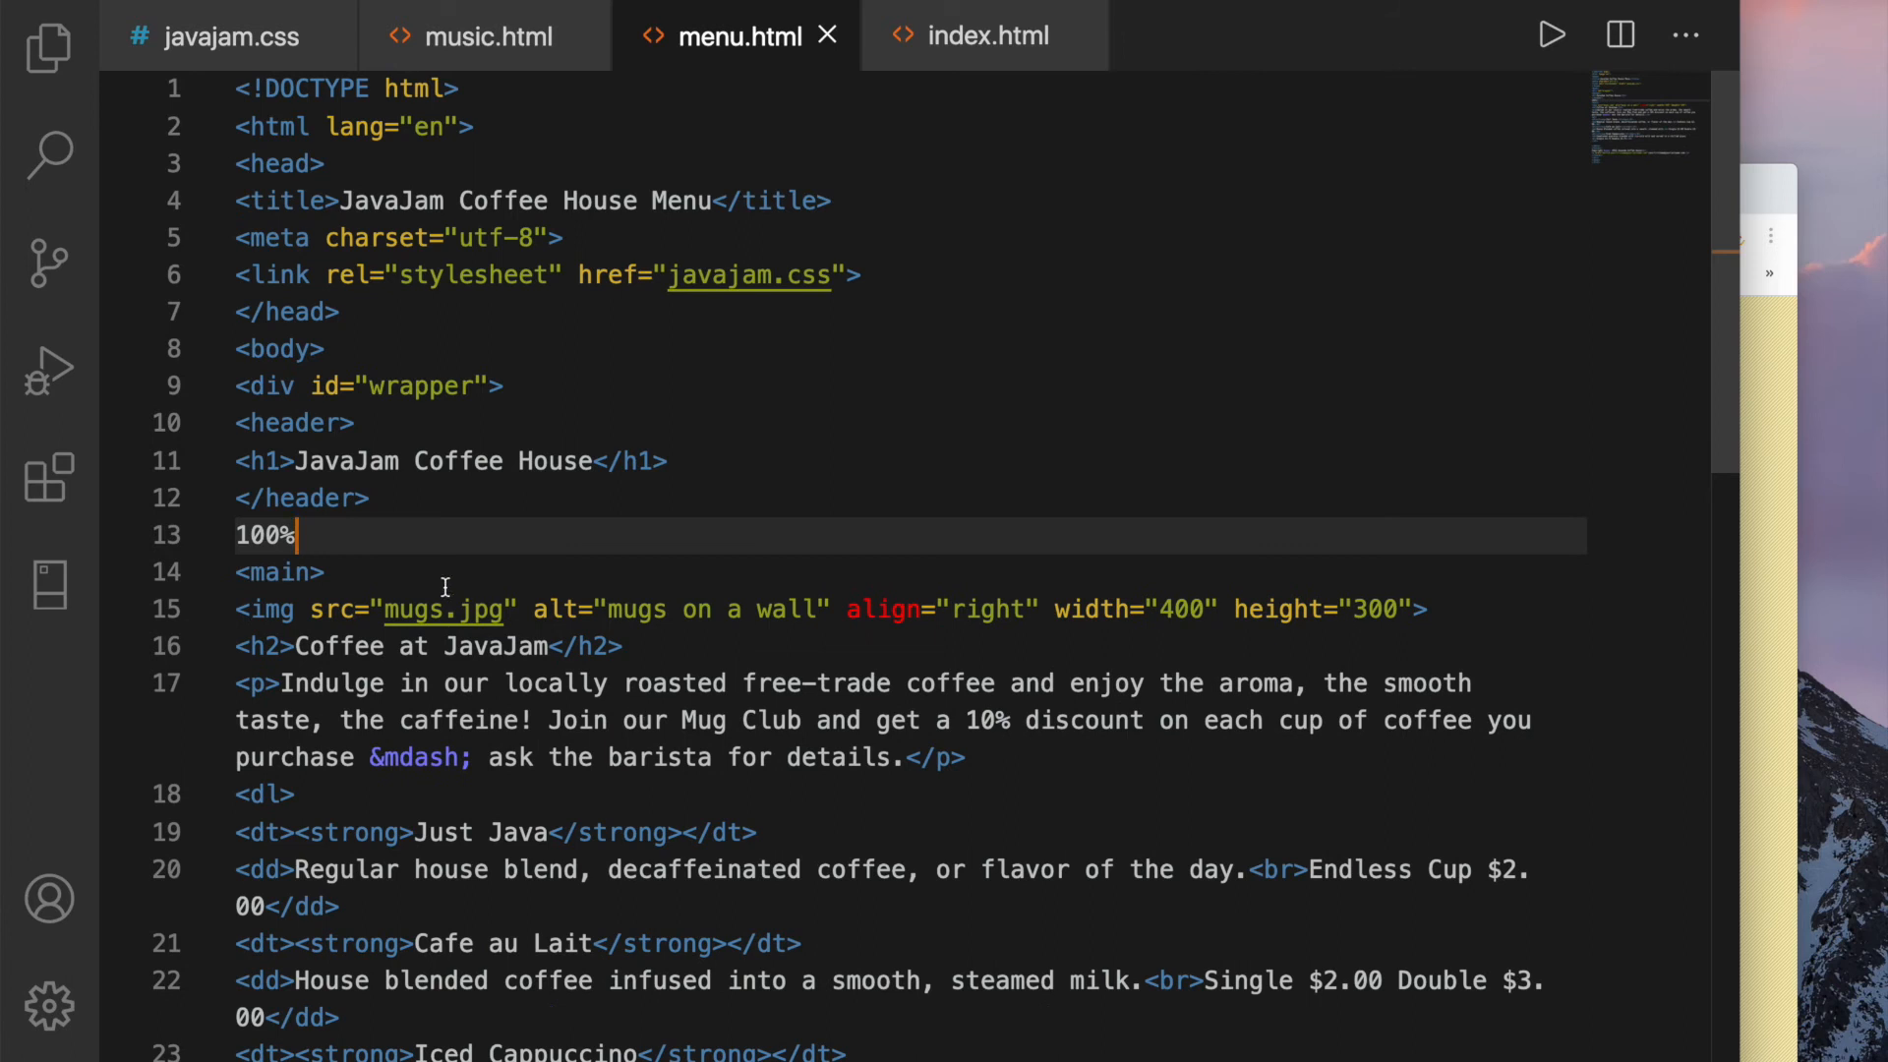
click(985, 35)
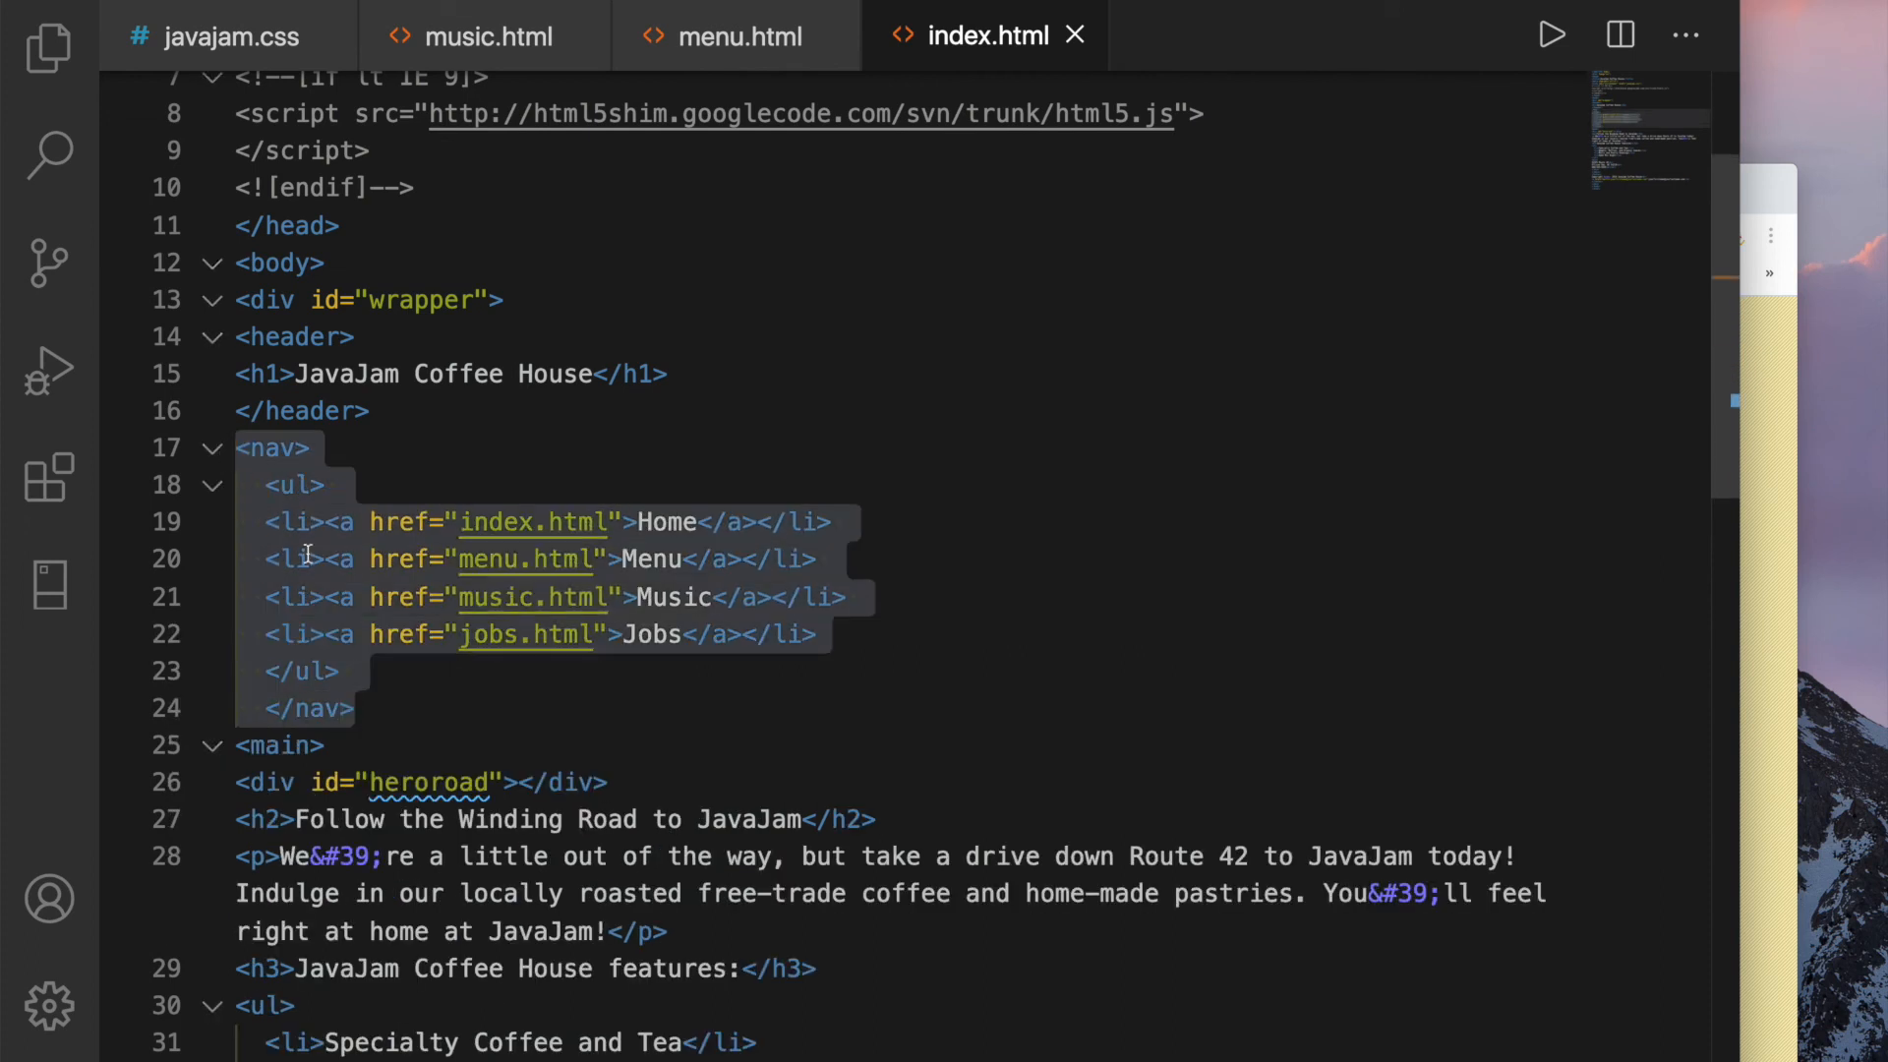
click(736, 36)
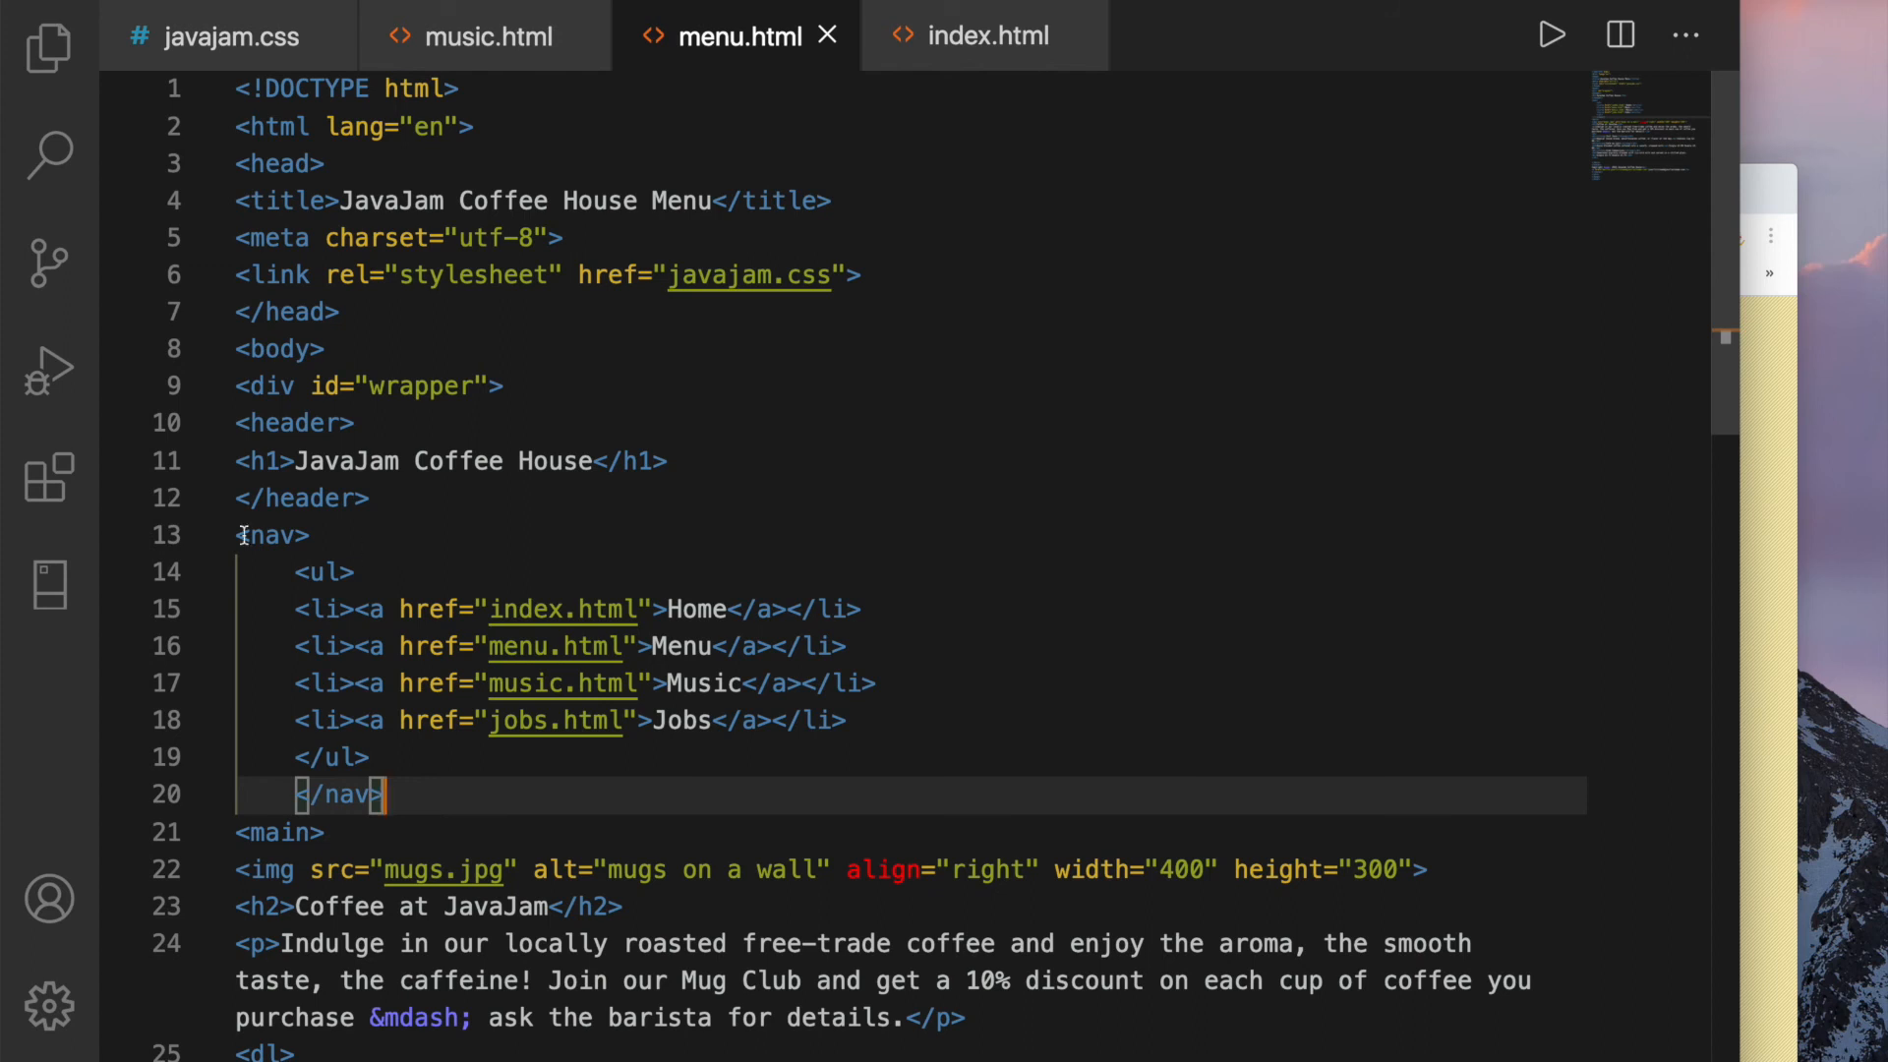
click(483, 36)
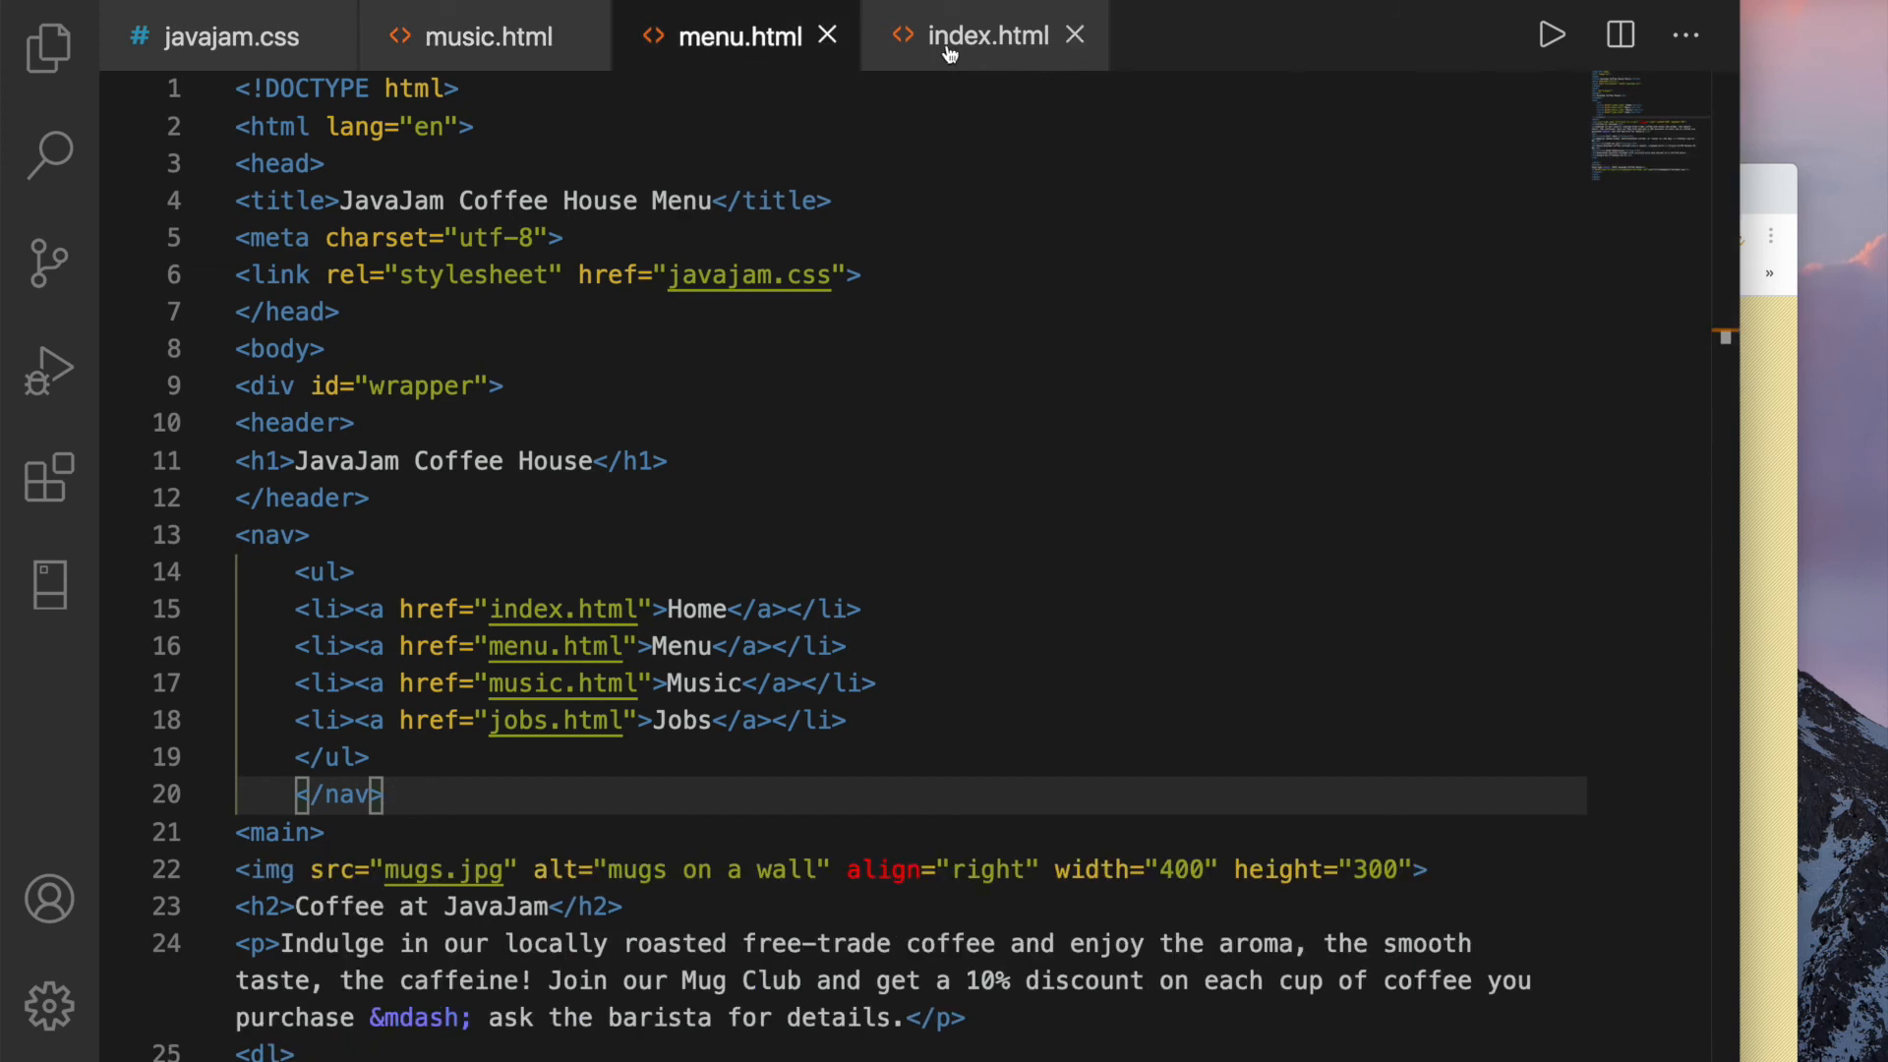
click(983, 36)
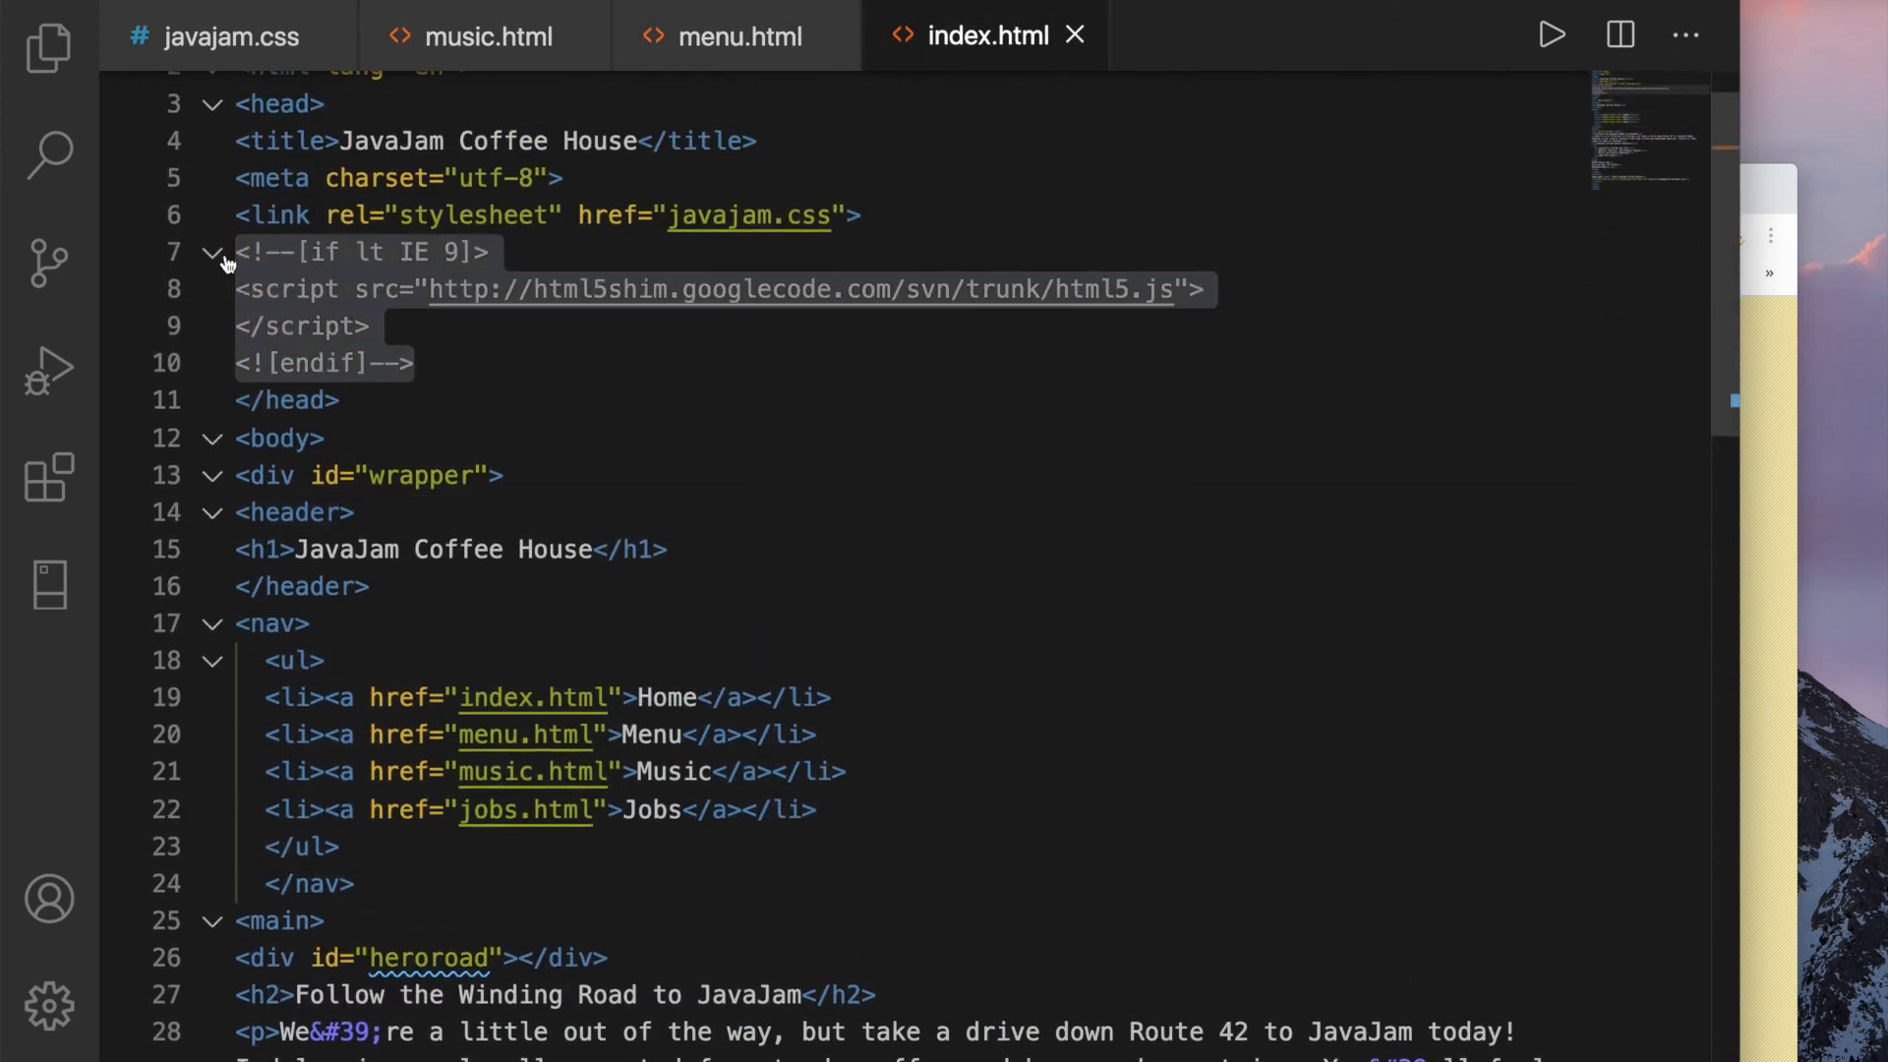
Paste the html5shim conditional script after the stylesheet link in music.html and menu.html
click(735, 35)
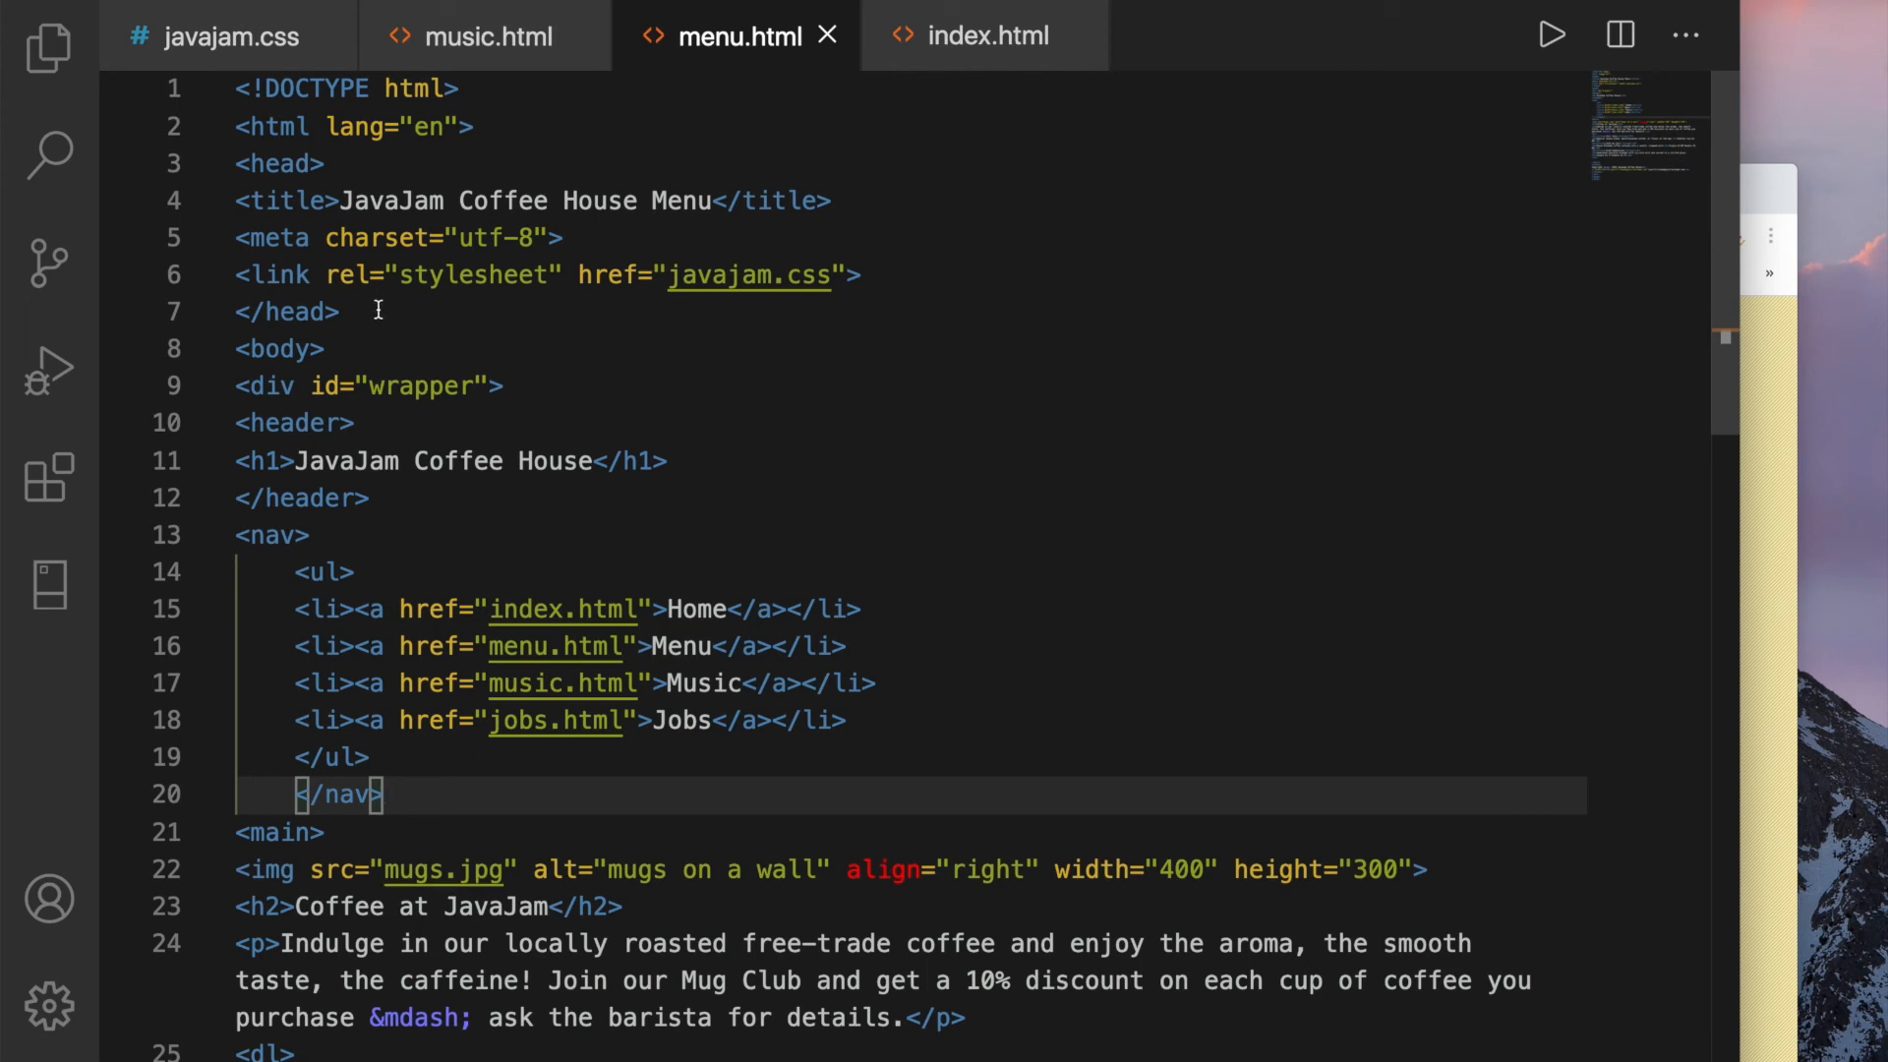
key(Enter)
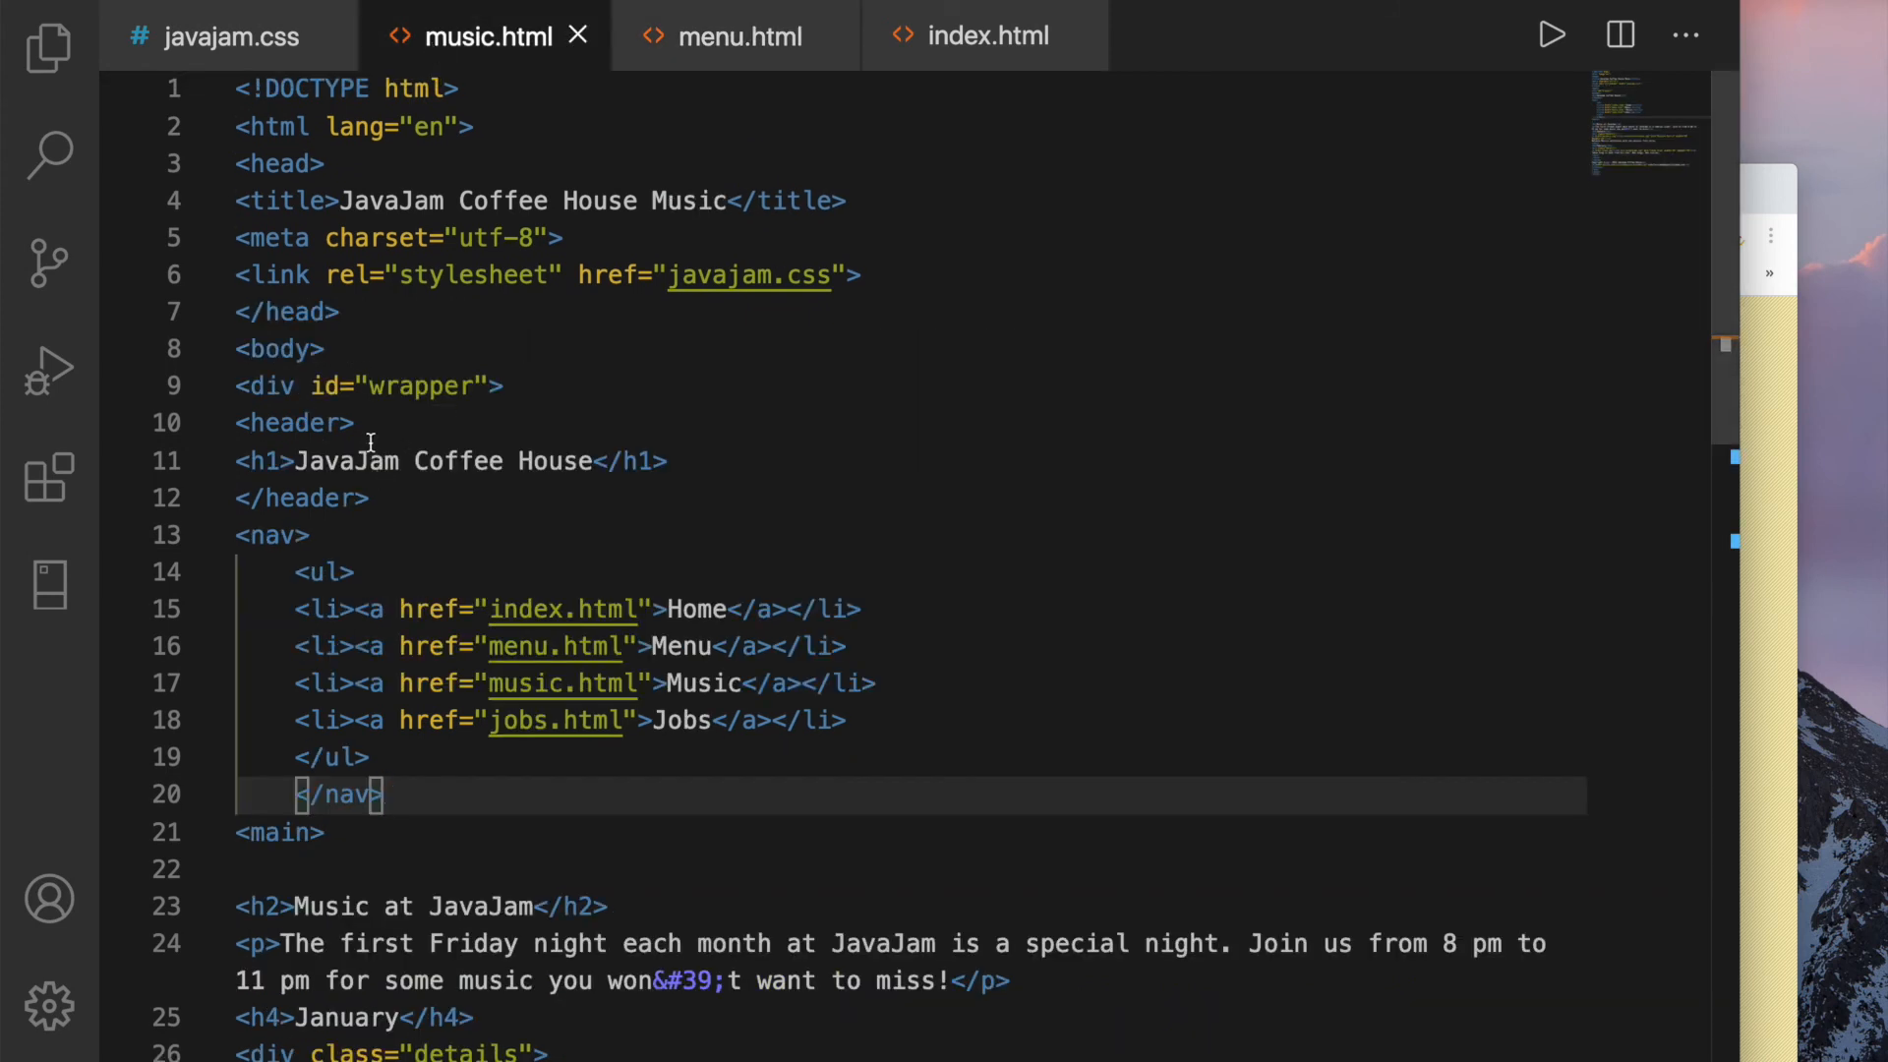
click(863, 274)
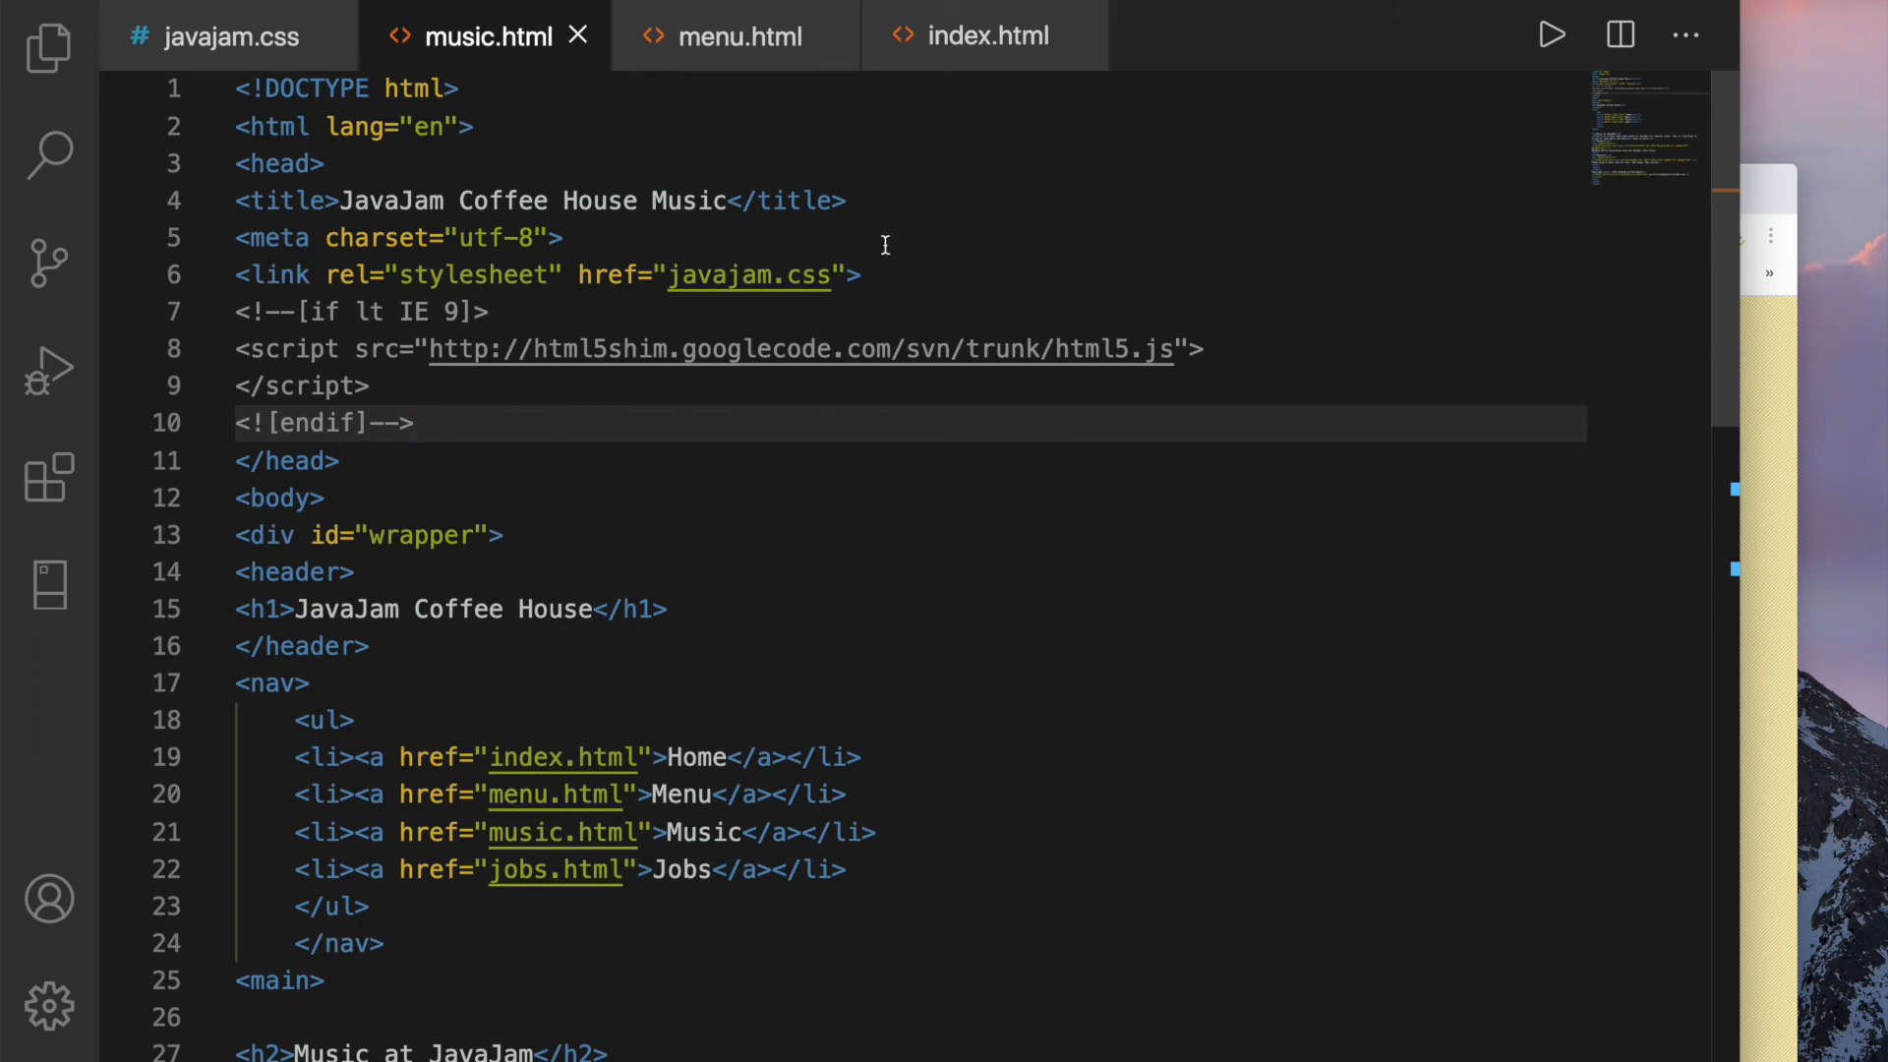
click(985, 35)
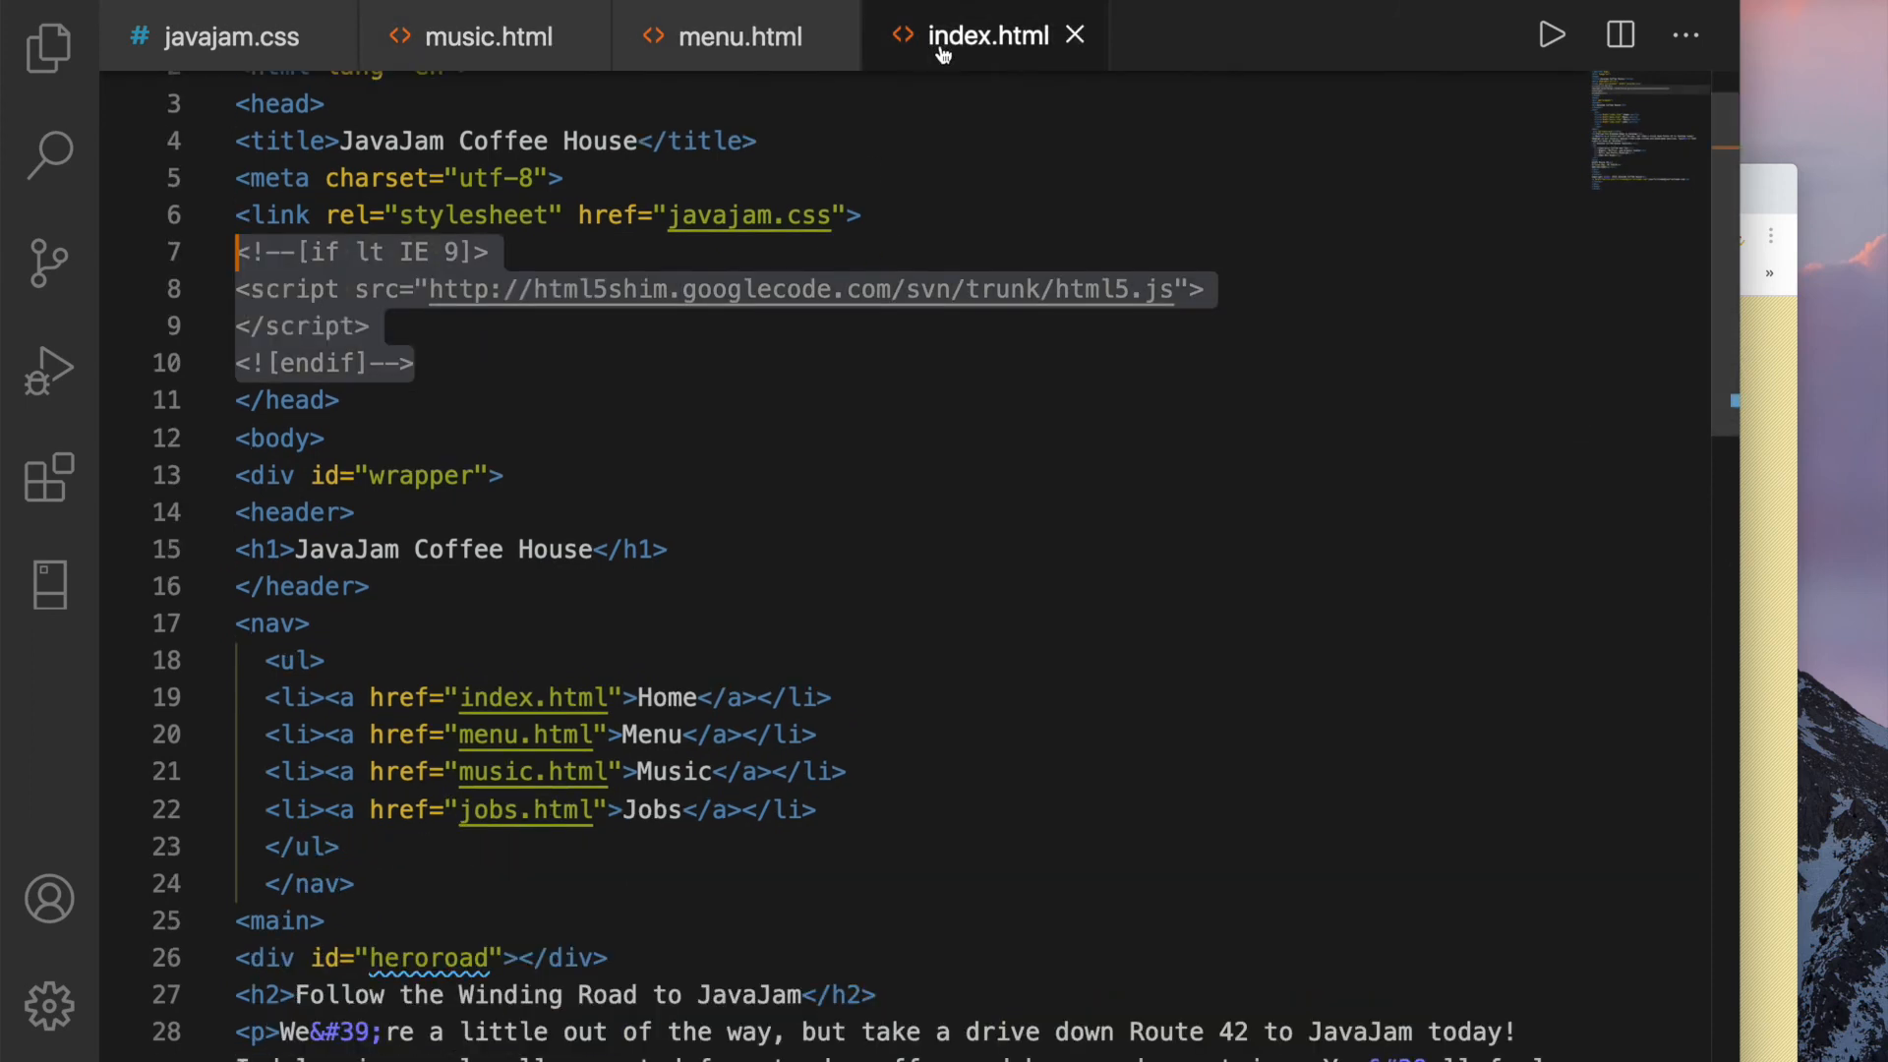
click(734, 36)
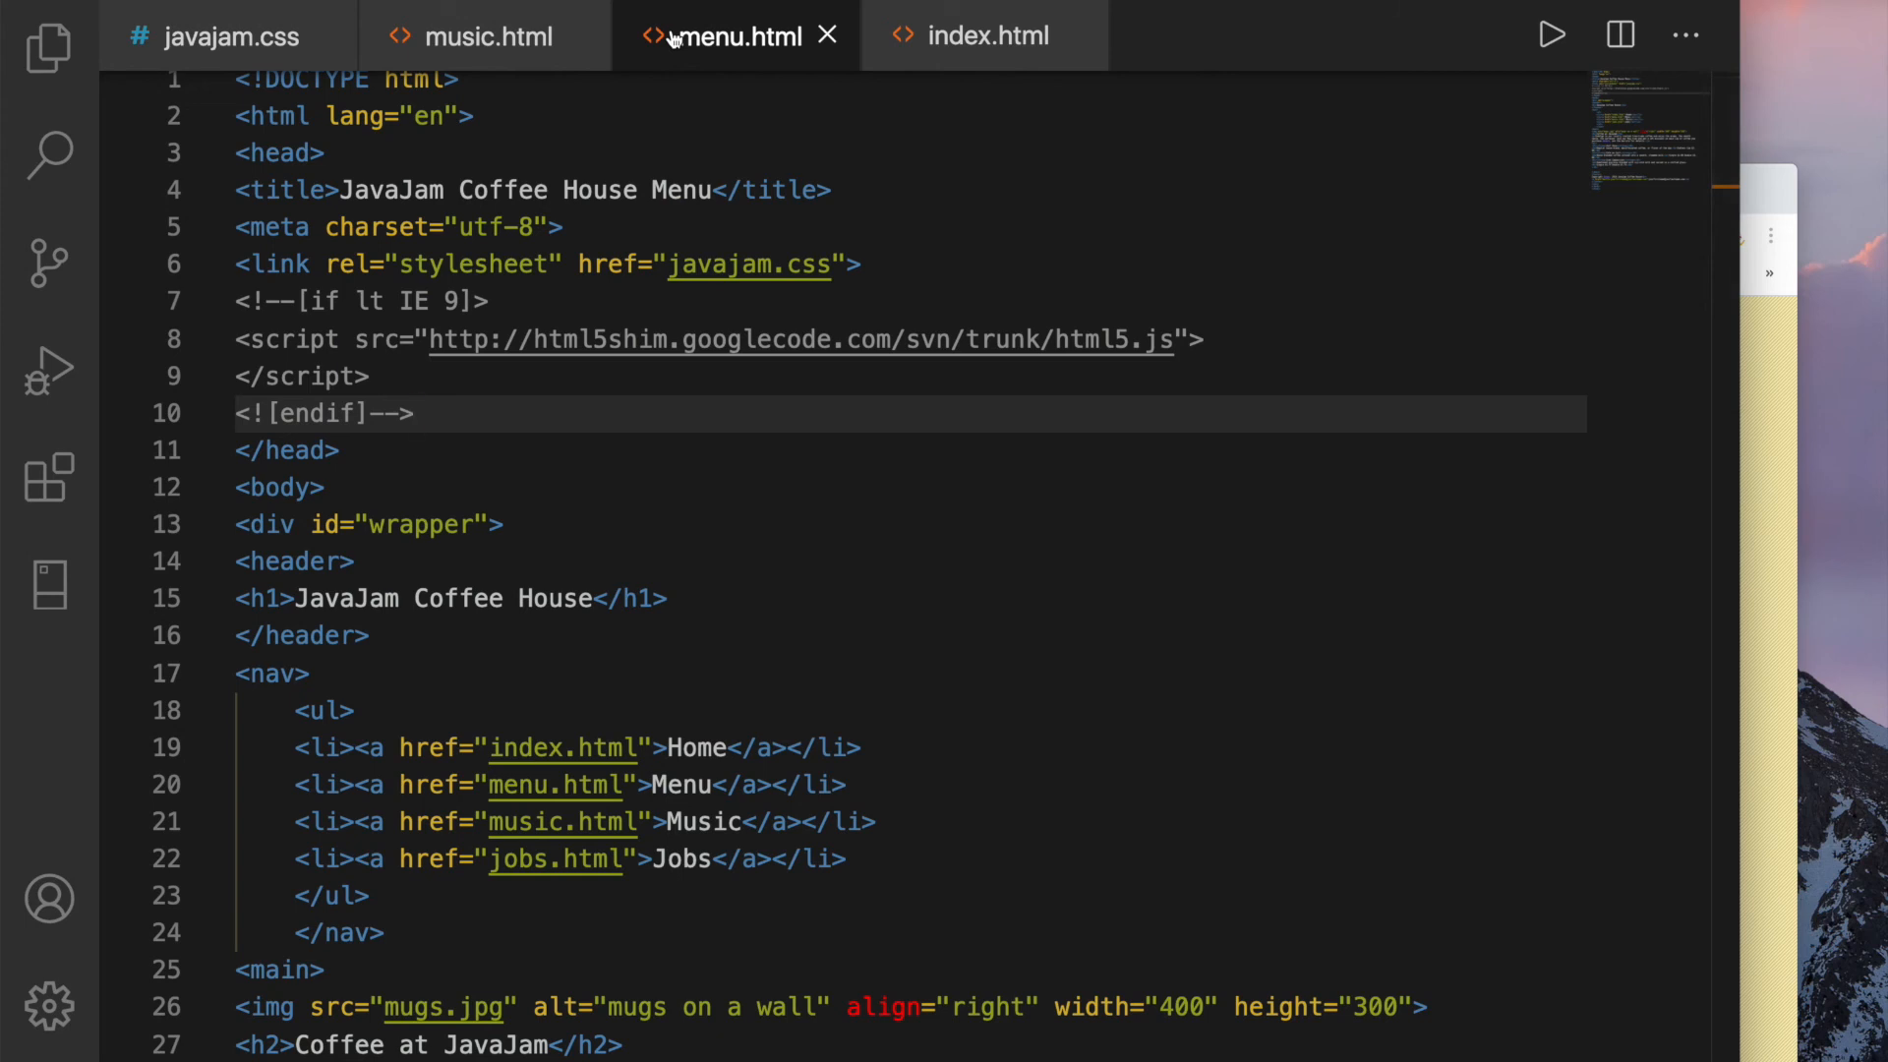
Replace menu.html's mugs.jpg img tag with <div id="heromugs"></div>
scroll(down, 3)
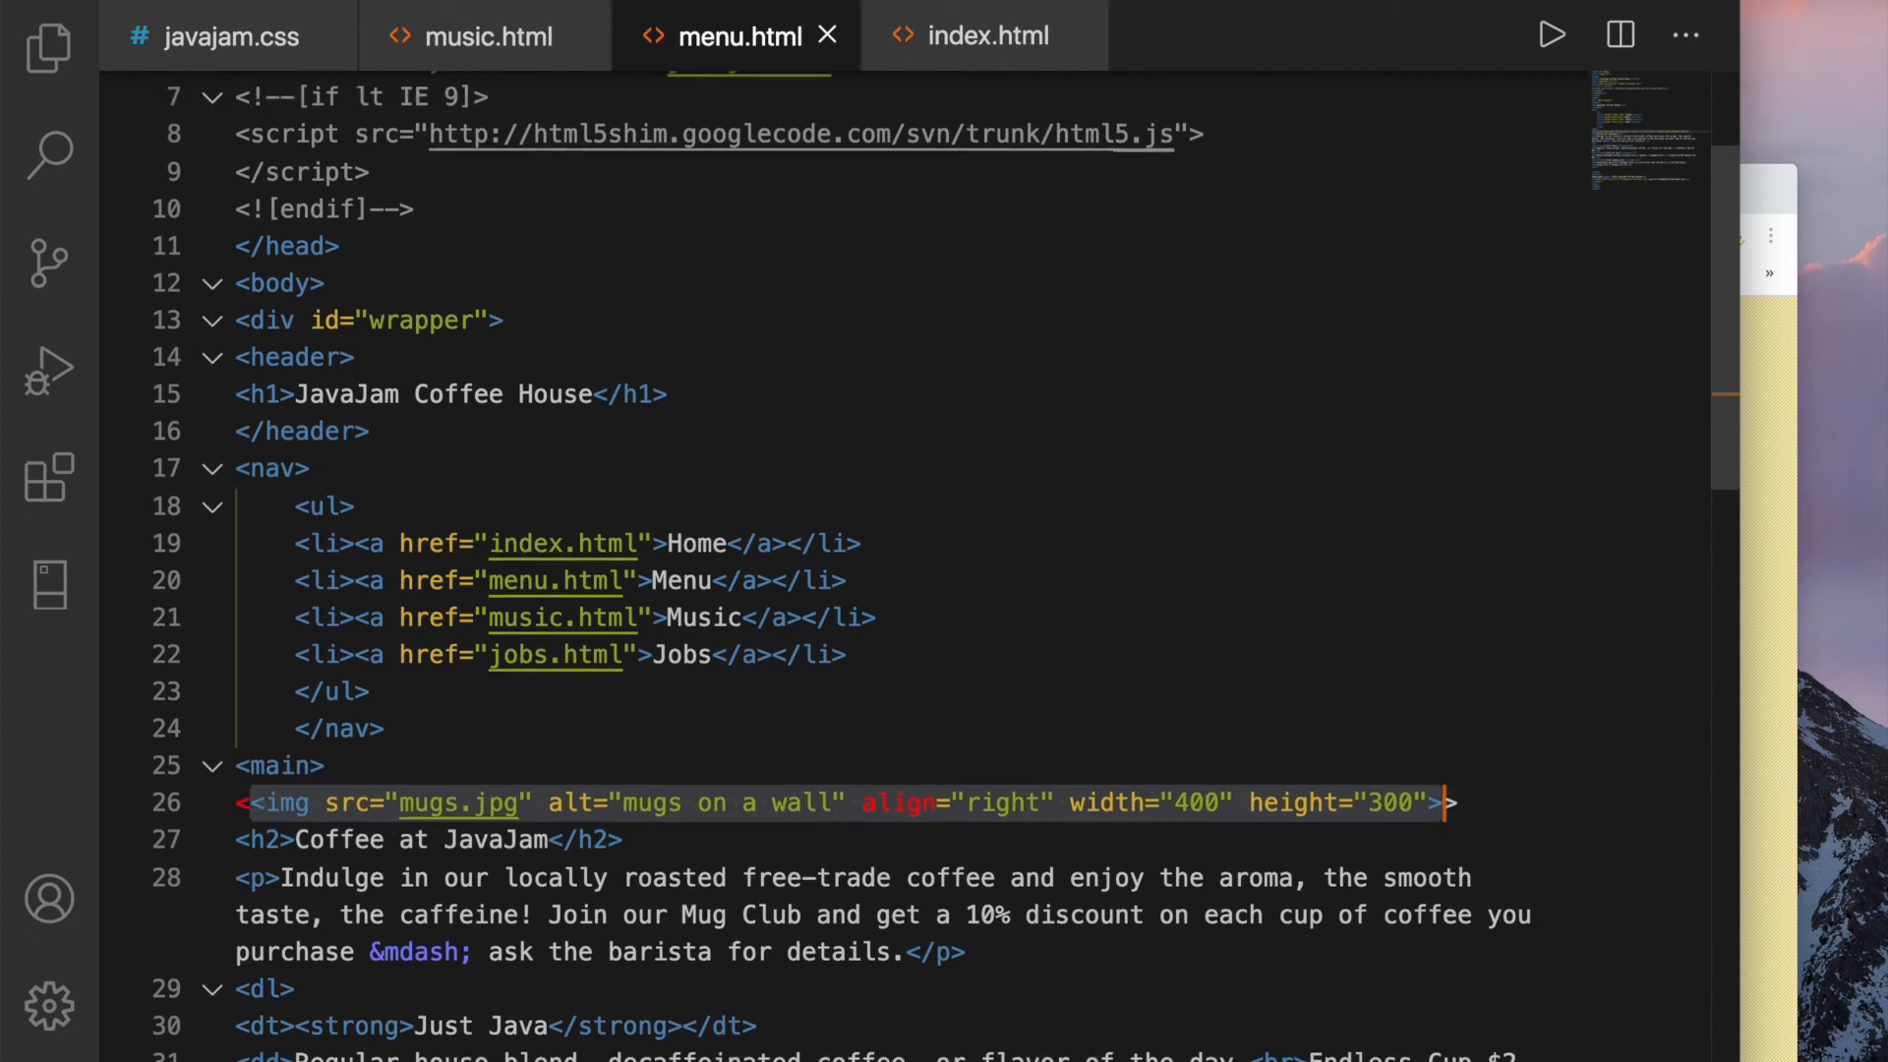
text(div id>)
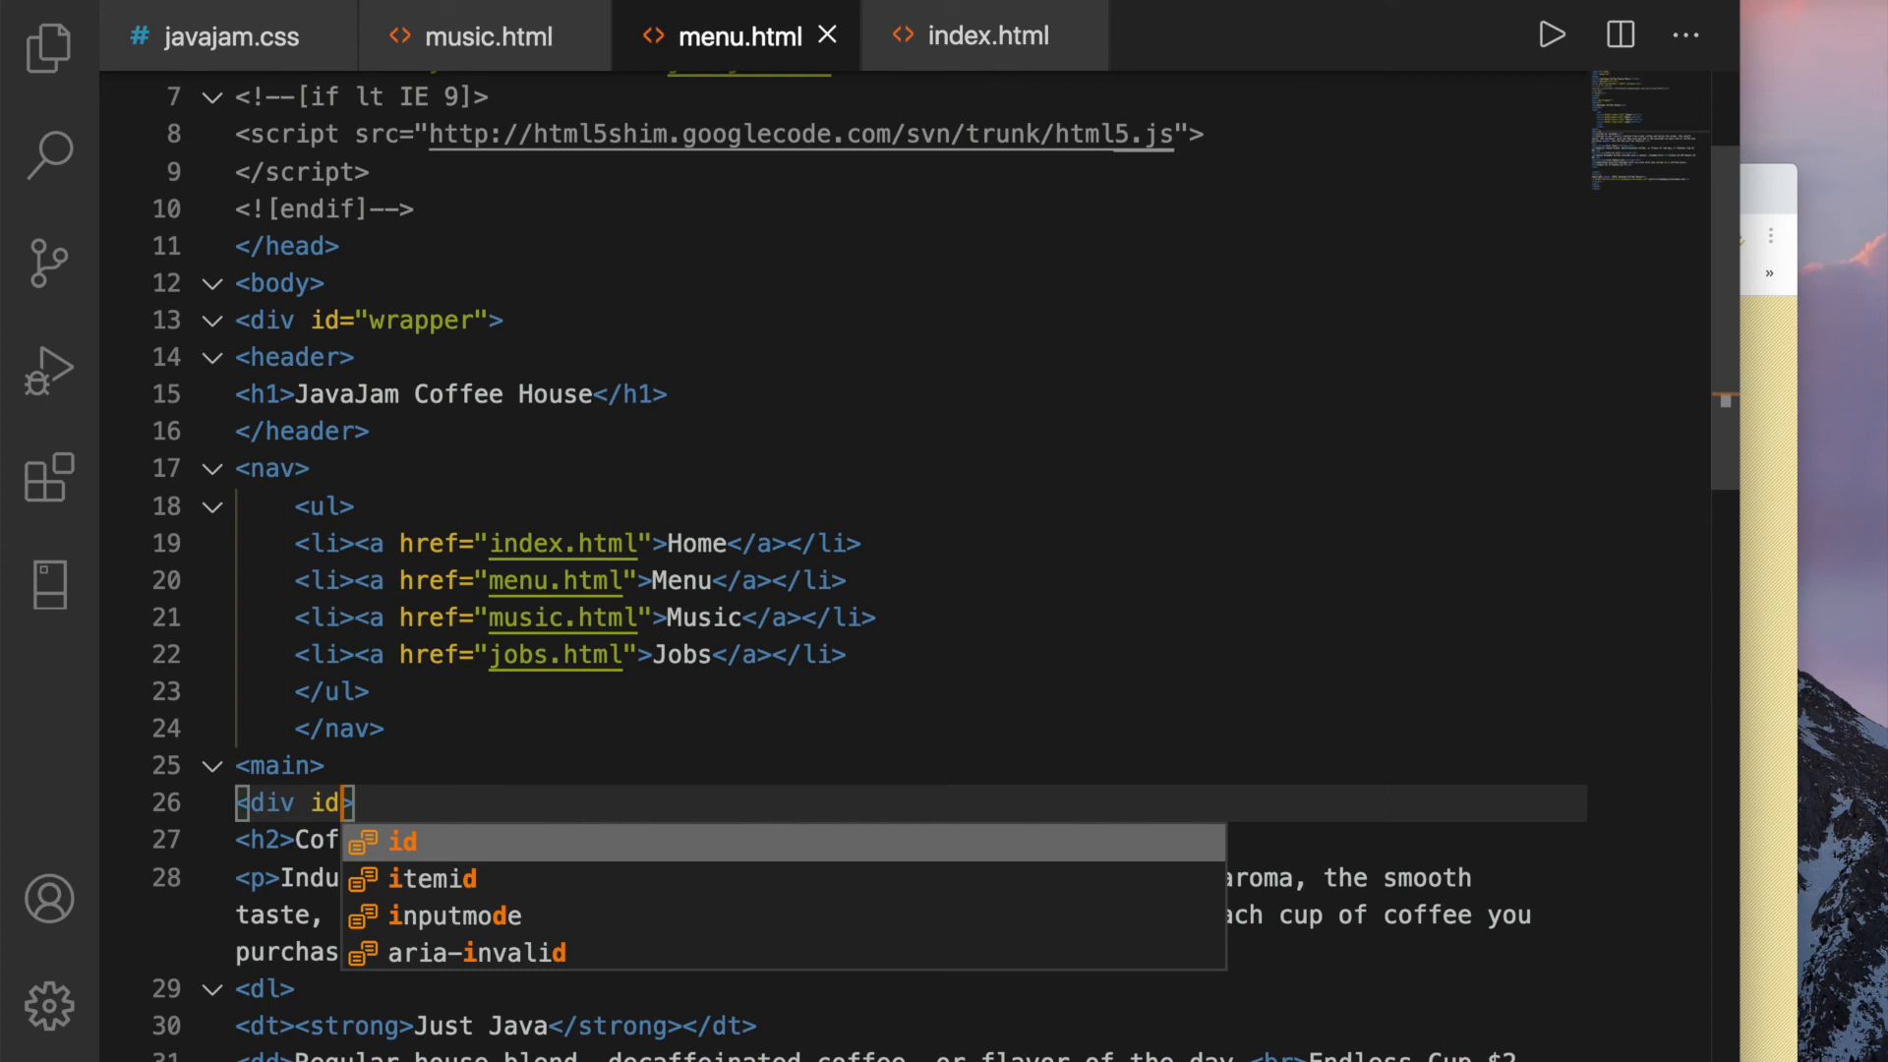
text(heromu")
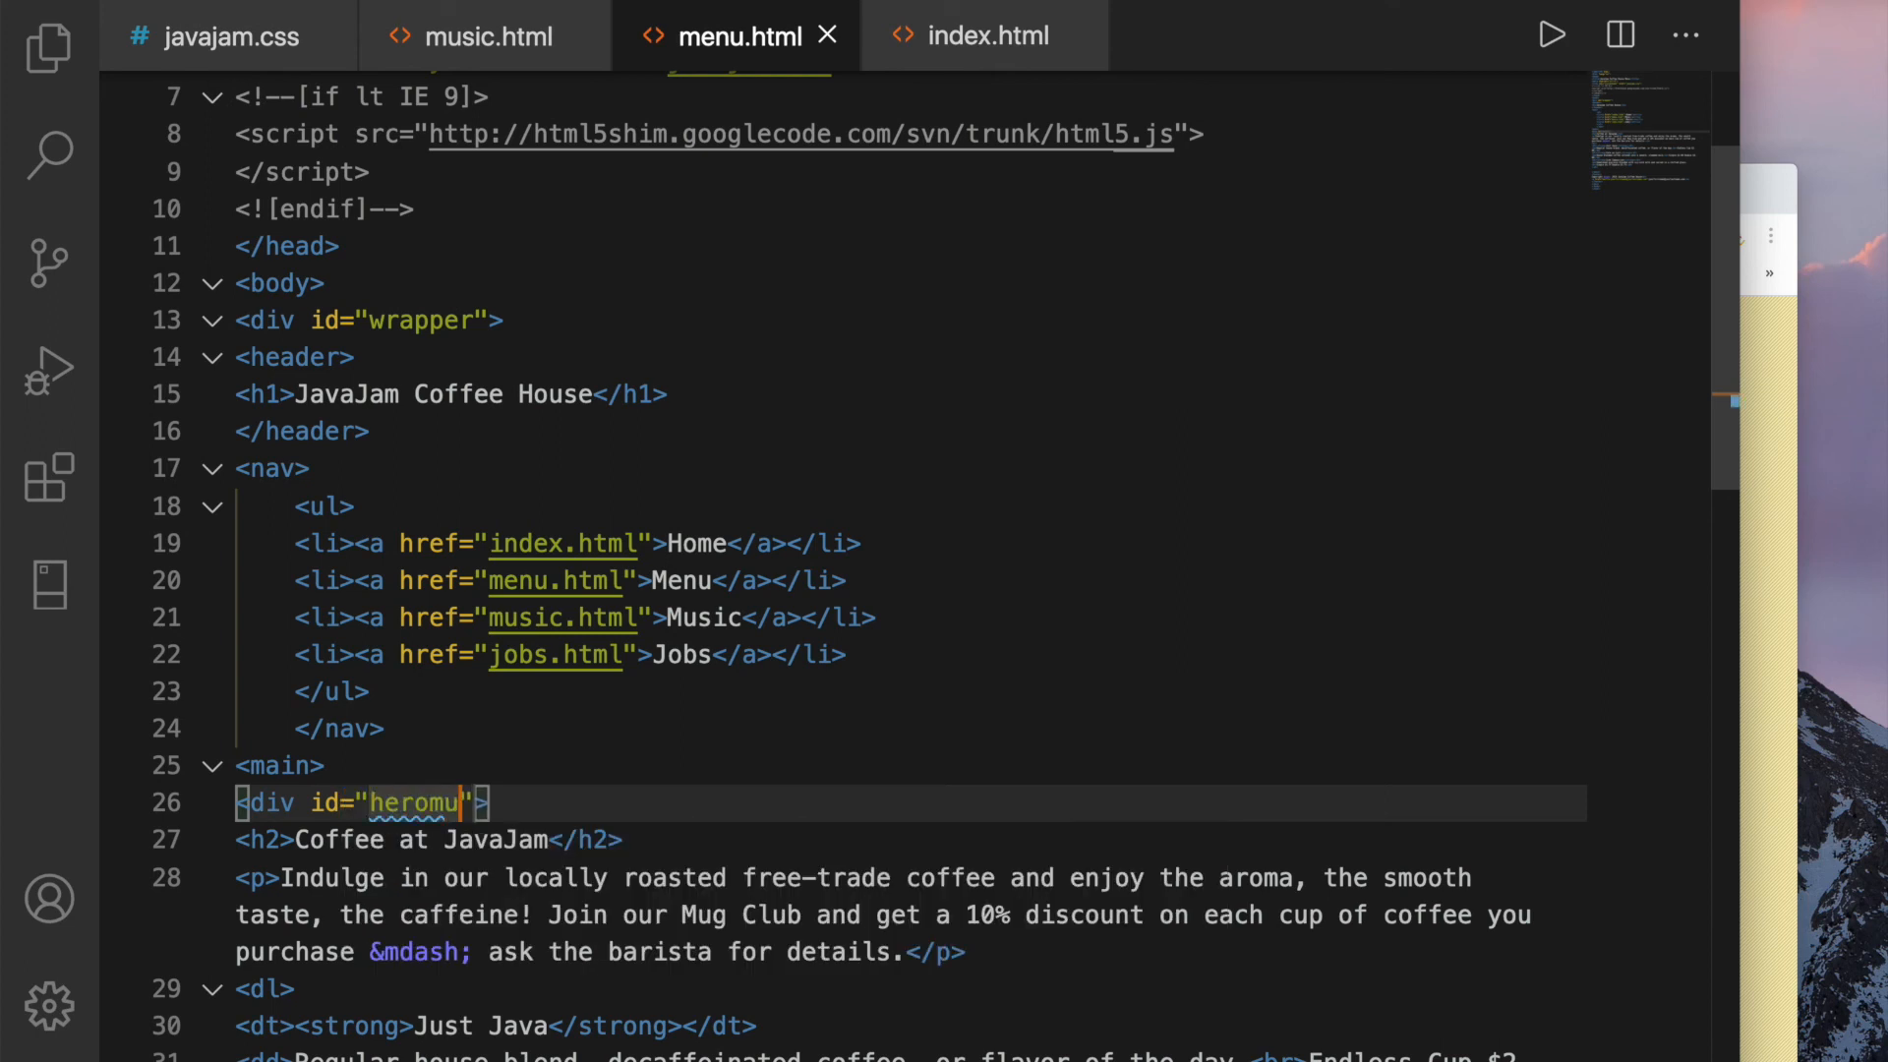
text(gs)
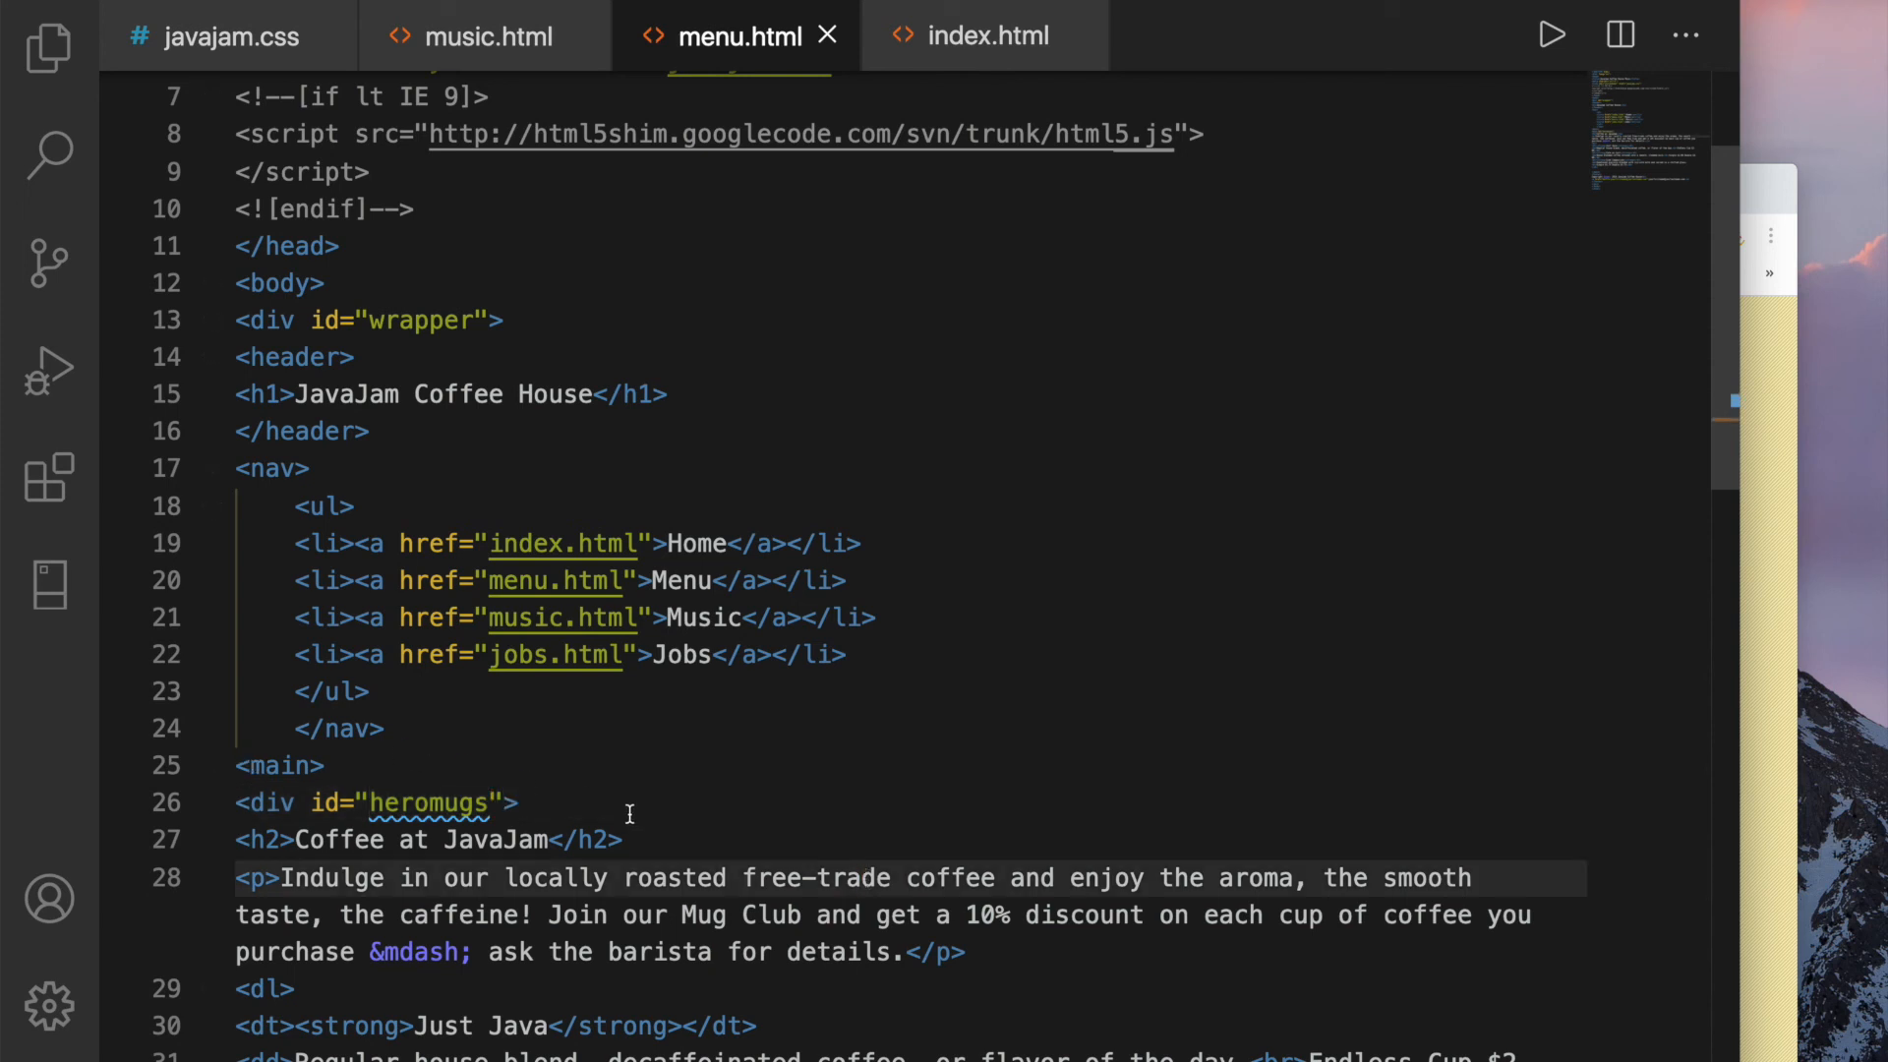
text(</div>)
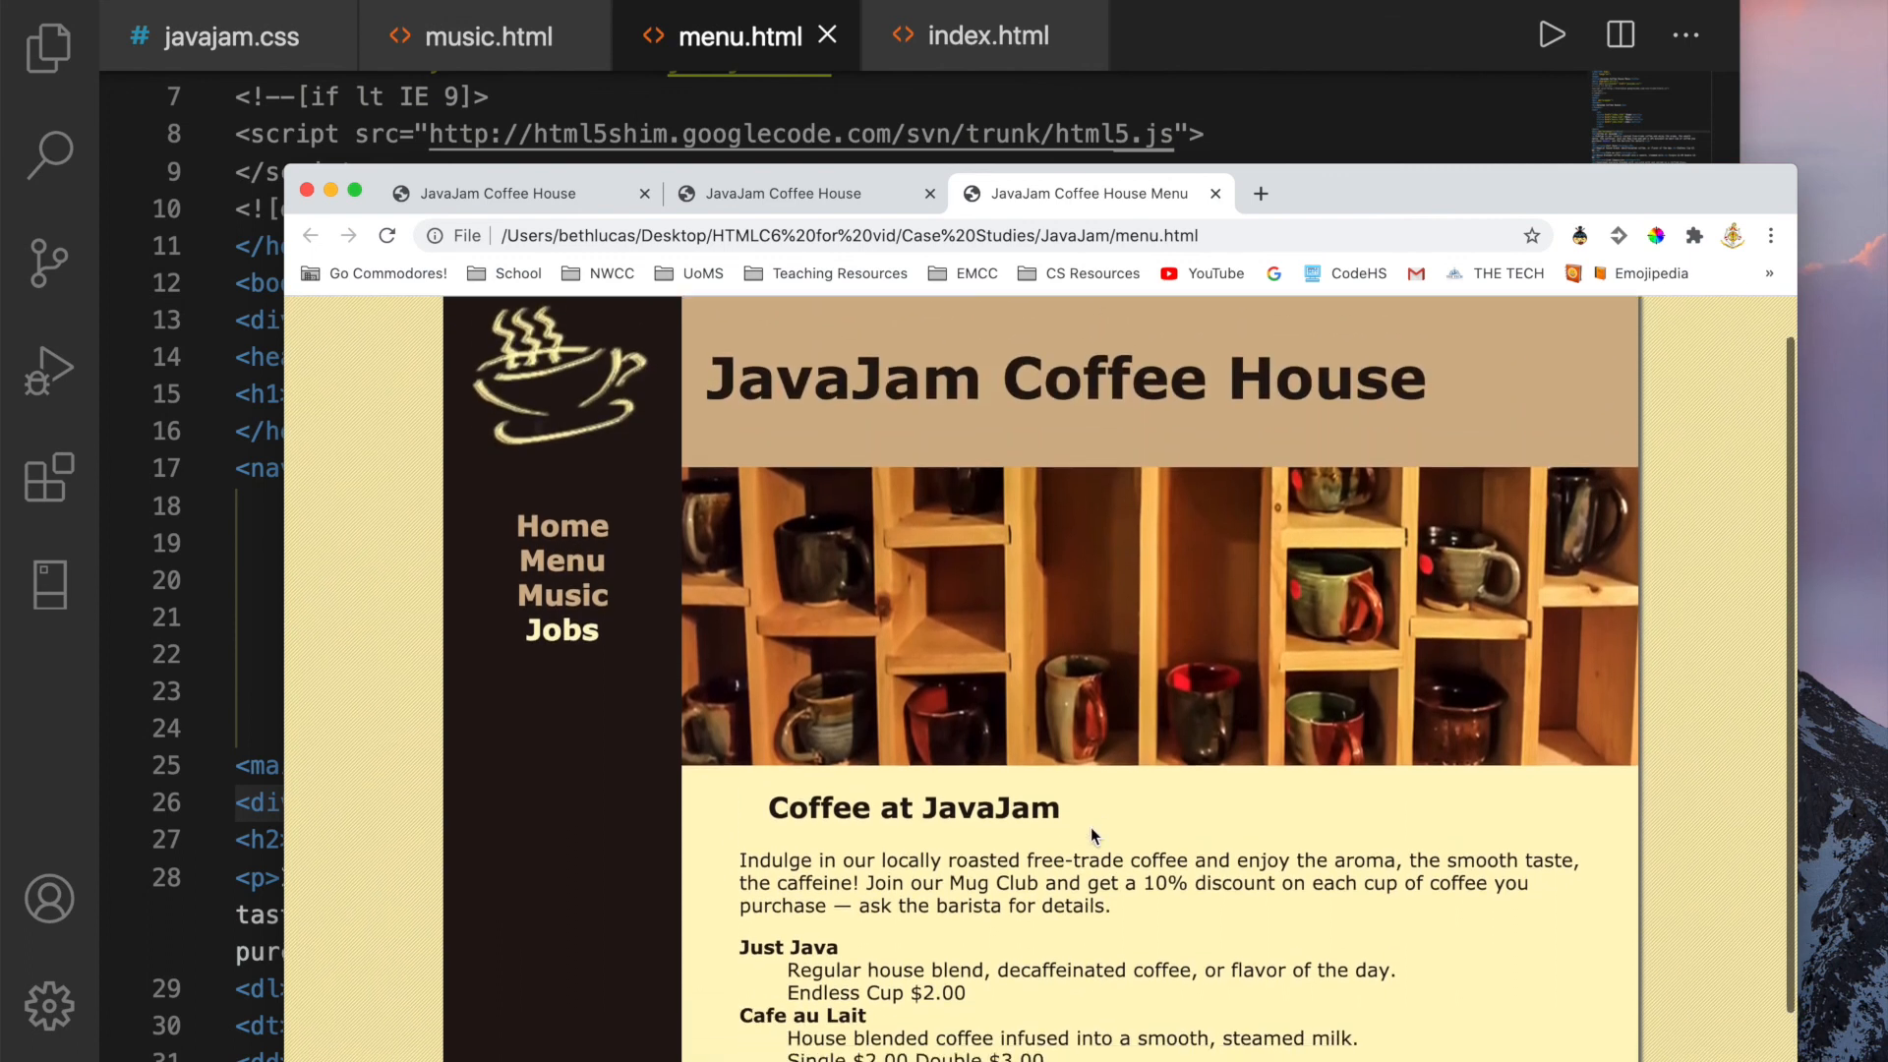
scroll(down, 3)
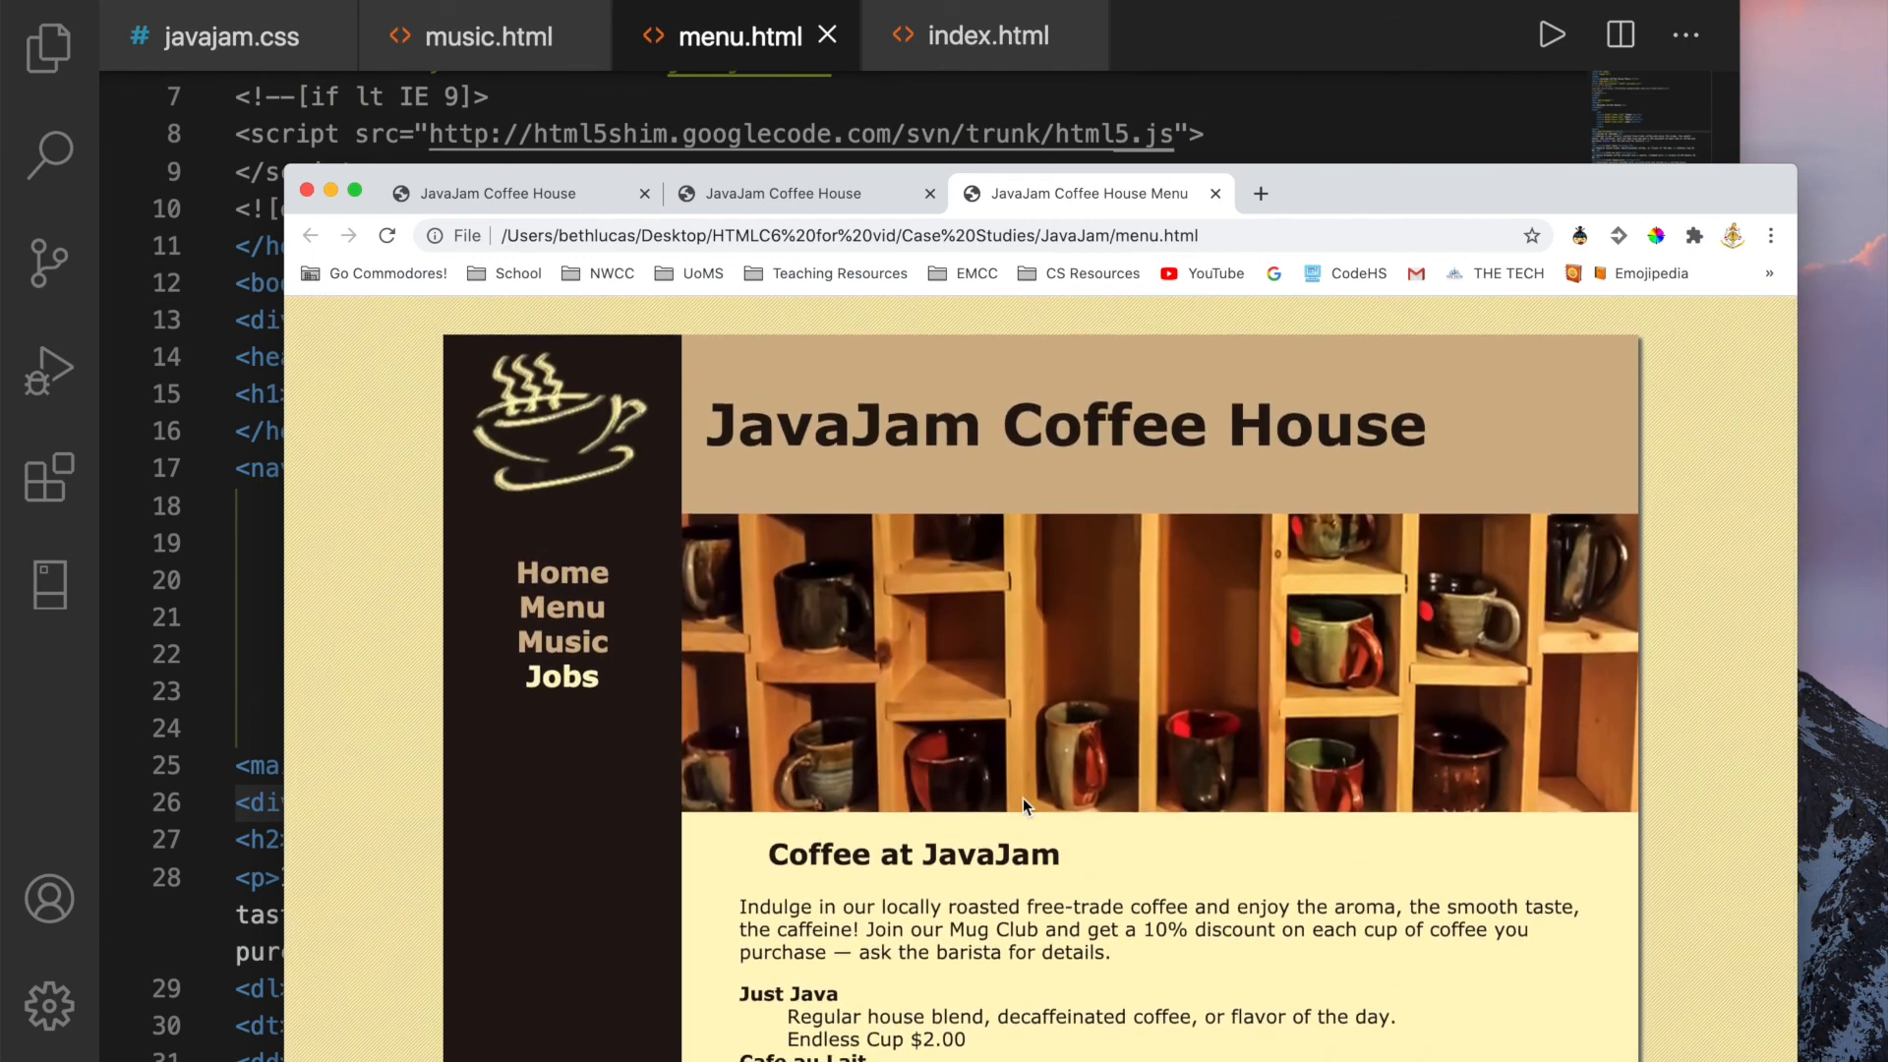
mouse_move(549, 471)
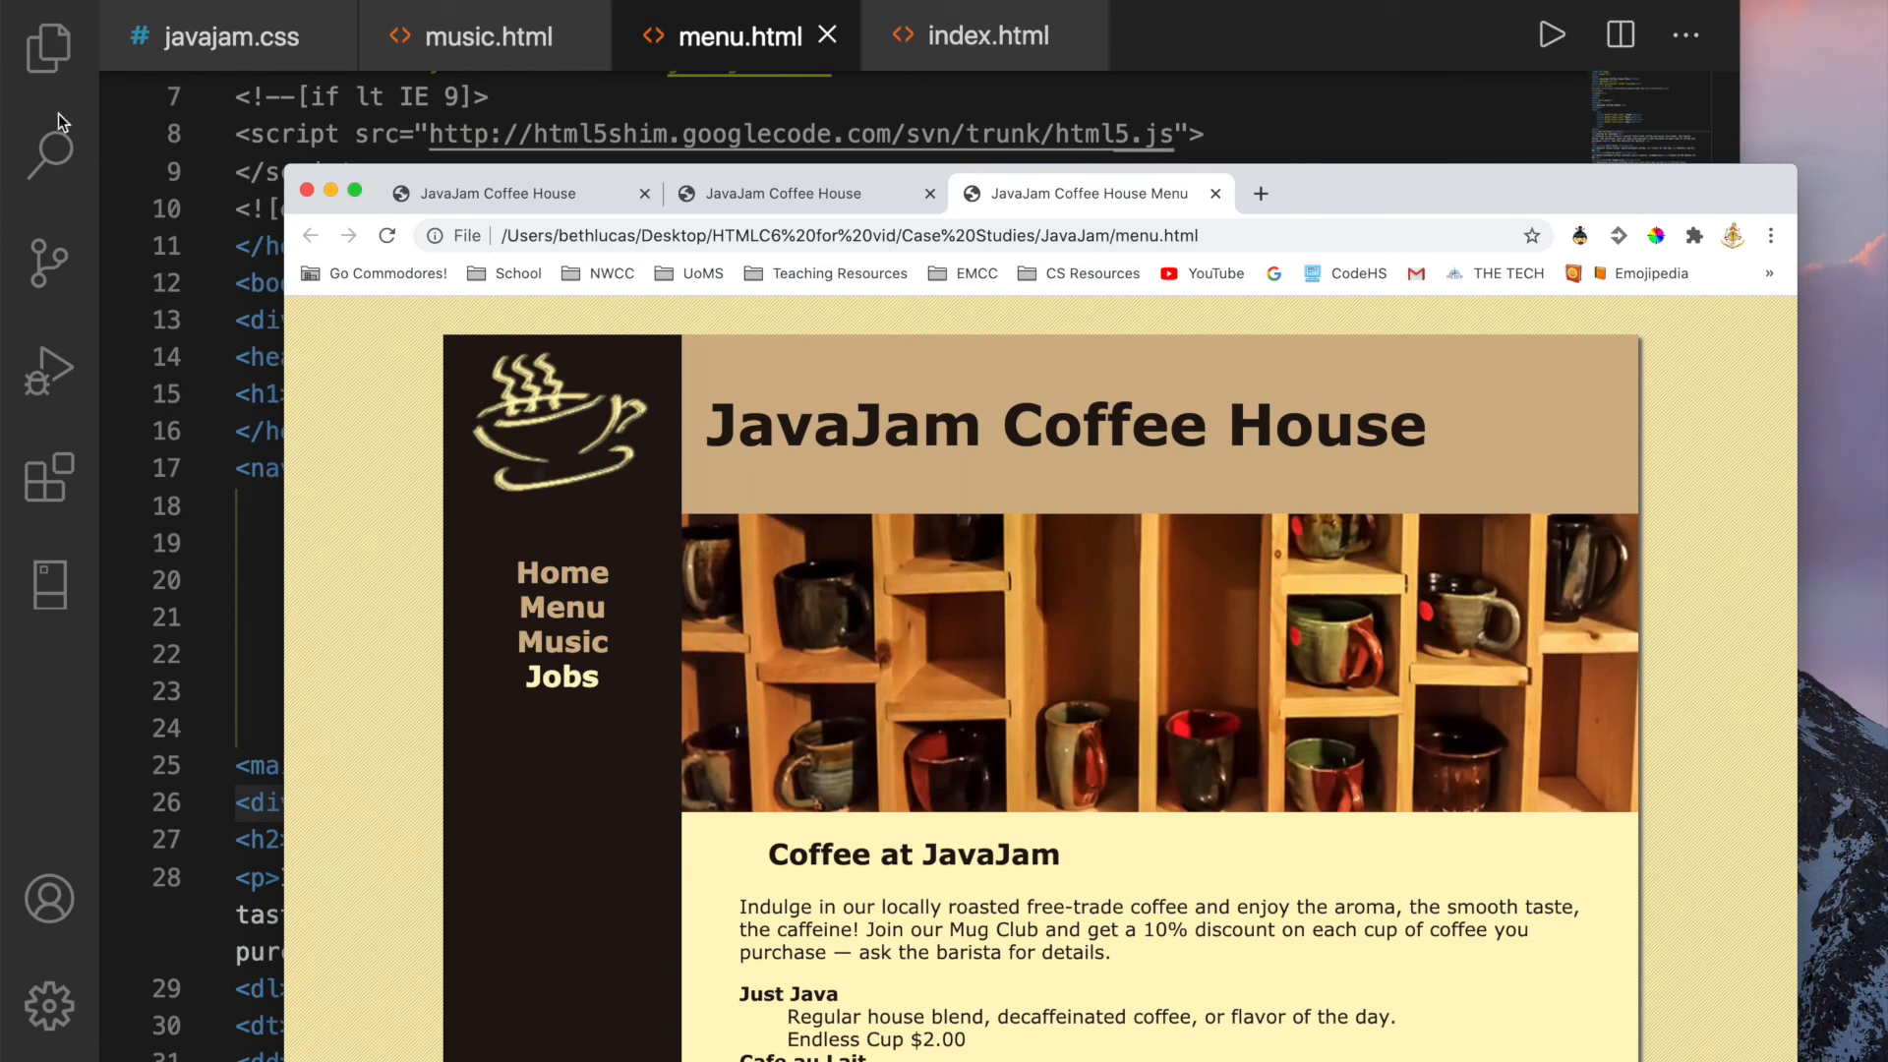
mouse_move(187, 114)
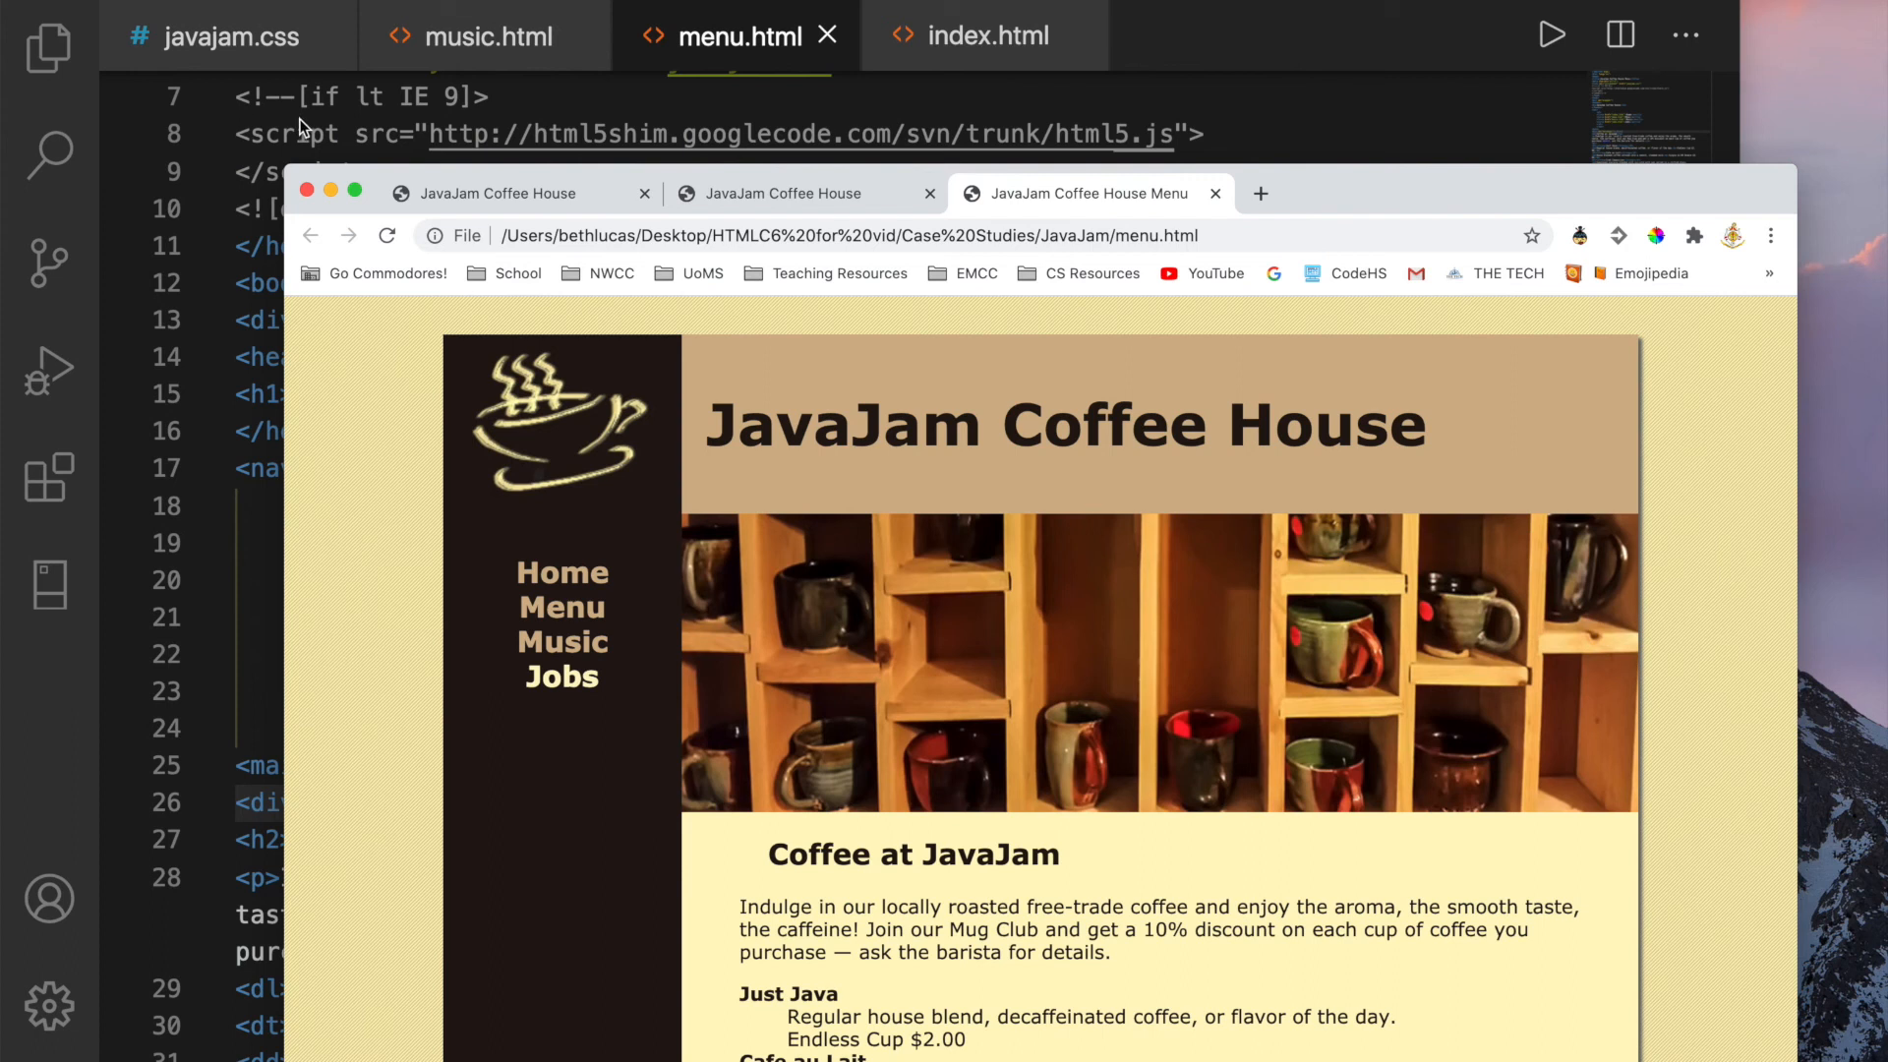
Type <div id="heroguitar"></div> on the blank line before music.html's h2
click(487, 36)
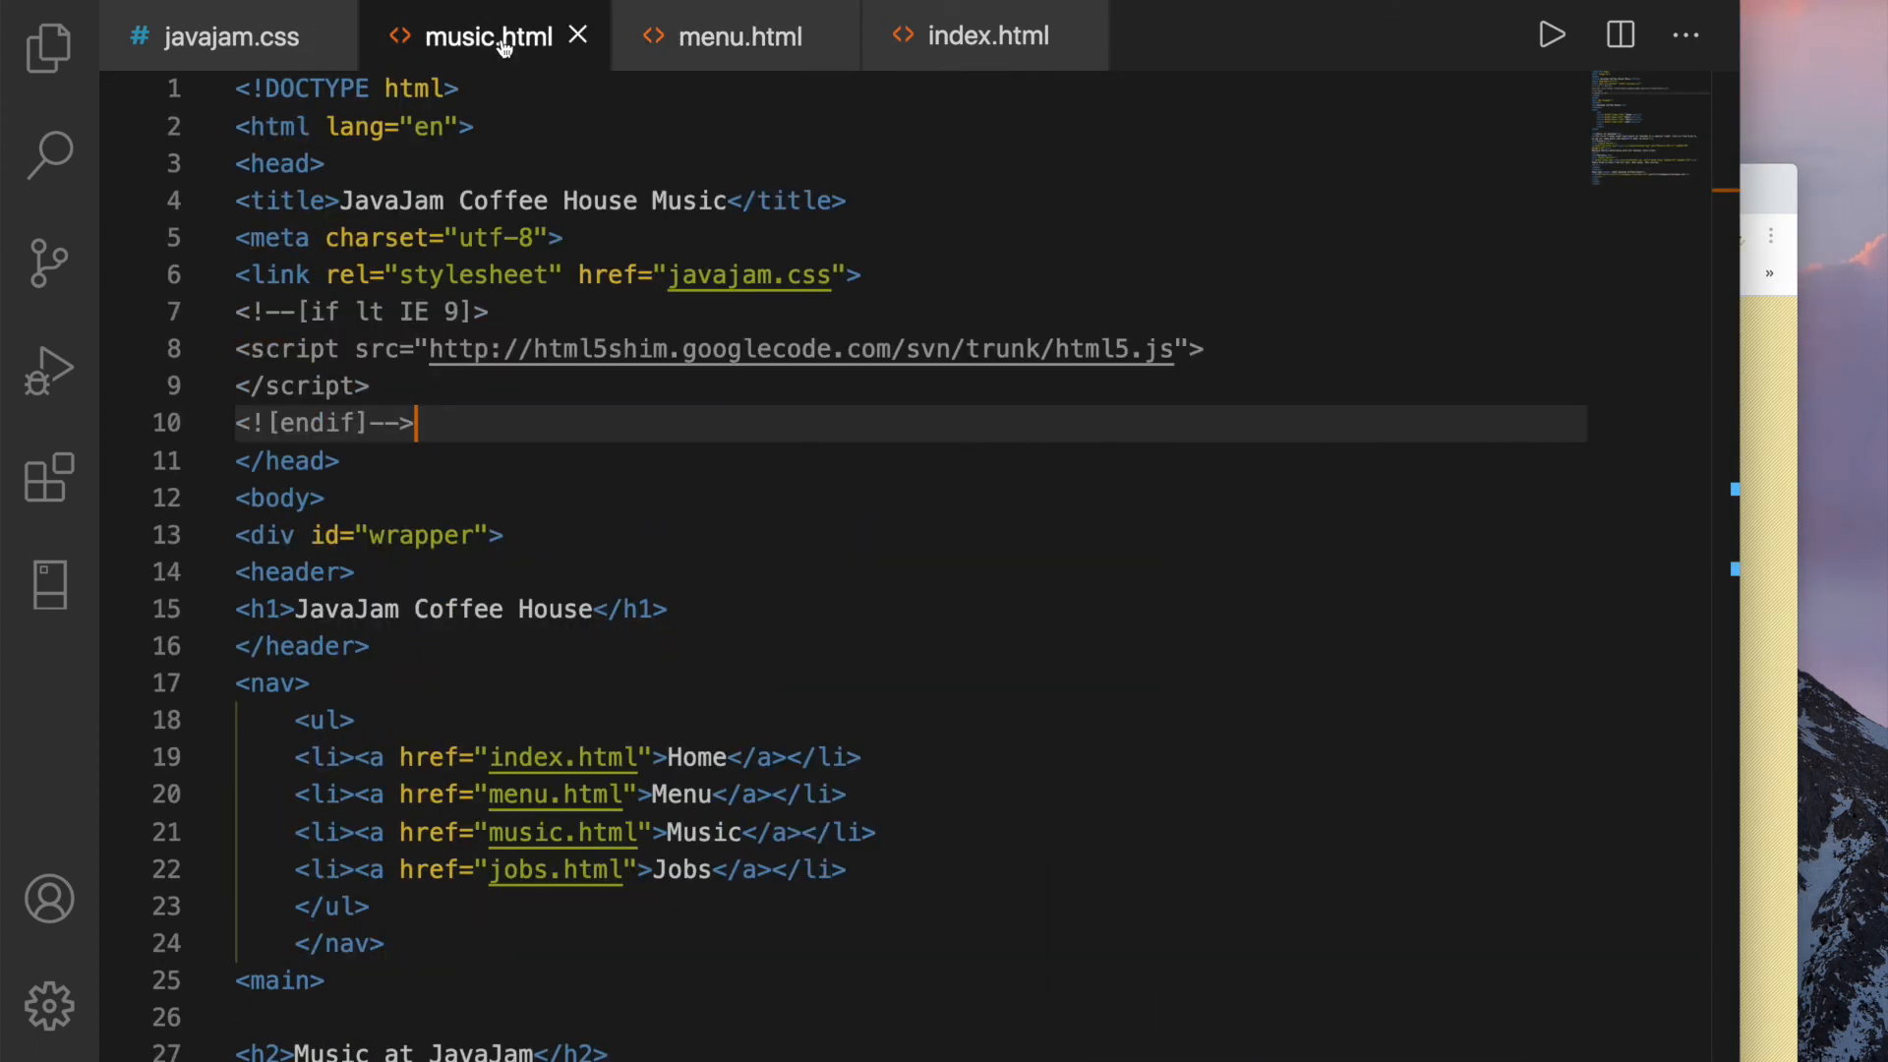
mouse_move(503, 396)
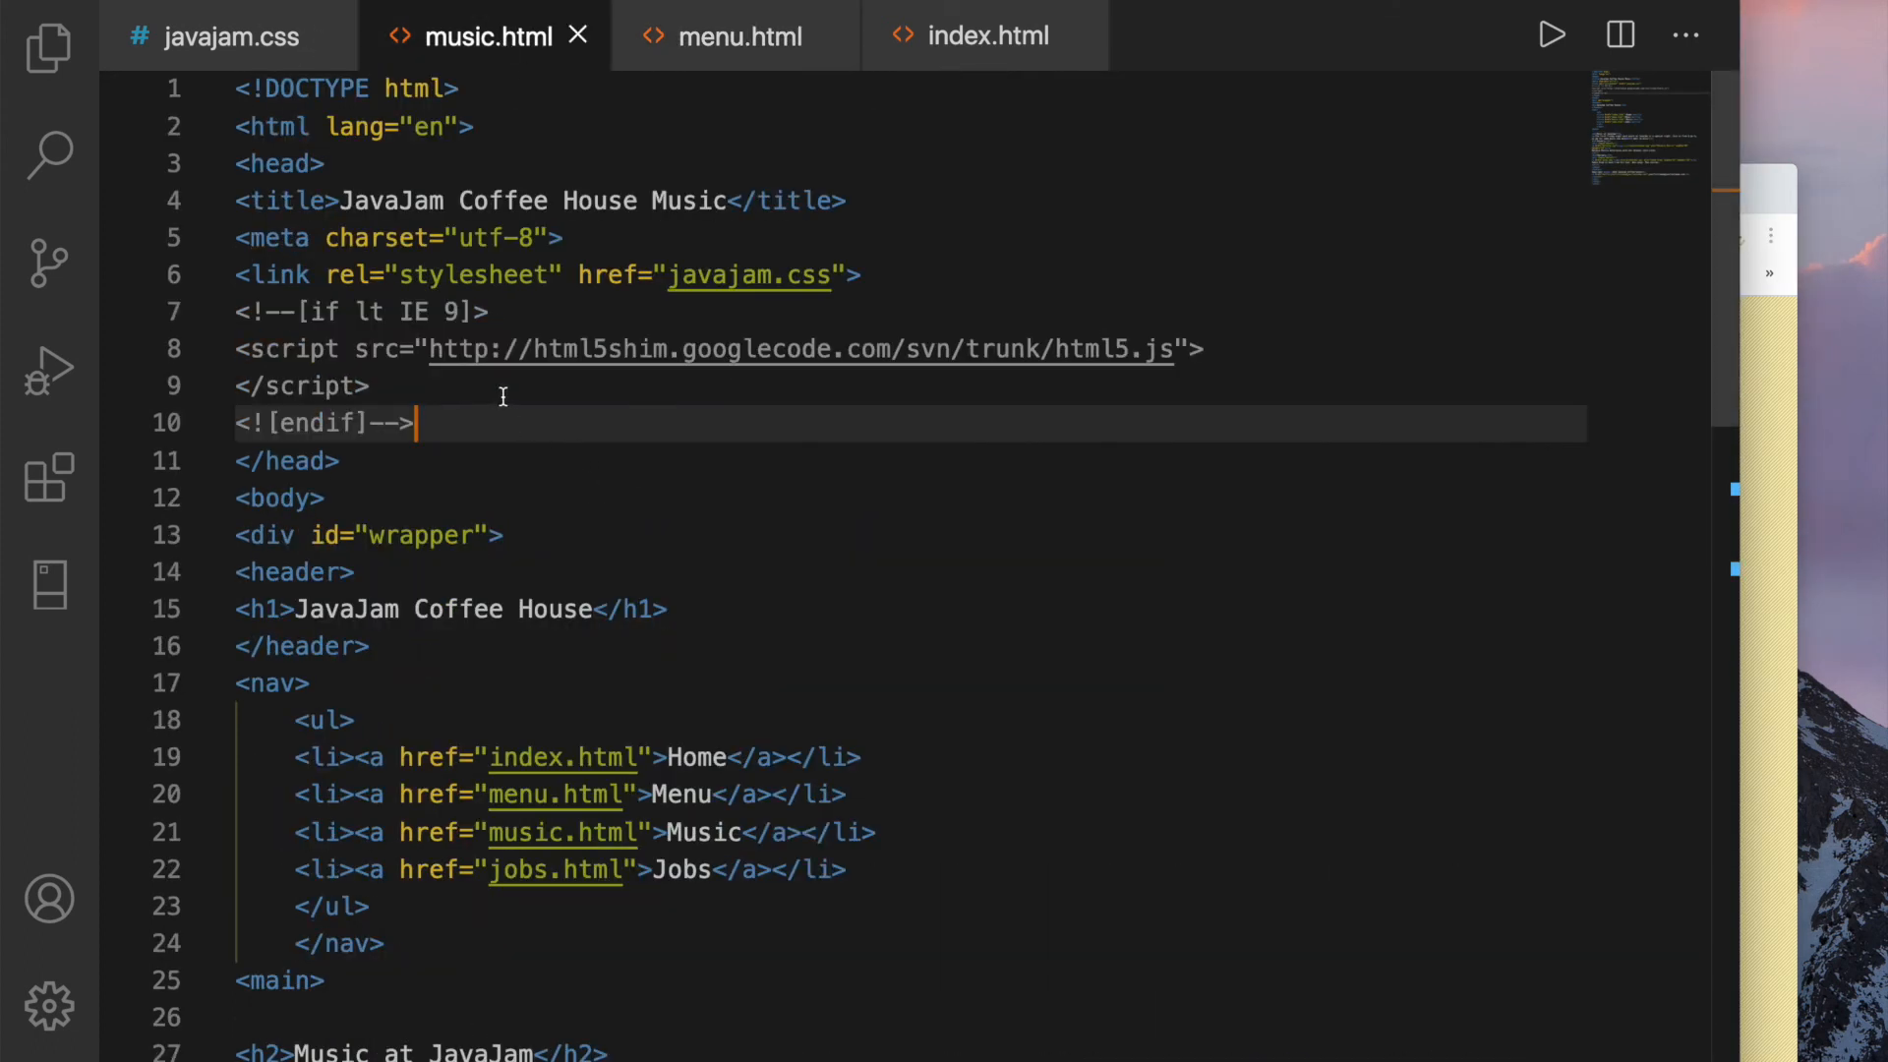
mouse_move(554, 561)
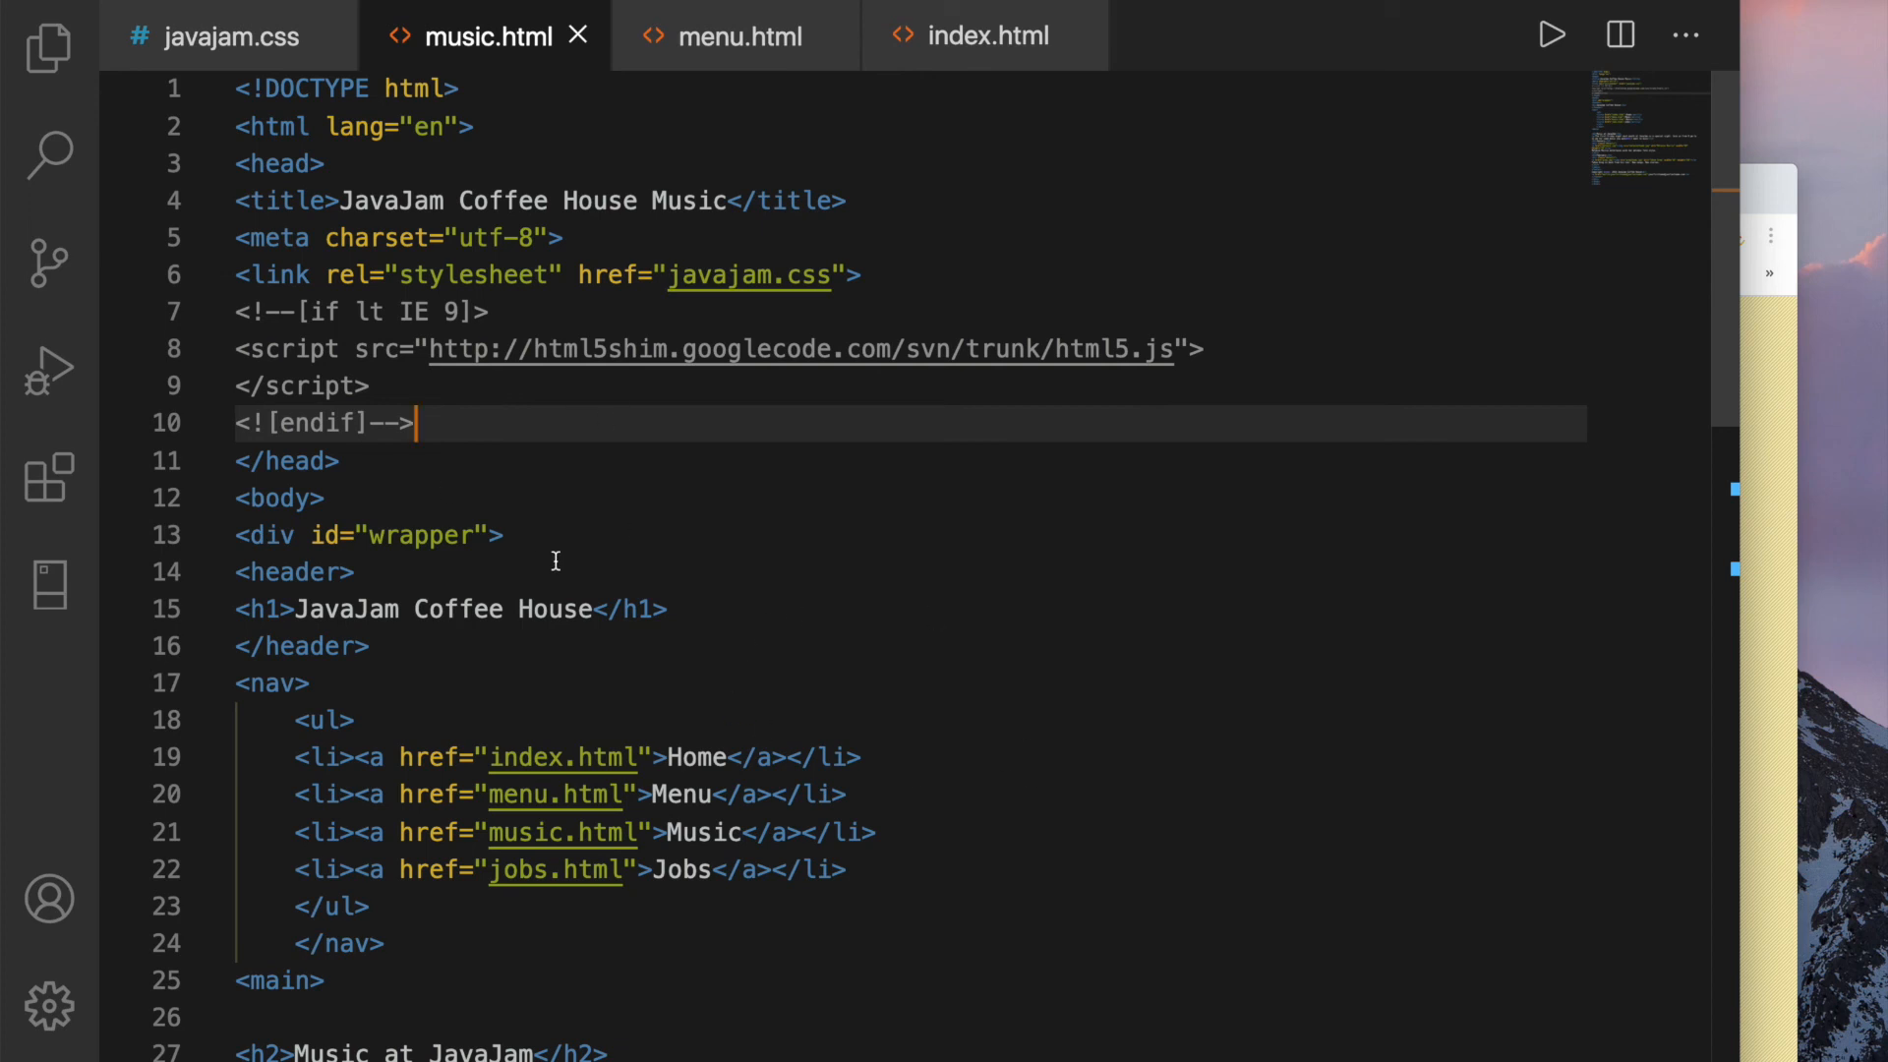
mouse_move(424, 757)
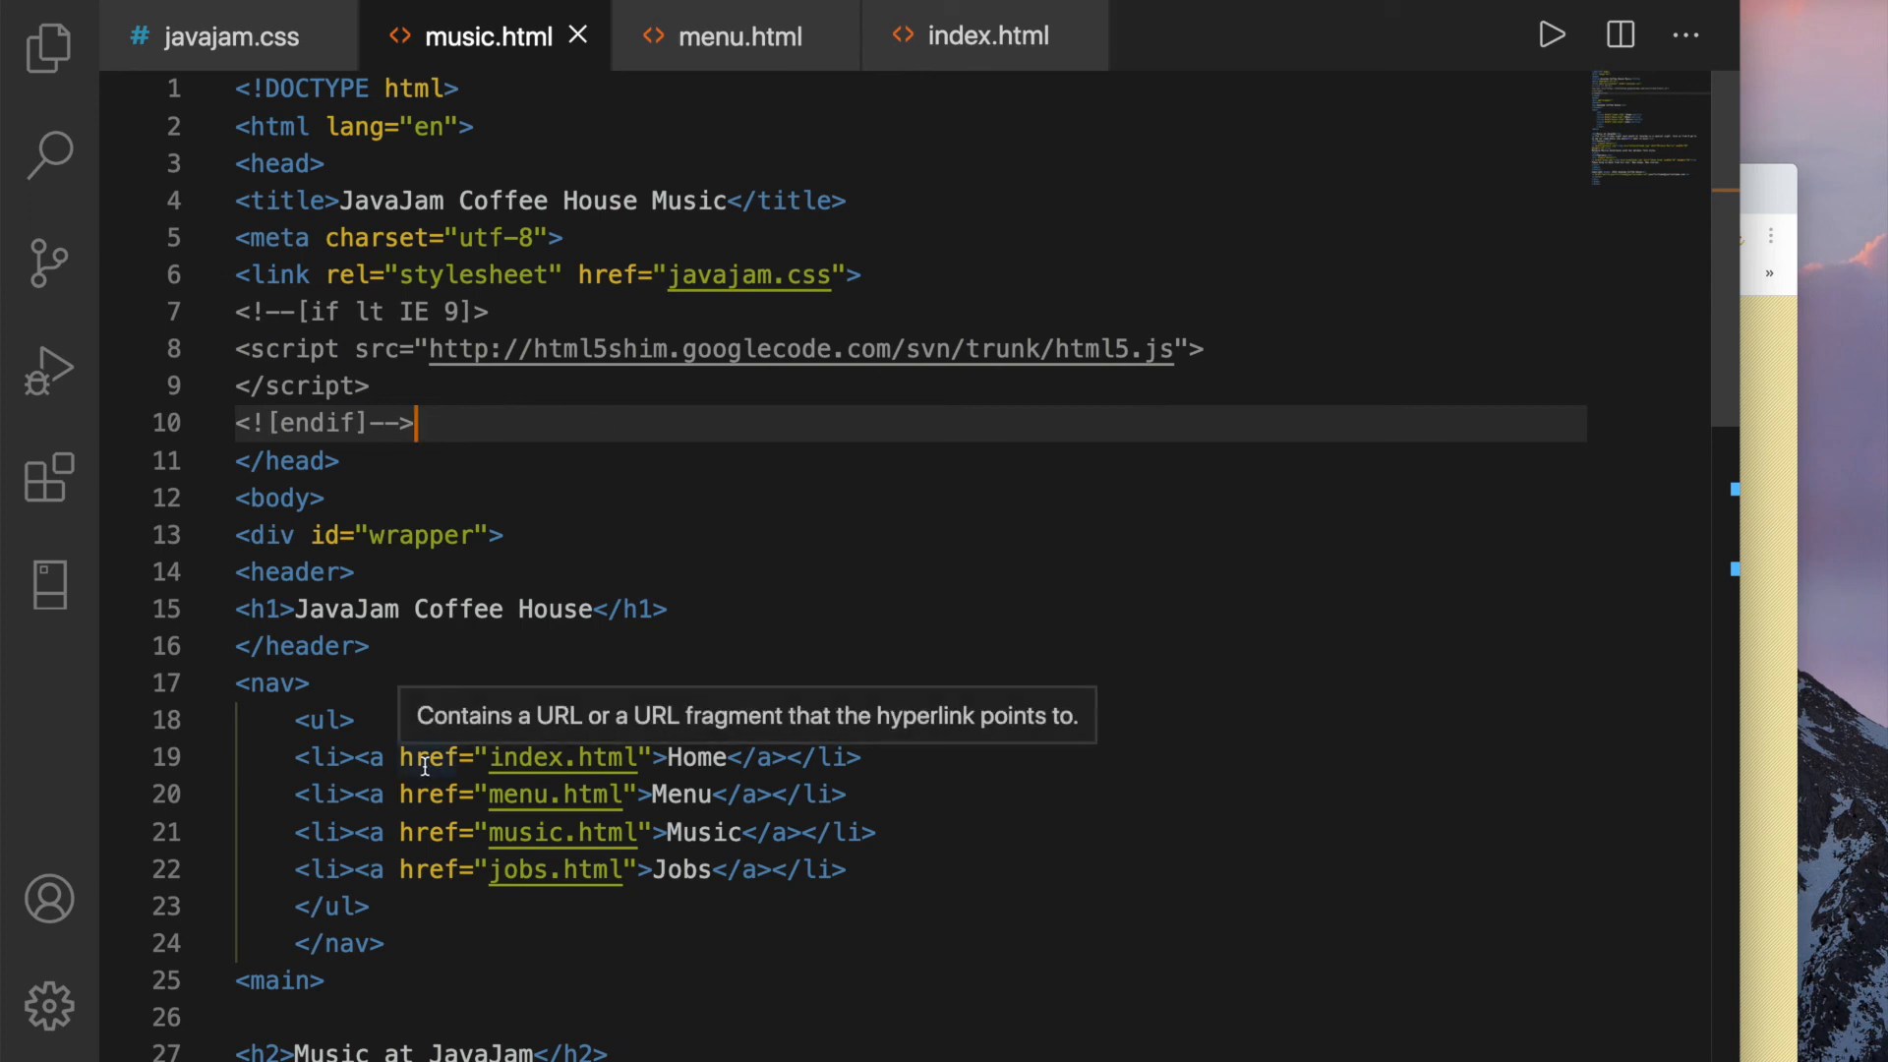
mouse_move(520, 403)
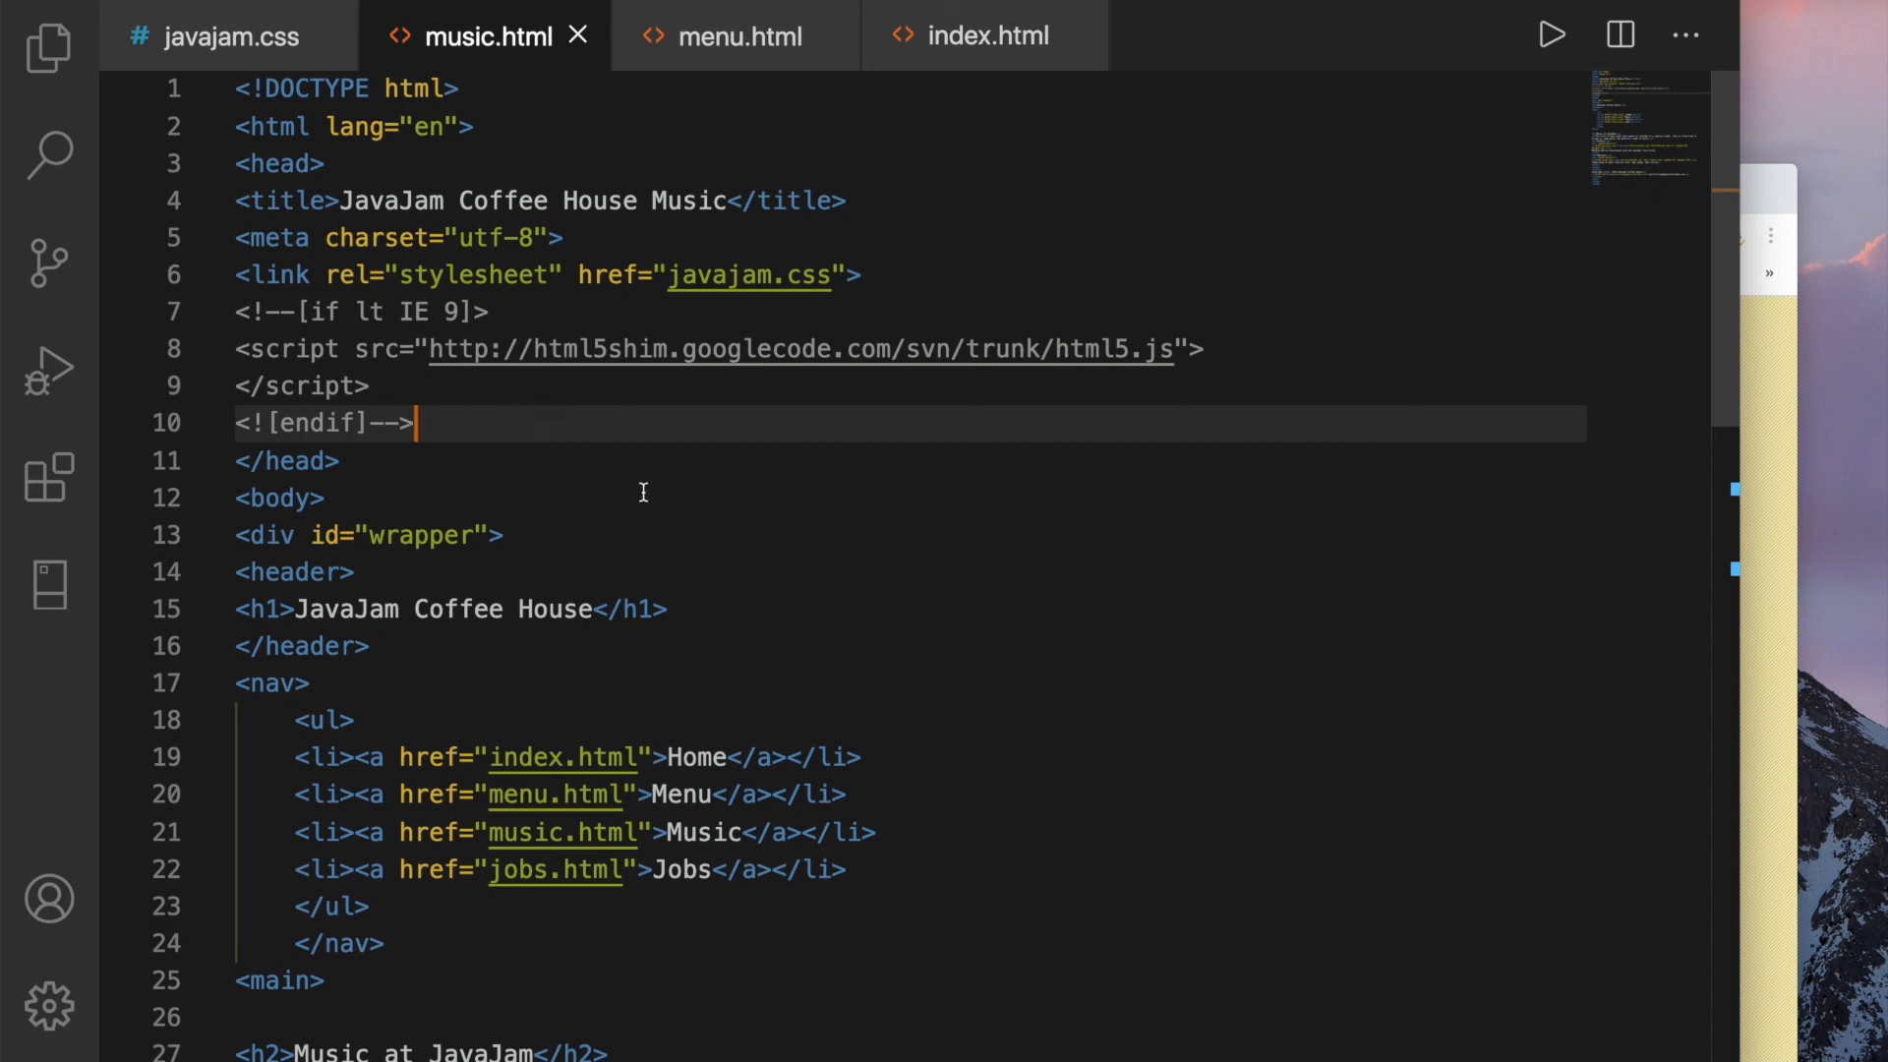
mouse_move(674, 520)
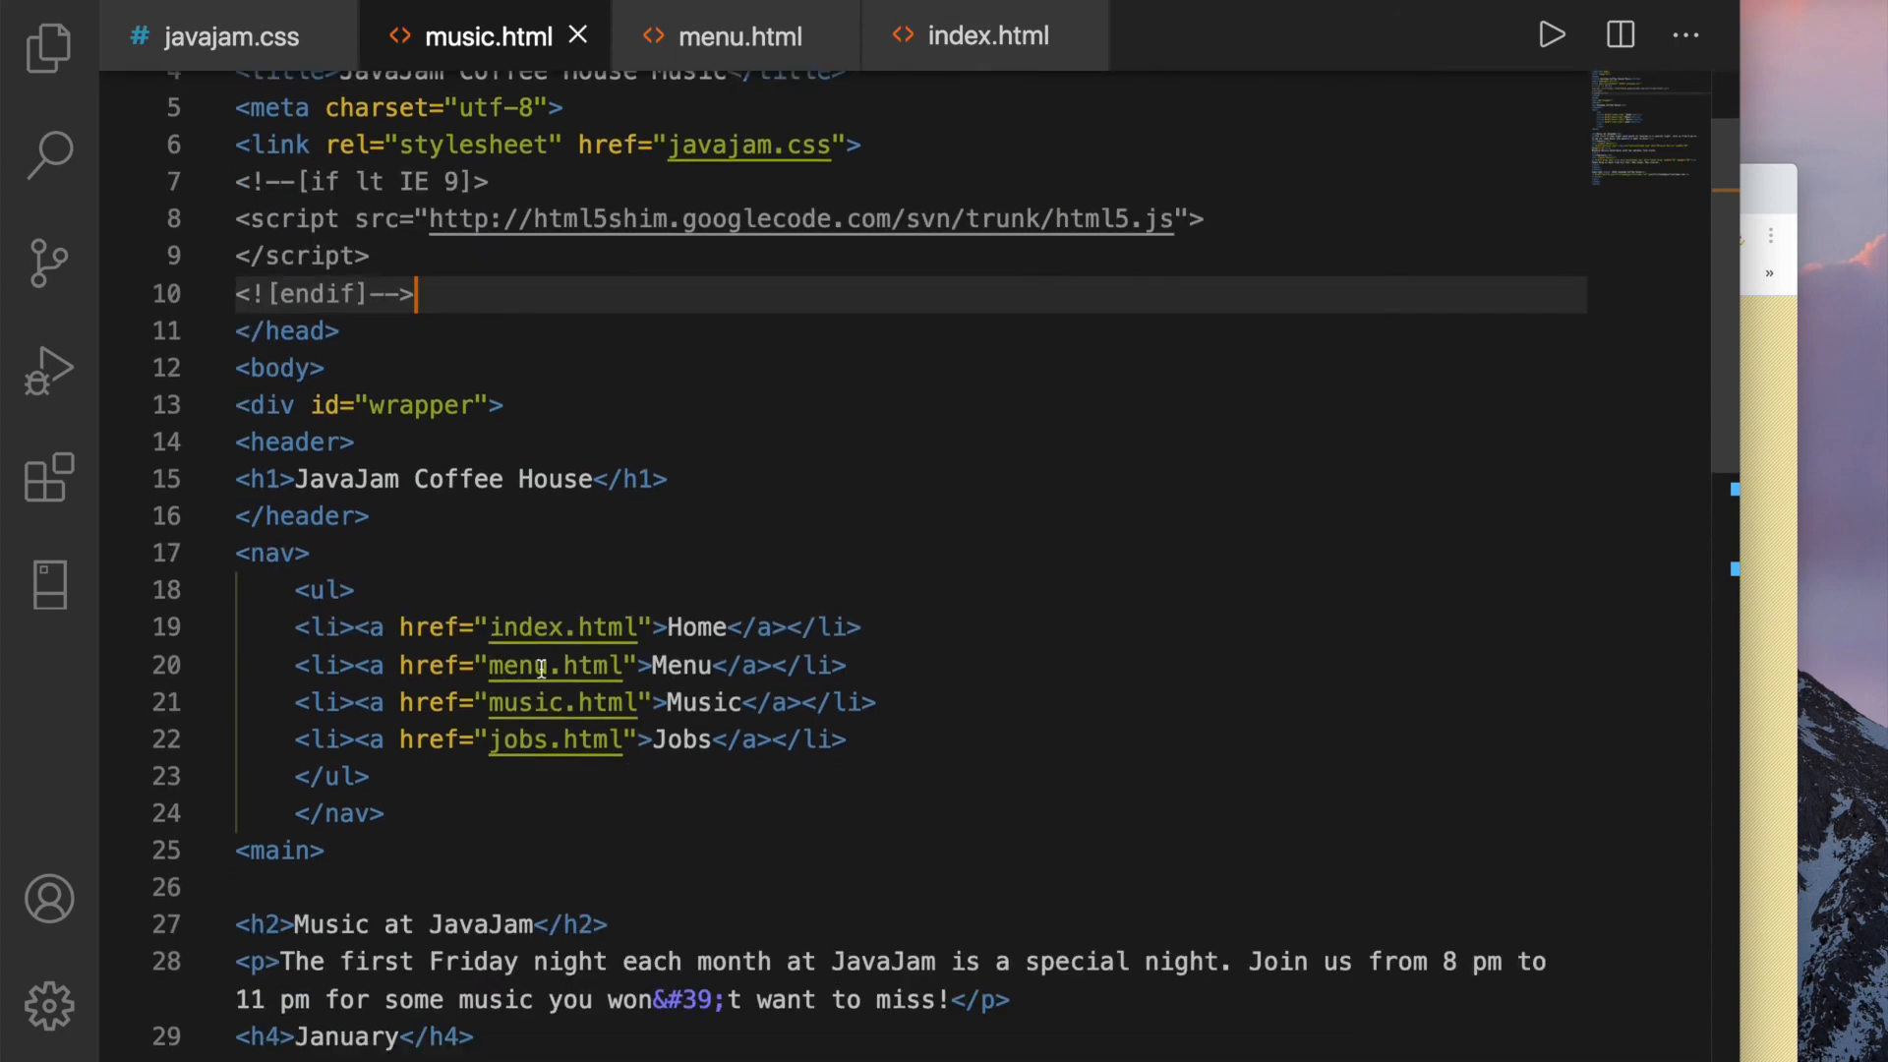
scroll(down, 3)
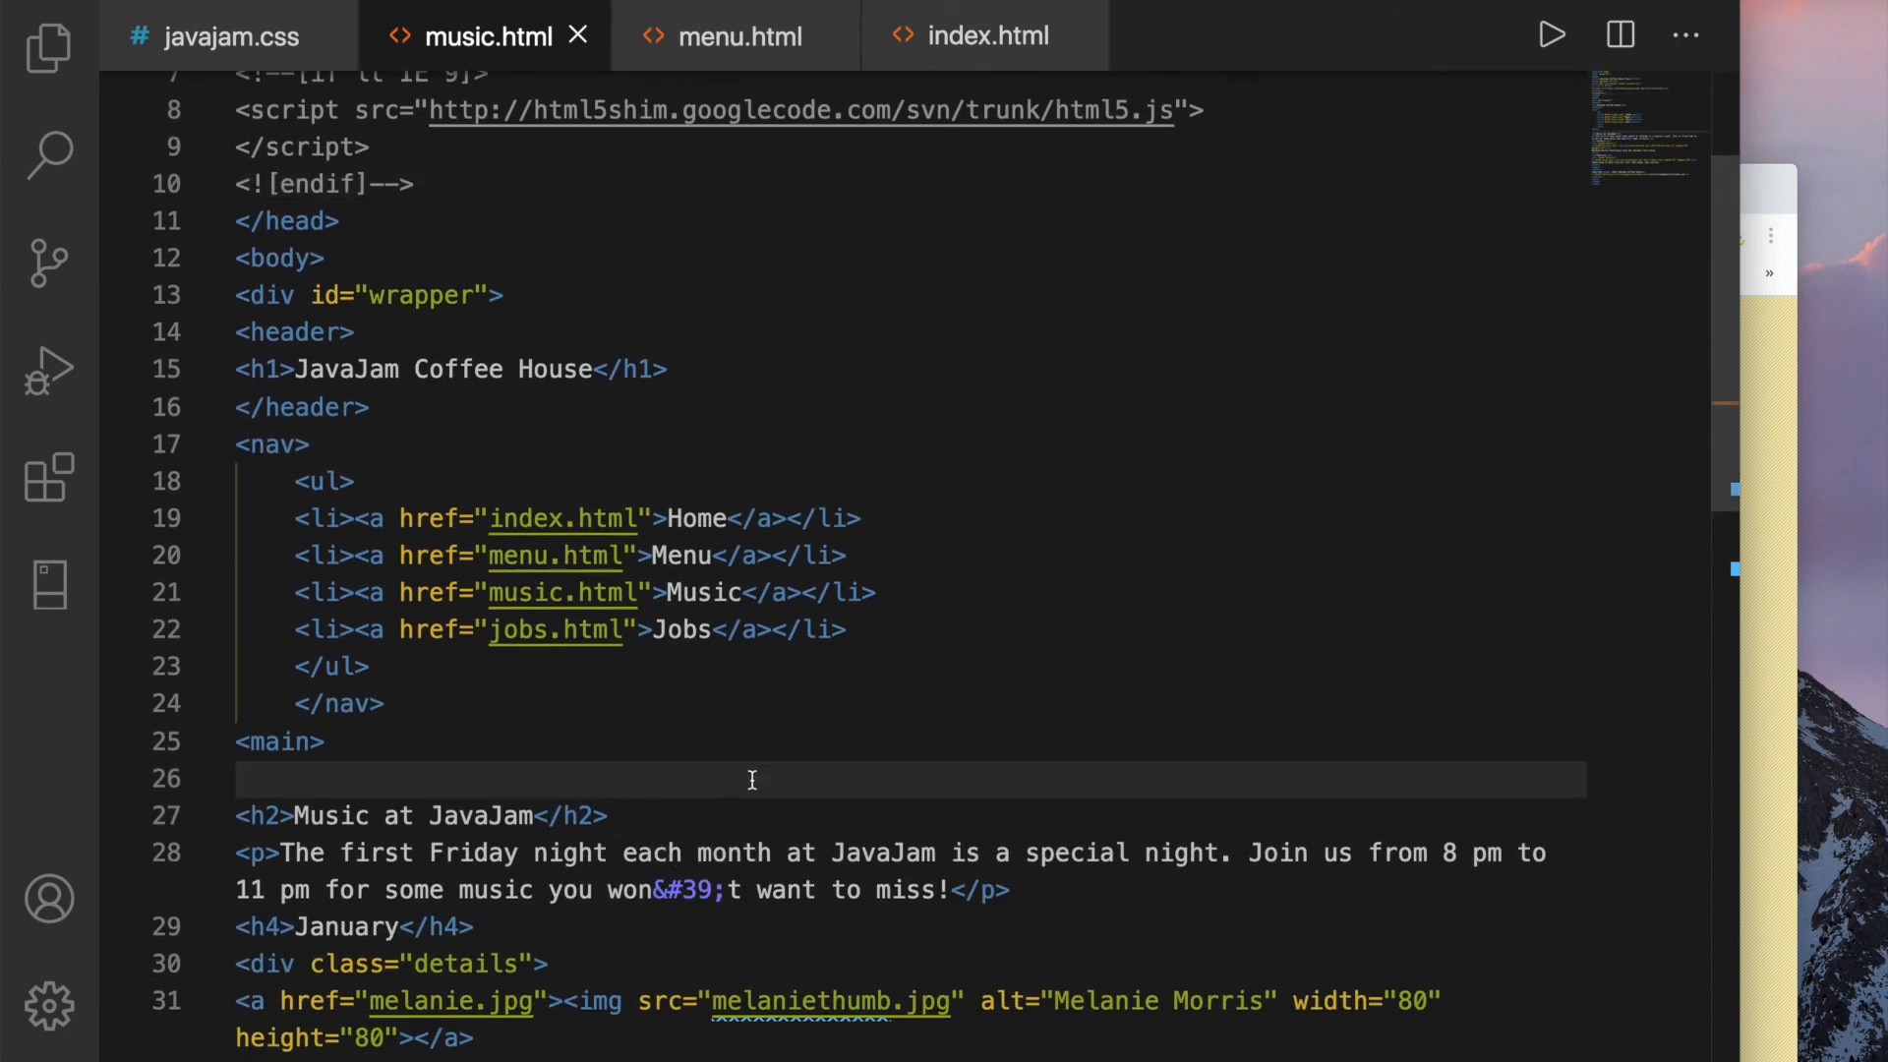
text(<div)
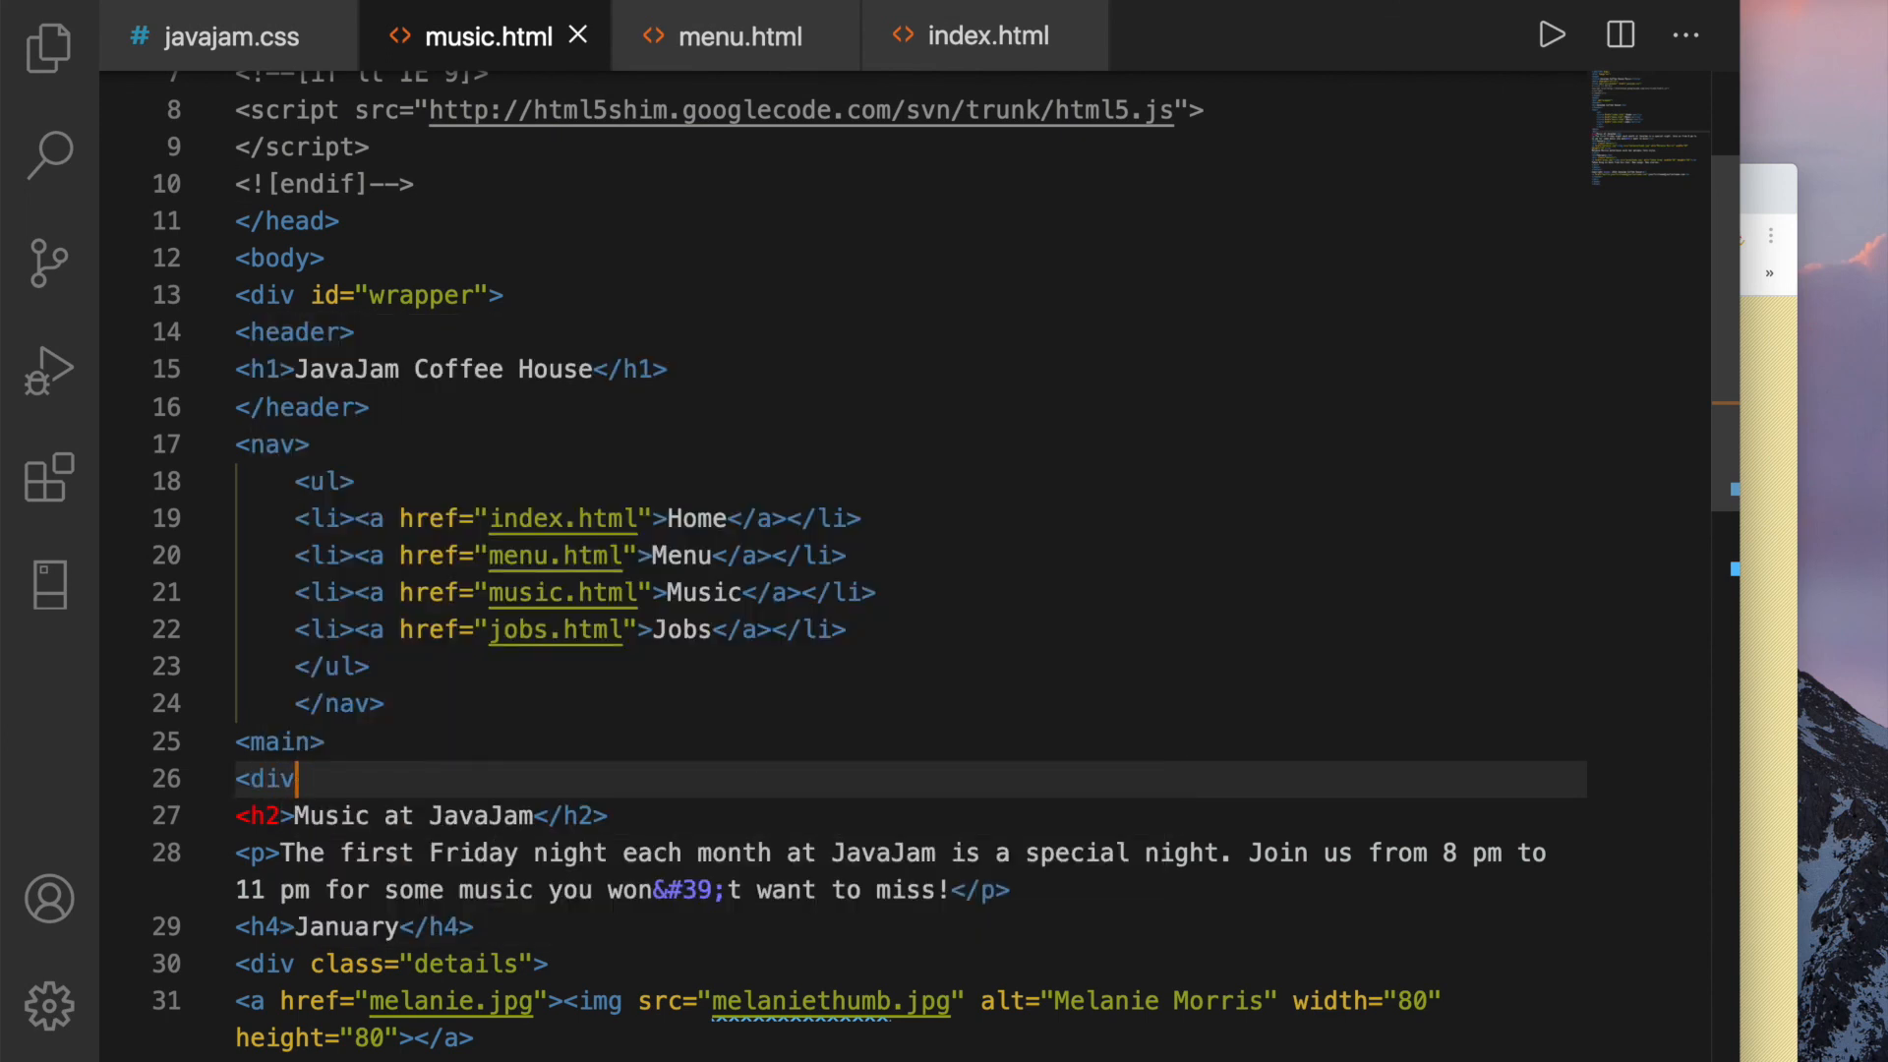
text(id="her")
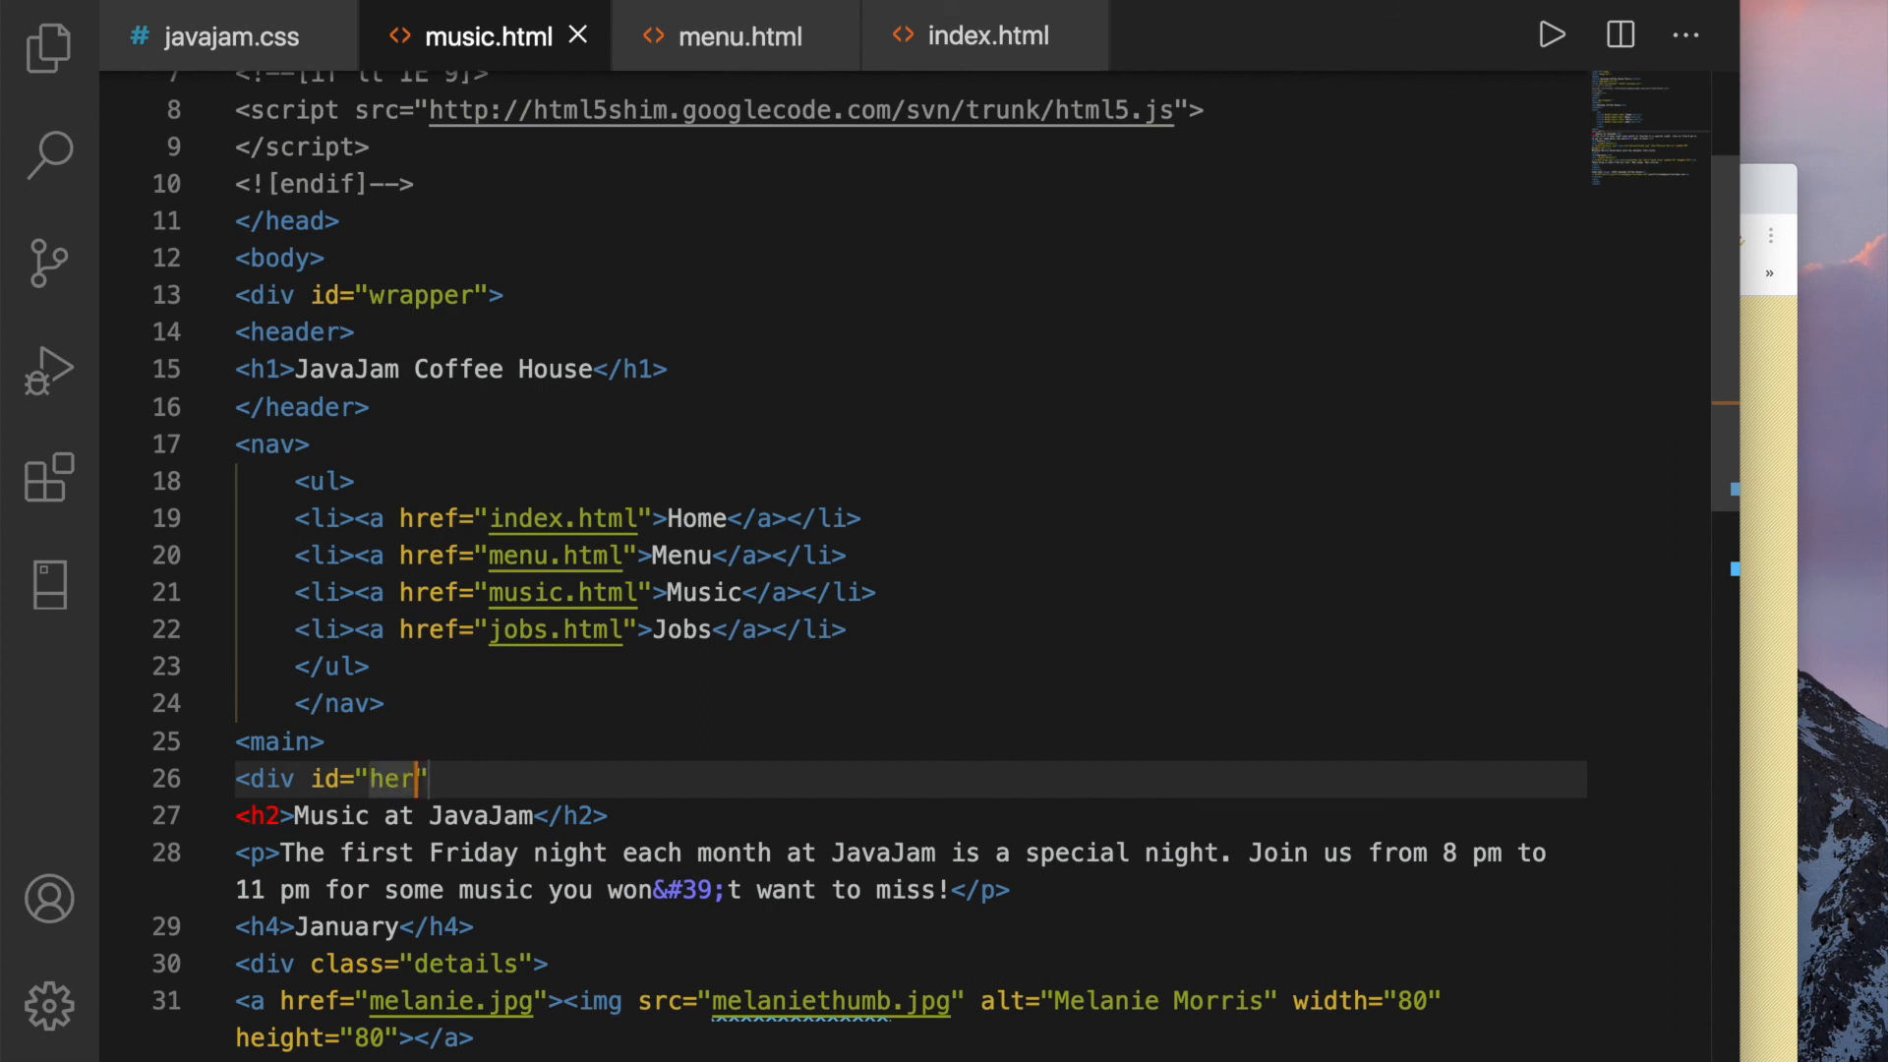
text(oguitar)
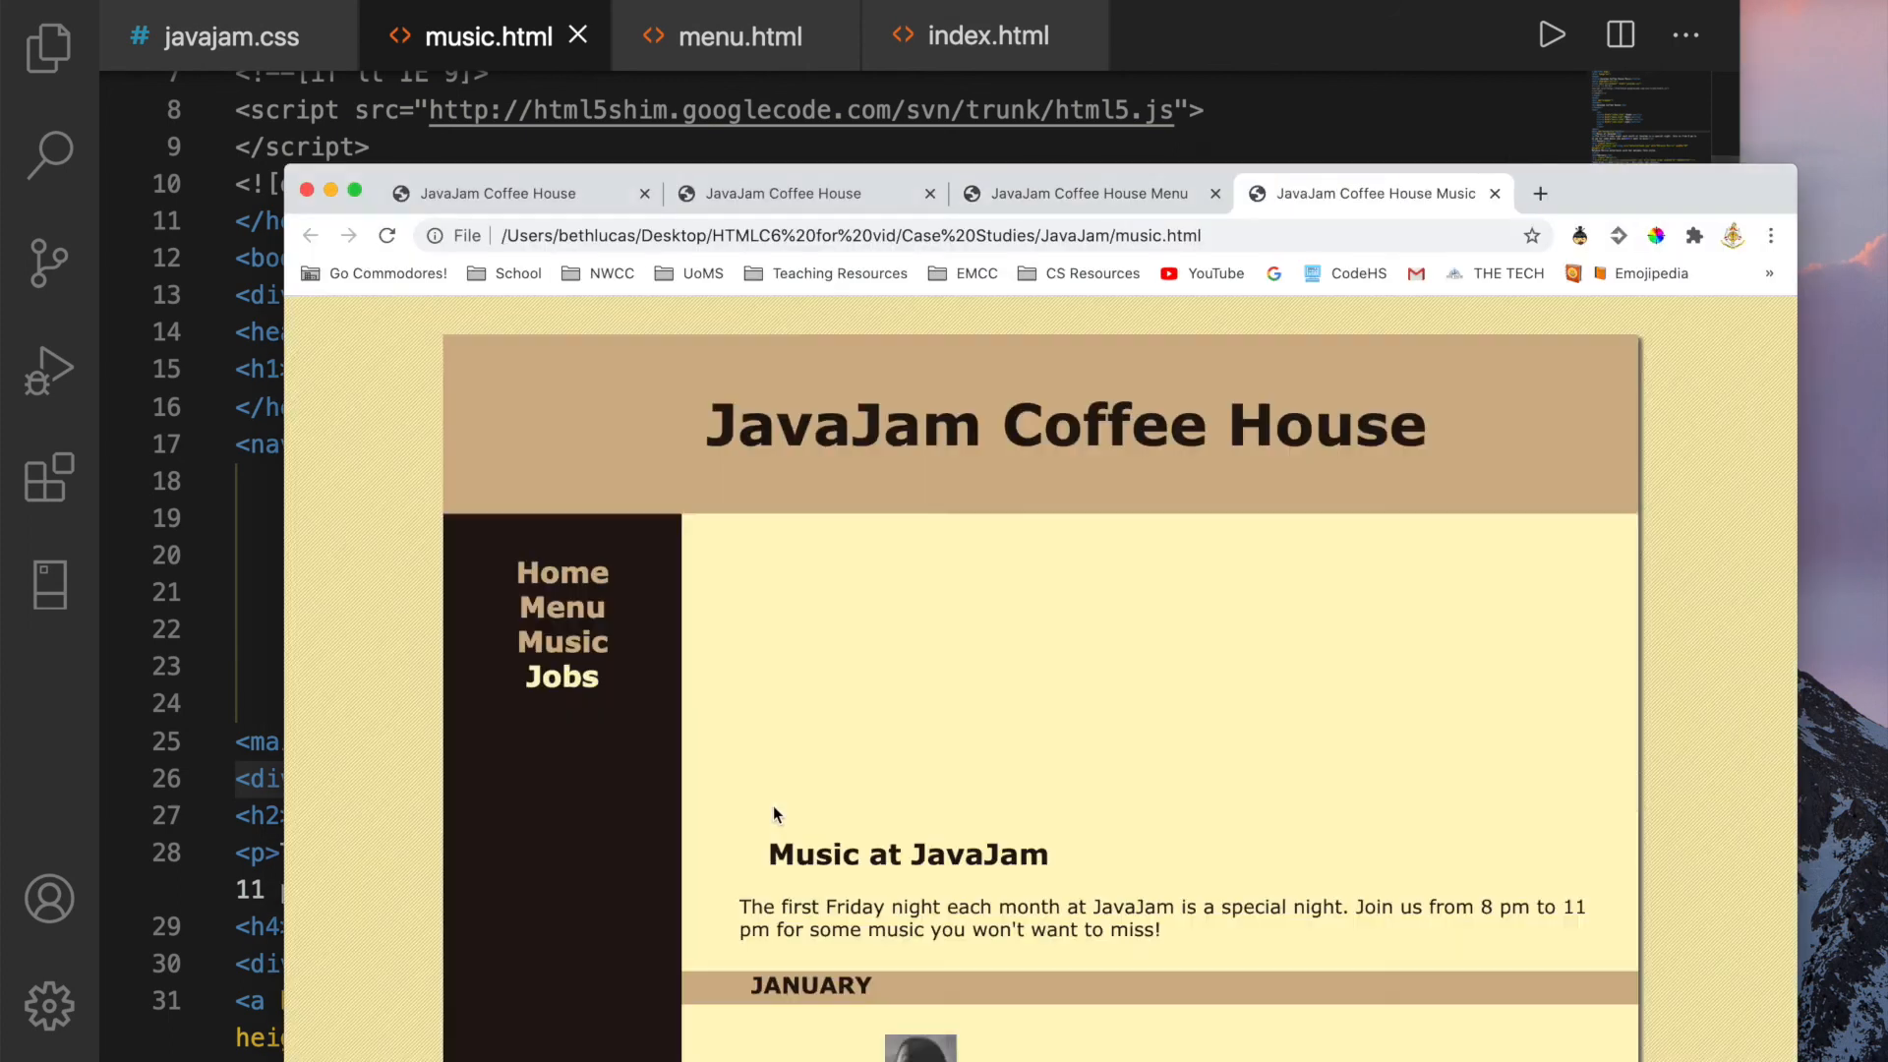
Scroll the Chrome Music page to view the guitar banner above Music at JavaJam
scroll(down, 3)
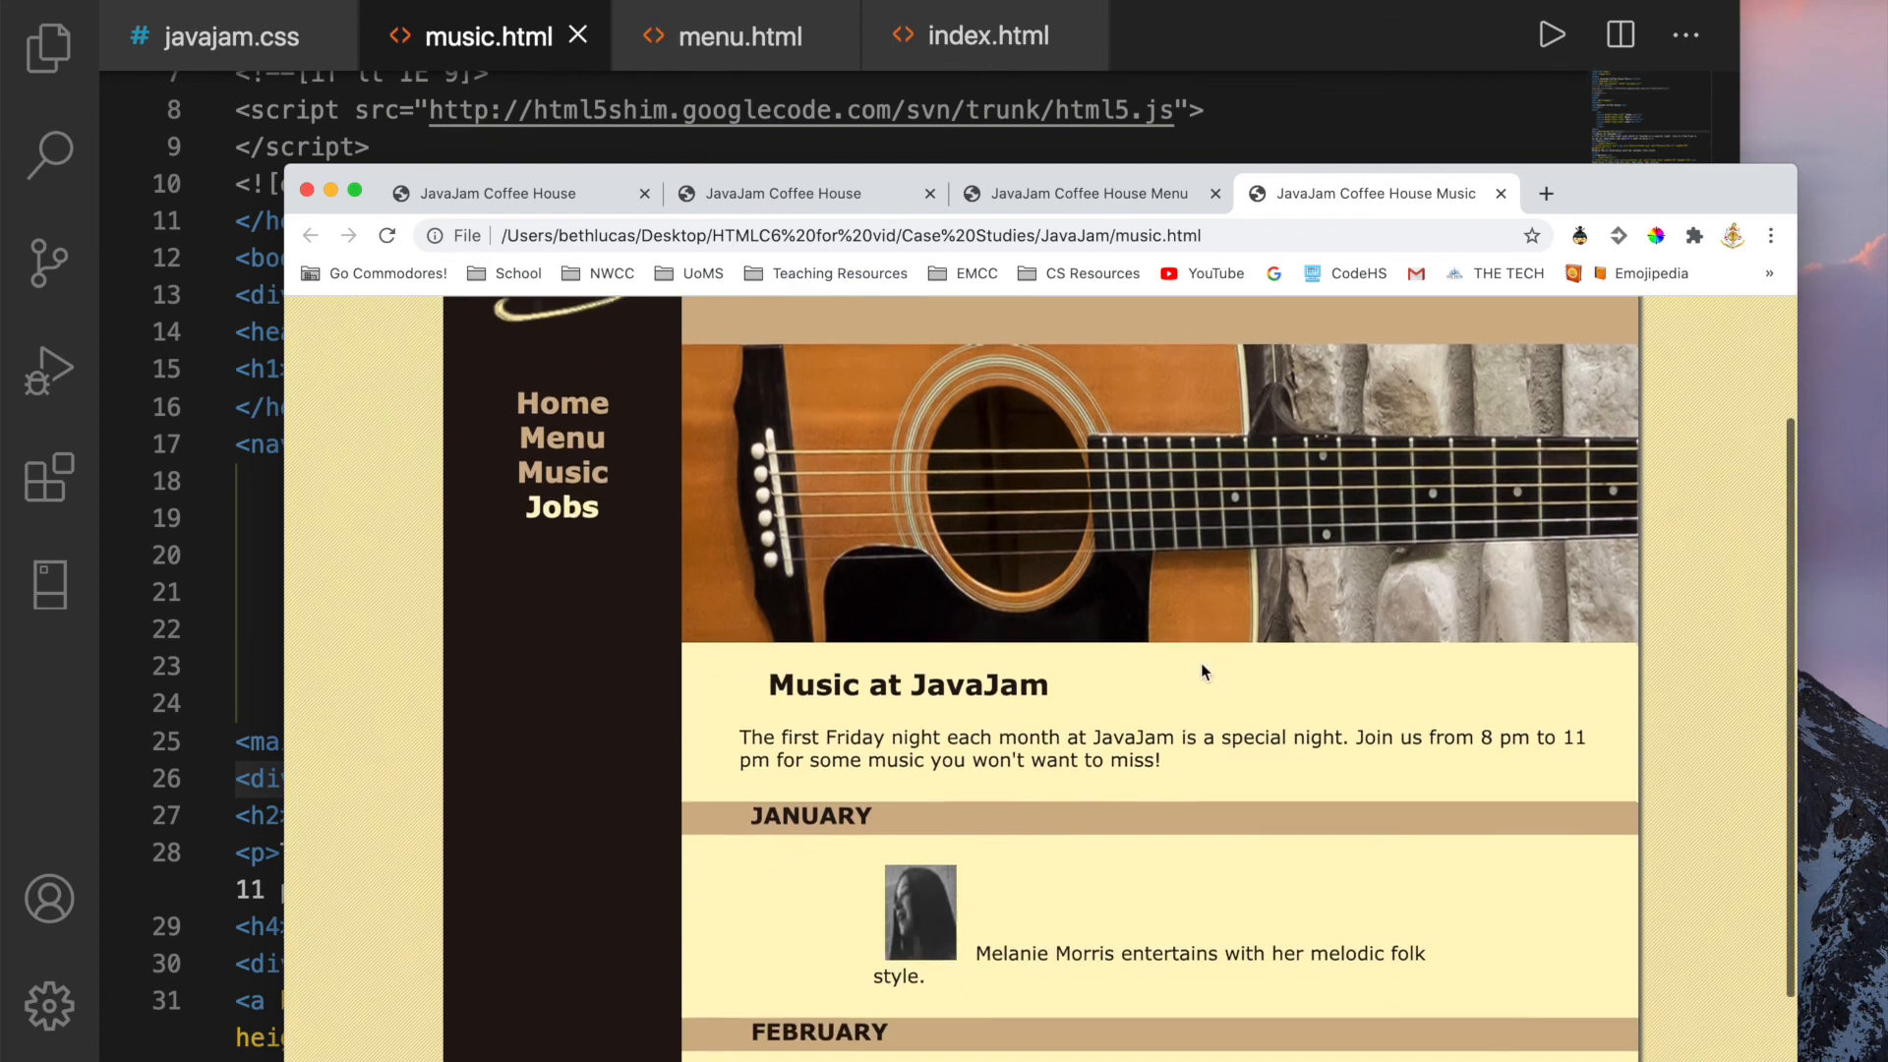
scroll(down, 3)
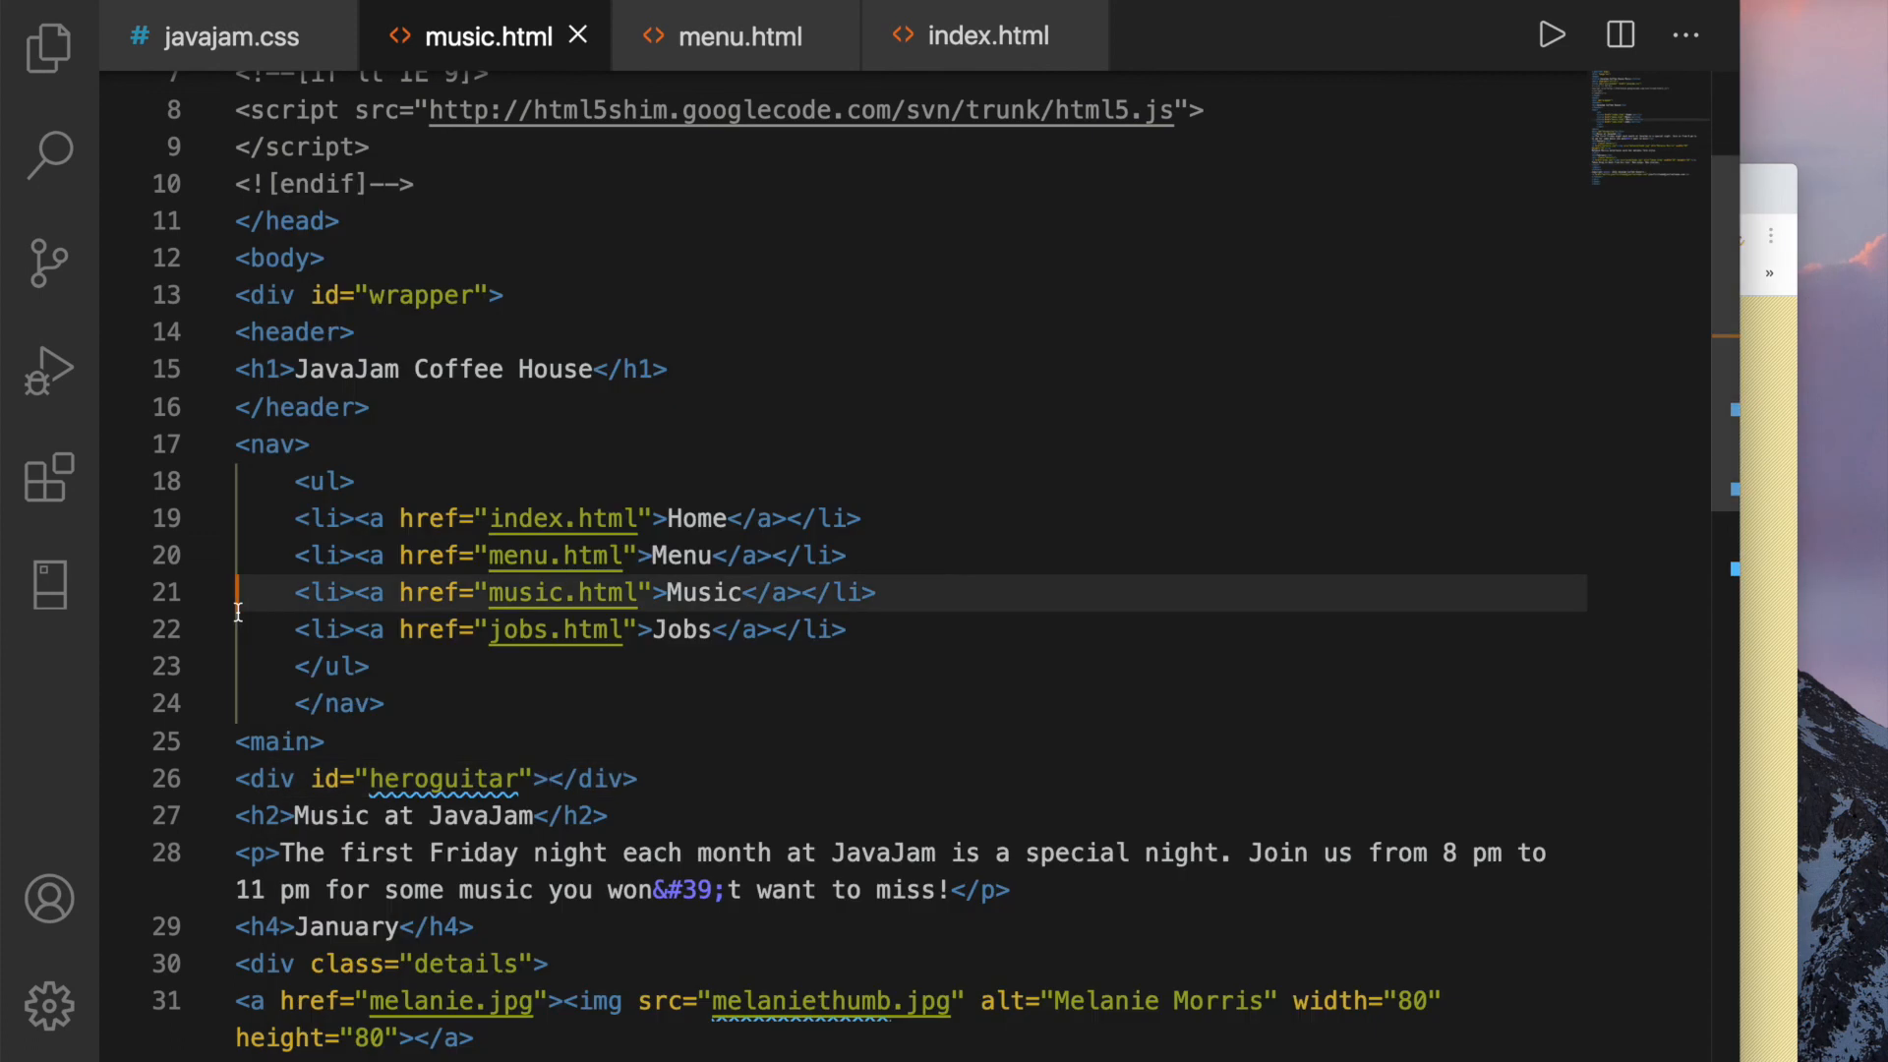
mouse_move(251, 616)
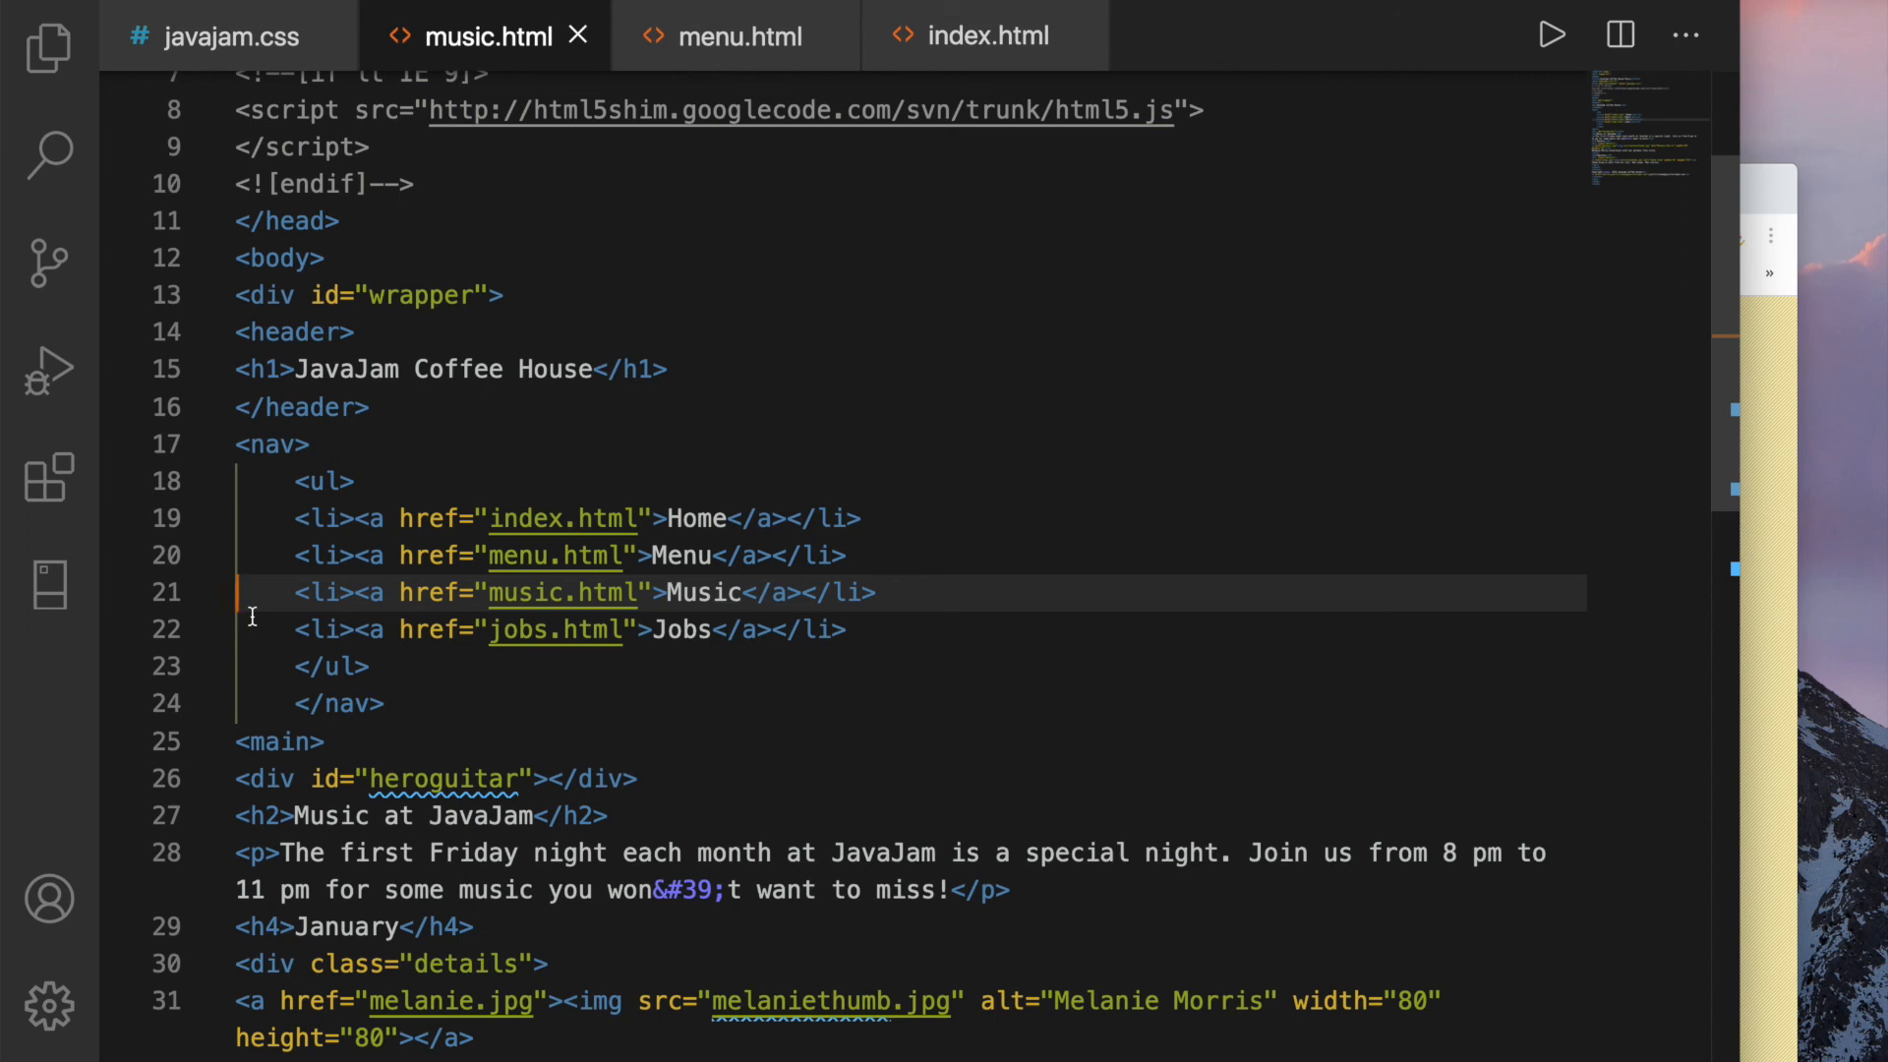
Add class="floatleft" to the melaniethumb.jpg and gregthumb.jpg img tags
scroll(down, 3)
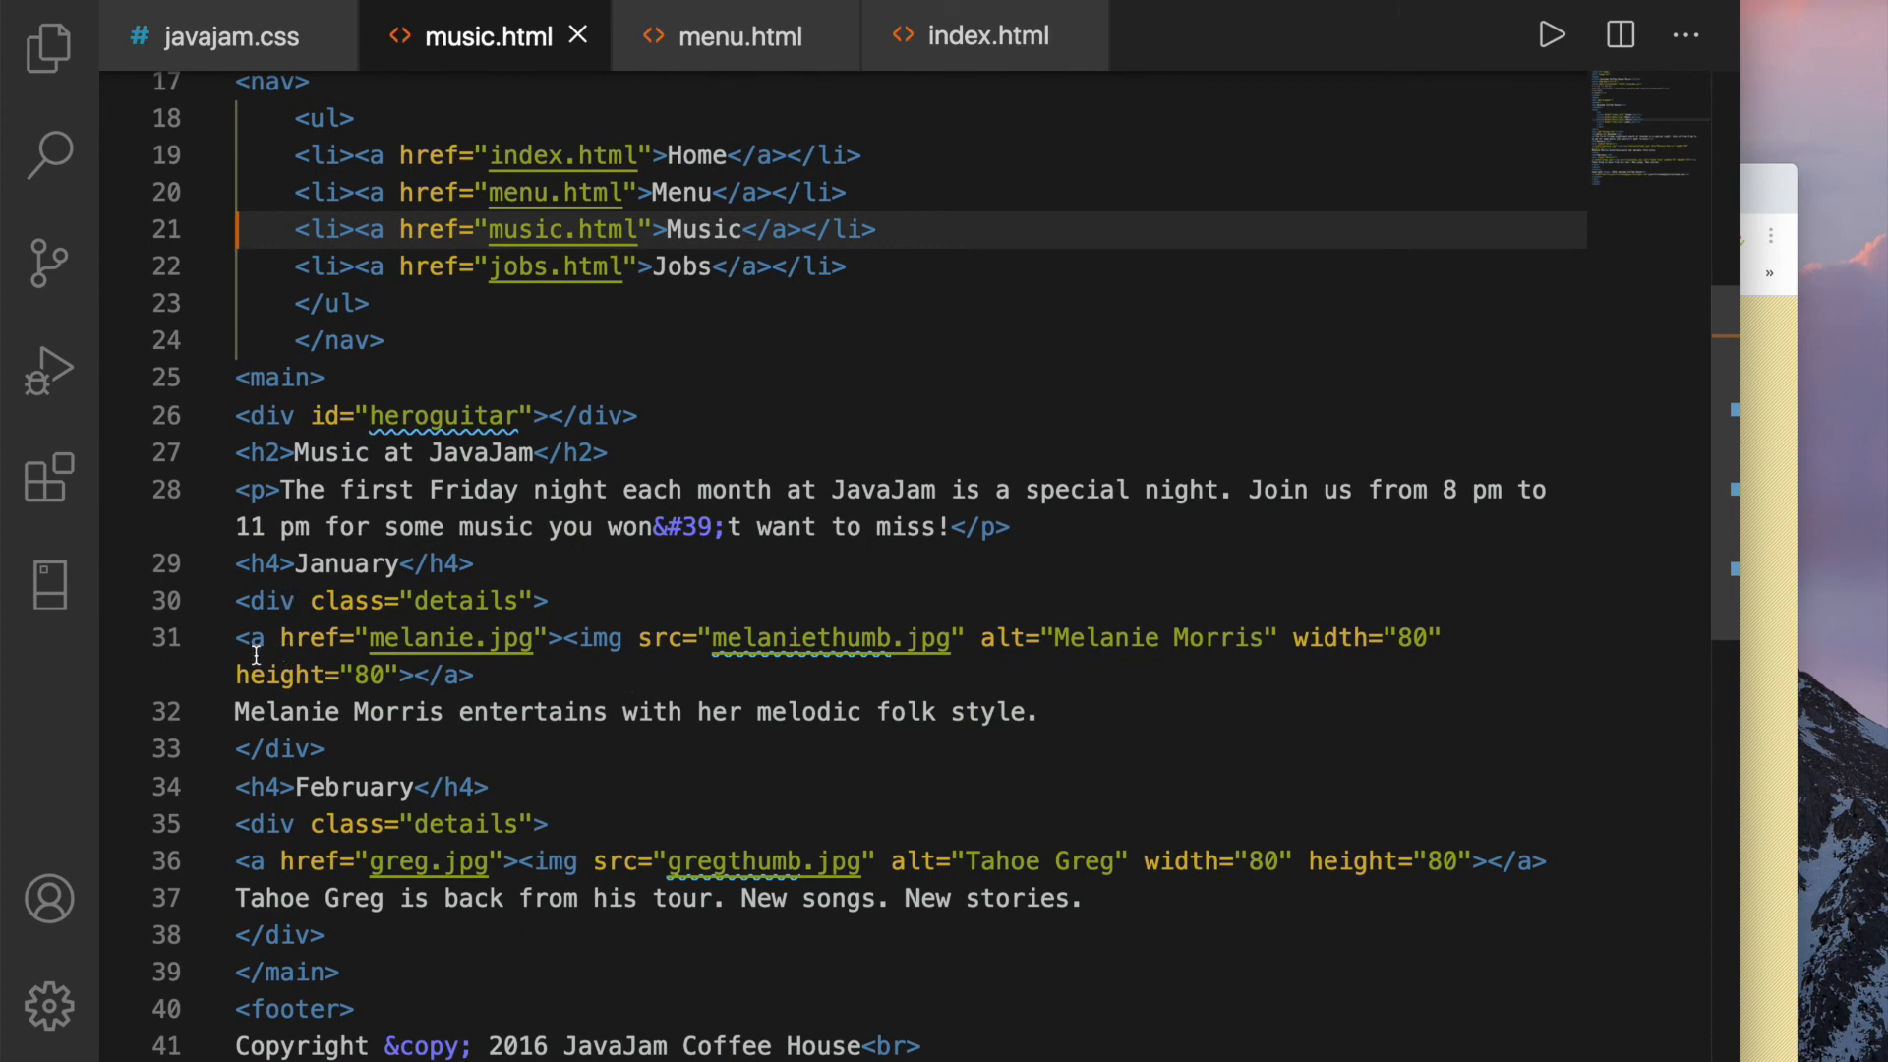
mouse_move(686, 642)
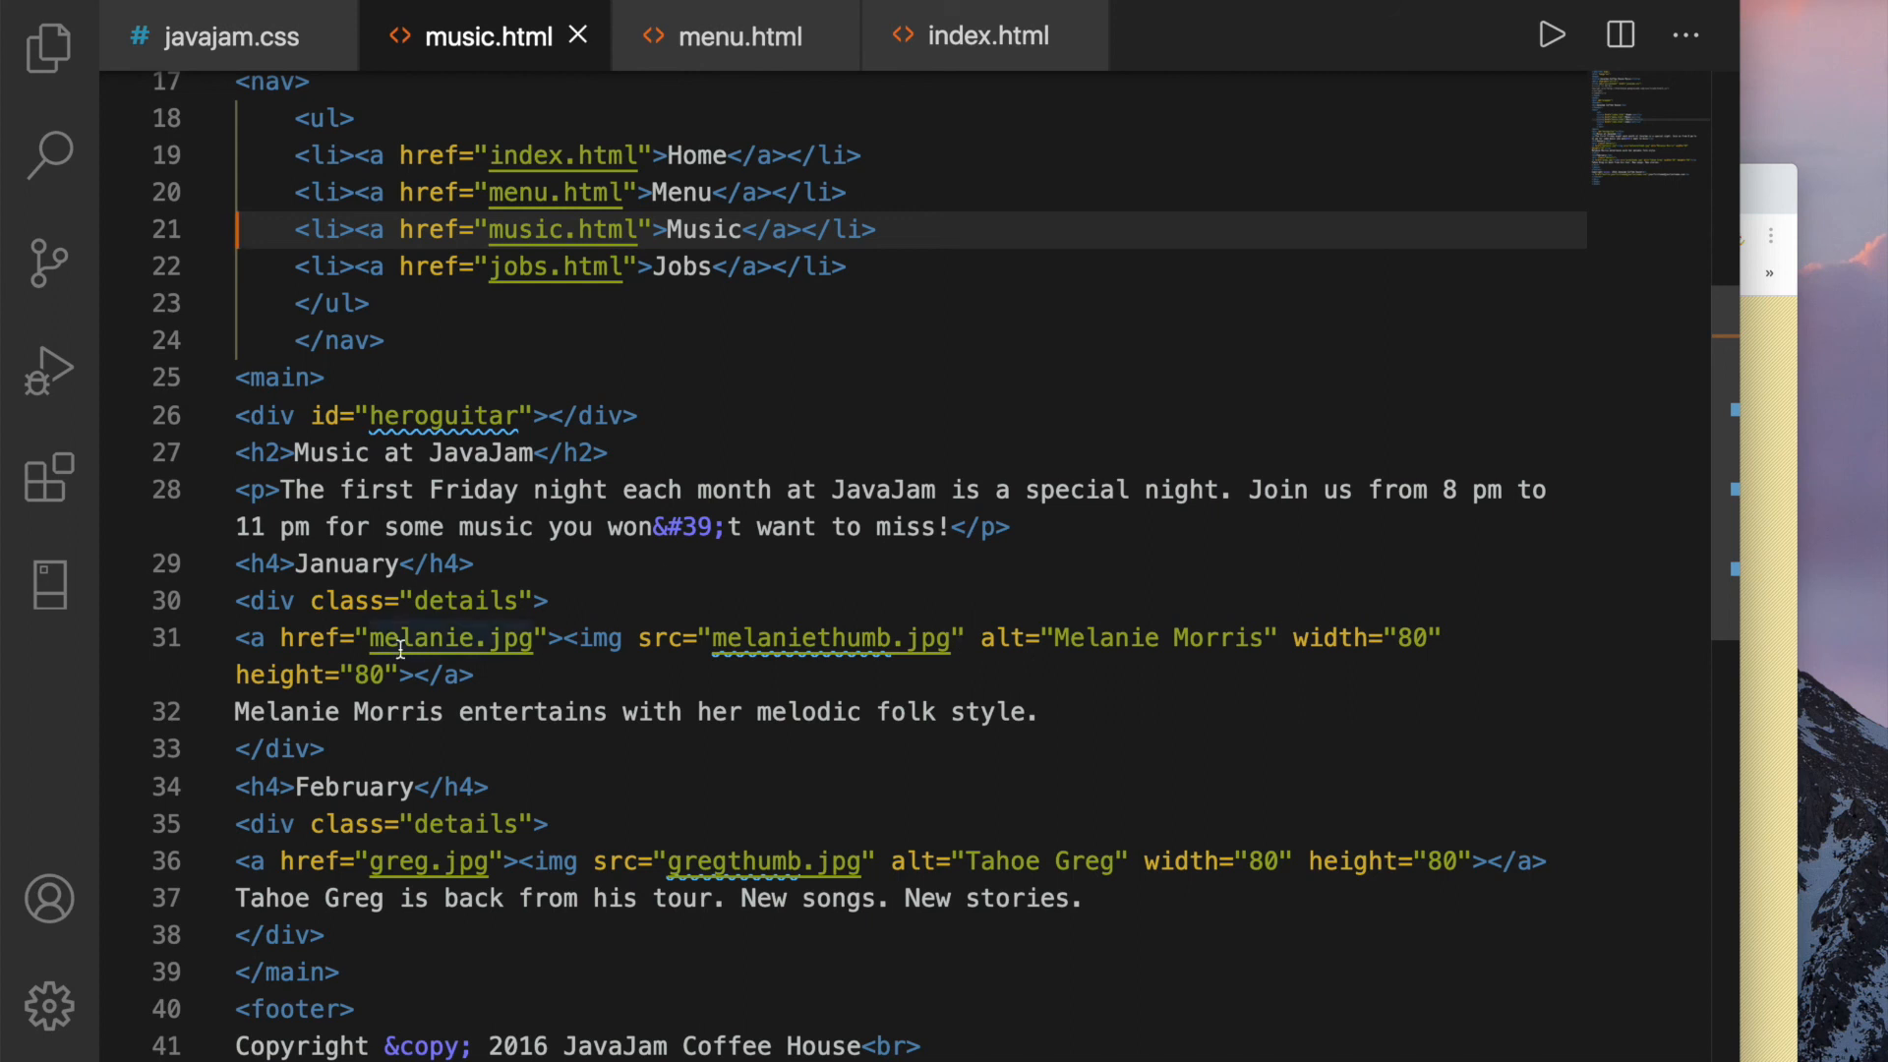
mouse_move(681, 668)
text( class="floatleft;")
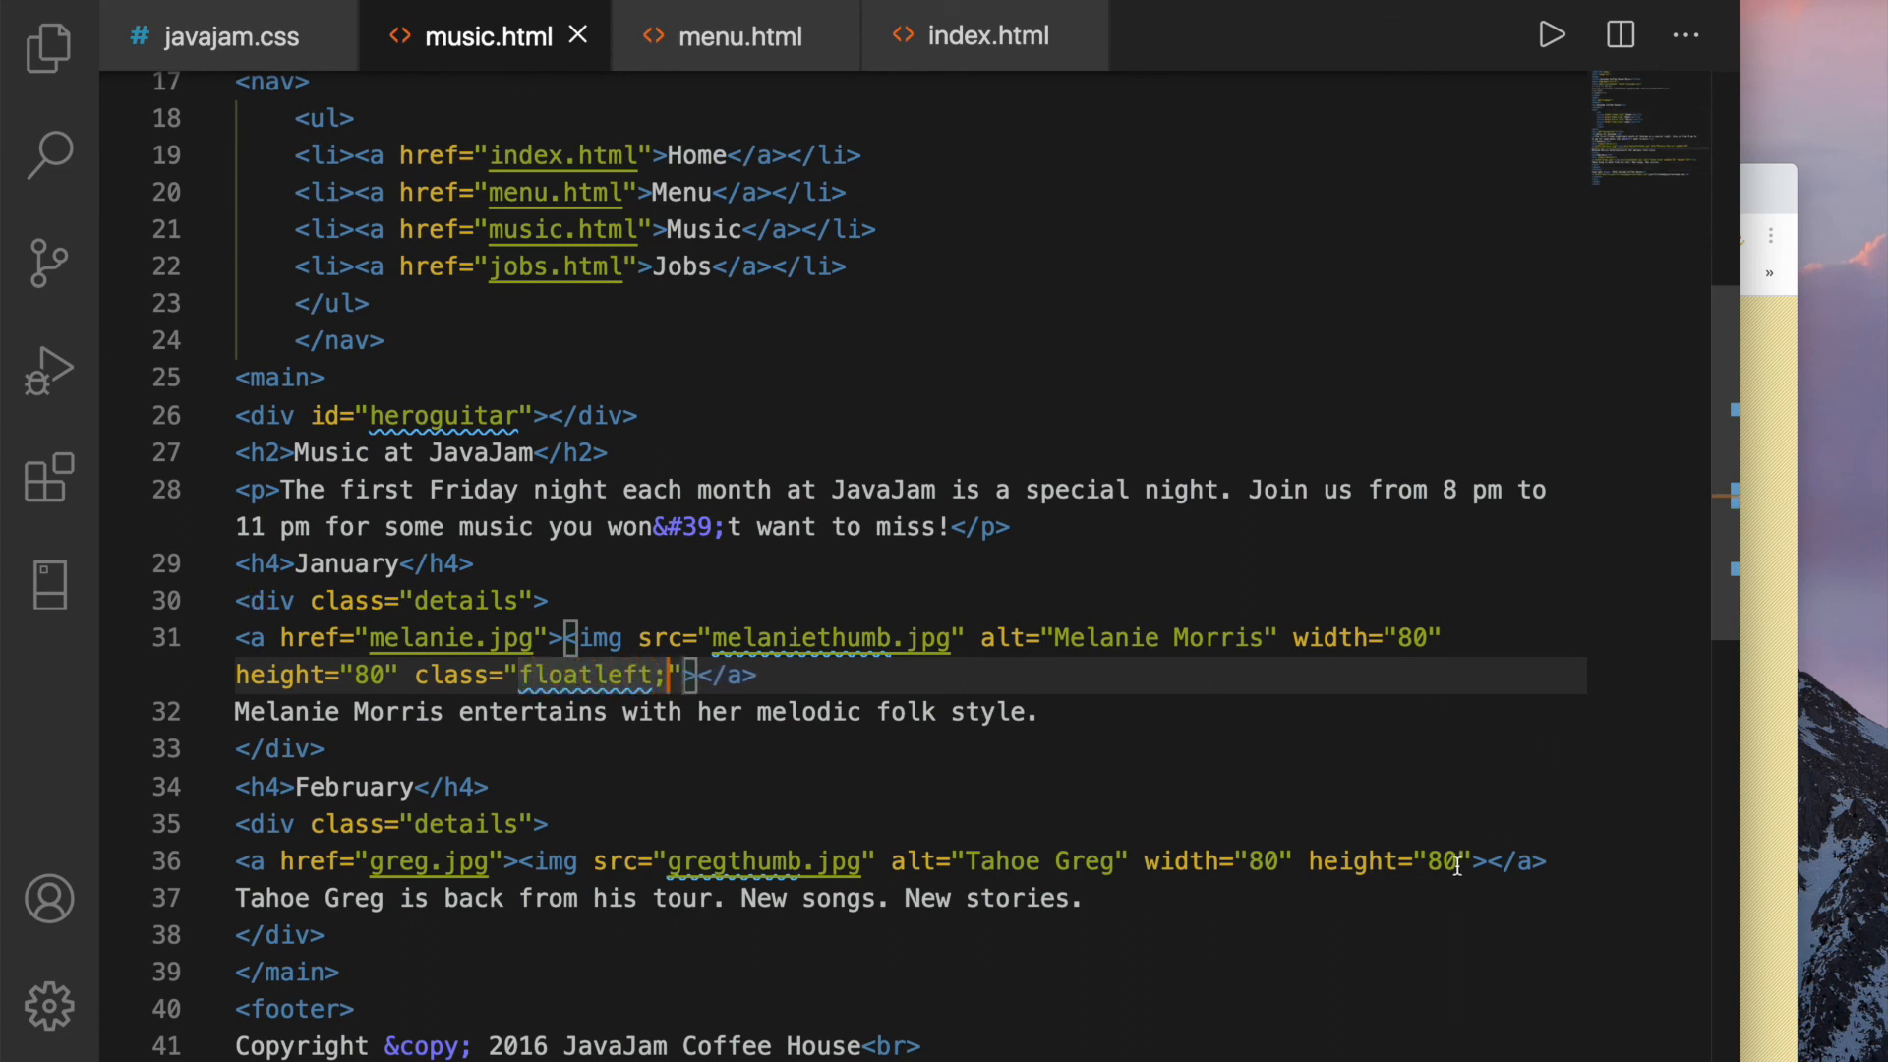
mouse_move(1471, 861)
text( class)
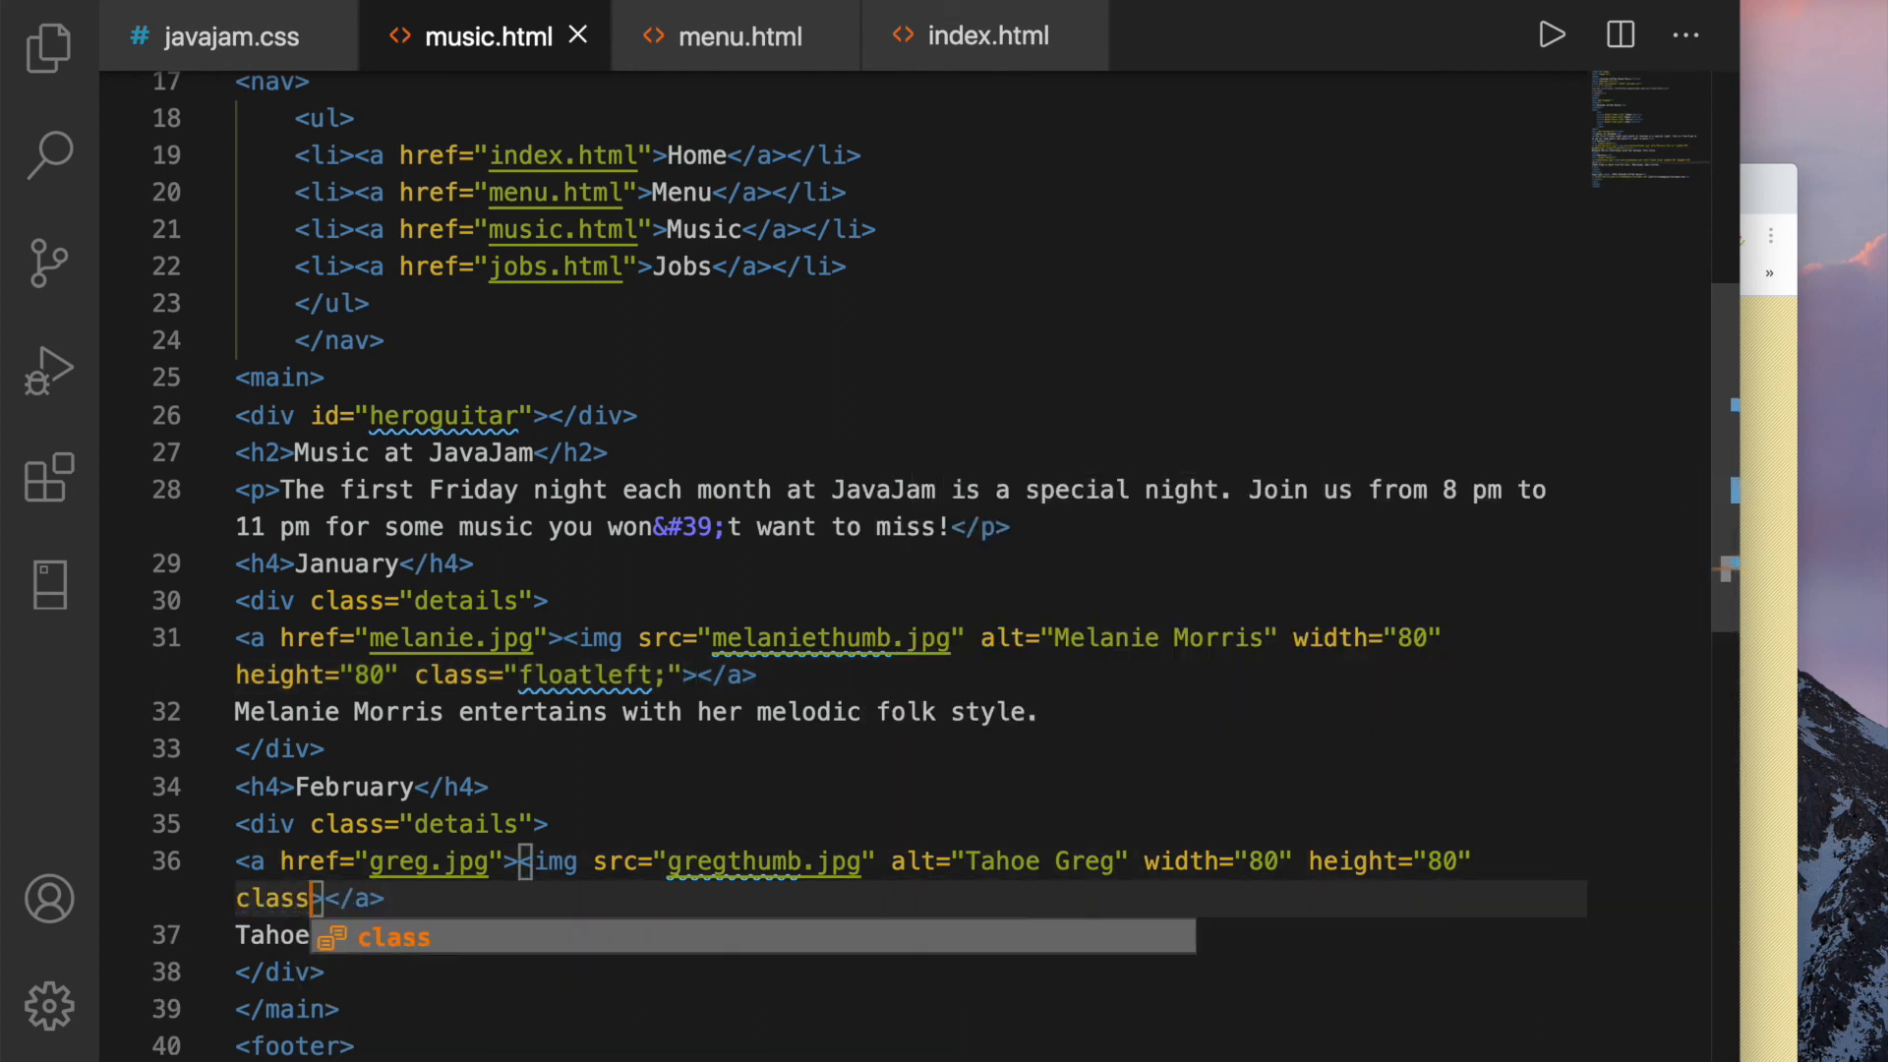
text(=")
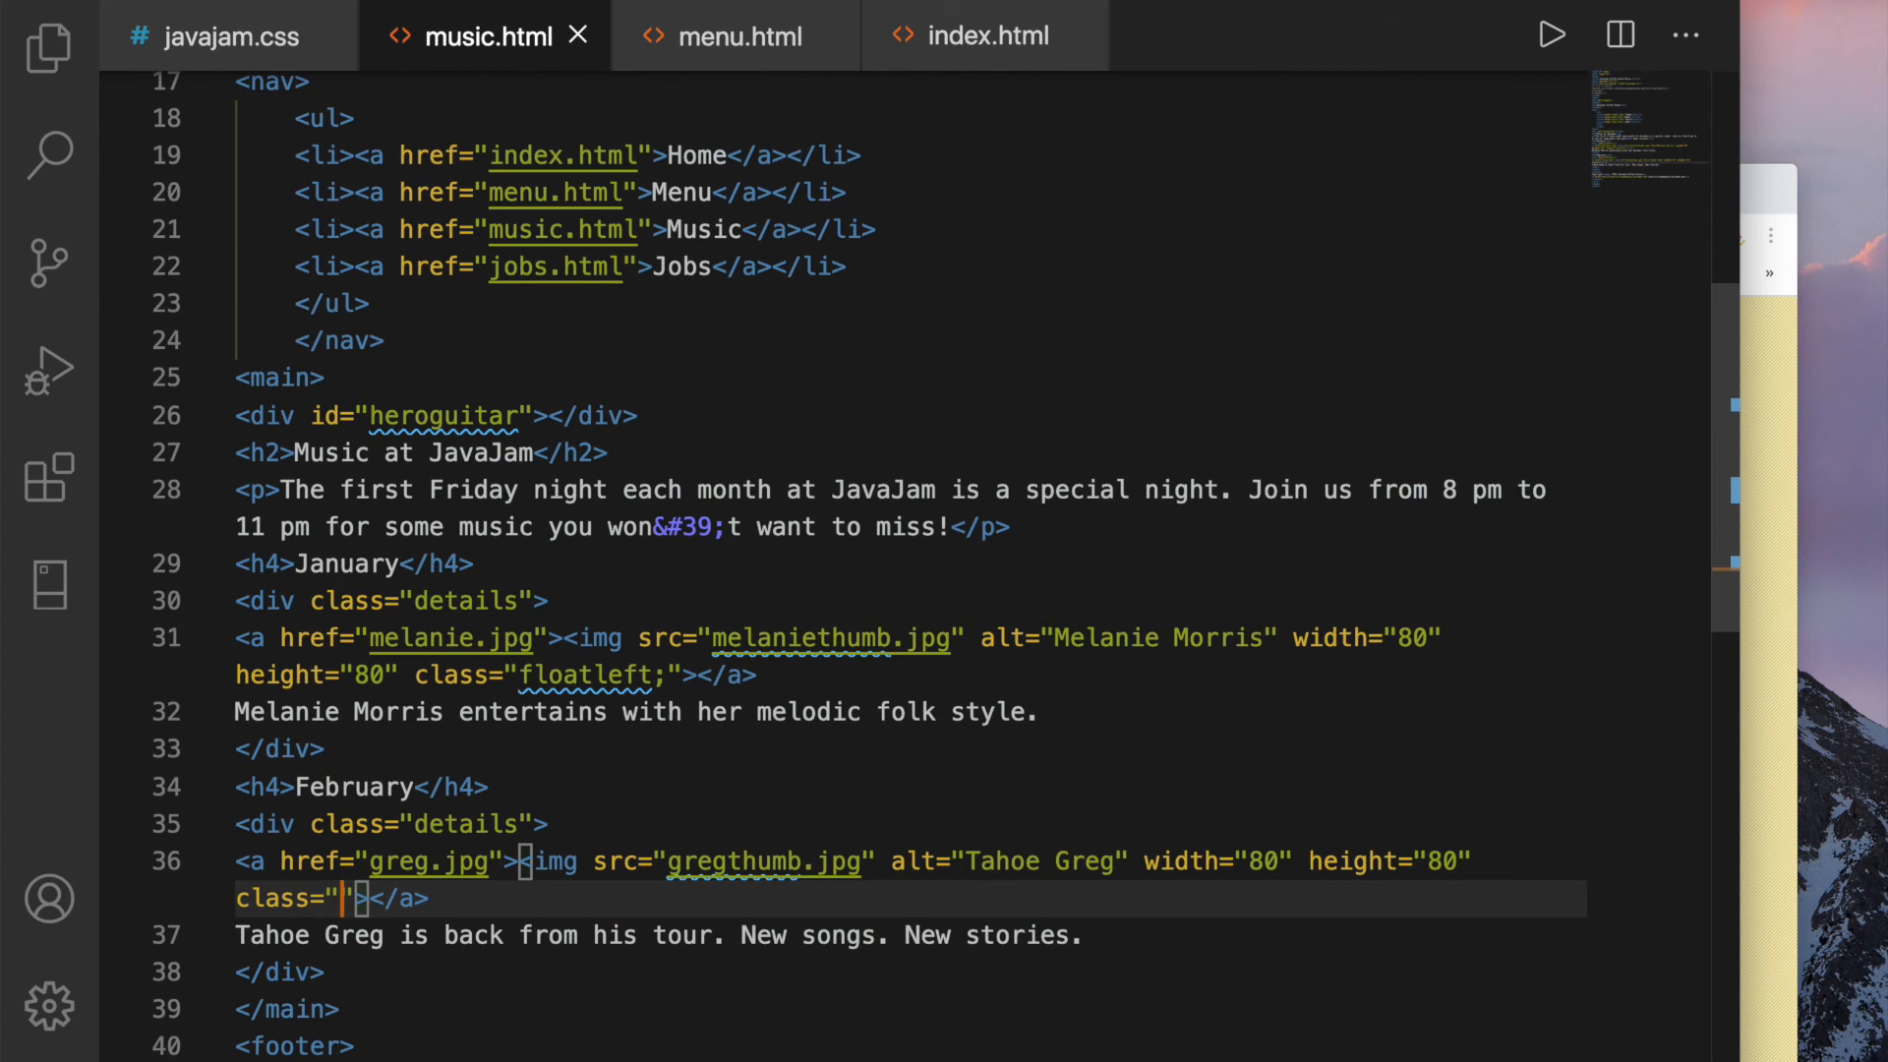
text(floatleft)
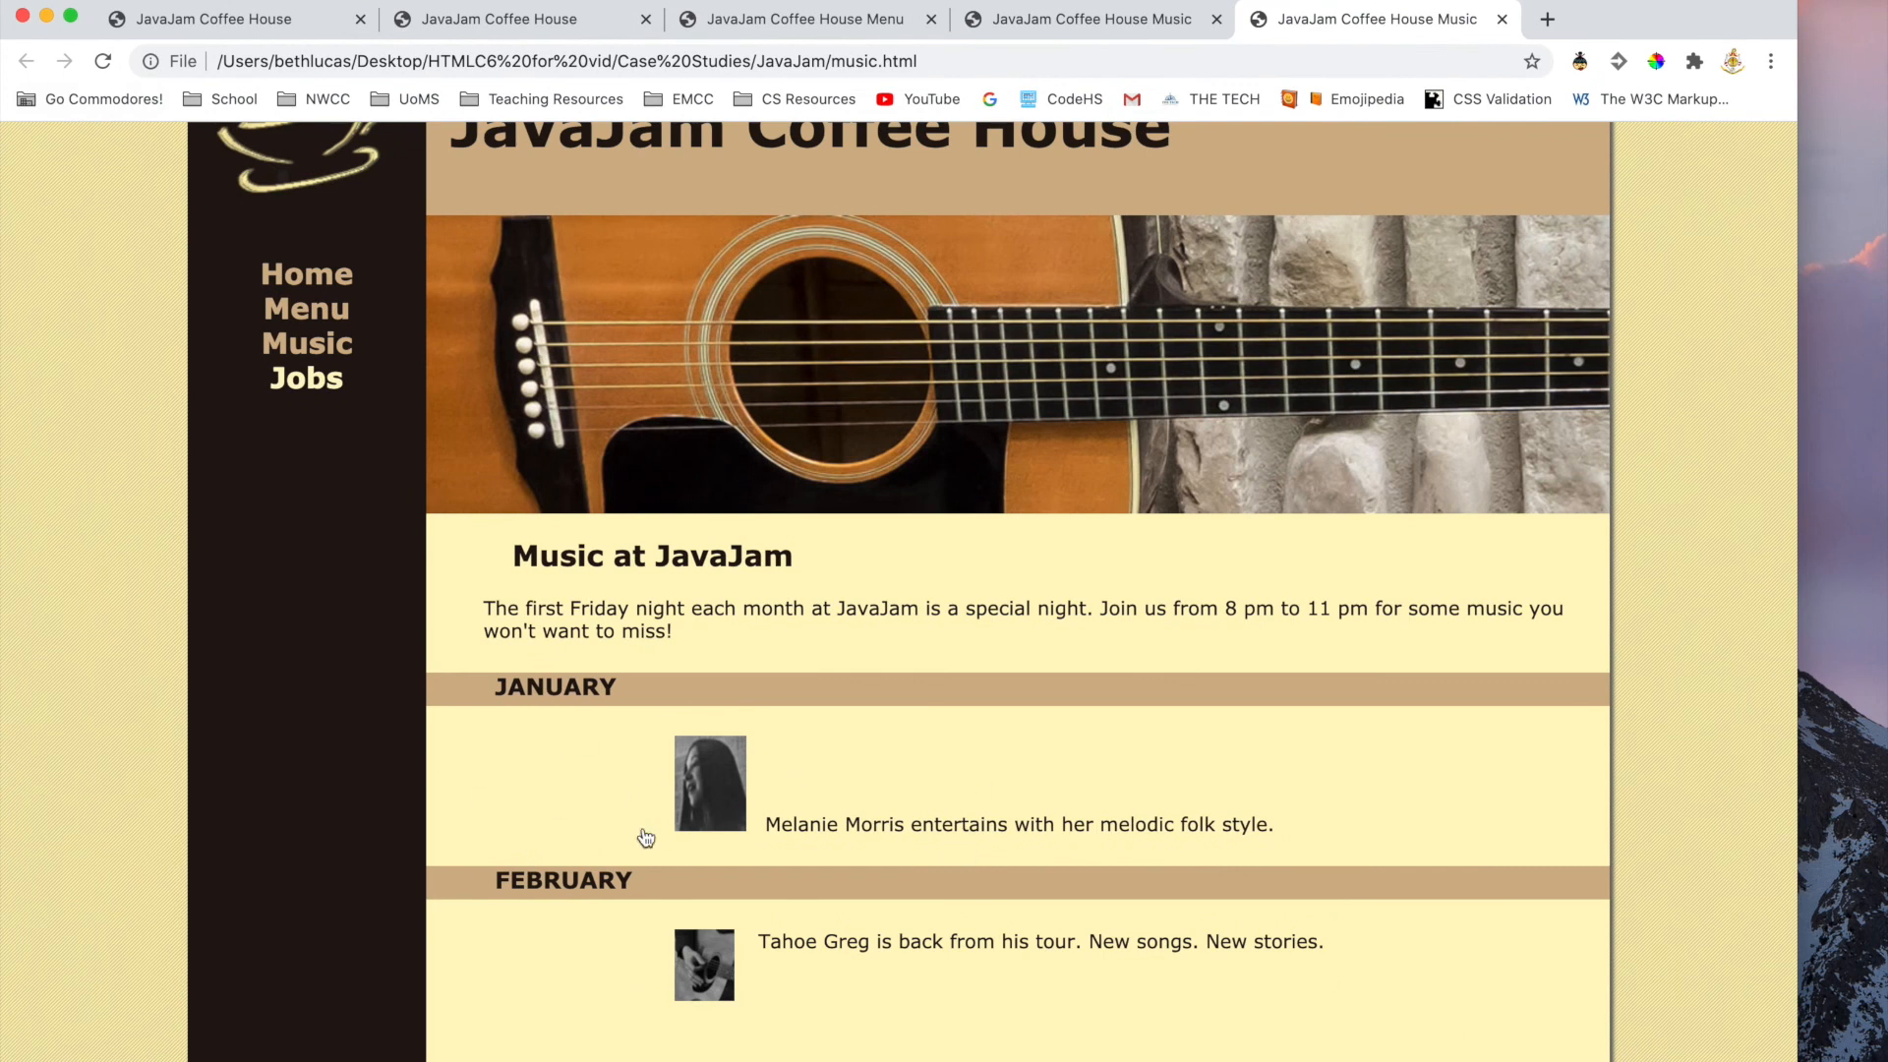
mouse_move(686, 782)
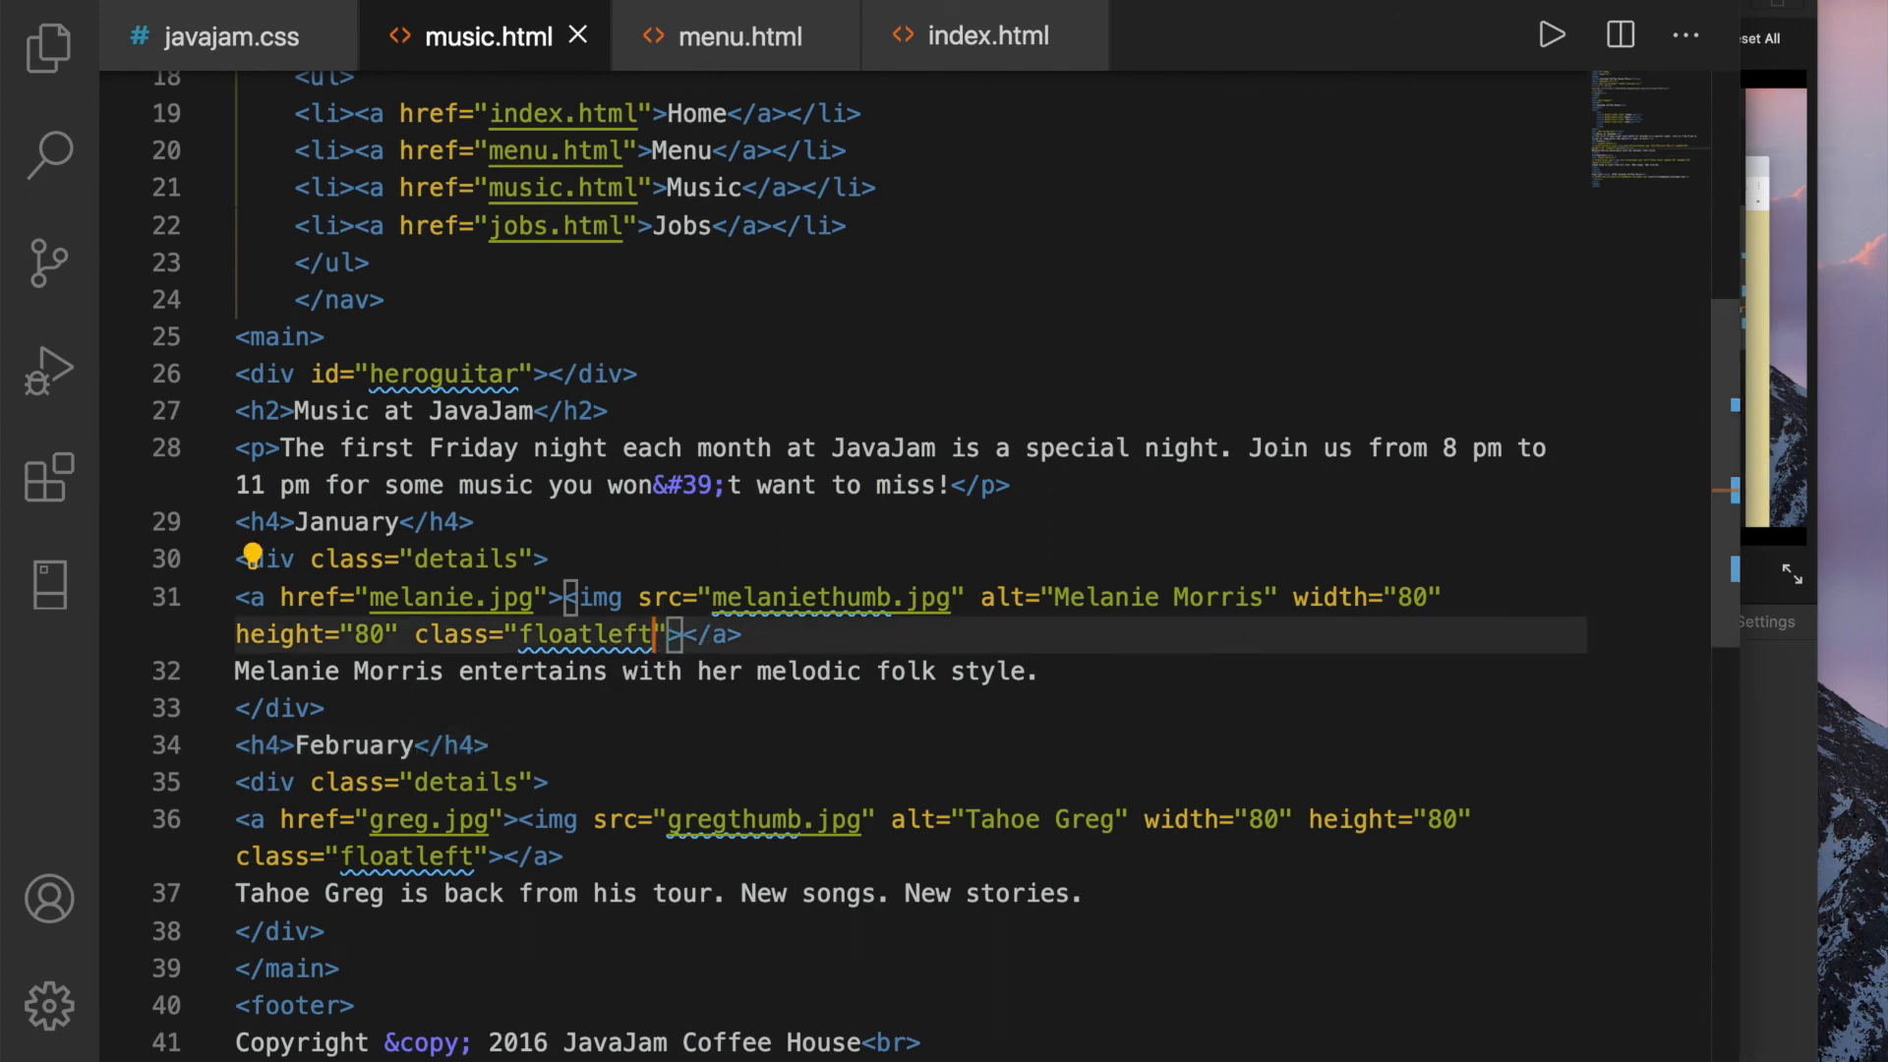
mouse_move(1015, 696)
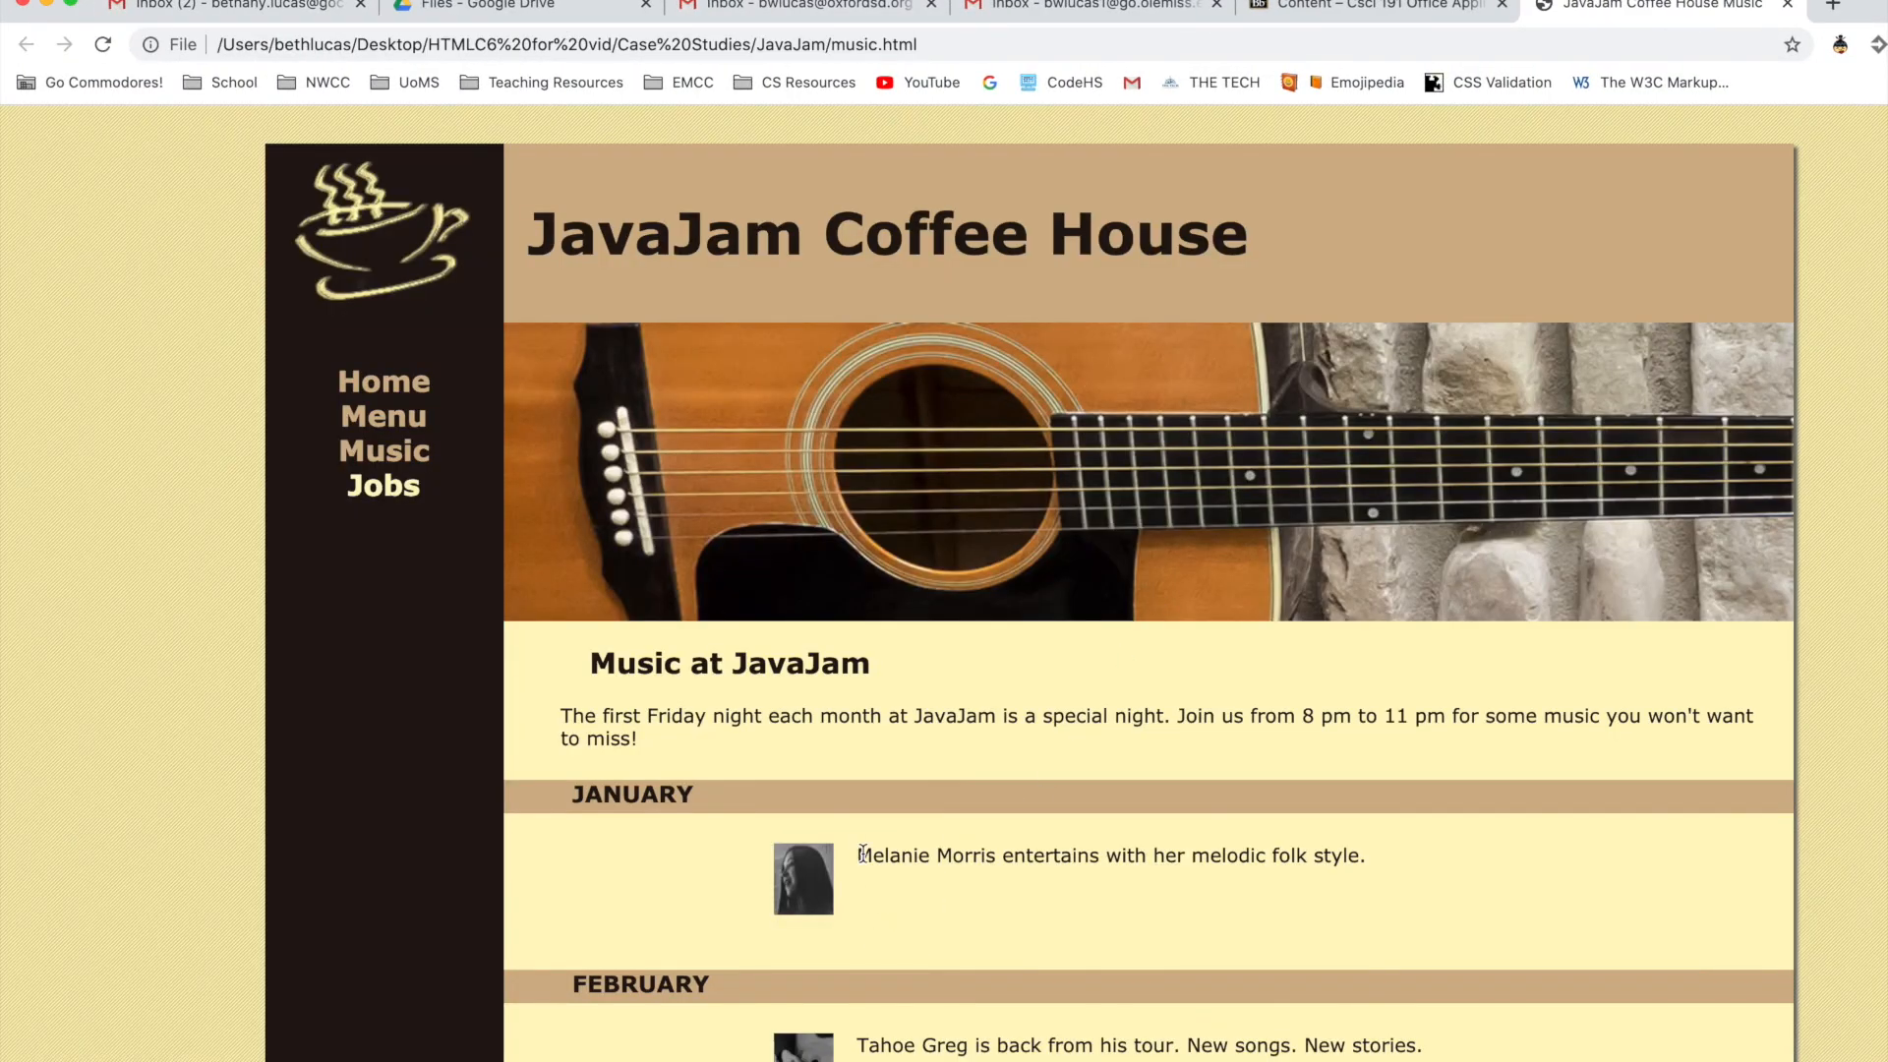
Scroll the refreshed Music page to check both floated month thumbnails
scroll(down, 3)
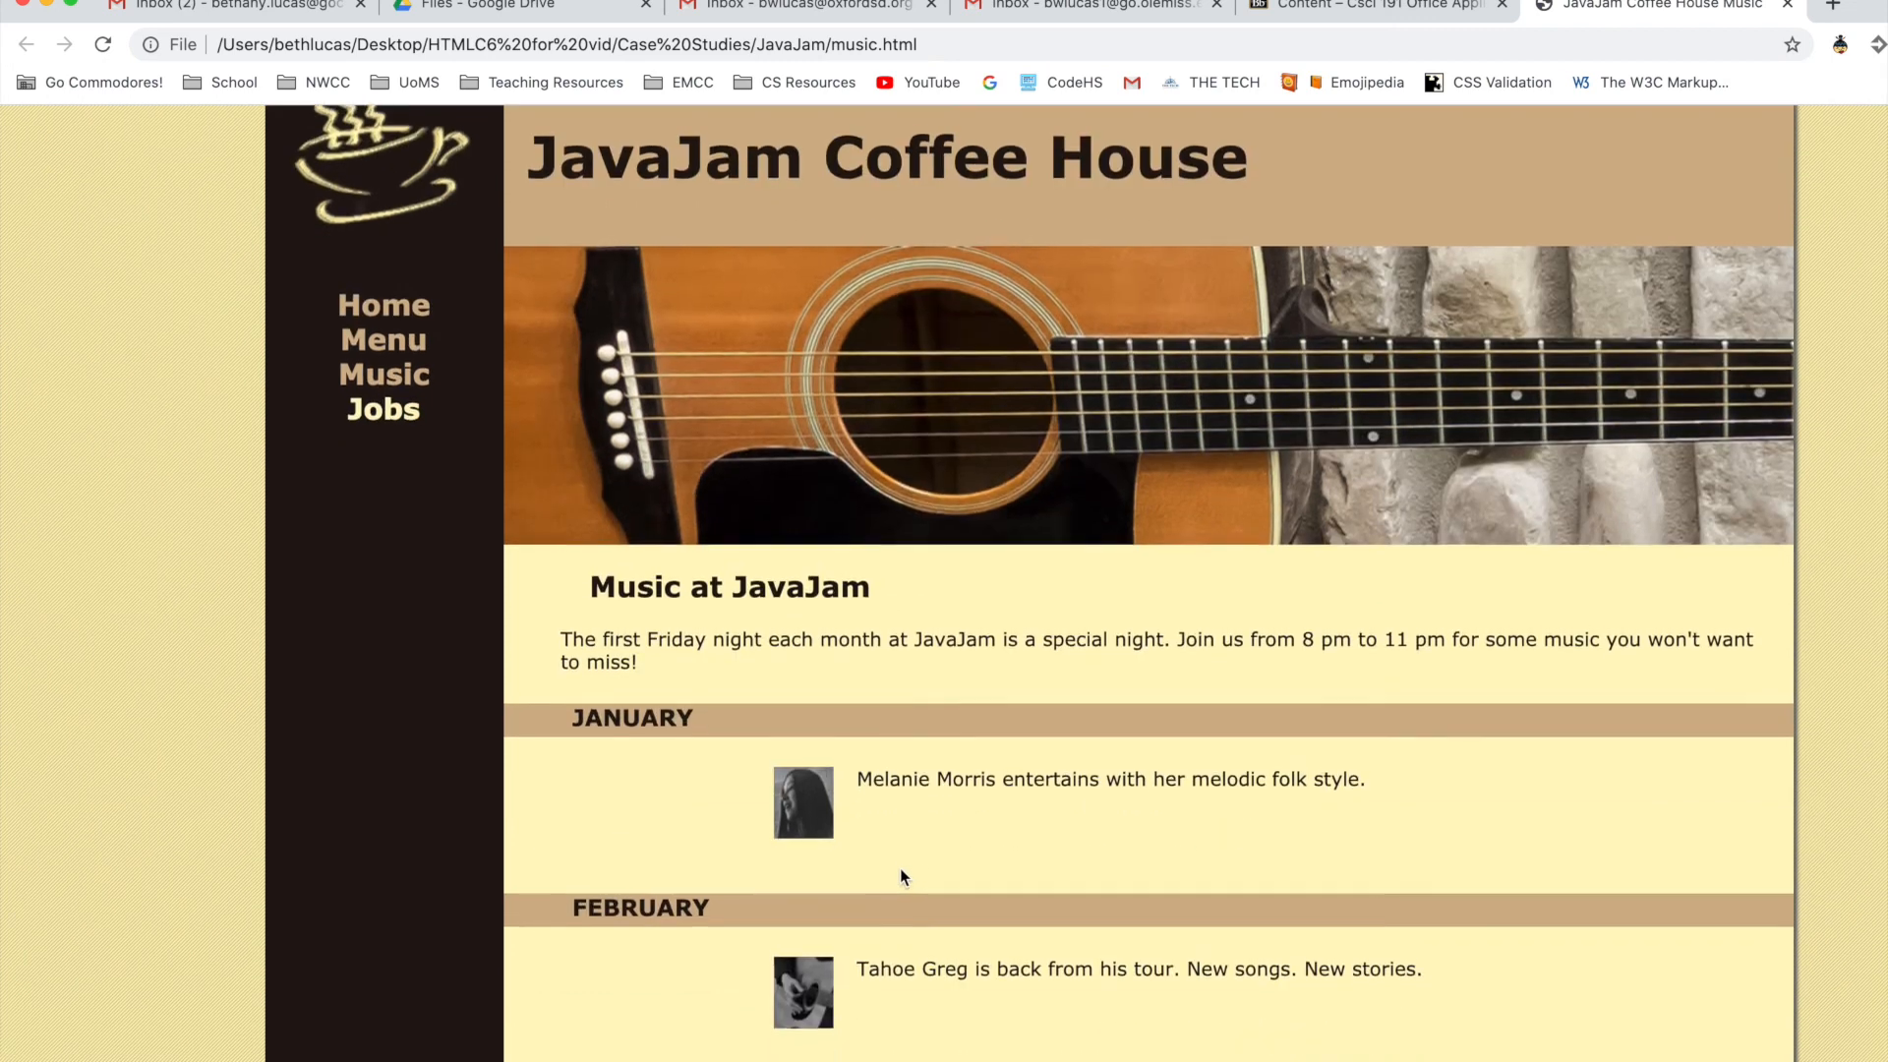